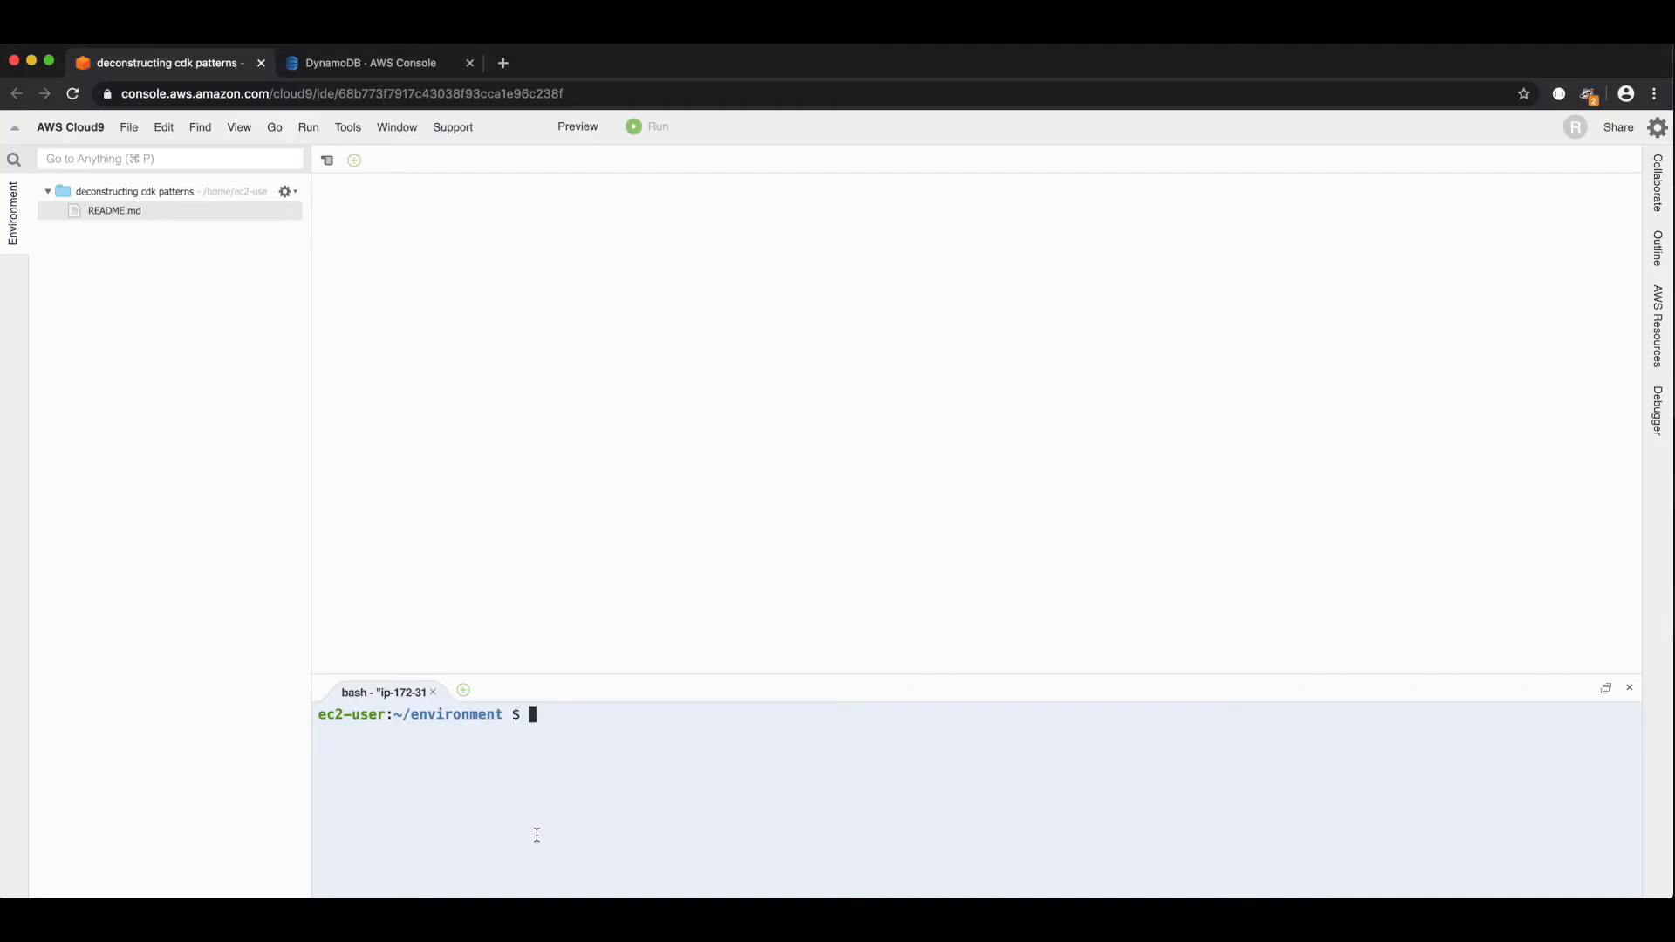
- Generate the-saga-stepfunction pattern with npx cdkp init and change into its folder
{"action": "type", "text": "npx cdkp init the-saga-stepfunction"}
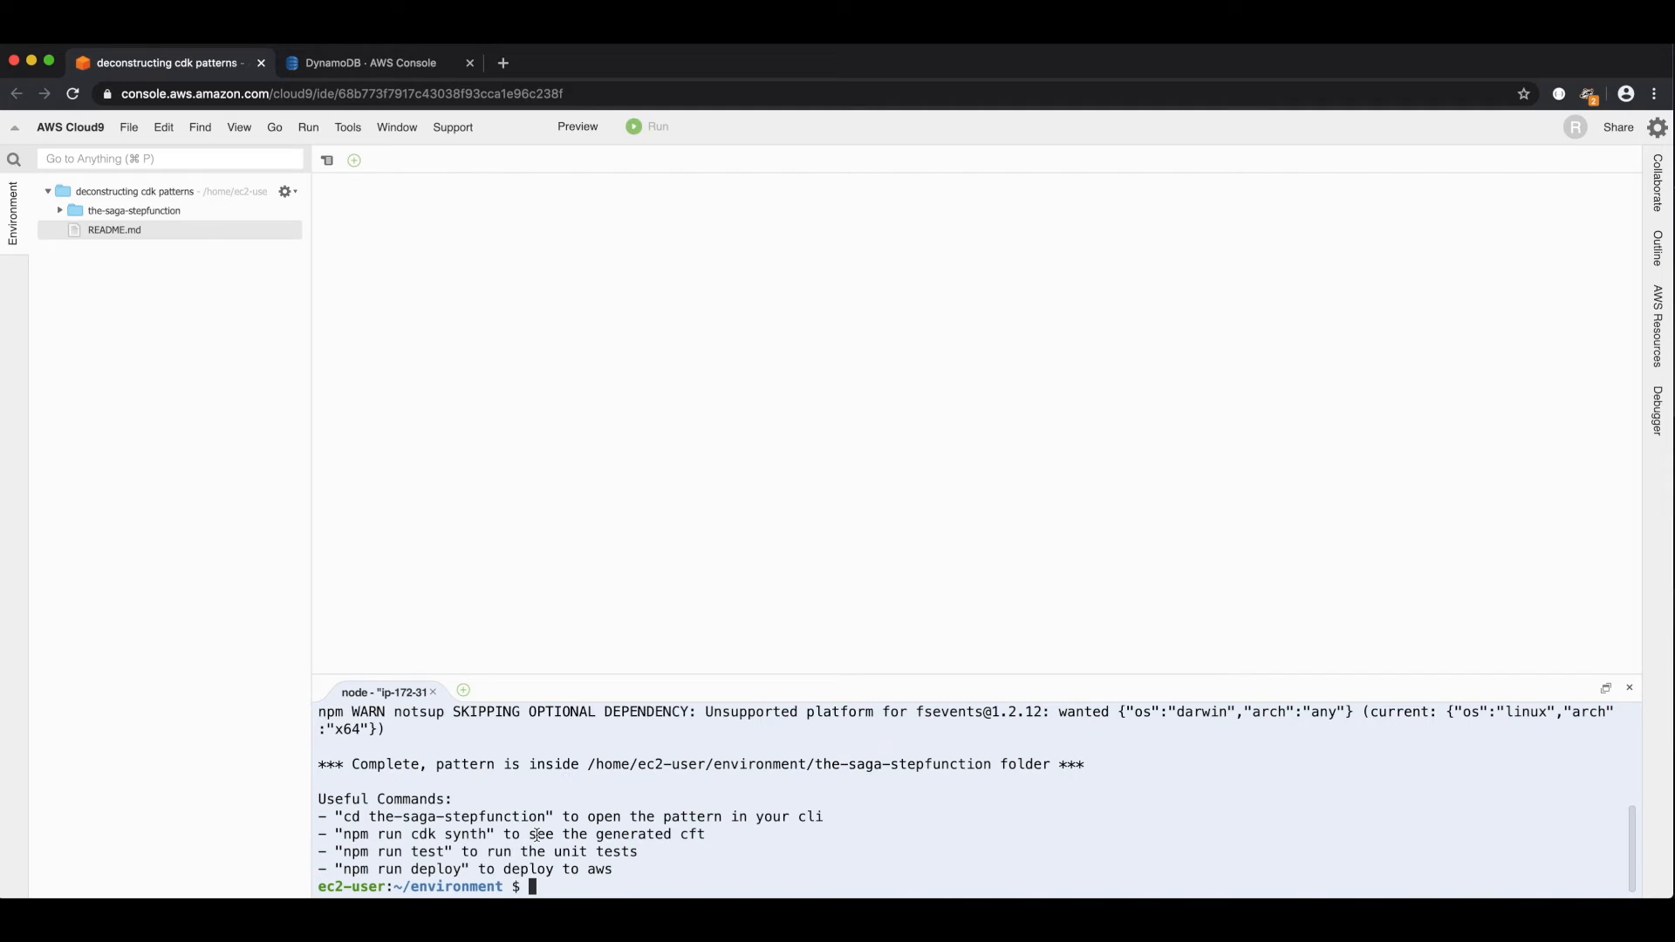
{"action": "type", "text": "cd the-saga-stepfunction/"}
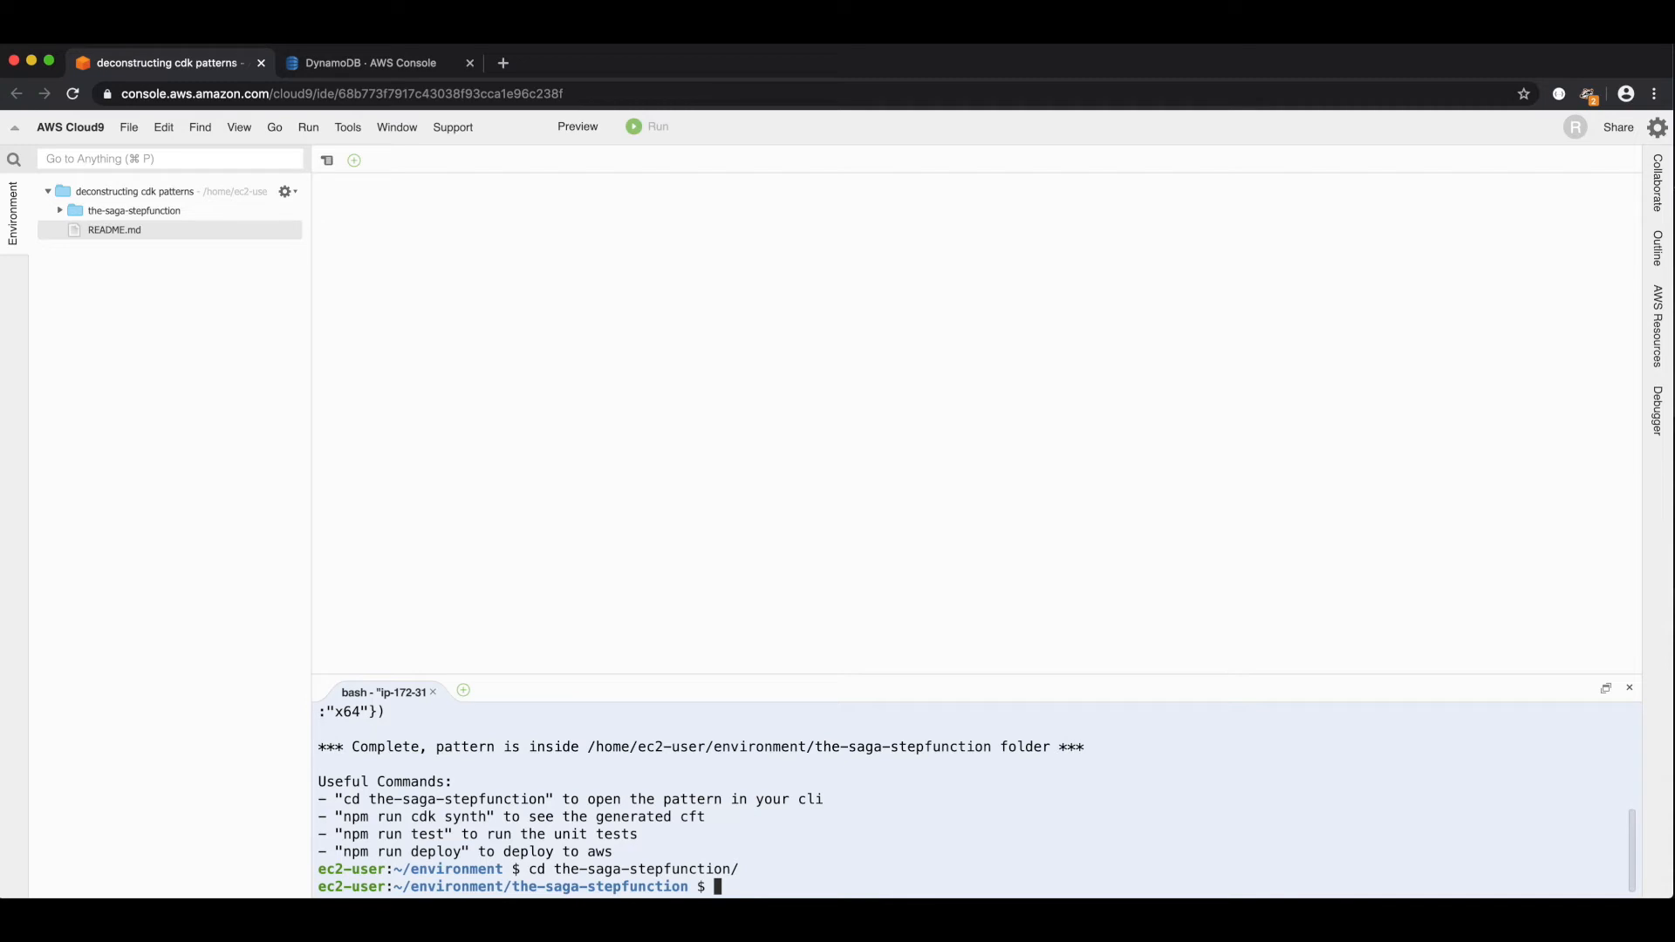
- Run the pattern's unit tests with npm run test (14 of 14 pass)
{"action": "type", "text": "npm"}
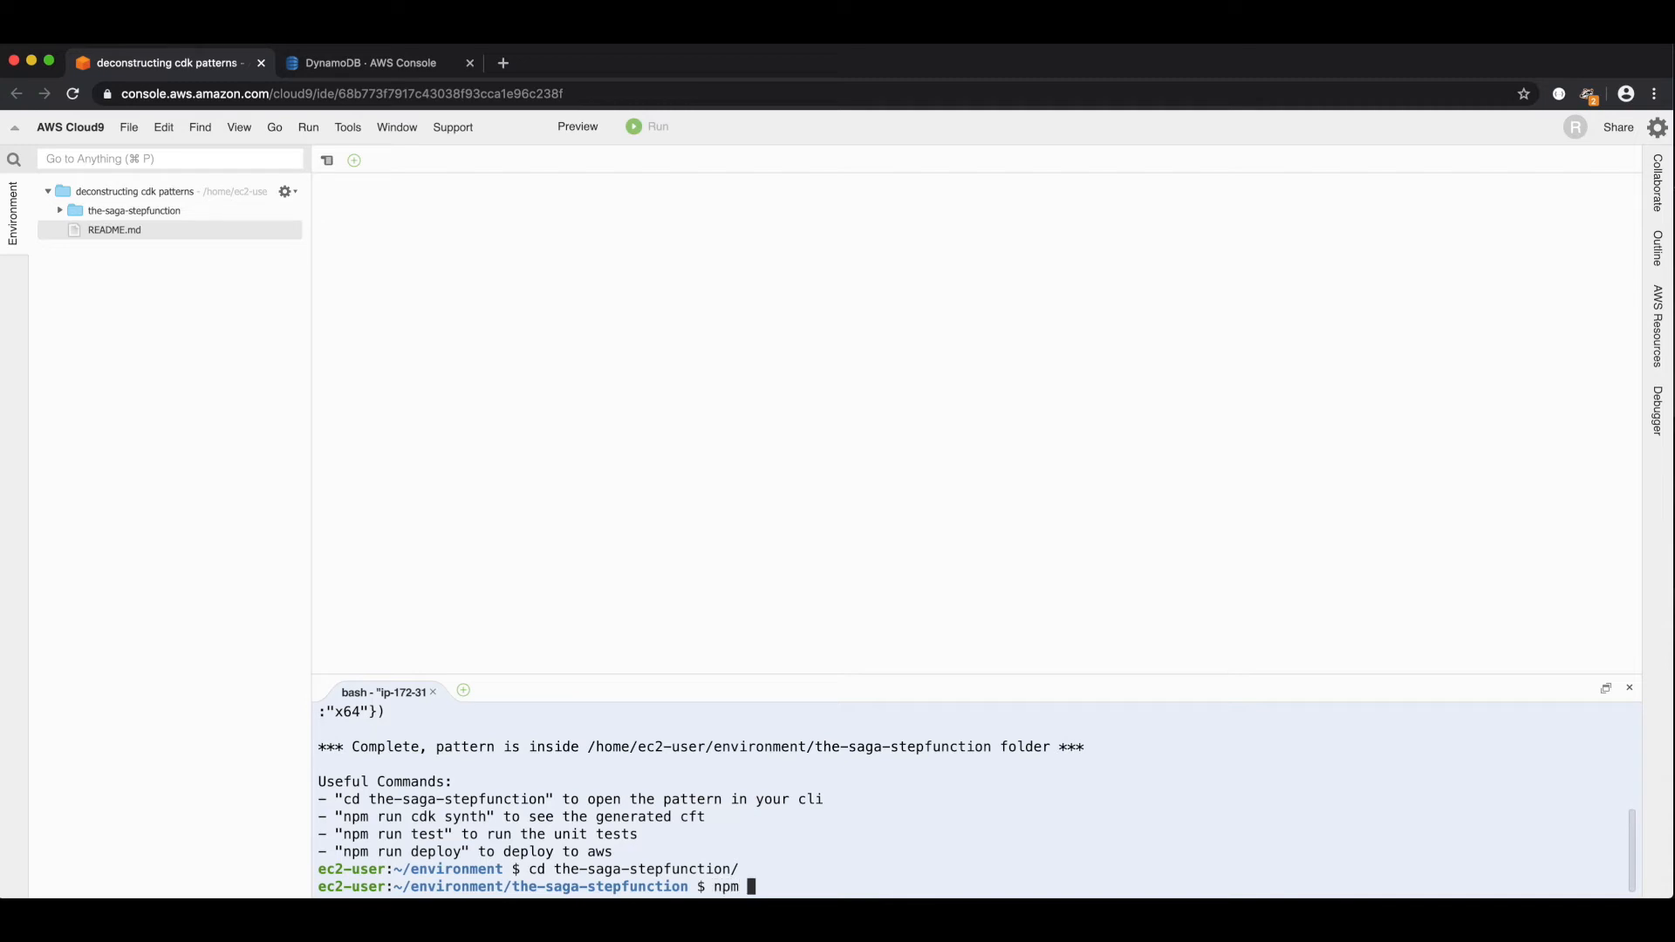
{"action": "type", "text": "run test"}
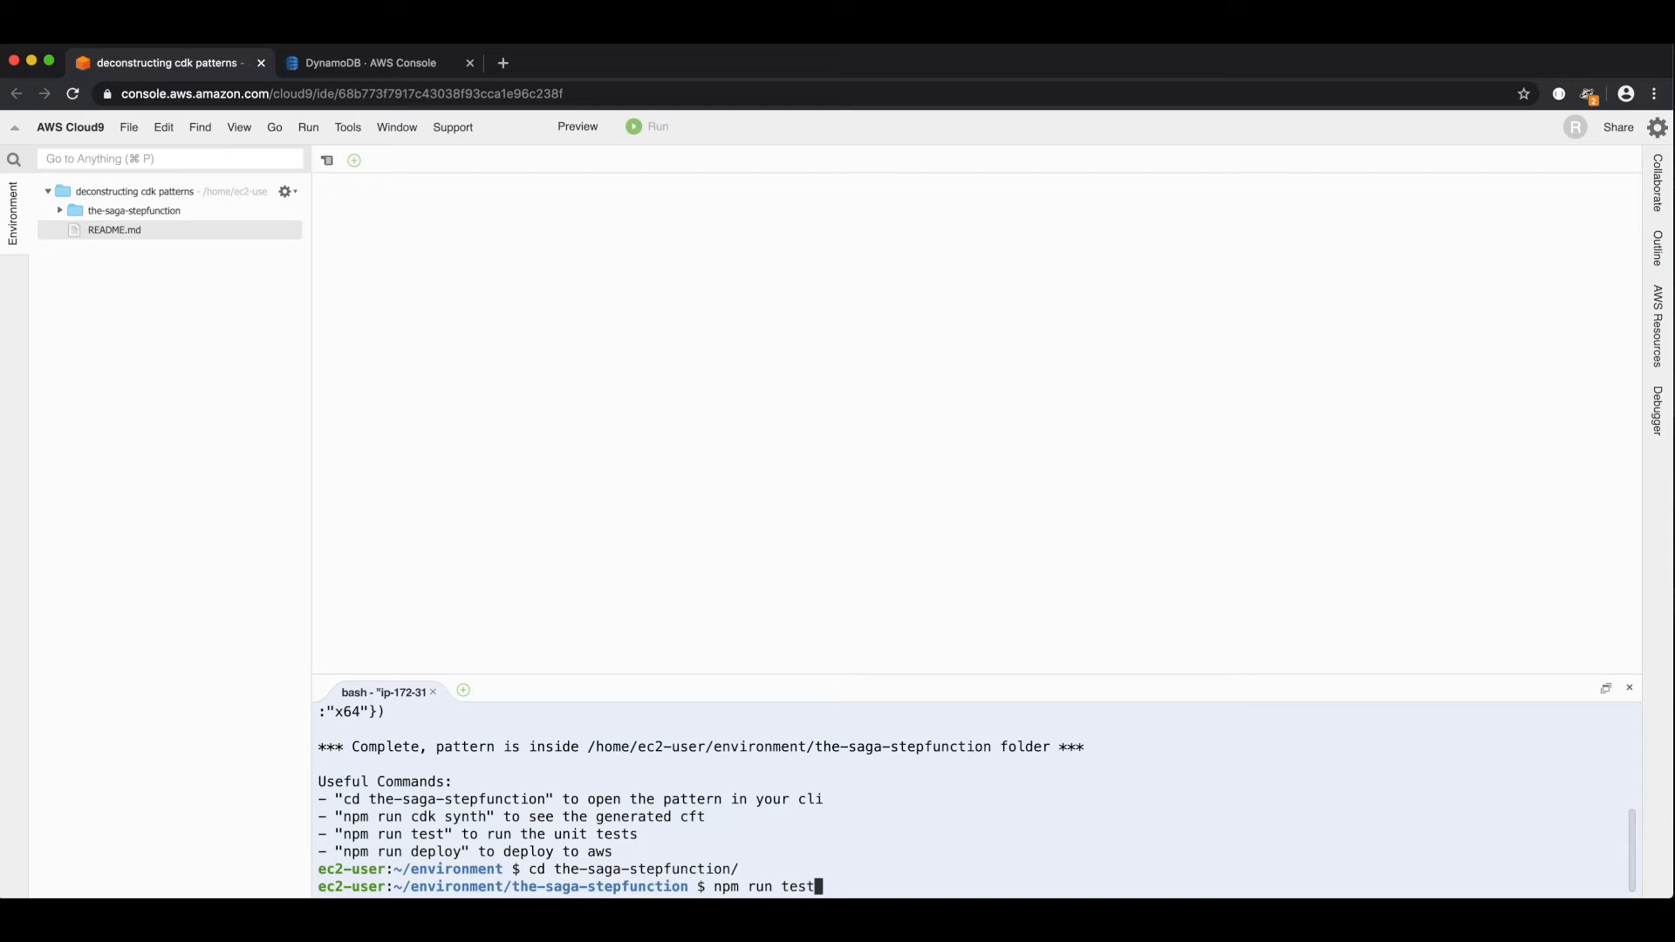
{"action": "key", "text": "Return"}
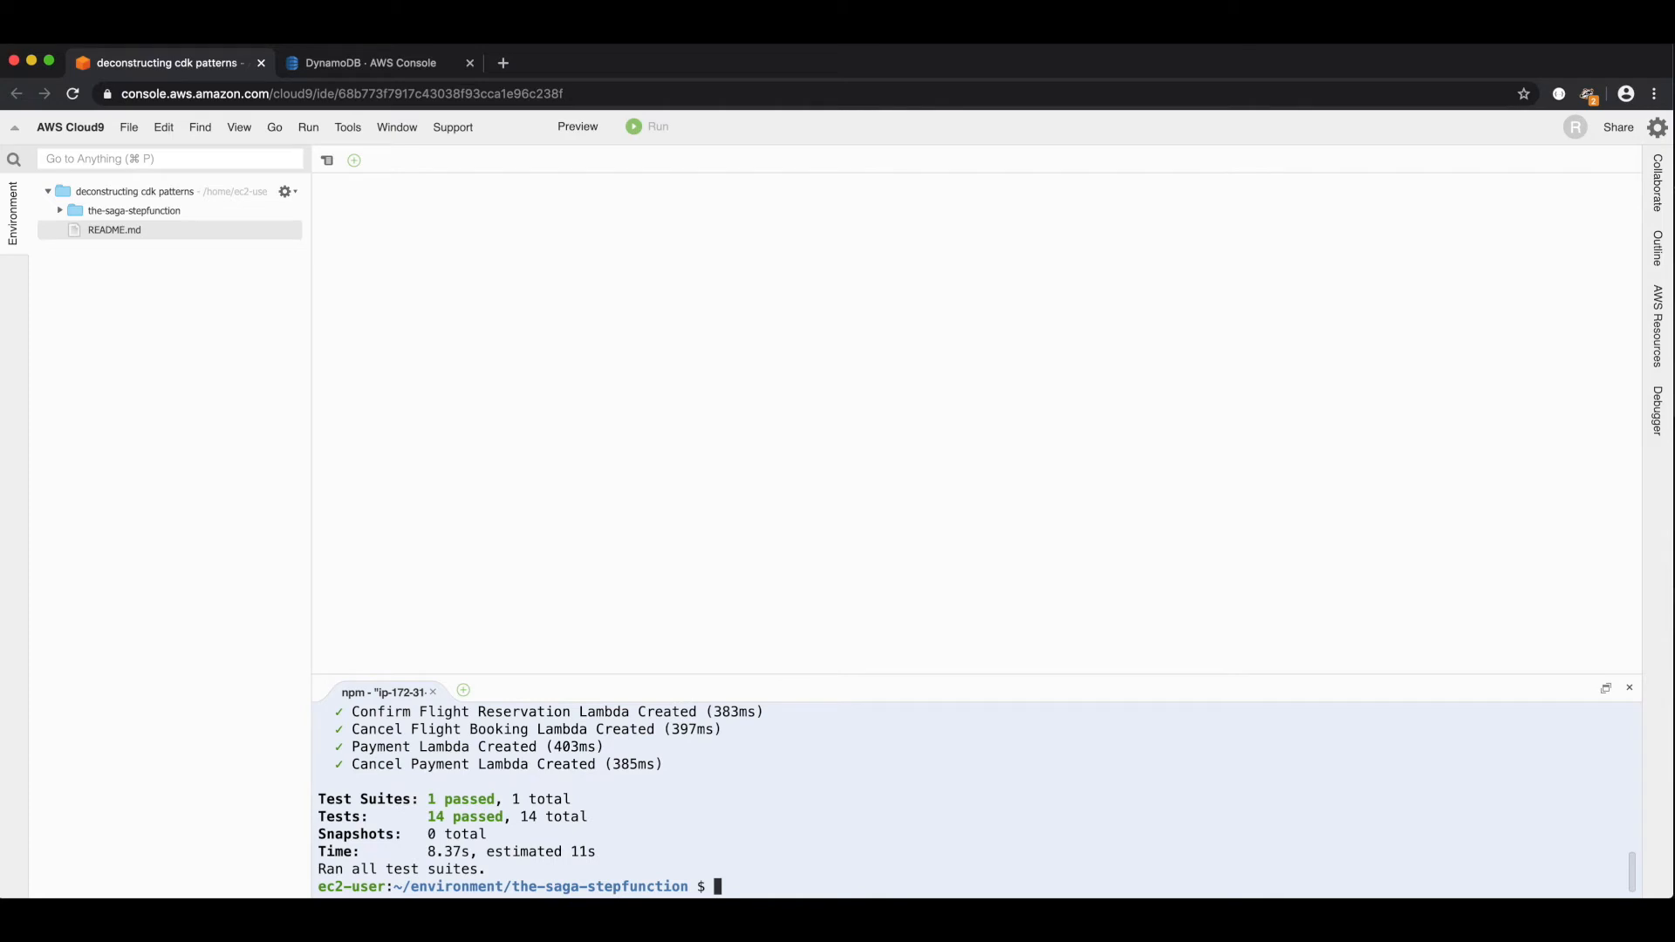
- Start deploying the stack to AWS with npm run deploy
{"action": "type", "text": "npm"}
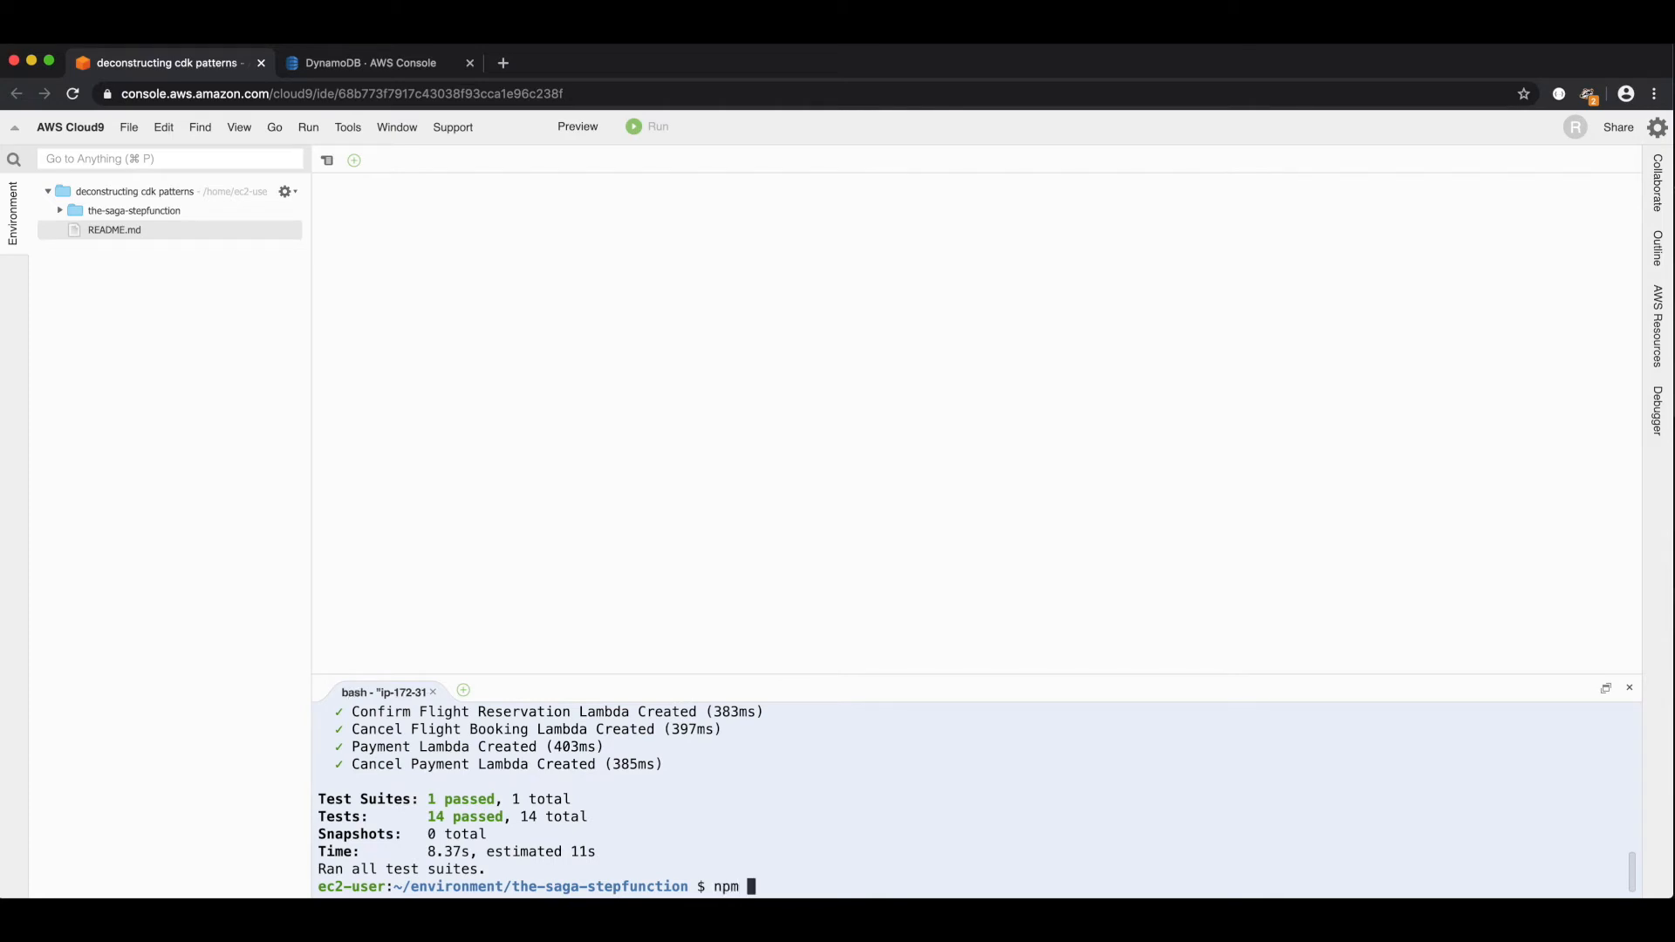
{"action": "type", "text": "run deploy"}
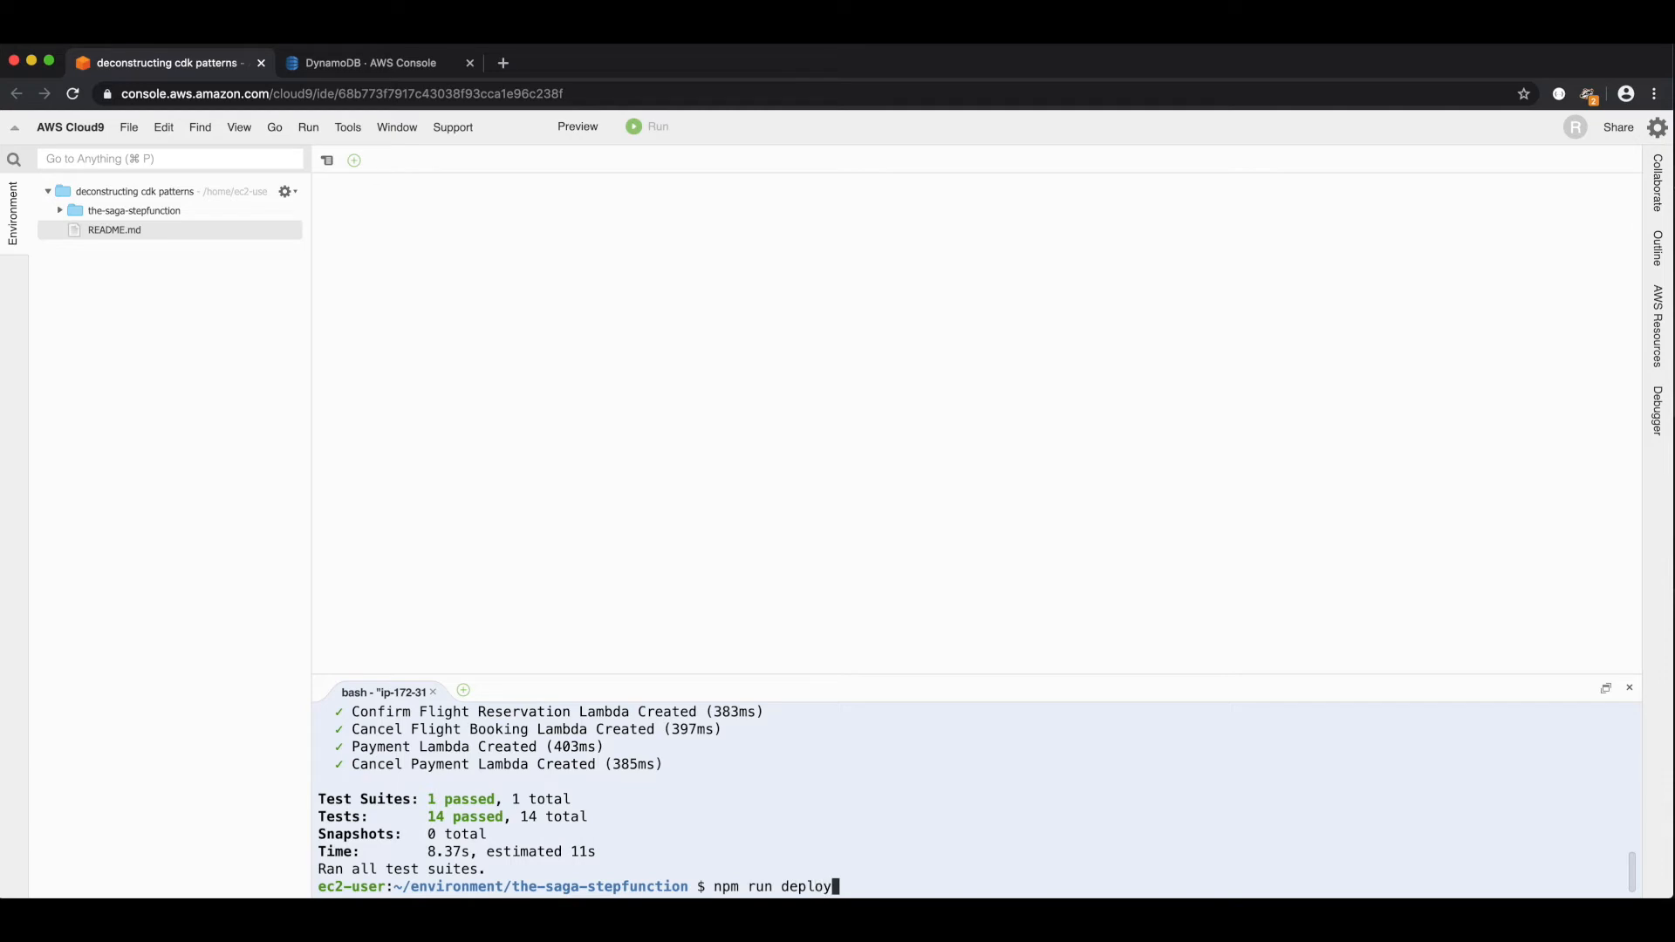
{"action": "key", "text": "Return"}
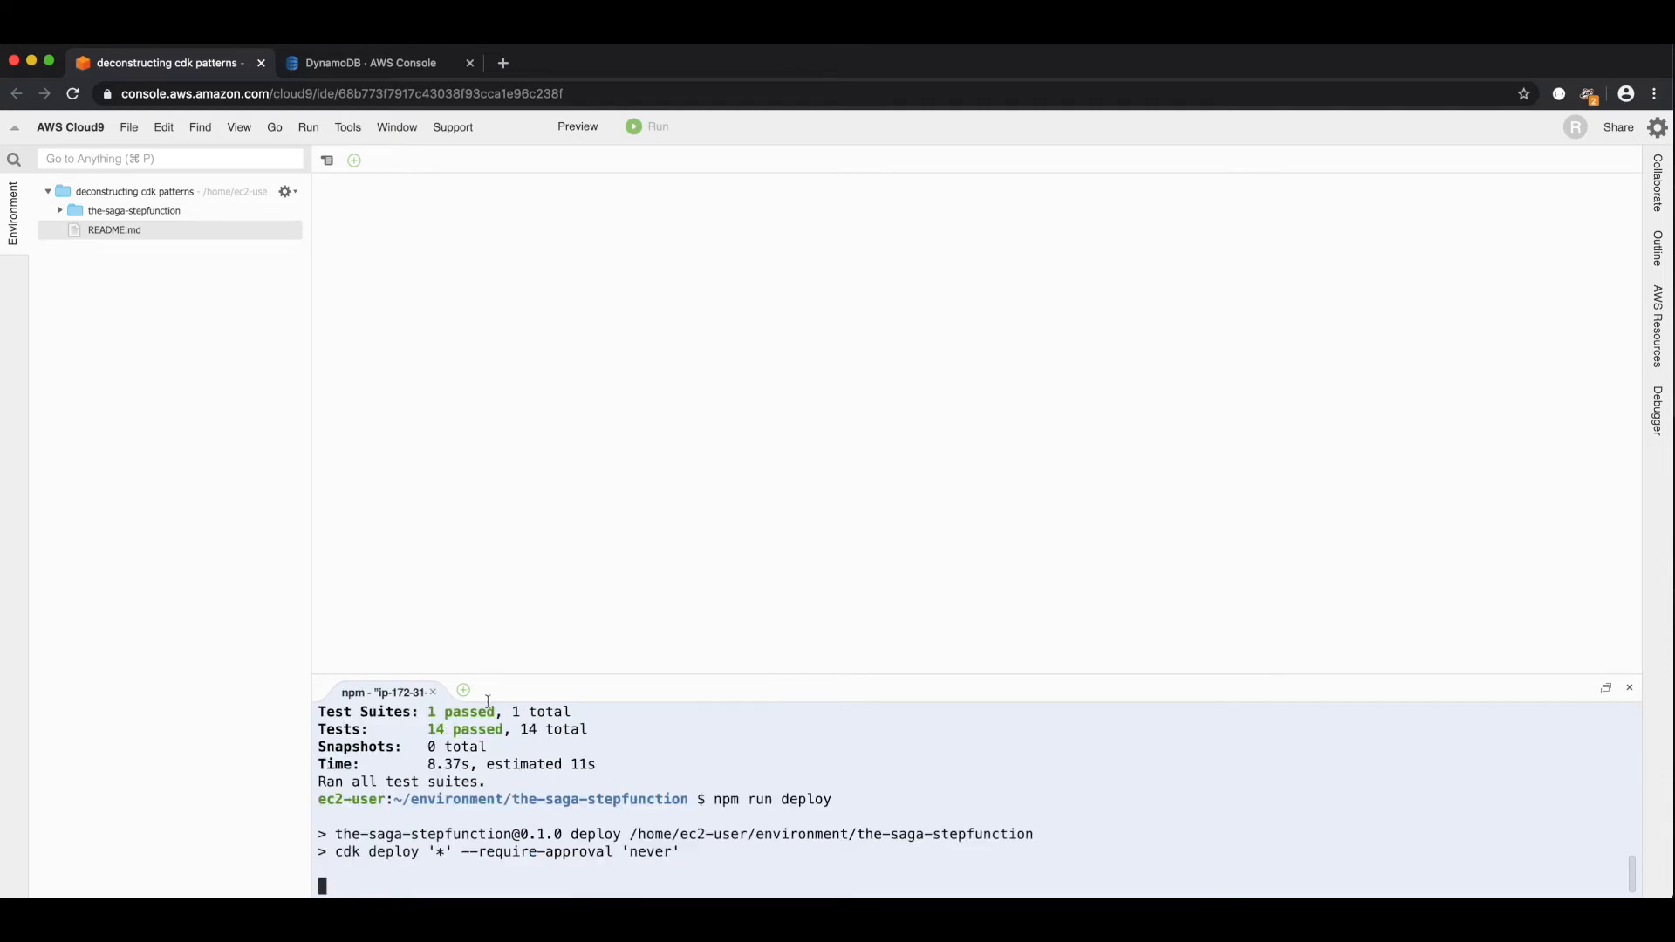
- Open lib/the-saga-stepfunction-single-table-stack.ts showing the Bookings DynamoDB table definition
{"action": "left_click", "coordinate": [61, 211]}
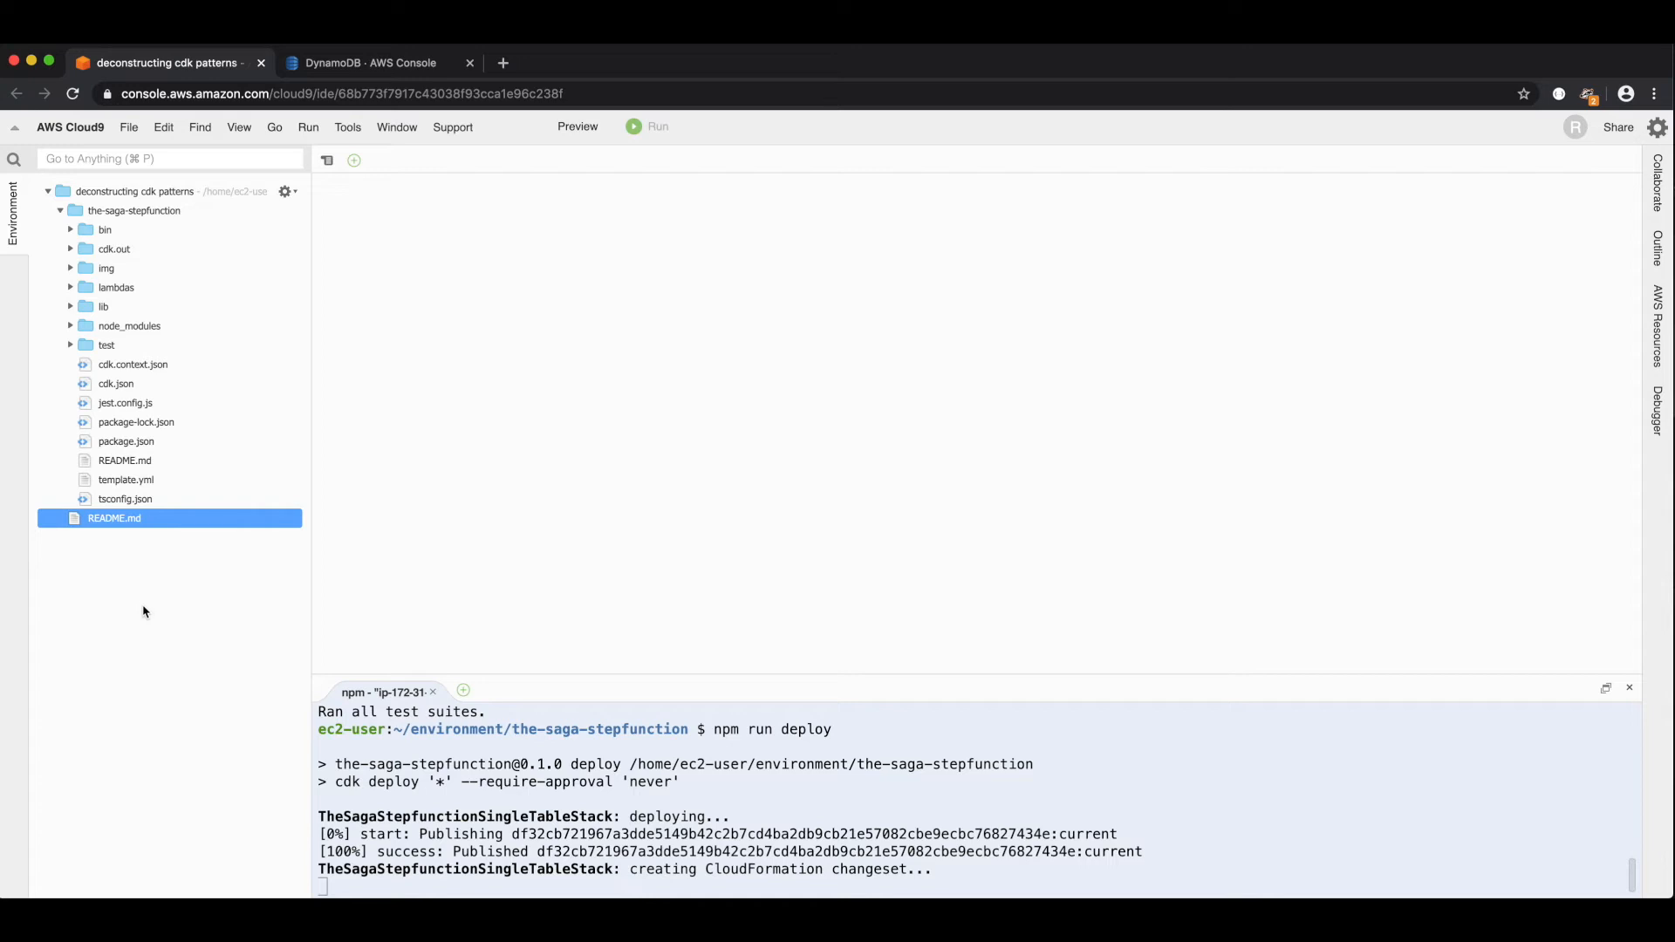
{"action": "left_click", "coordinate": [103, 307]}
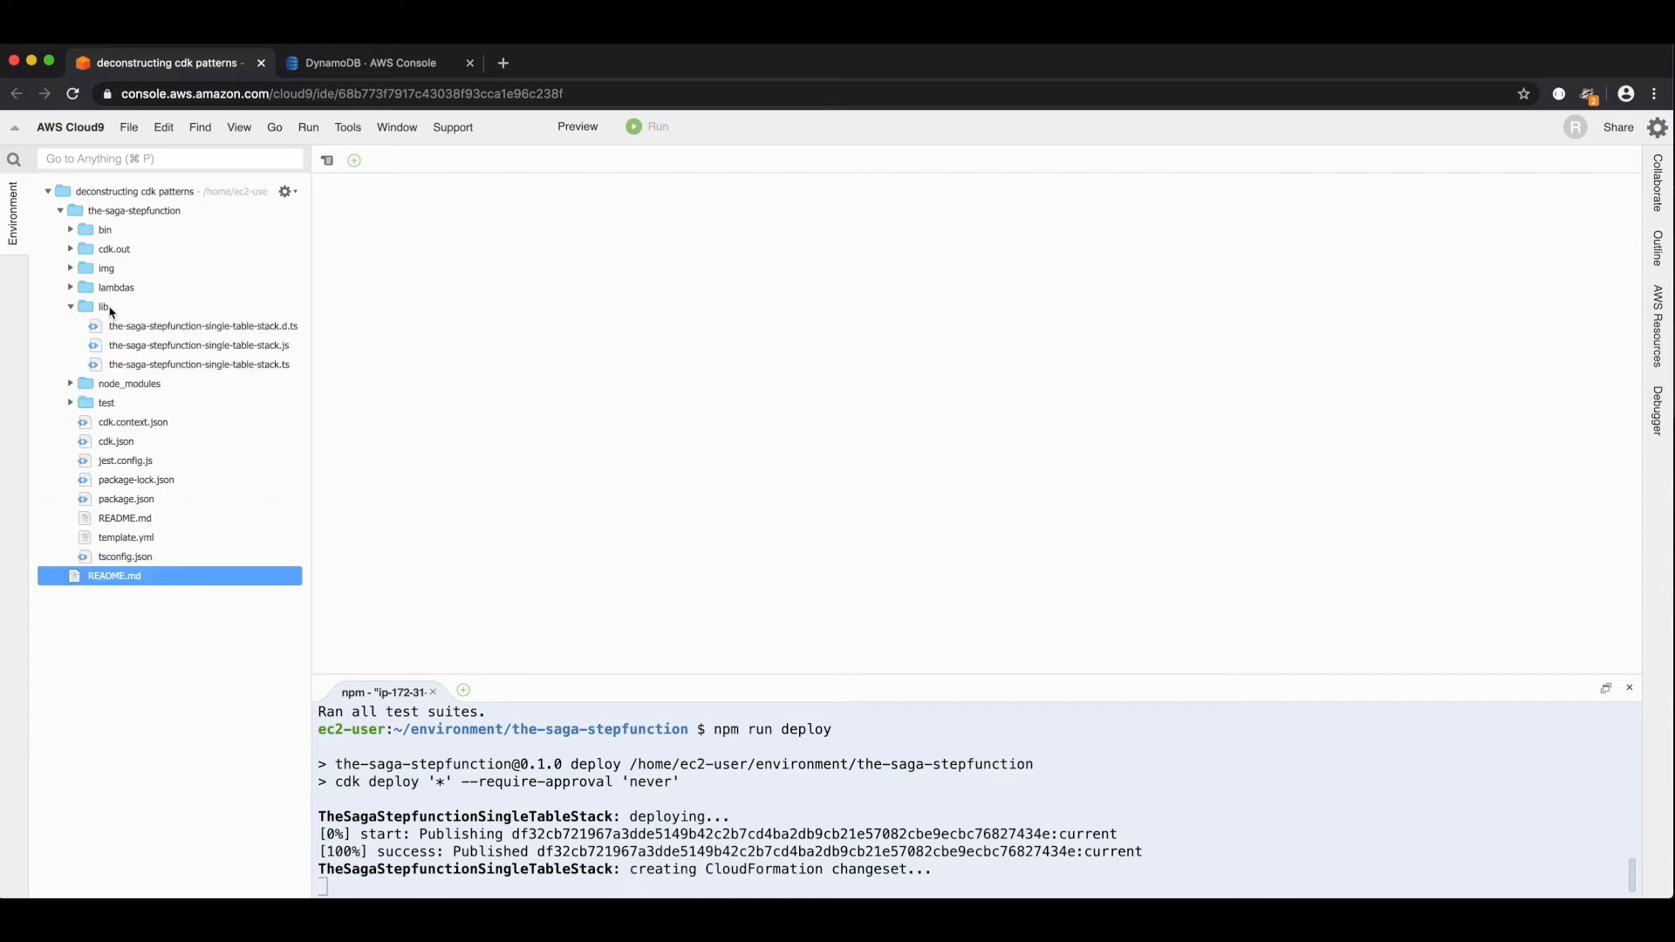
{"action": "left_click", "coordinate": [197, 365]}
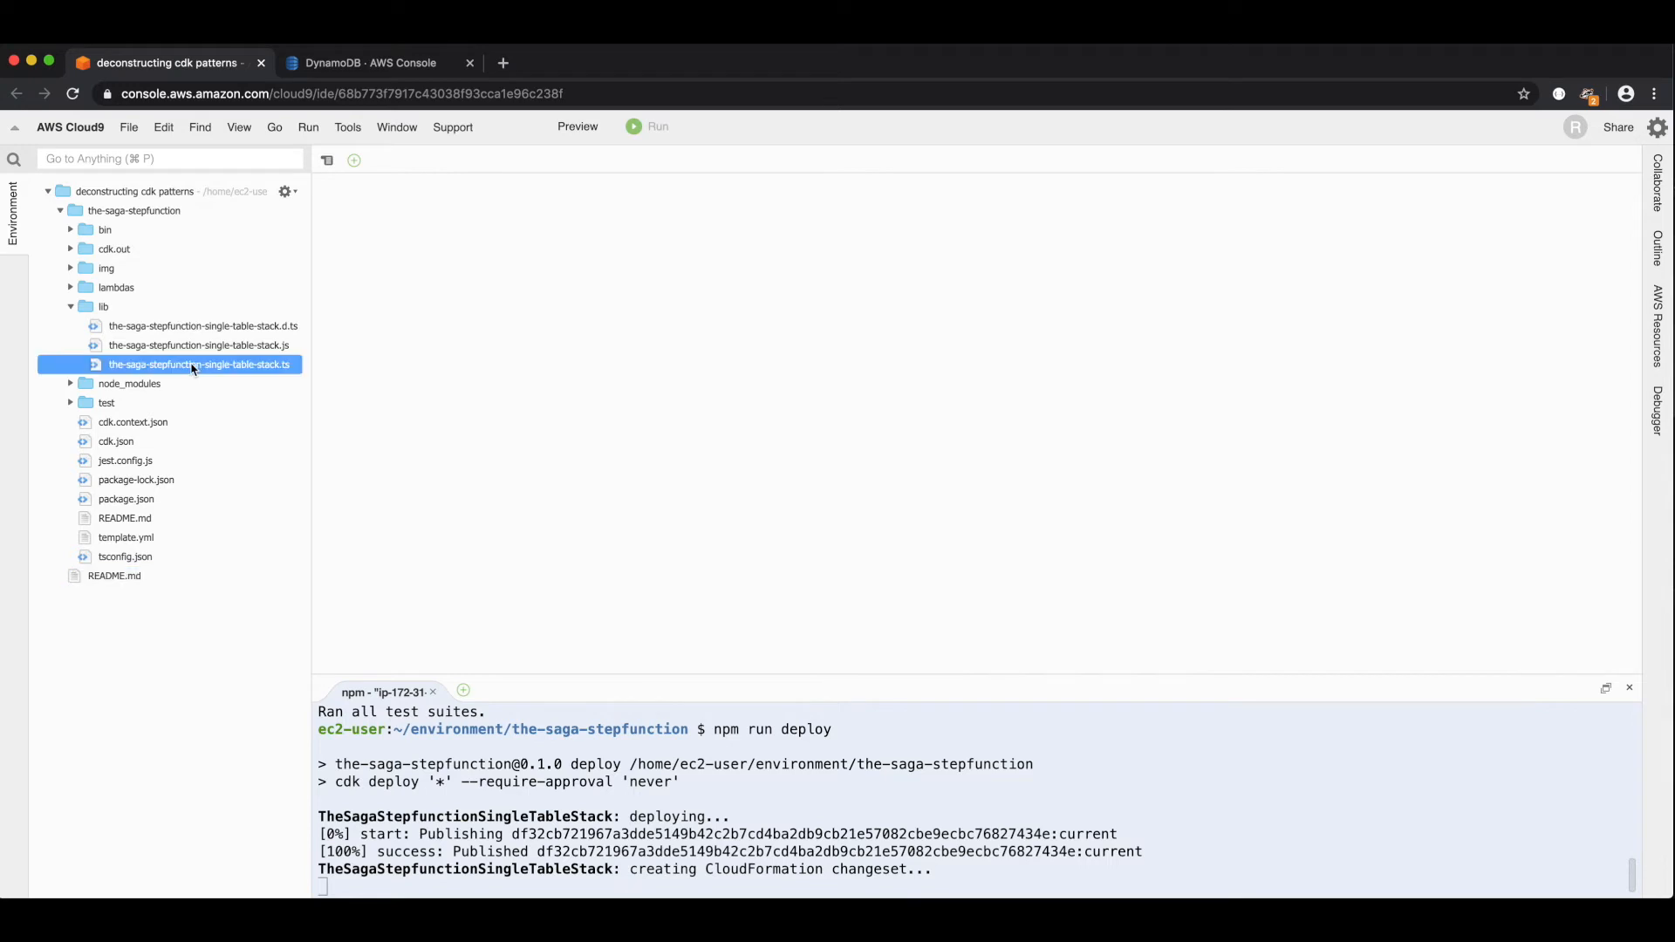
{"action": "double_click", "coordinate": [198, 364]}
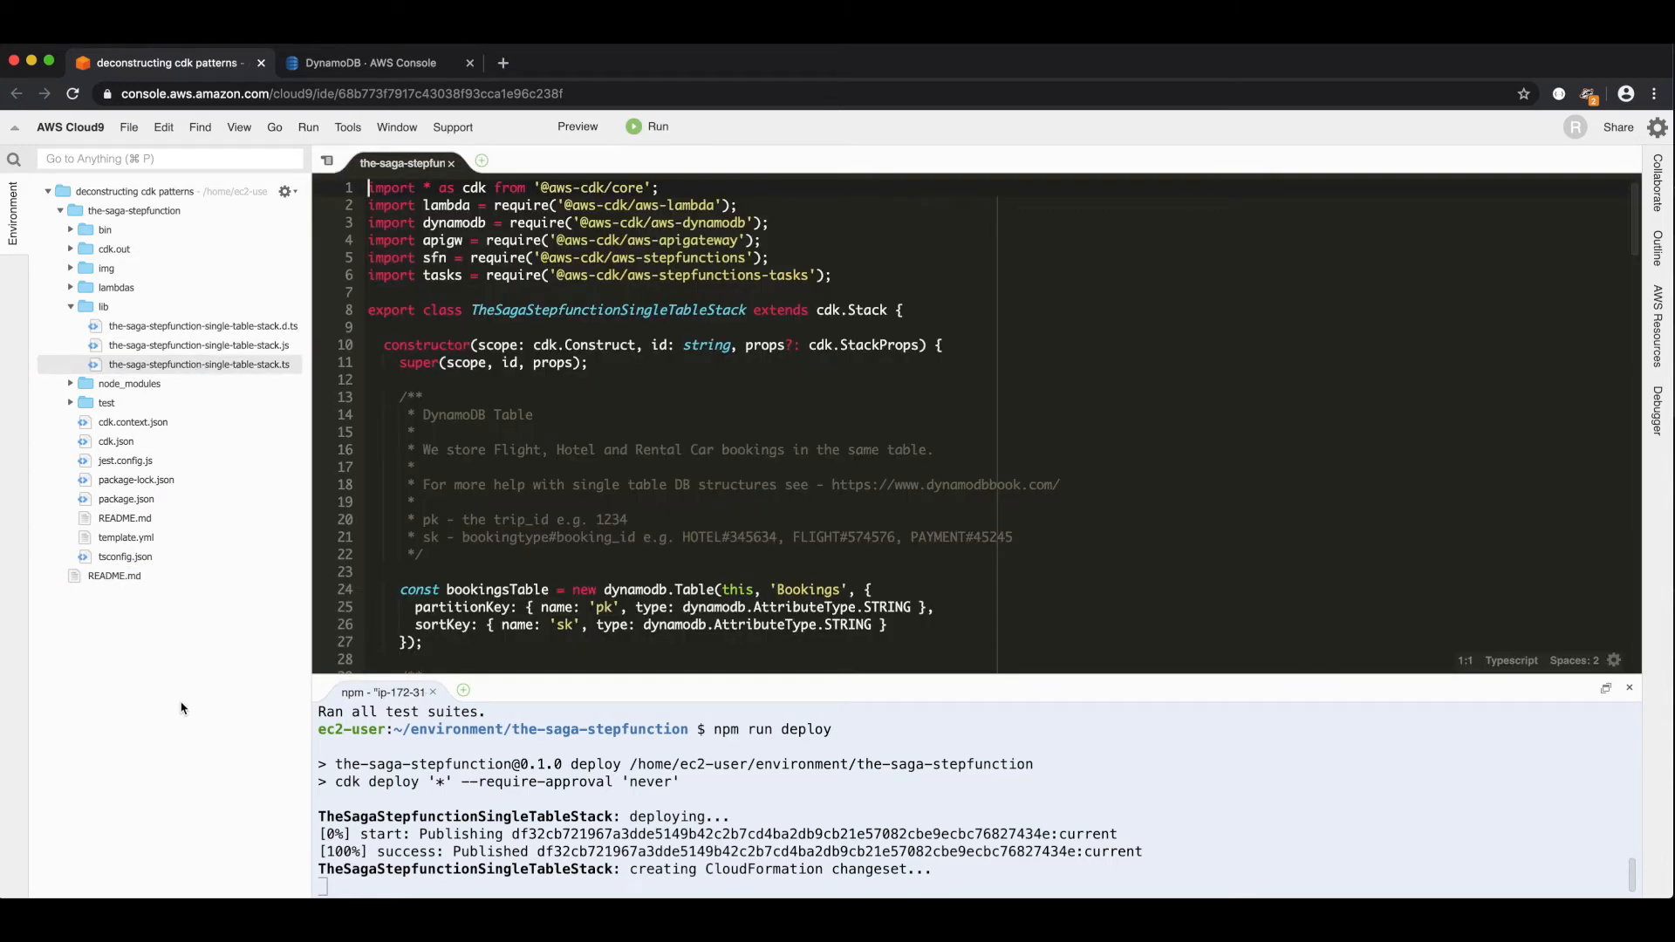
{"action": "mouse_move", "coordinate": [206, 684]}
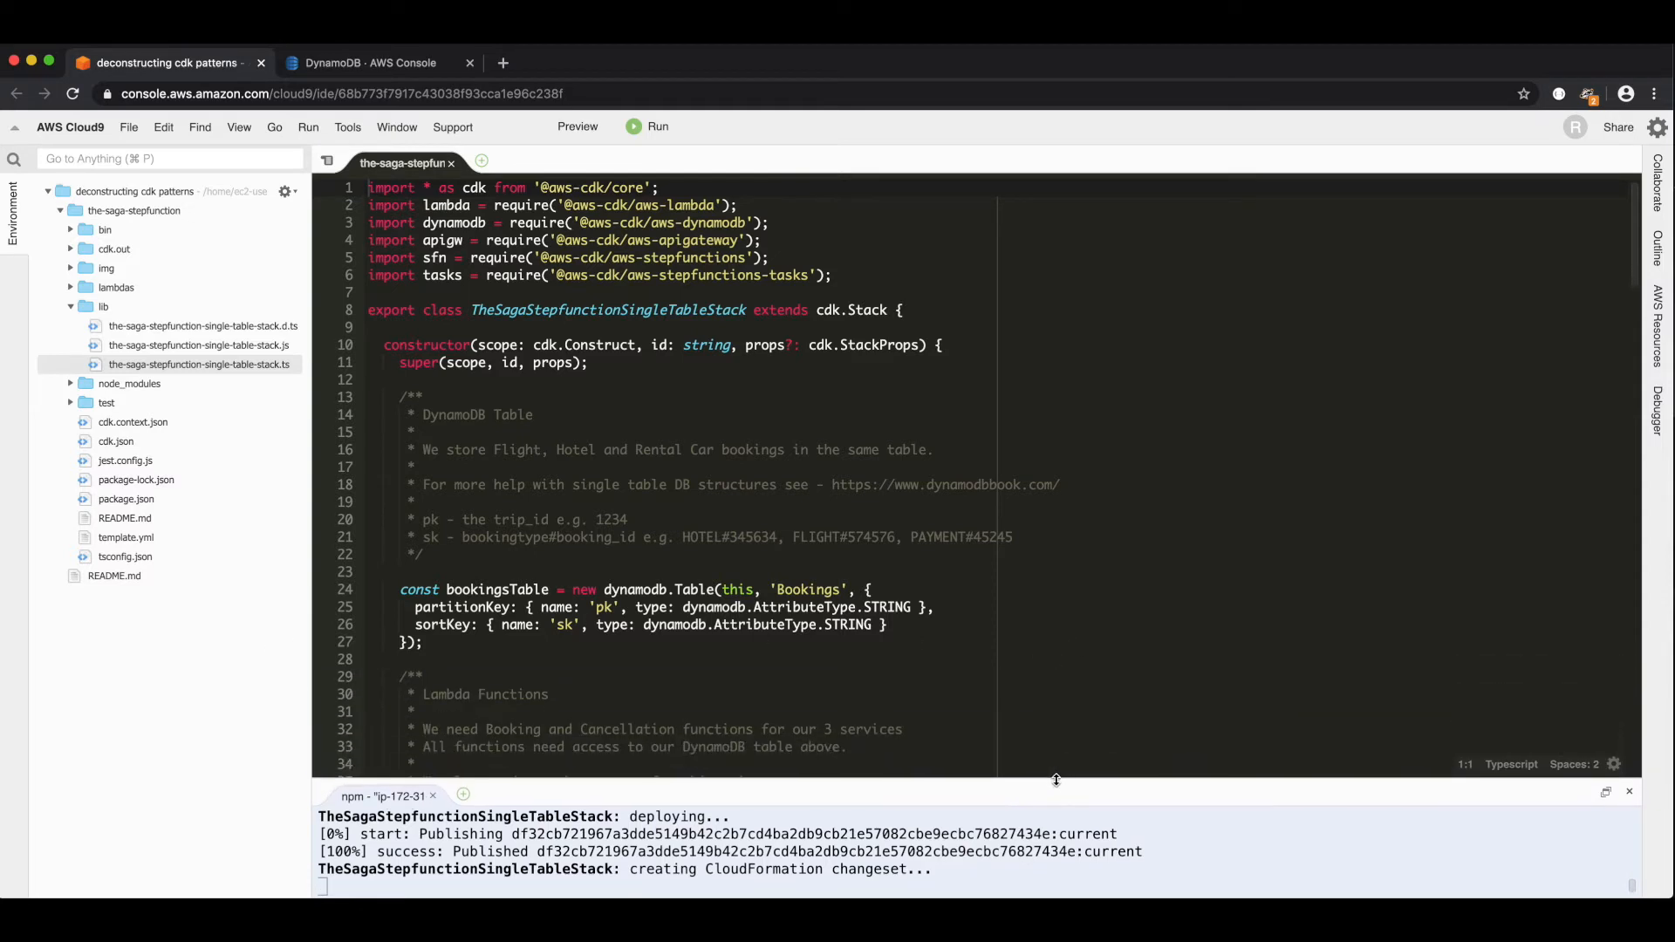
{"action": "mouse_move", "coordinate": [743, 415]}
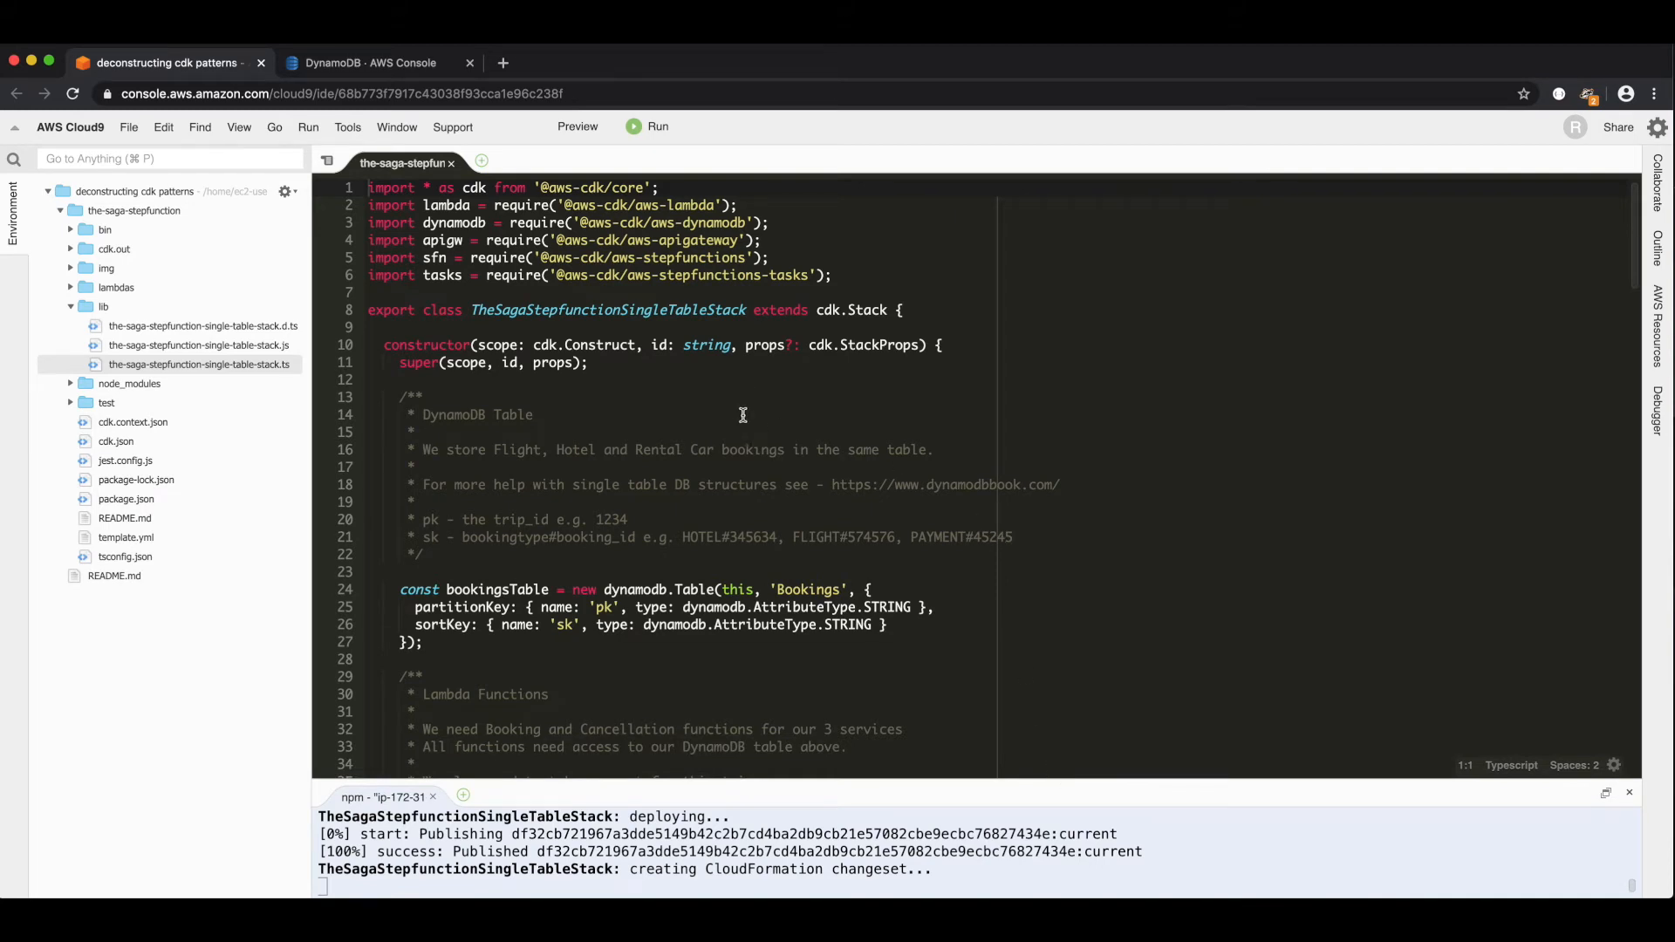
{"action": "mouse_move", "coordinate": [599, 656]}
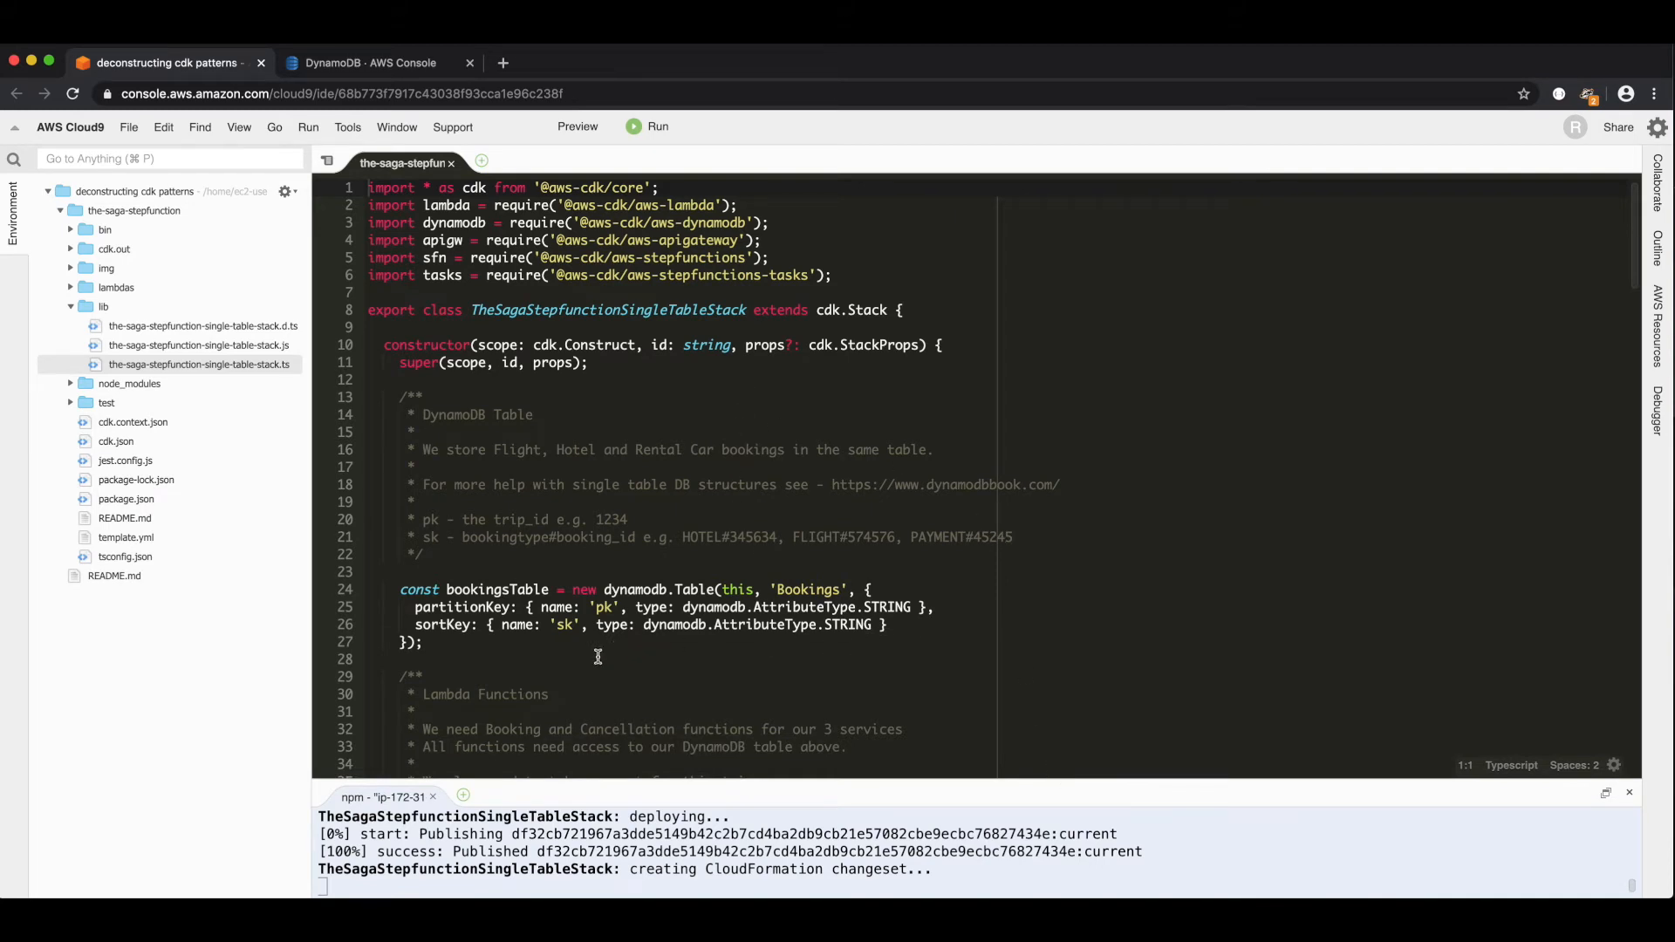
{"action": "mouse_move", "coordinate": [902, 623]}
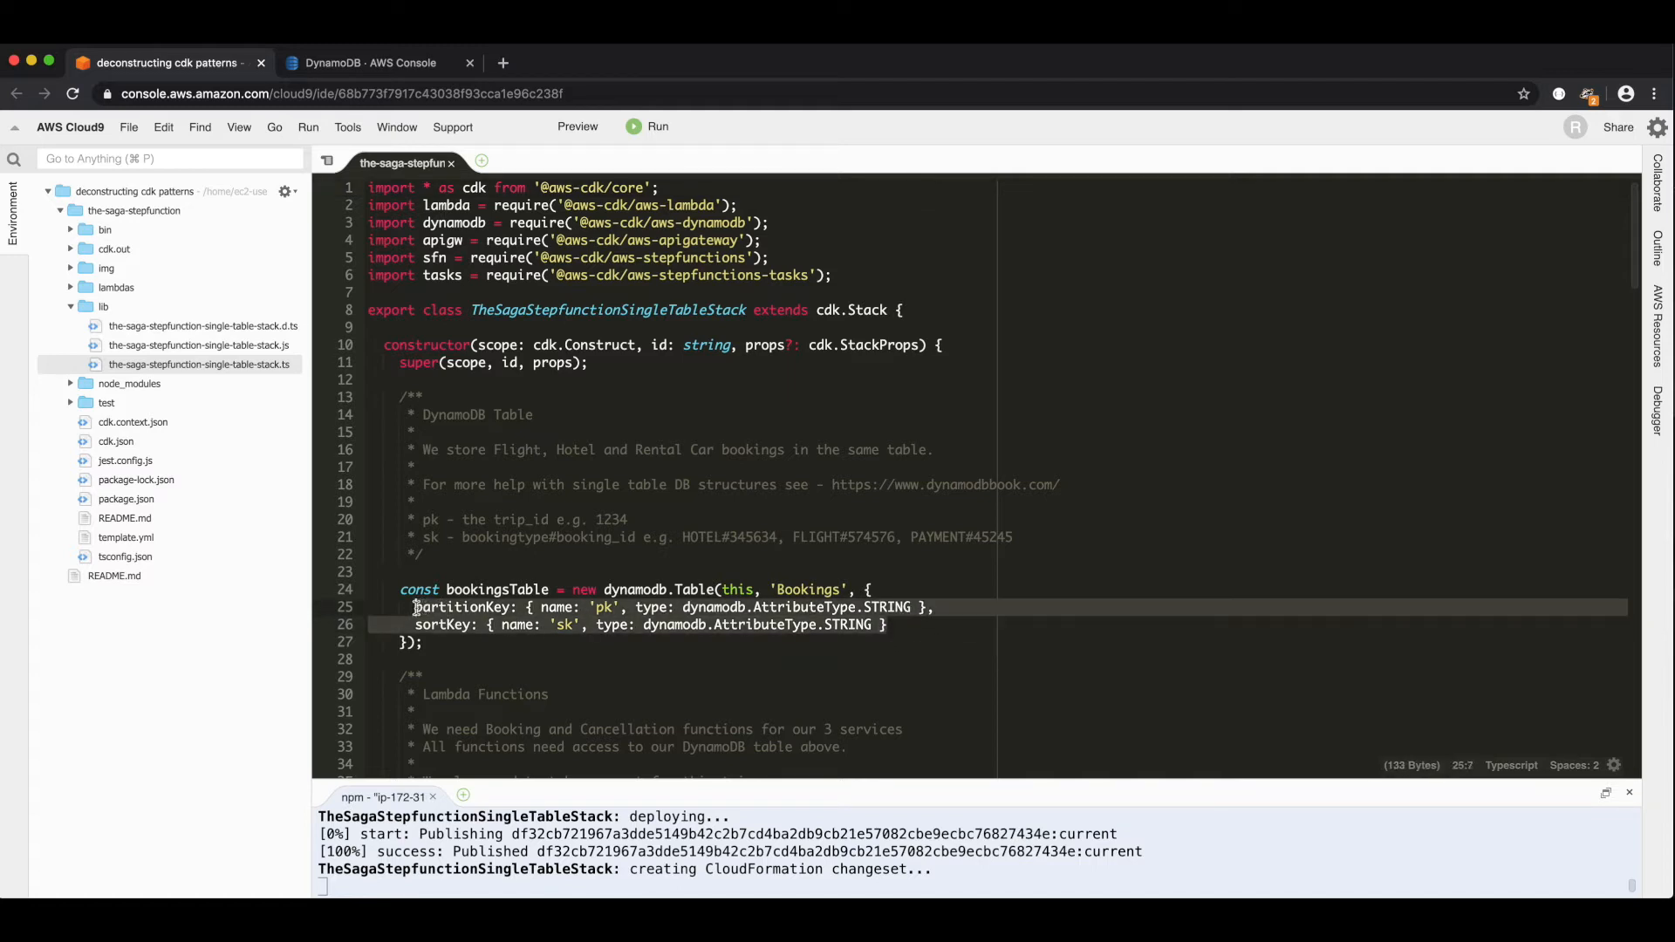
{"action": "mouse_move", "coordinate": [714, 710]}
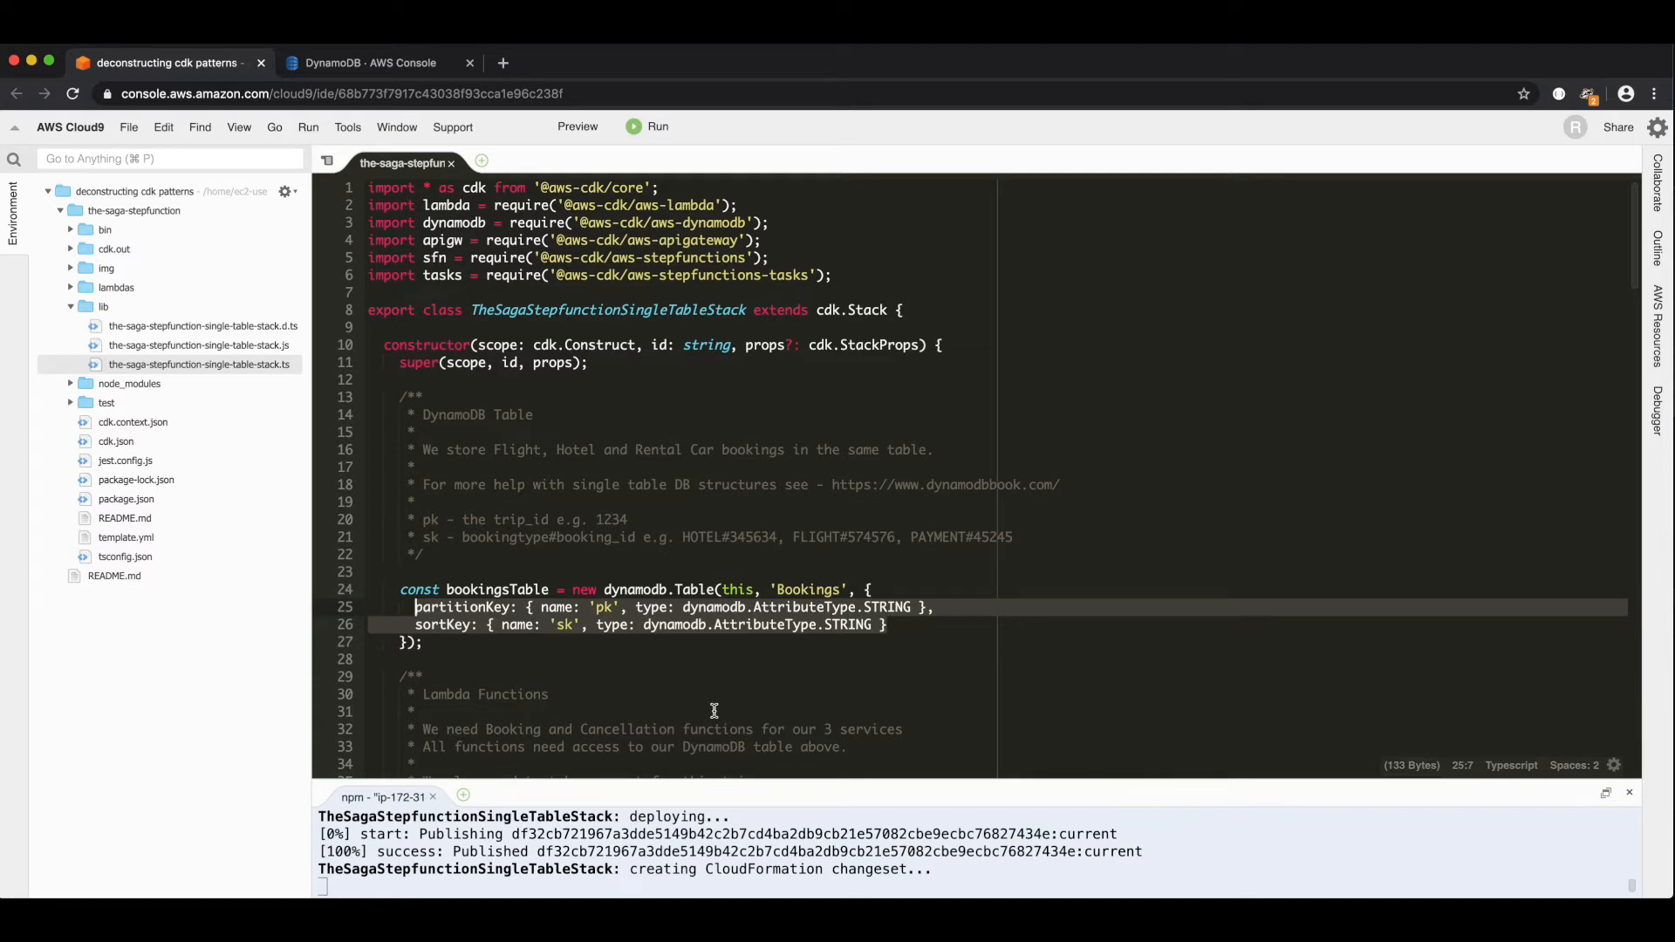
{"action": "scroll", "scroll_direction": "down", "scroll_amount": 3}
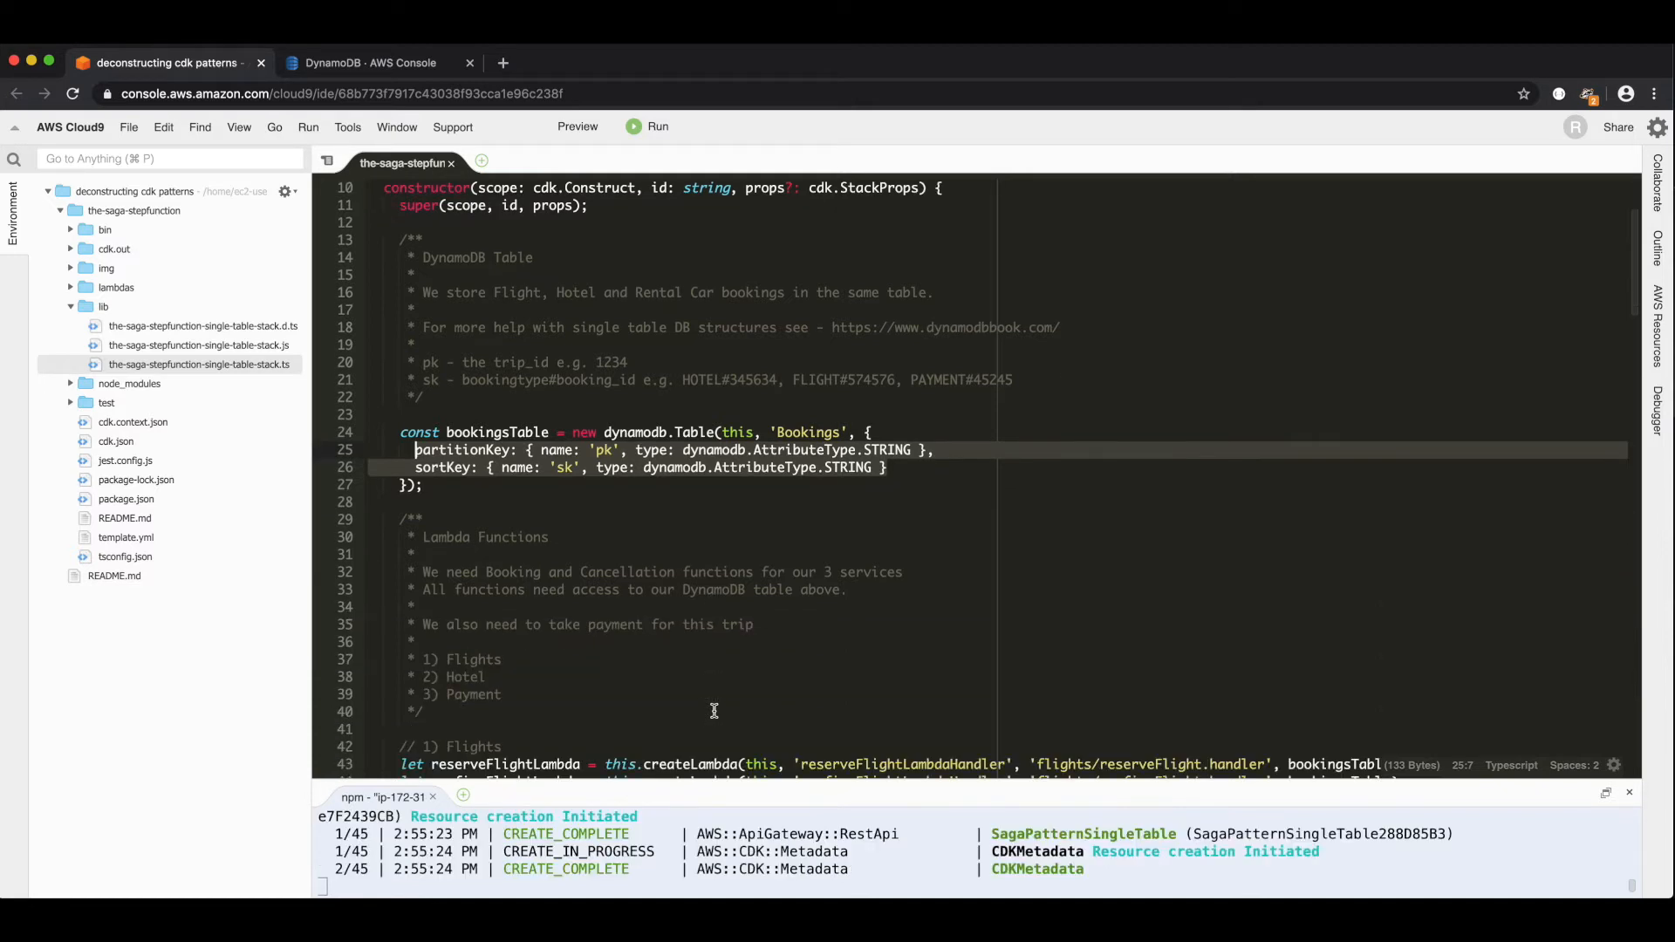
{"action": "scroll", "scroll_direction": "down", "scroll_amount": 3}
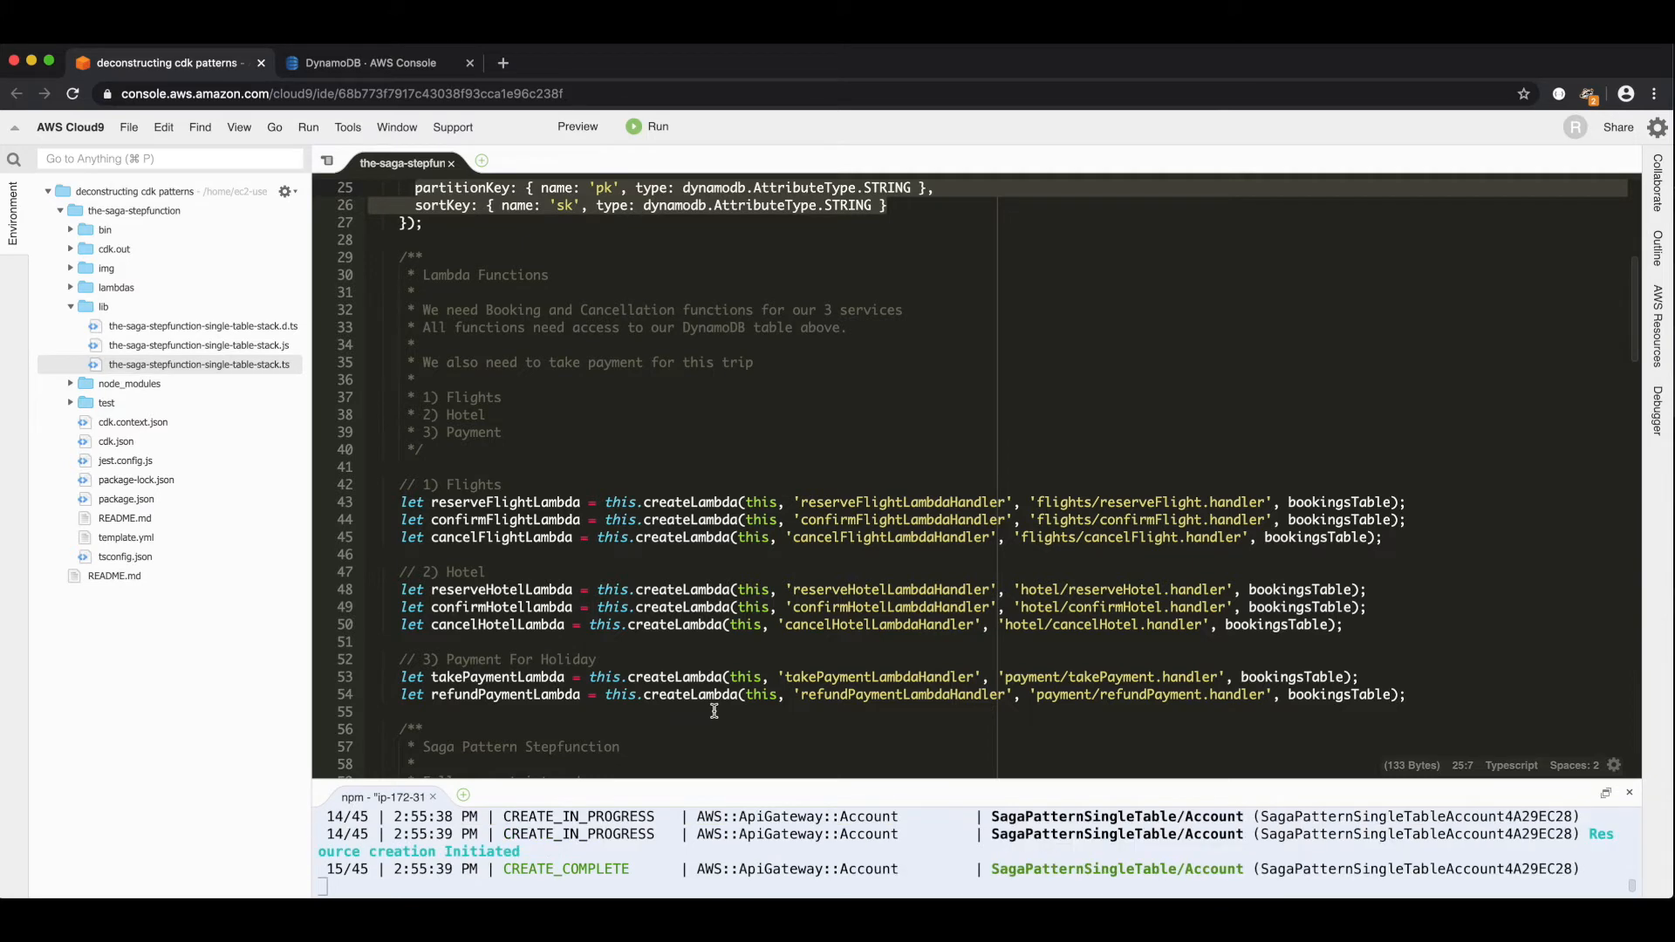
{"action": "mouse_move", "coordinate": [709, 492]}
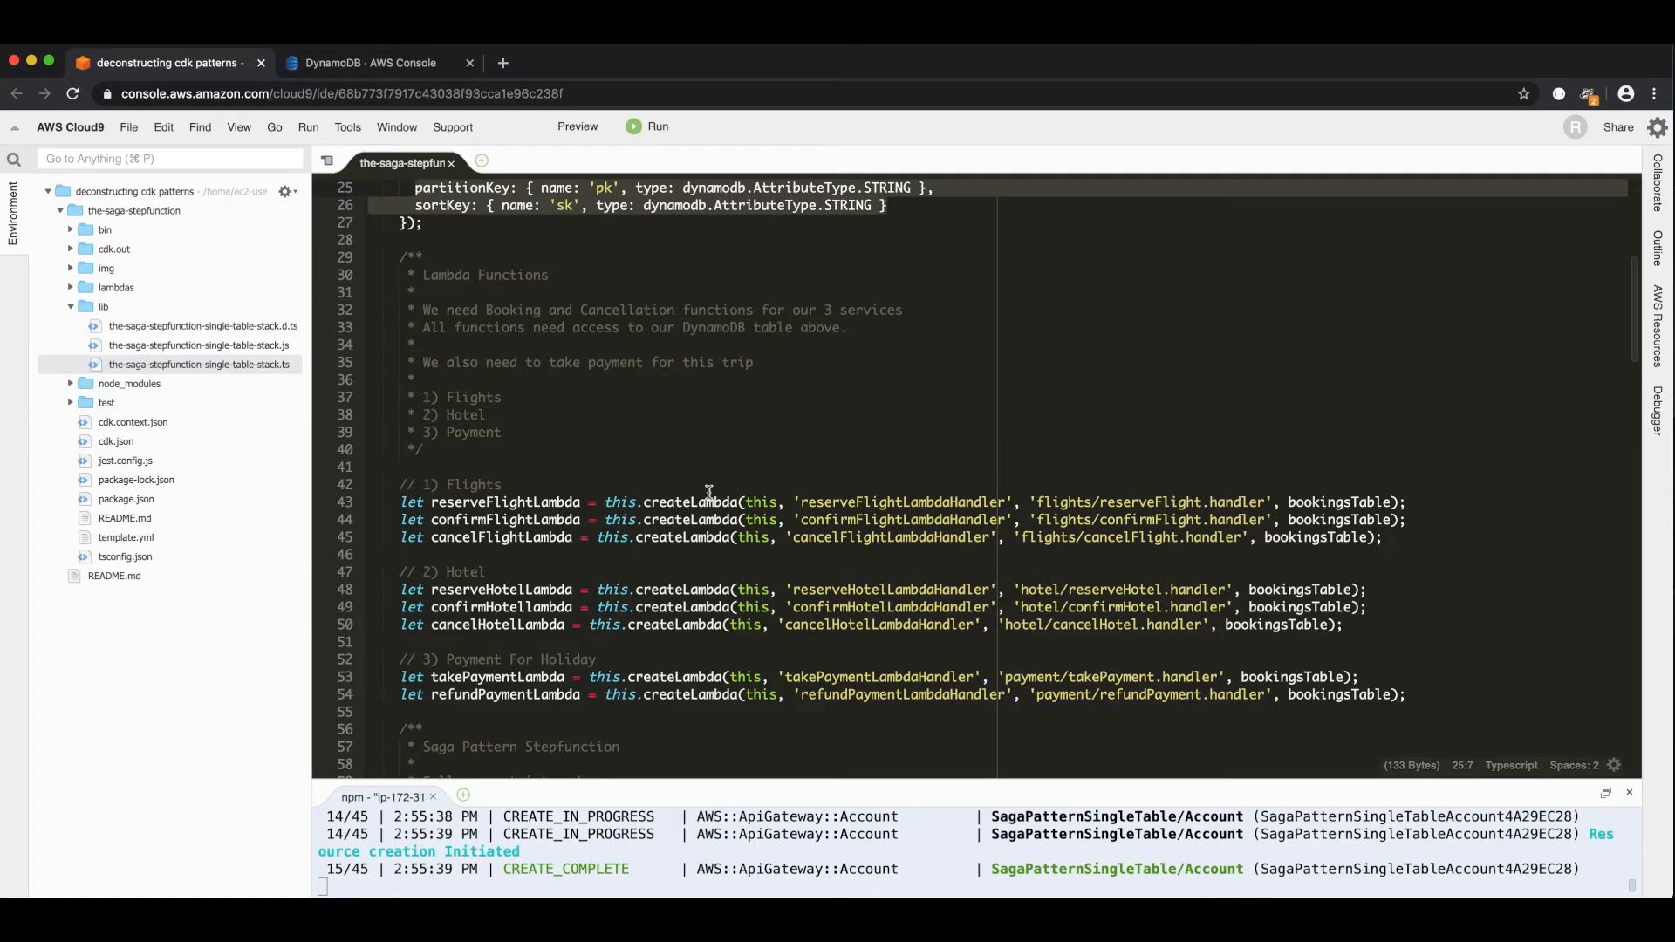
{"action": "scroll", "scroll_direction": "down", "scroll_amount": 3}
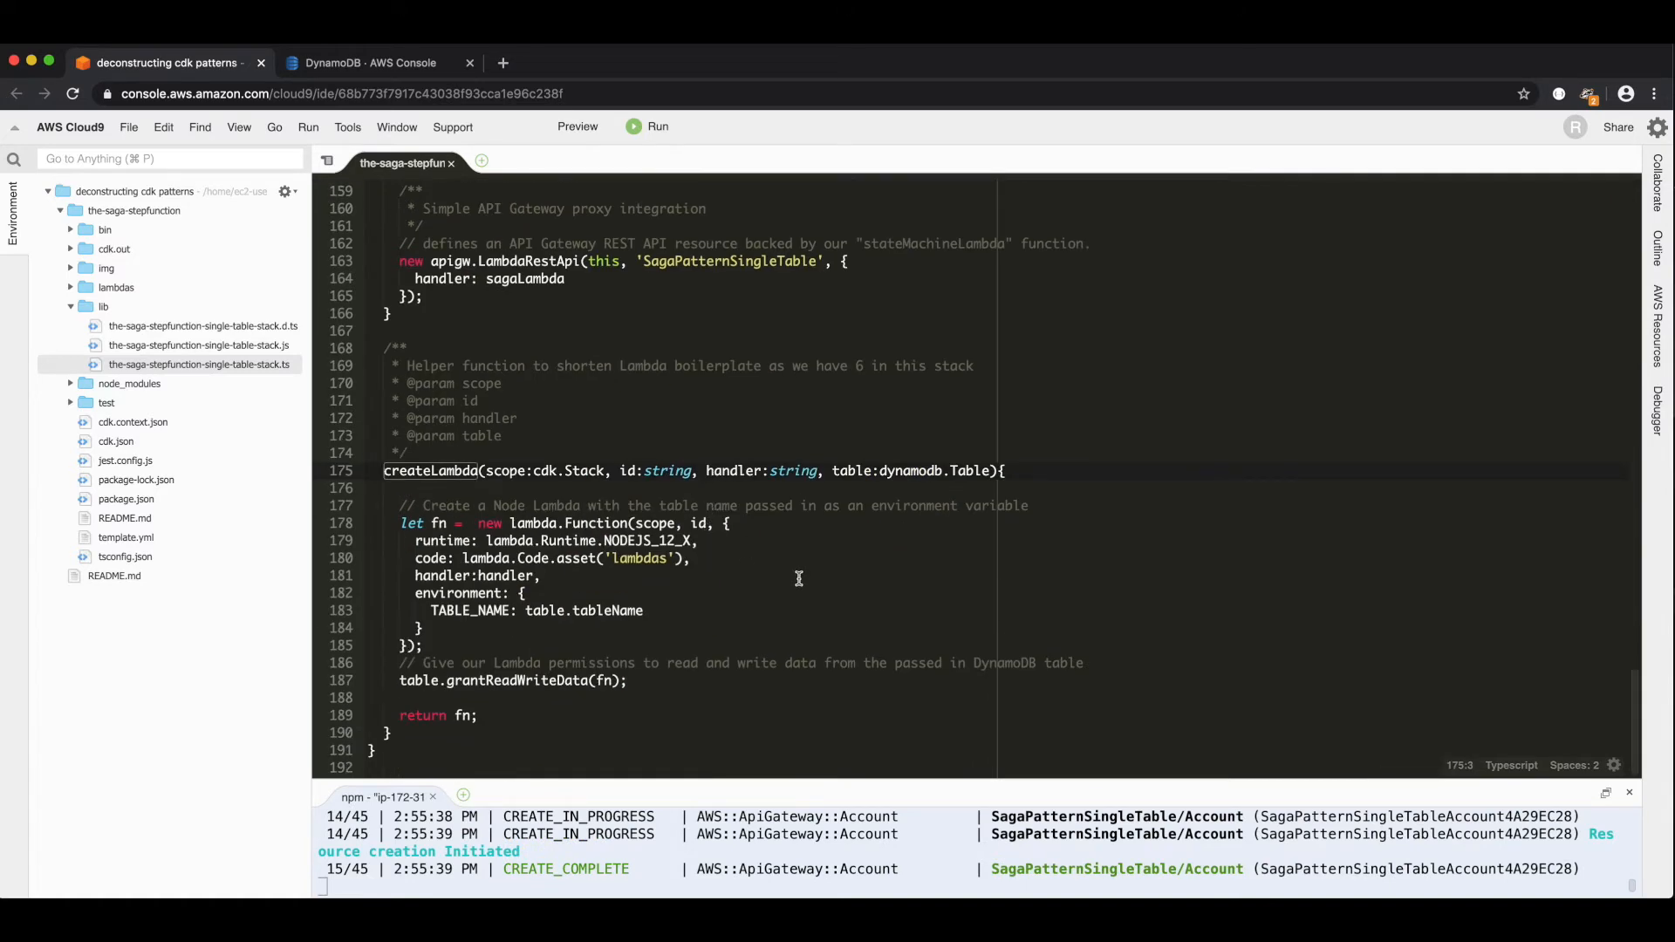
{"action": "mouse_move", "coordinate": [488, 523]}
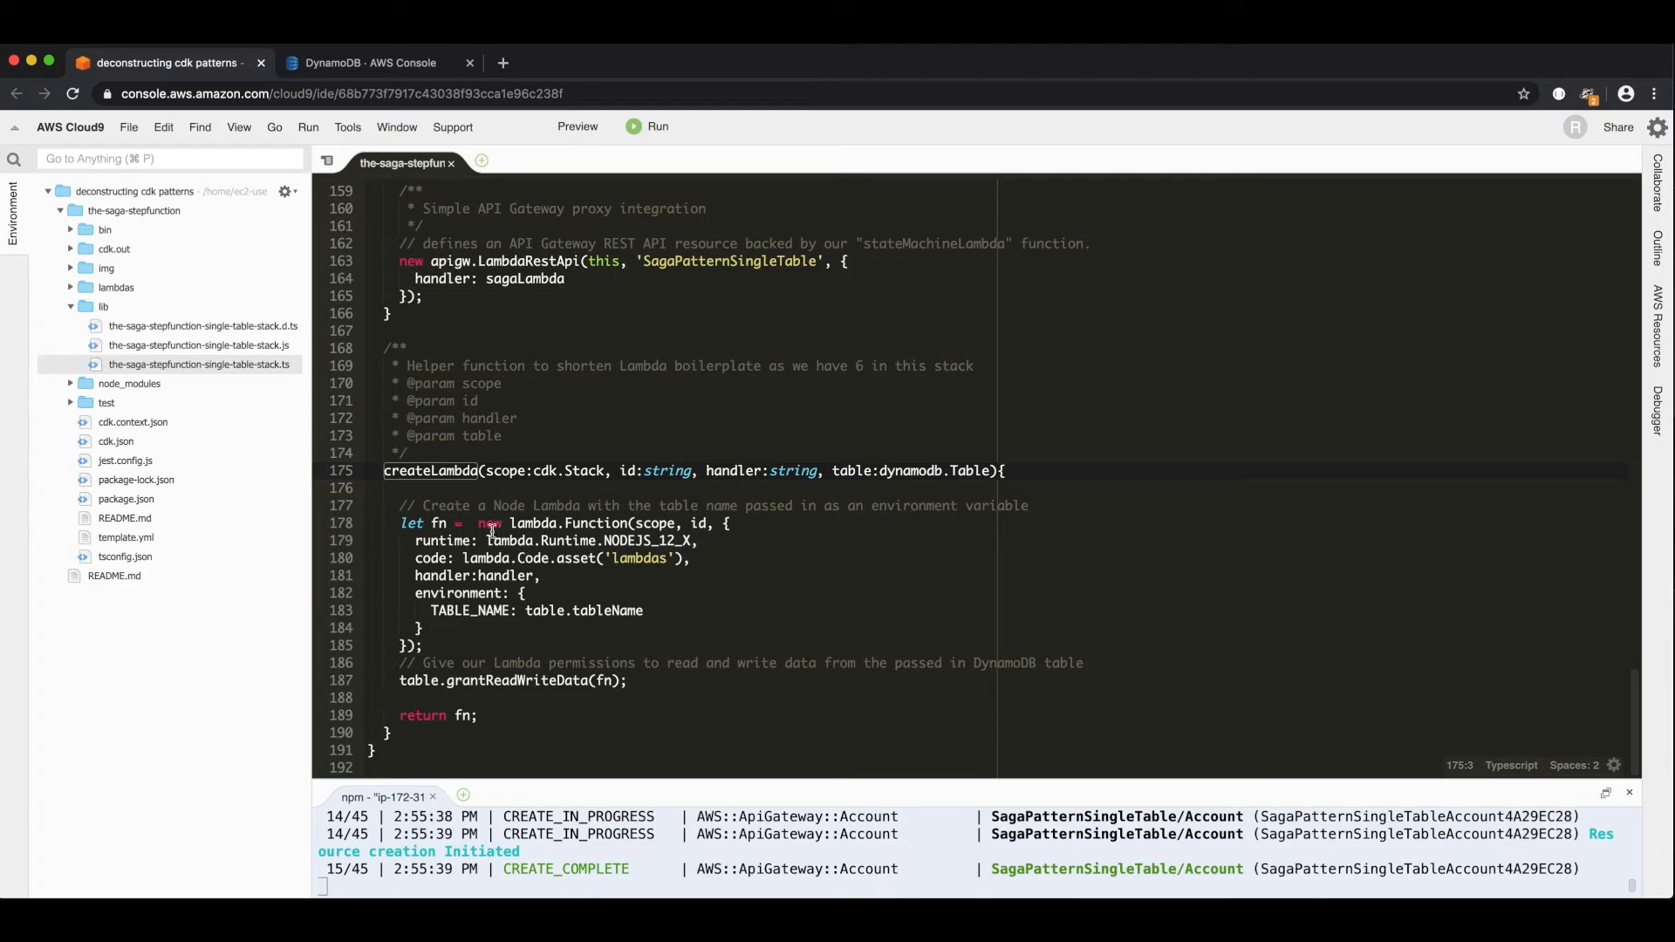
{"action": "left_click", "coordinate": [699, 541]}
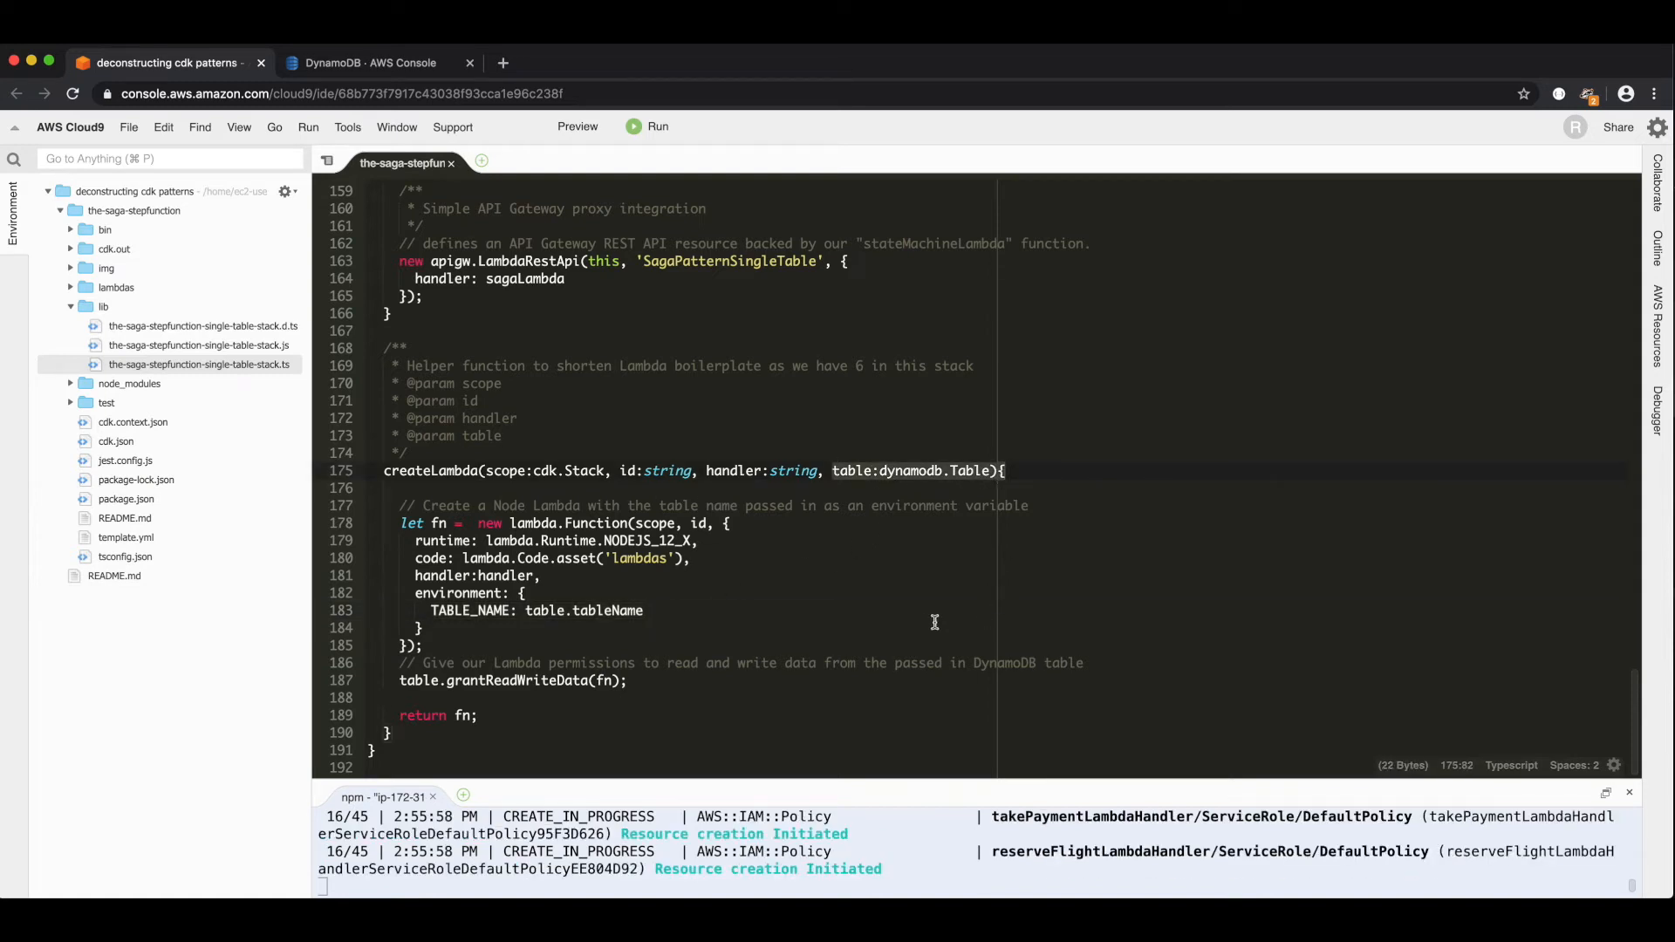
{"action": "mouse_move", "coordinate": [649, 685]}
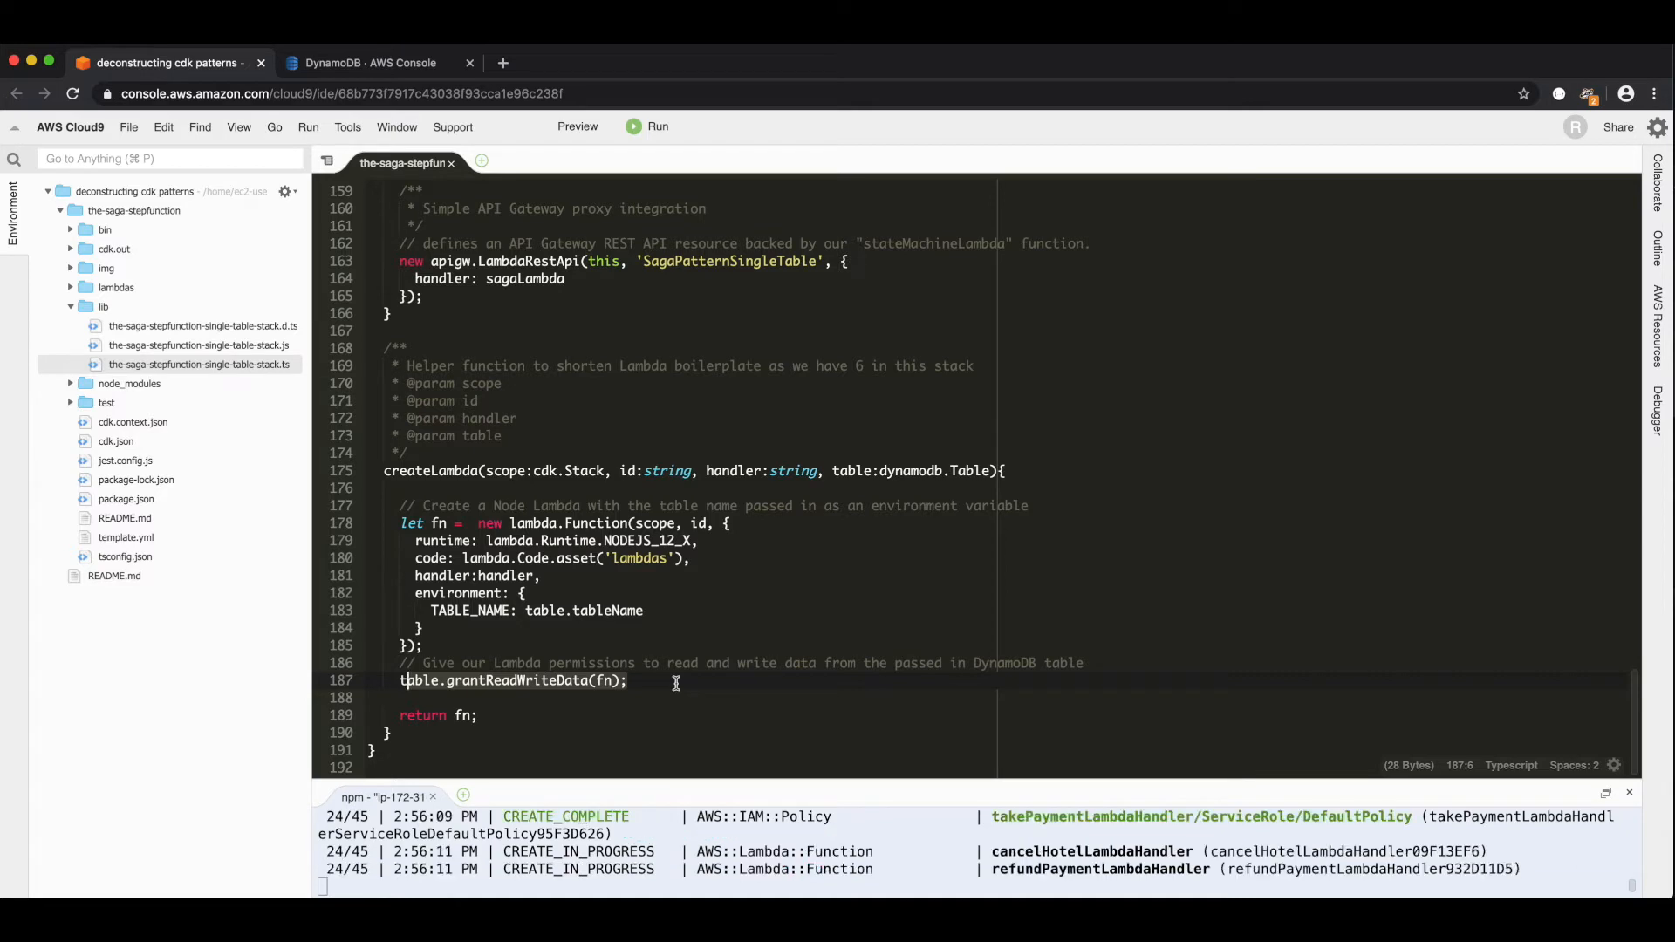
{"action": "mouse_move", "coordinate": [697, 683]}
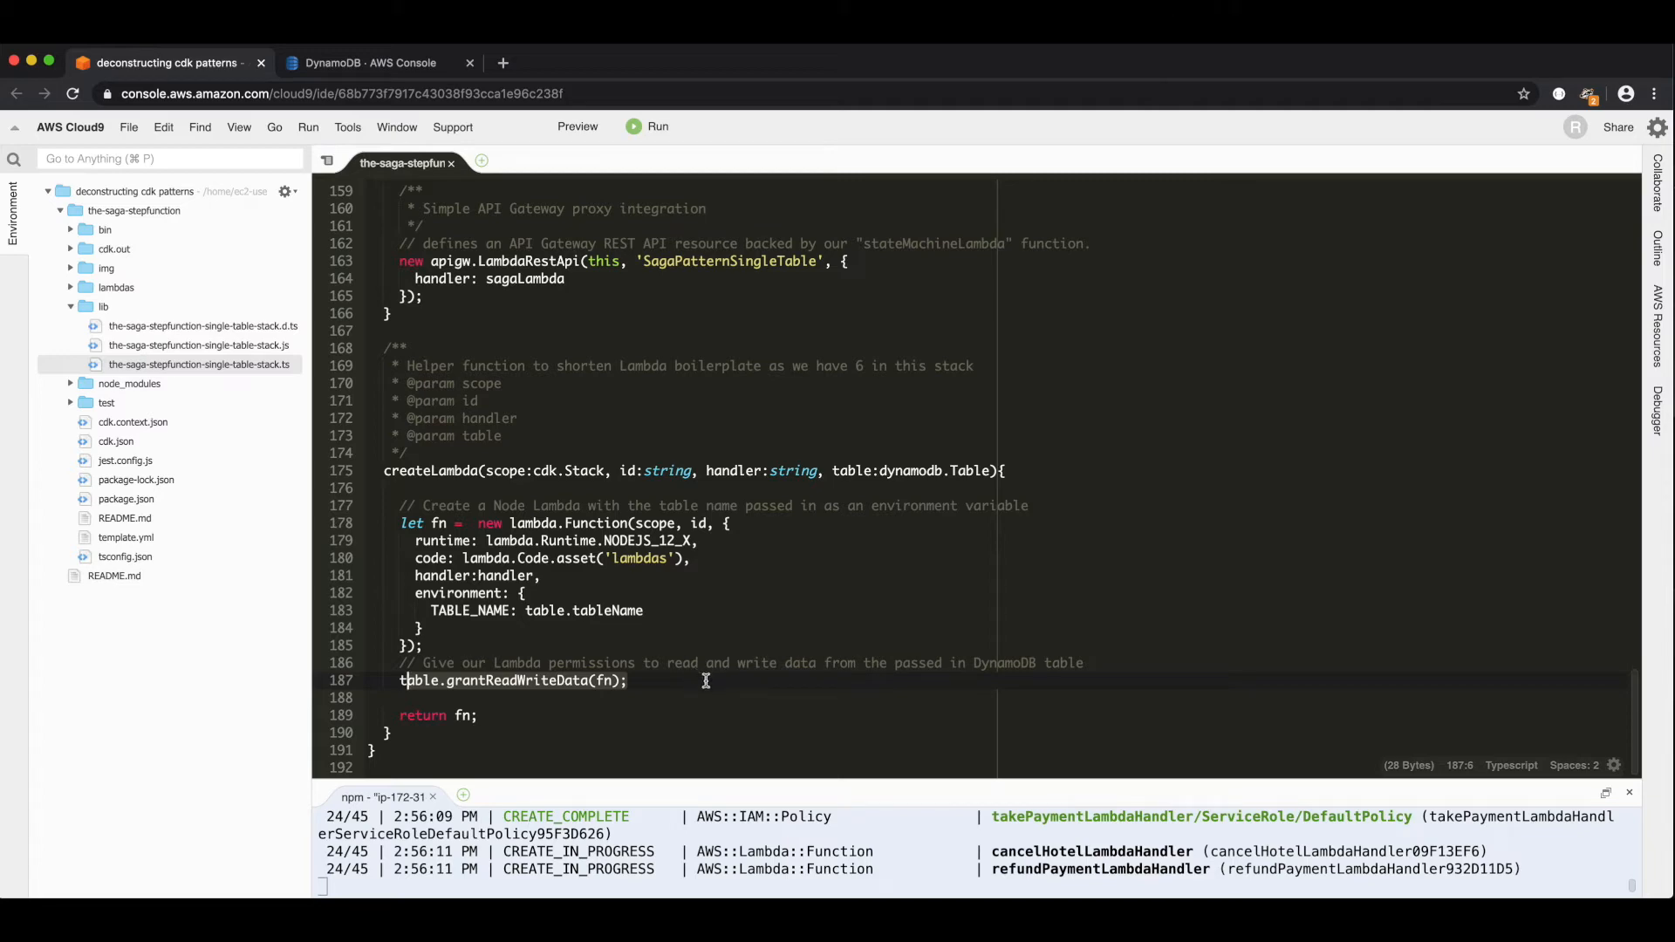
{"action": "scroll", "scroll_direction": "up", "scroll_amount": 3}
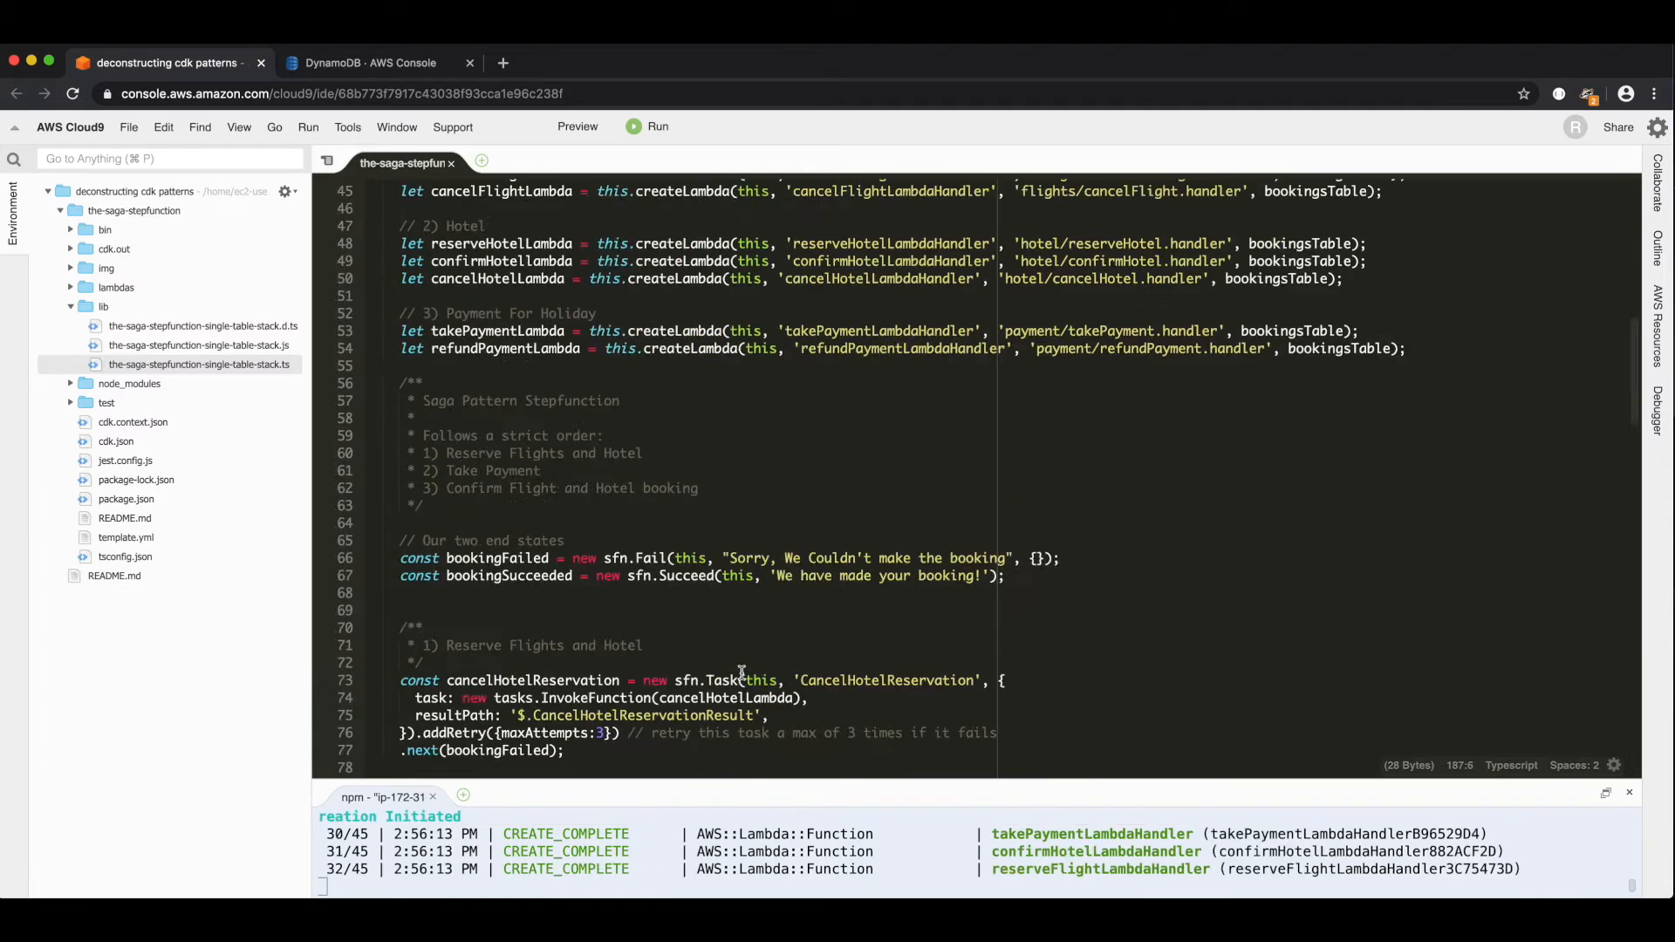
- Expand the lambdas and flights folders in the Environment tree
{"action": "scroll", "scroll_direction": "up", "scroll_amount": 3}
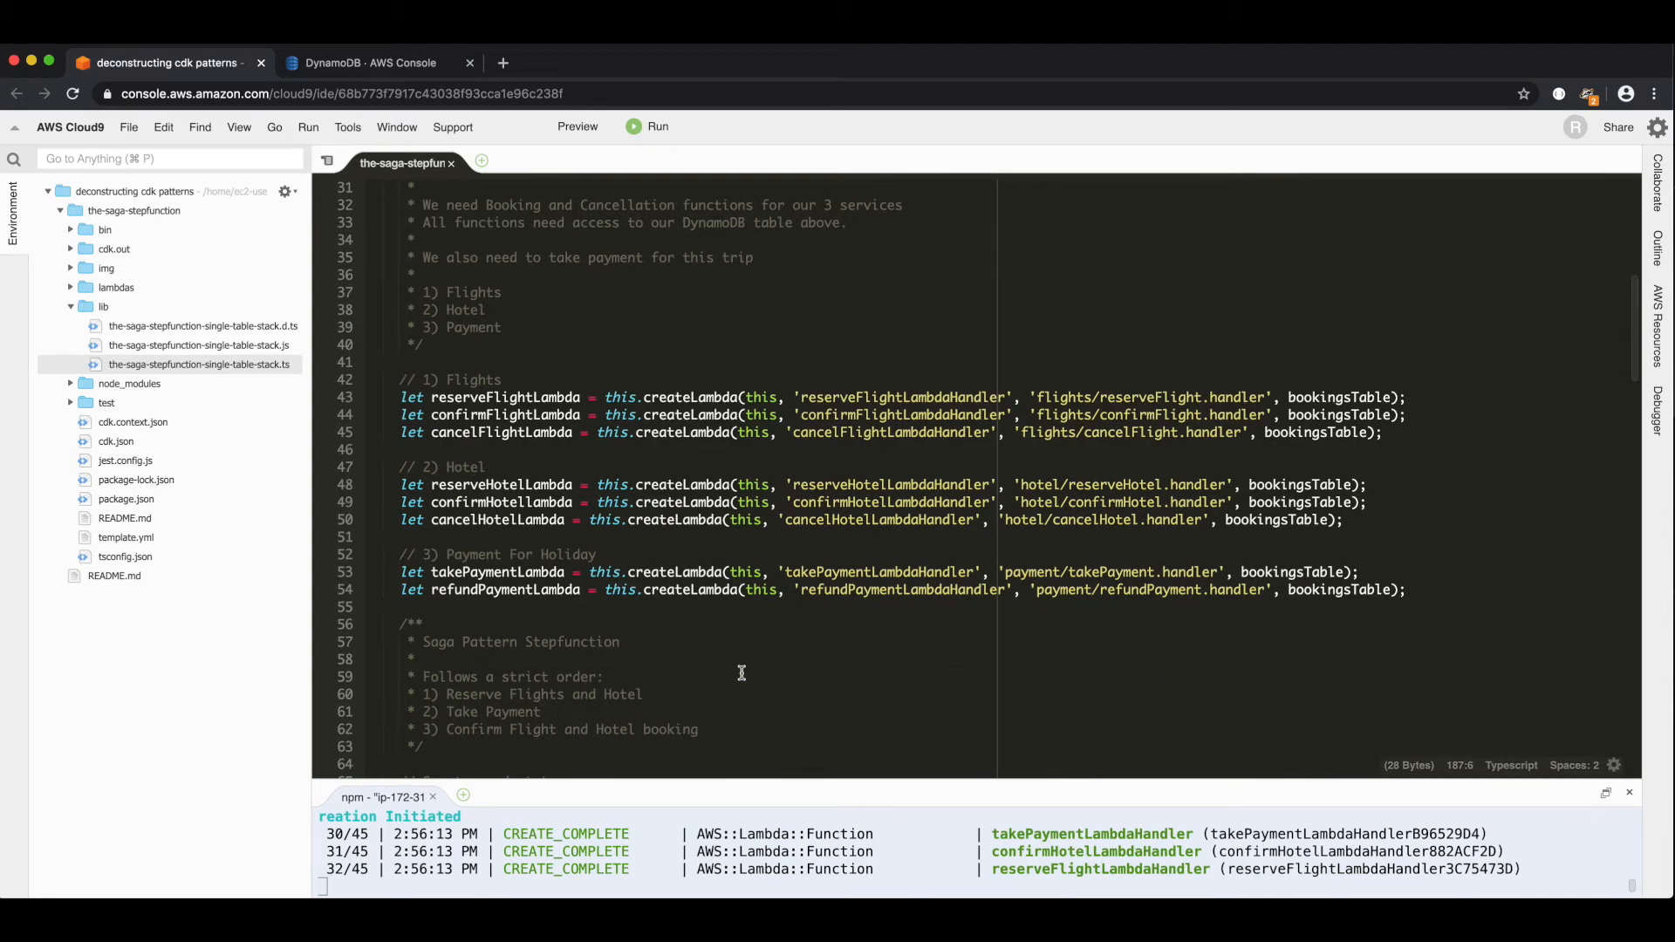
{"action": "scroll", "scroll_direction": "down", "scroll_amount": 3}
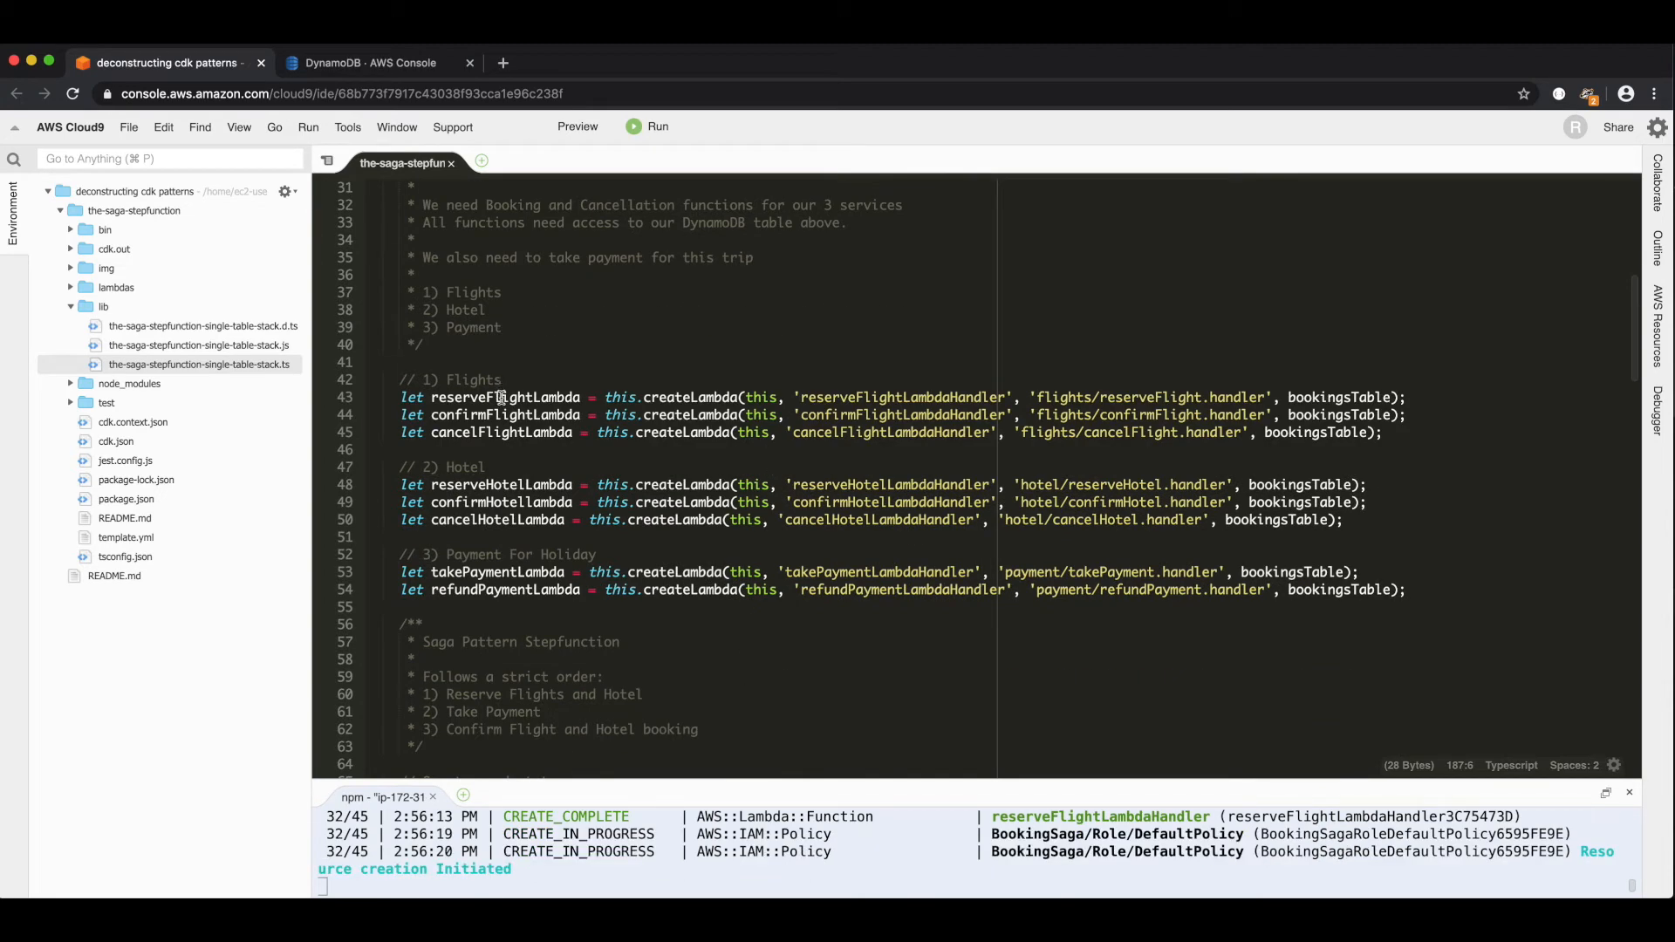
{"action": "mouse_move", "coordinate": [1024, 396]}
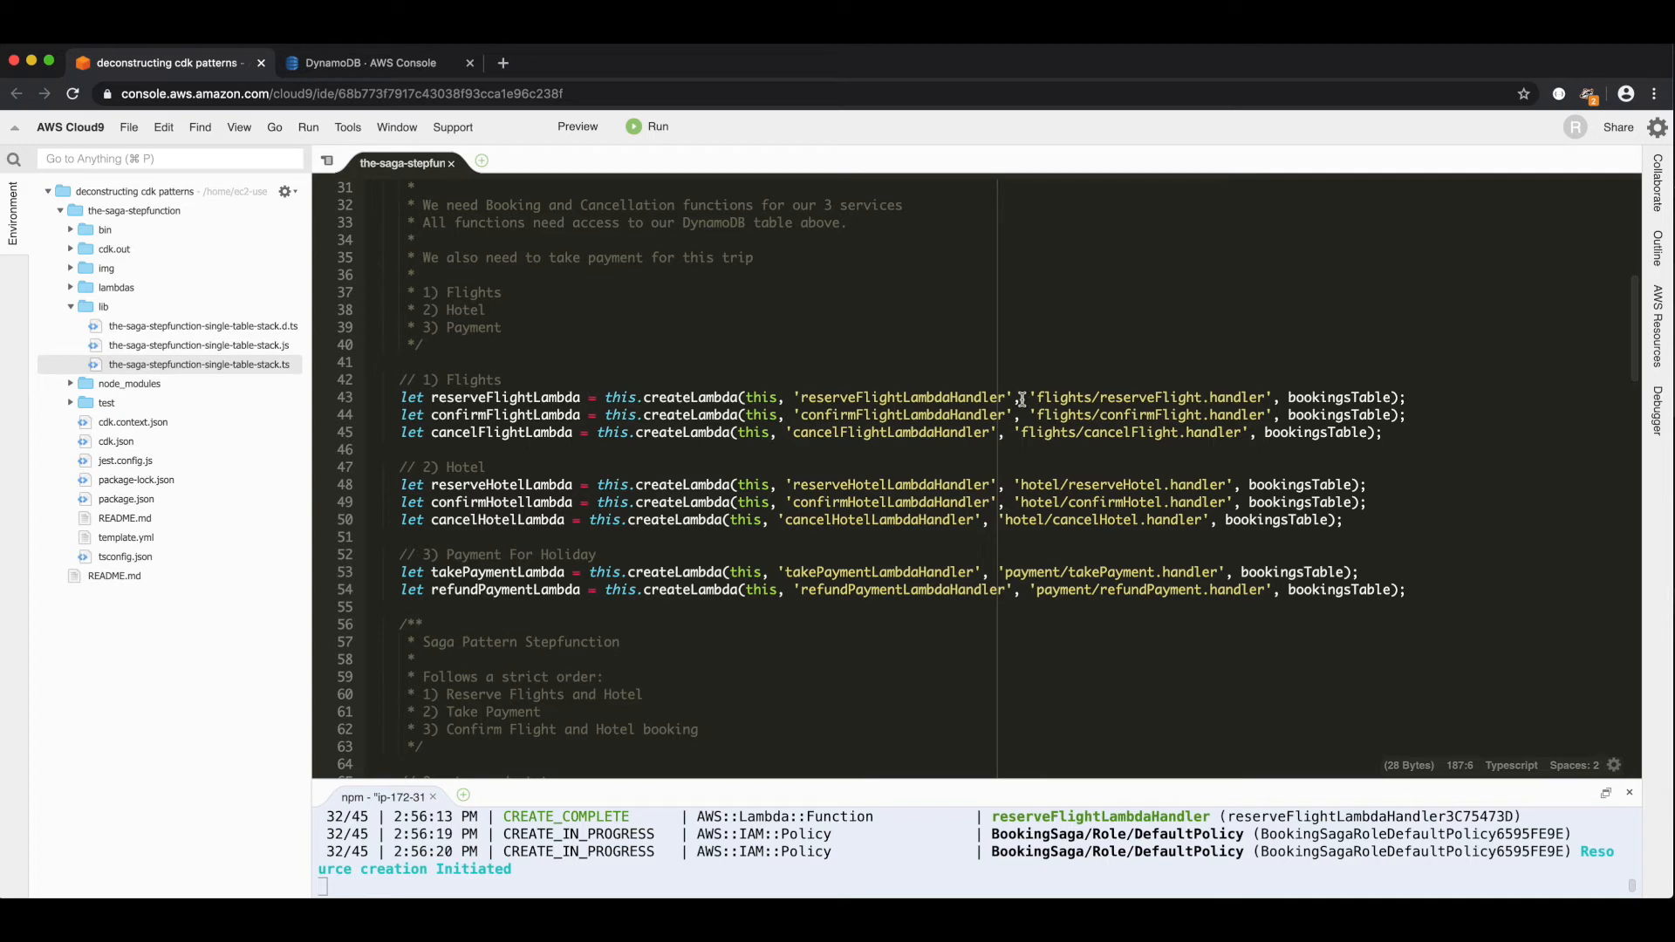
{"action": "mouse_move", "coordinate": [1192, 396]}
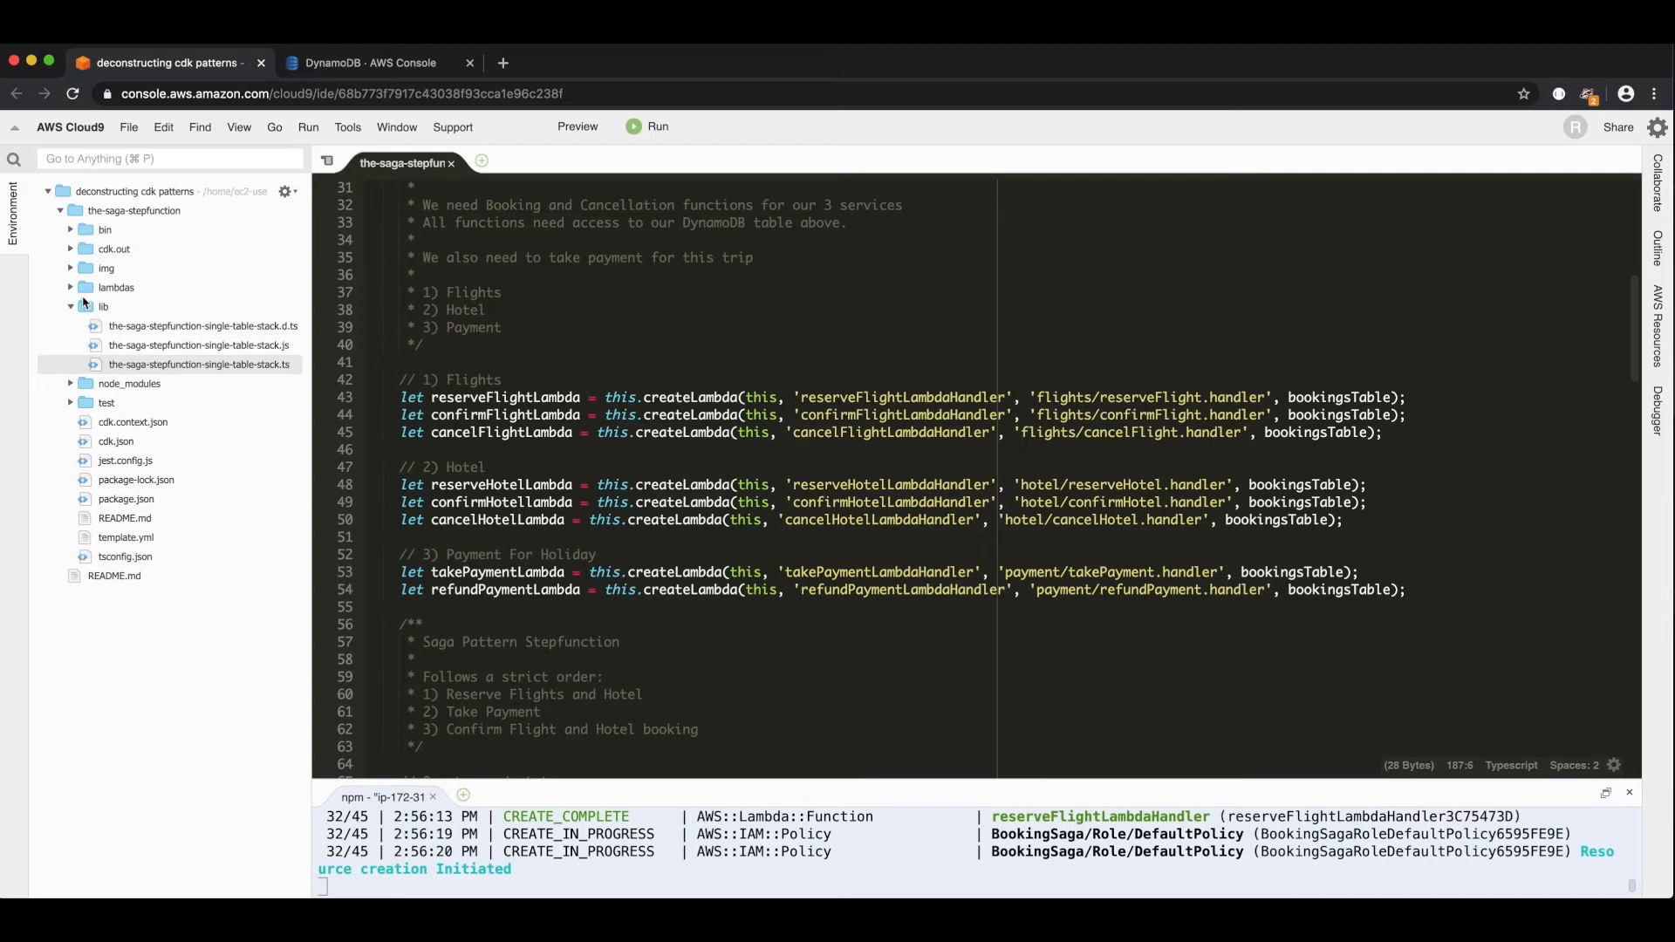
{"action": "left_click", "coordinate": [115, 288]}
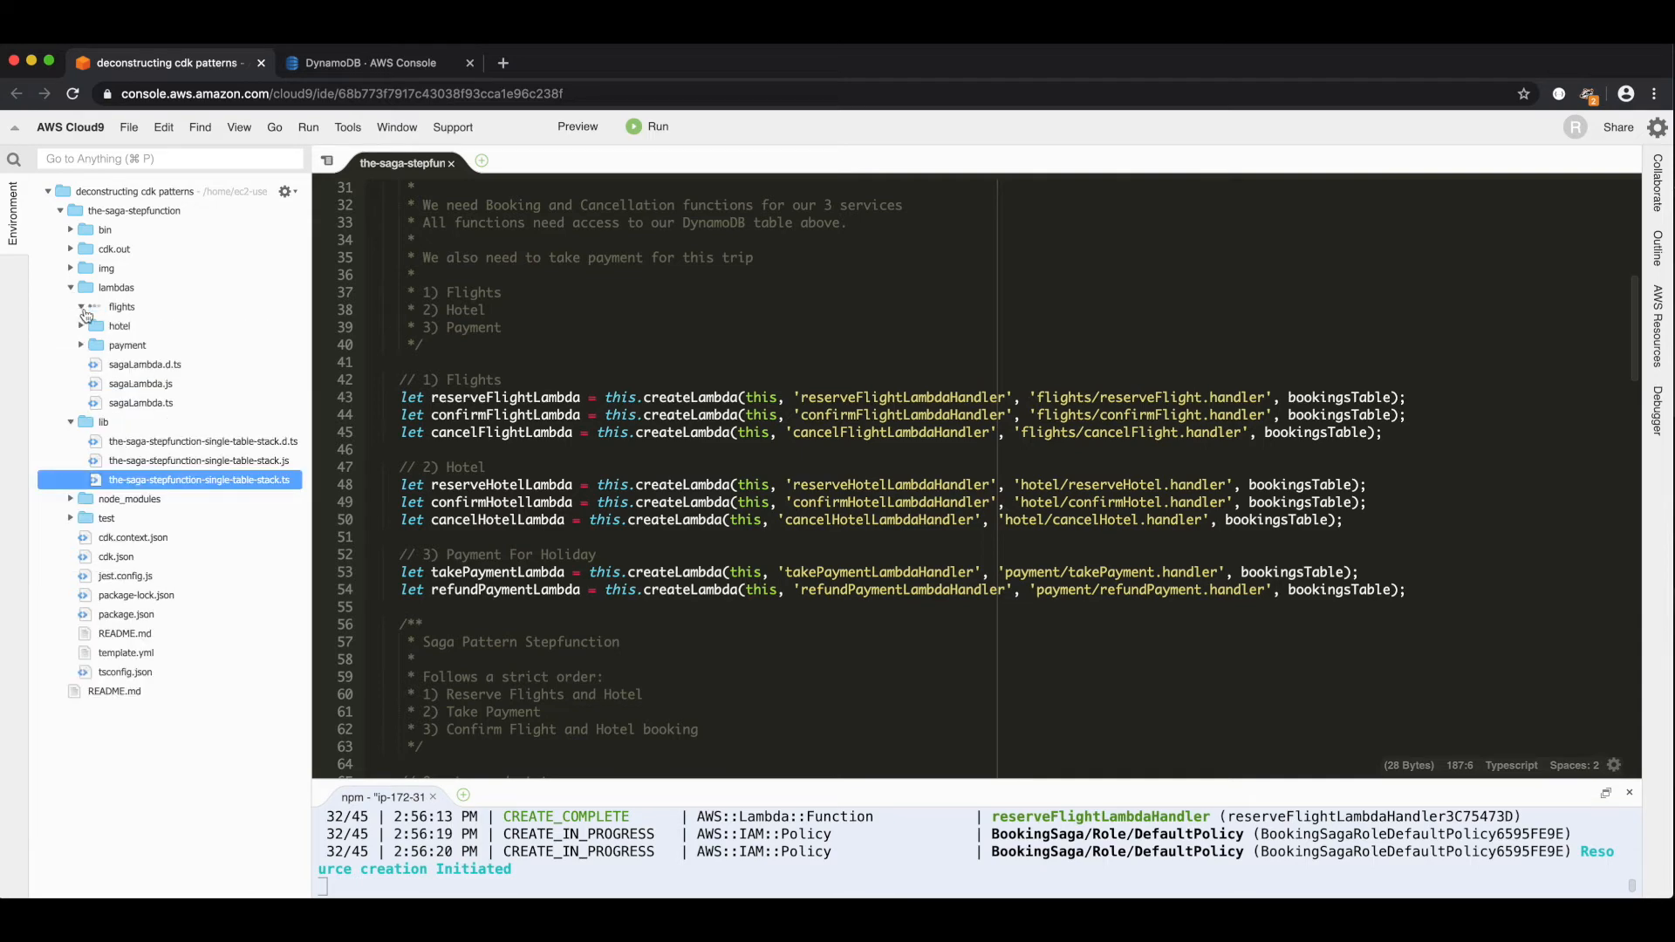
{"action": "left_click", "coordinate": [121, 307]}
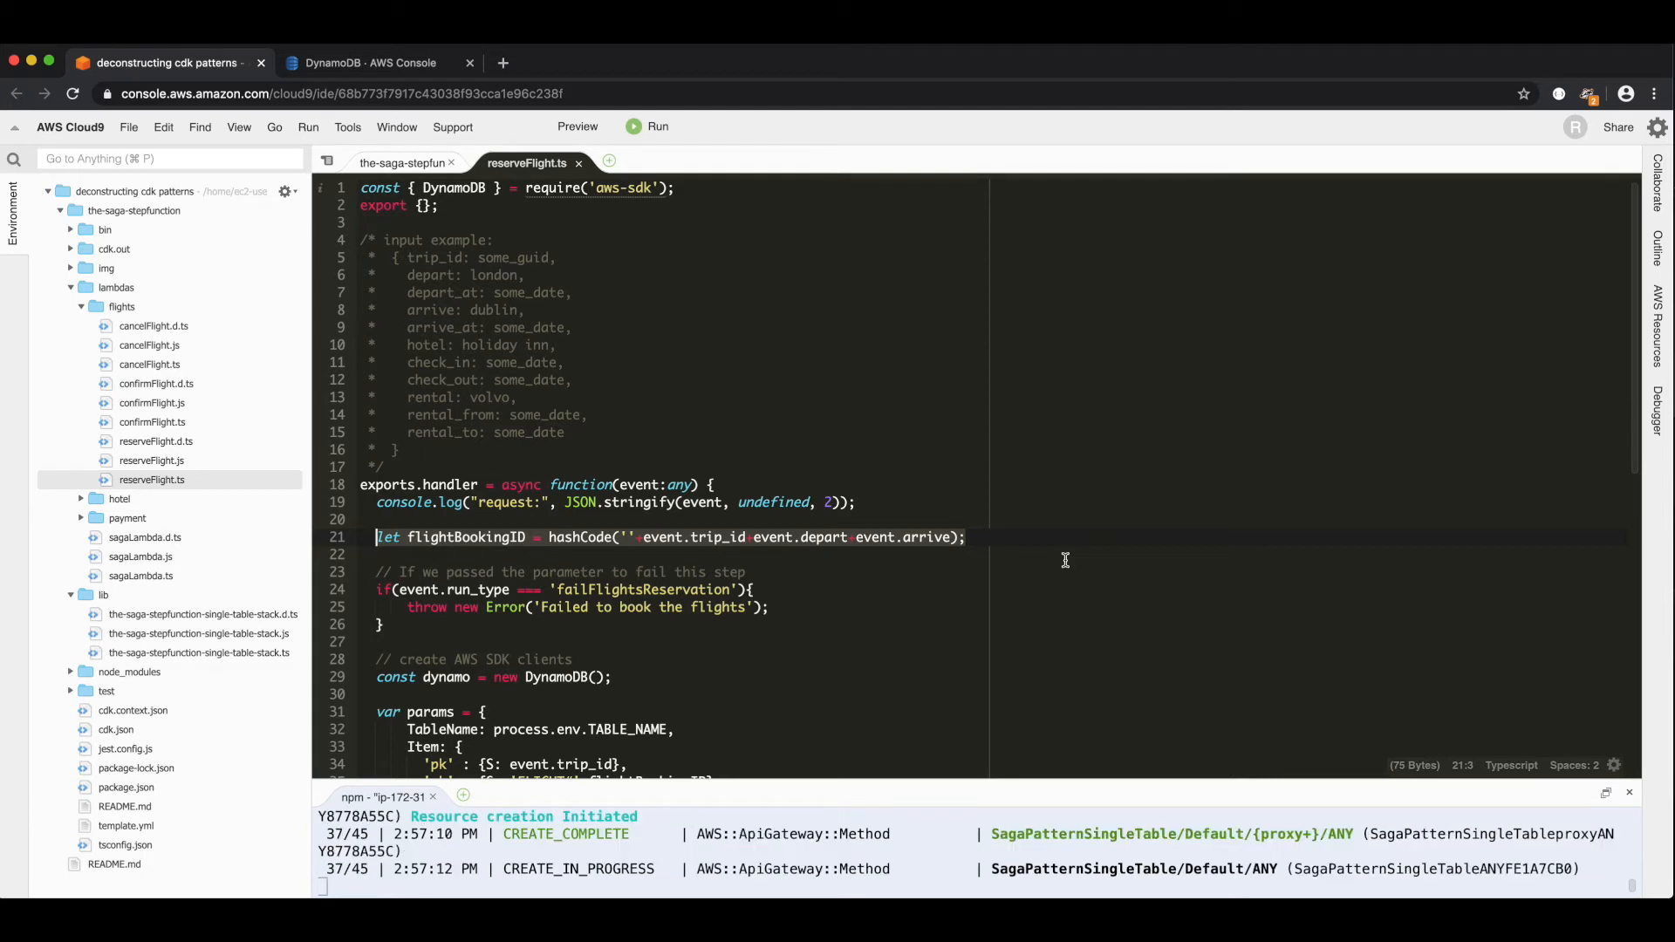
{"action": "mouse_move", "coordinate": [1056, 534]}
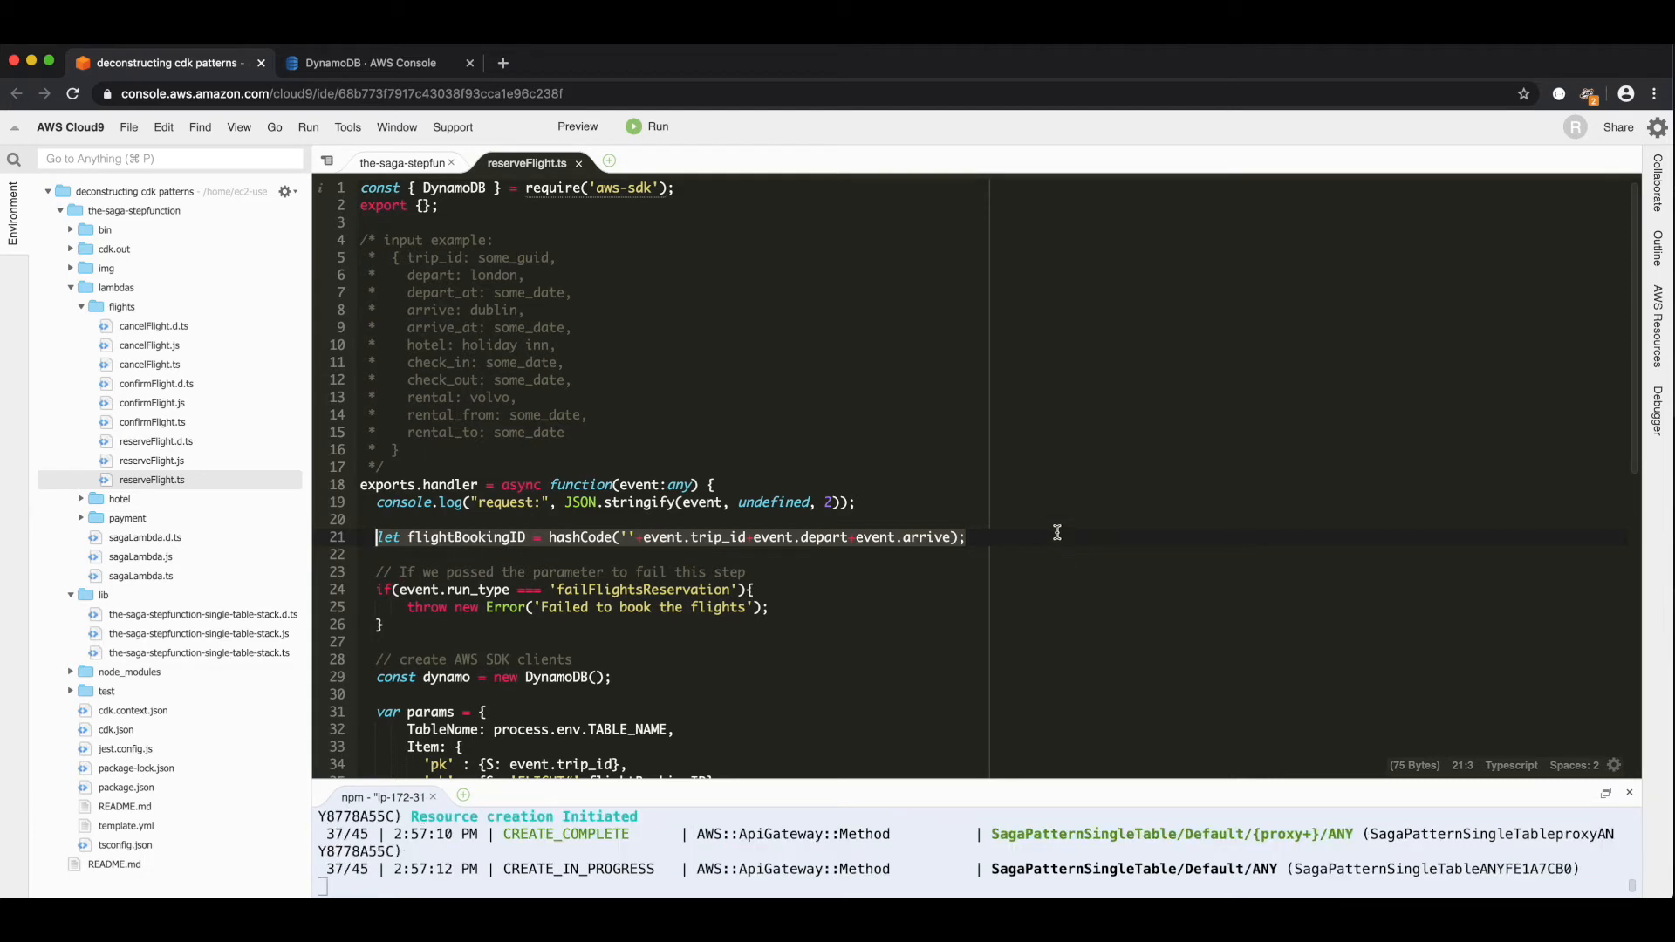
{"action": "scroll", "scroll_direction": "down", "scroll_amount": 3}
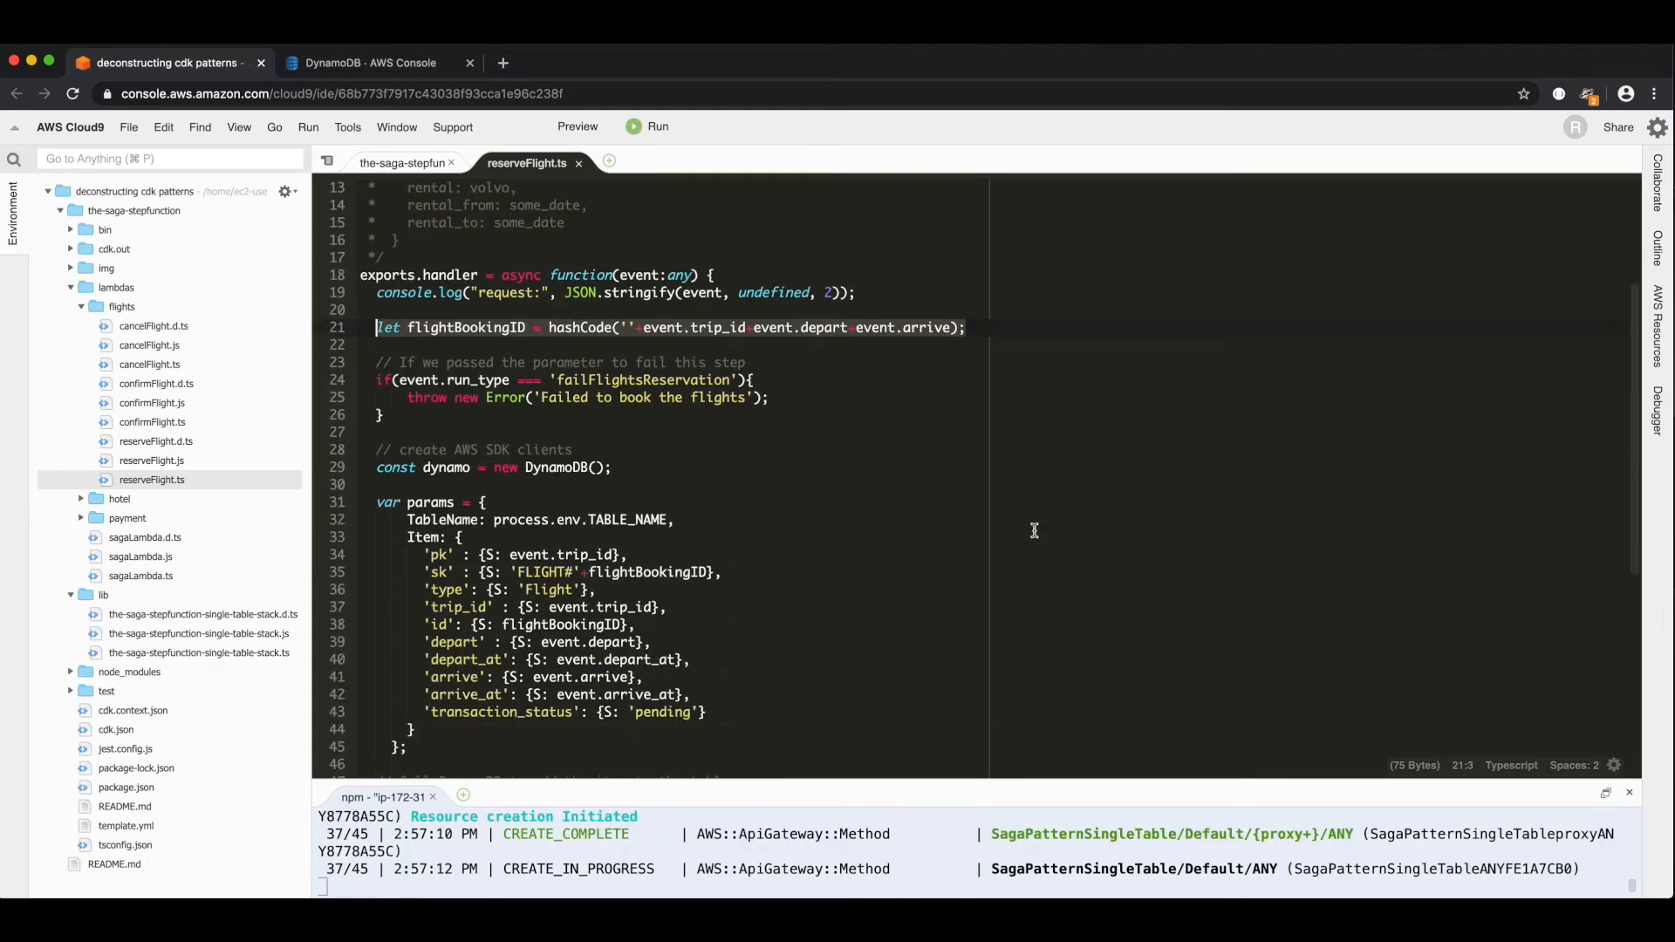
{"action": "scroll", "scroll_direction": "down", "scroll_amount": 3}
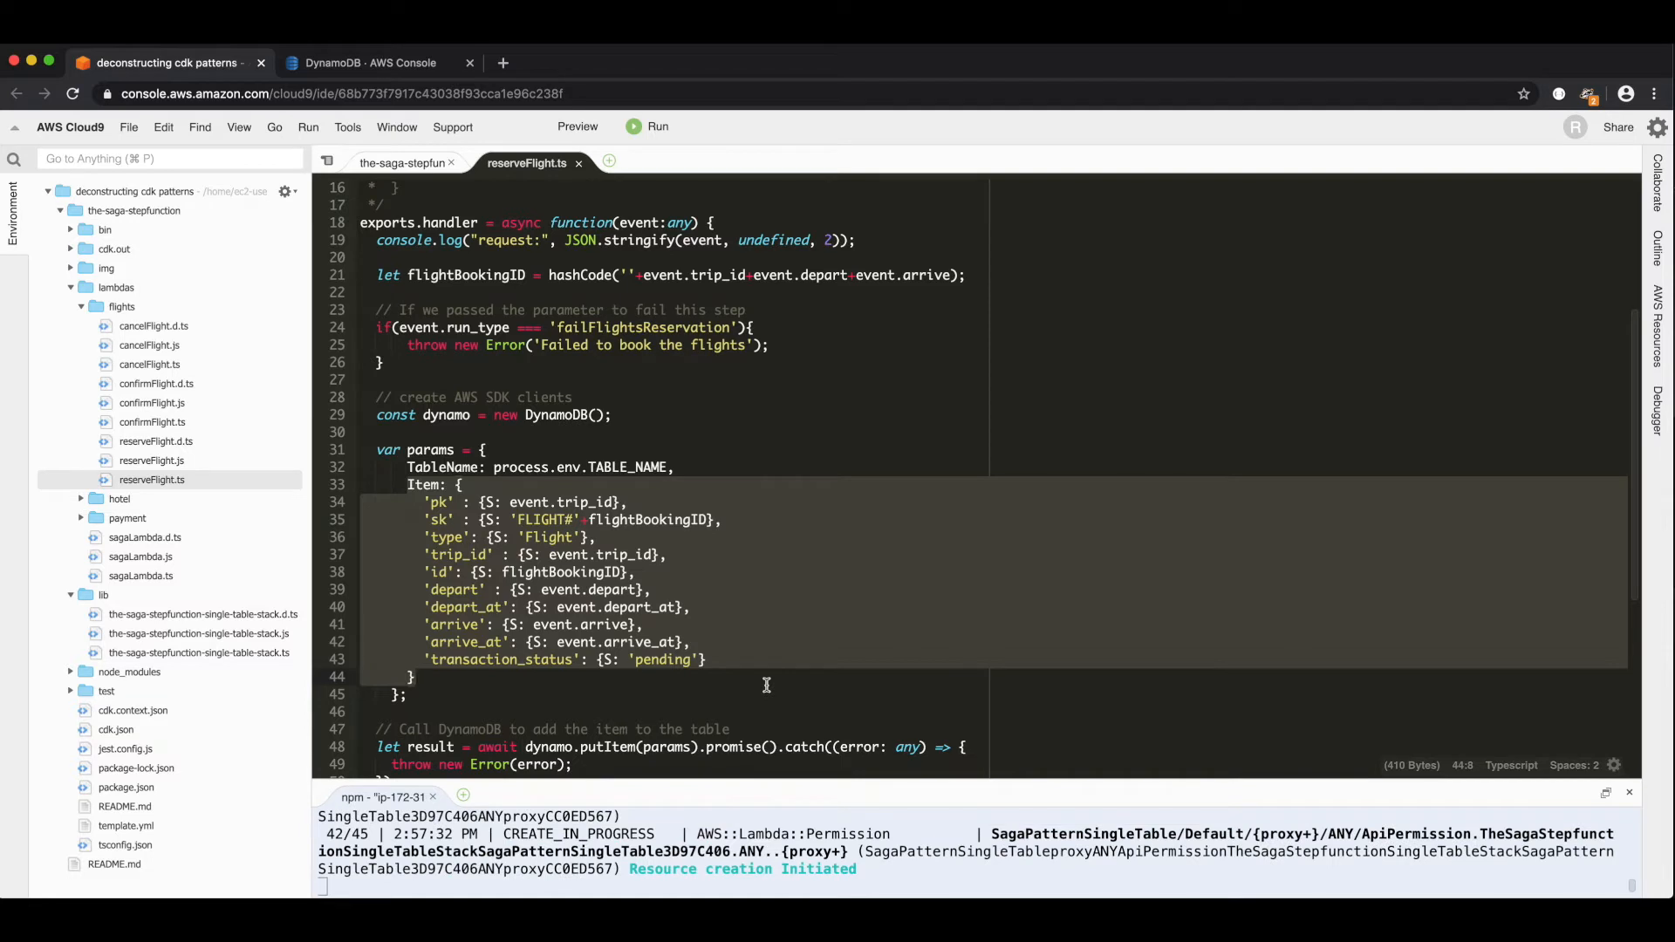
{"action": "left_click", "coordinate": [478, 747]}
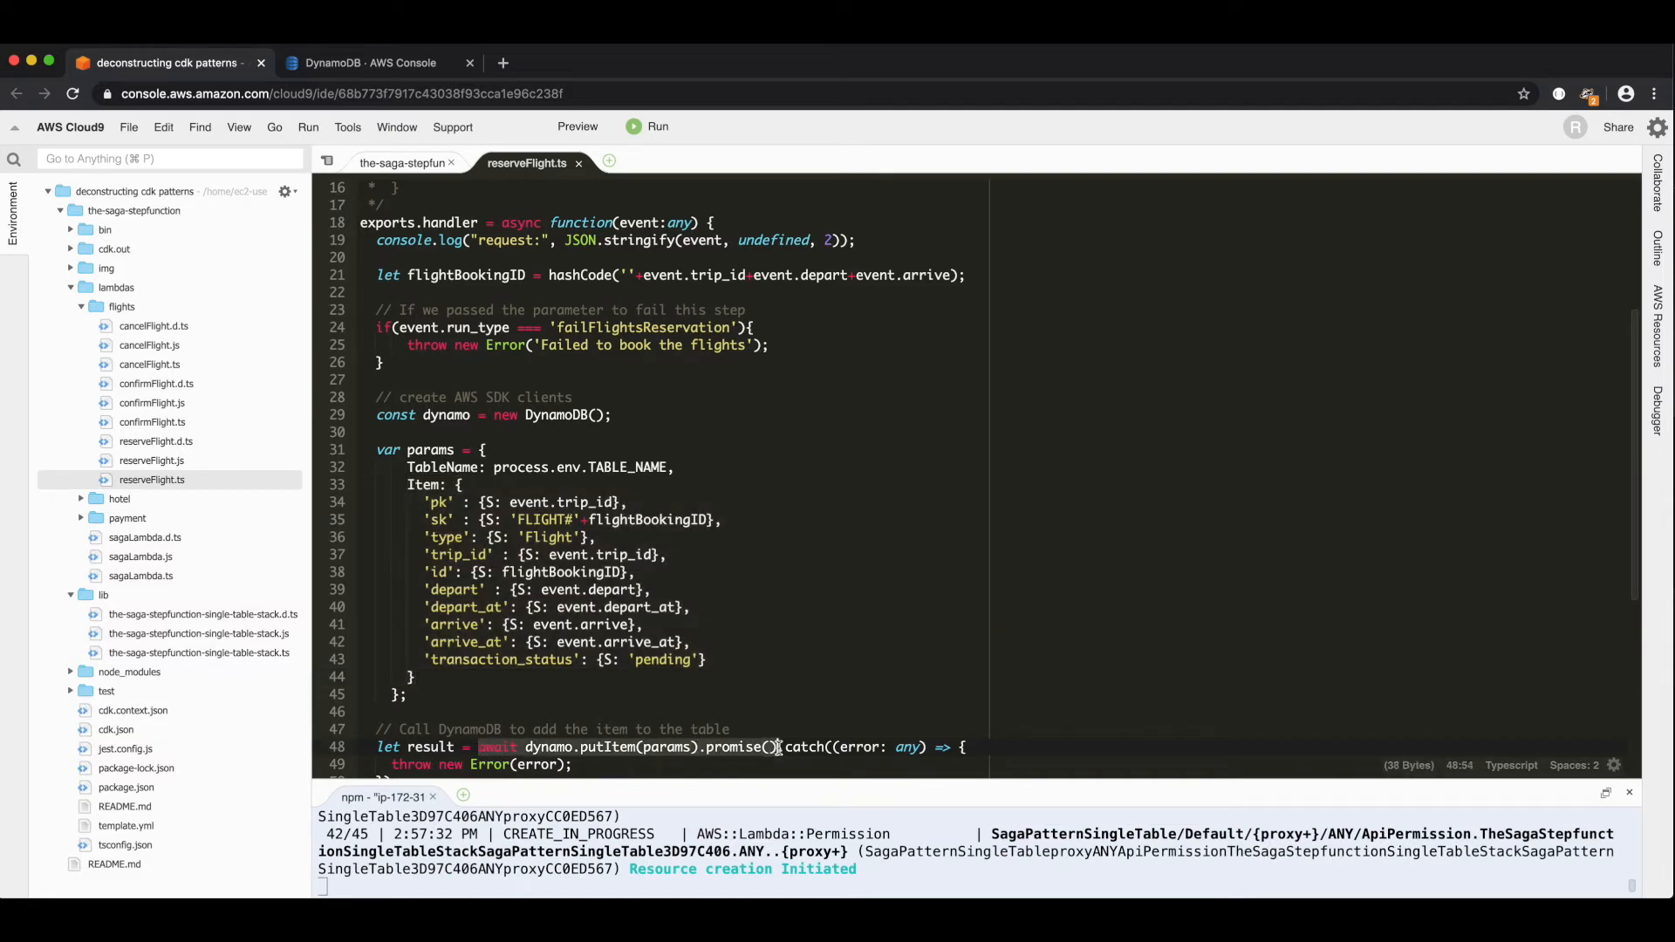
{"action": "scroll", "scroll_direction": "down", "scroll_amount": 3}
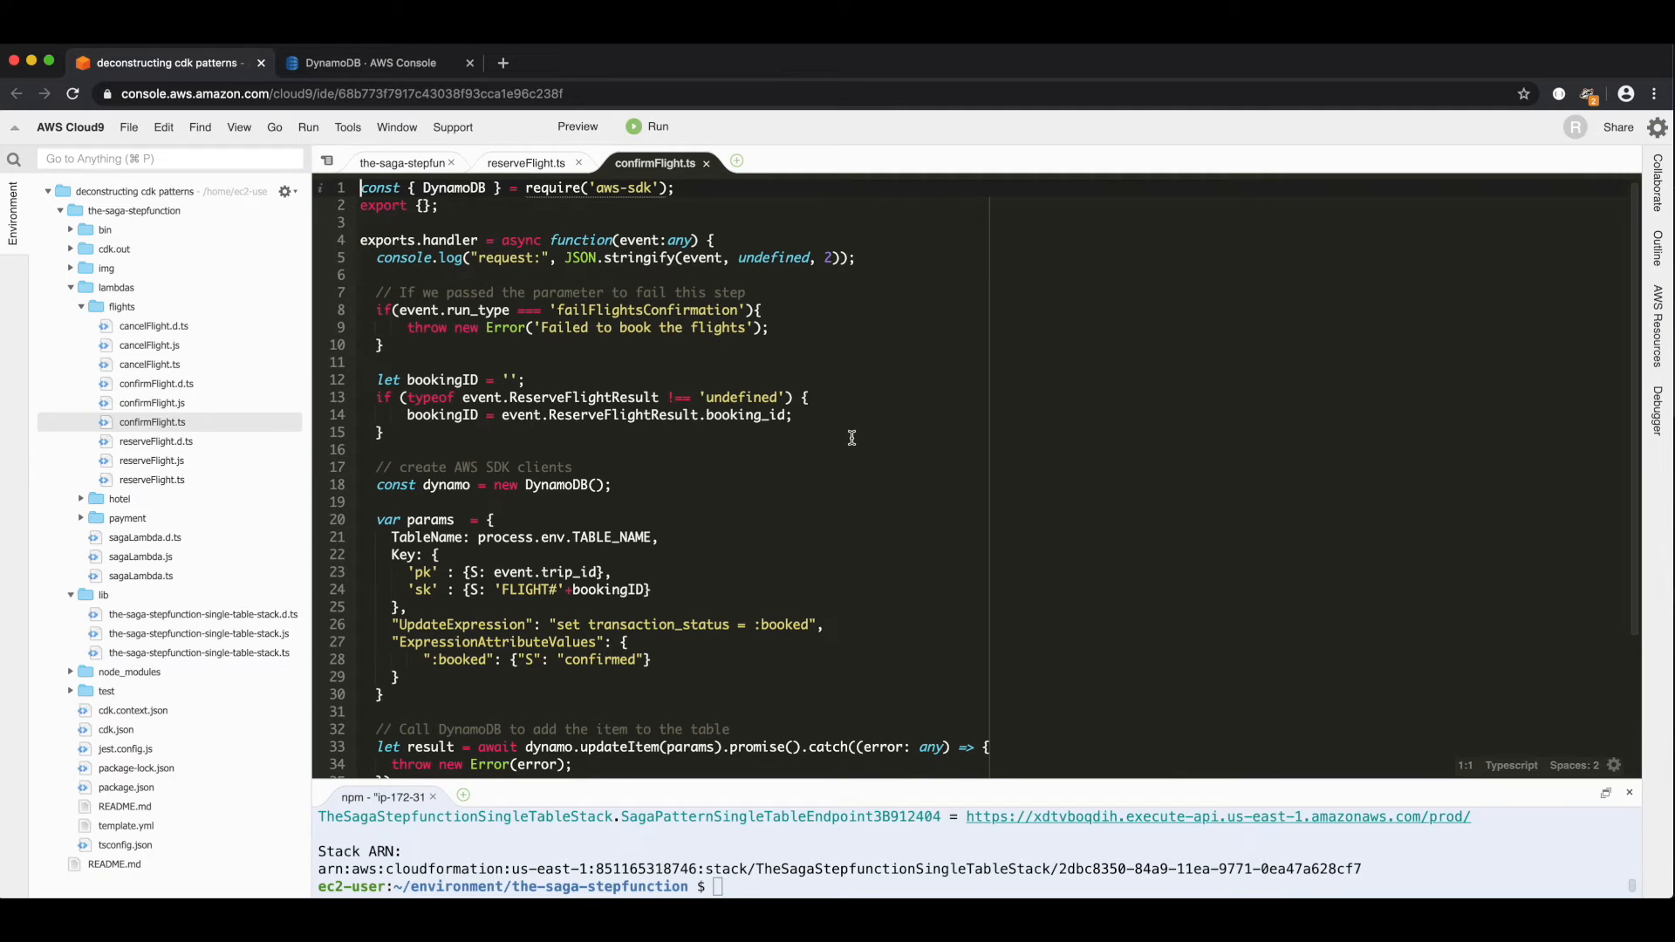
{"action": "mouse_move", "coordinate": [828, 446]}
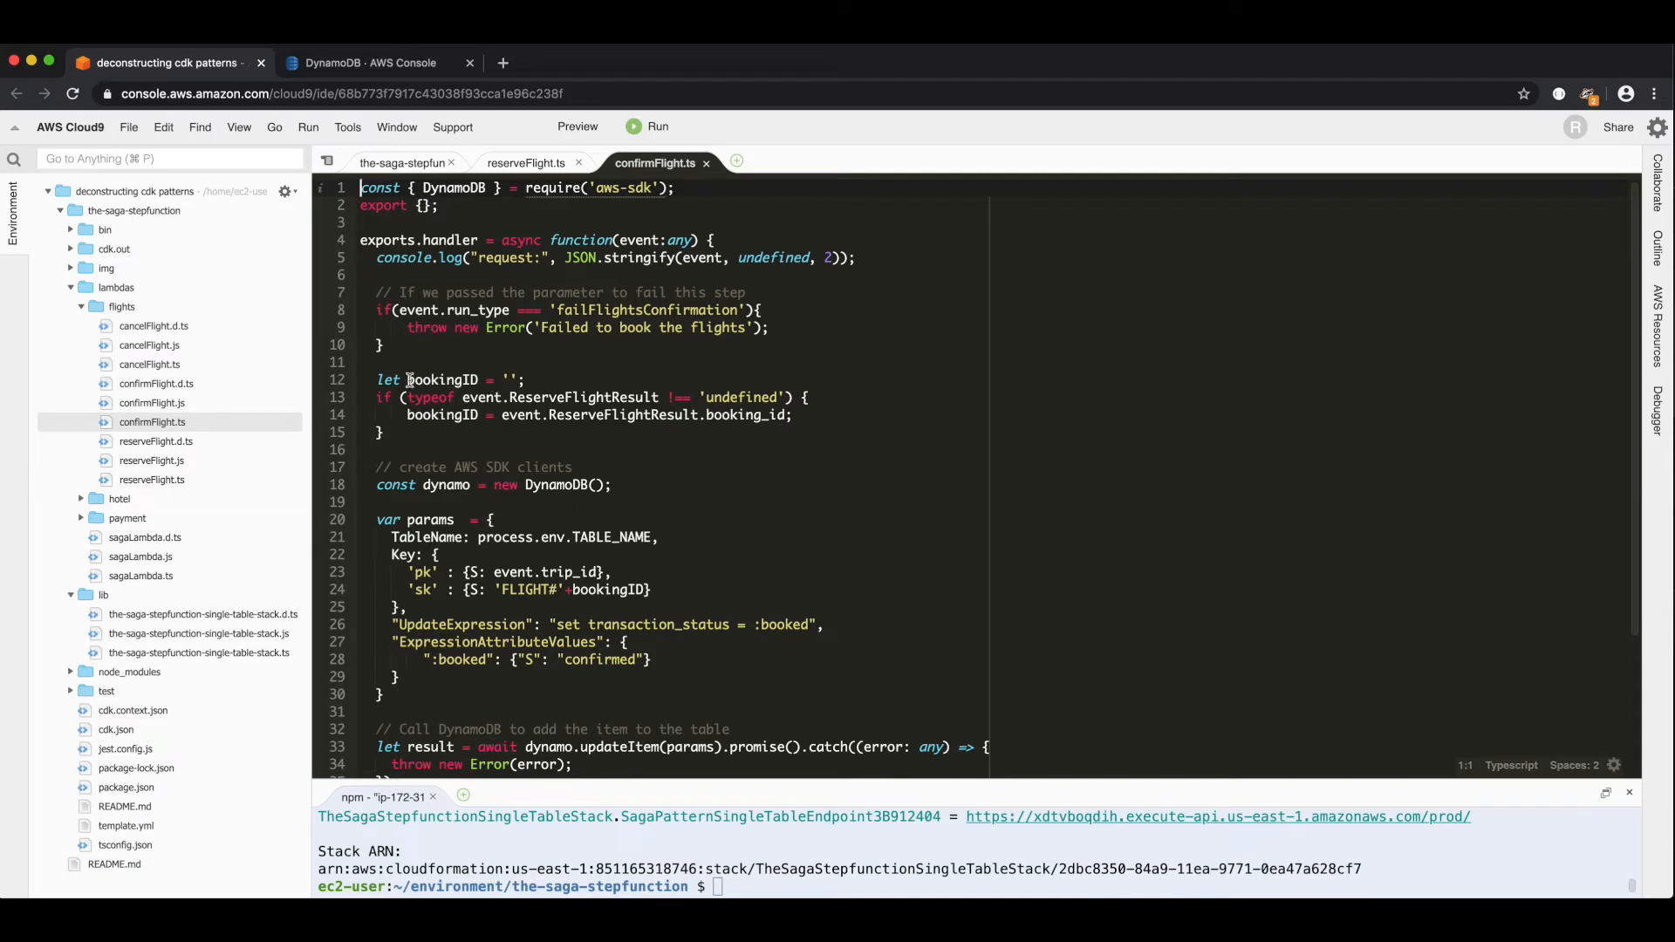
{"action": "mouse_move", "coordinate": [587, 258]}
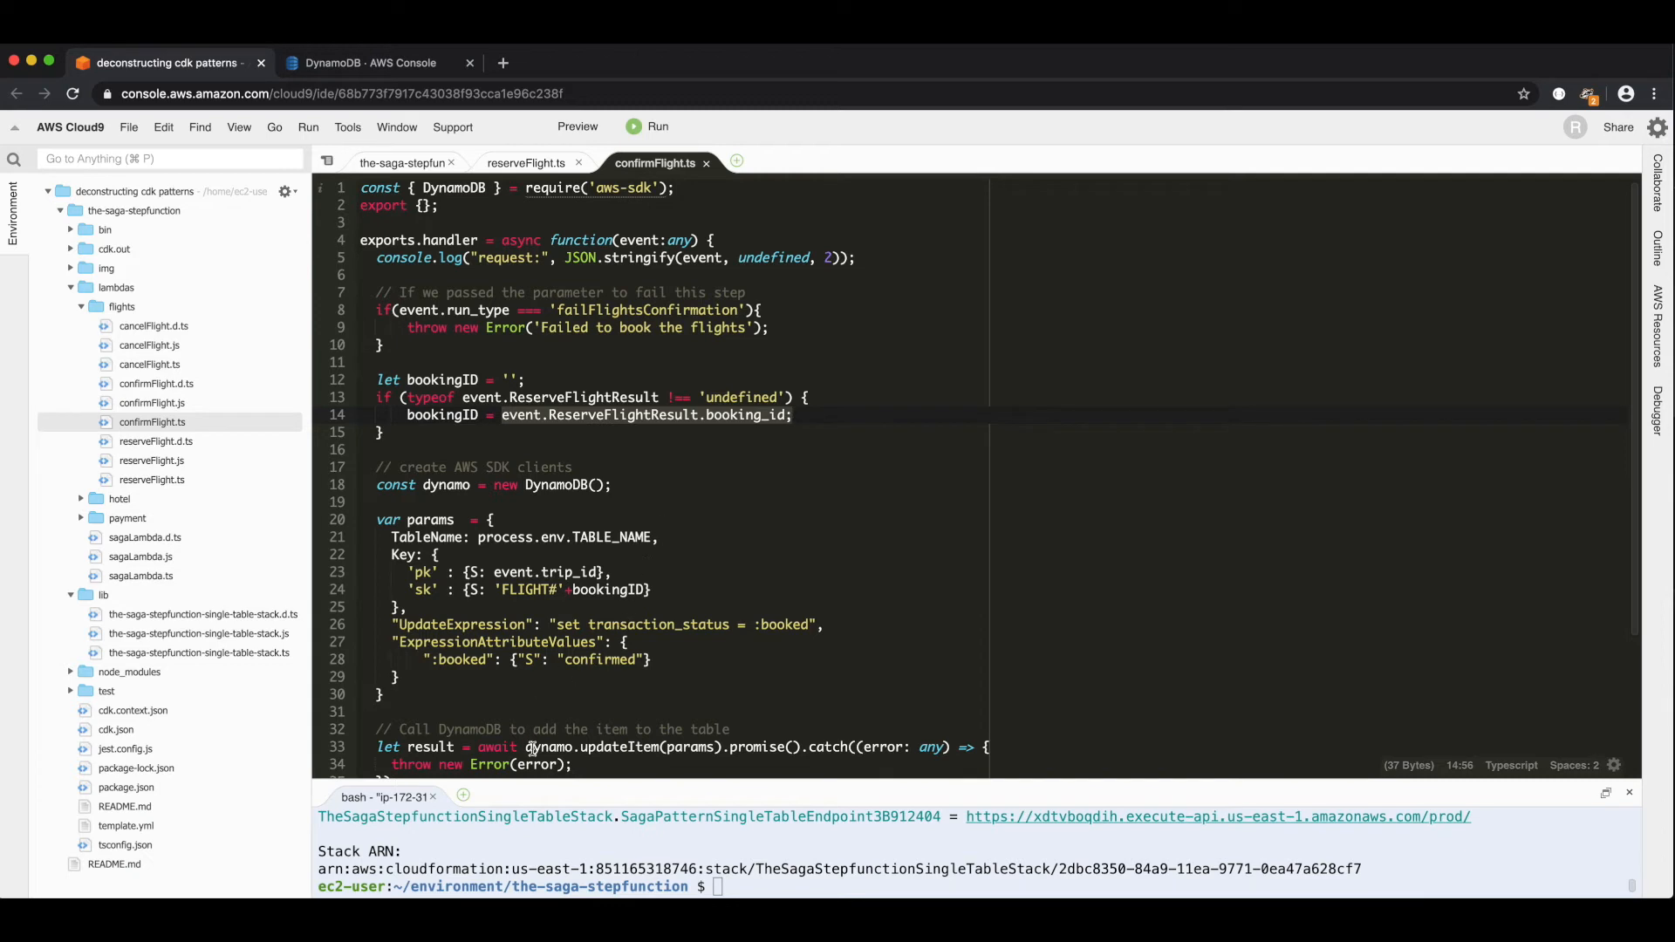
- Review confirmFlight.ts updateItem parameters, then move on to the cancelFlight.ts handler
{"action": "left_click", "coordinate": [723, 747]}
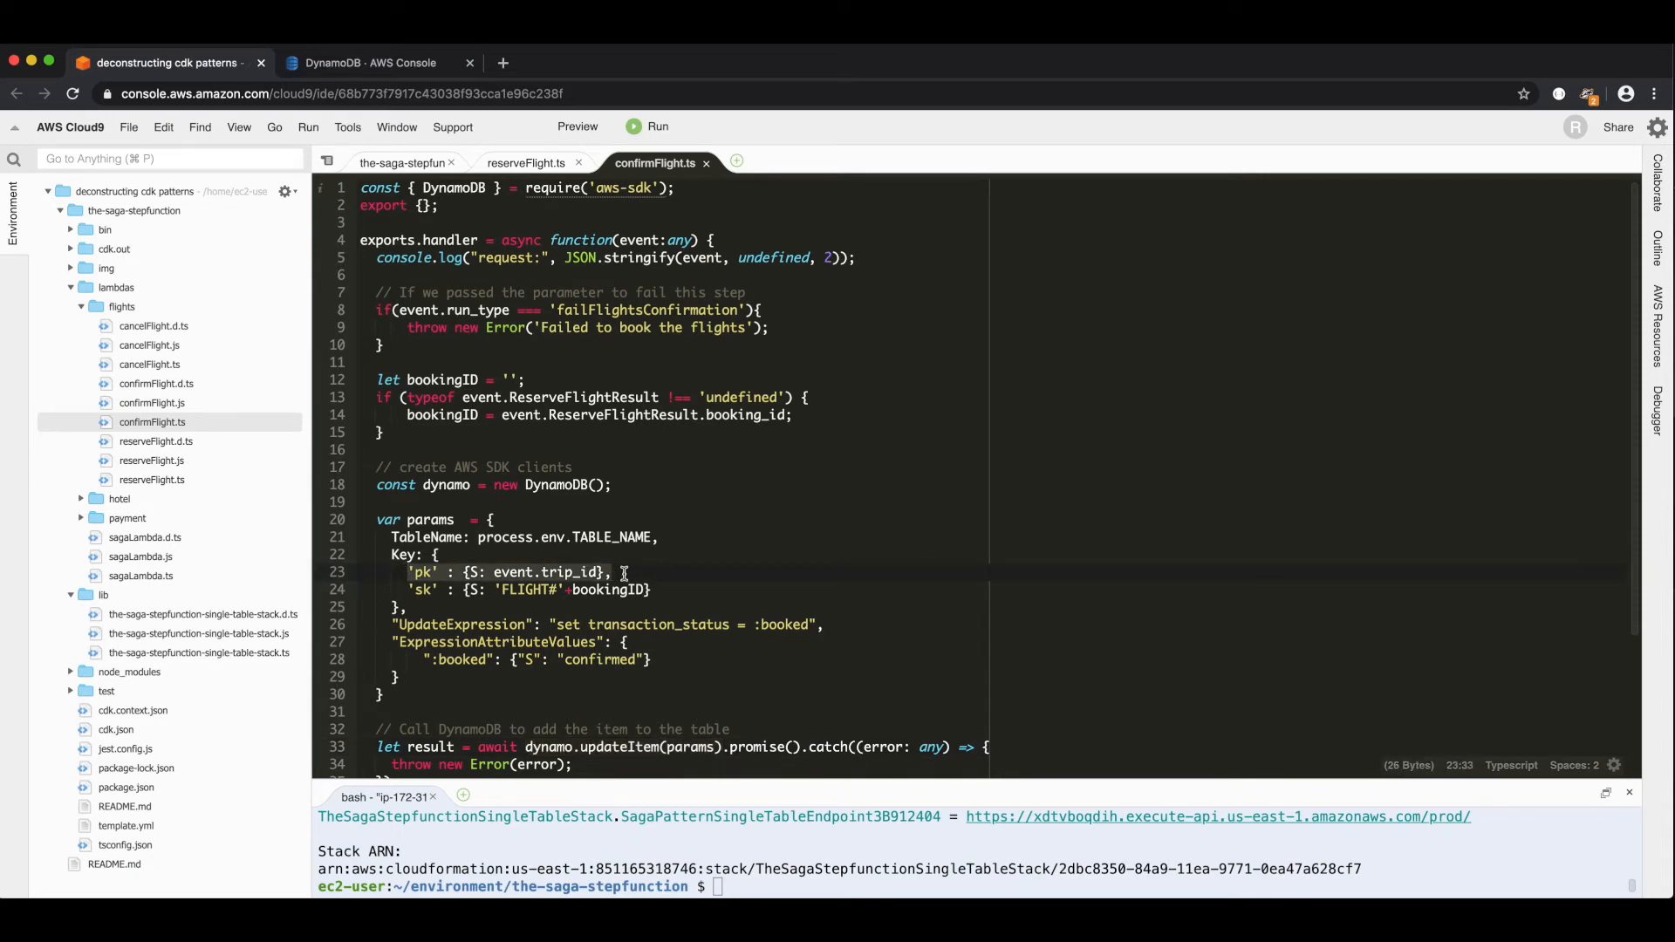
{"action": "left_click", "coordinate": [408, 588]}
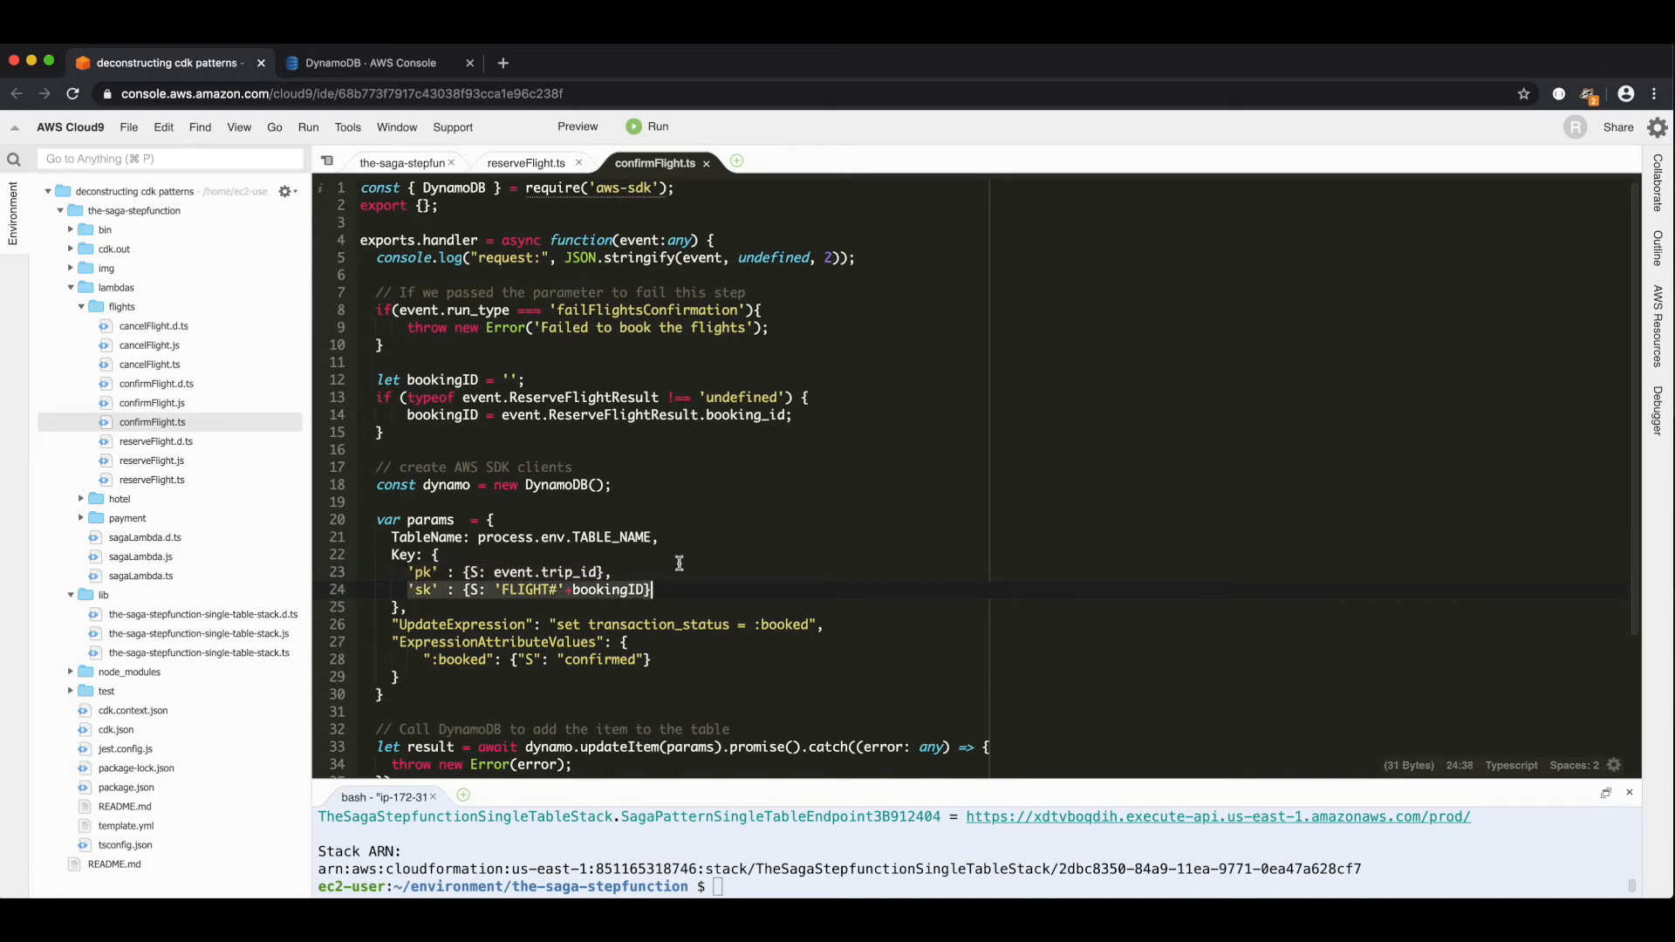
{"action": "mouse_move", "coordinate": [470, 431]}
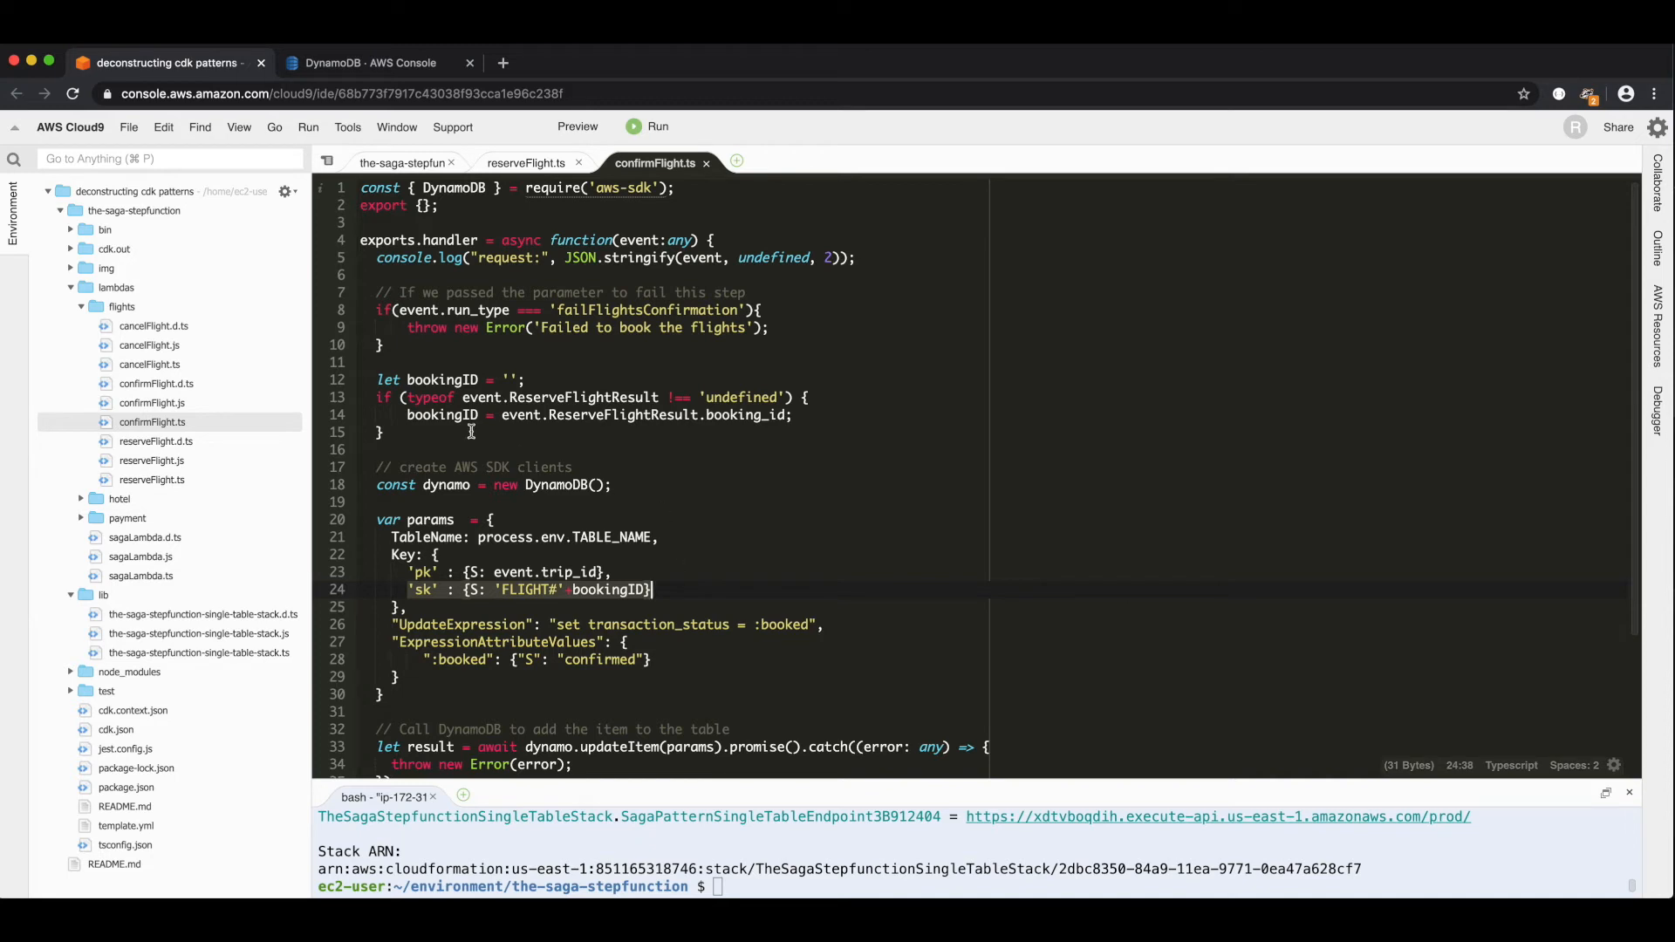
{"action": "mouse_move", "coordinate": [478, 643]}
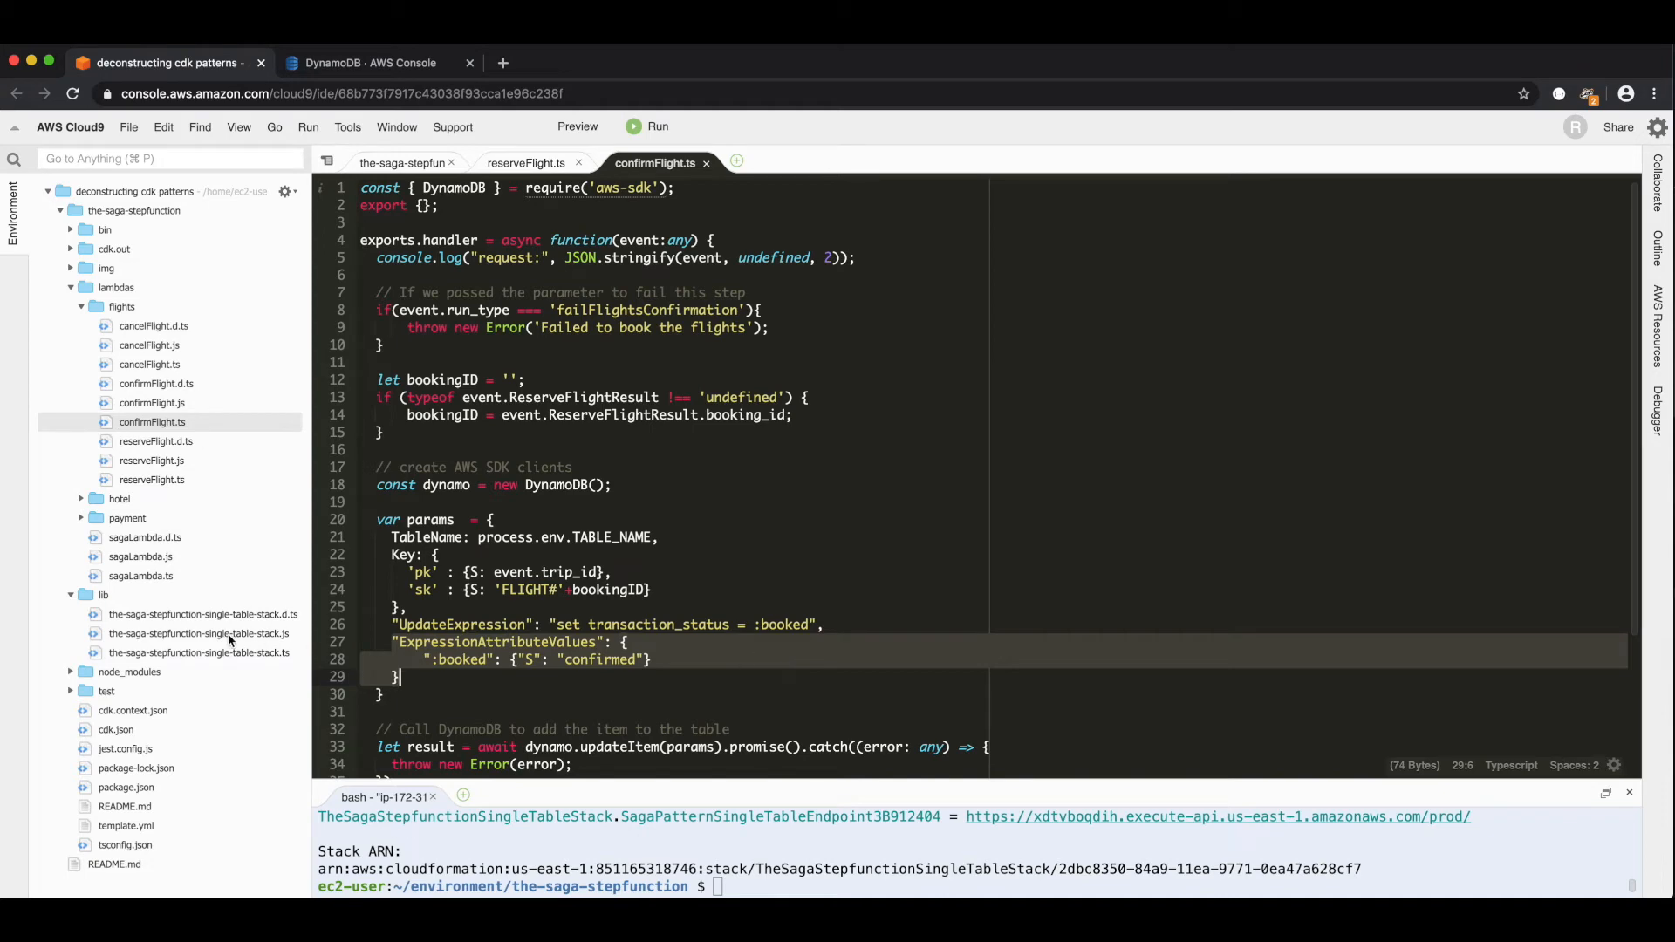
{"action": "left_click", "coordinate": [403, 163]}
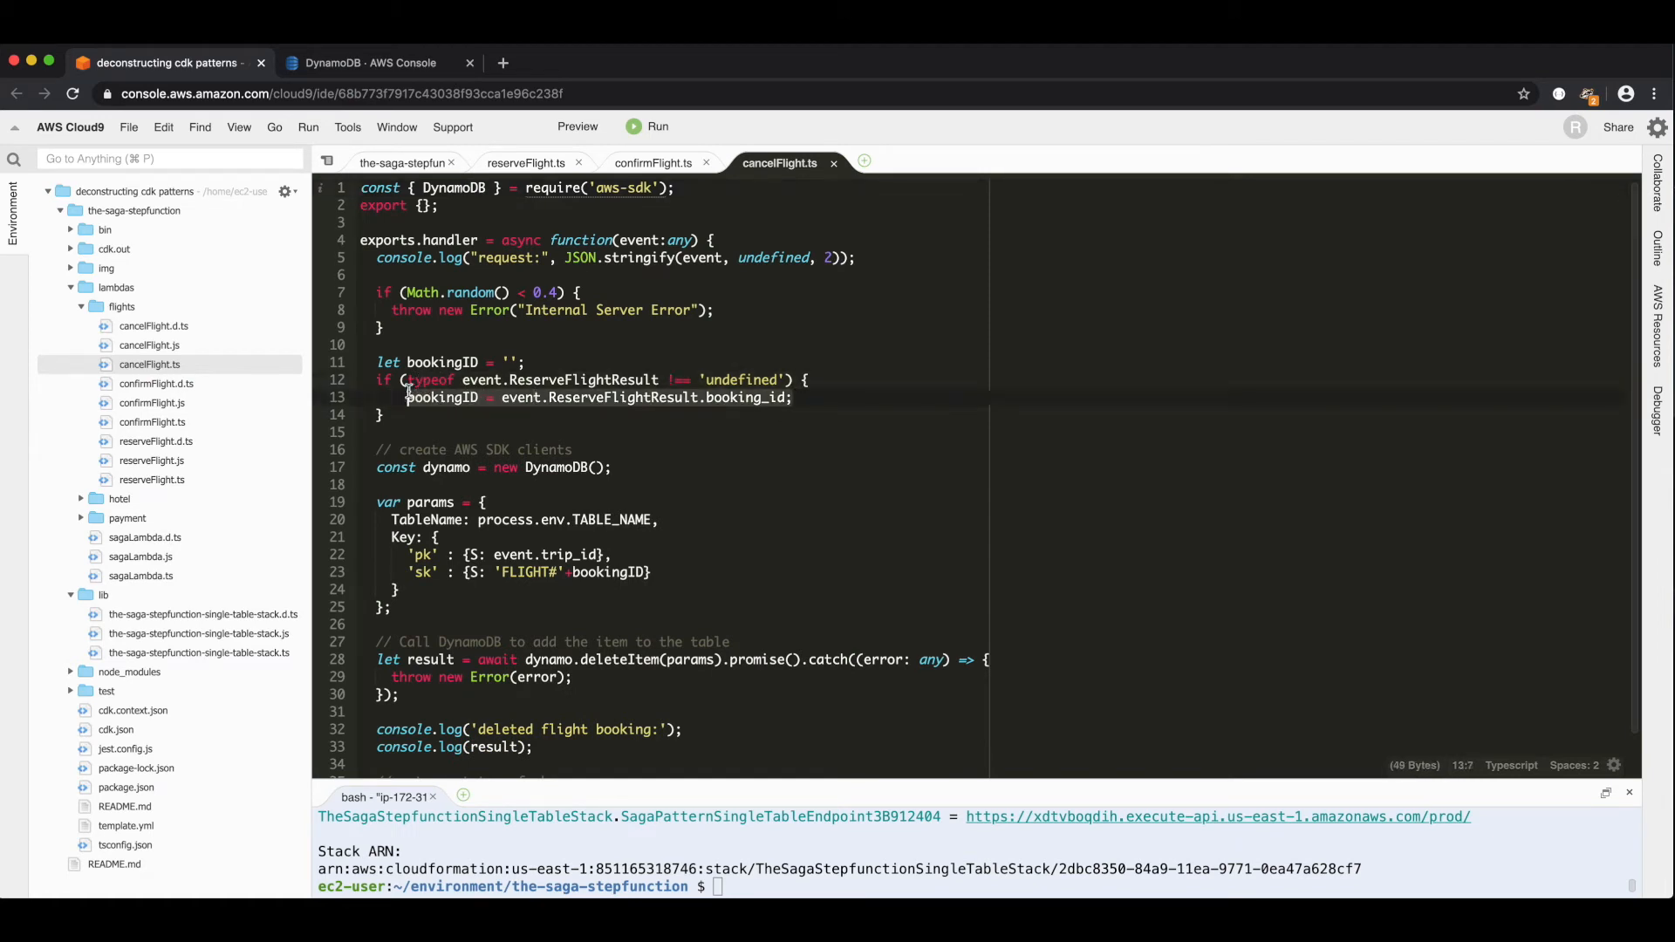
{"action": "mouse_move", "coordinate": [864, 534]}
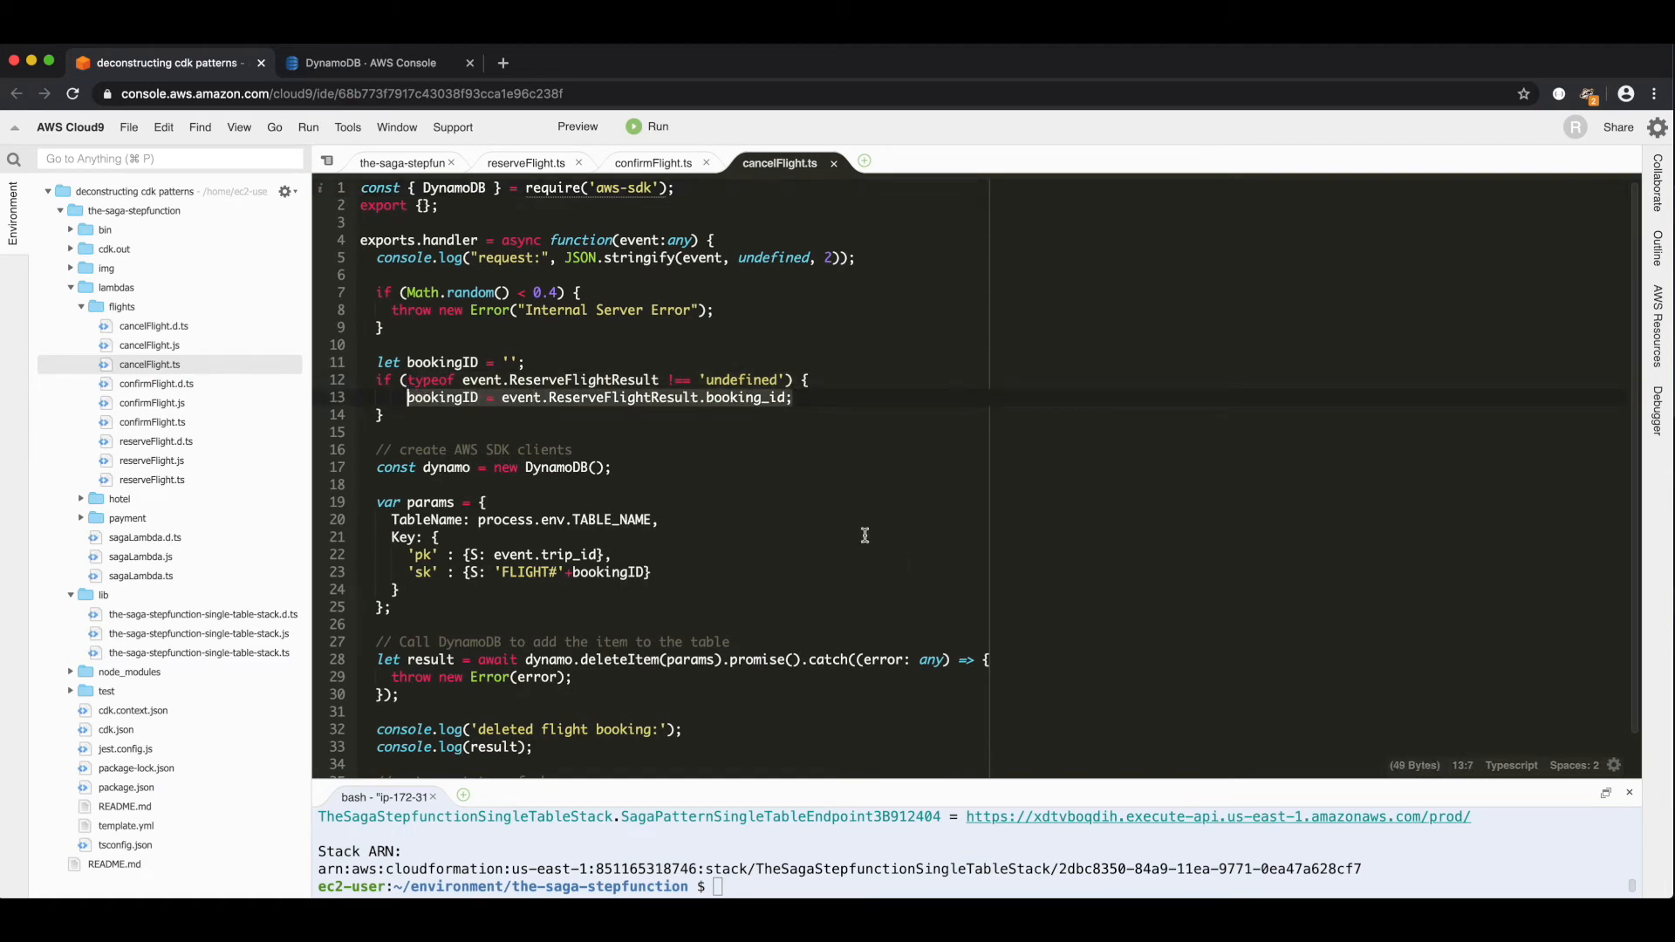
- Review the cancelFlight deleteItem call and return to the saga stack definition file
{"action": "left_click", "coordinate": [693, 660]}
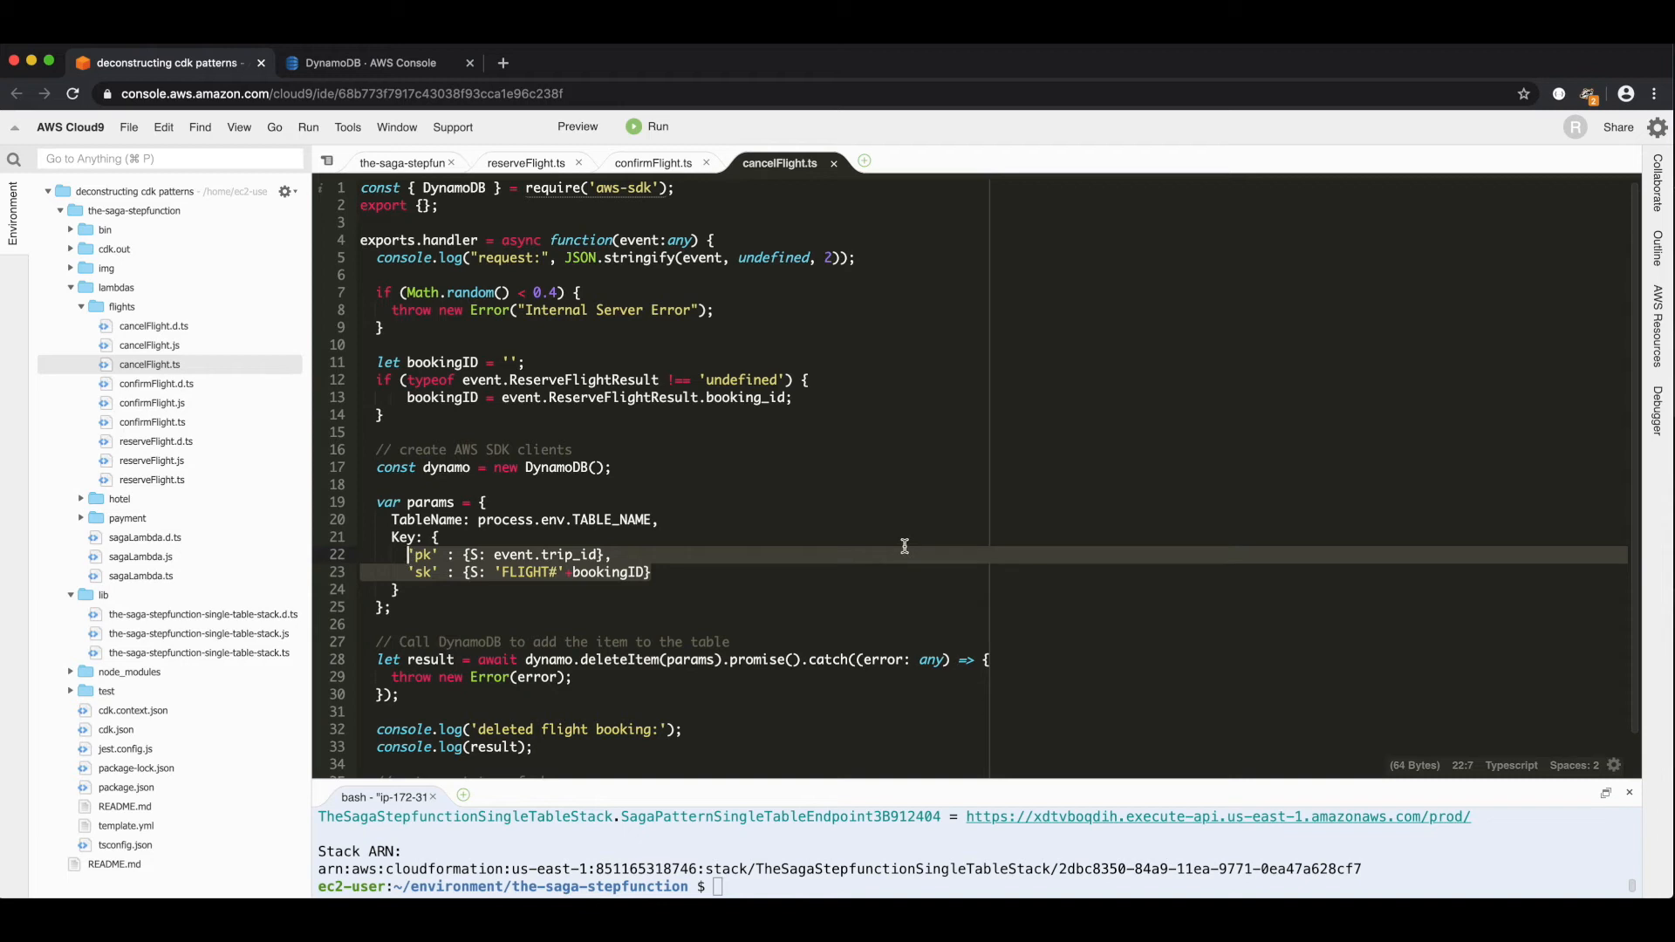
{"action": "mouse_move", "coordinate": [829, 535]}
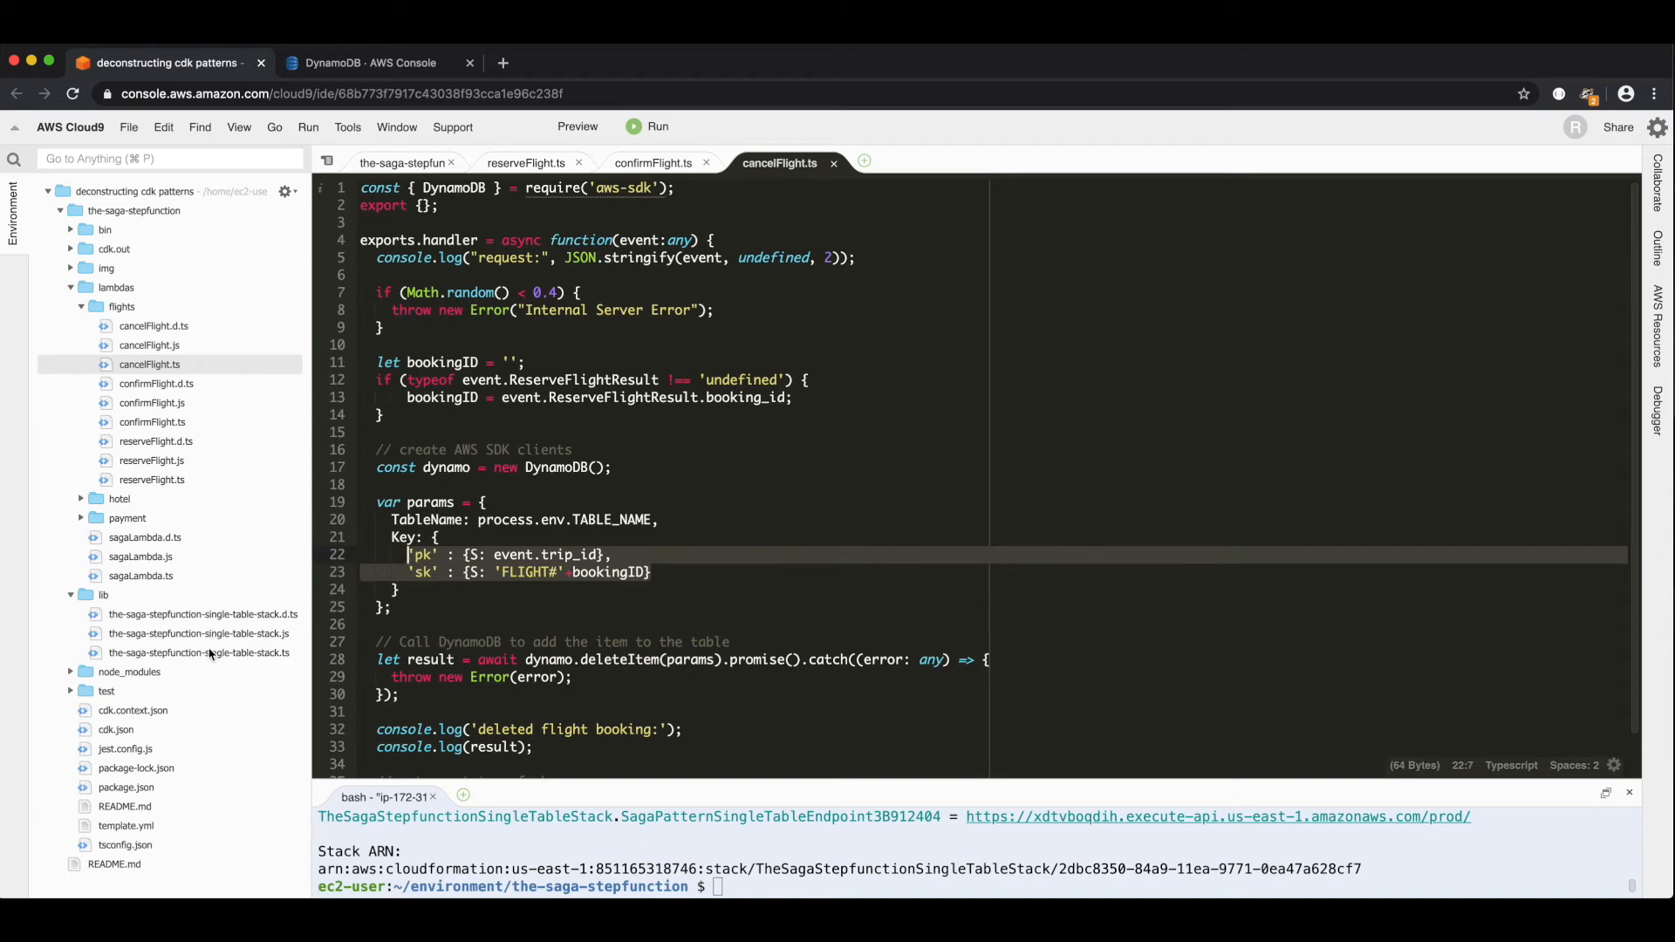
{"action": "left_click", "coordinate": [403, 162]}
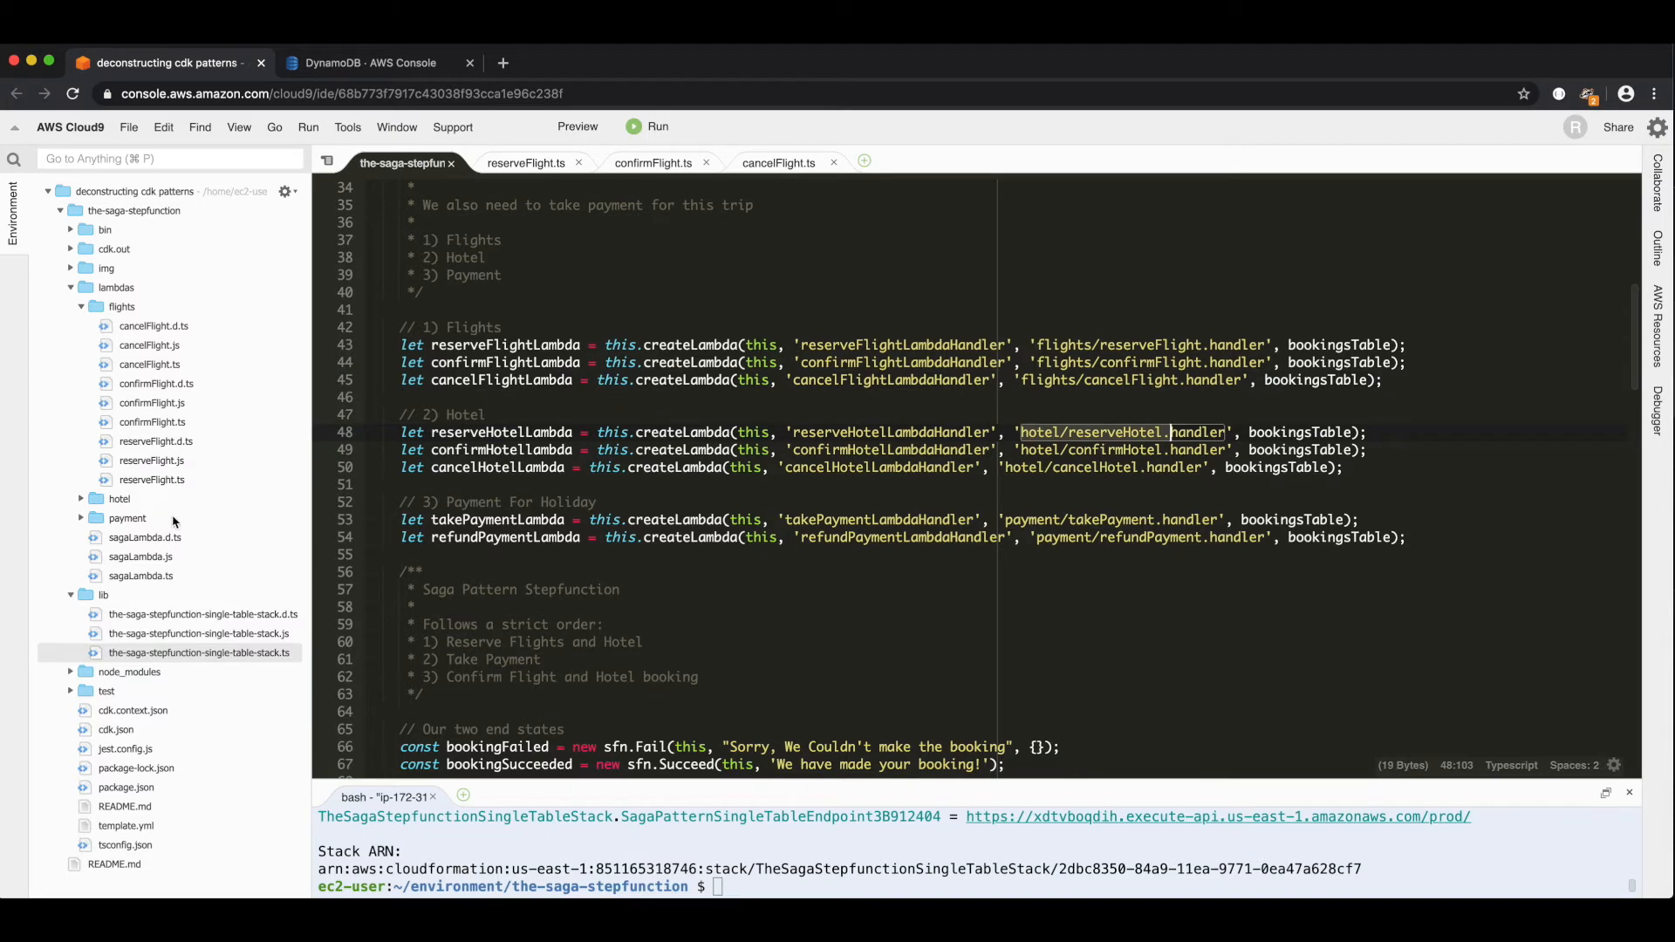
- Review reserveHotel.ts putItem parameters and return value, then move to confirmHotel.ts
{"action": "left_click", "coordinate": [120, 499]}
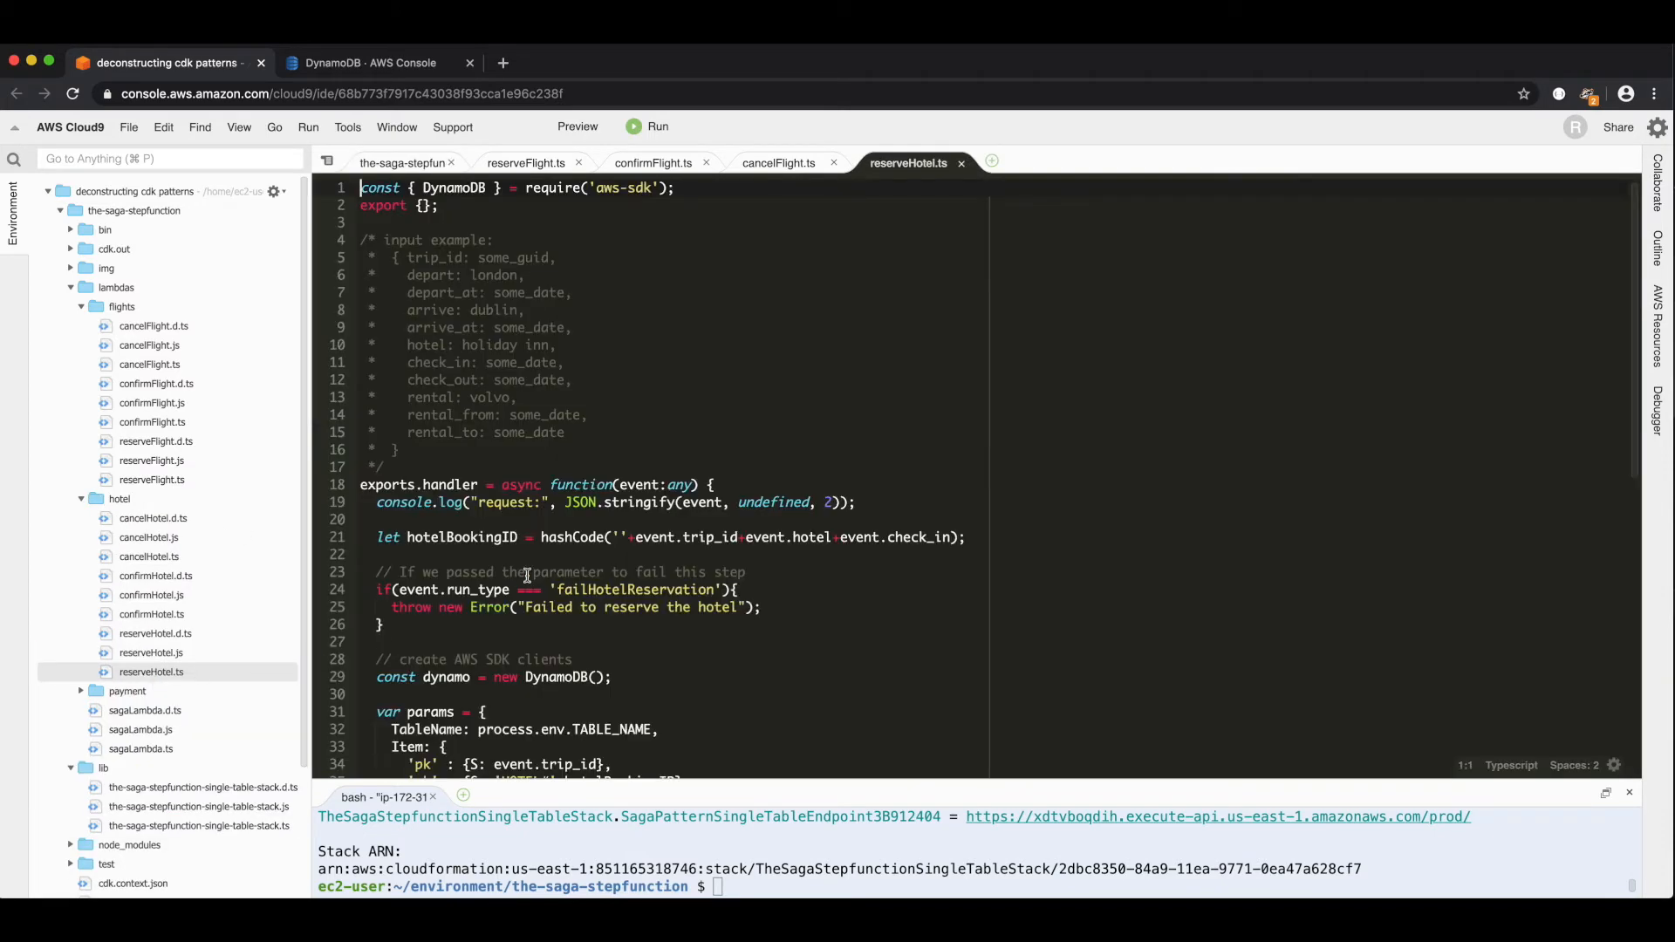
{"action": "scroll", "scroll_direction": "down", "scroll_amount": 3}
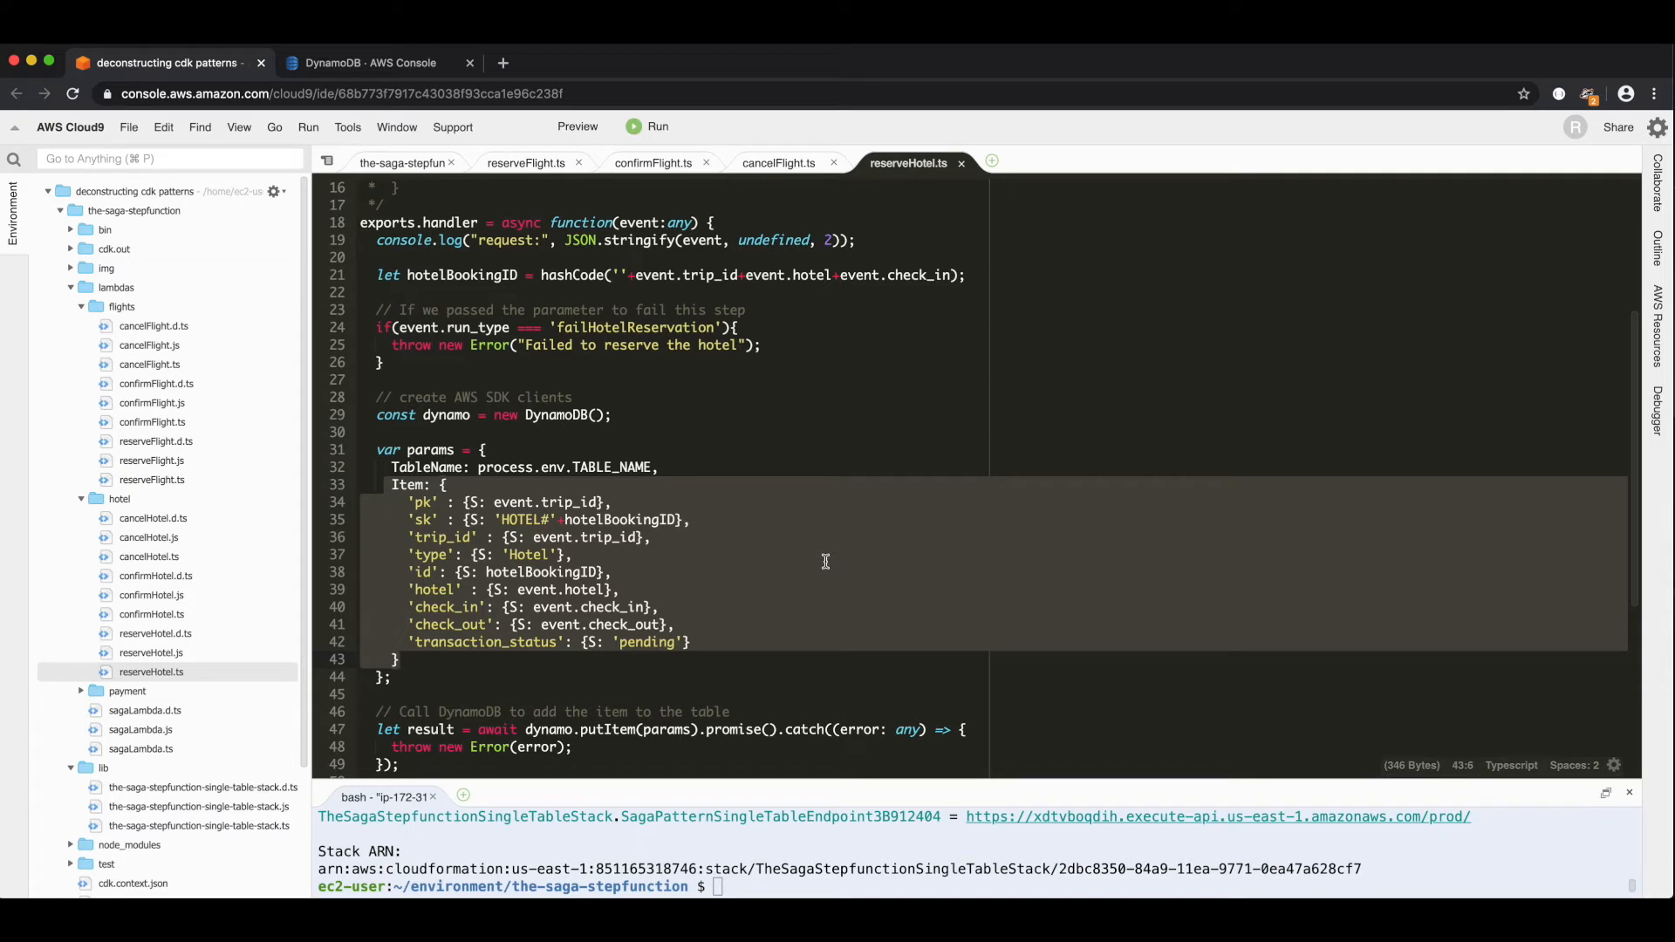
{"action": "left_click", "coordinate": [526, 730]}
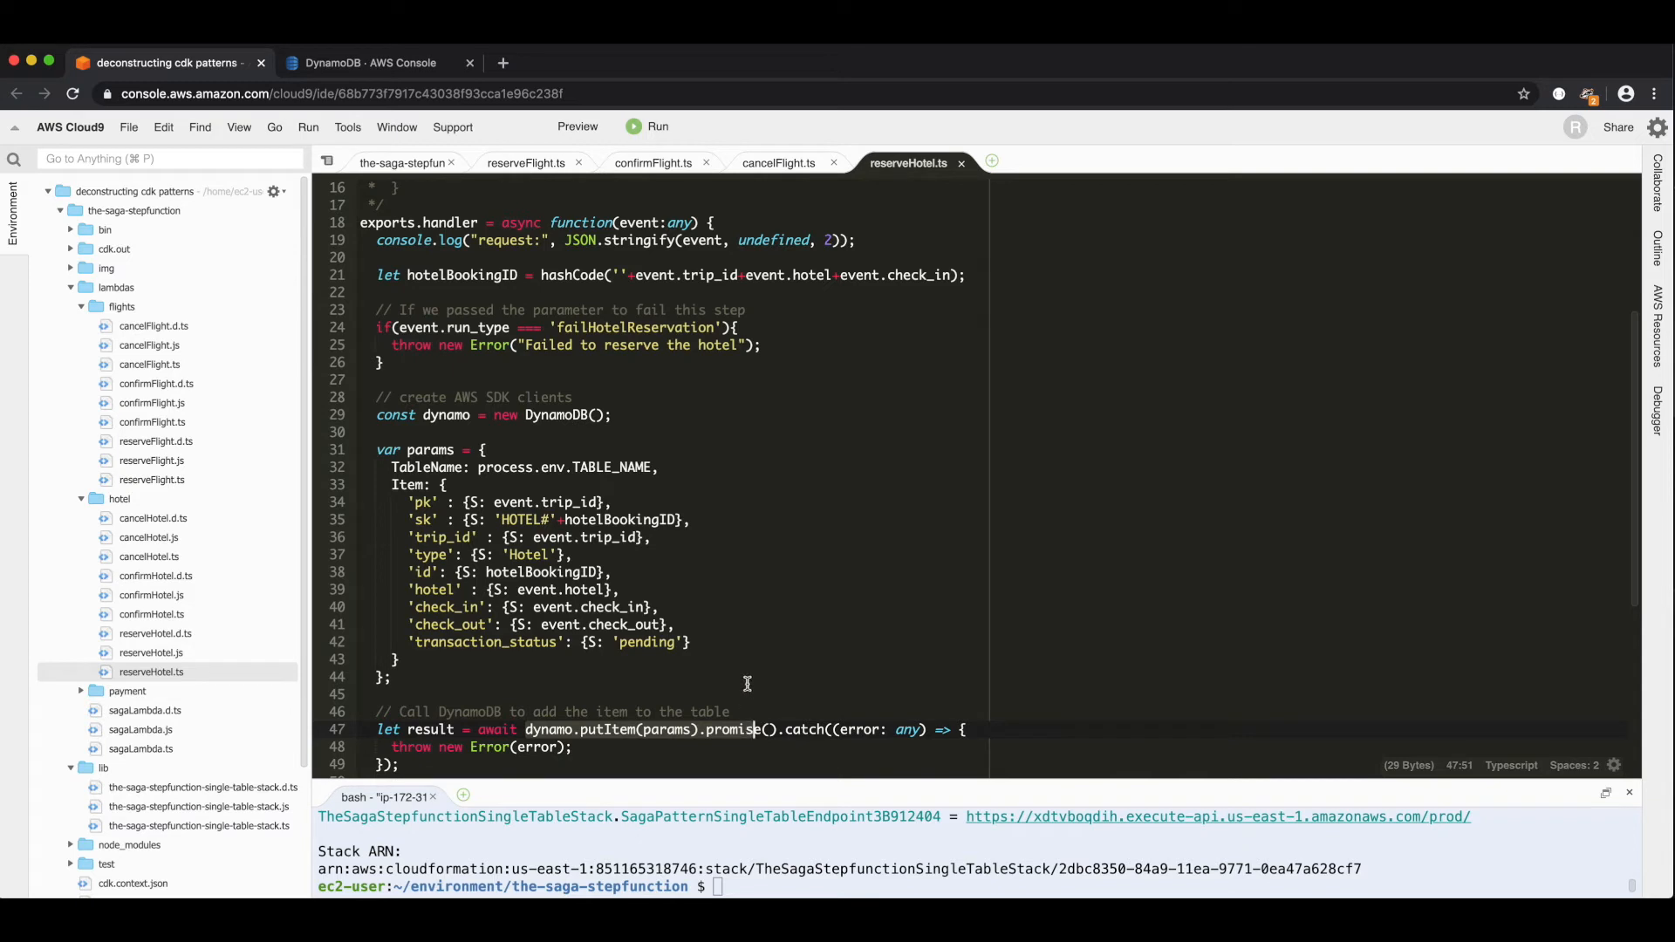
{"action": "scroll", "scroll_direction": "down", "scroll_amount": 3}
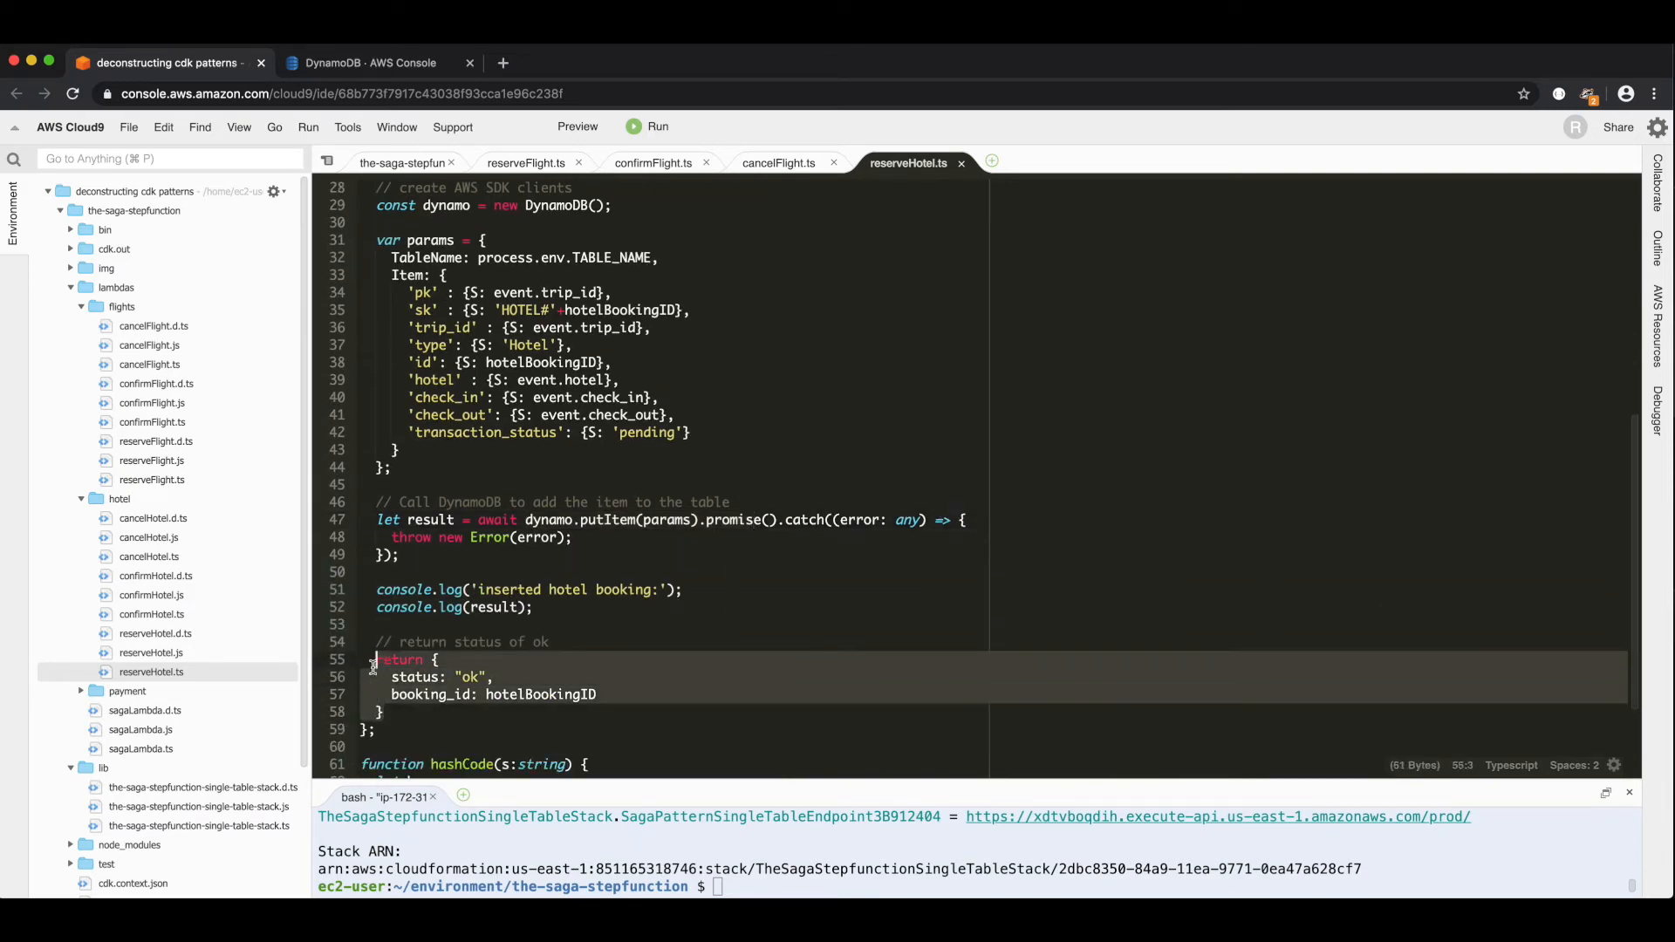
{"action": "mouse_move", "coordinate": [541, 665]}
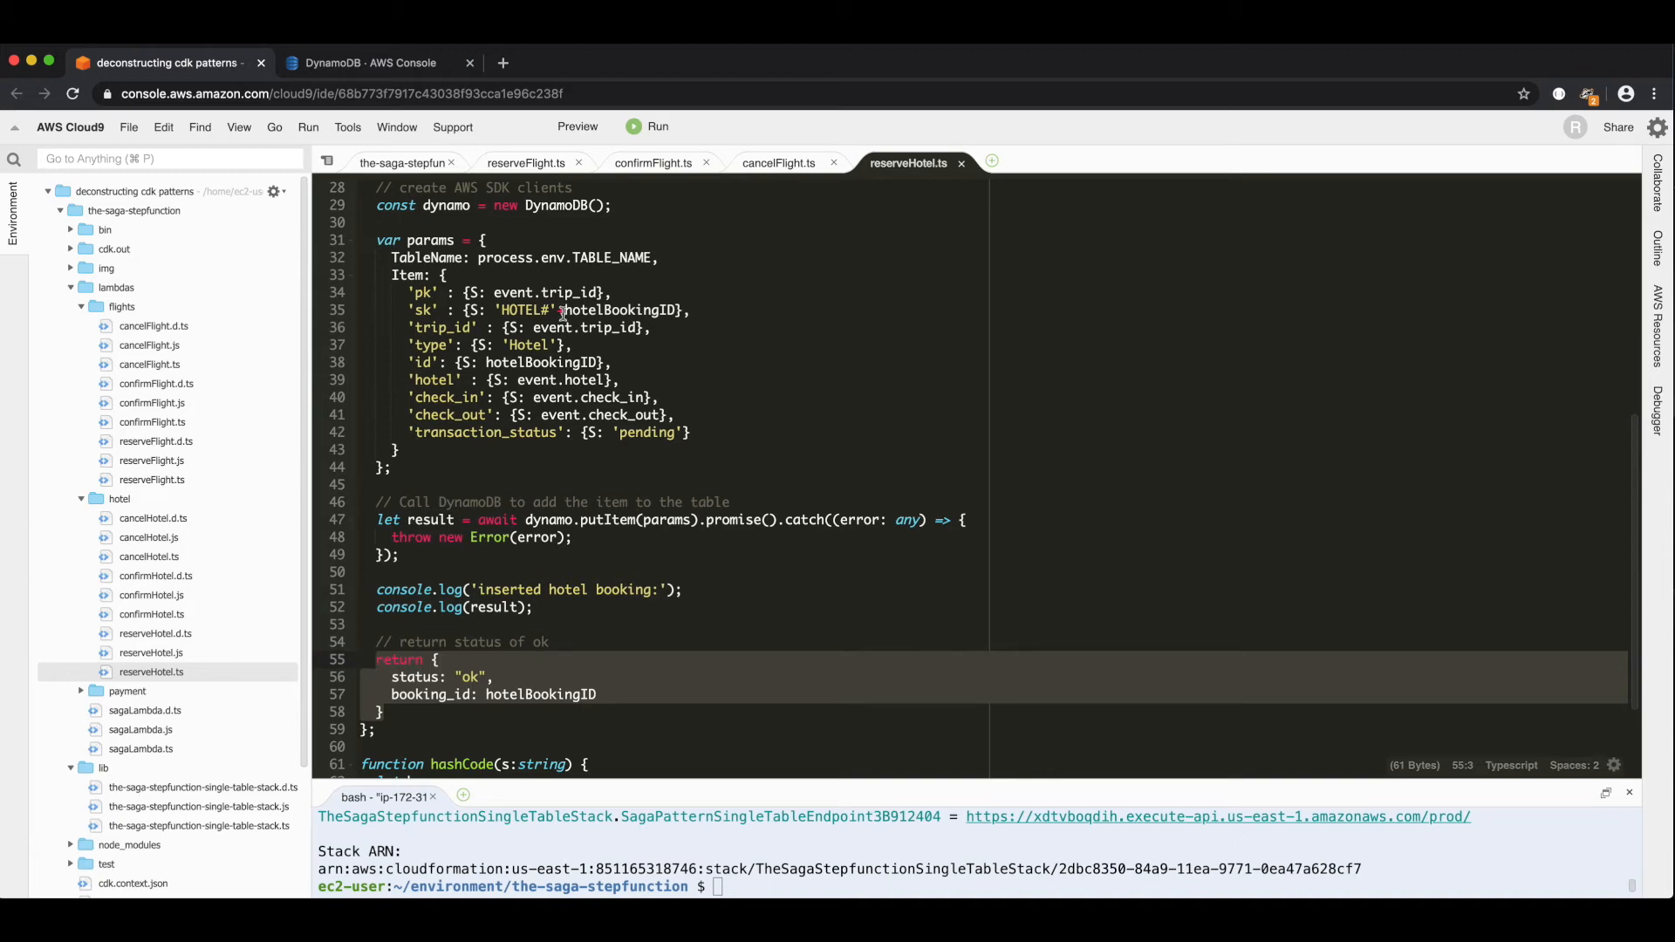
{"action": "left_click", "coordinate": [403, 162]}
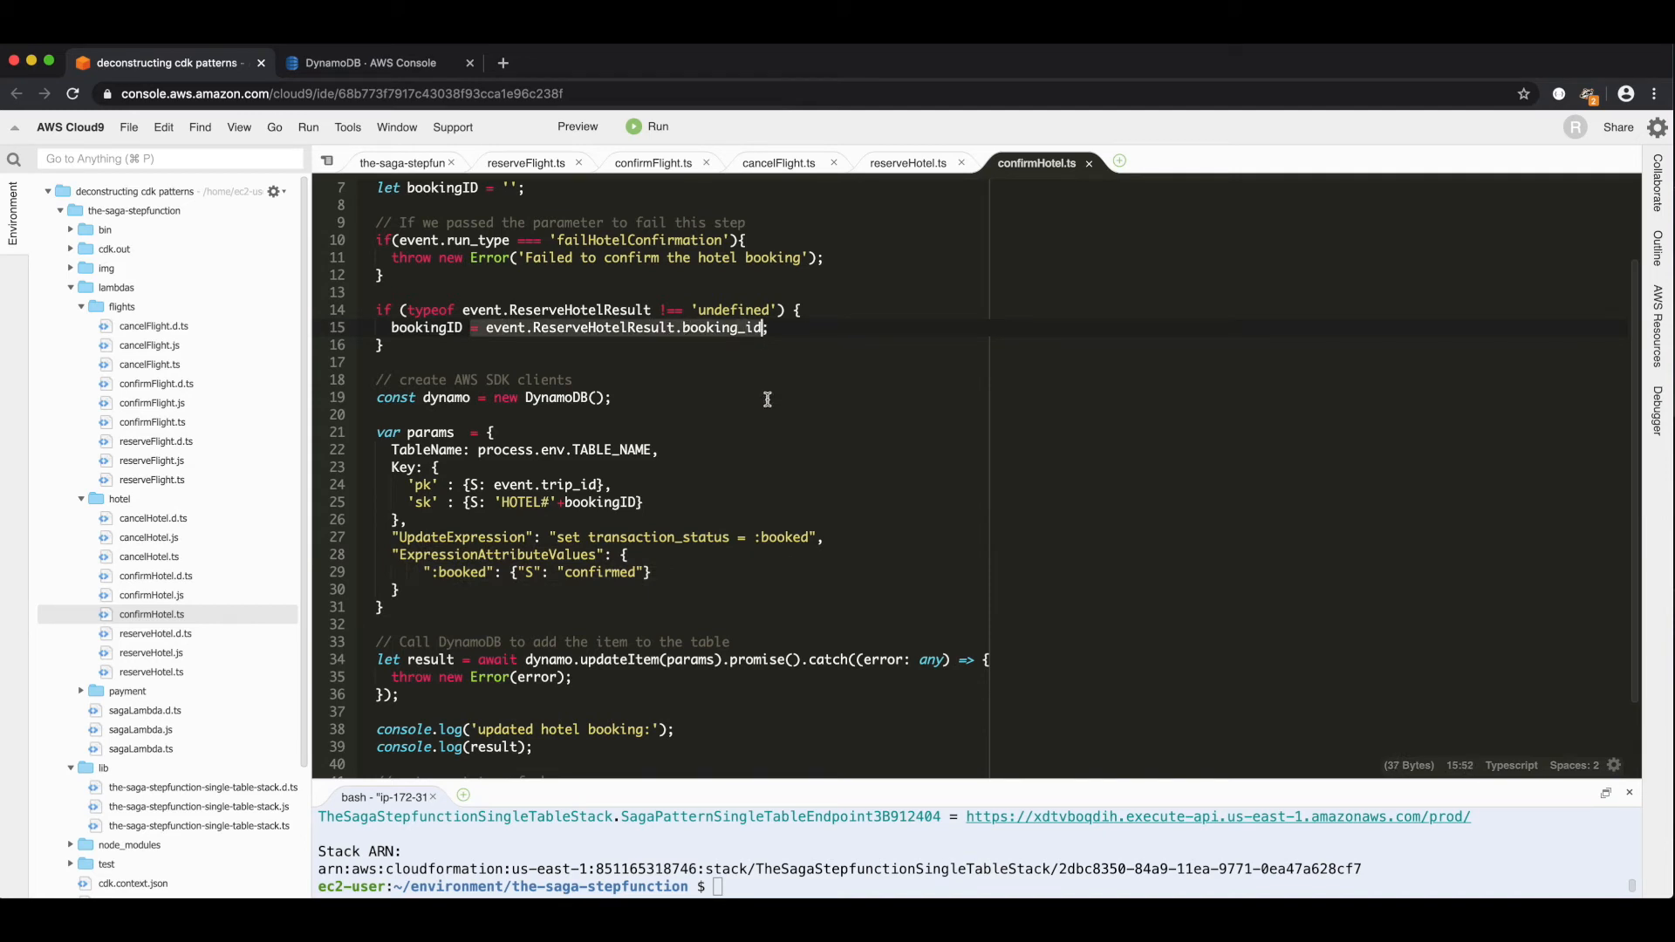
{"action": "mouse_move", "coordinate": [600, 416]}
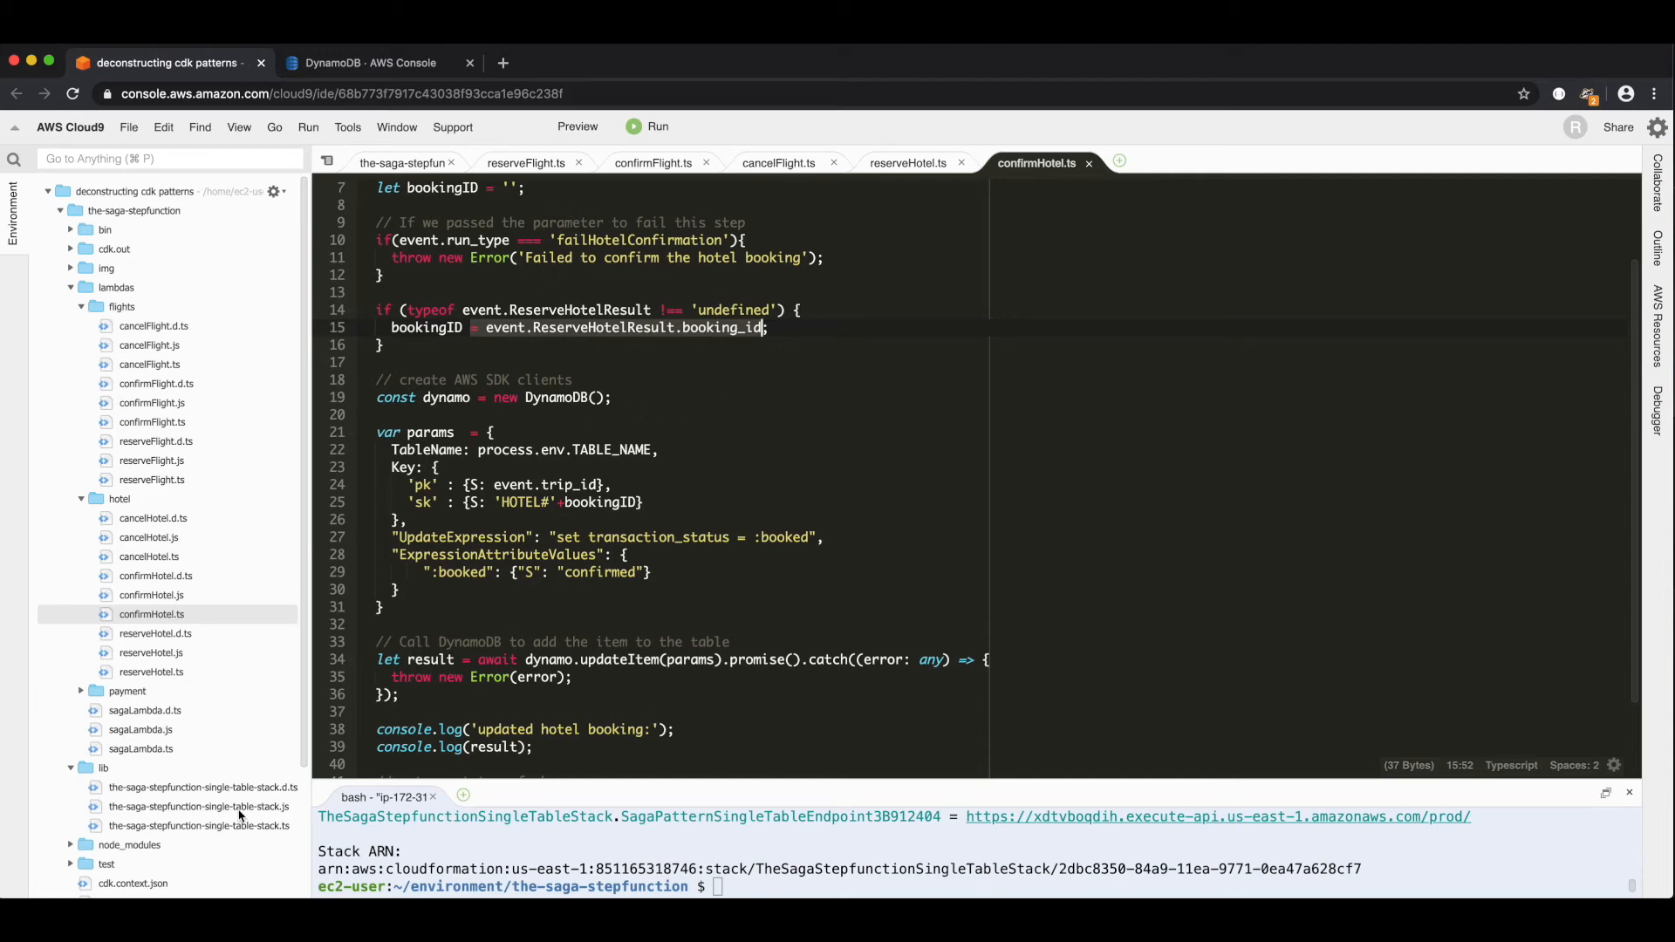
- Review cancelHotel.ts deleting the hotel item and return to the saga stack file
{"action": "left_click", "coordinate": [401, 163]}
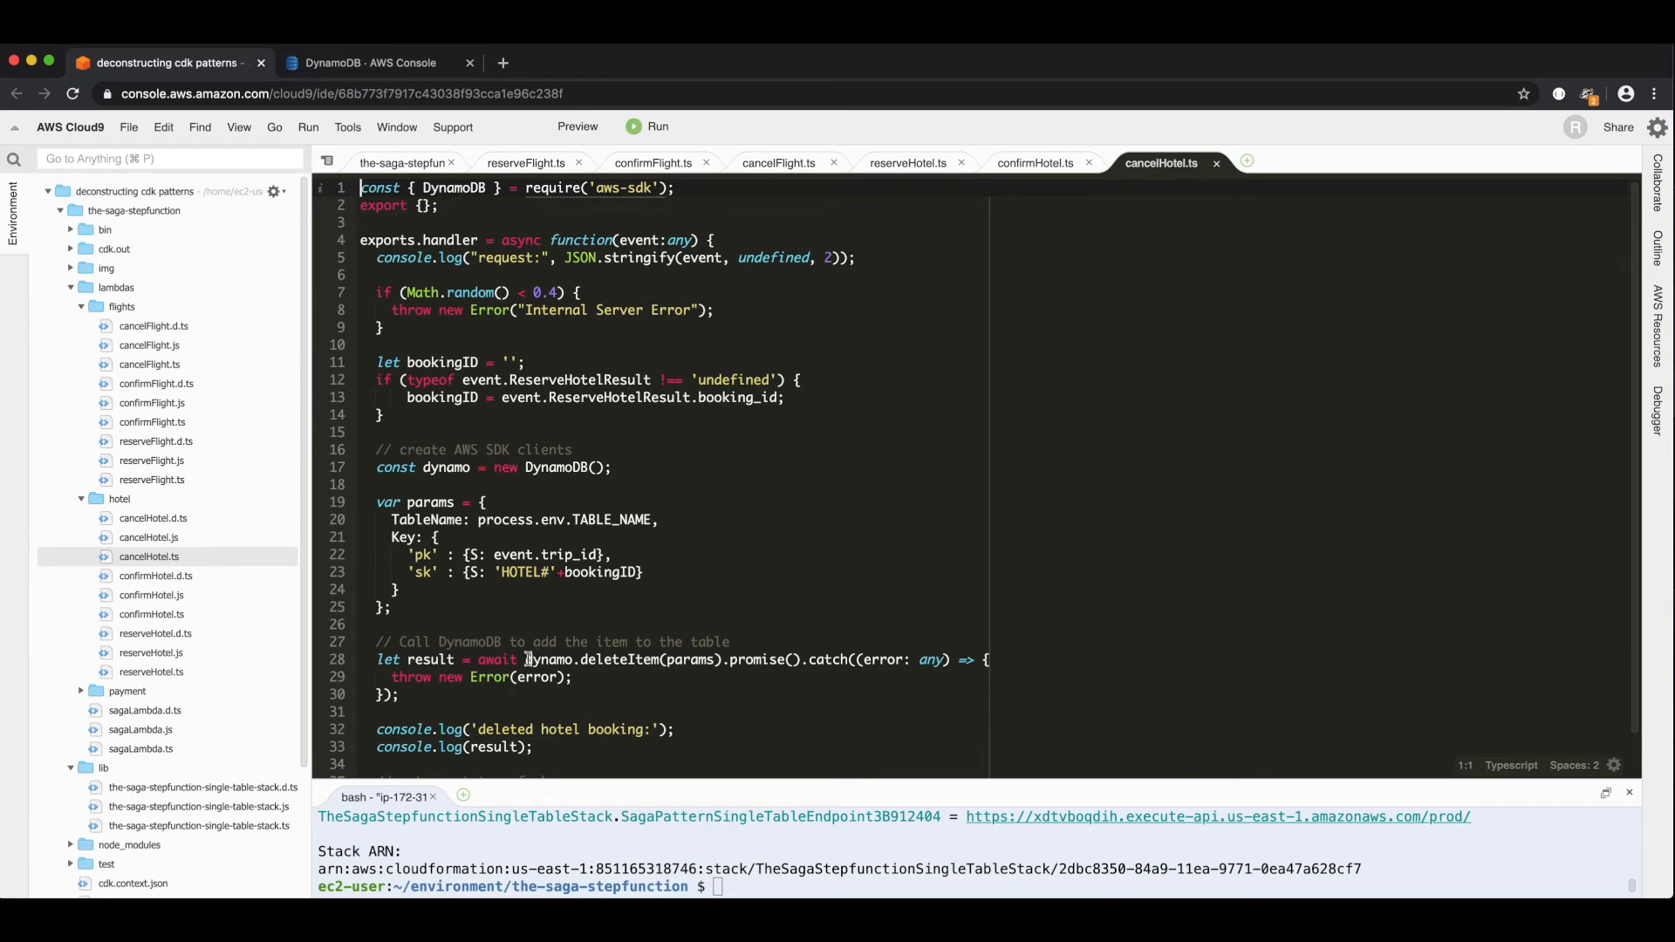
{"action": "left_click", "coordinate": [401, 588]}
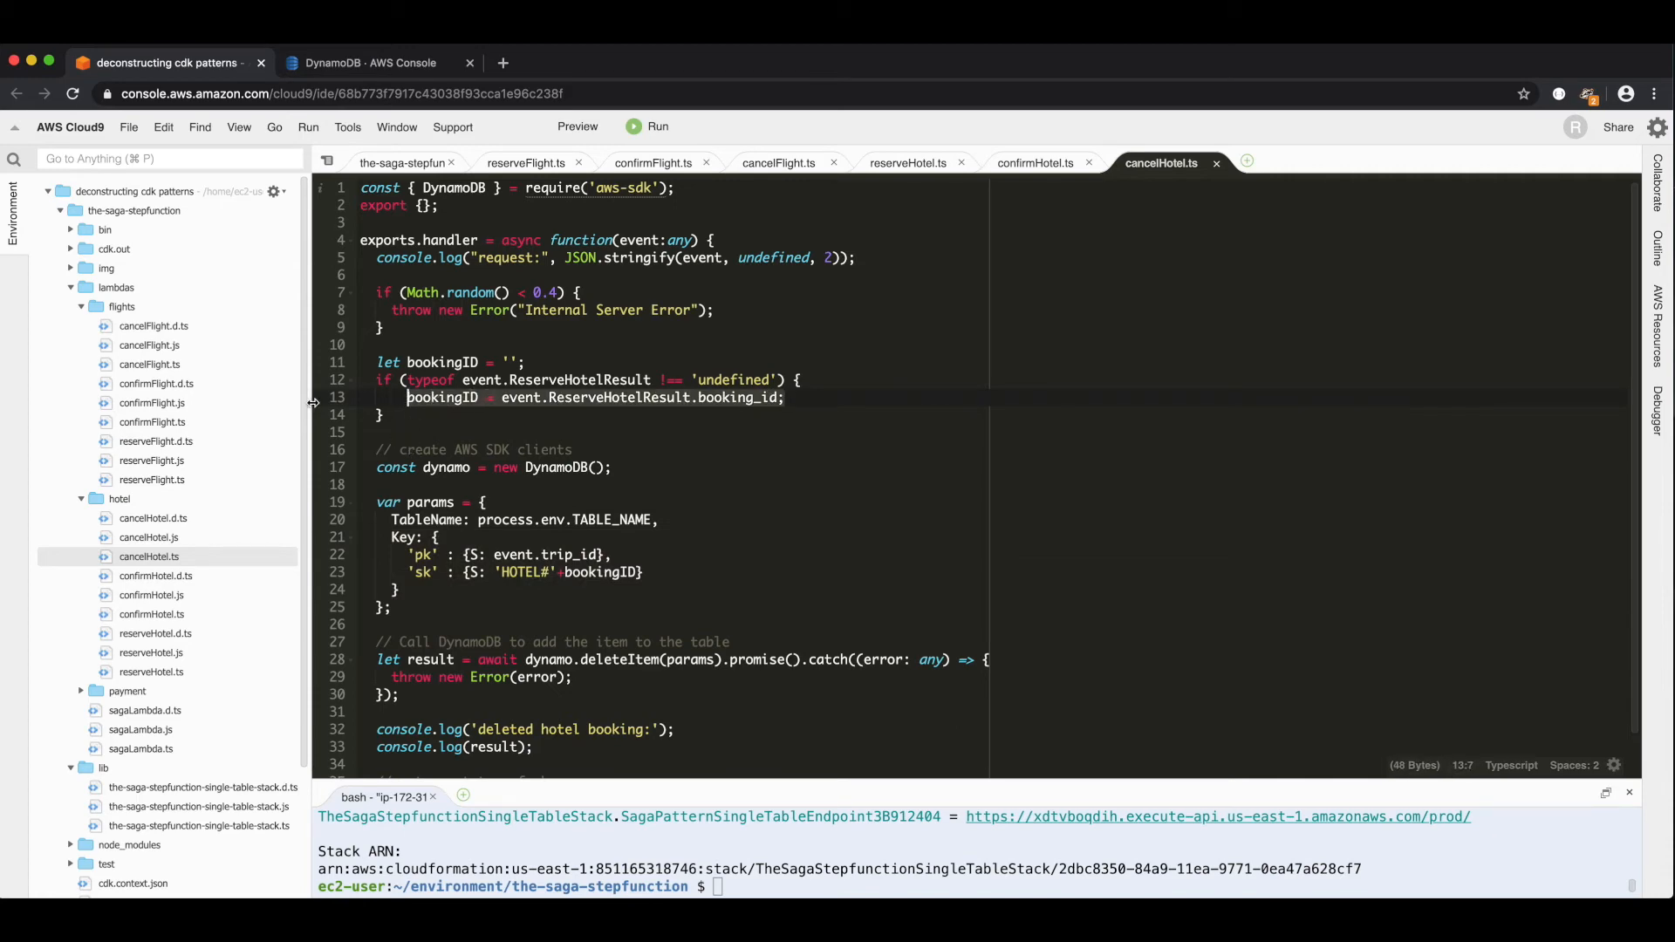
{"action": "left_click", "coordinate": [402, 163]}
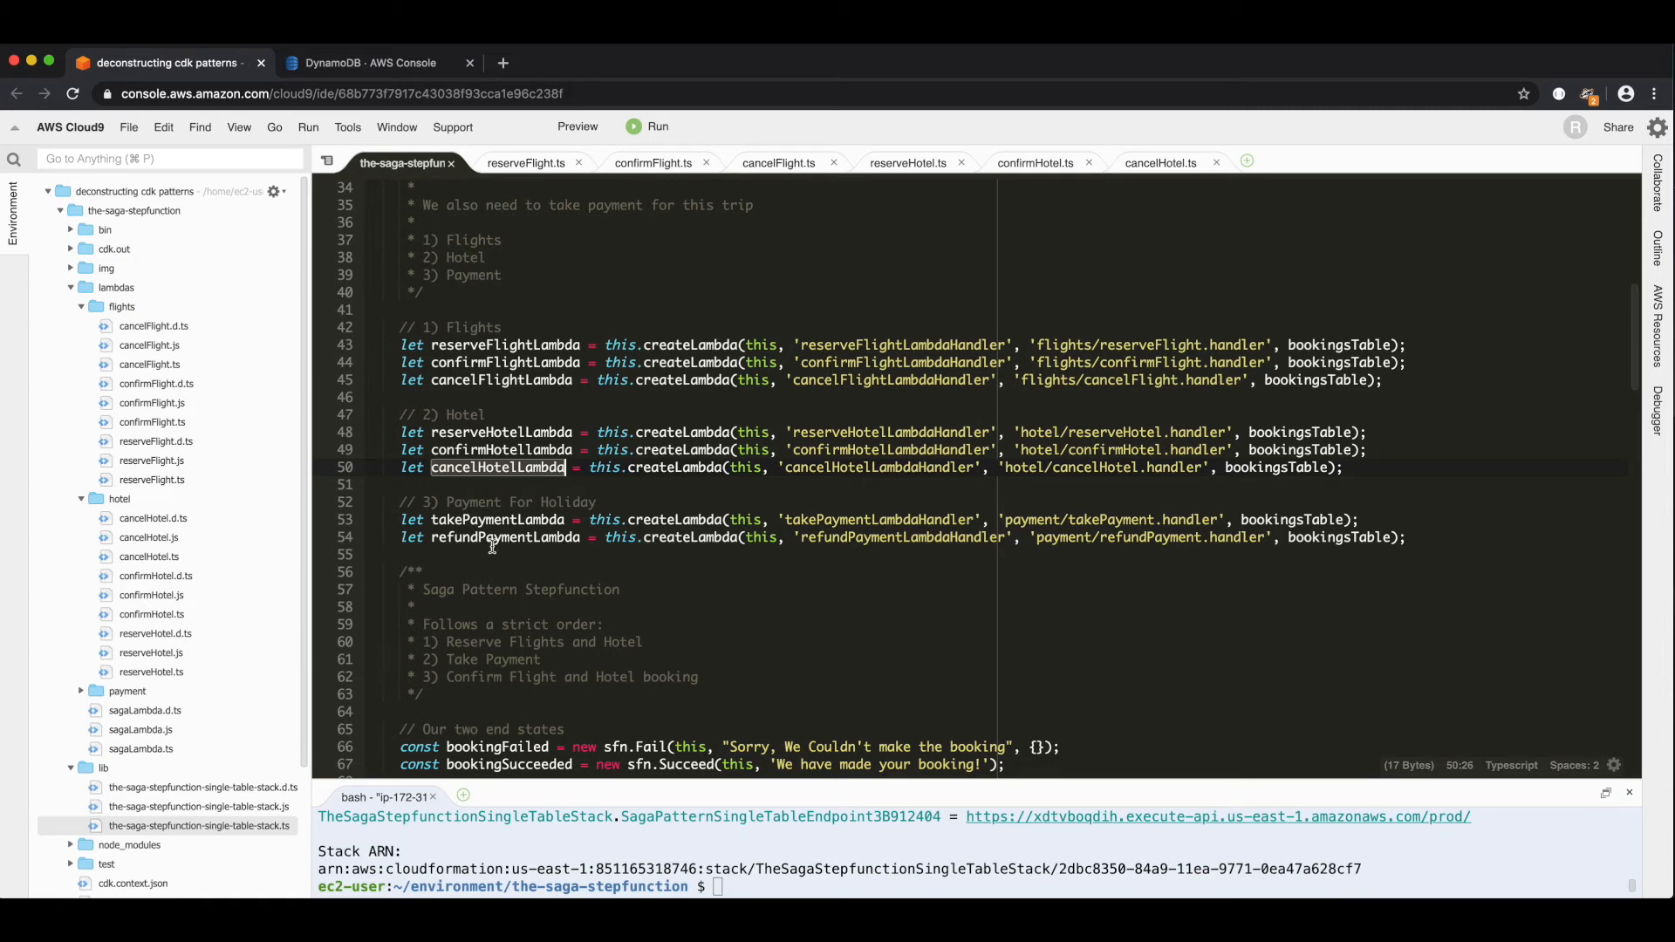
{"action": "mouse_move", "coordinate": [403, 518]}
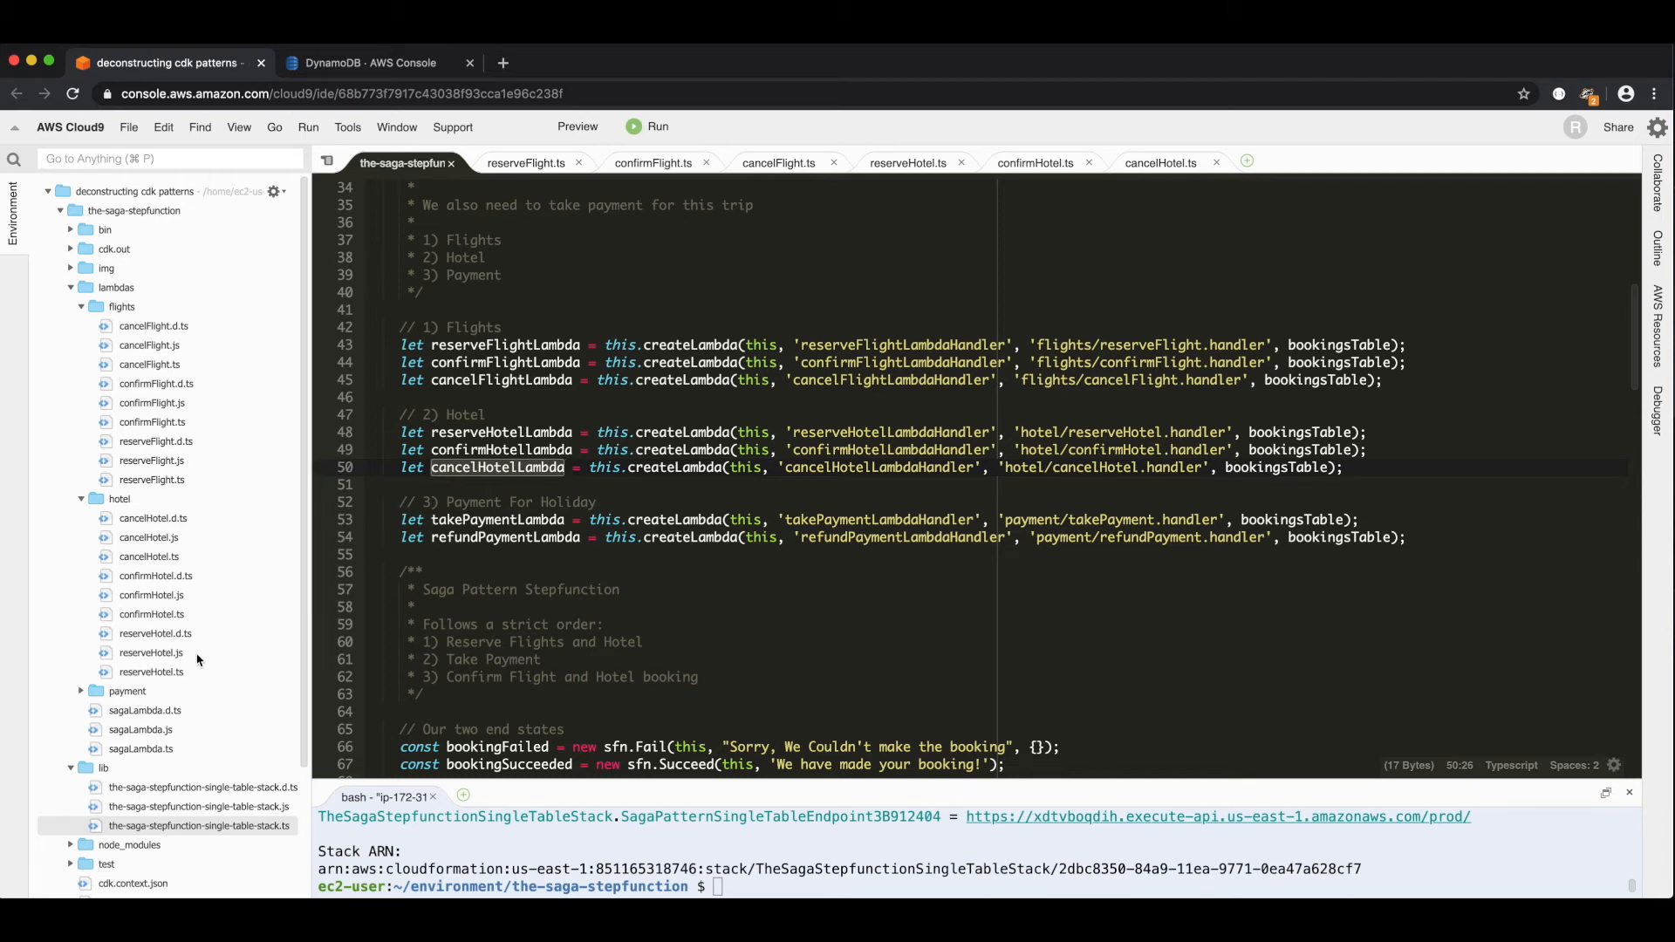
{"action": "left_click", "coordinate": [125, 691]}
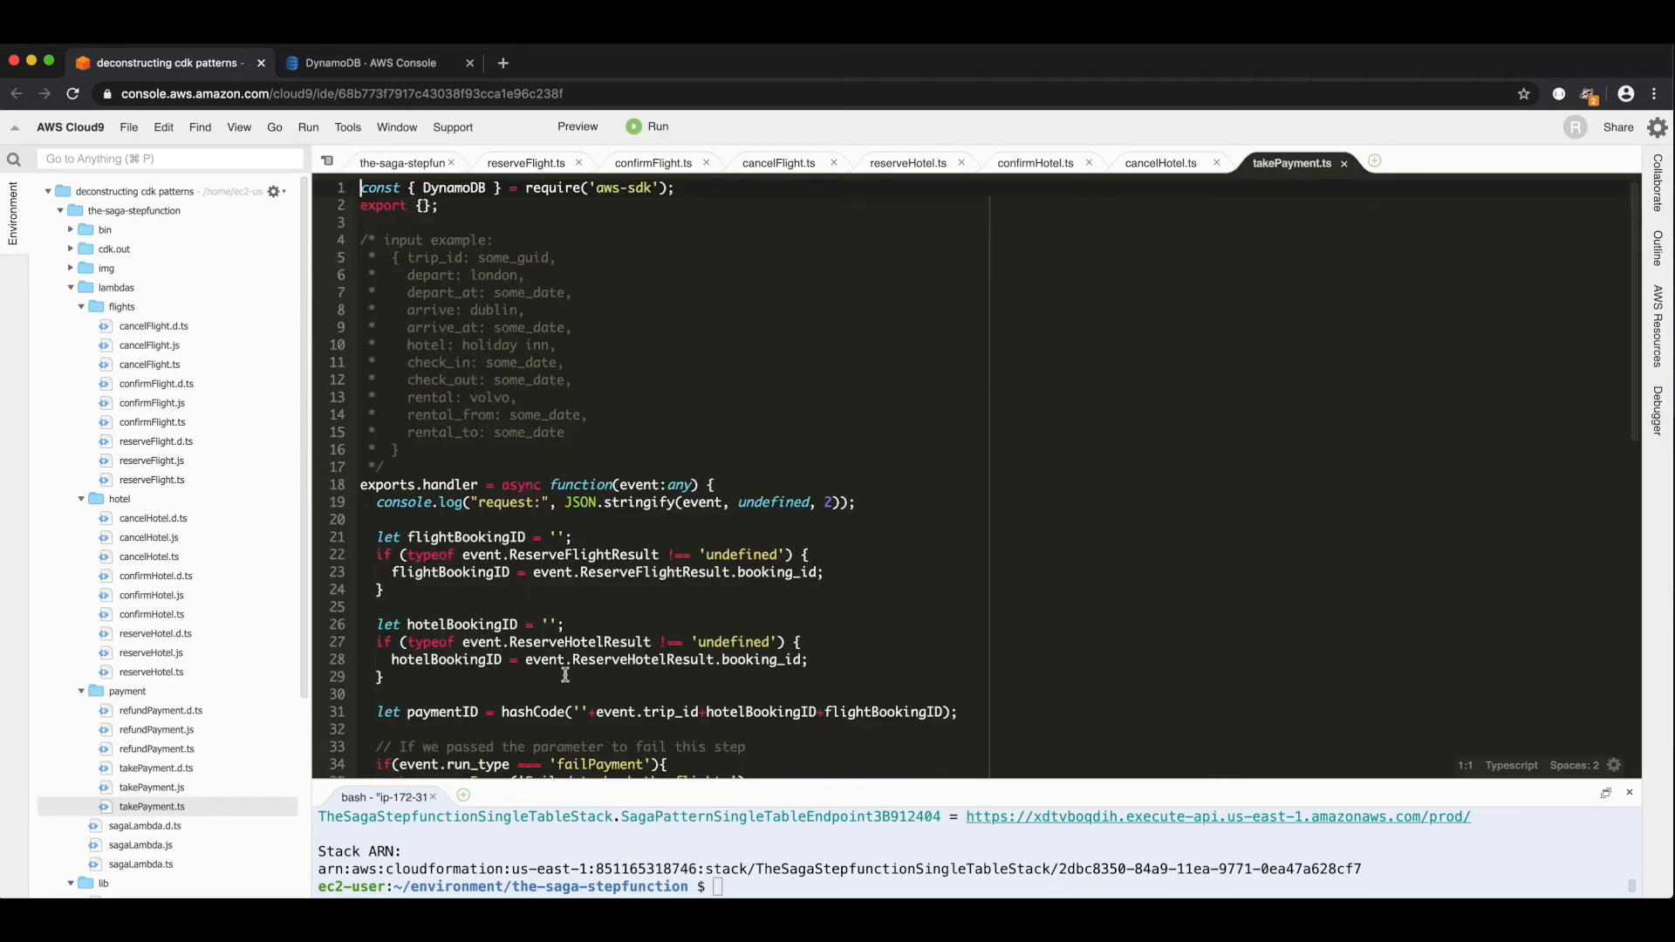
{"action": "scroll", "scroll_direction": "down", "scroll_amount": 3}
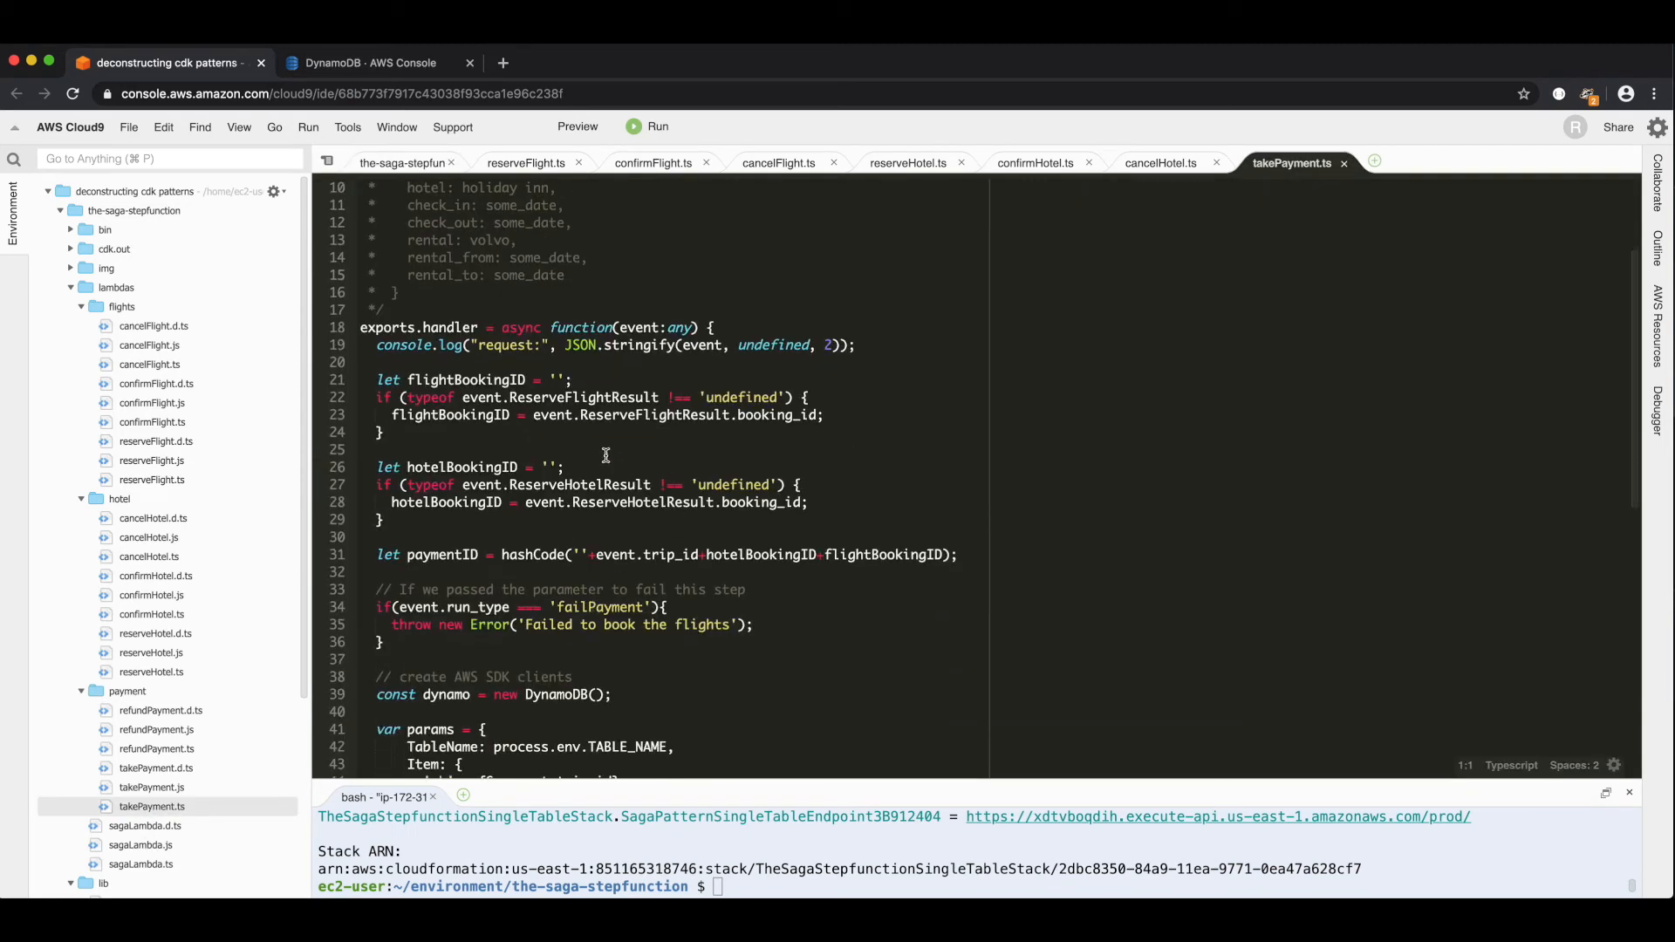
{"action": "mouse_move", "coordinate": [479, 492]}
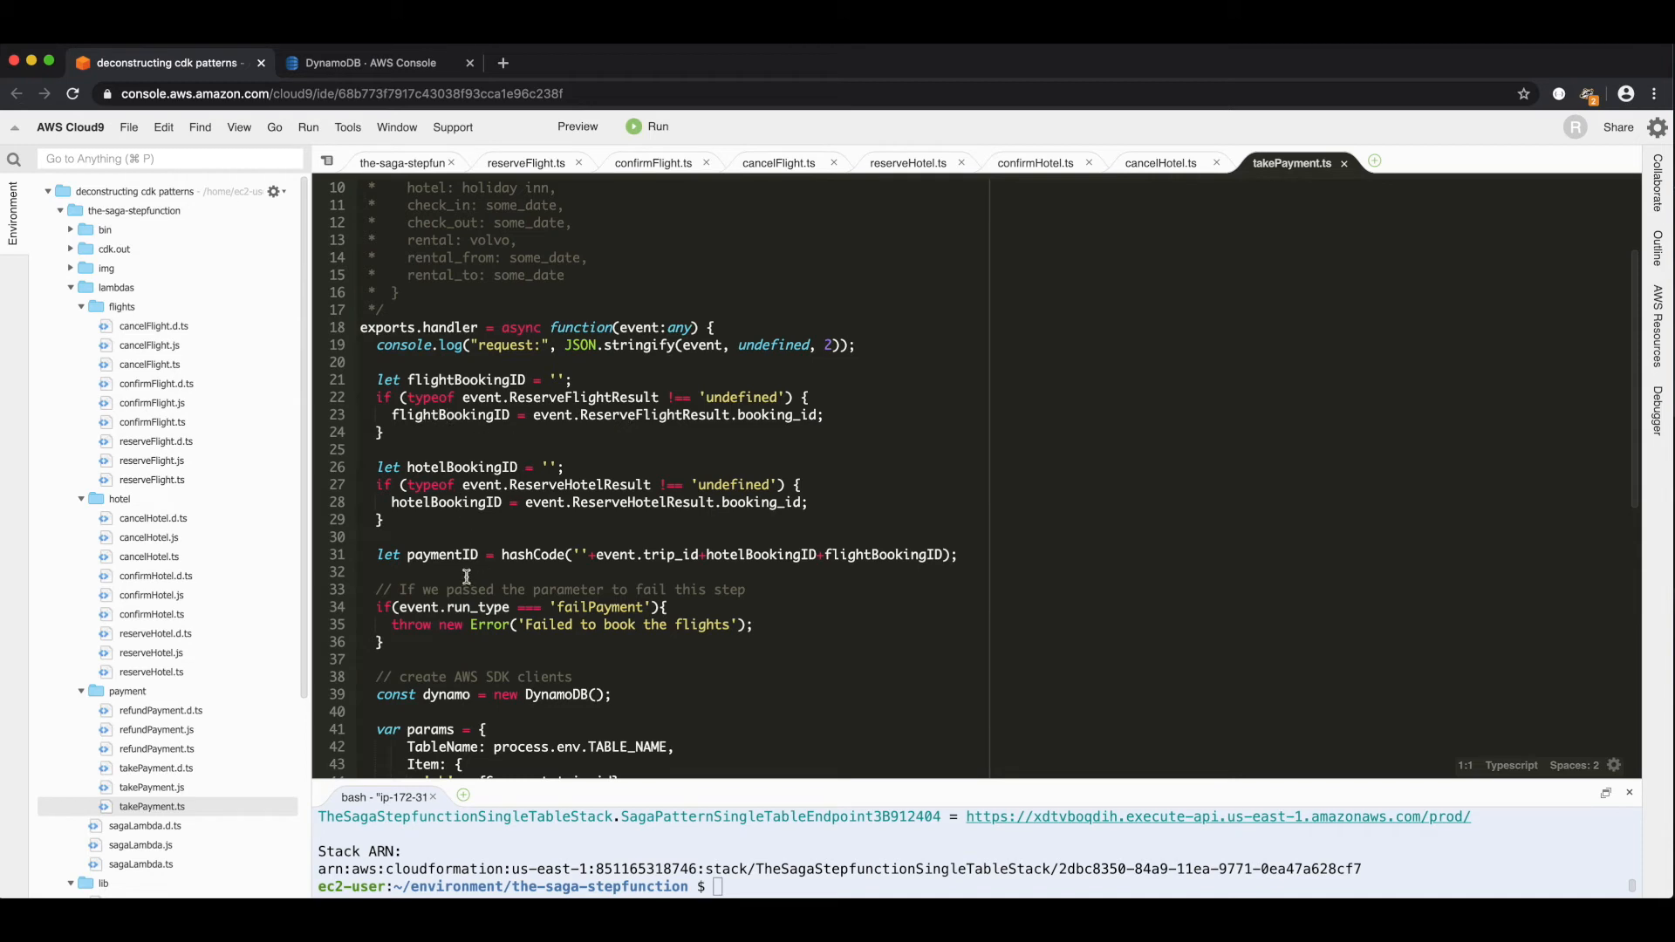
{"action": "mouse_move", "coordinate": [821, 558]}
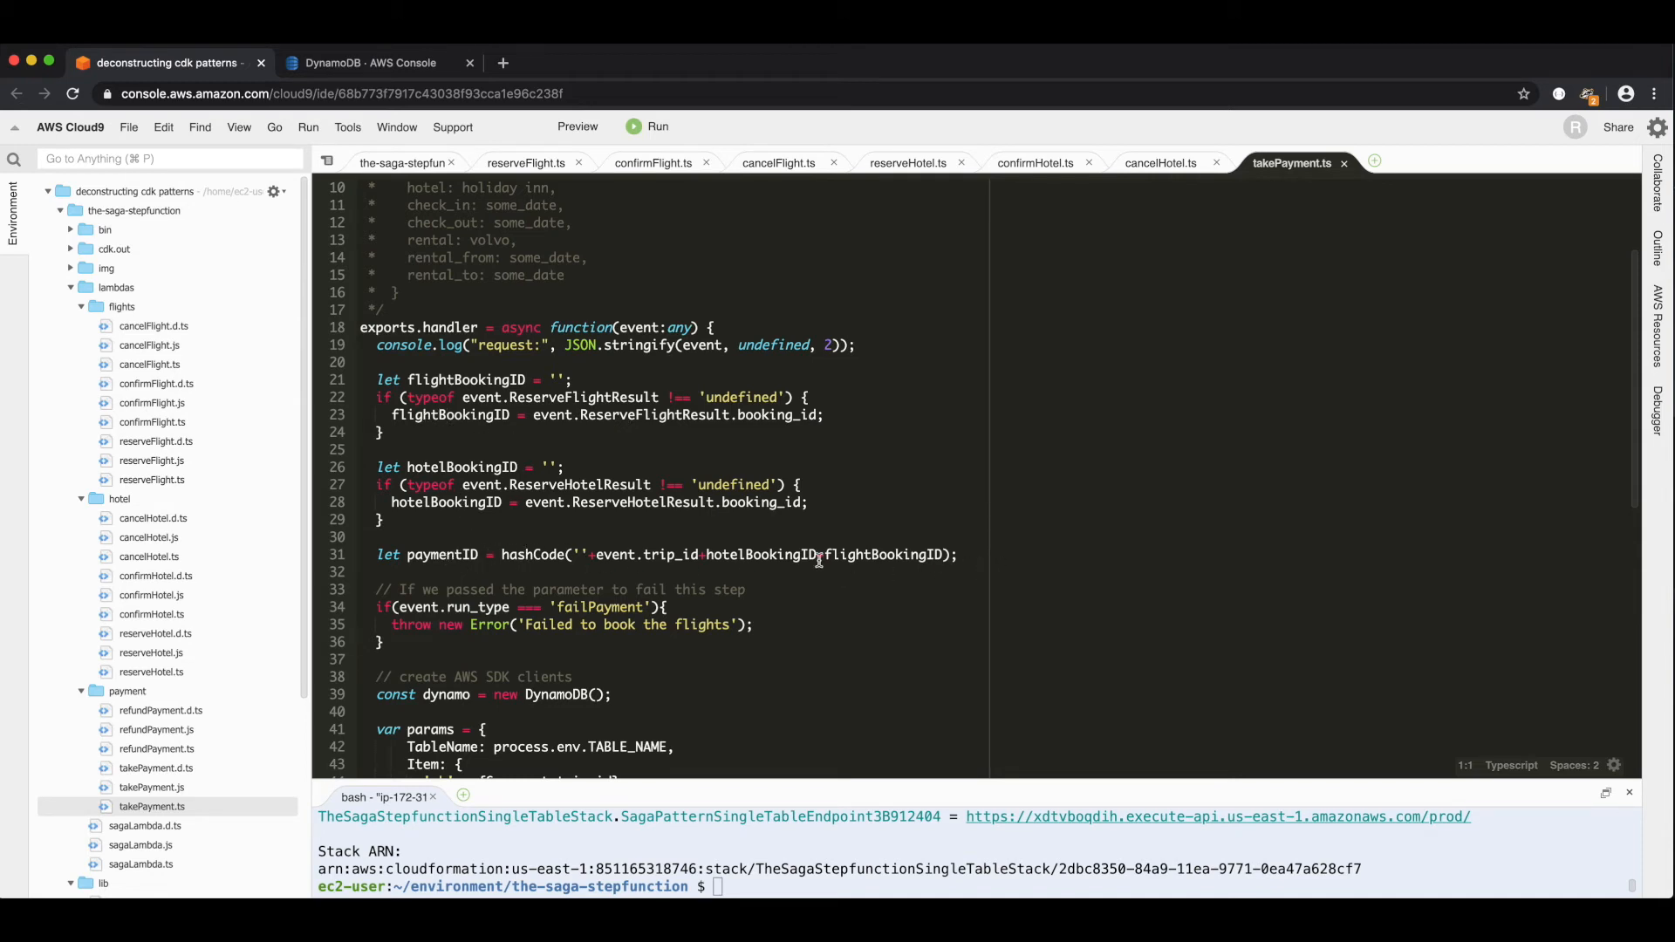
{"action": "scroll", "scroll_direction": "down", "scroll_amount": 3}
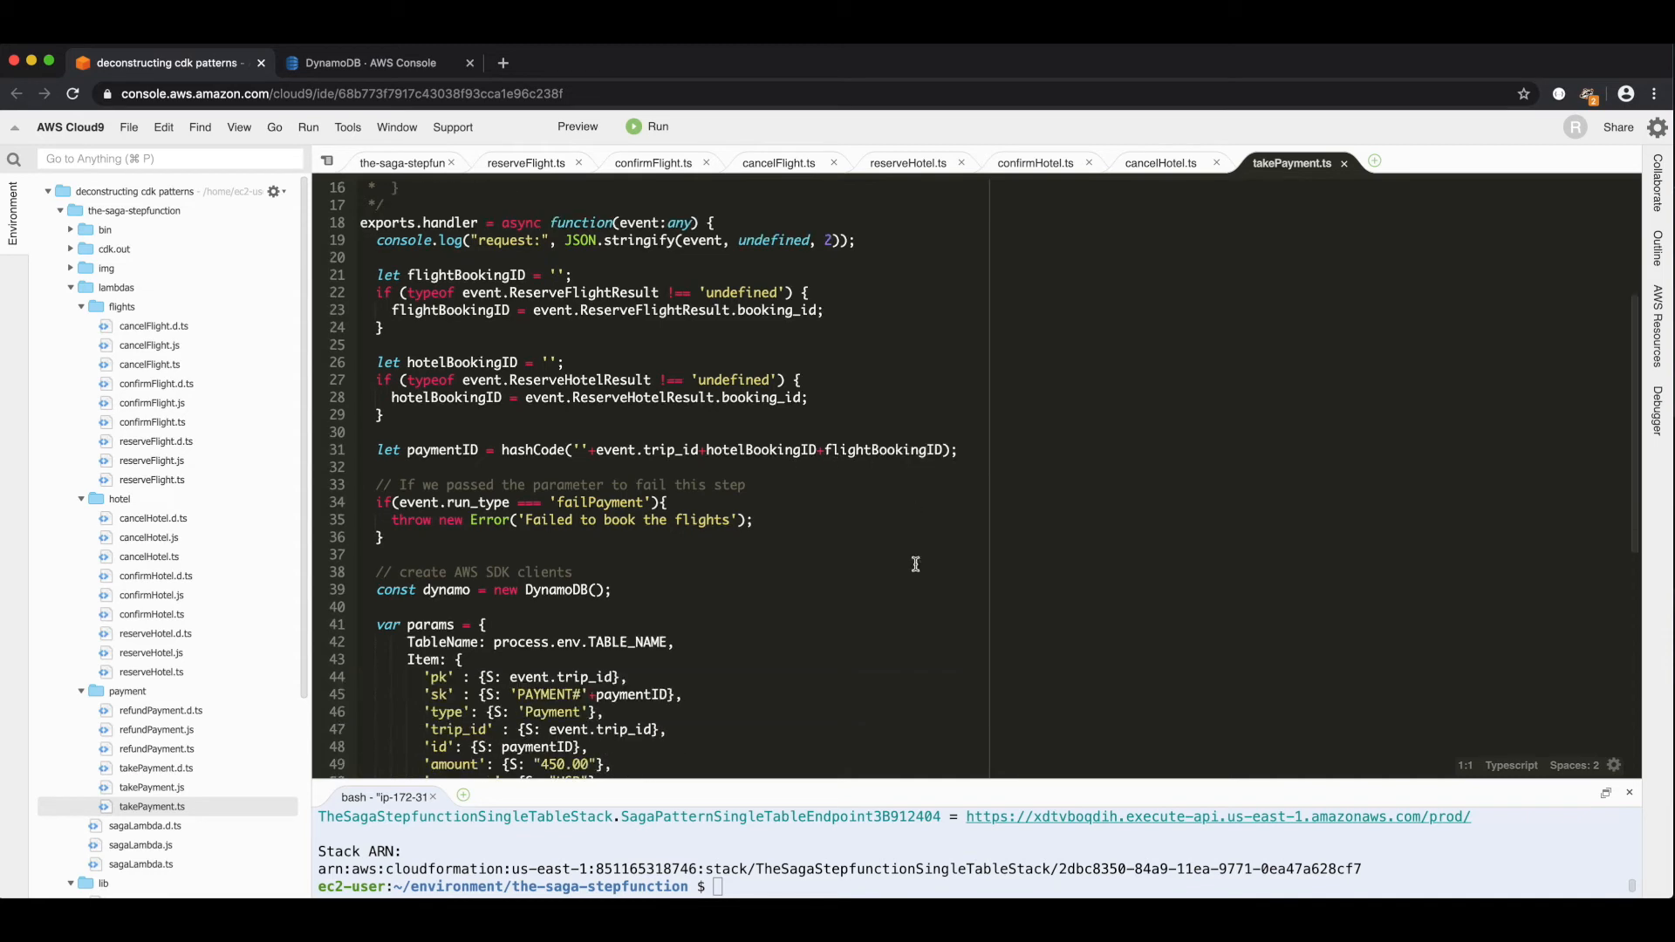
{"action": "scroll", "scroll_direction": "down", "scroll_amount": 3}
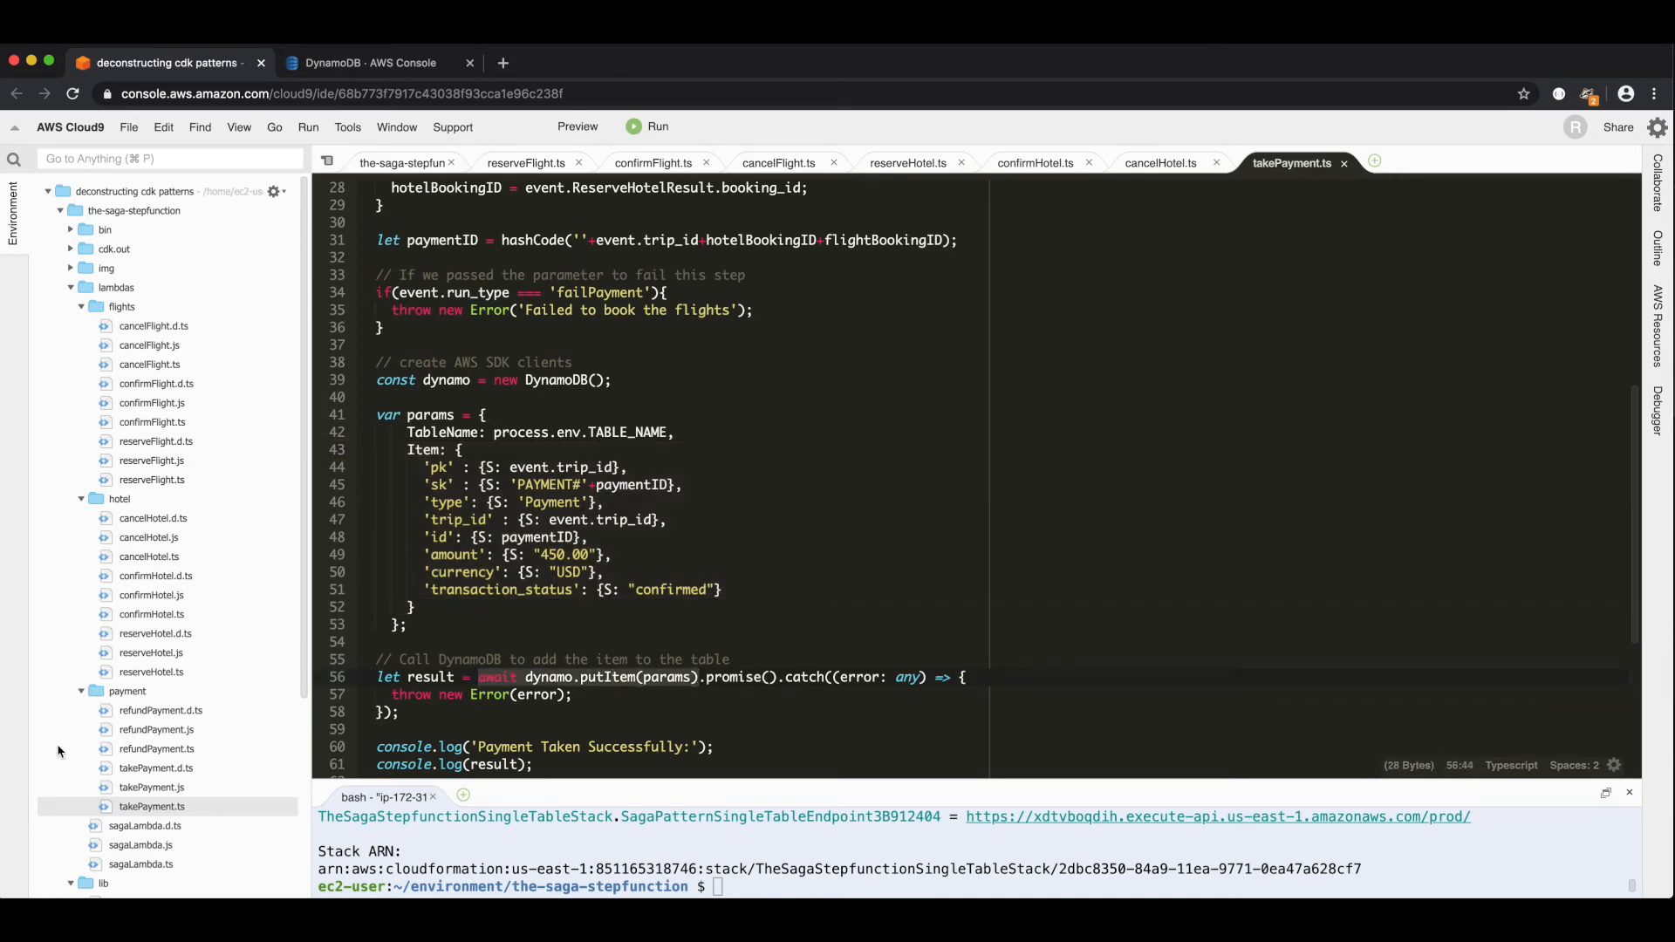
{"action": "scroll", "scroll_direction": "down", "scroll_amount": 3}
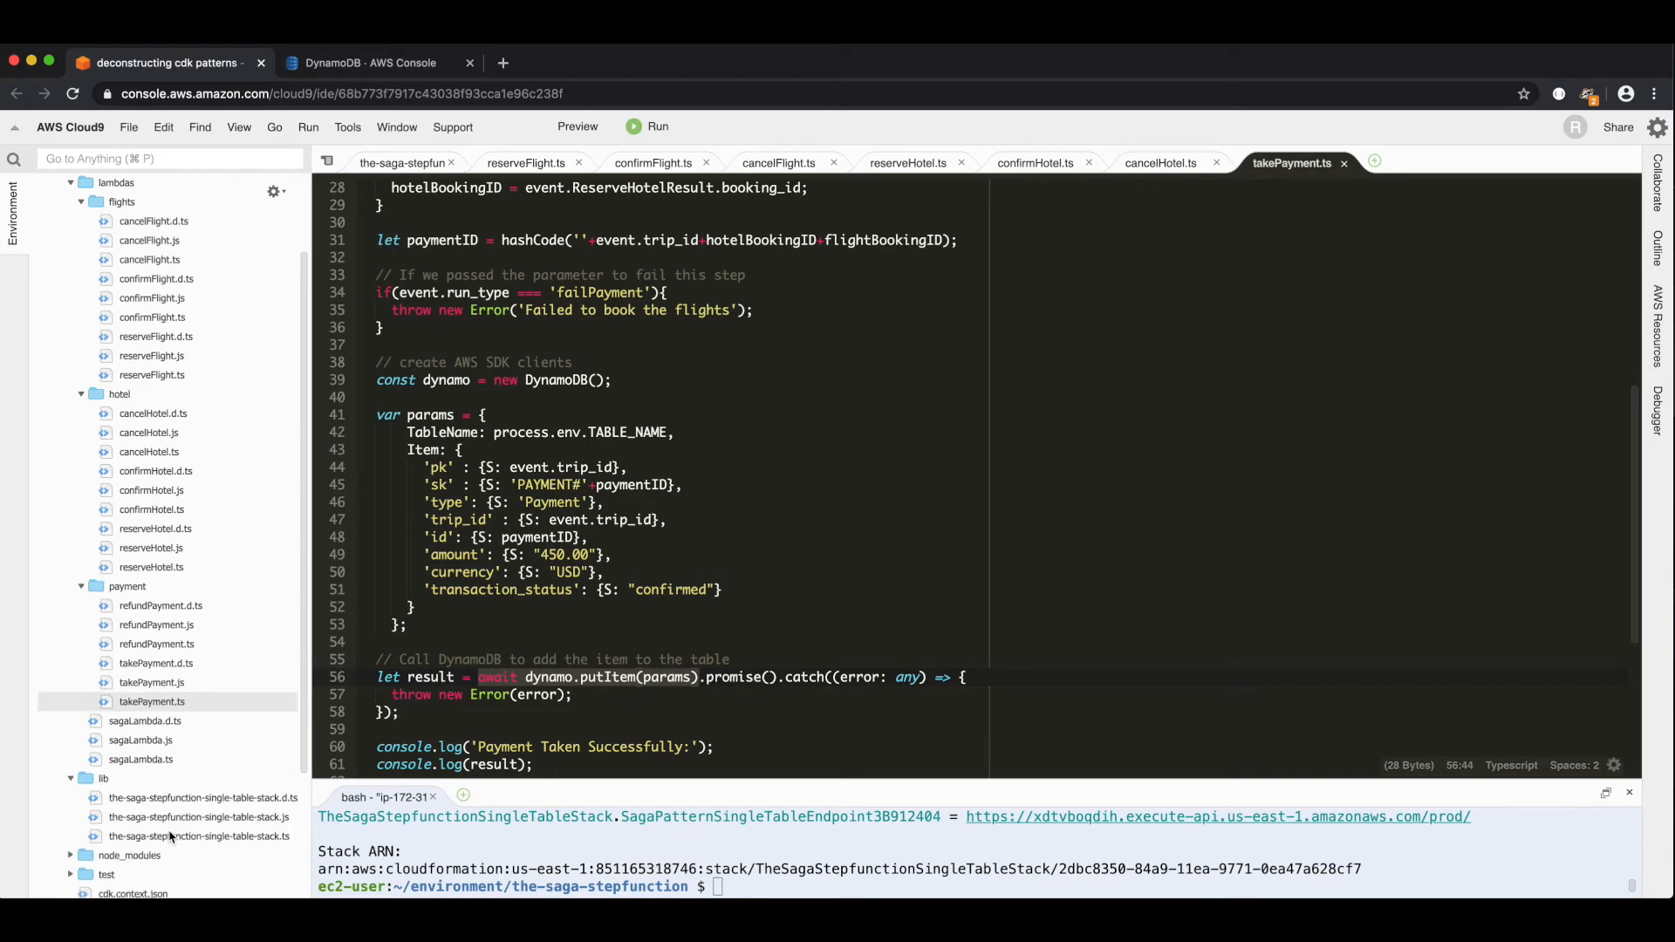
- Review refundPayment.ts deleting the payment item and return to the saga stack file
{"action": "left_click", "coordinate": [401, 162]}
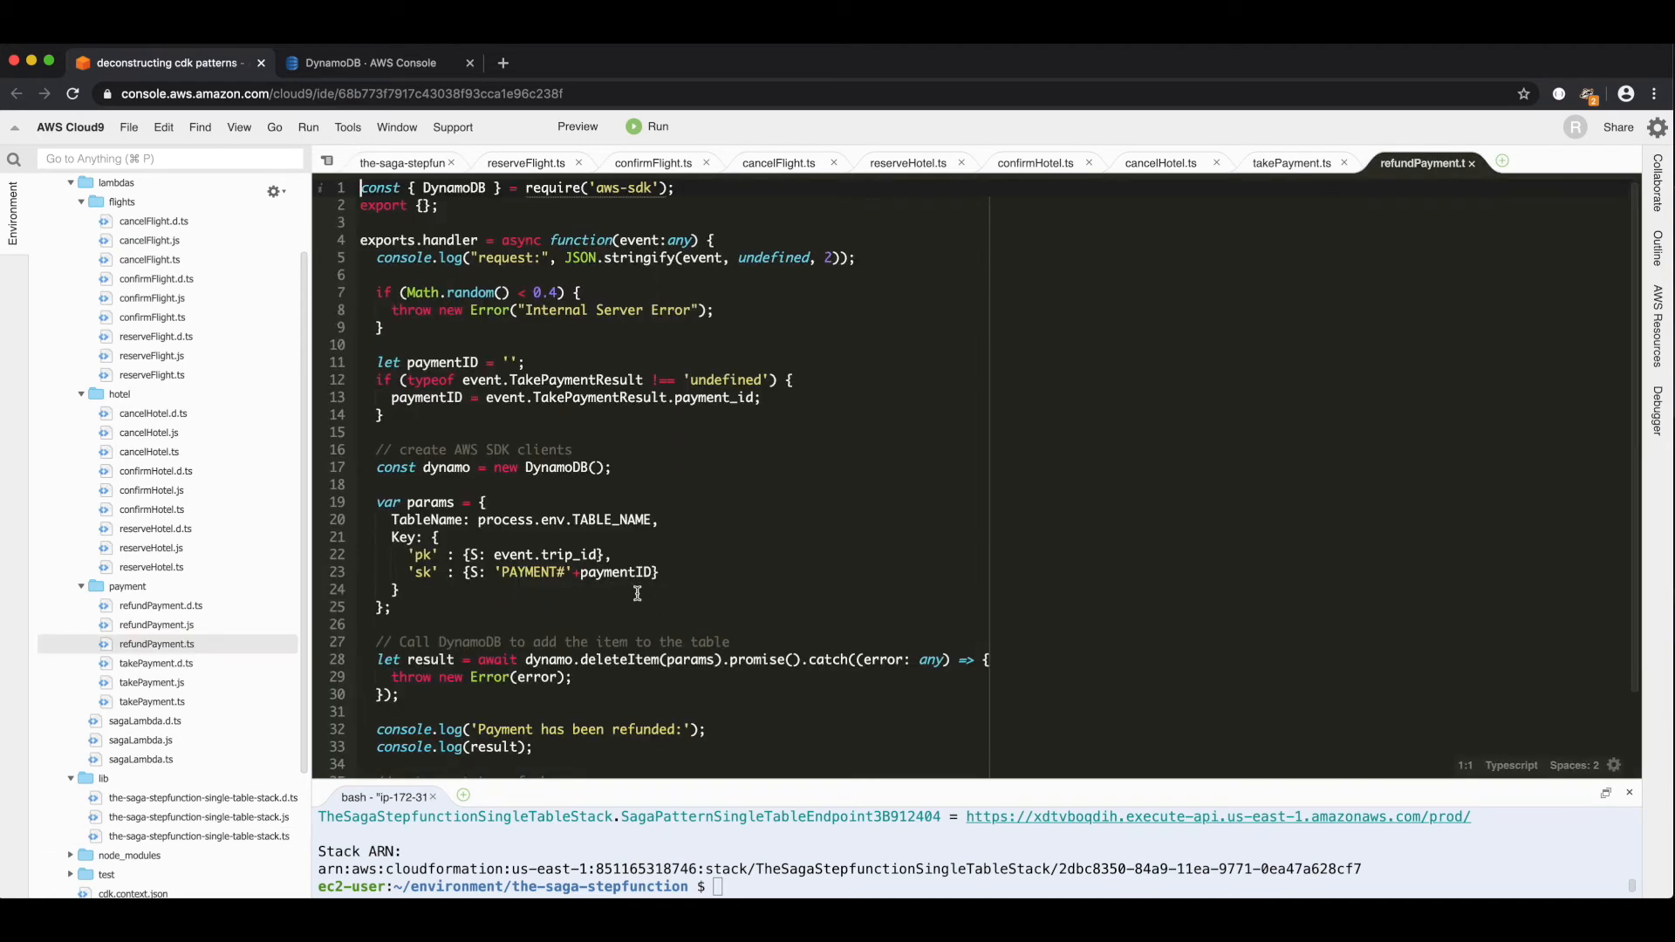
{"action": "left_click", "coordinate": [883, 659]}
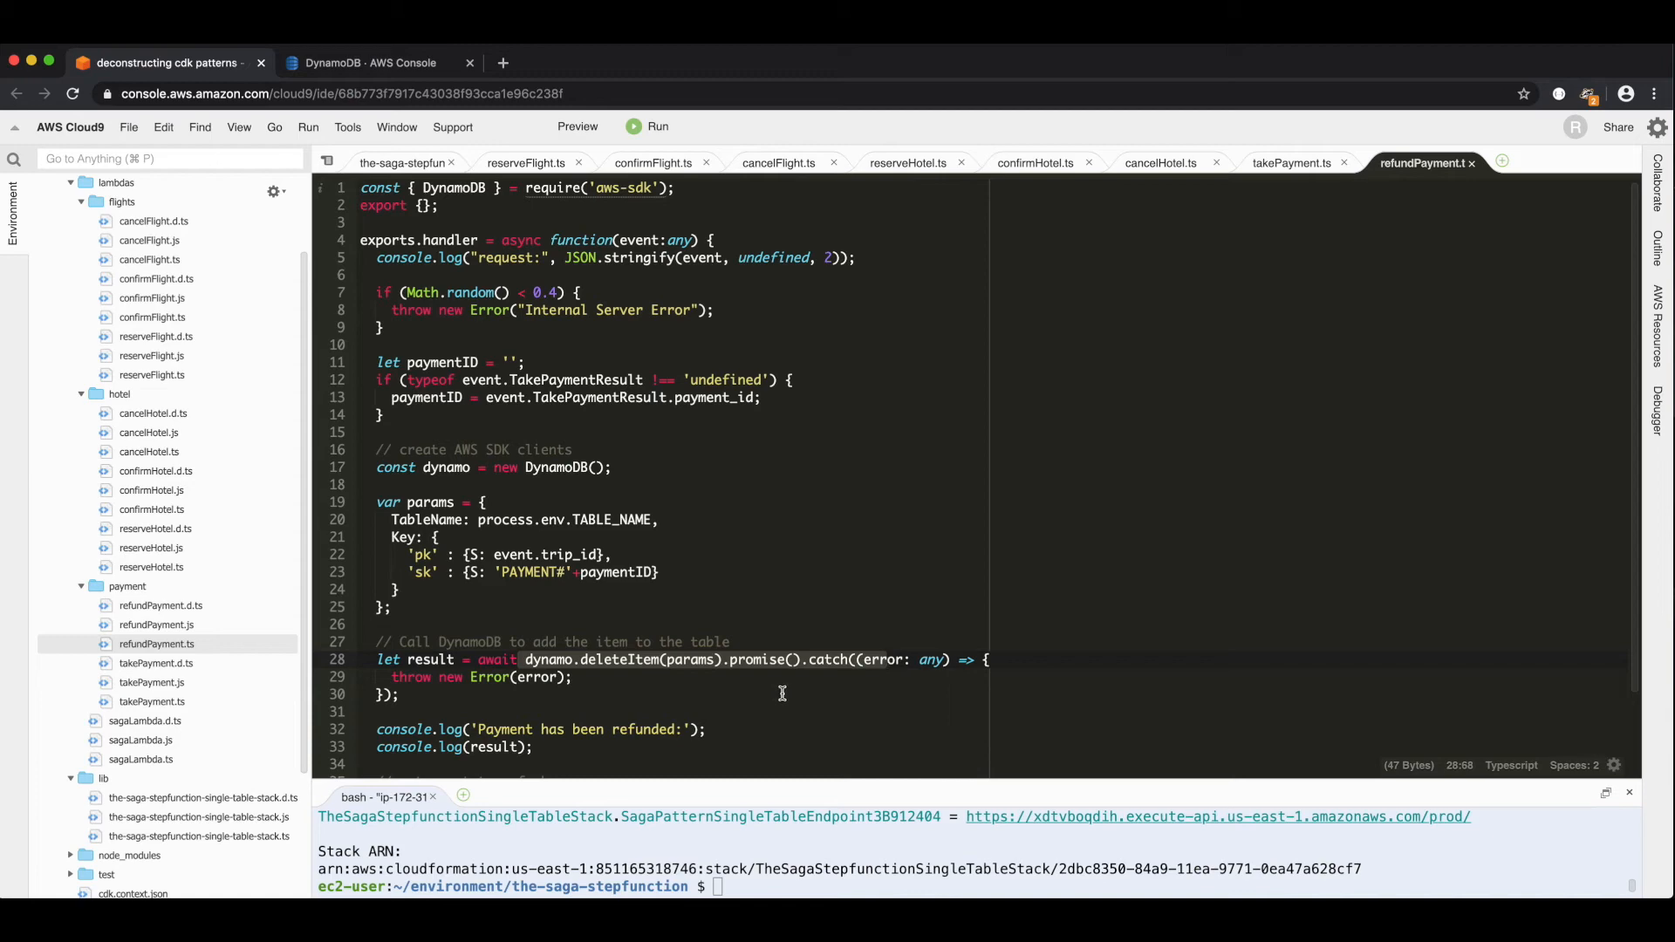
{"action": "left_click", "coordinate": [404, 162]}
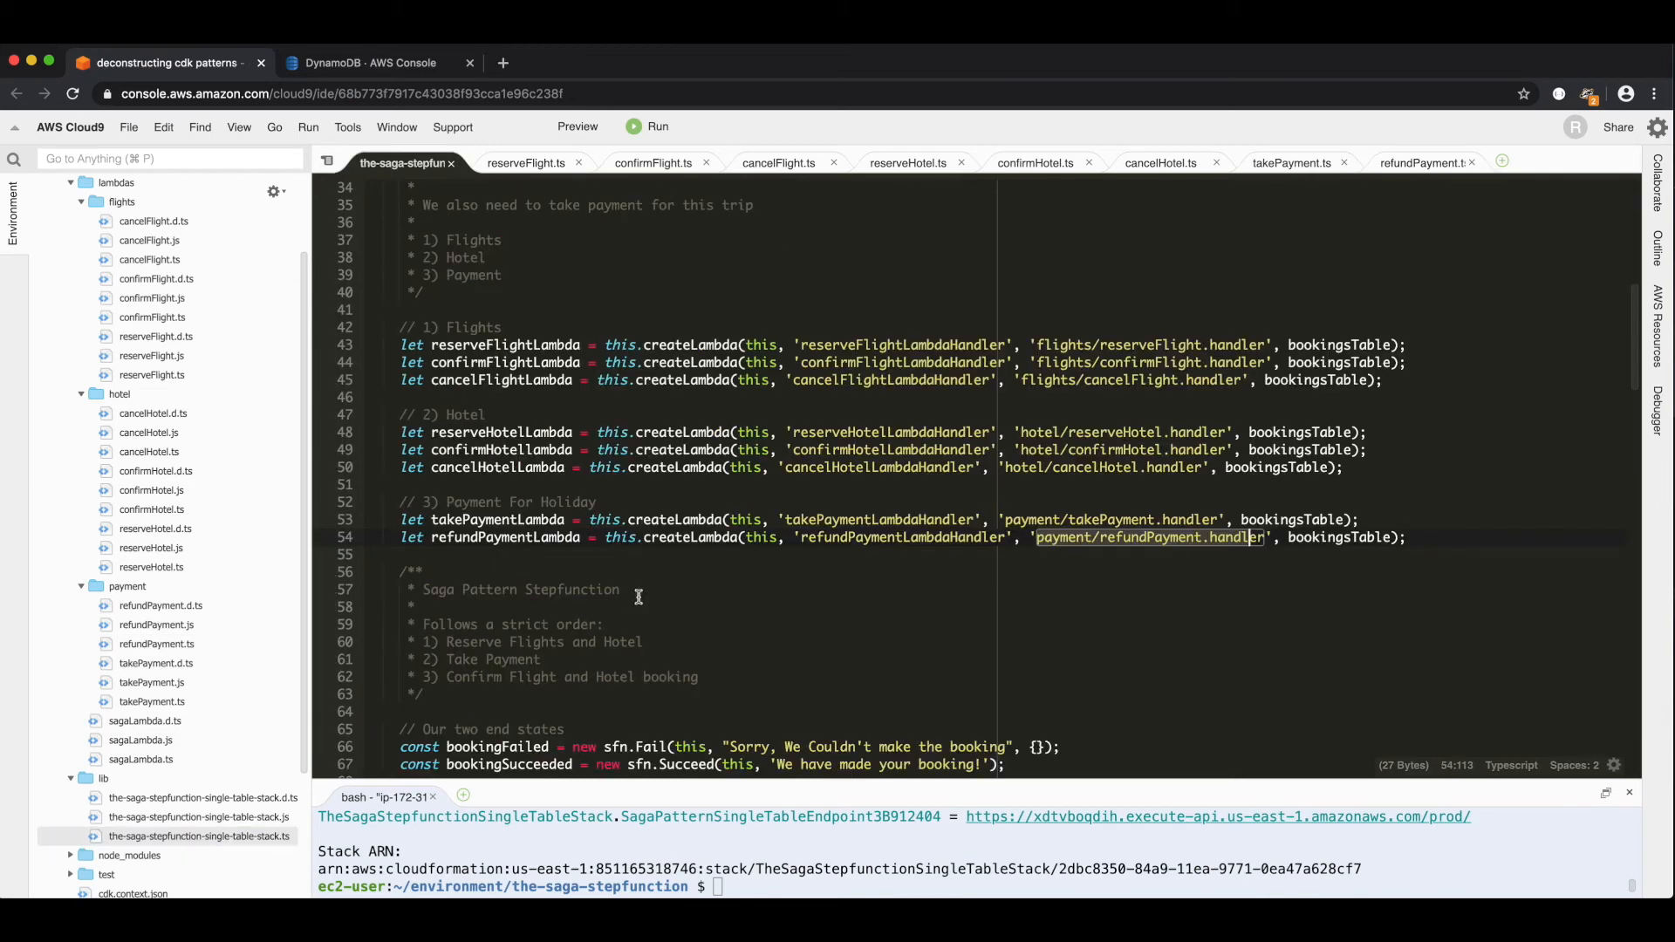
{"action": "scroll", "scroll_direction": "down", "scroll_amount": 3}
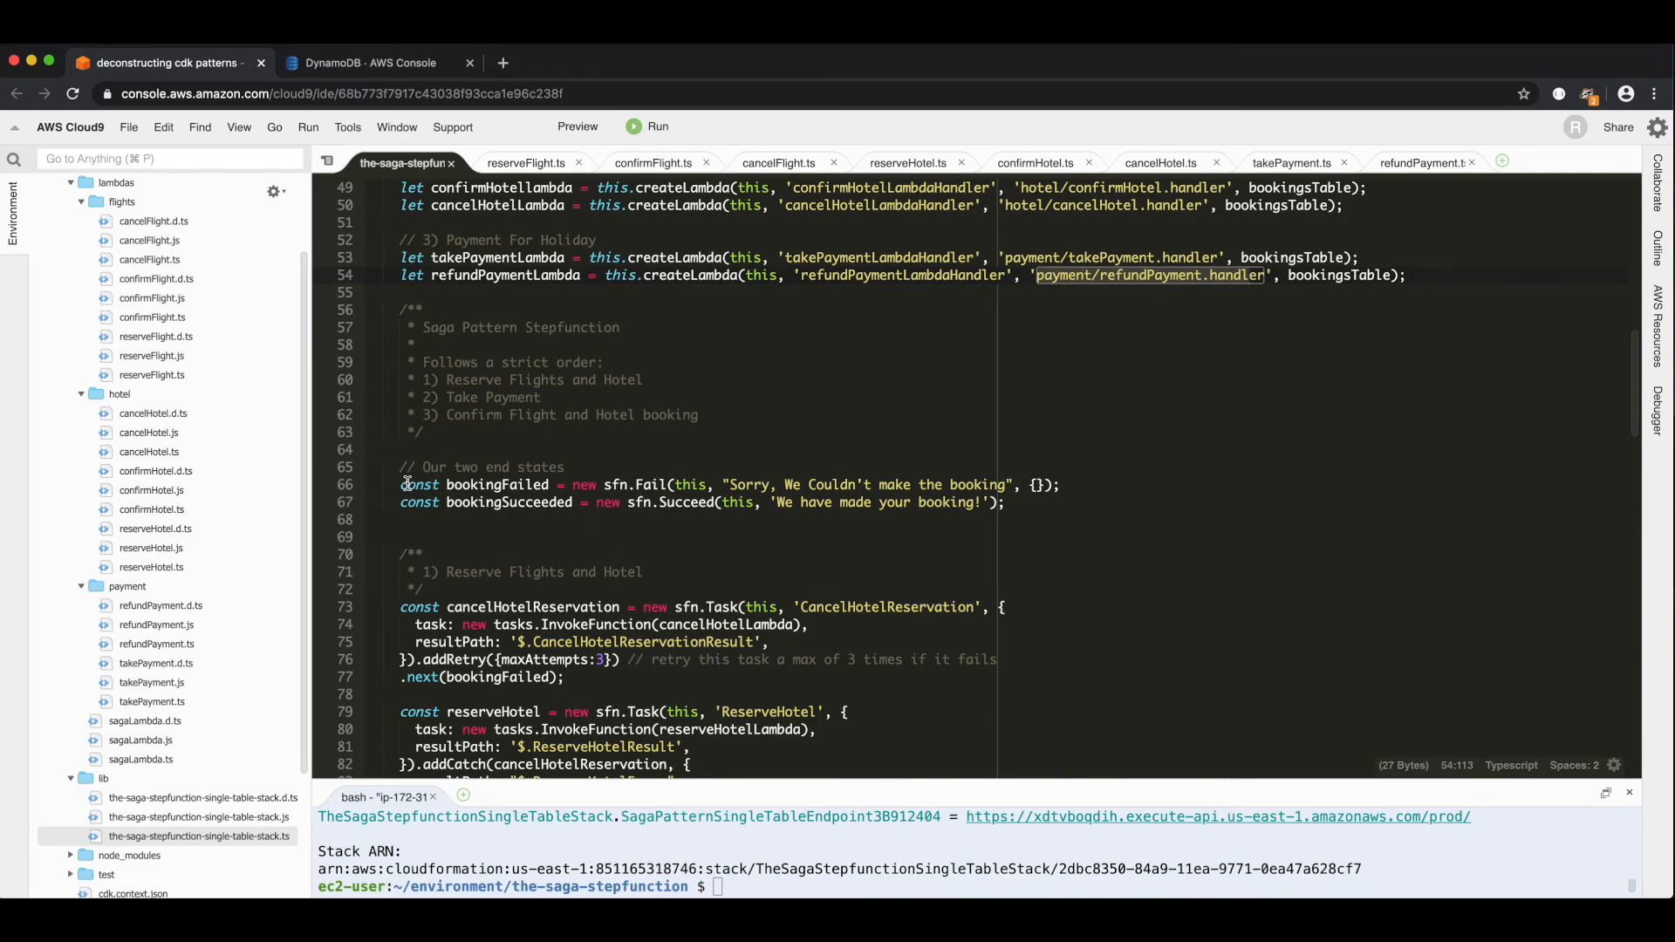
{"action": "left_click", "coordinate": [1007, 503]}
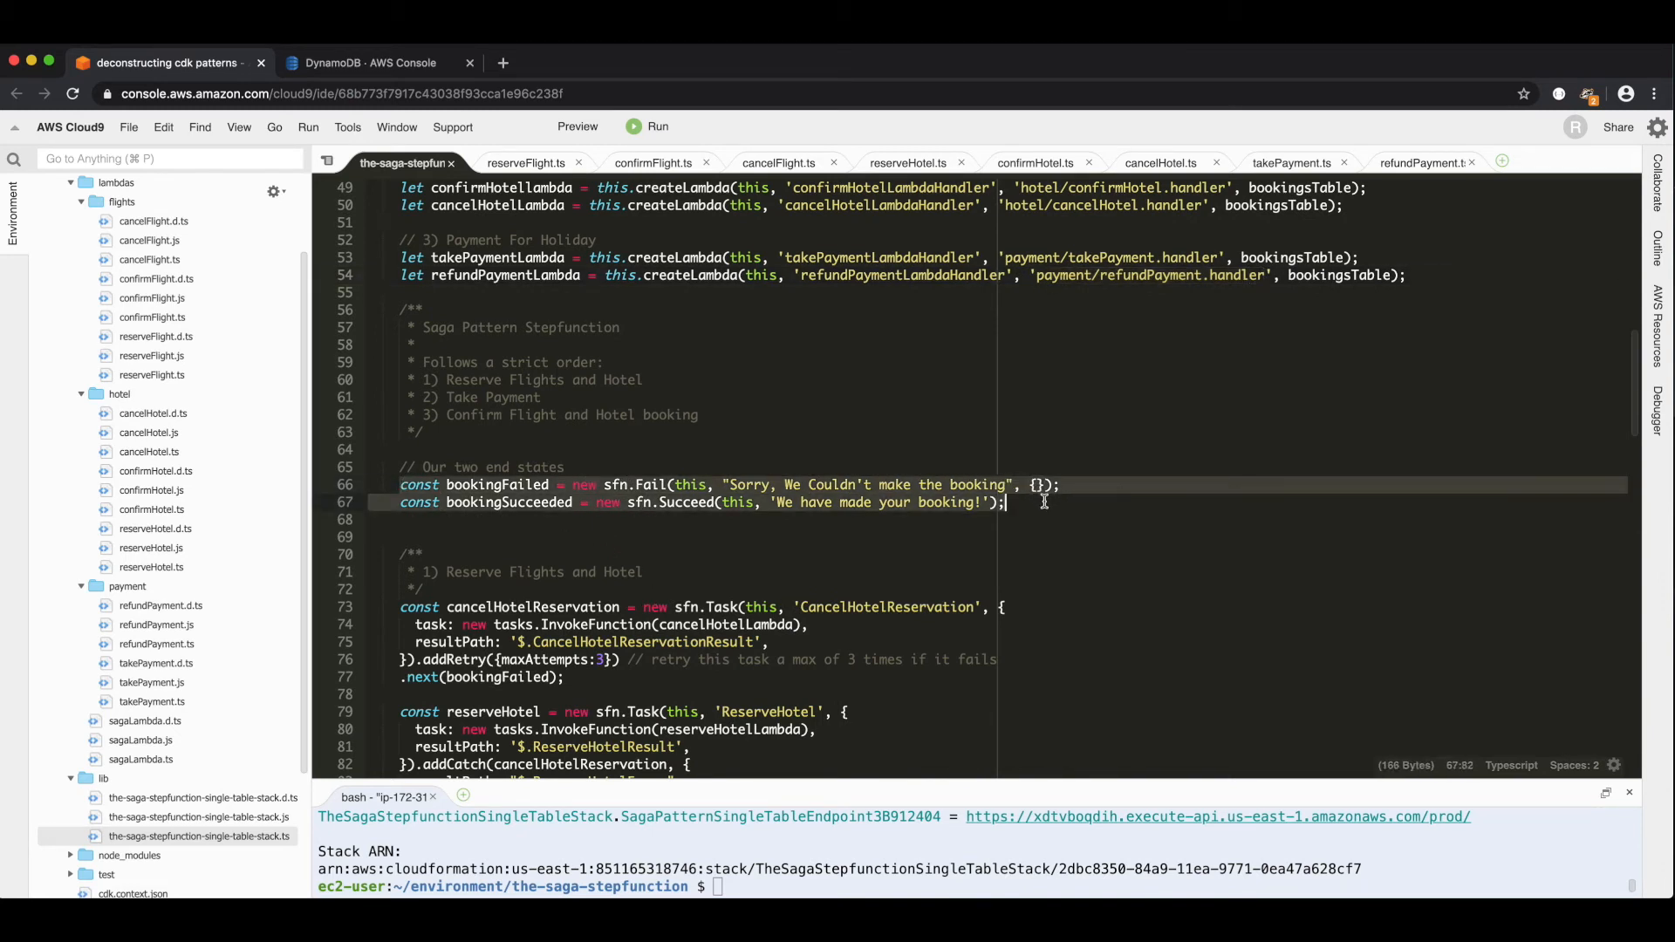
{"action": "mouse_move", "coordinate": [1065, 525]}
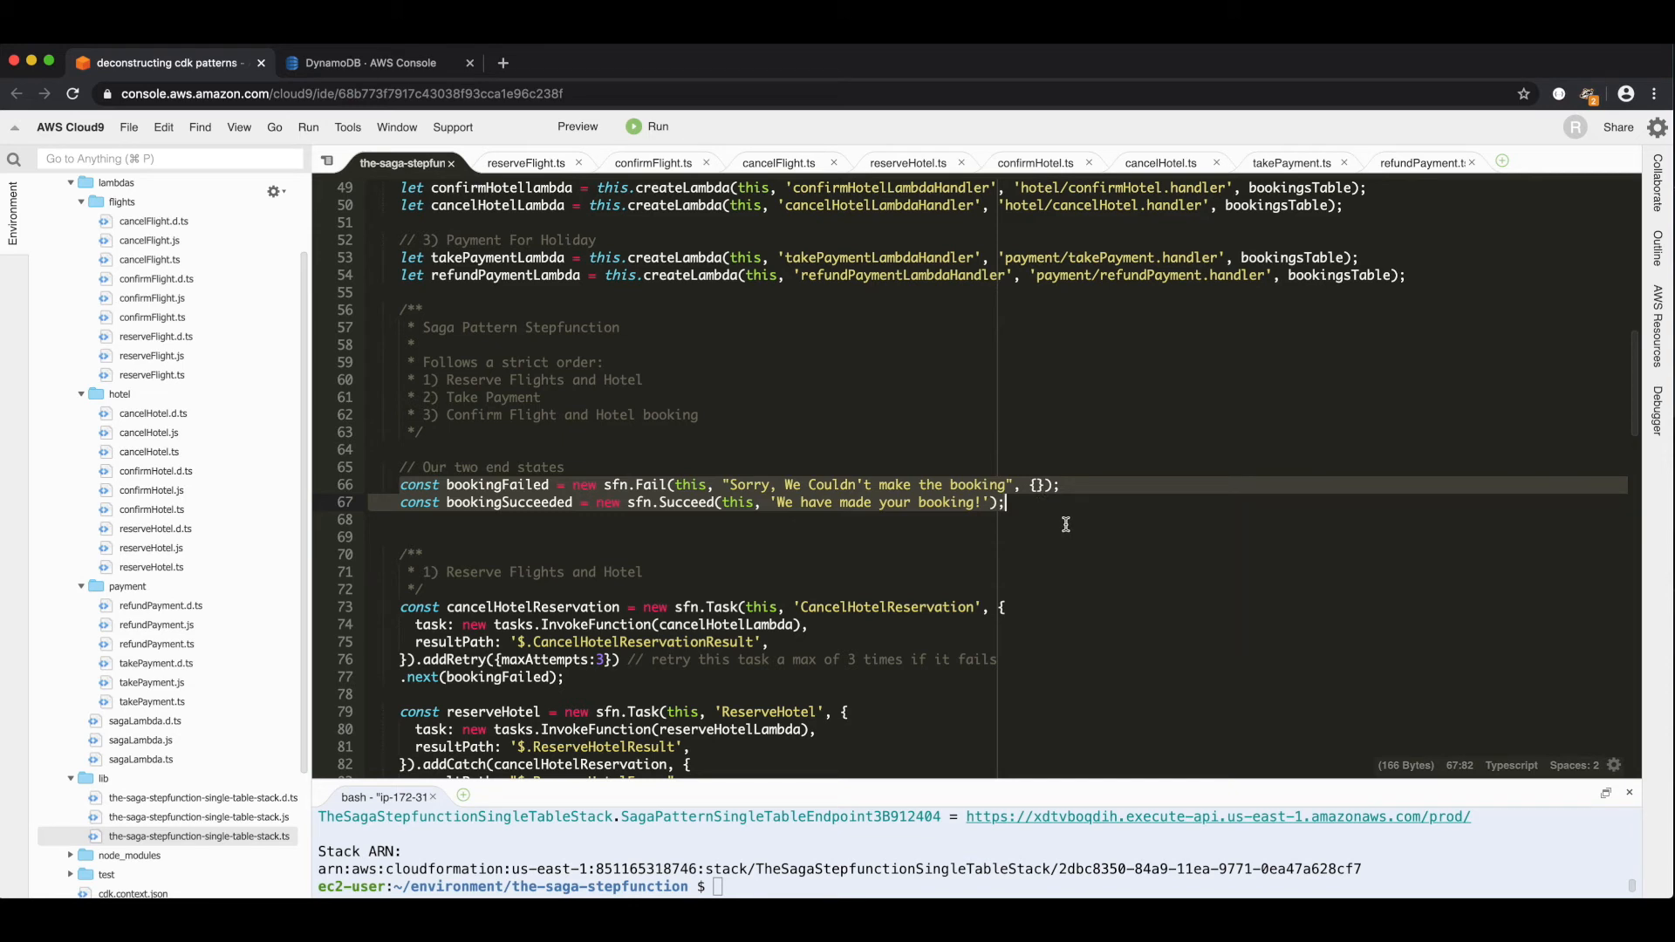
{"action": "scroll", "scroll_direction": "down", "scroll_amount": 3}
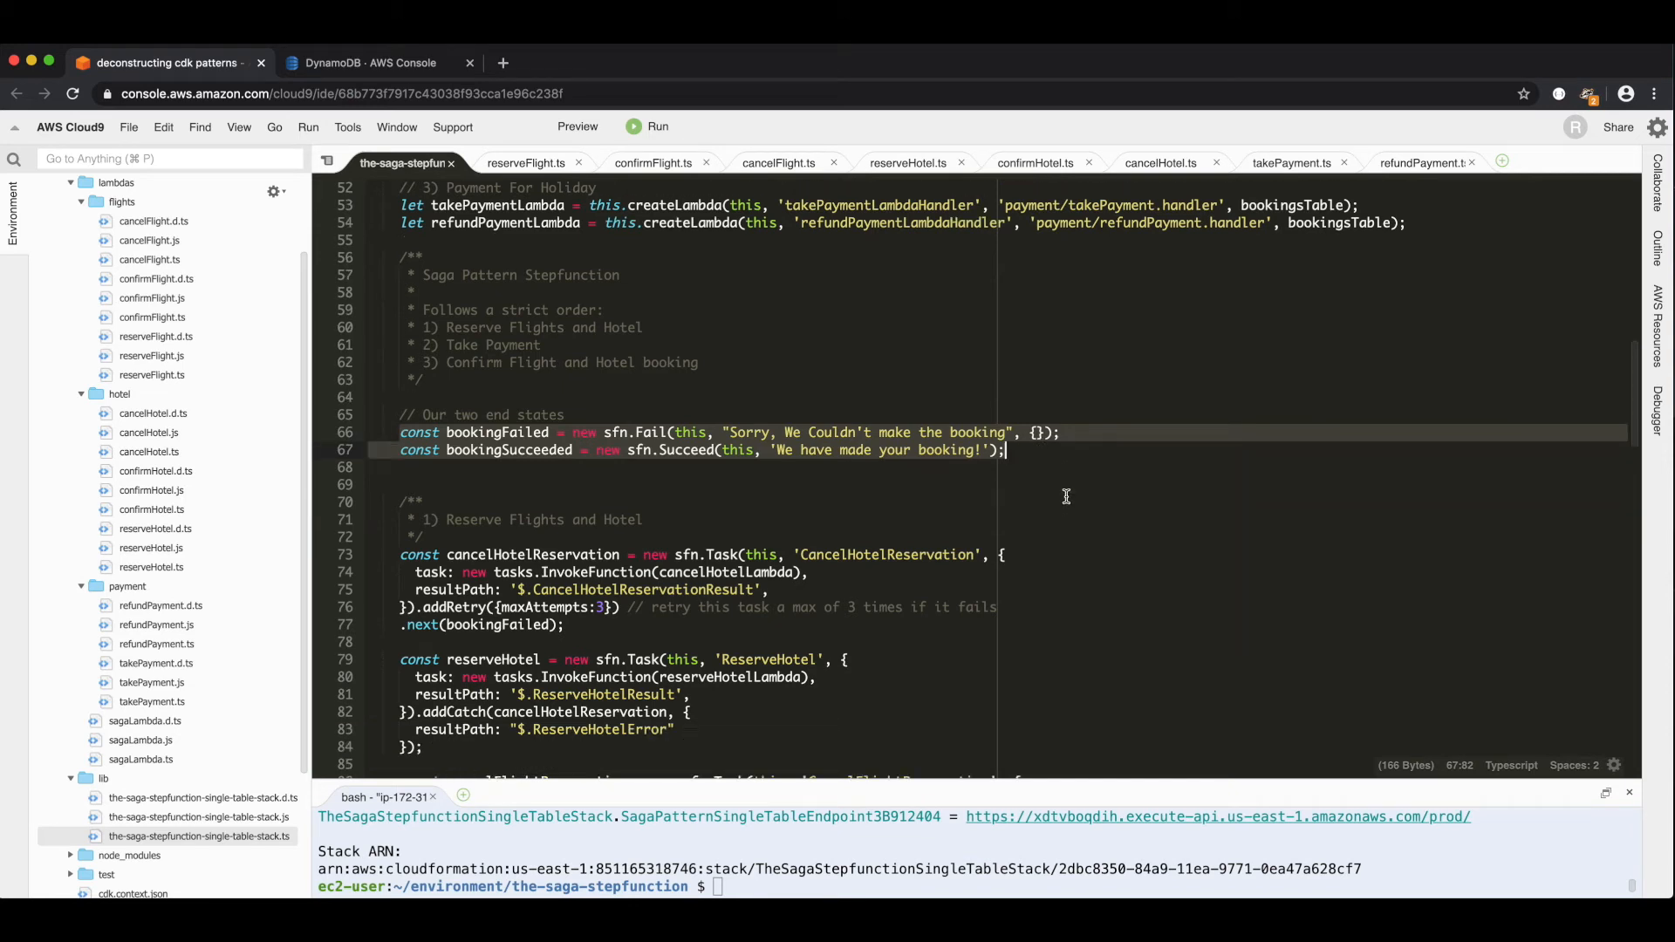
{"action": "scroll", "scroll_direction": "down", "scroll_amount": 3}
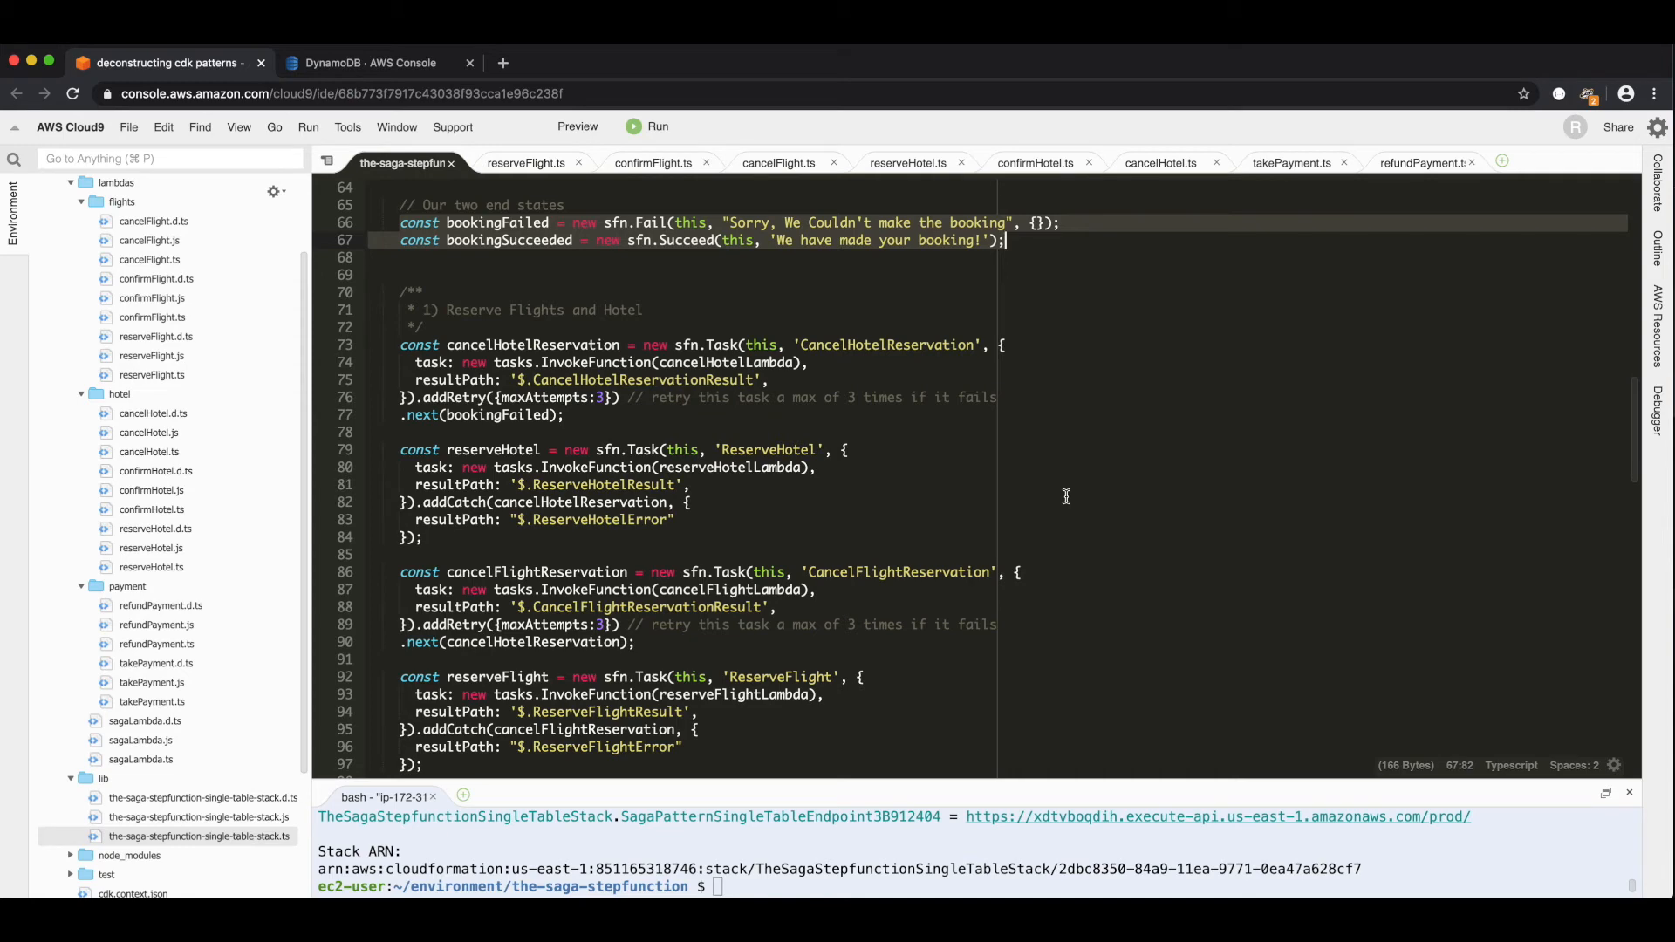
{"action": "scroll", "scroll_direction": "down", "scroll_amount": 3}
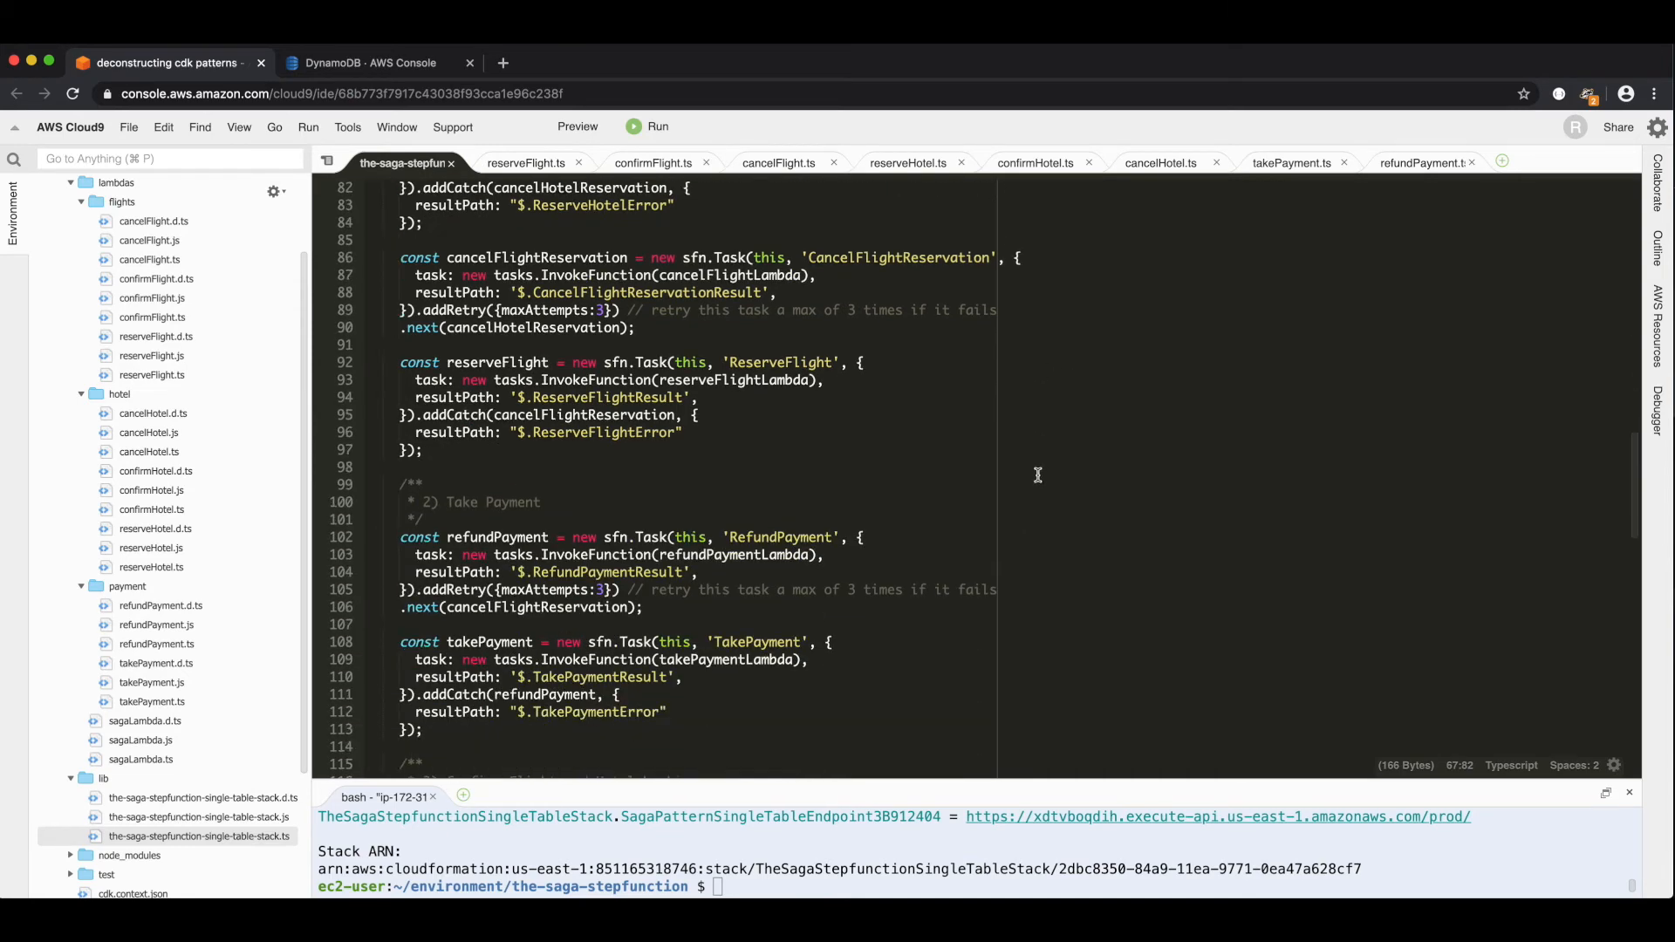
{"action": "scroll", "scroll_direction": "down", "scroll_amount": 3}
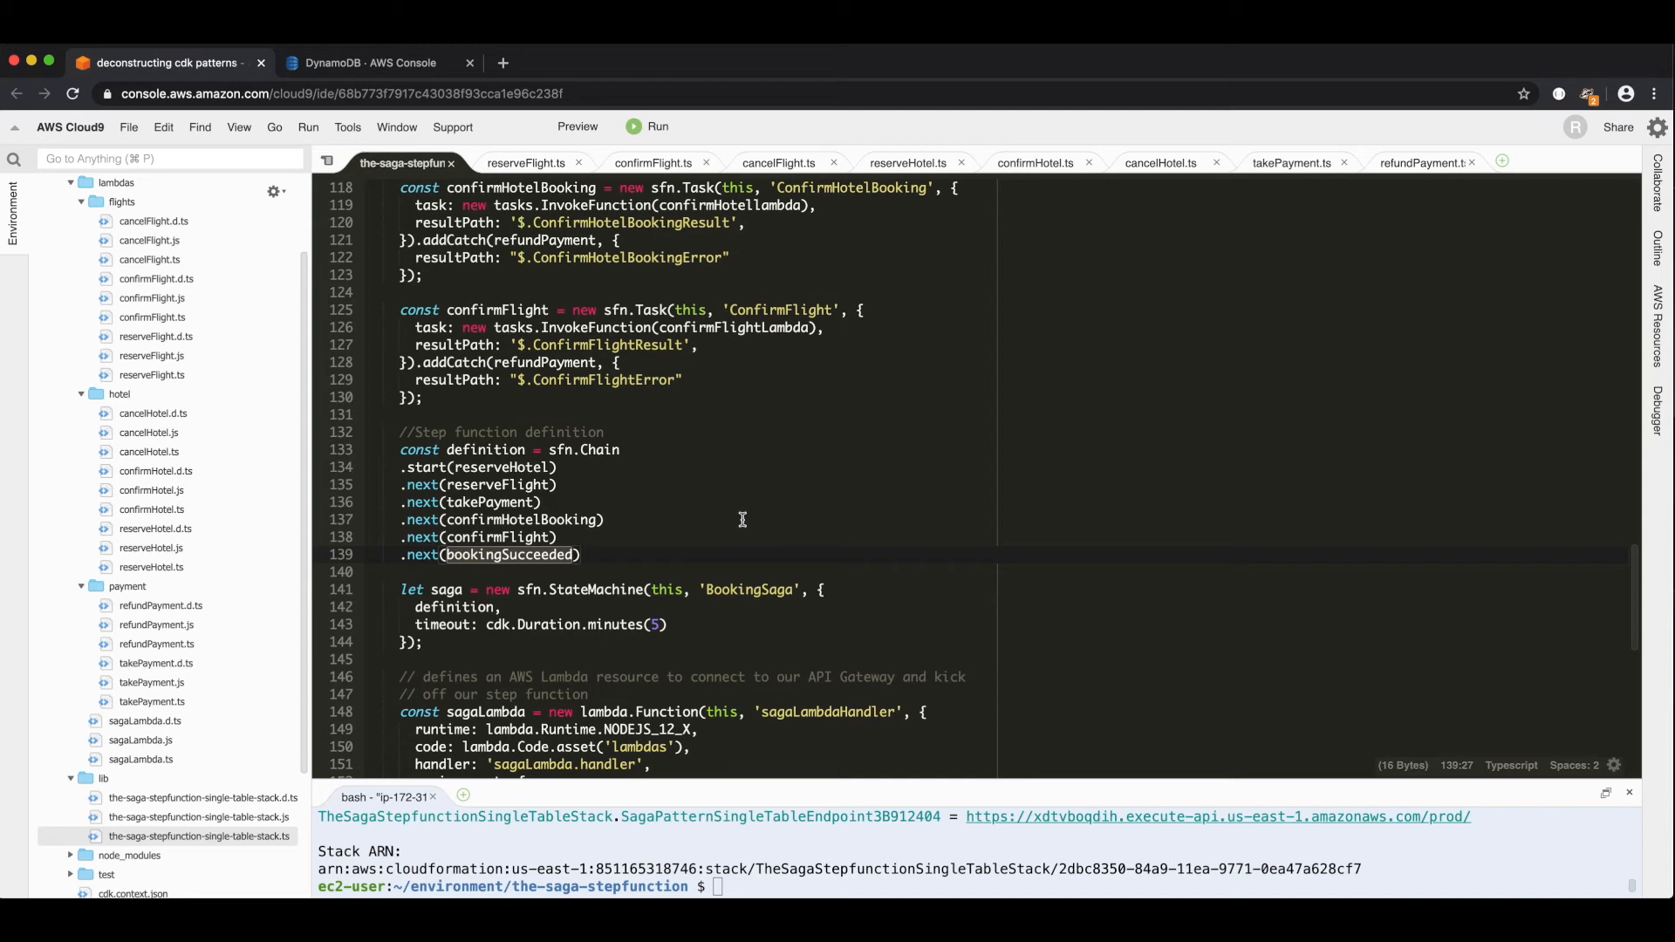
{"action": "scroll", "scroll_direction": "up", "scroll_amount": 3}
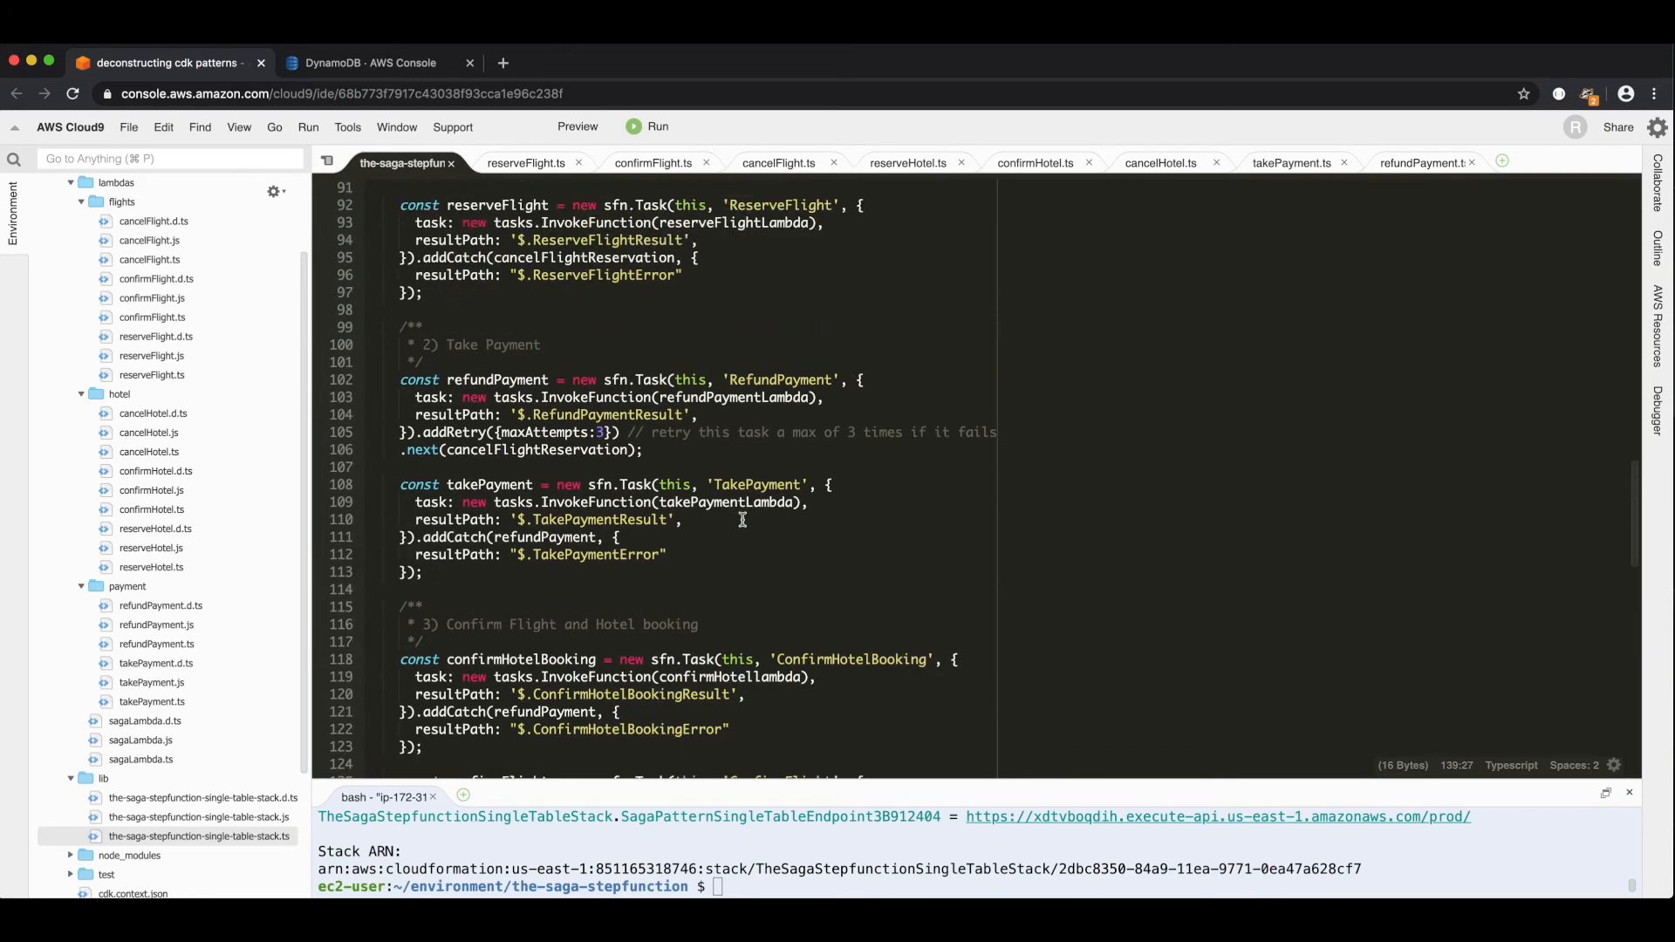
{"action": "scroll", "scroll_direction": "up", "scroll_amount": 3}
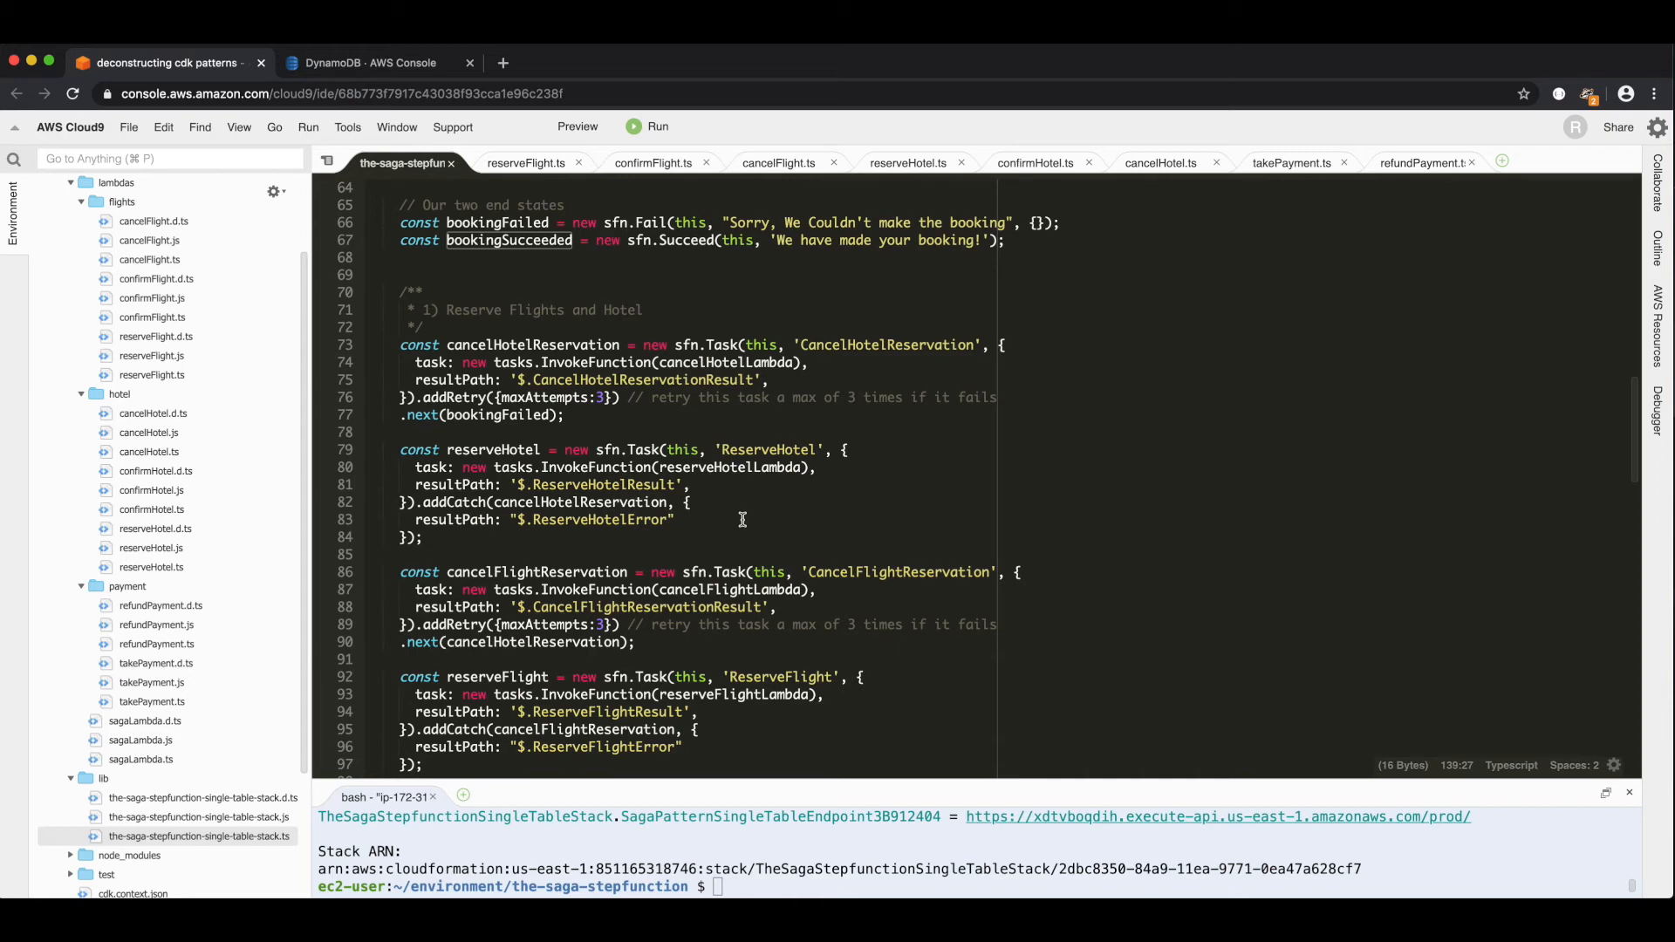
{"action": "mouse_move", "coordinate": [735, 519]}
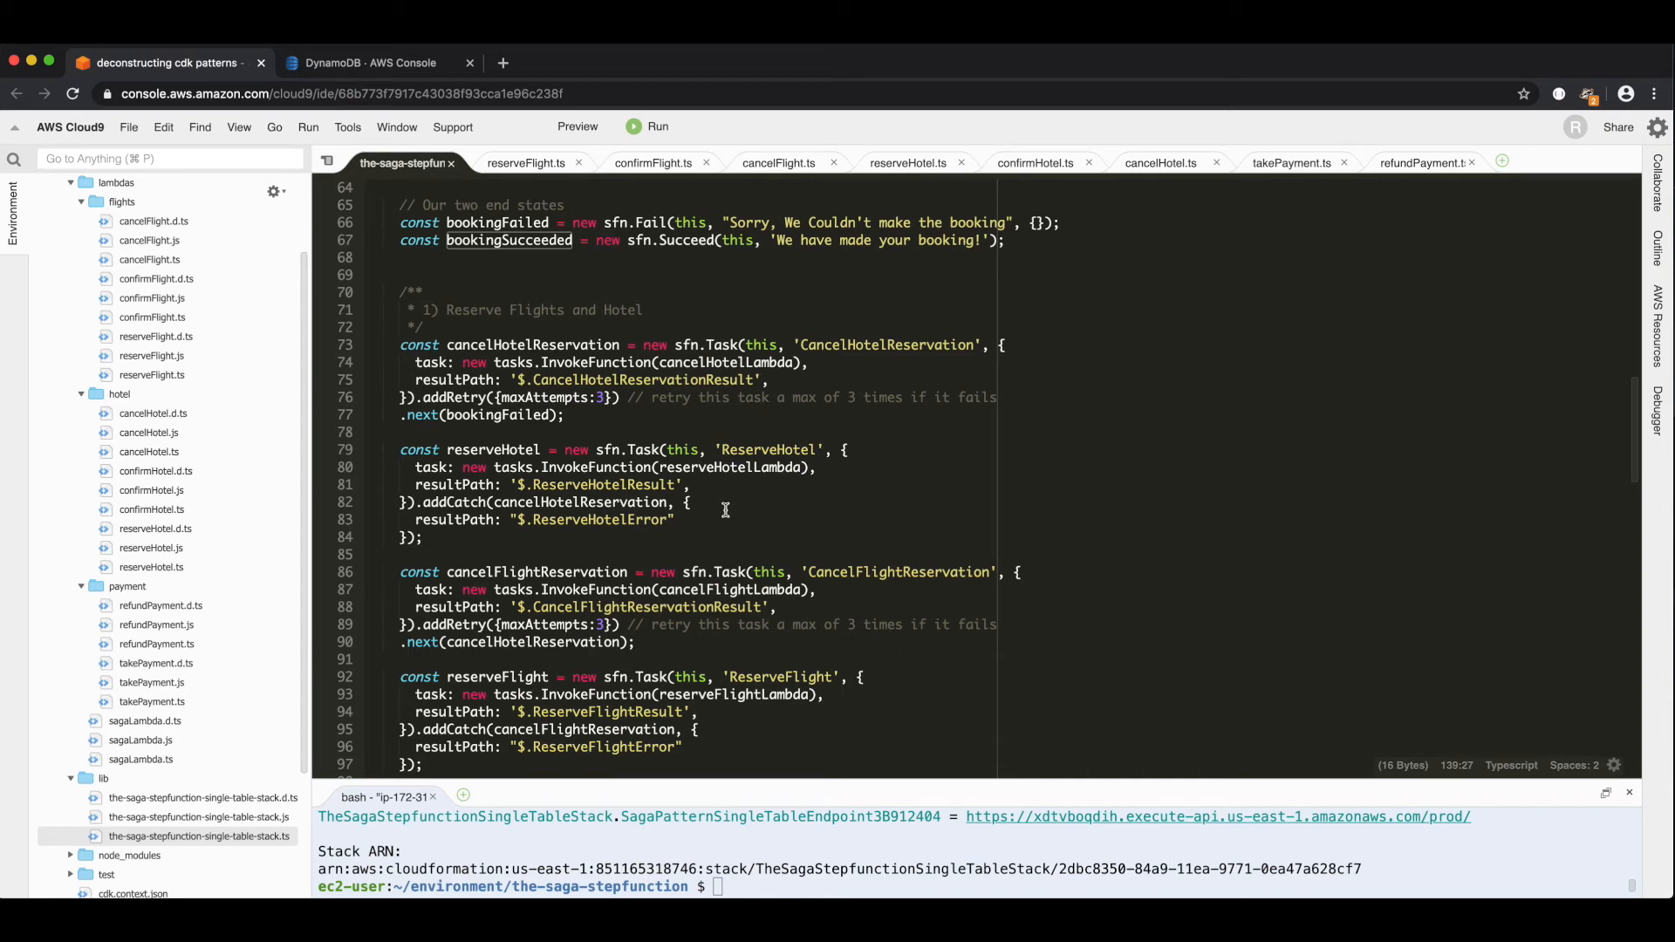
{"action": "mouse_move", "coordinate": [641, 441]}
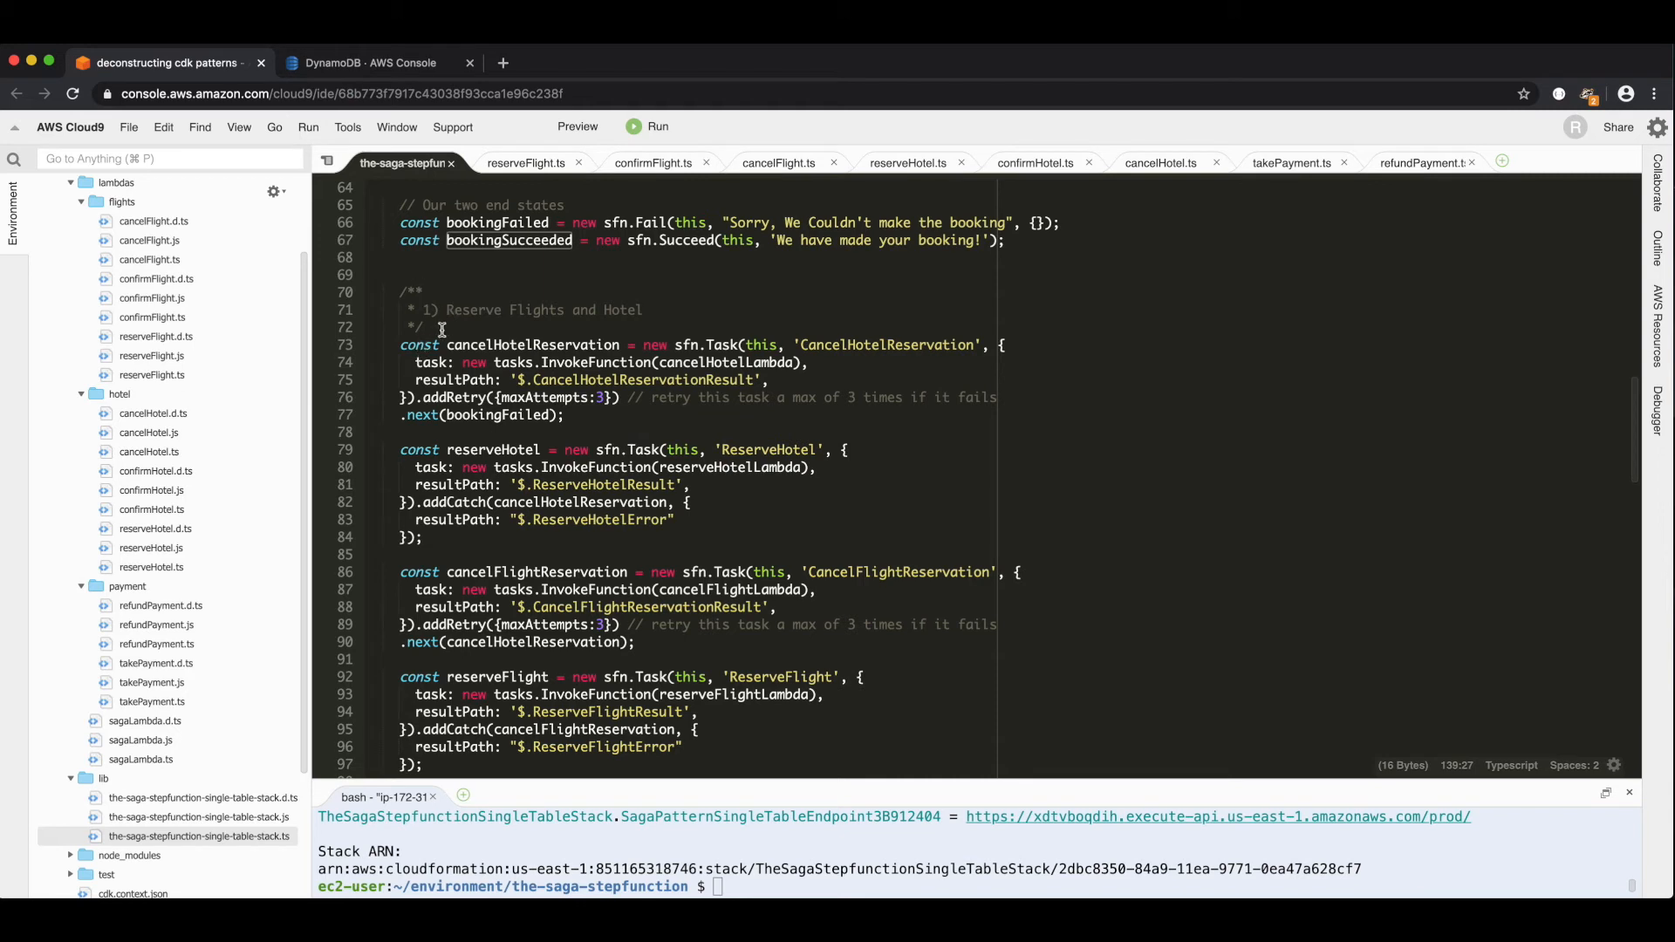
{"action": "mouse_move", "coordinate": [448, 527]}
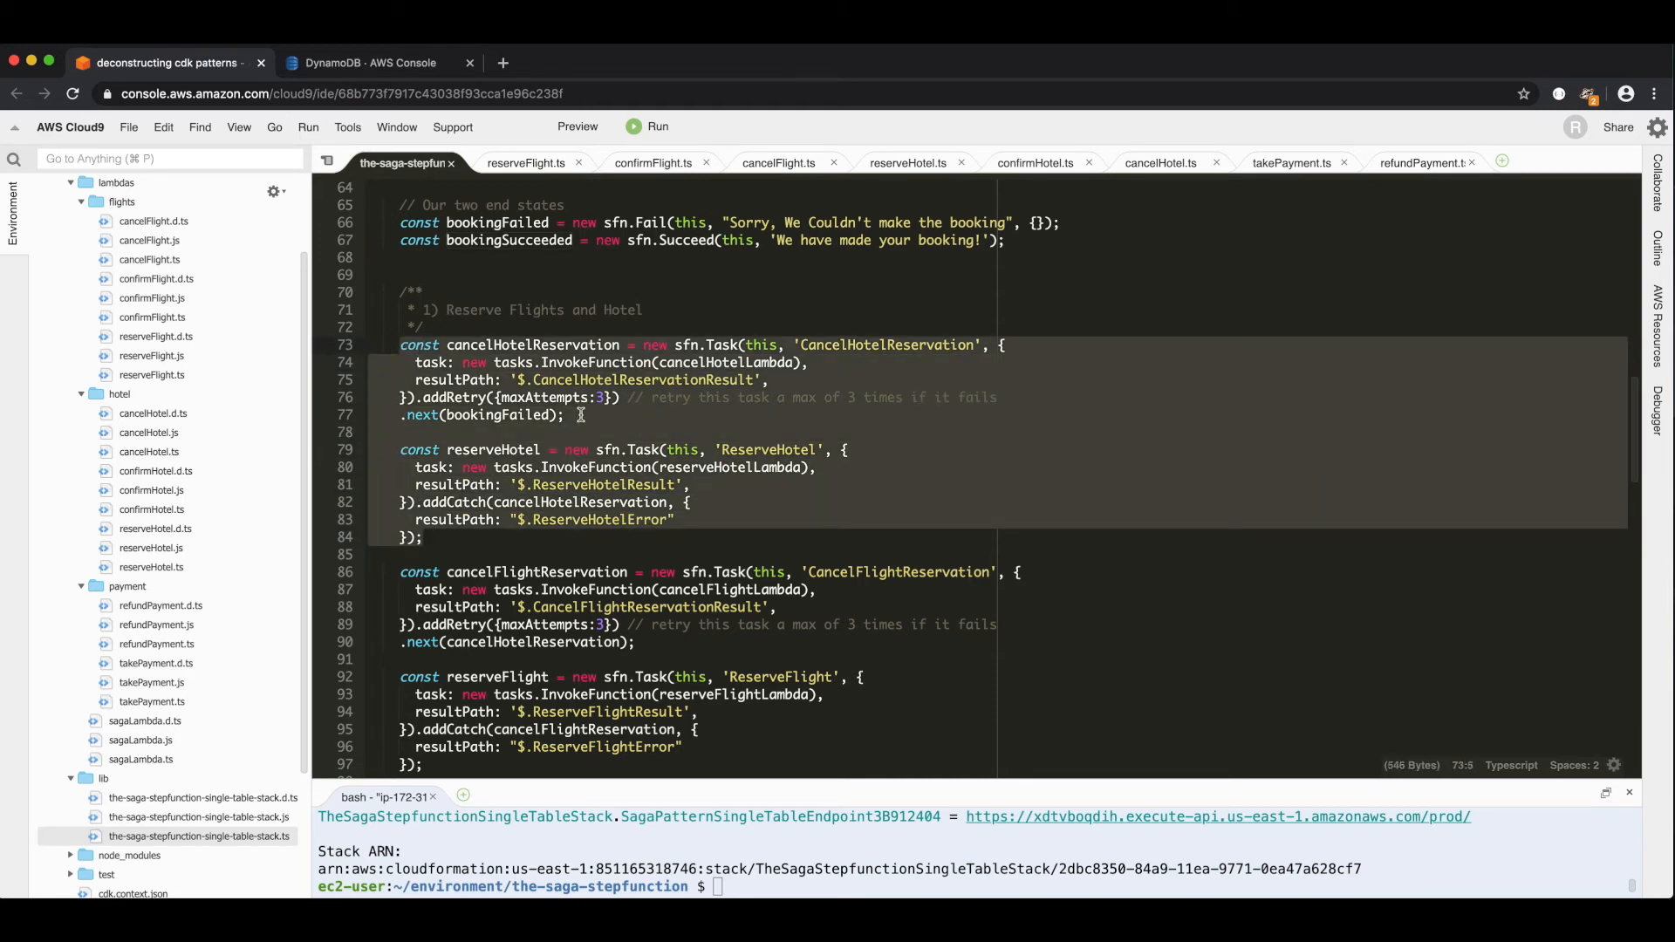
{"action": "scroll", "scroll_direction": "down", "scroll_amount": 3}
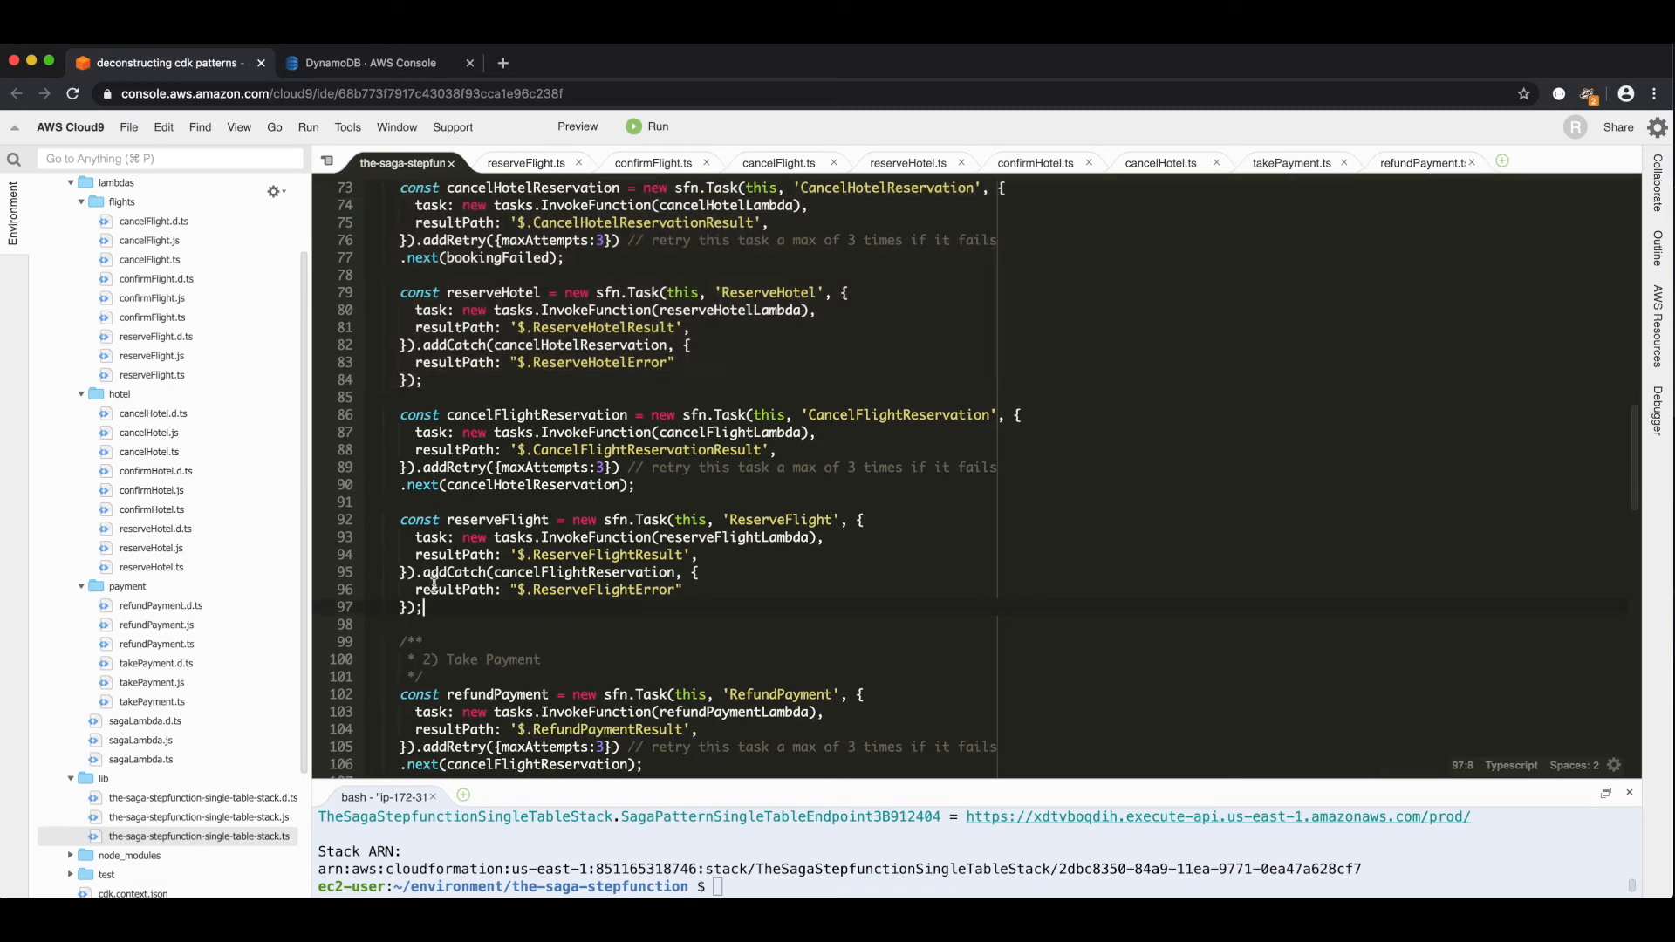
{"action": "scroll", "scroll_direction": "down", "scroll_amount": 3}
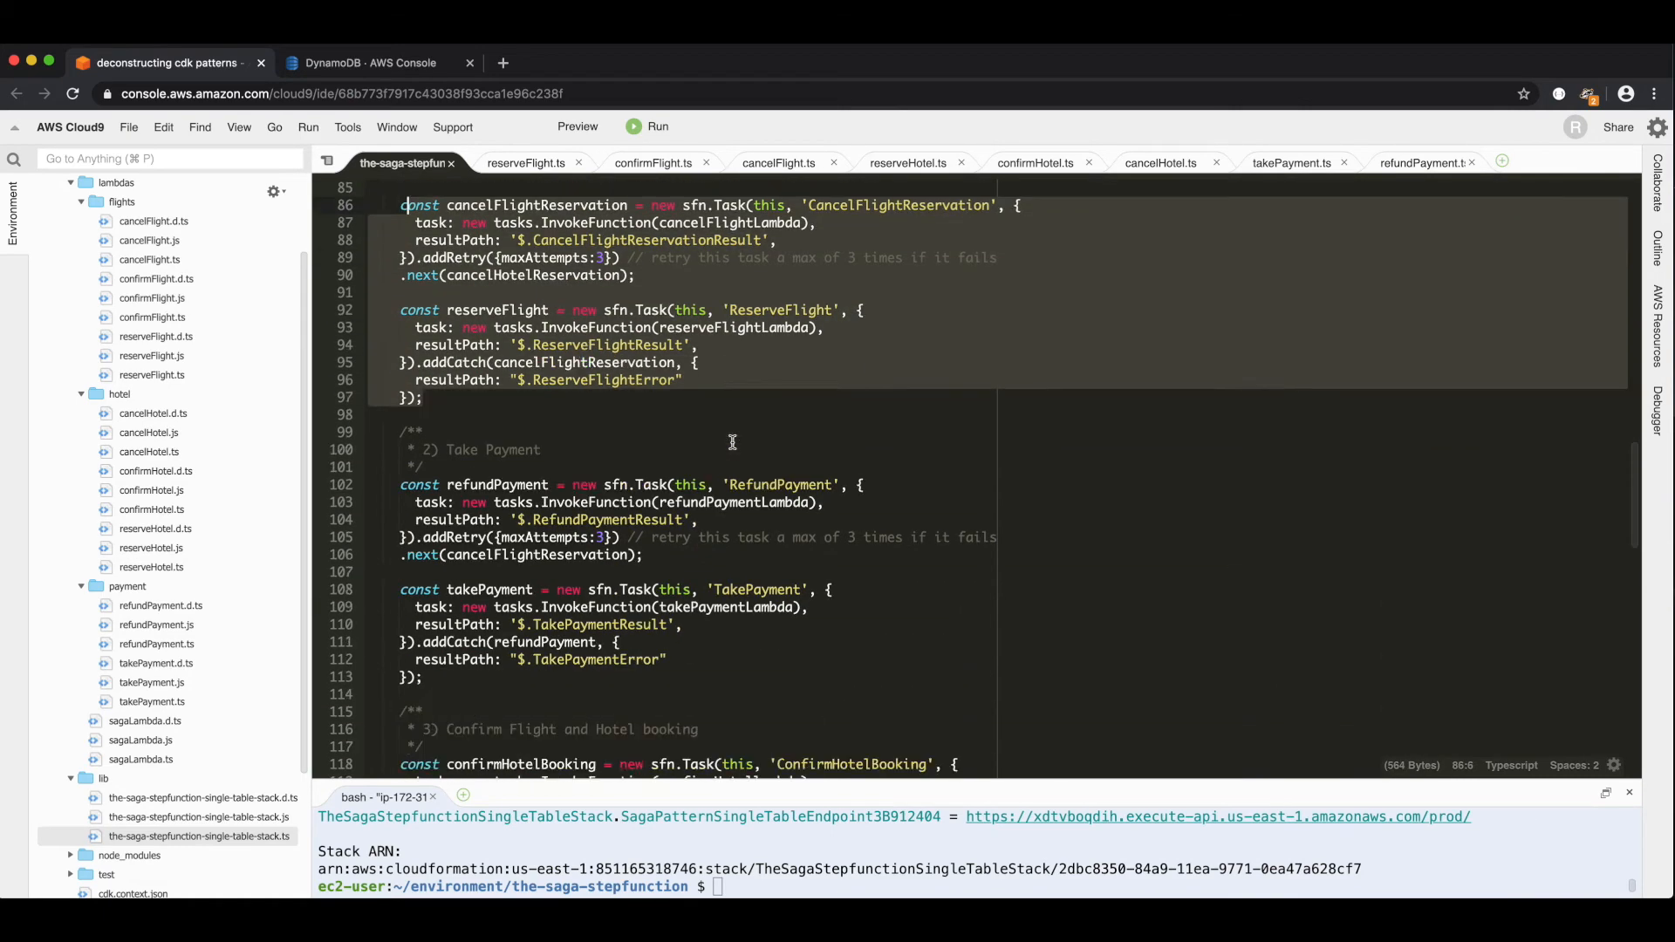
{"action": "scroll", "scroll_direction": "down", "scroll_amount": 3}
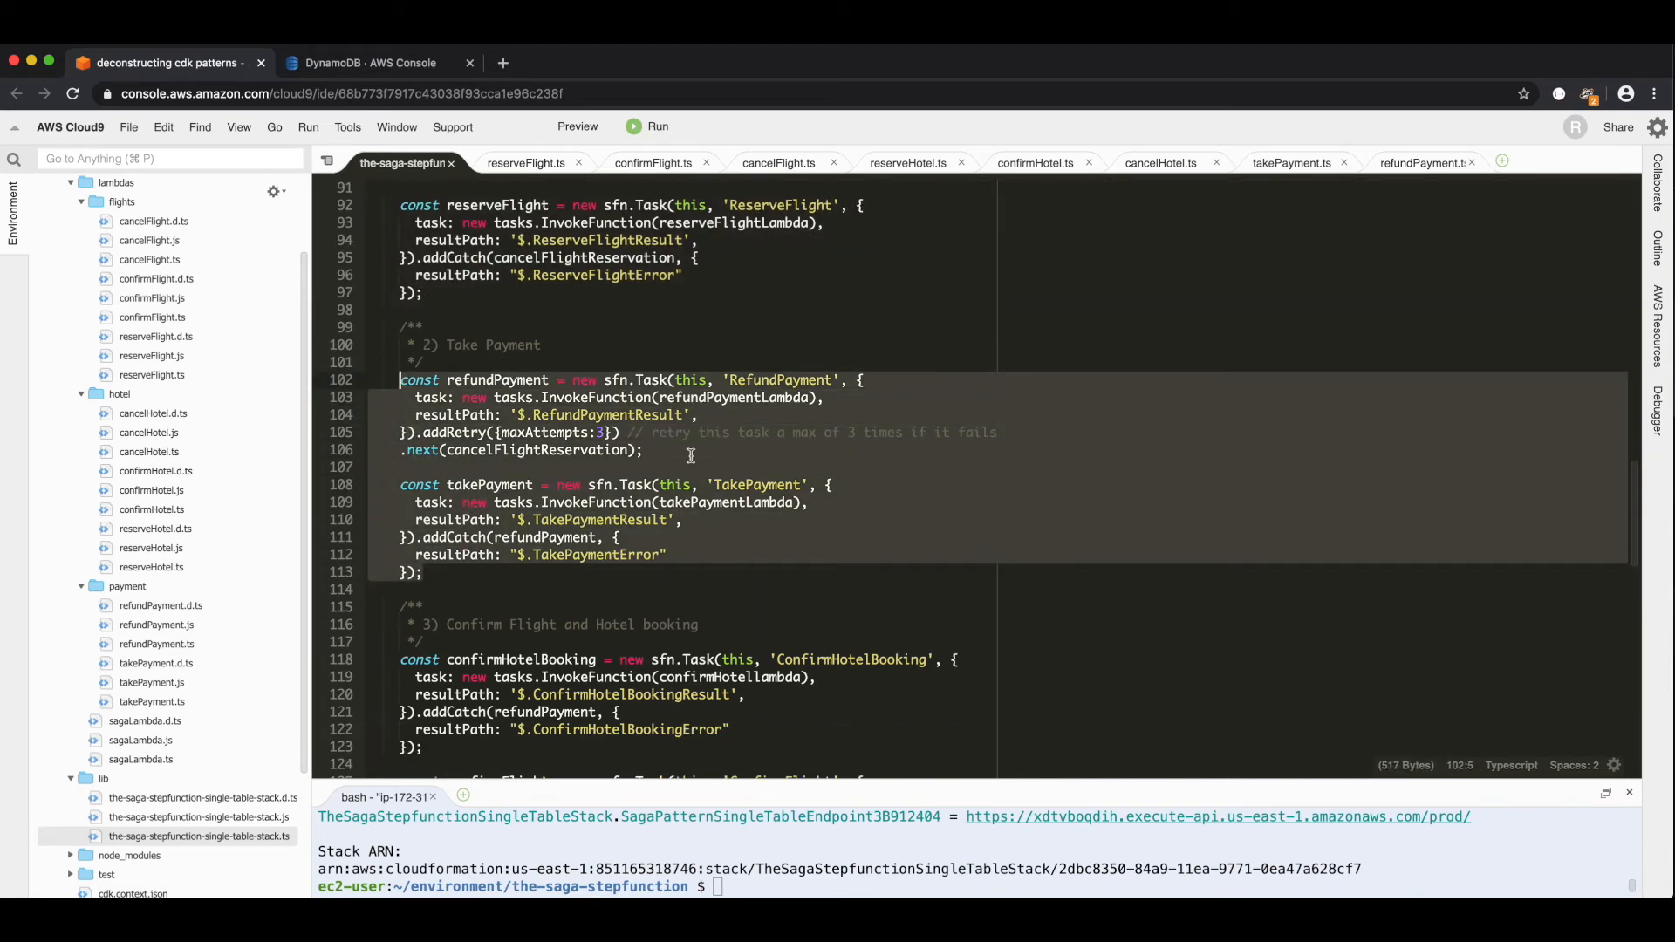
{"action": "scroll", "scroll_direction": "down", "scroll_amount": 3}
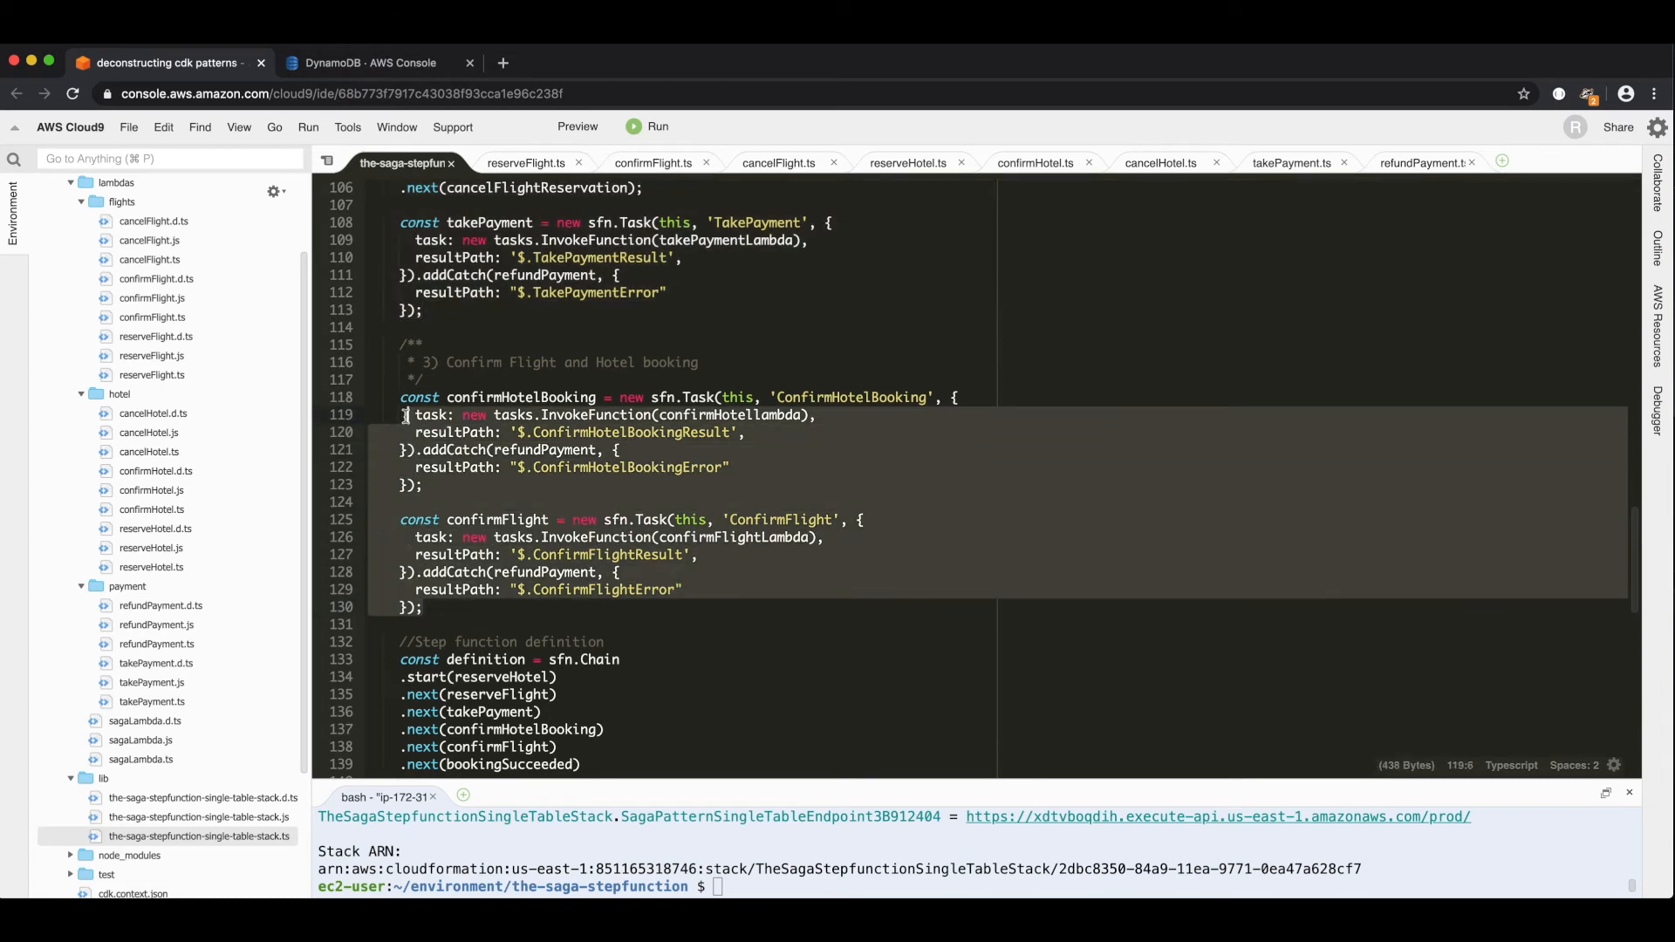
{"action": "left_click", "coordinate": [401, 398]}
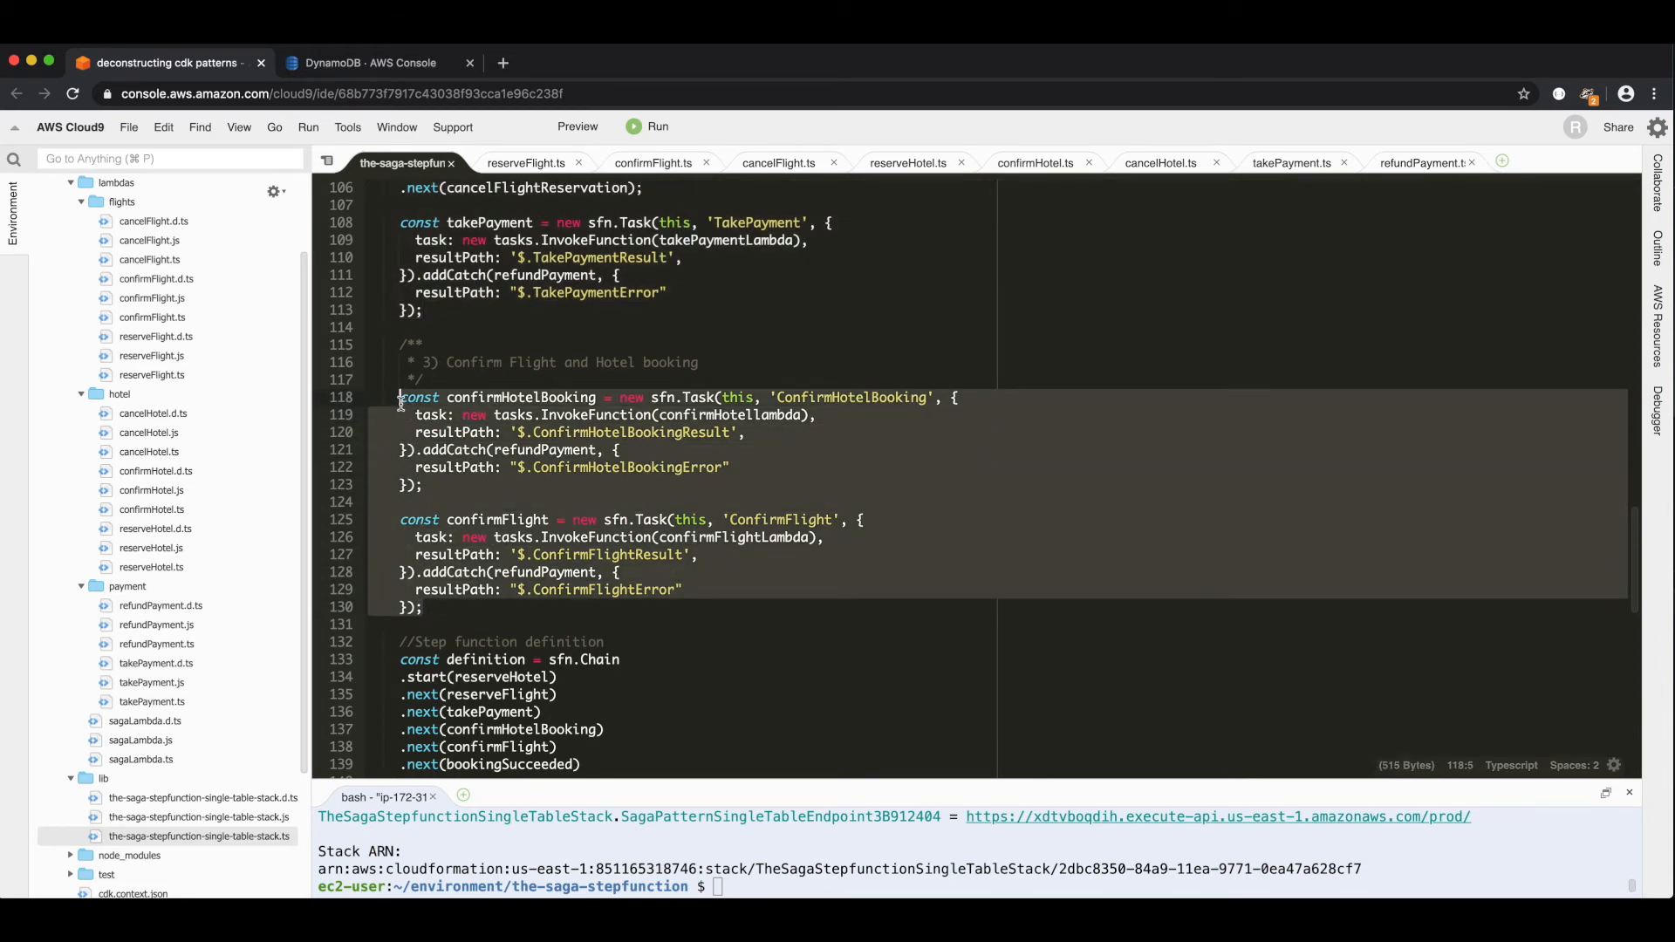
{"action": "scroll", "scroll_direction": "up", "scroll_amount": 3}
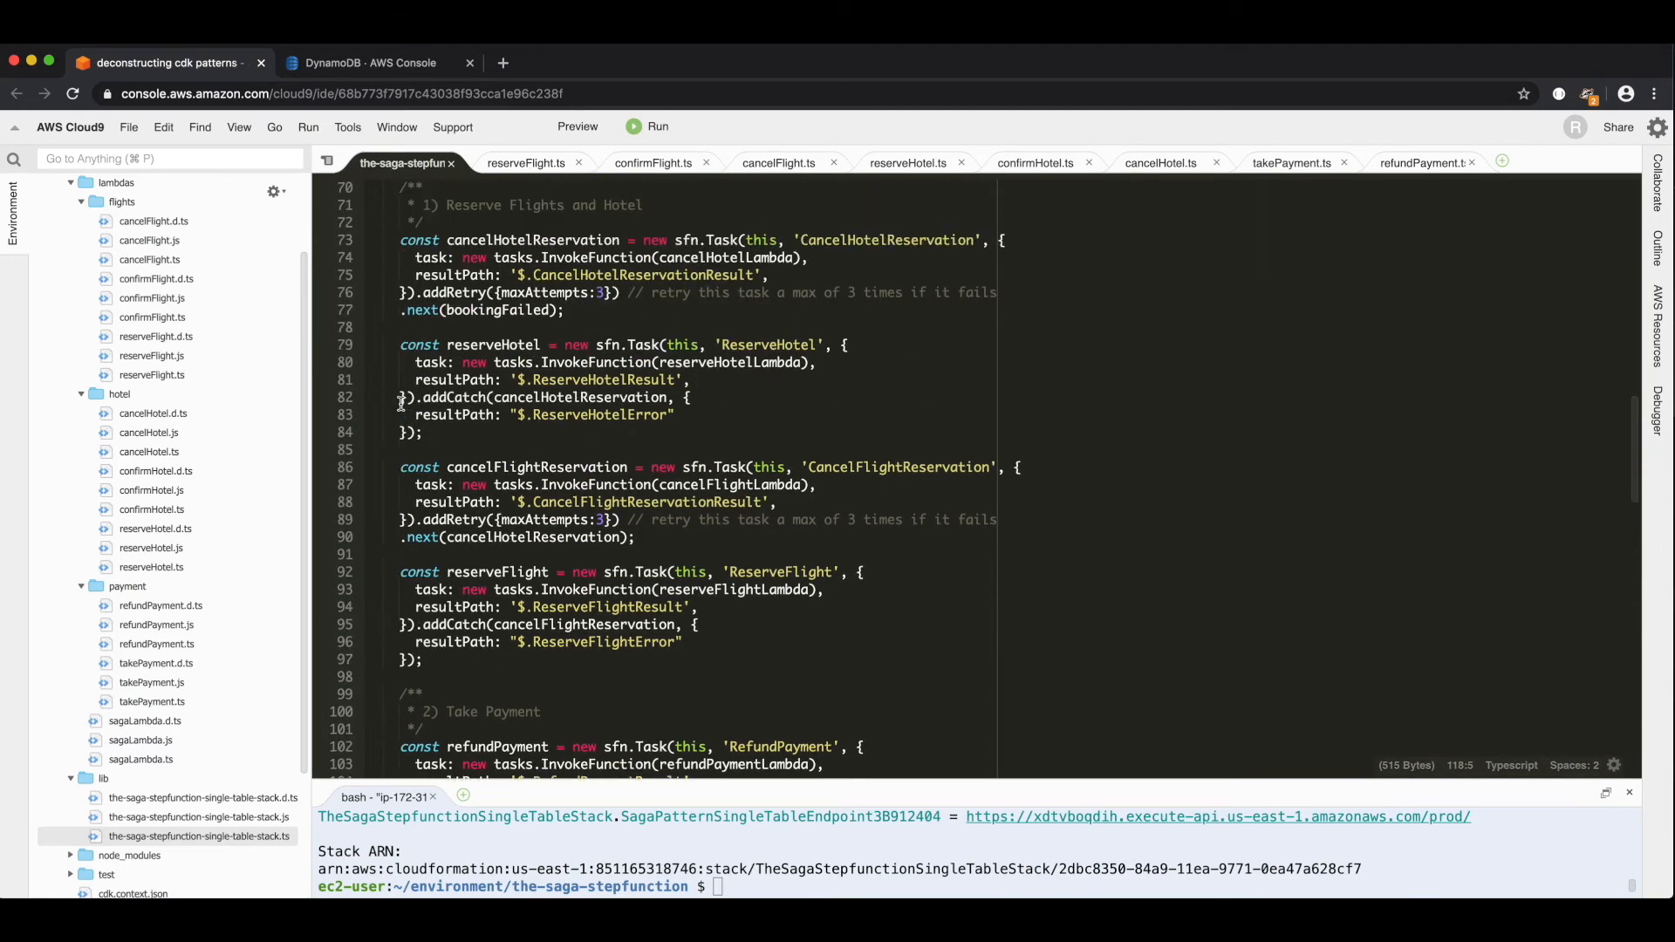
{"action": "scroll", "scroll_direction": "up", "scroll_amount": 3}
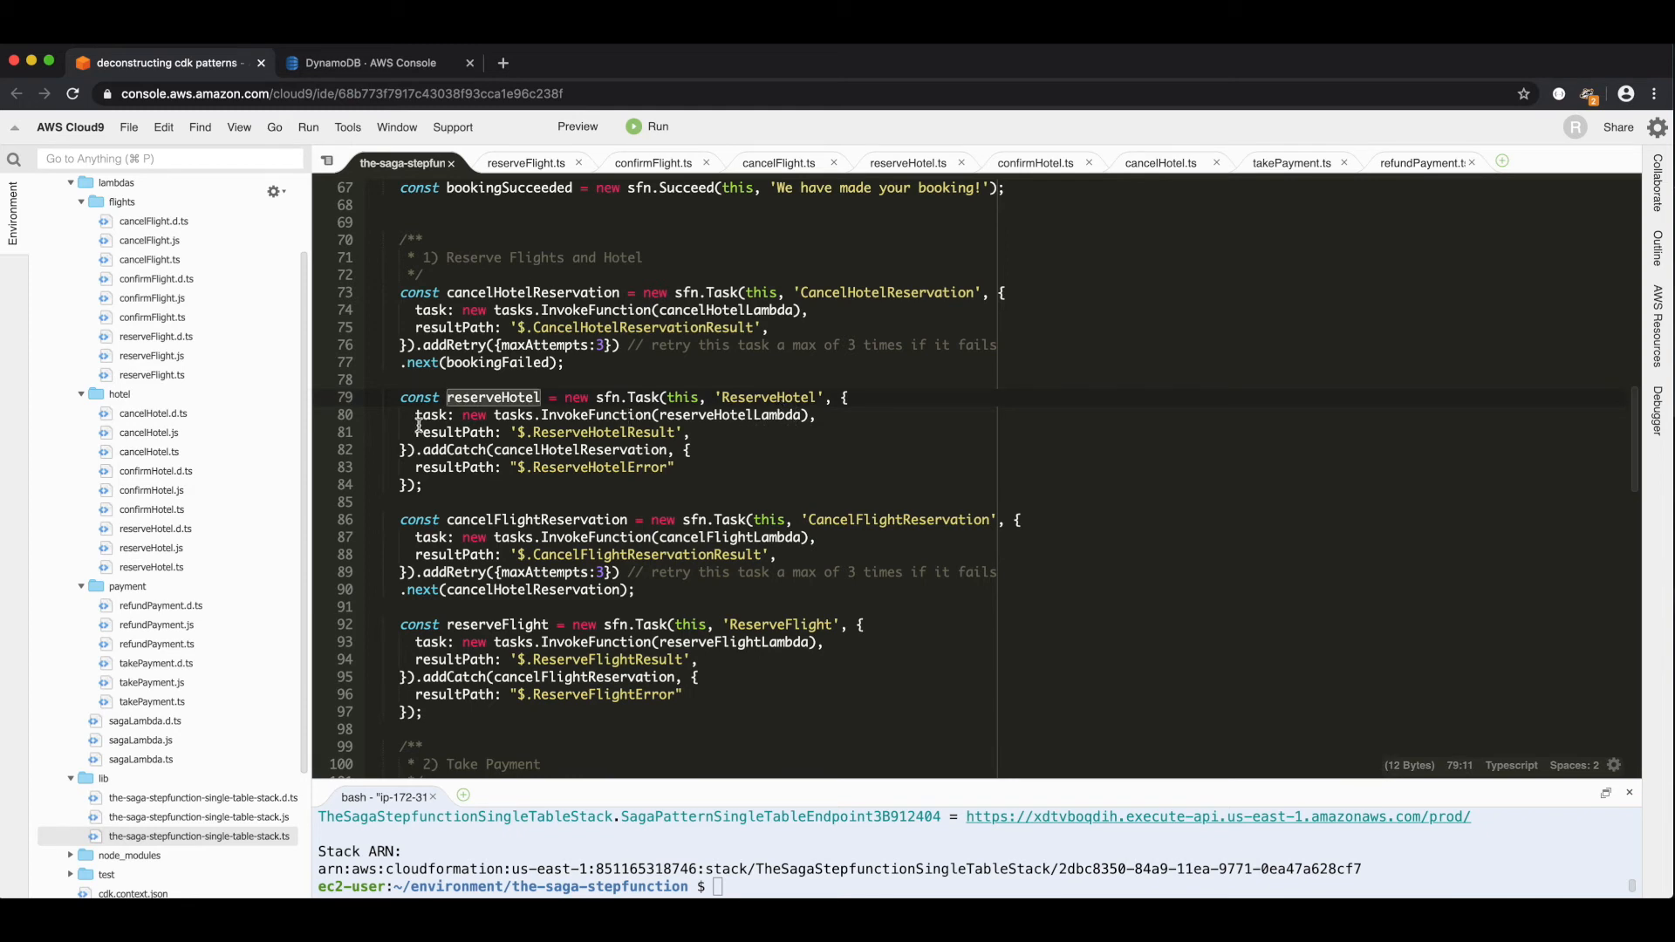
{"action": "left_click", "coordinate": [691, 431]}
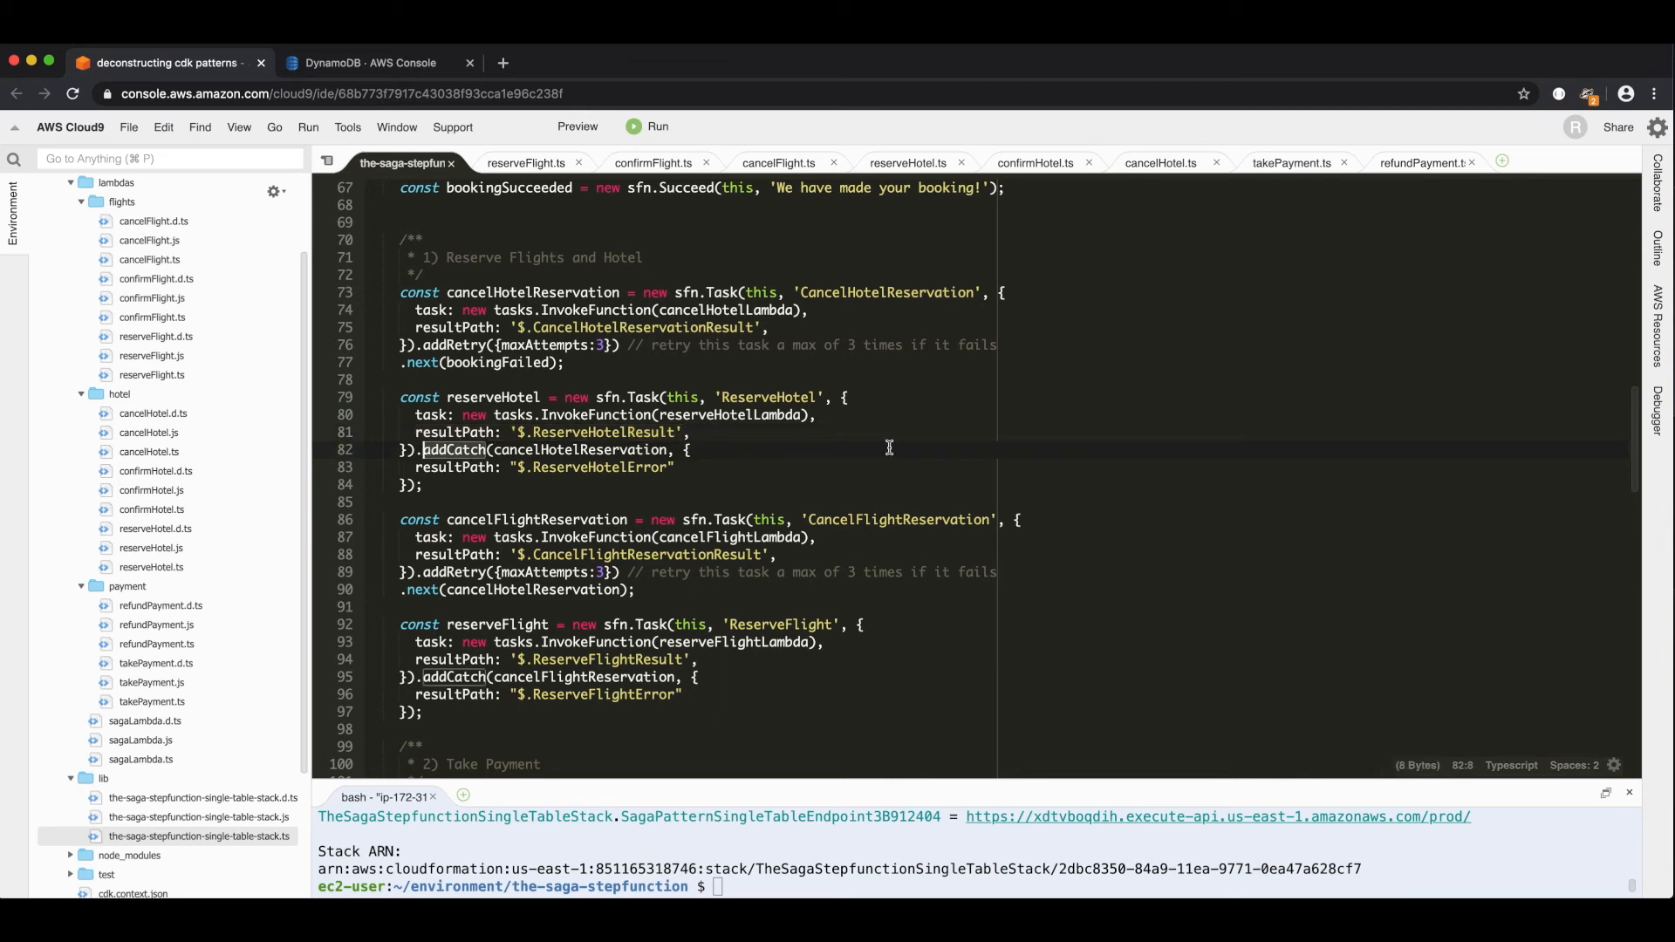
{"action": "mouse_move", "coordinate": [638, 451]}
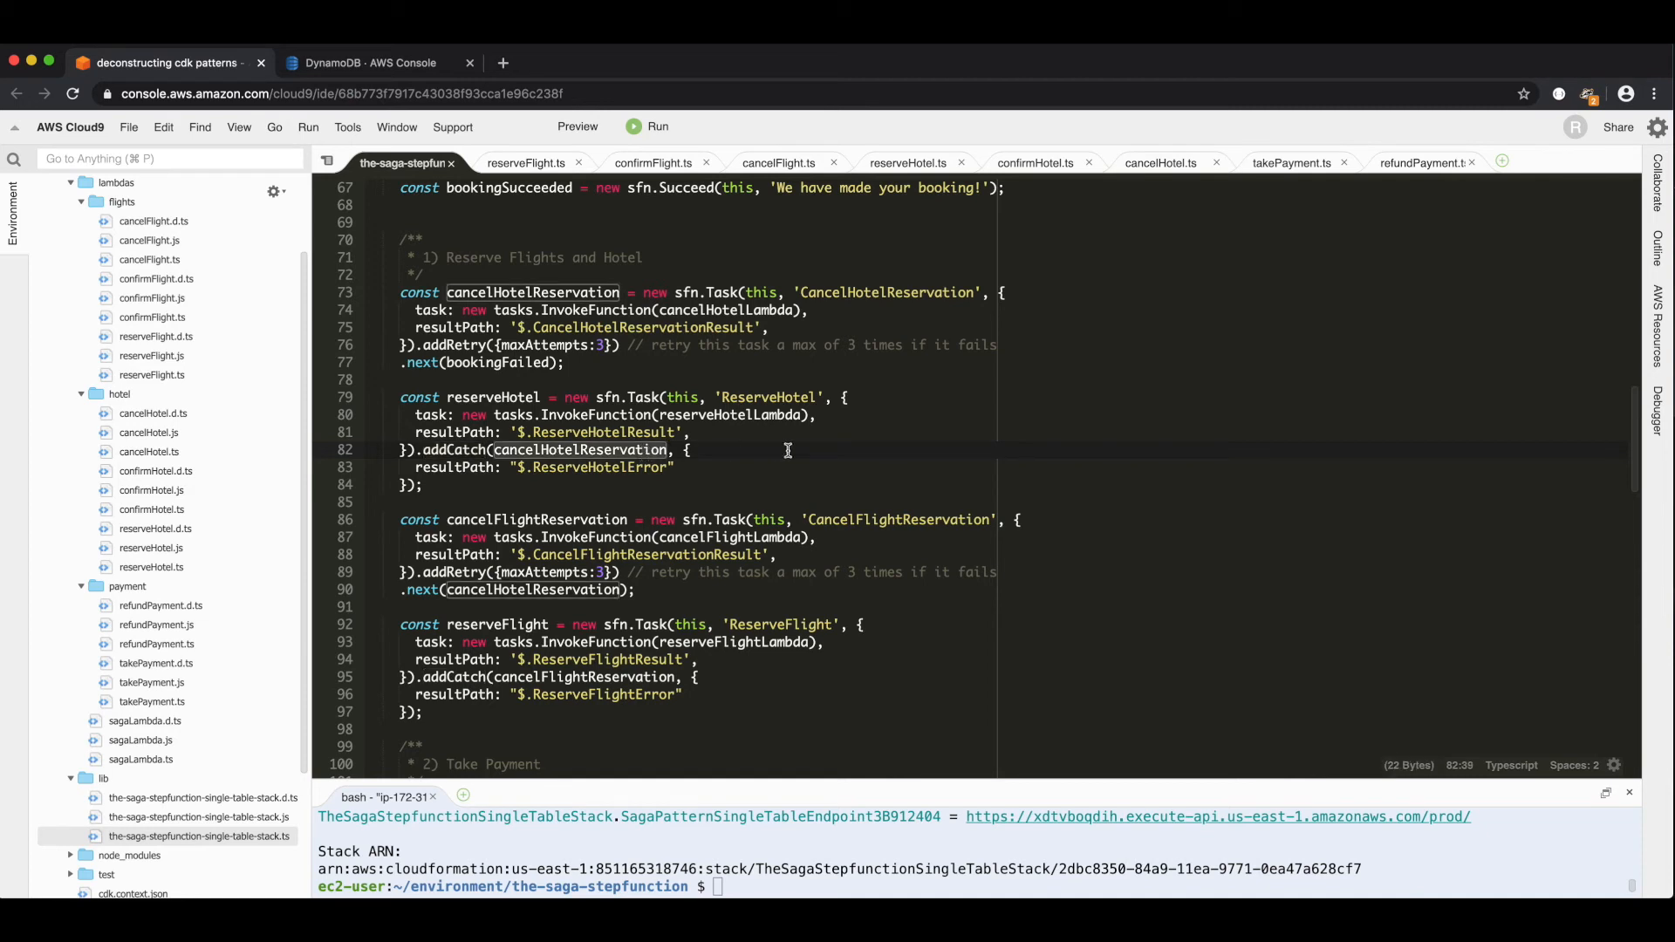
{"action": "mouse_move", "coordinate": [574, 293]}
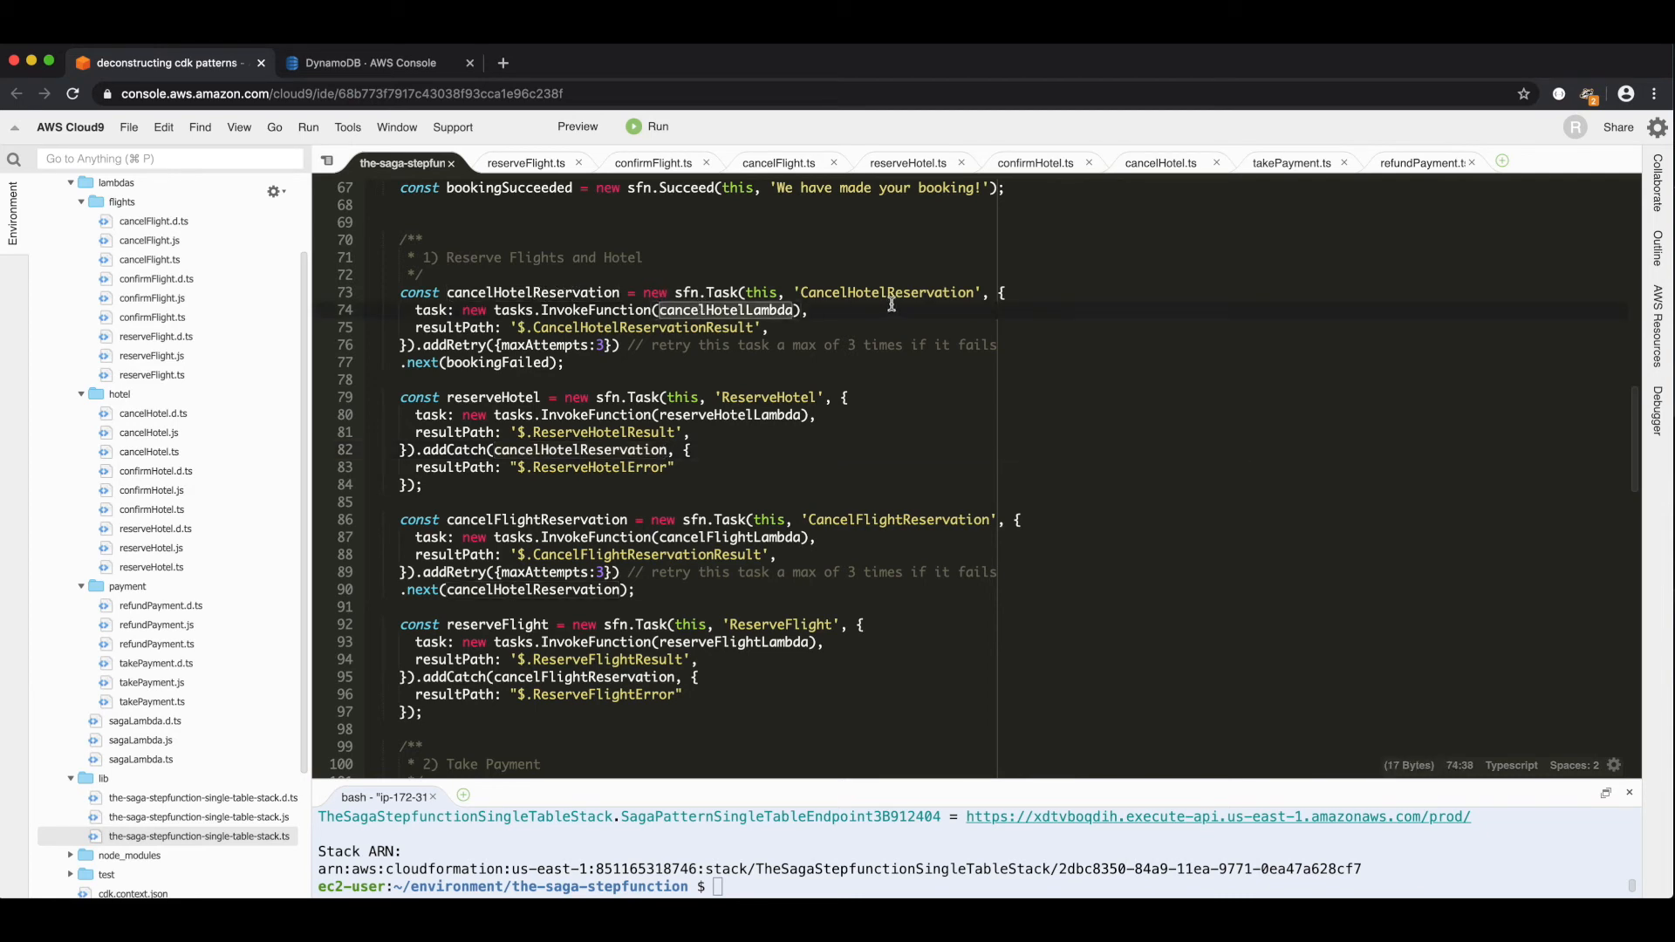
{"action": "mouse_move", "coordinate": [421, 345]}
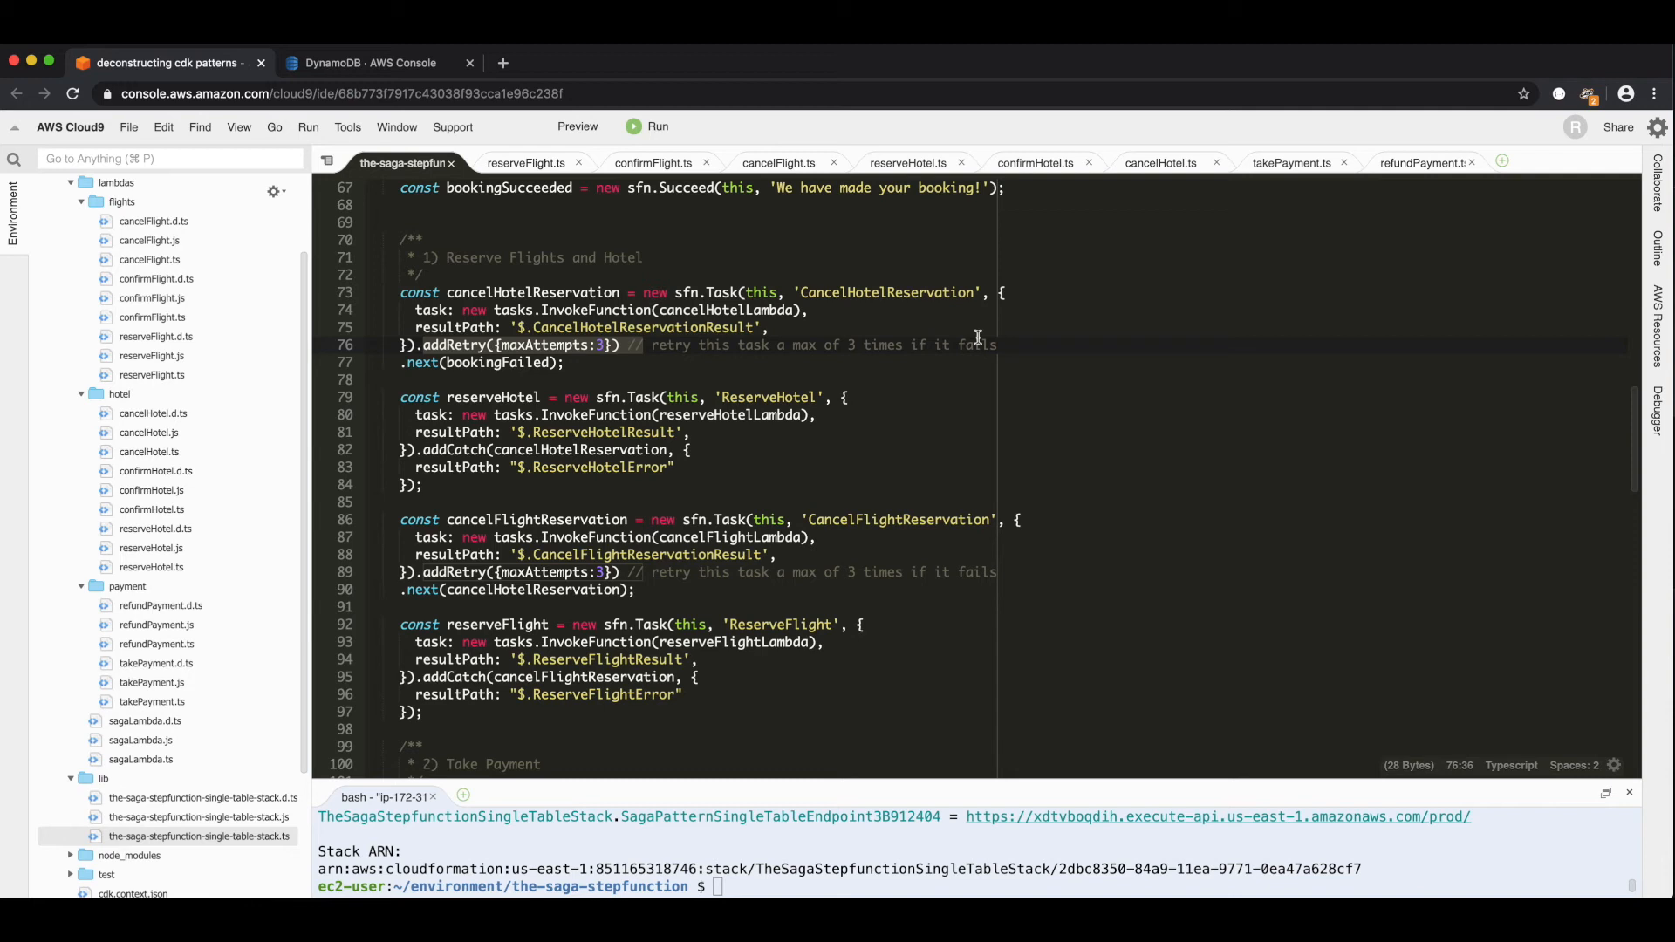
{"action": "left_click", "coordinate": [565, 363]}
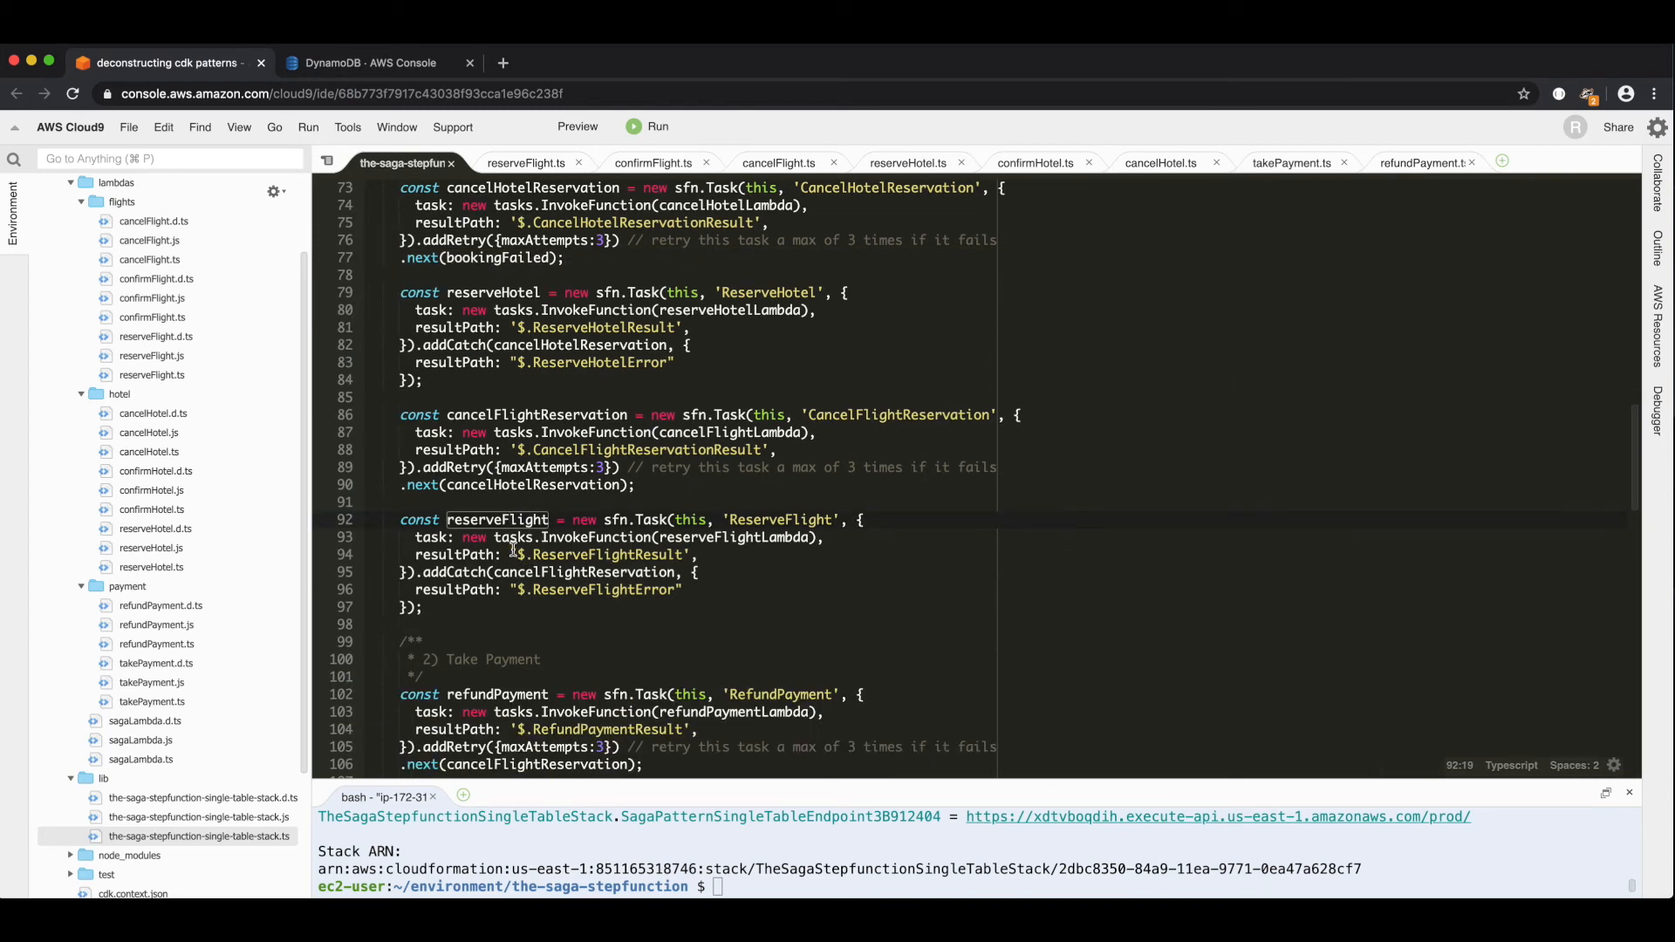
{"action": "left_click", "coordinate": [710, 553]}
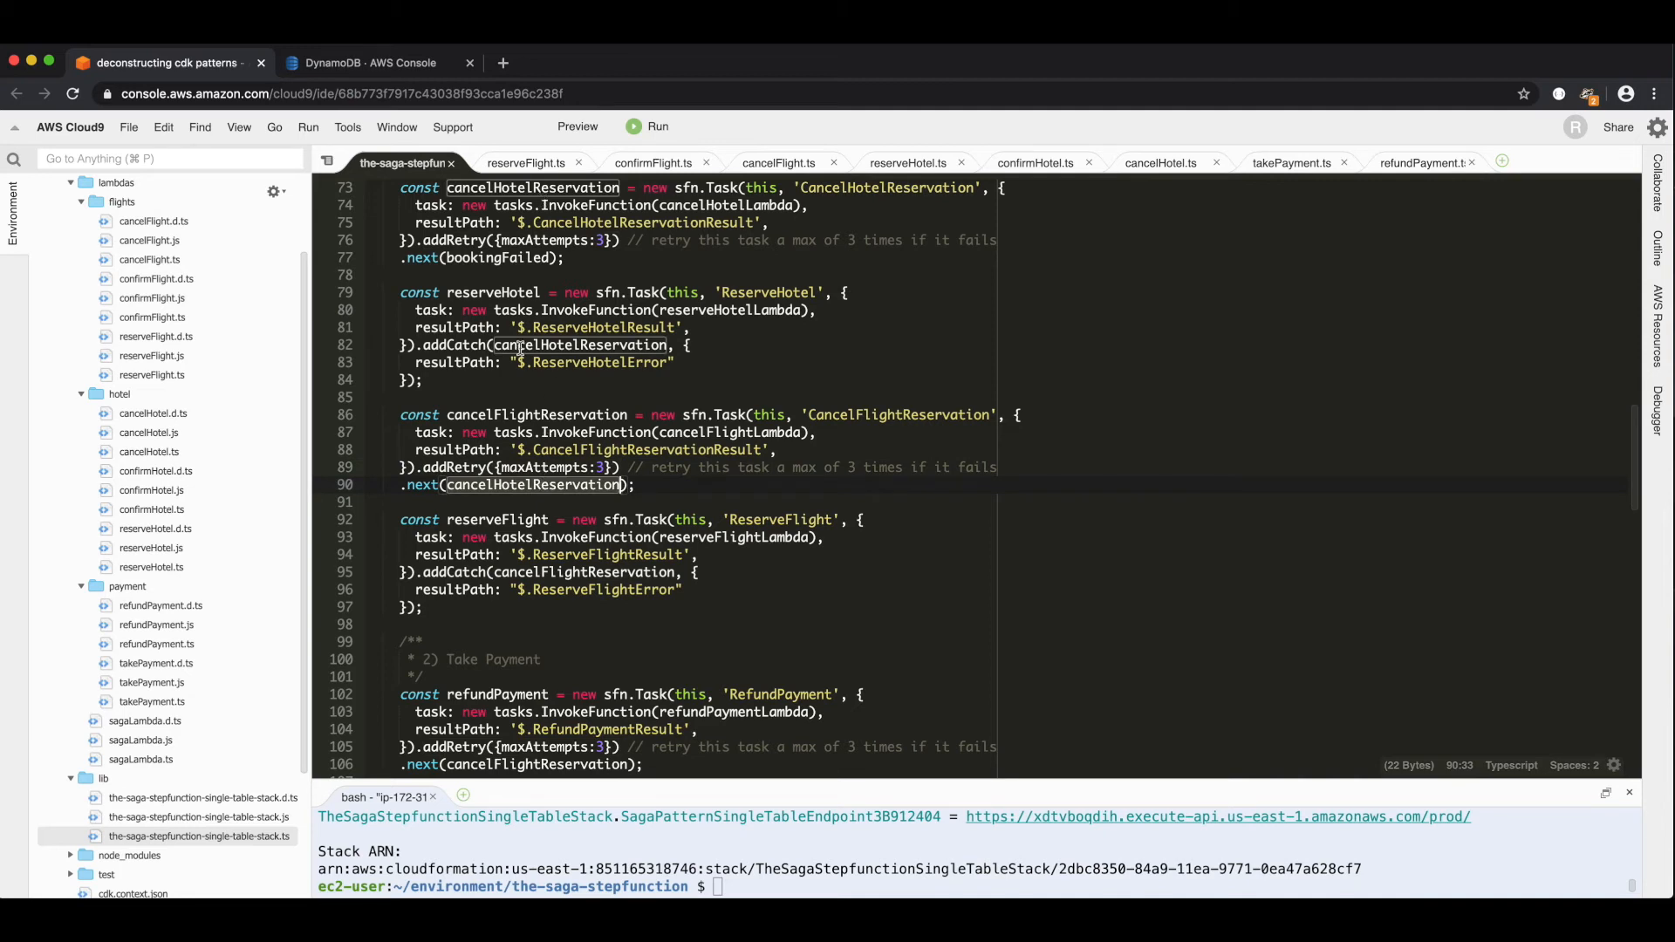
{"action": "mouse_move", "coordinate": [467, 560]}
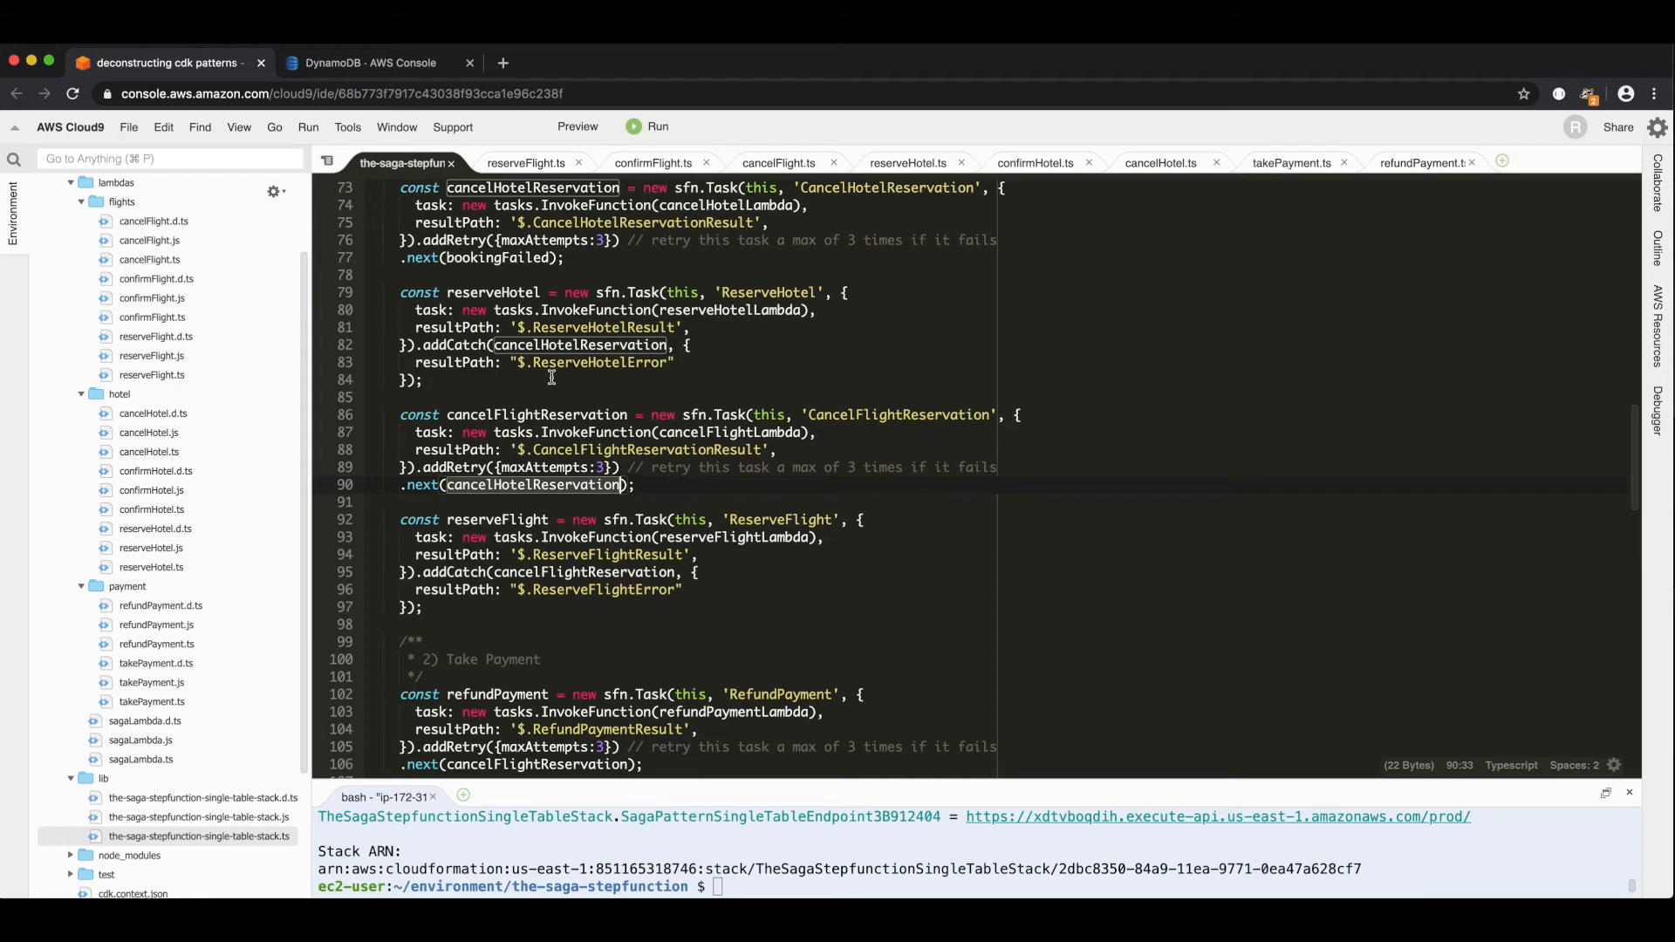
{"action": "scroll", "scroll_direction": "down", "scroll_amount": 3}
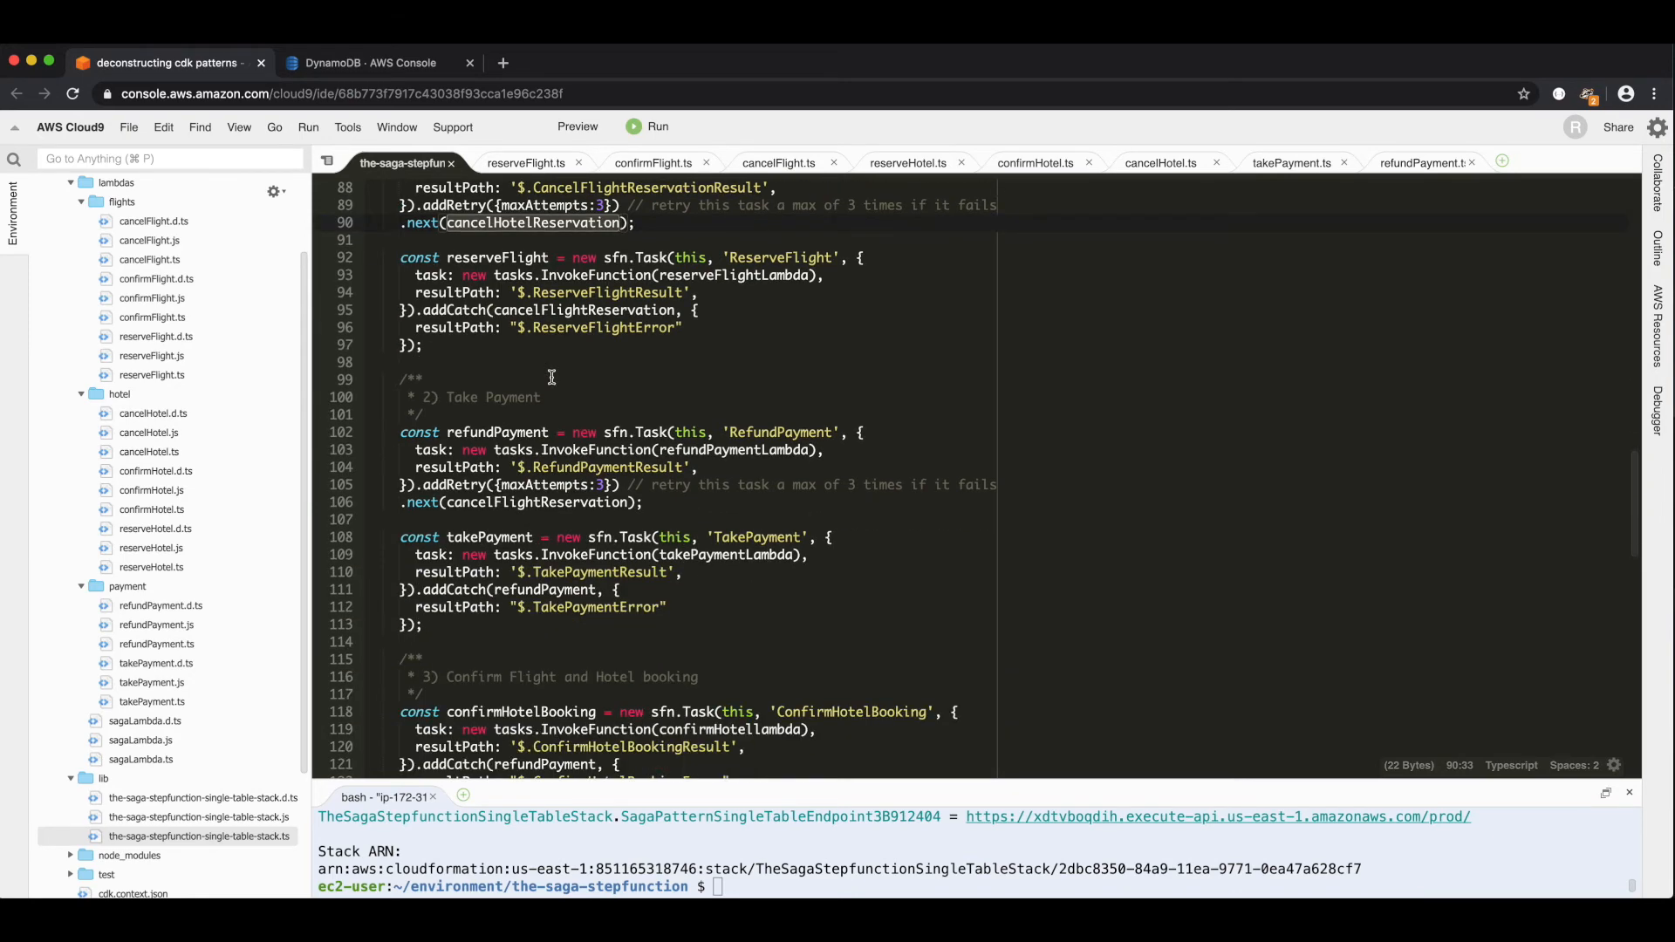
{"action": "mouse_move", "coordinate": [489, 546]}
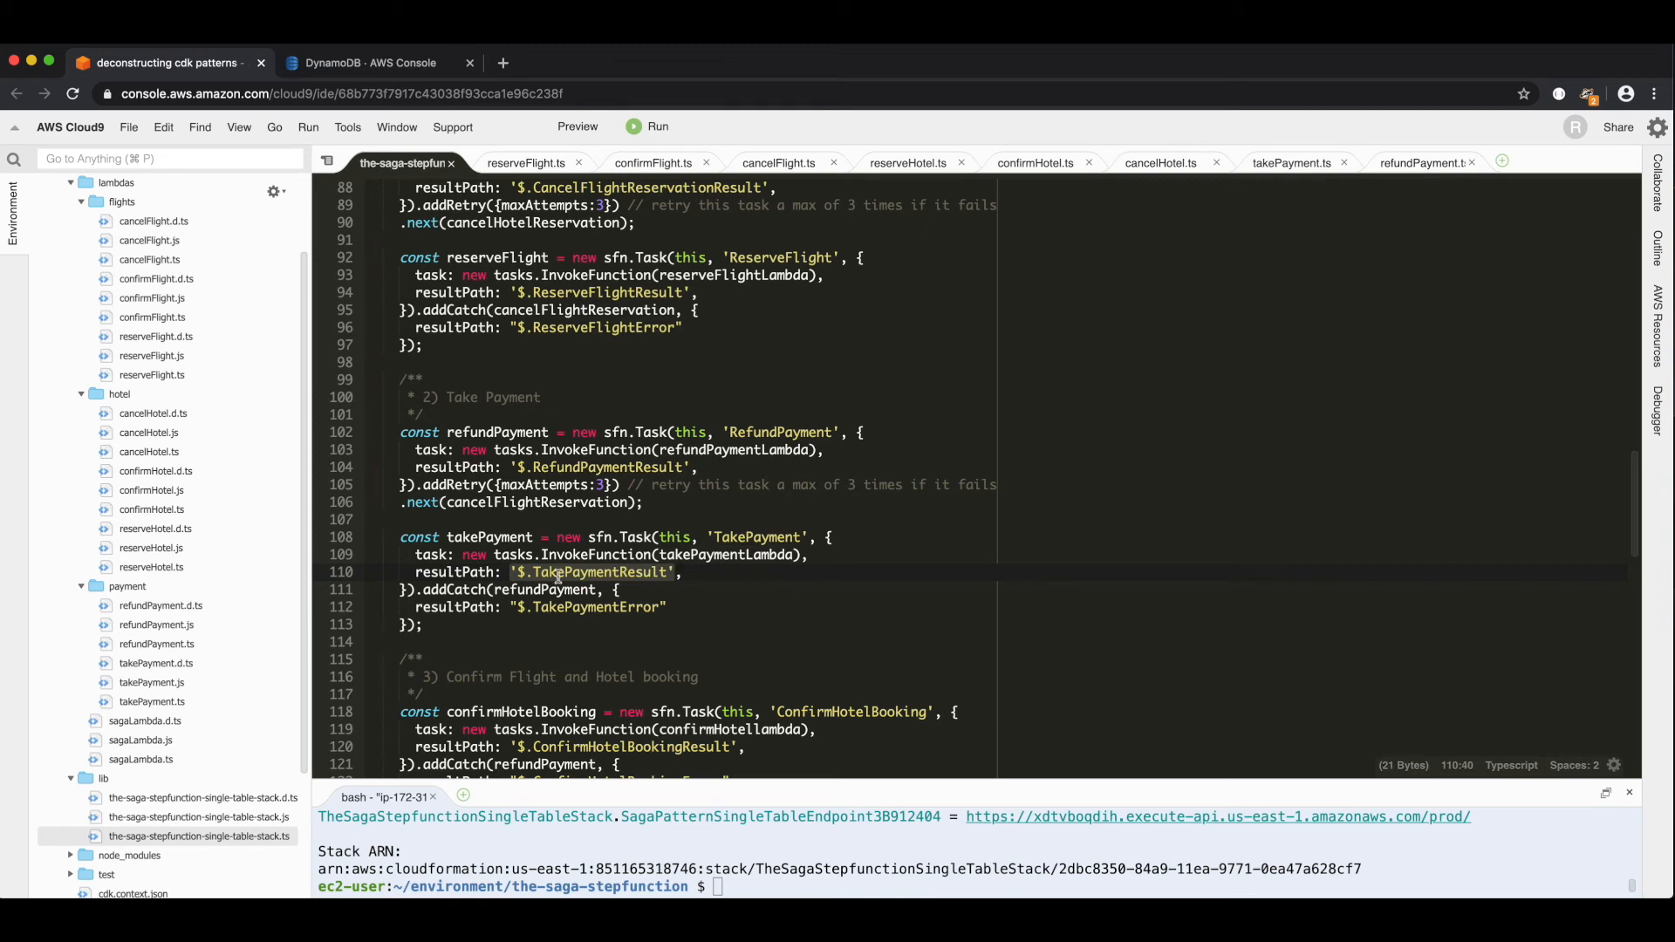
{"action": "mouse_move", "coordinate": [705, 591]}
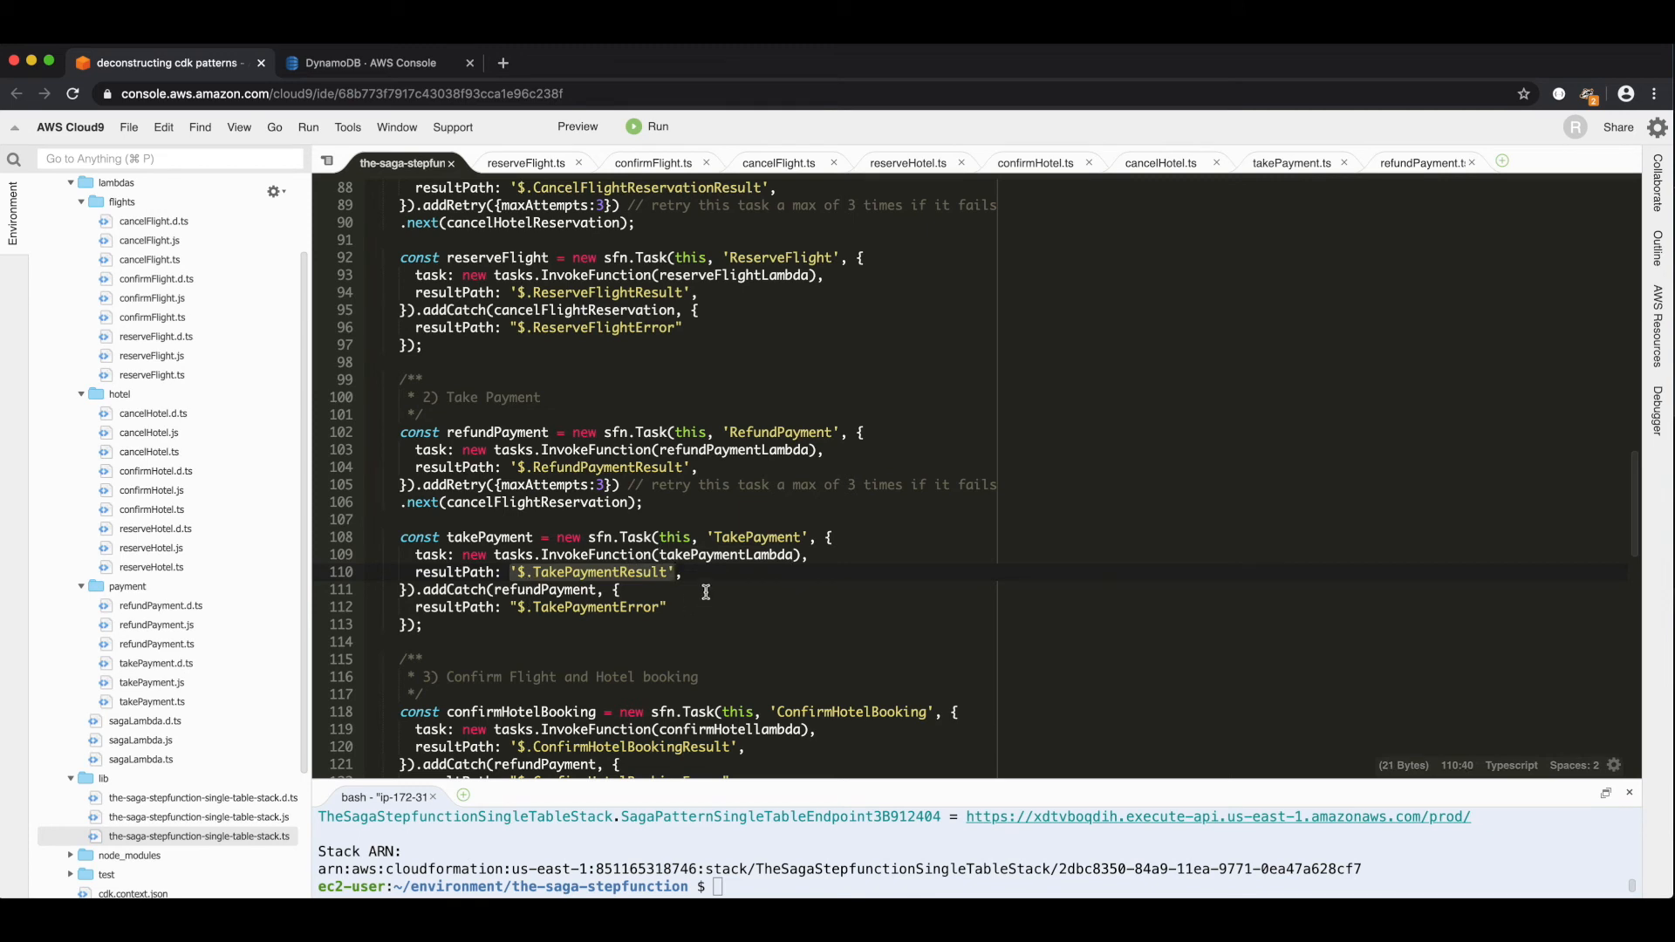
{"action": "mouse_move", "coordinate": [469, 607]}
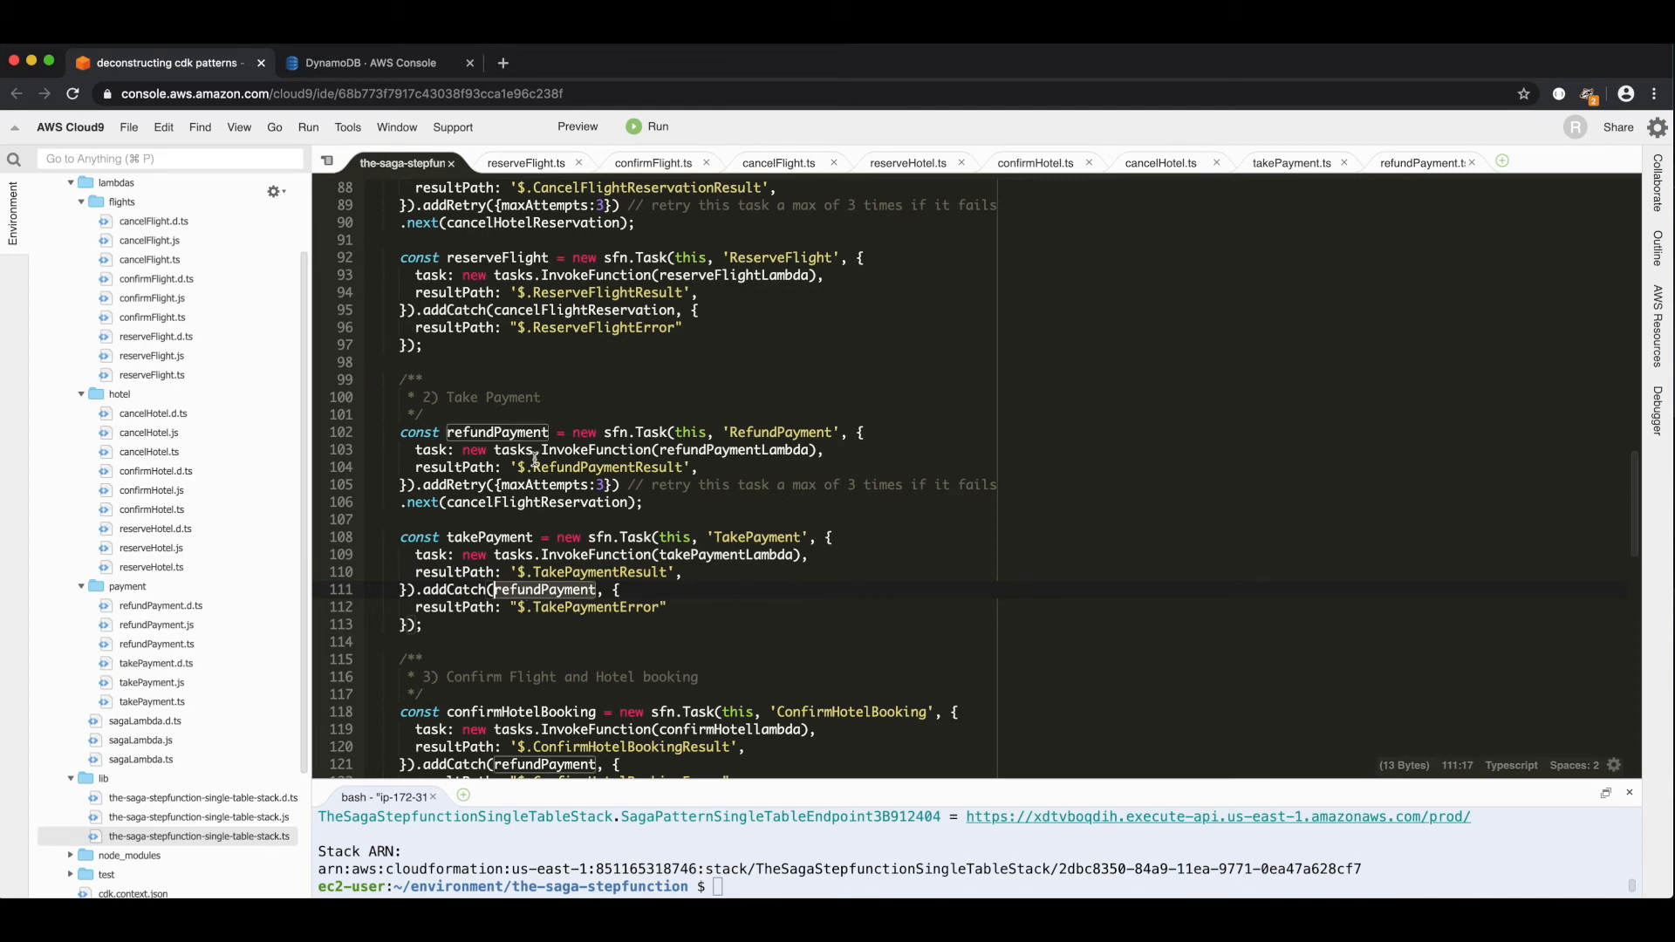
{"action": "left_click", "coordinate": [487, 483]}
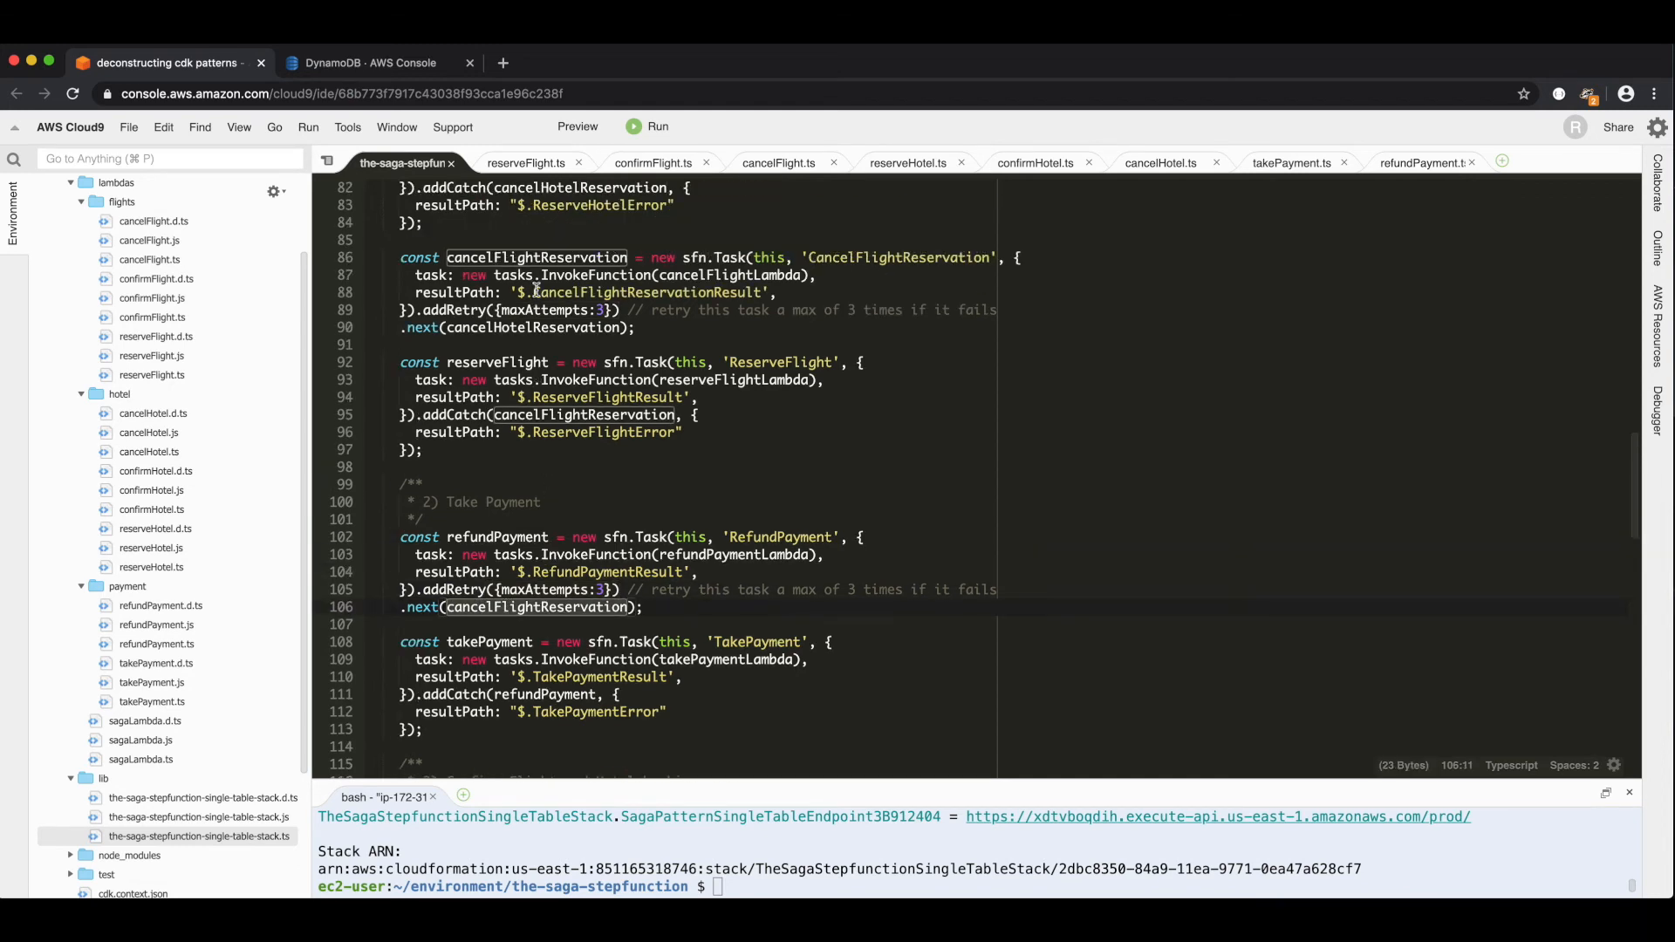
{"action": "left_click", "coordinate": [541, 326]}
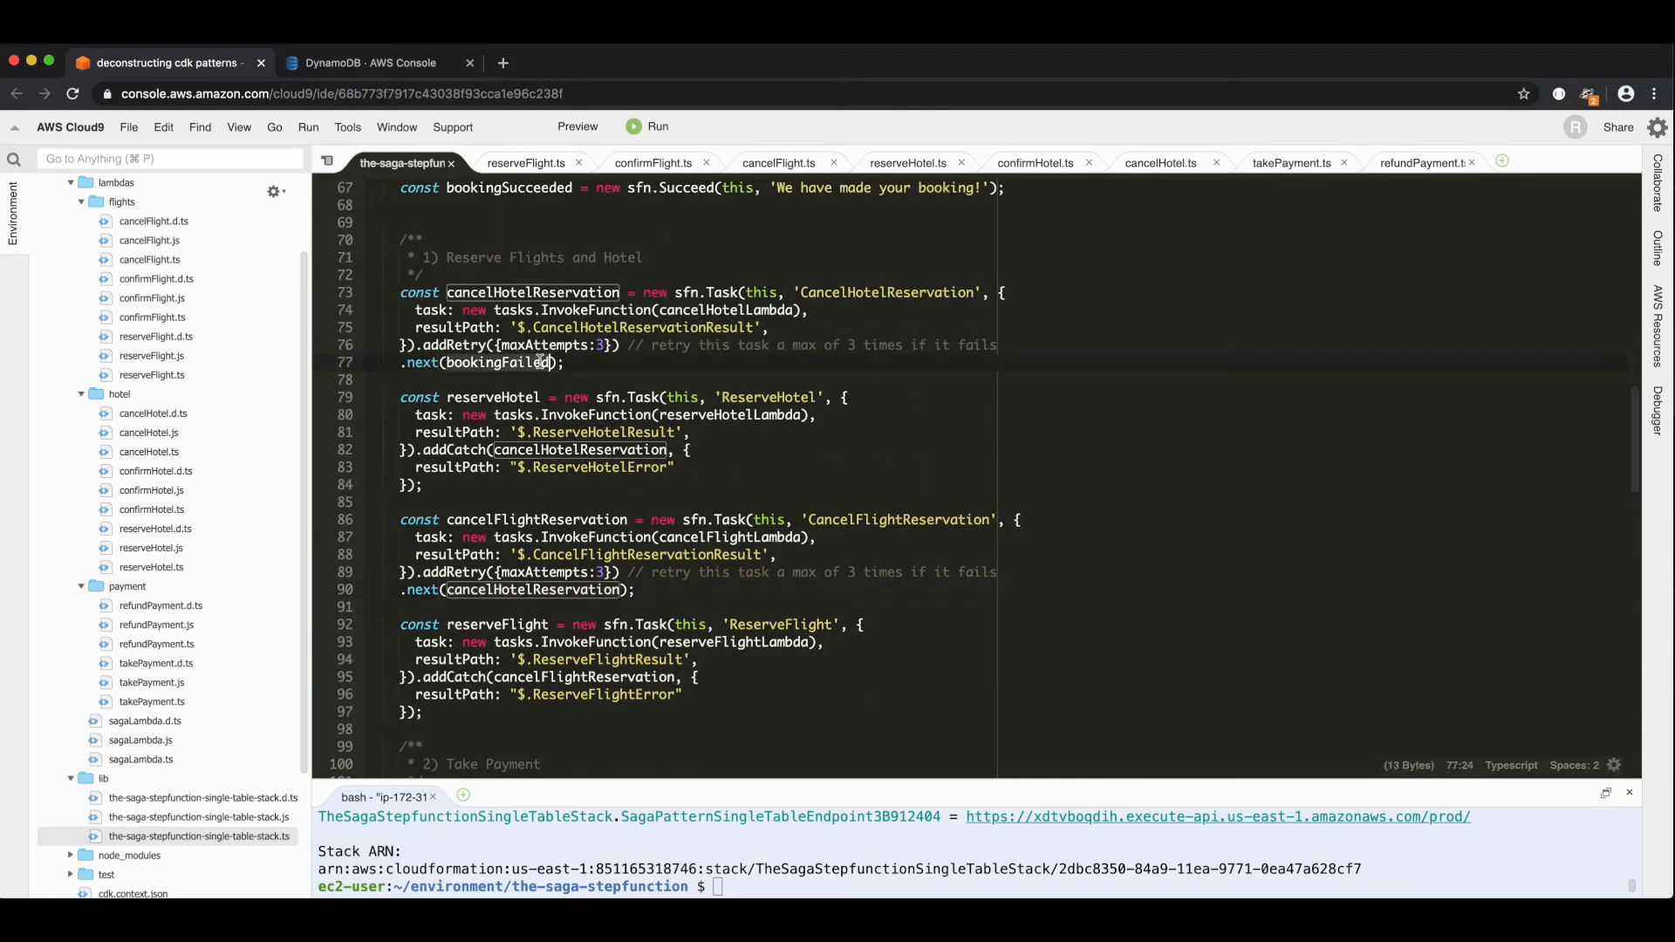
{"action": "scroll", "scroll_direction": "down", "scroll_amount": 3}
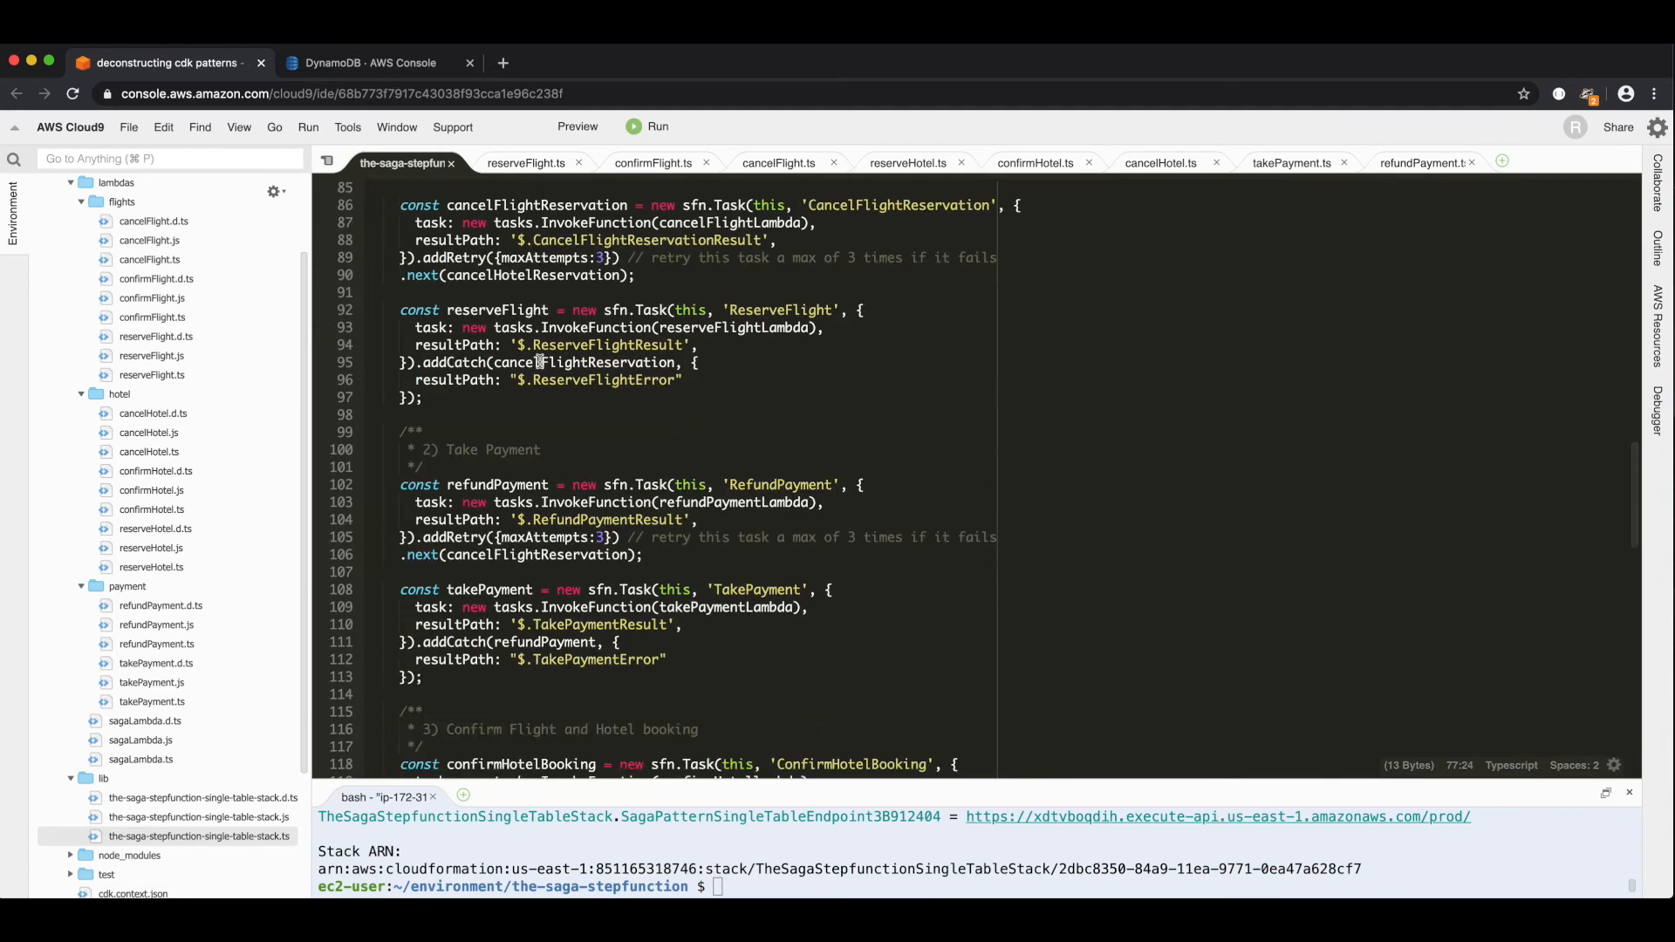
{"action": "scroll", "scroll_direction": "down", "scroll_amount": 3}
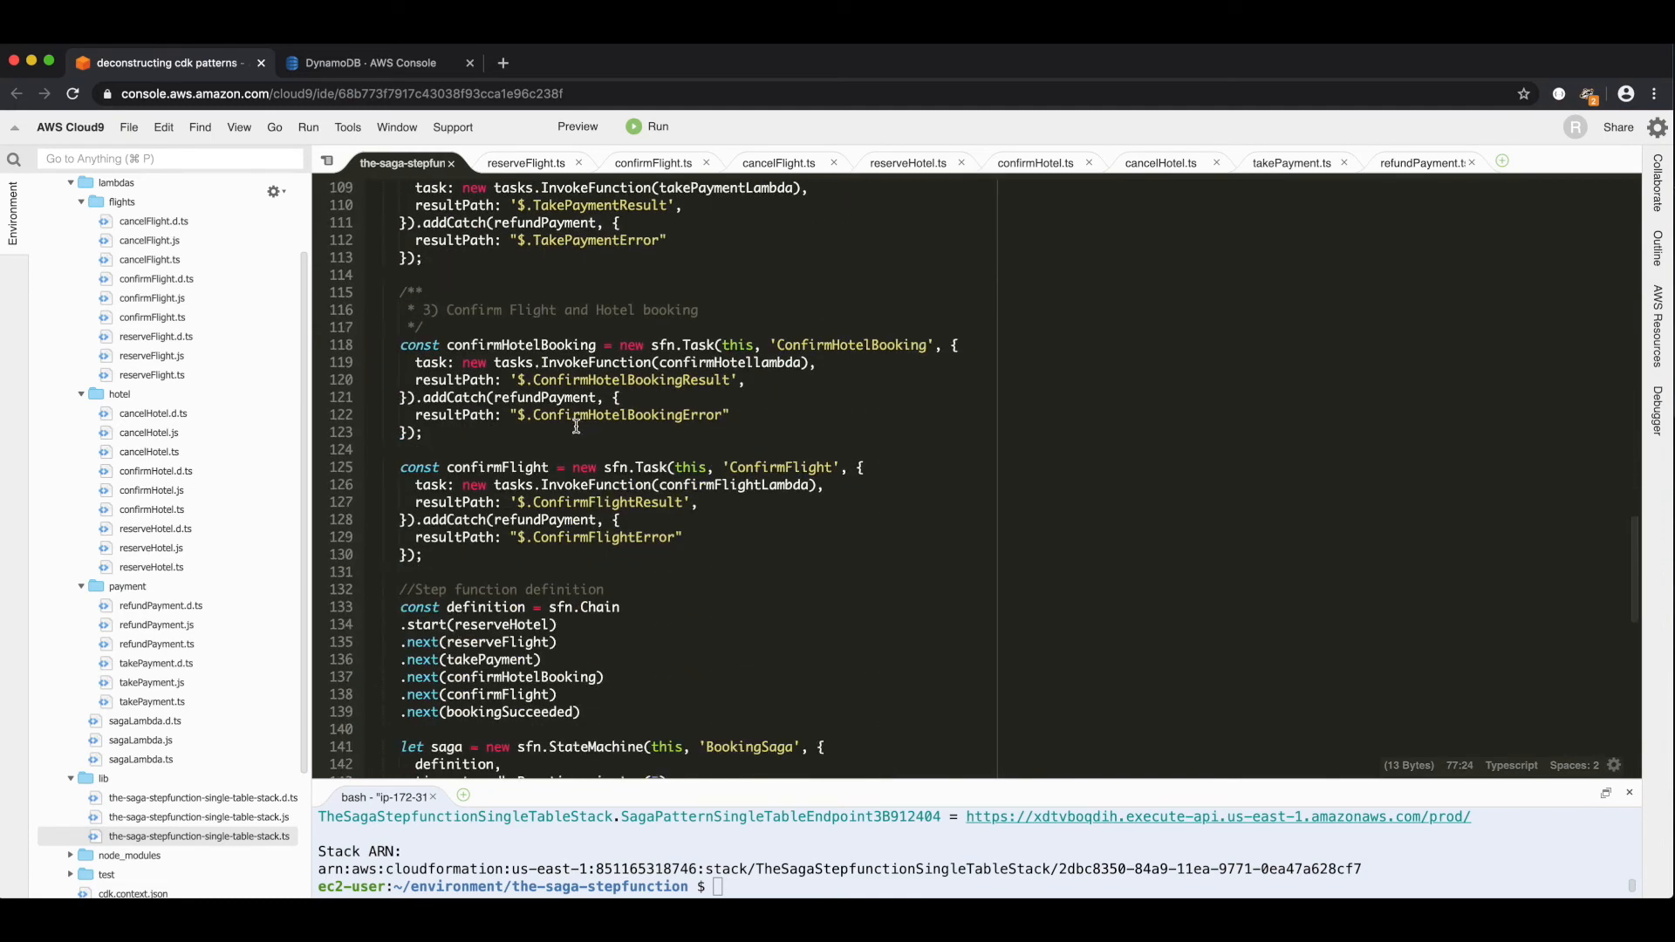
{"action": "left_click", "coordinate": [745, 363]}
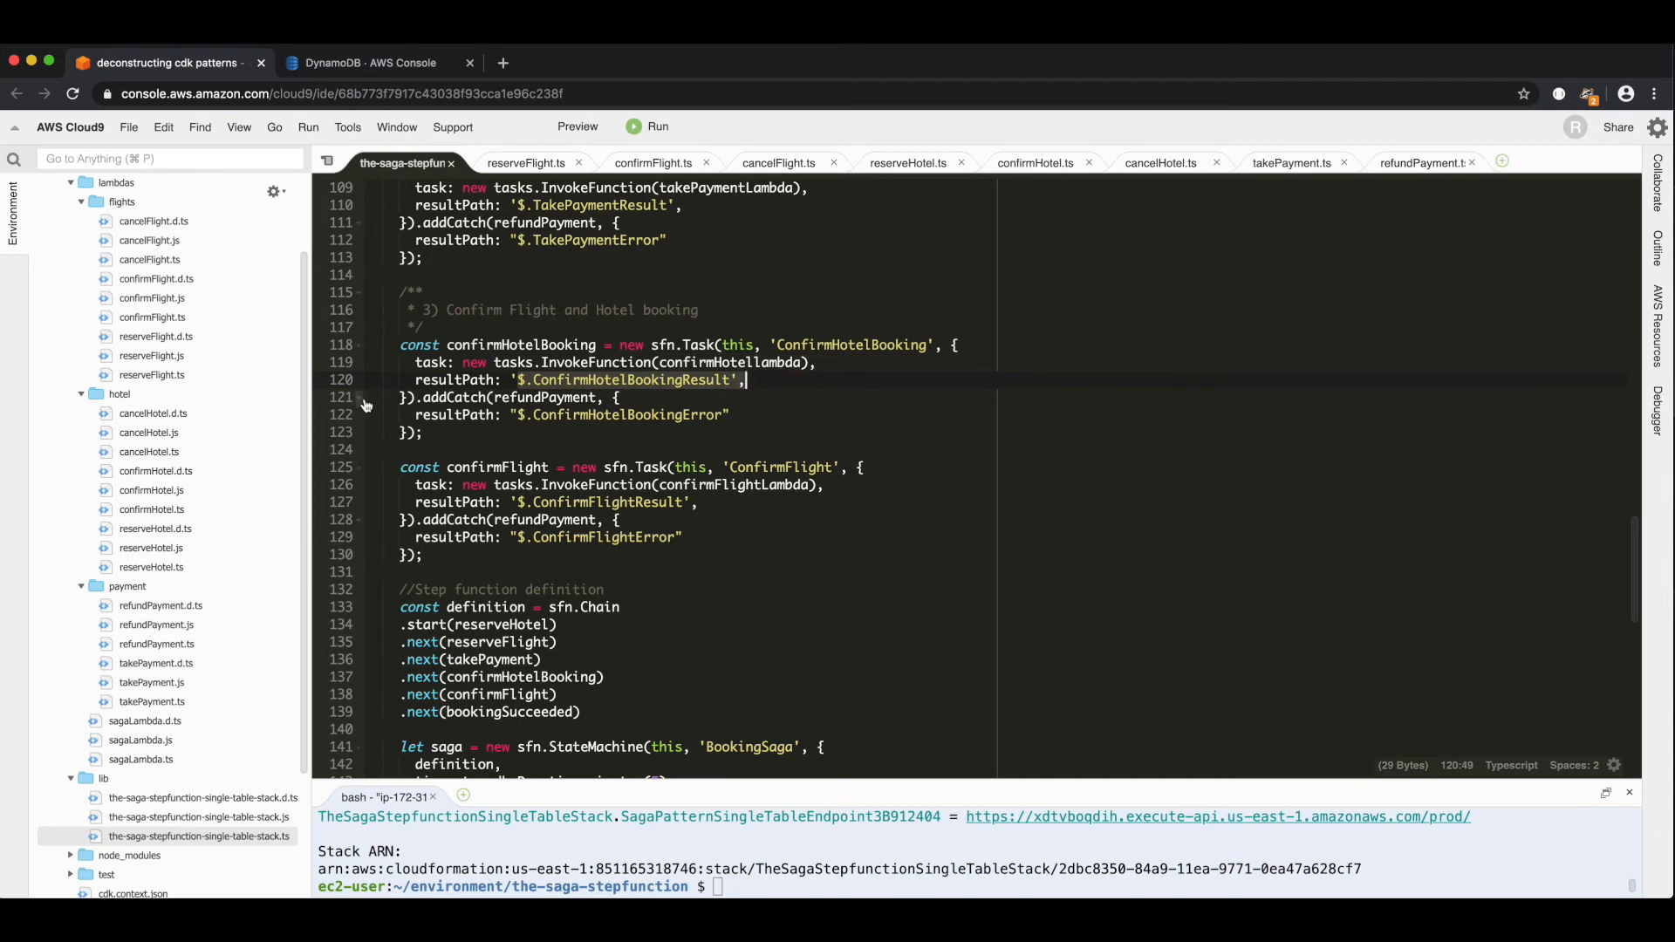
{"action": "left_click", "coordinate": [511, 398]}
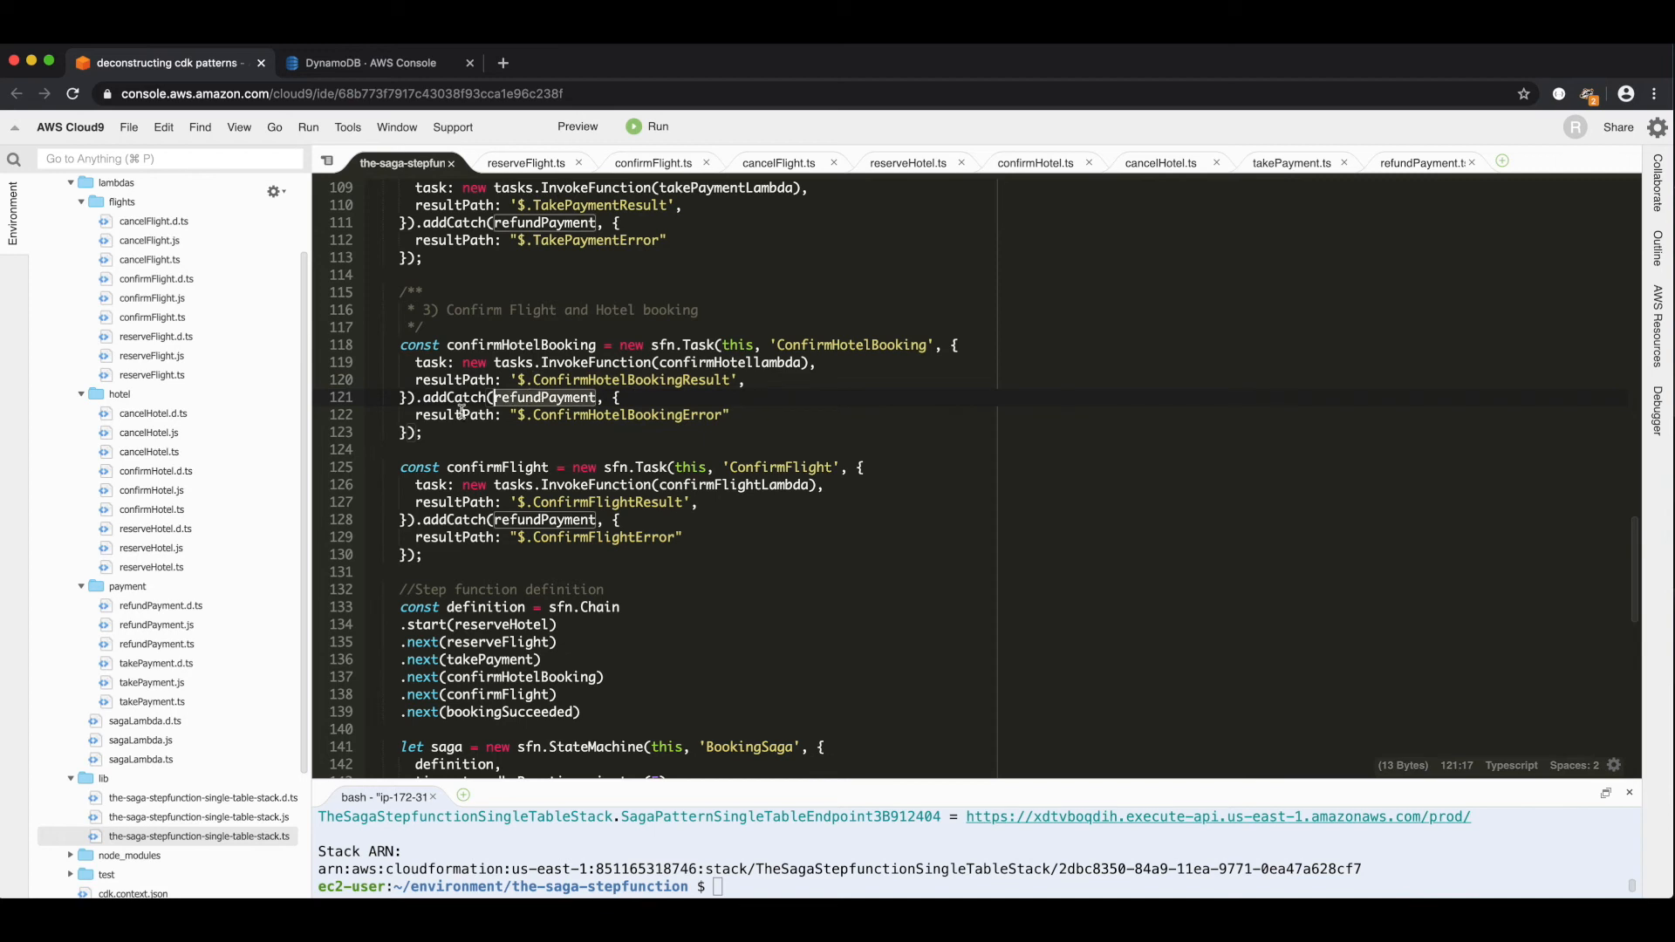
{"action": "mouse_move", "coordinate": [489, 468]}
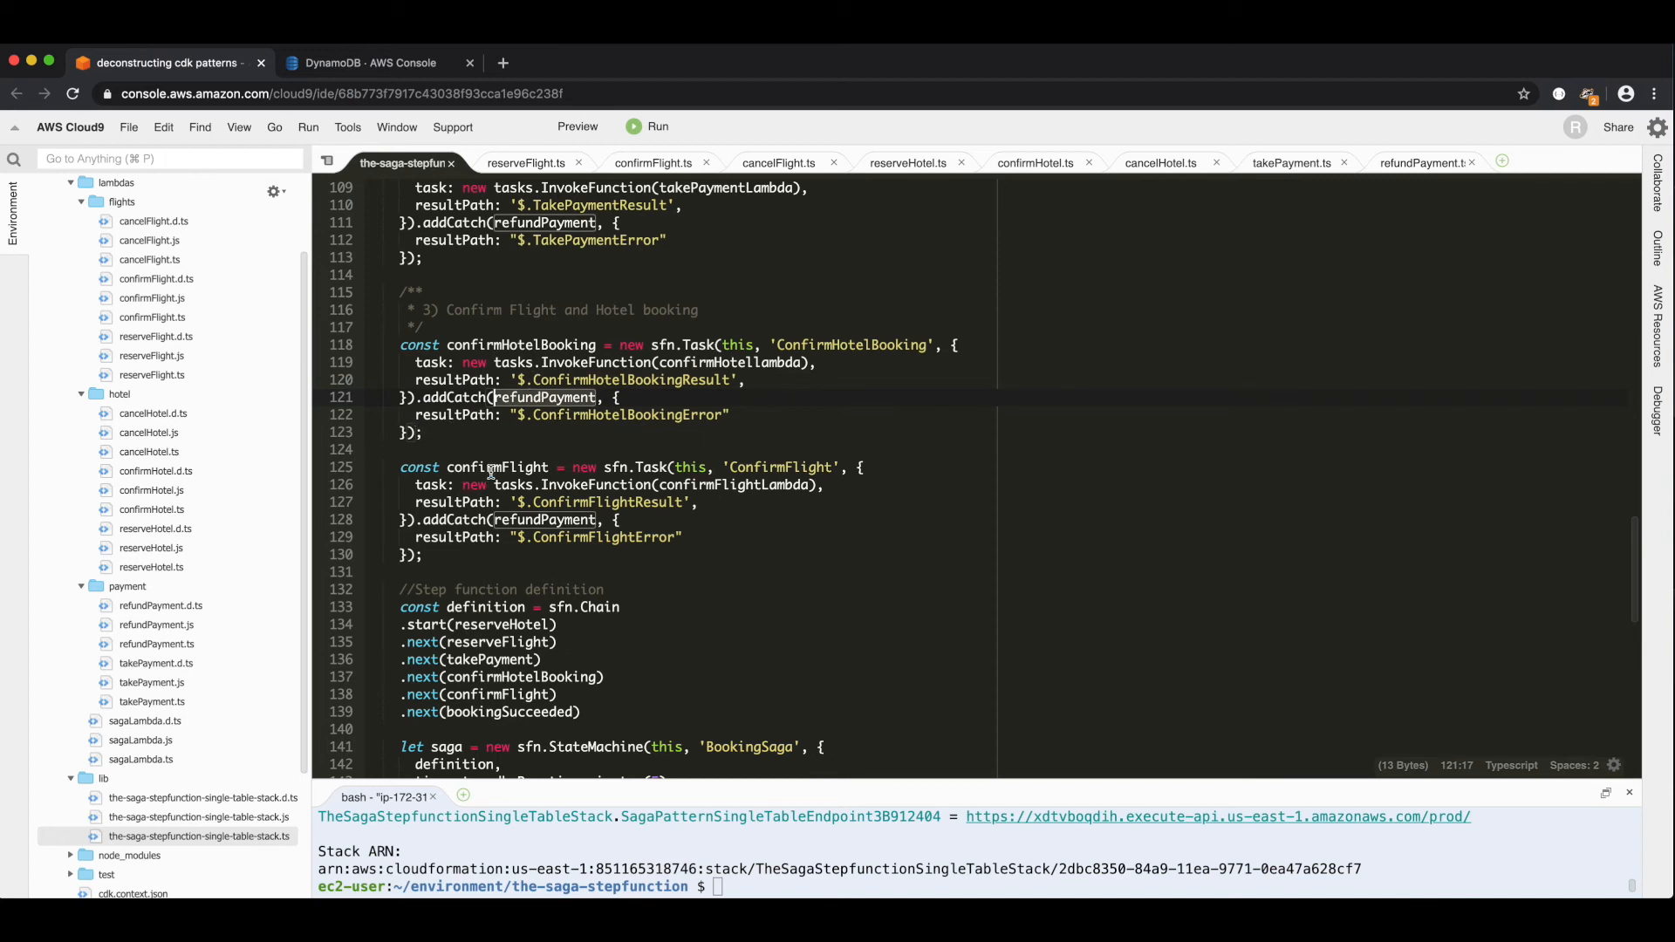
{"action": "left_click", "coordinate": [494, 520]}
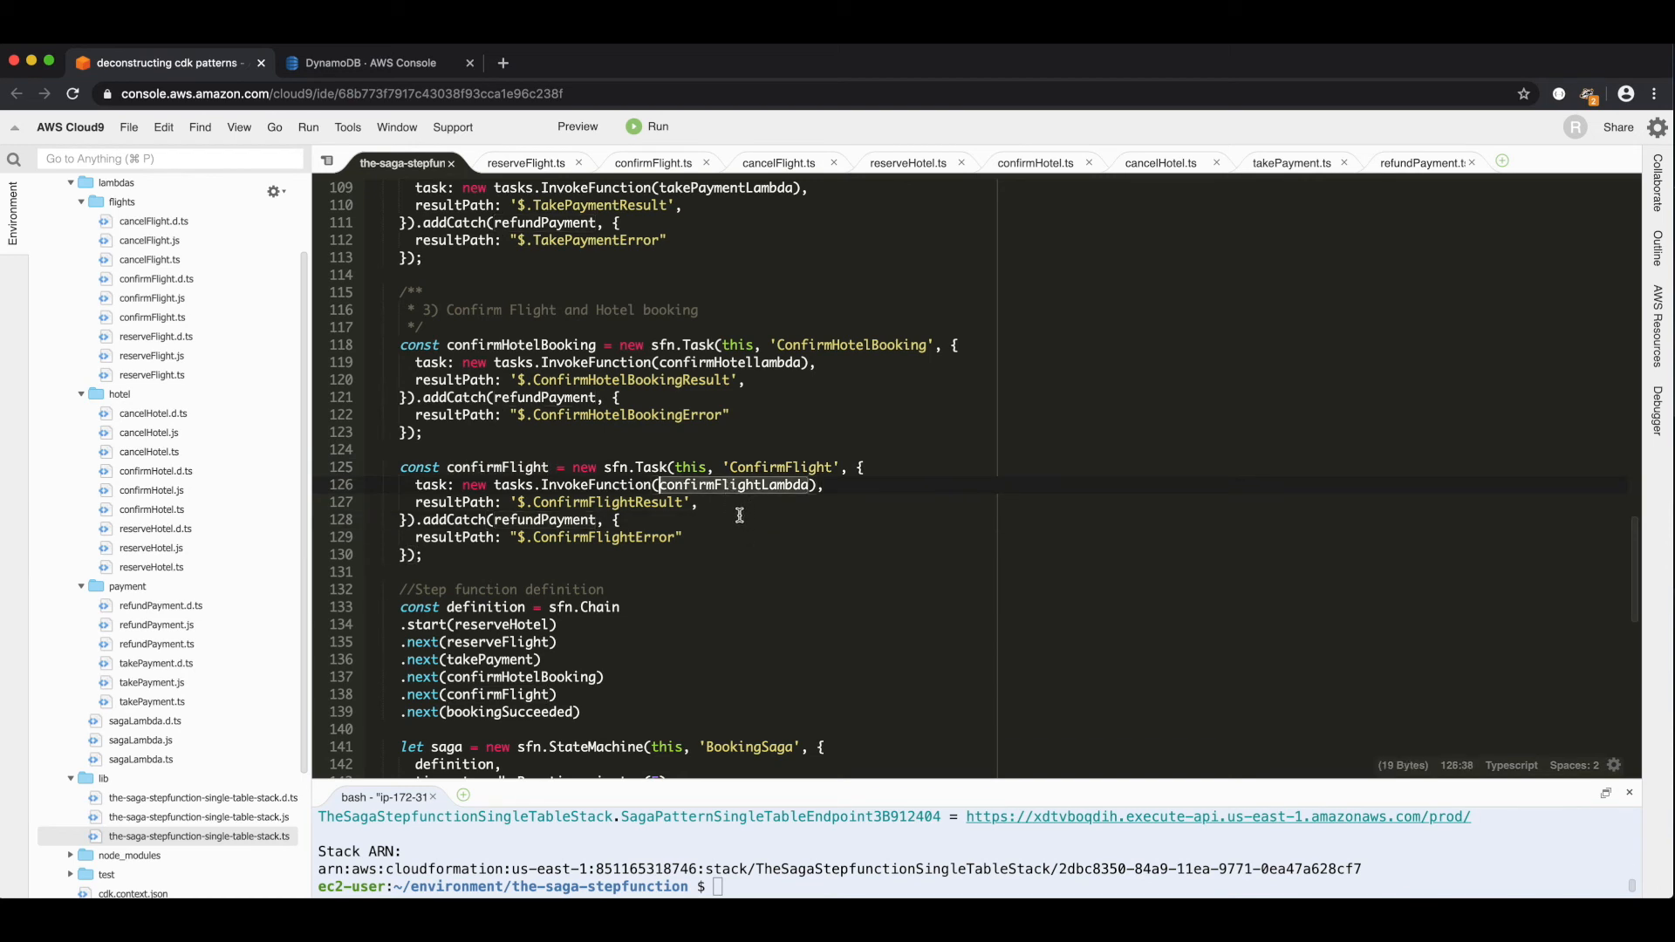
{"action": "left_click", "coordinate": [699, 503]}
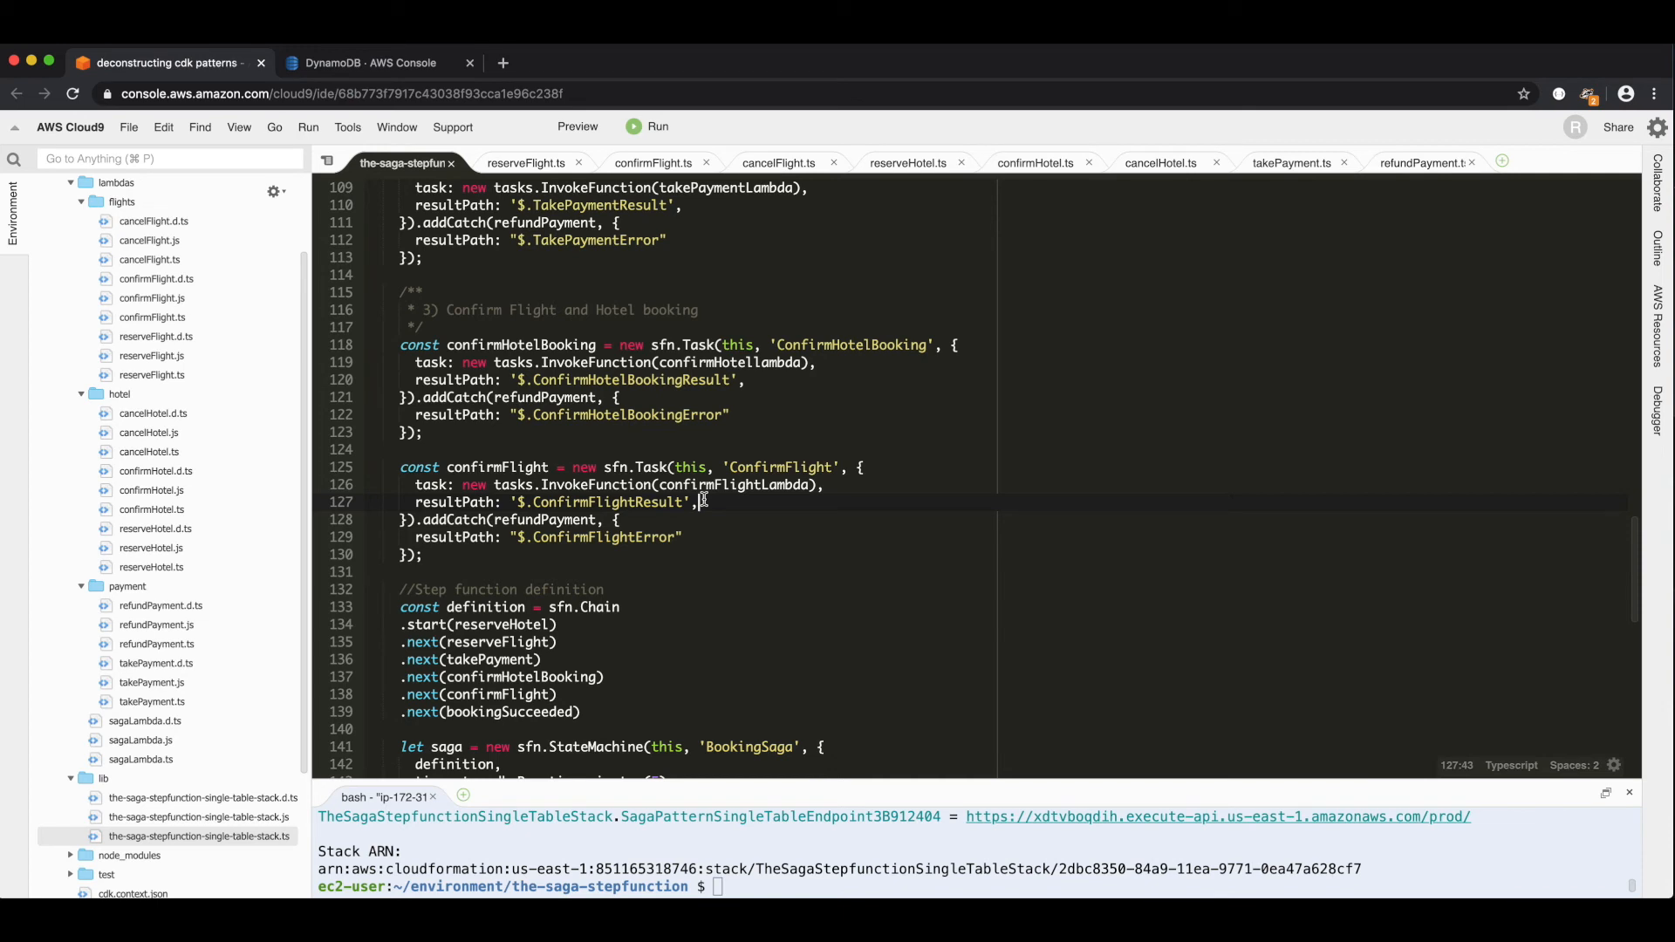
{"action": "scroll", "scroll_direction": "down", "scroll_amount": 3}
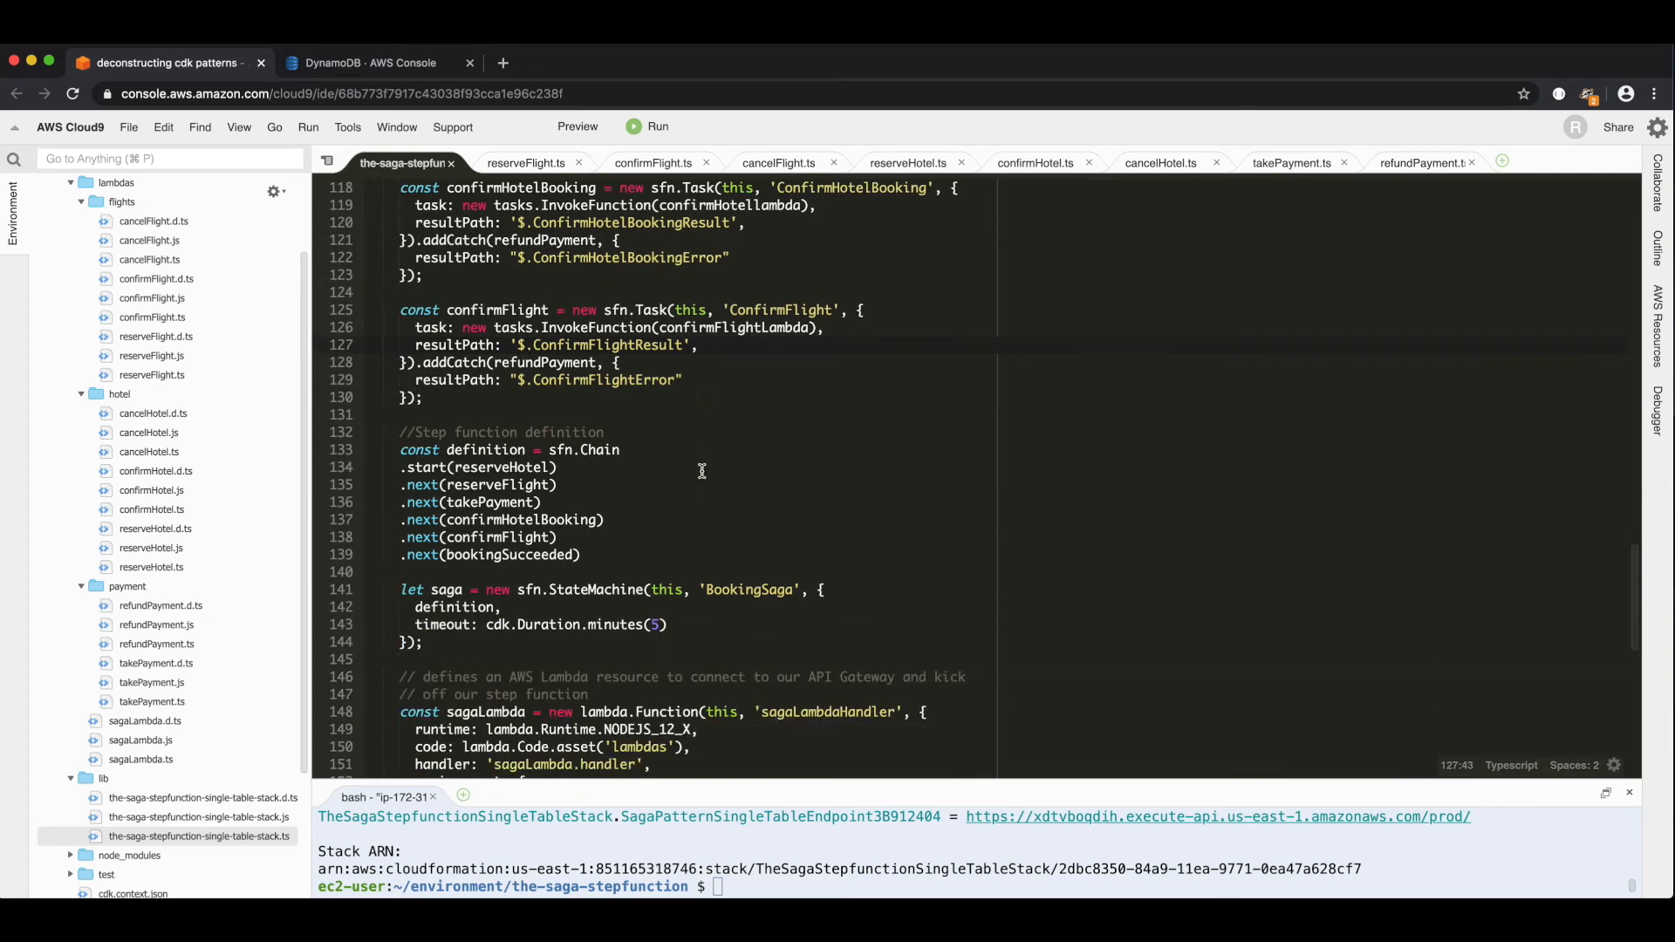
{"action": "scroll", "scroll_direction": "down", "scroll_amount": 3}
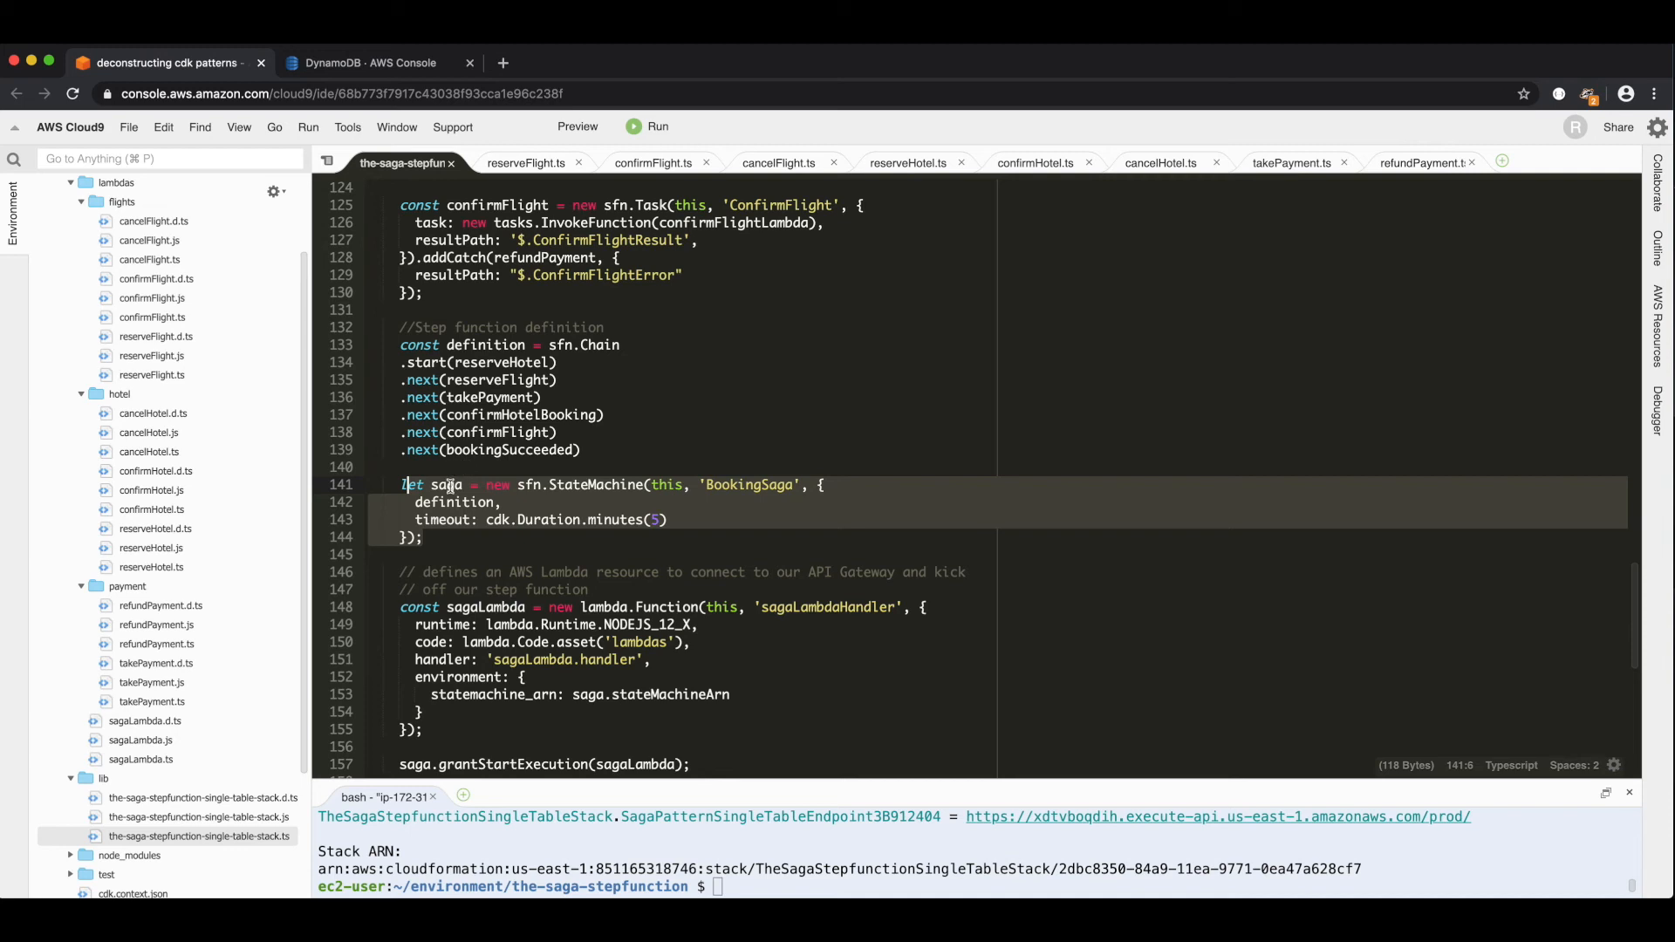
{"action": "left_click", "coordinate": [436, 520]}
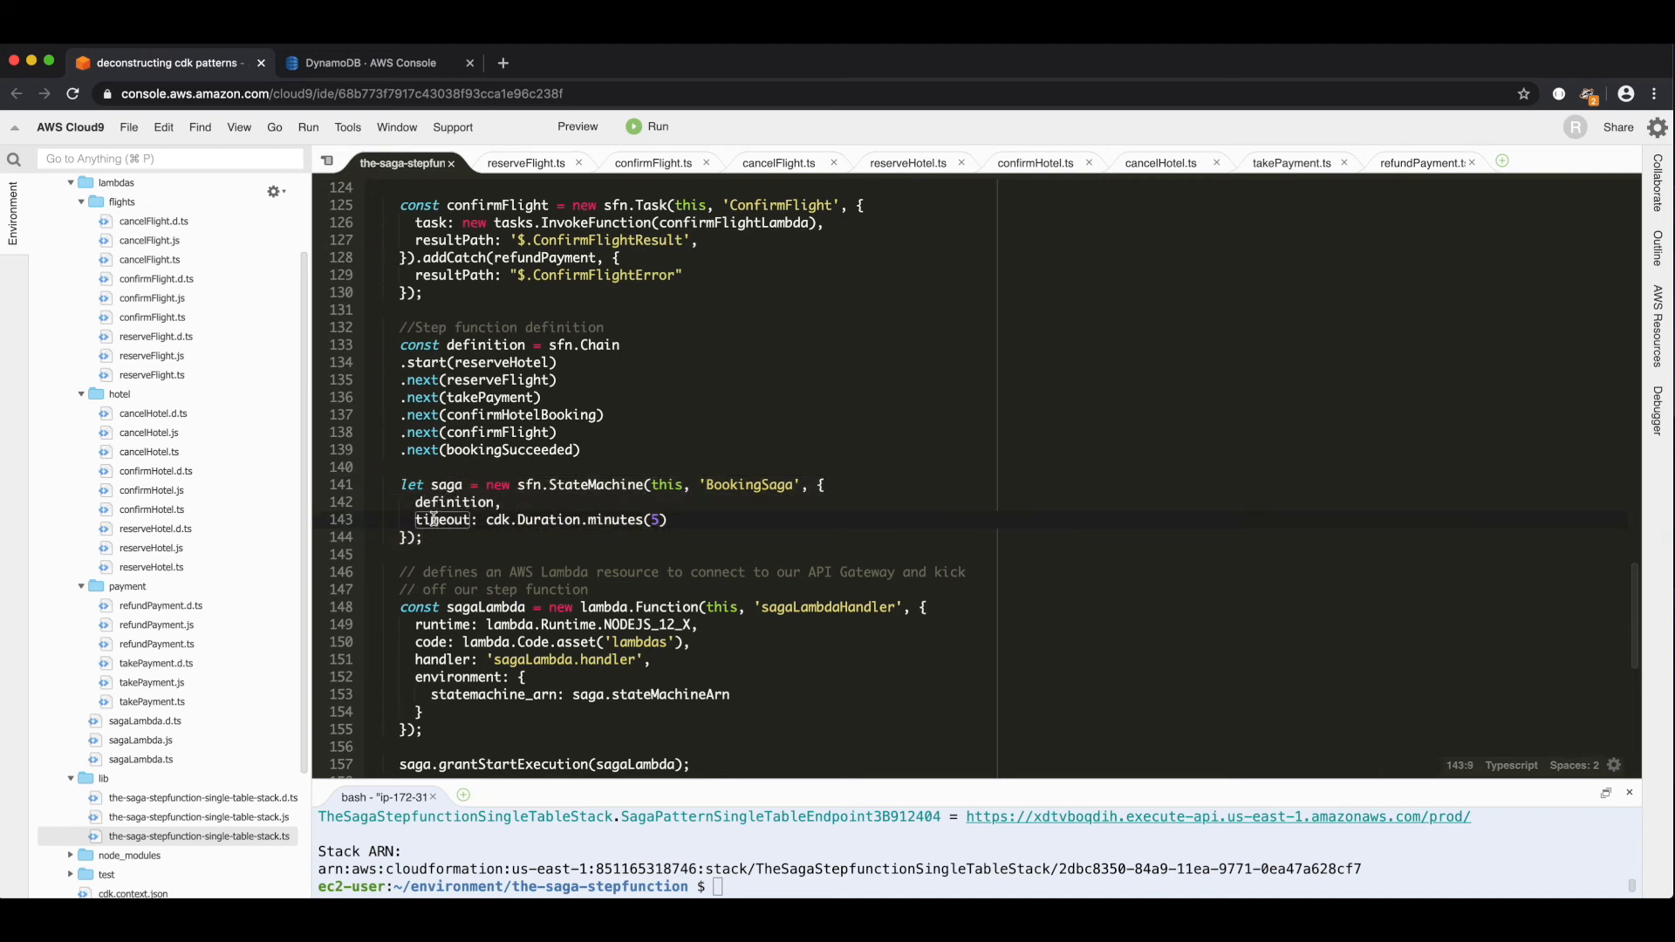
{"action": "scroll", "scroll_direction": "down", "scroll_amount": 3}
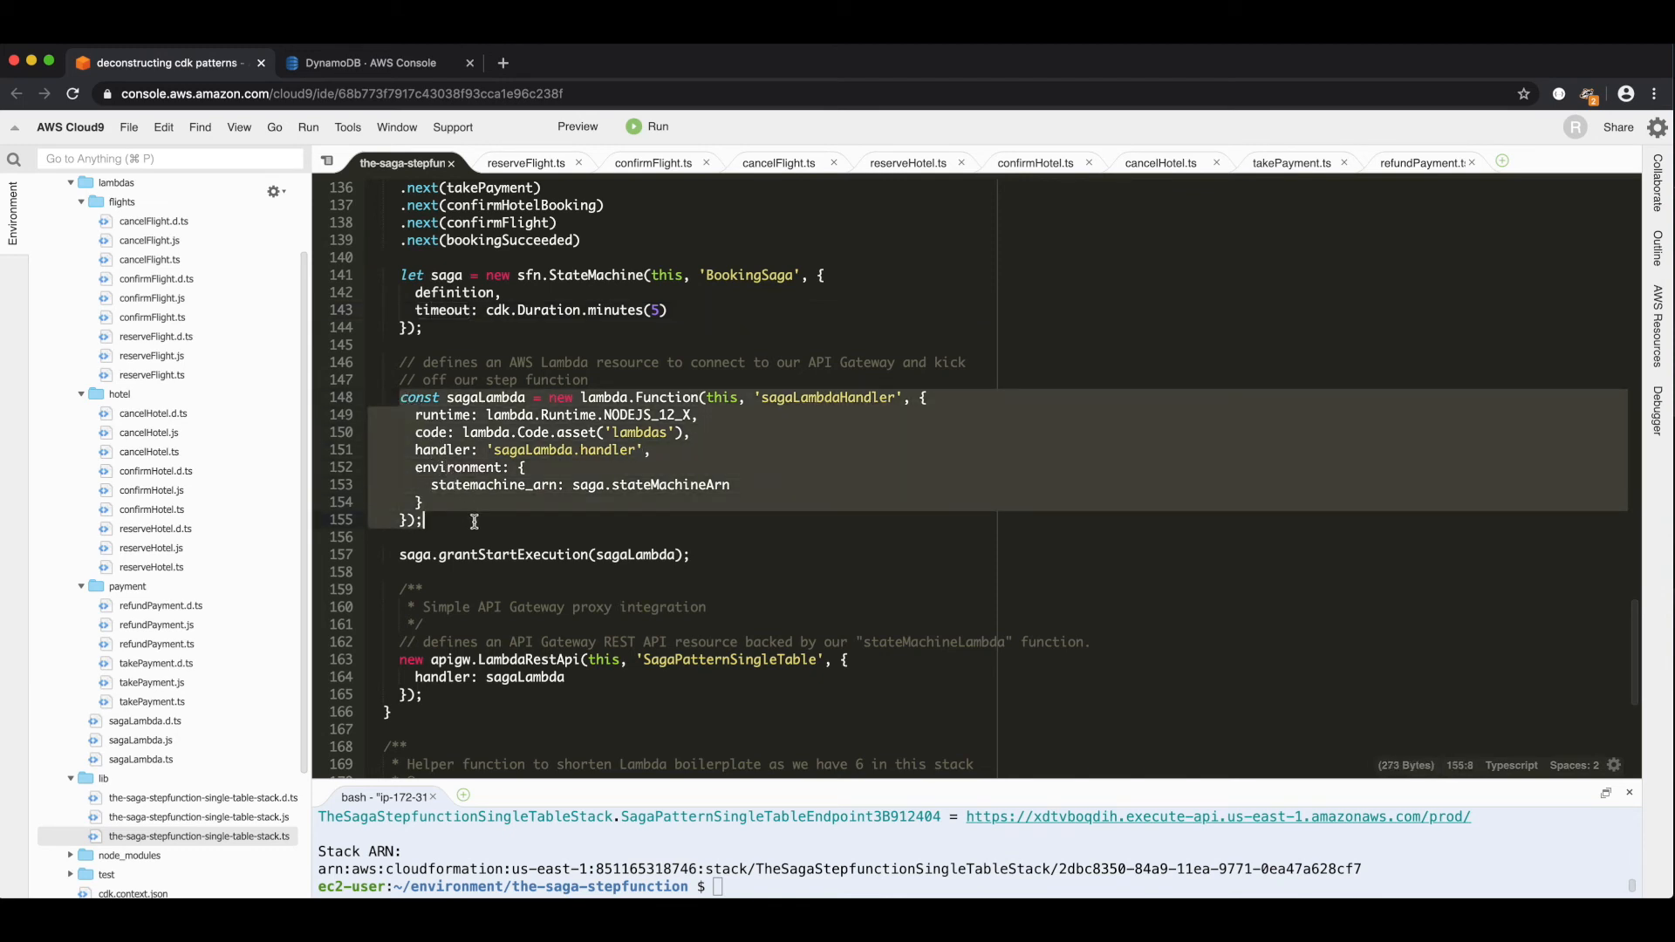
{"action": "mouse_move", "coordinate": [241, 649]}
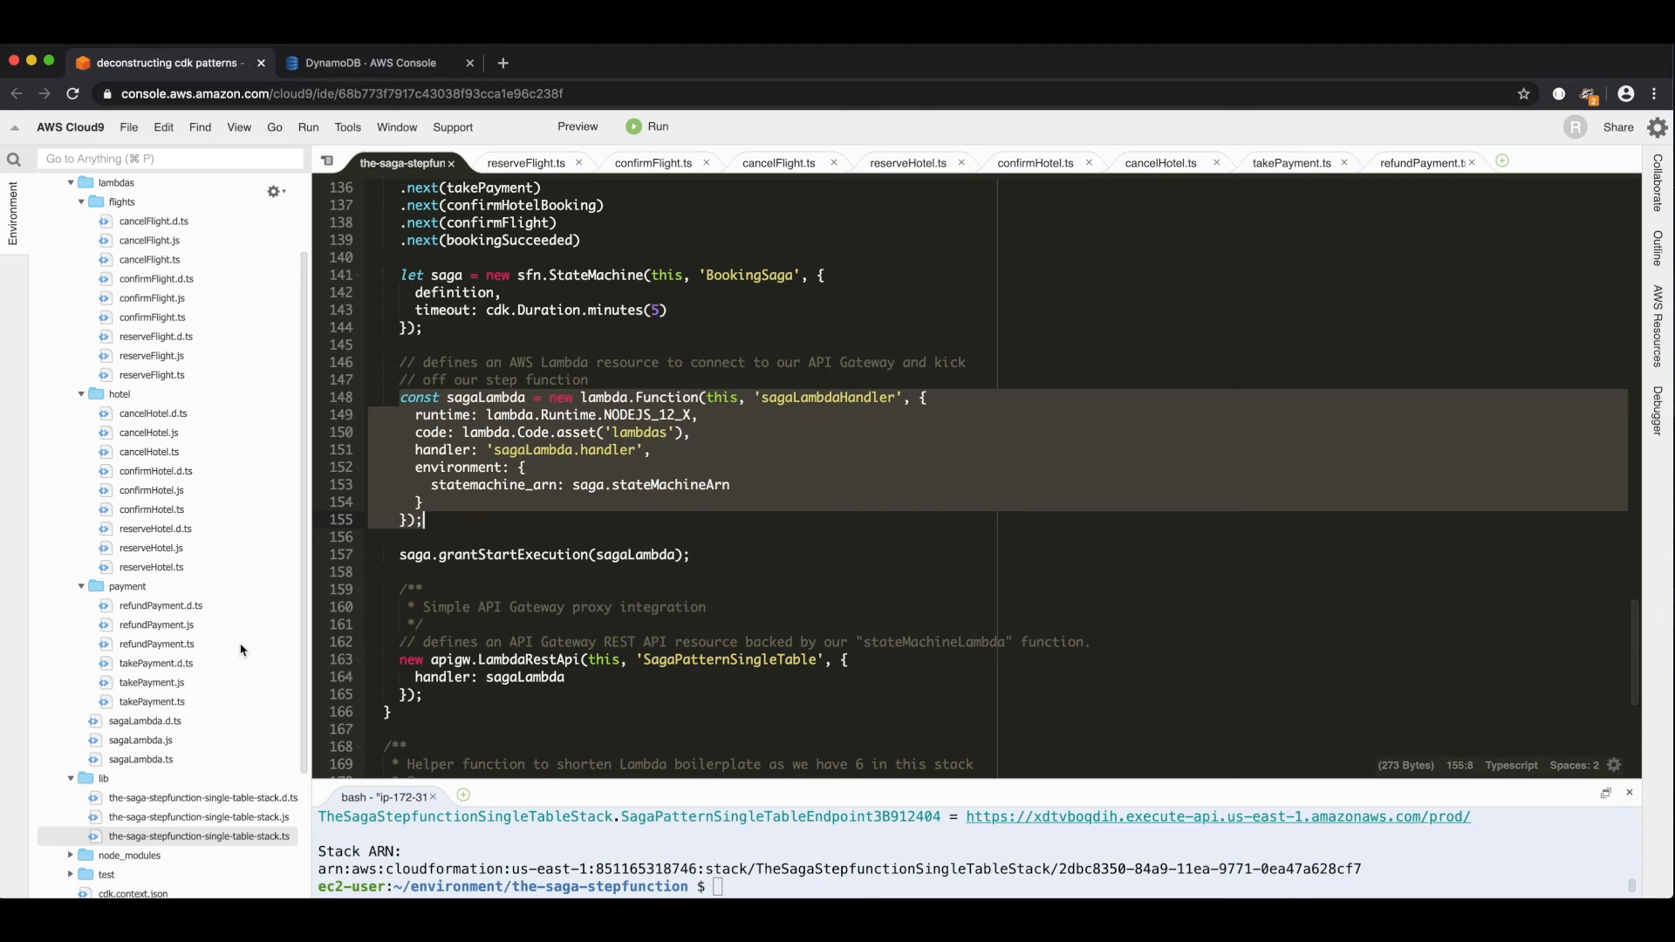
{"action": "mouse_move", "coordinate": [160, 763]}
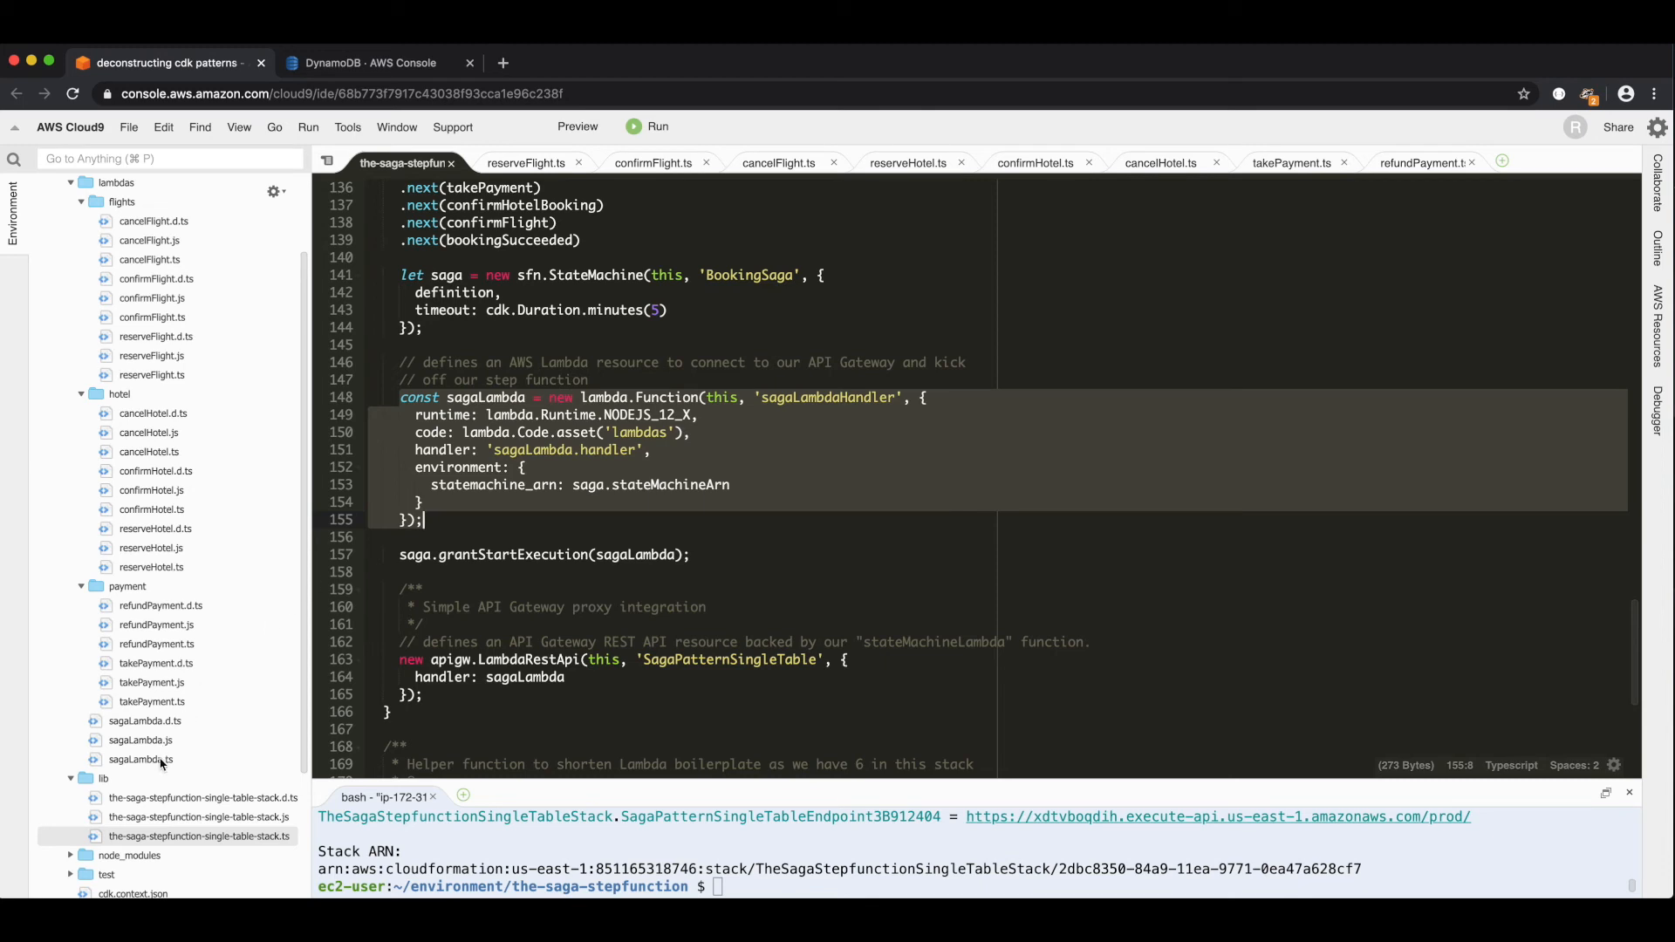
{"action": "mouse_move", "coordinate": [140, 759]}
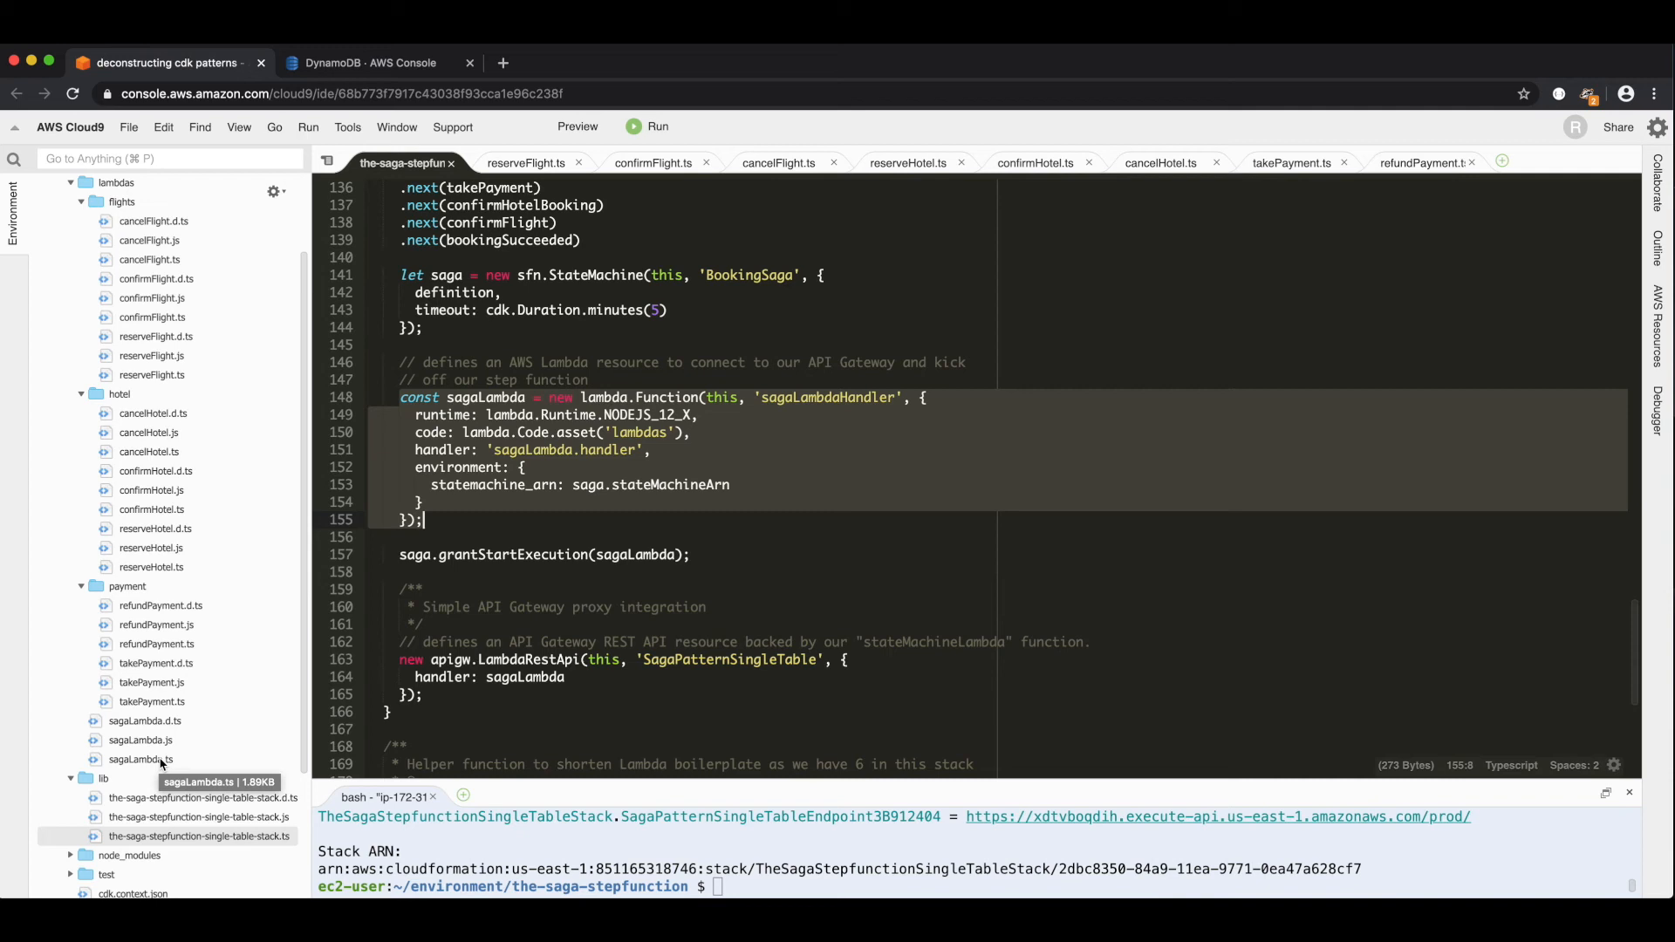
{"action": "mouse_move", "coordinate": [454, 602]}
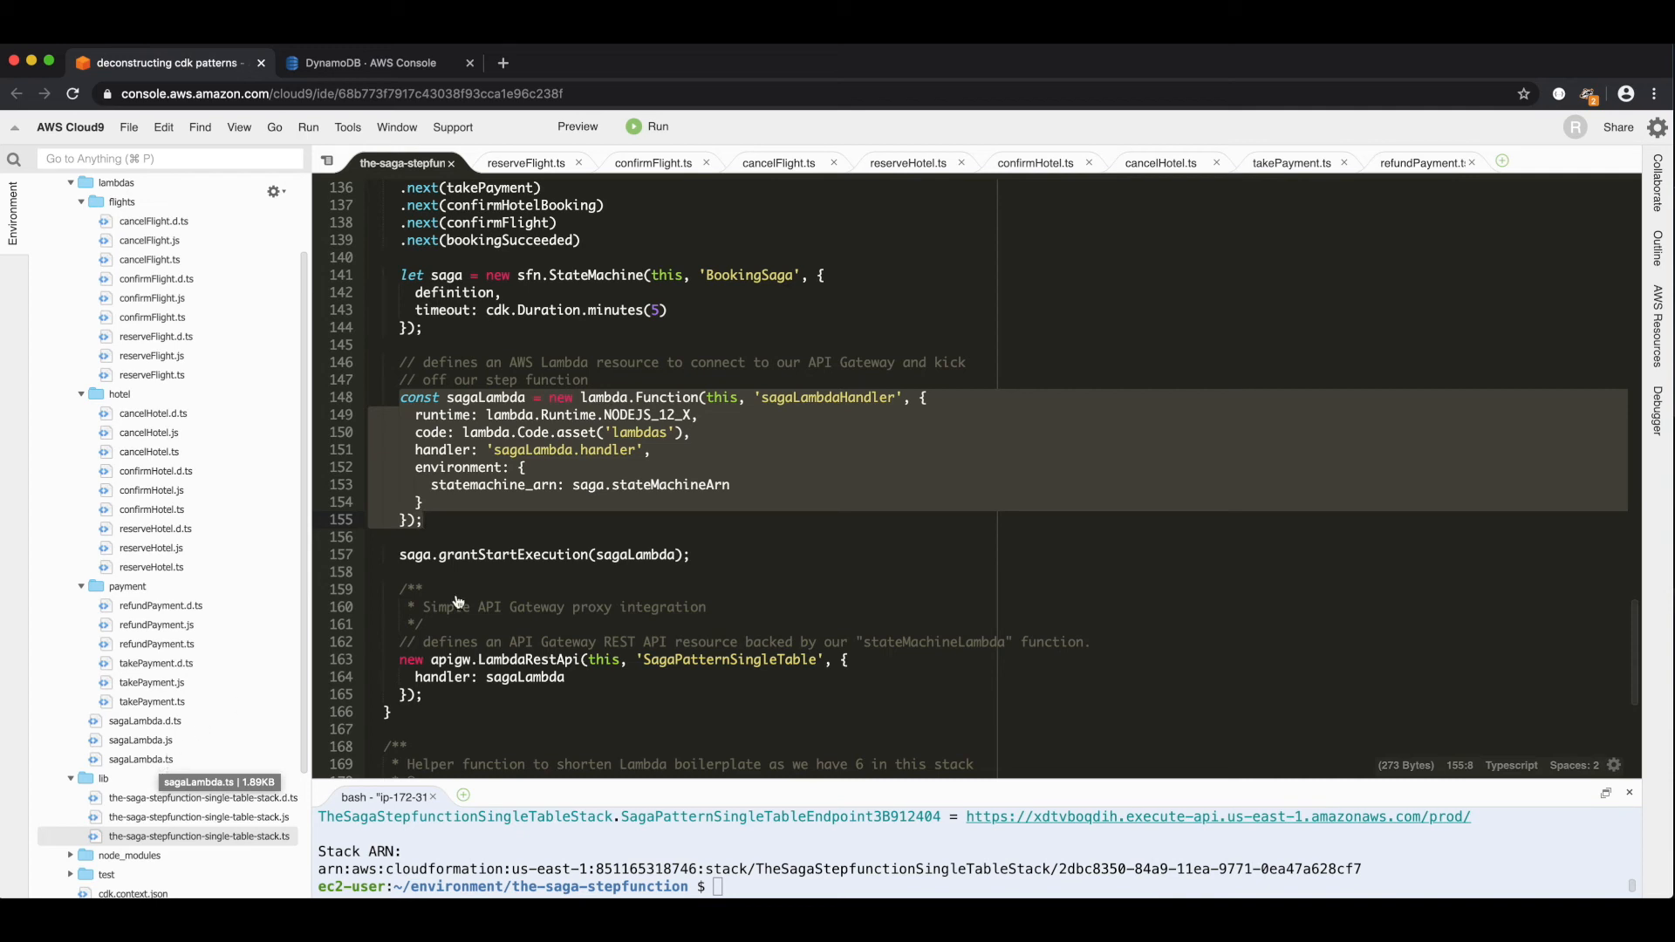
{"action": "left_click", "coordinate": [691, 554]}
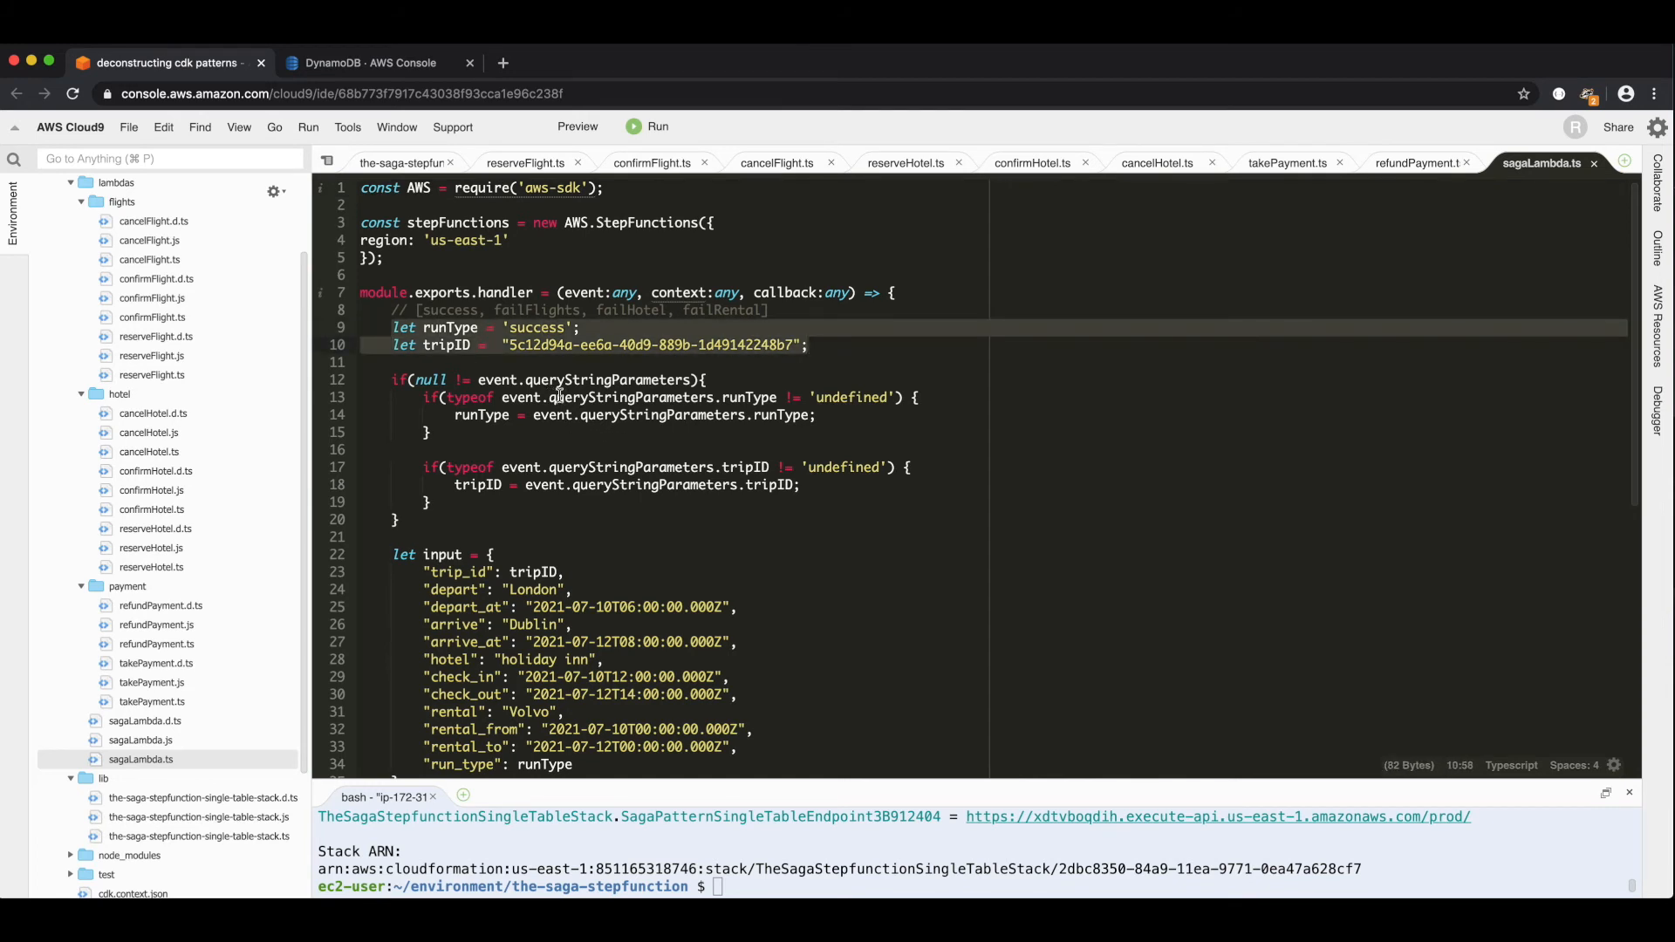
{"action": "left_click", "coordinate": [785, 416]}
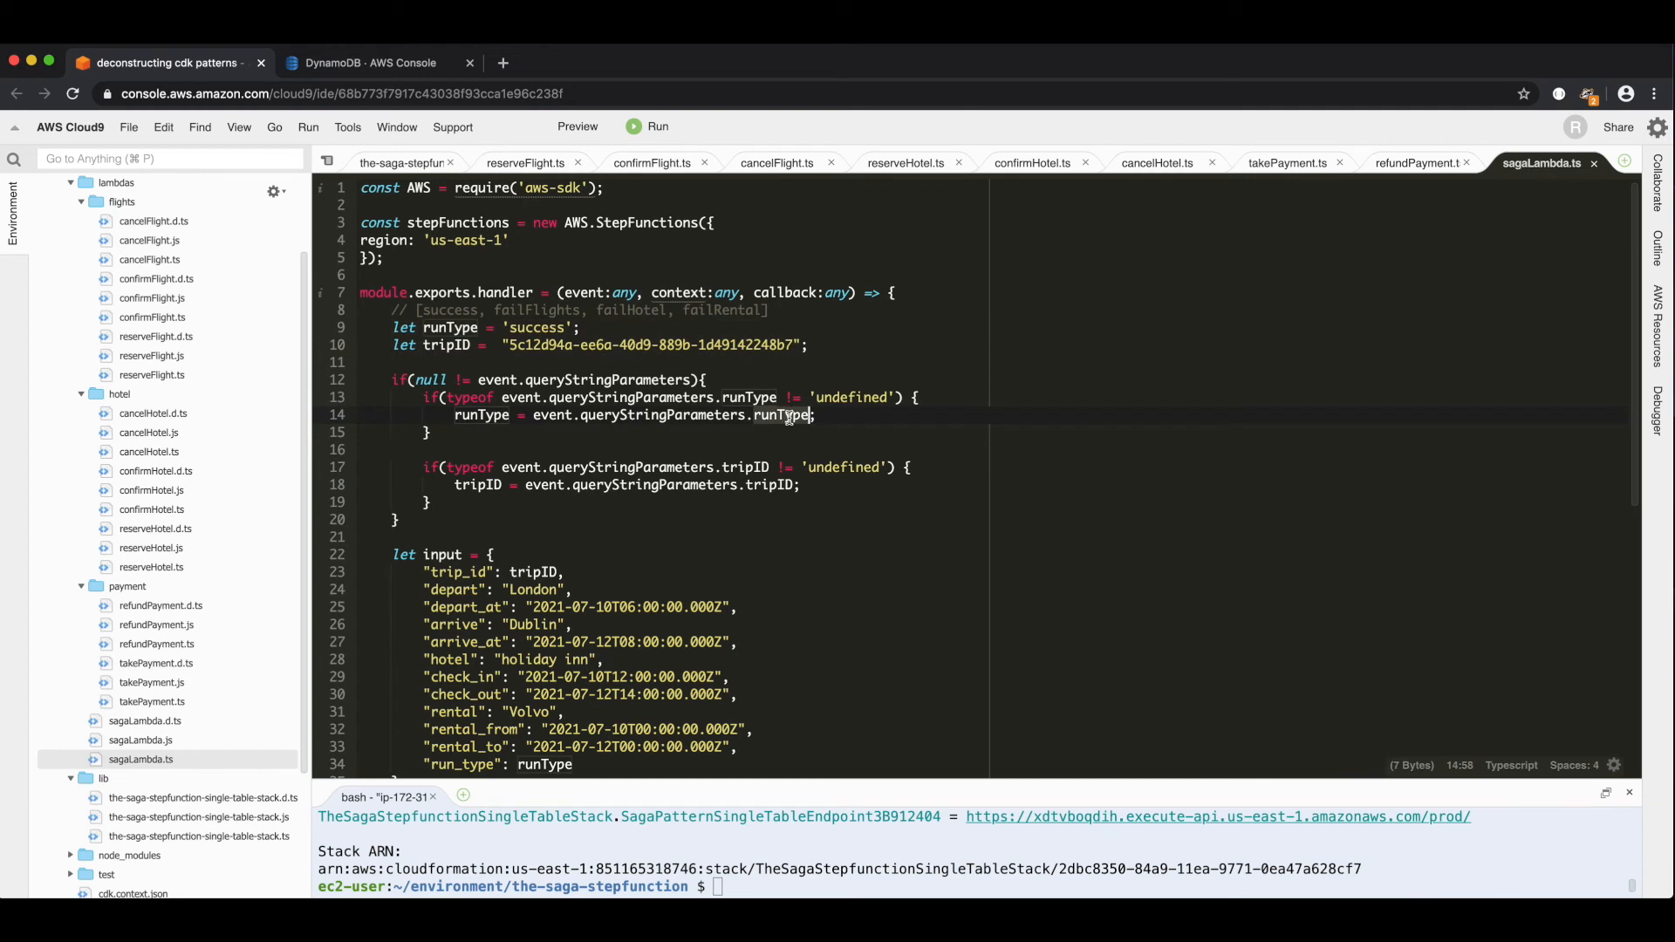
{"action": "left_click", "coordinate": [797, 485]}
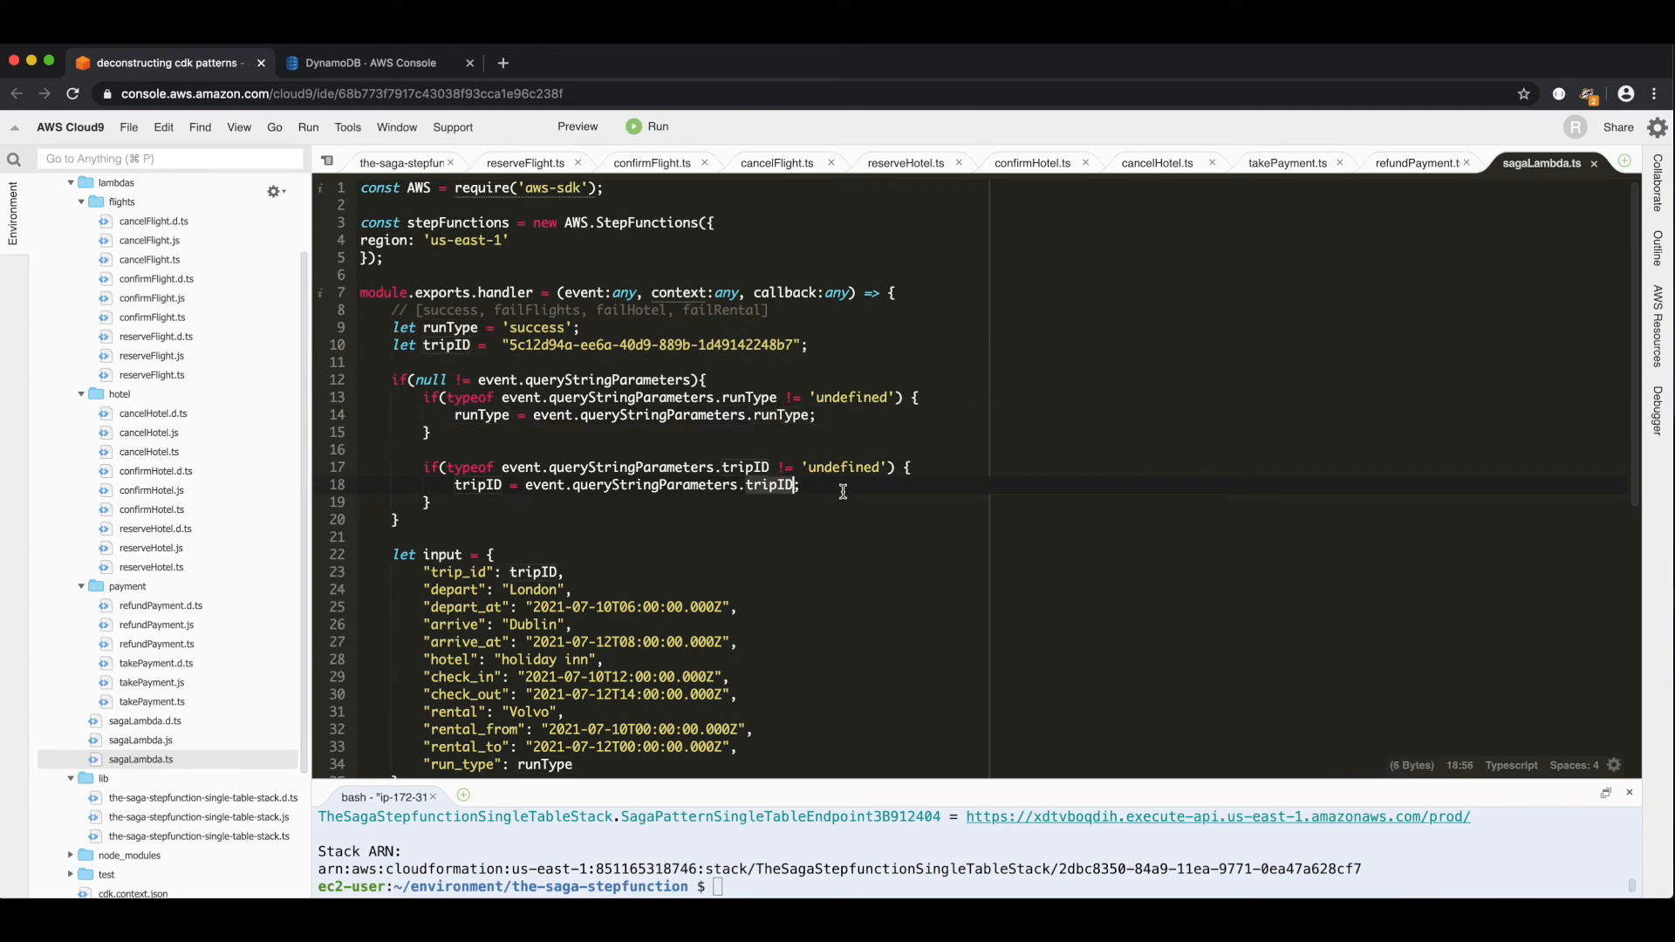
{"action": "scroll", "scroll_direction": "down", "scroll_amount": 3}
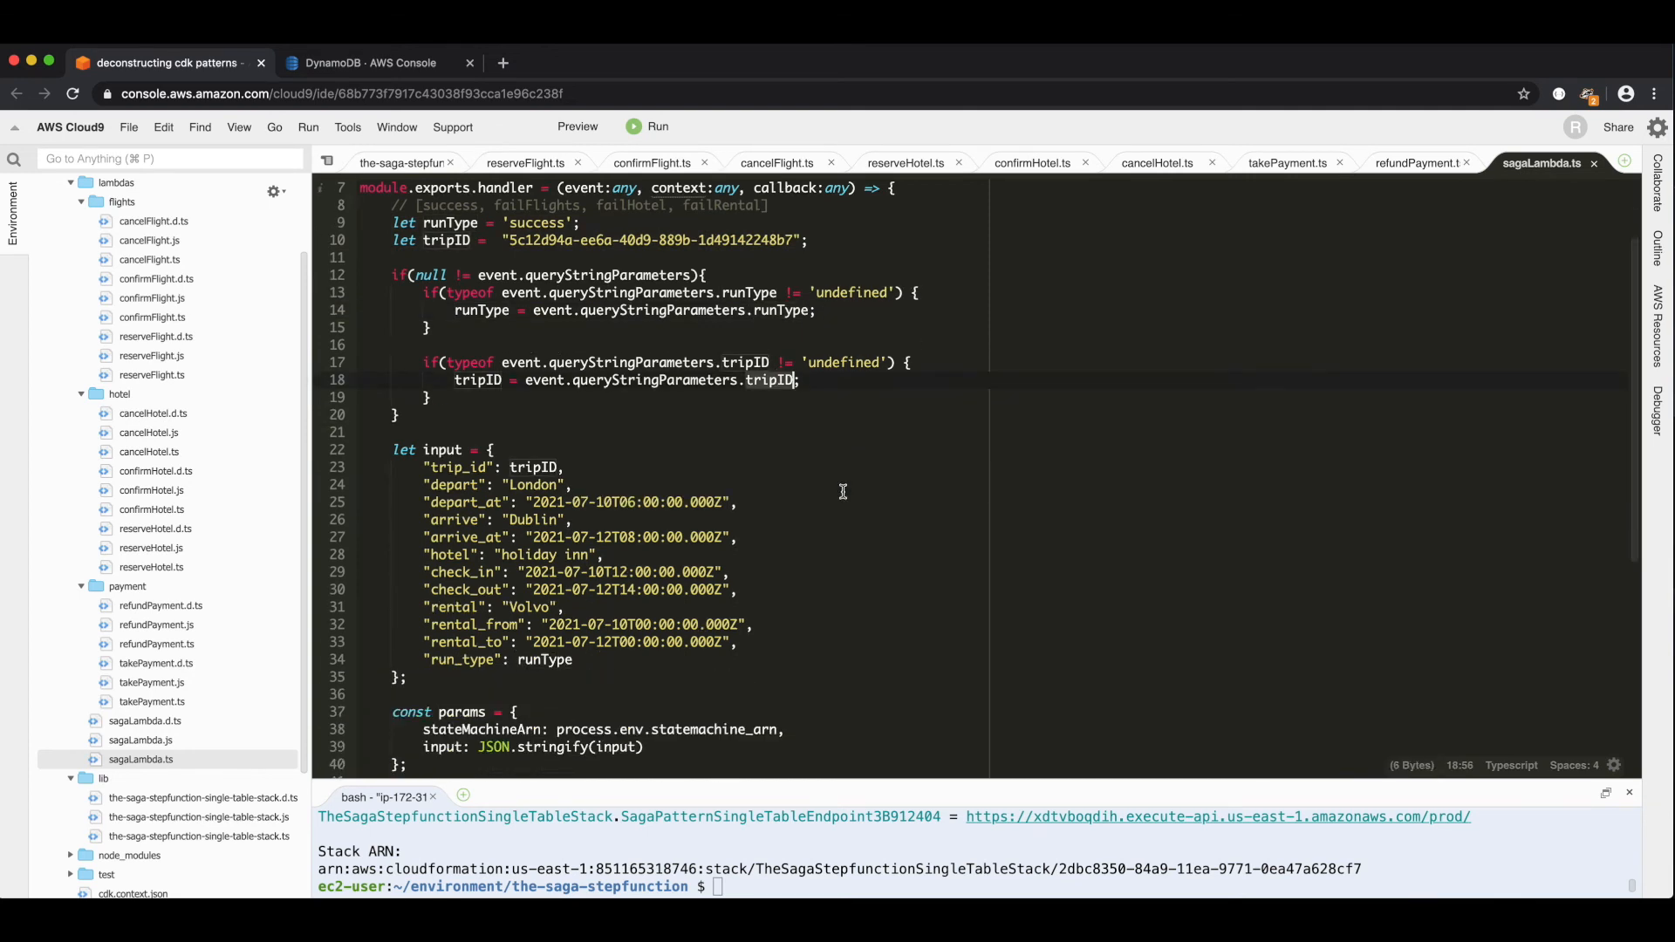
{"action": "scroll", "scroll_direction": "down", "scroll_amount": 3}
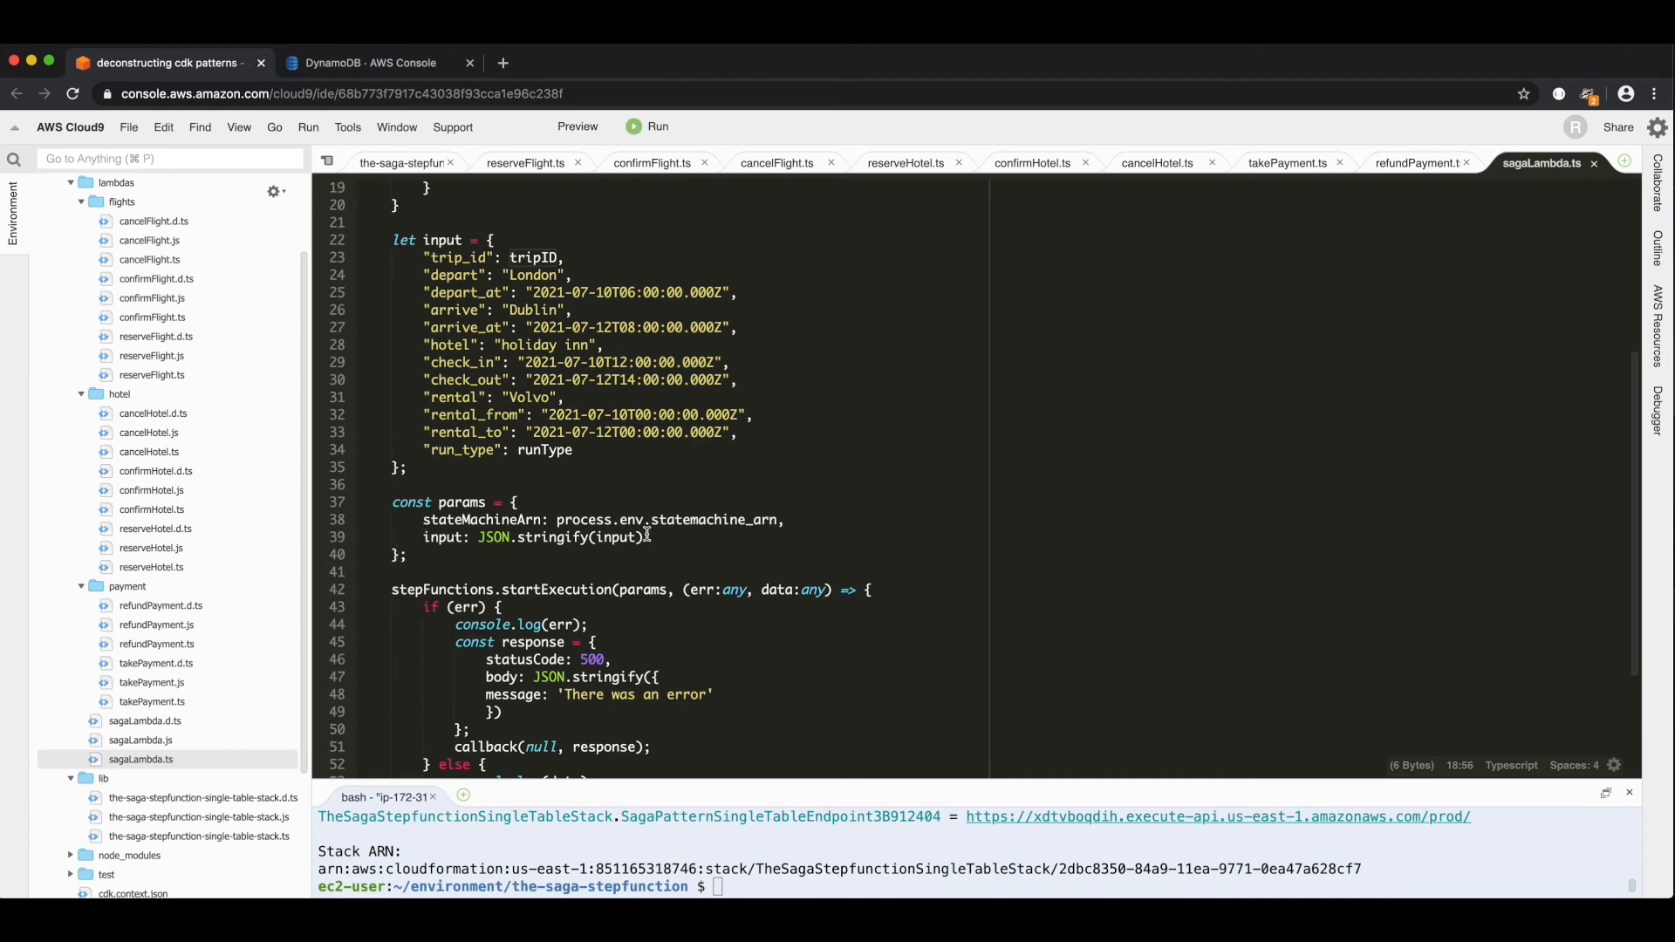
{"action": "mouse_move", "coordinate": [574, 602]}
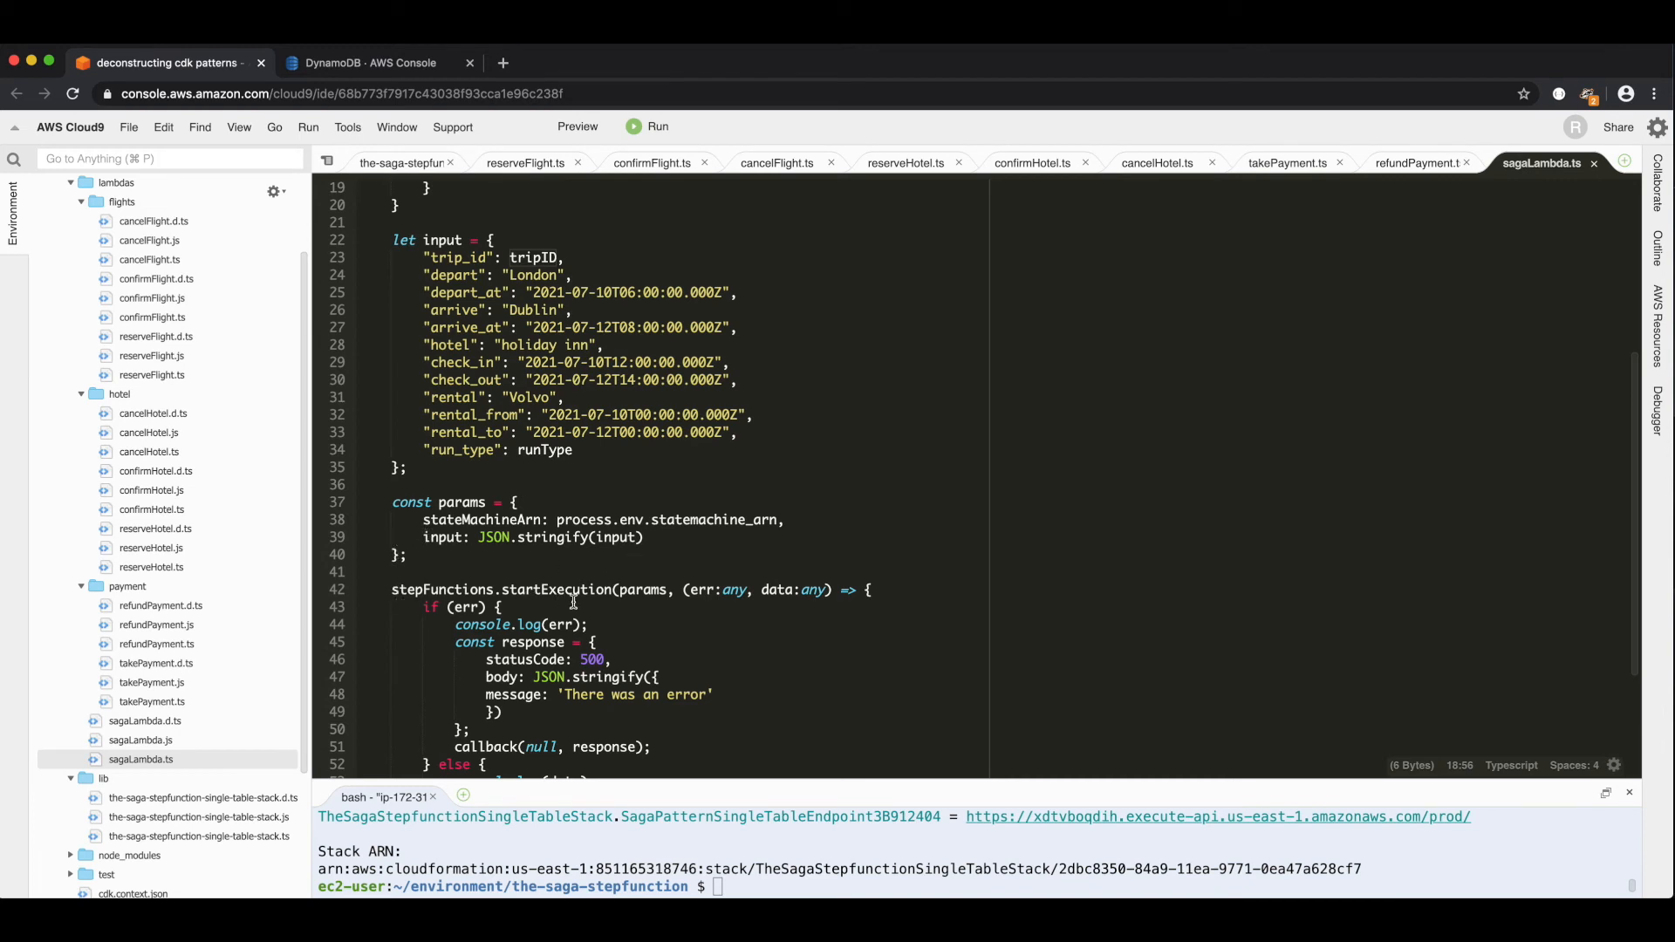
{"action": "scroll", "scroll_direction": "down", "scroll_amount": 3}
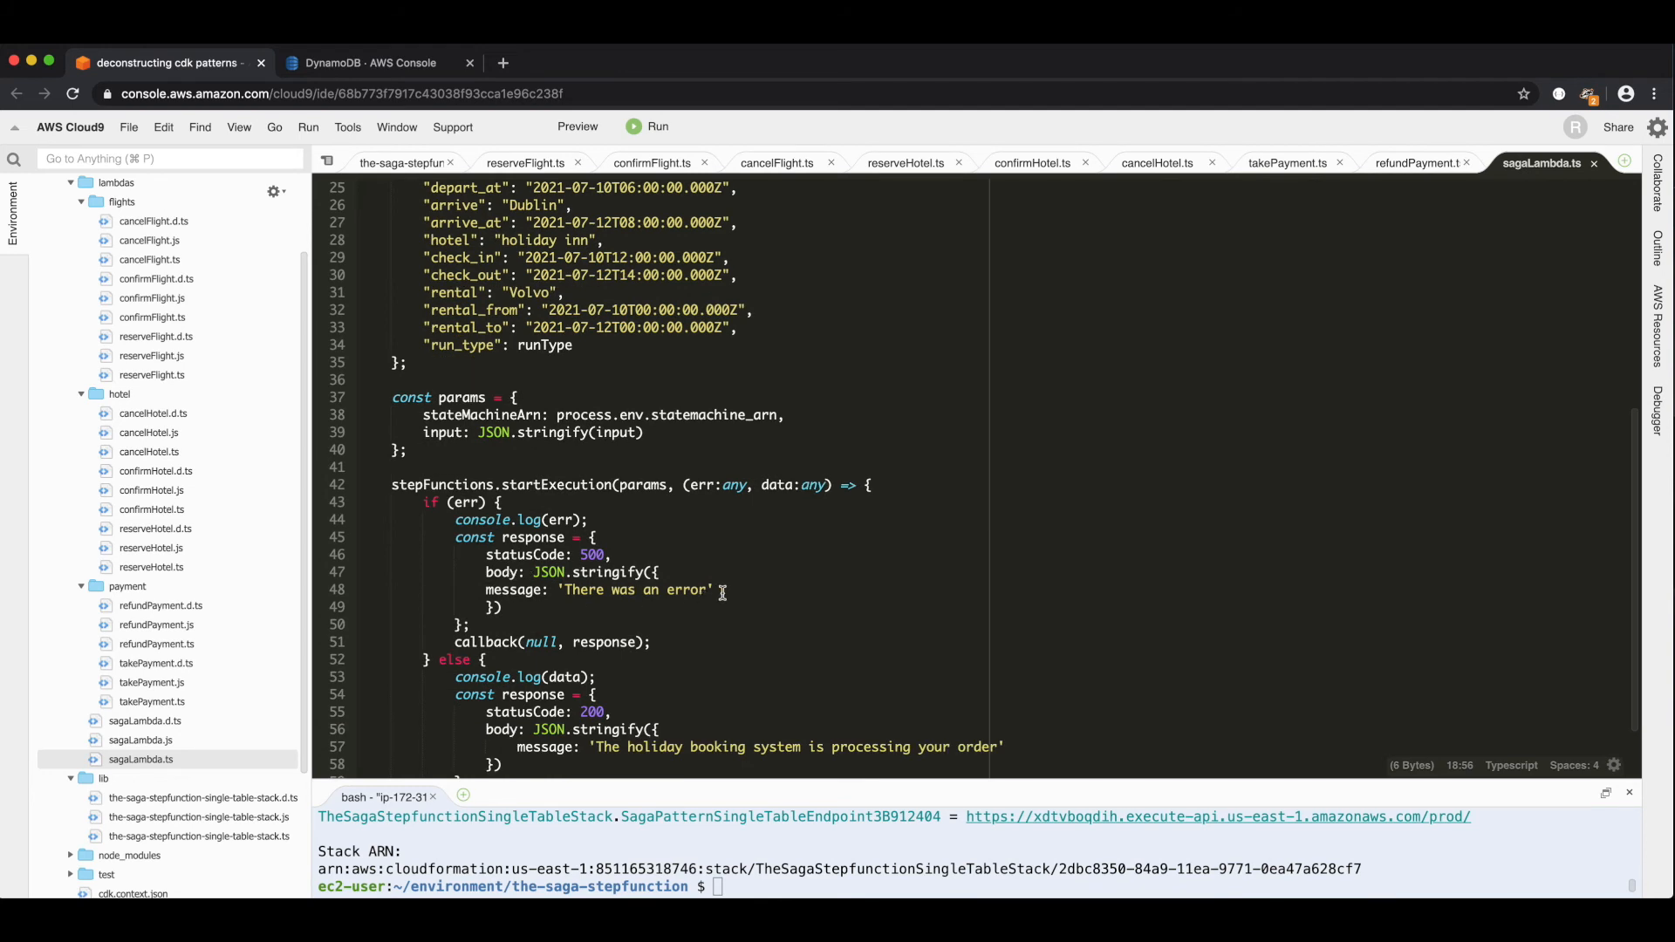
{"action": "mouse_move", "coordinate": [651, 578]}
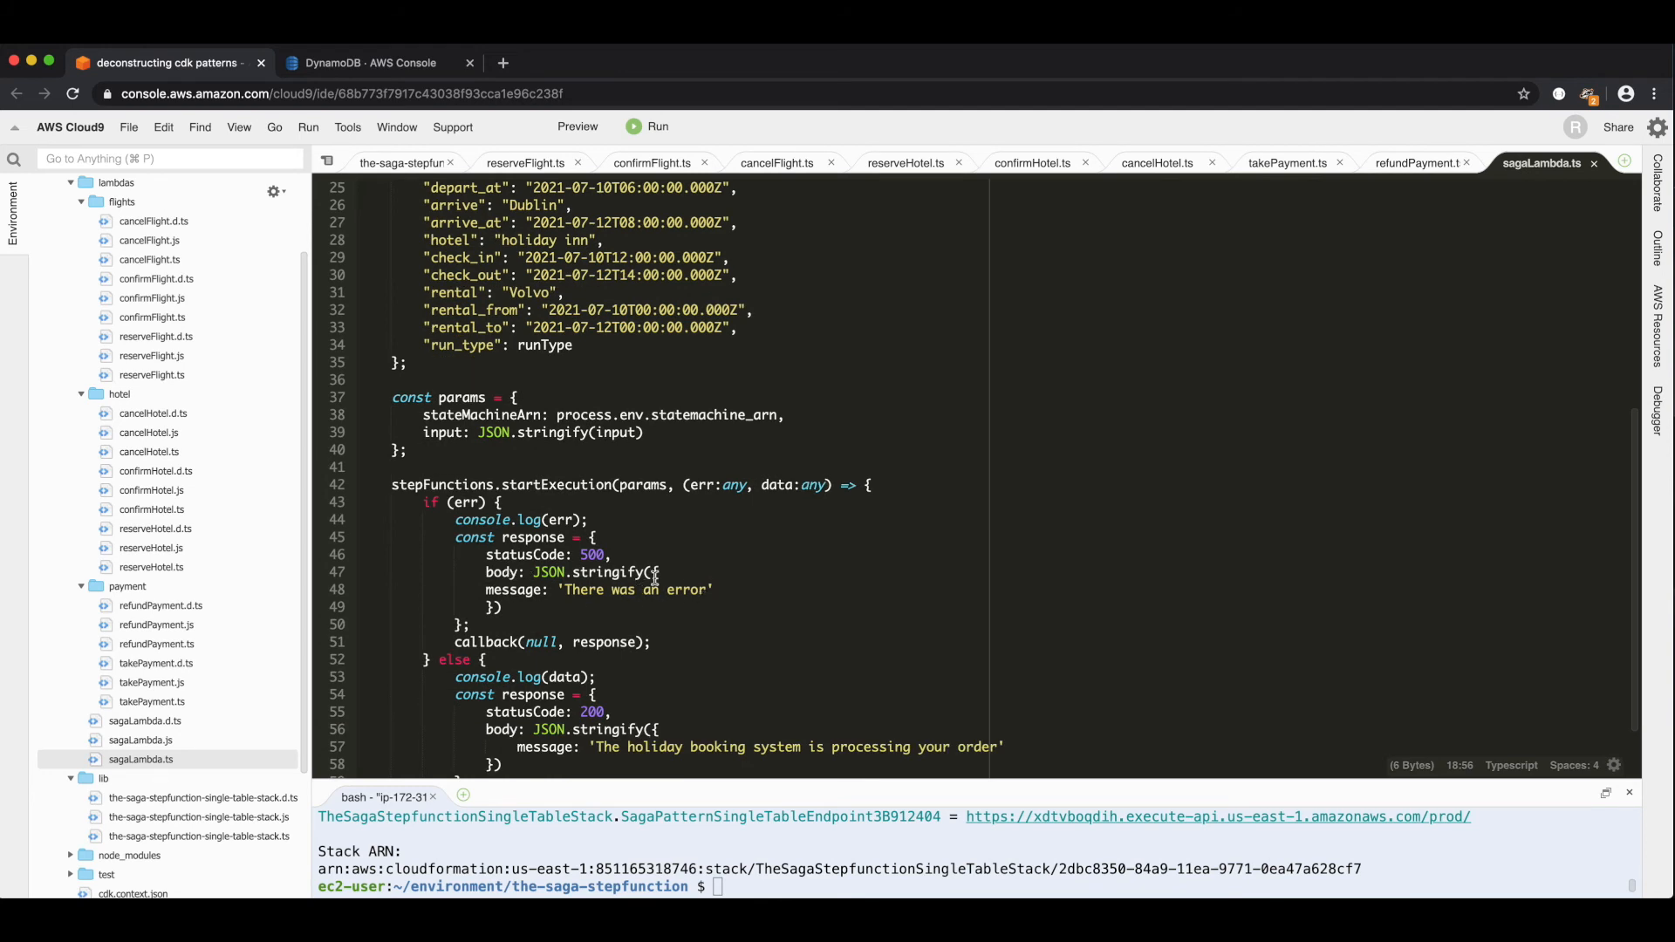
{"action": "scroll", "scroll_direction": "down", "scroll_amount": 3}
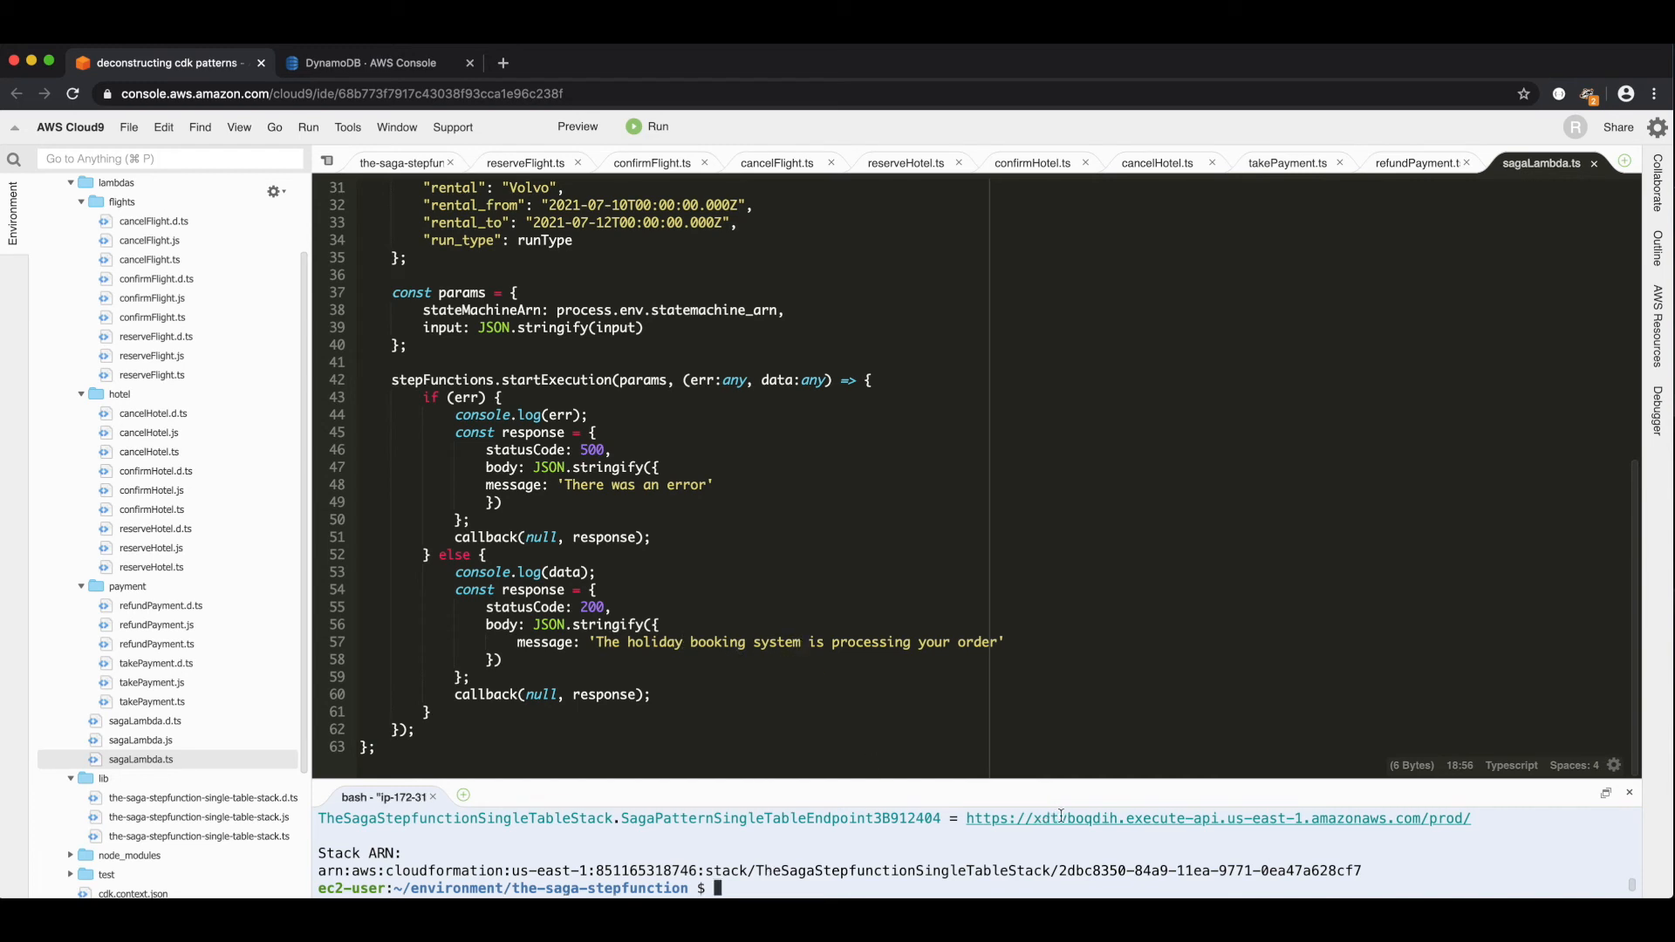
{"action": "left_click", "coordinate": [1216, 817]}
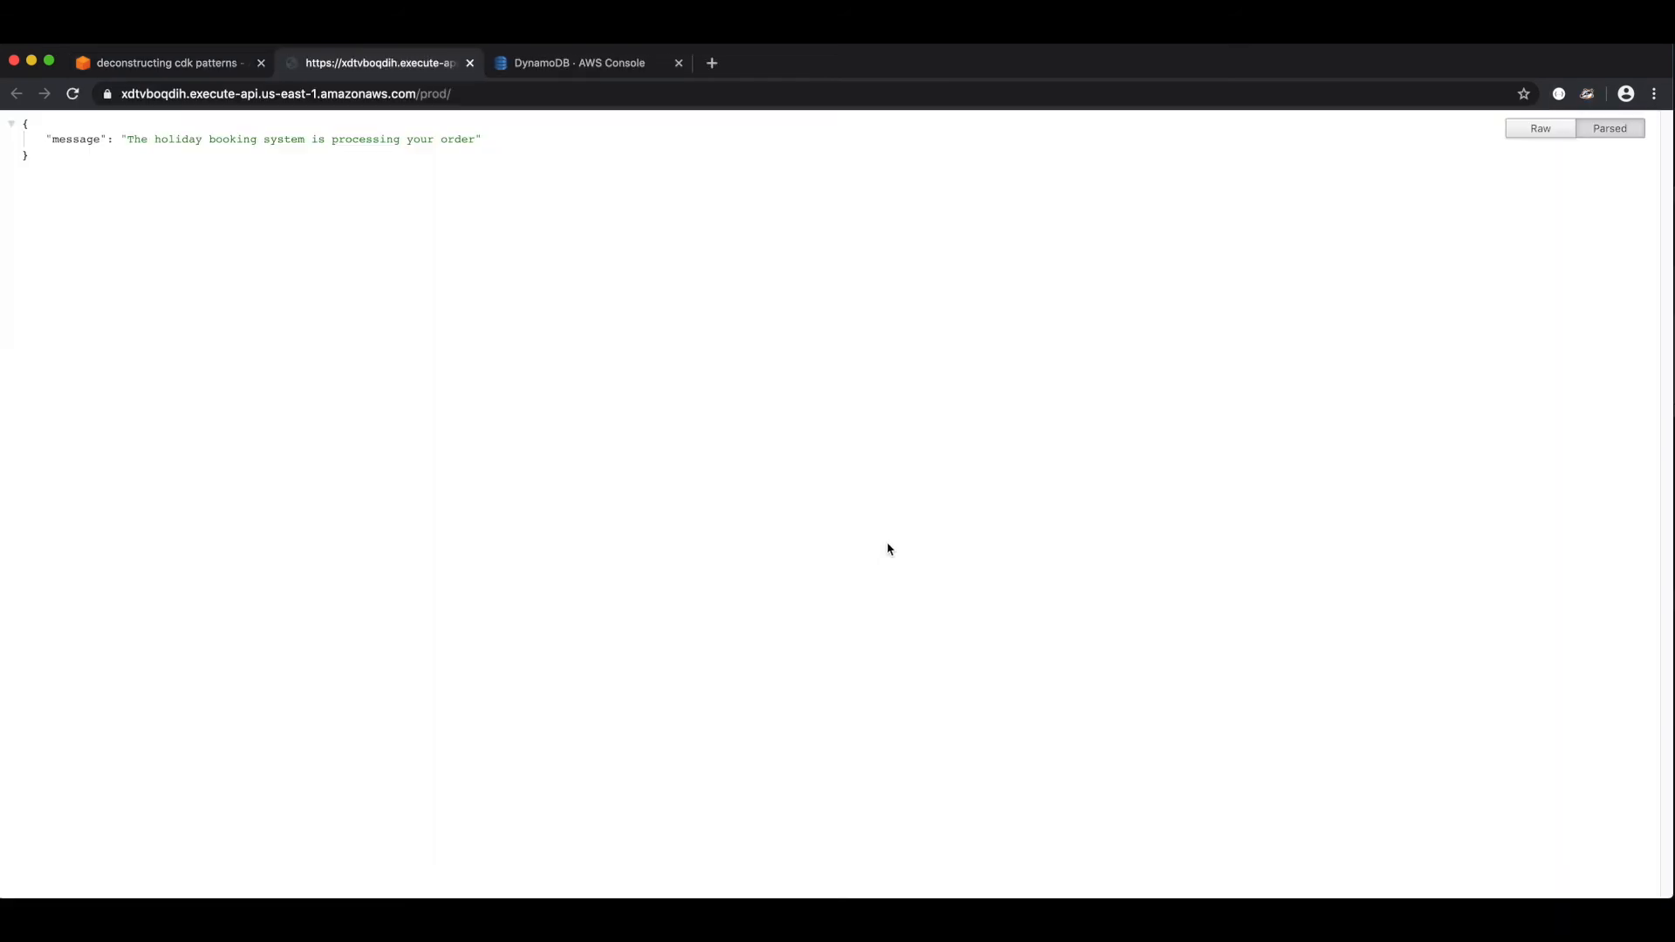
- Return to Cloud9 and show the single-table stack file at its API Gateway definition
{"action": "left_click", "coordinate": [166, 63]}
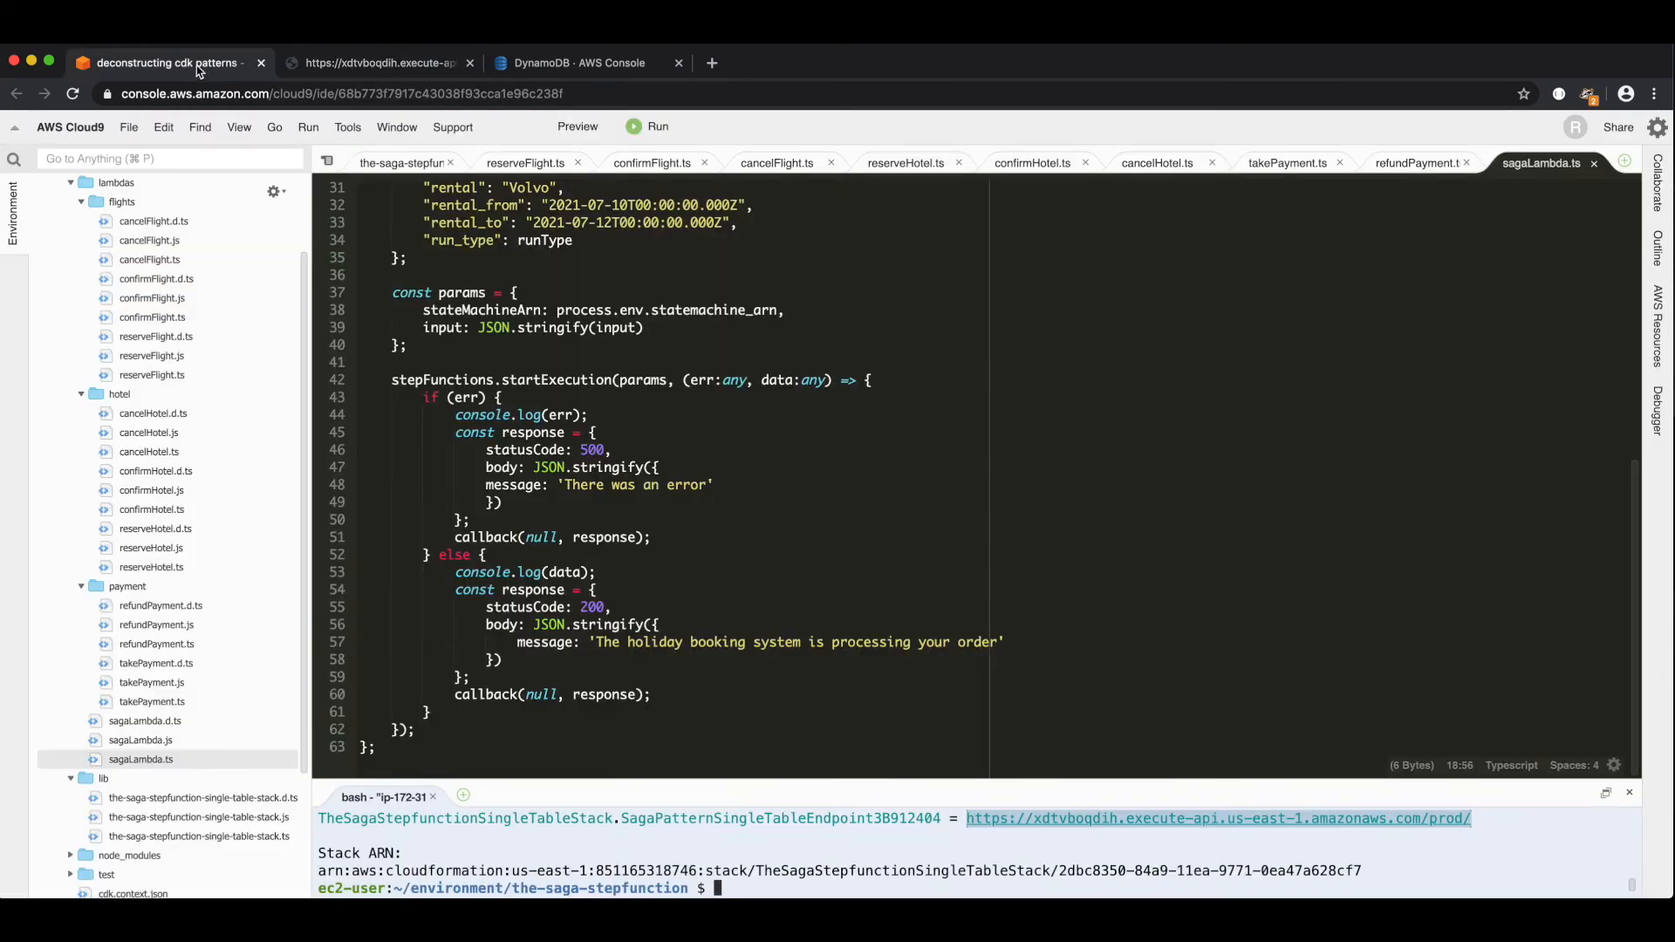
{"action": "mouse_move", "coordinate": [197, 845]}
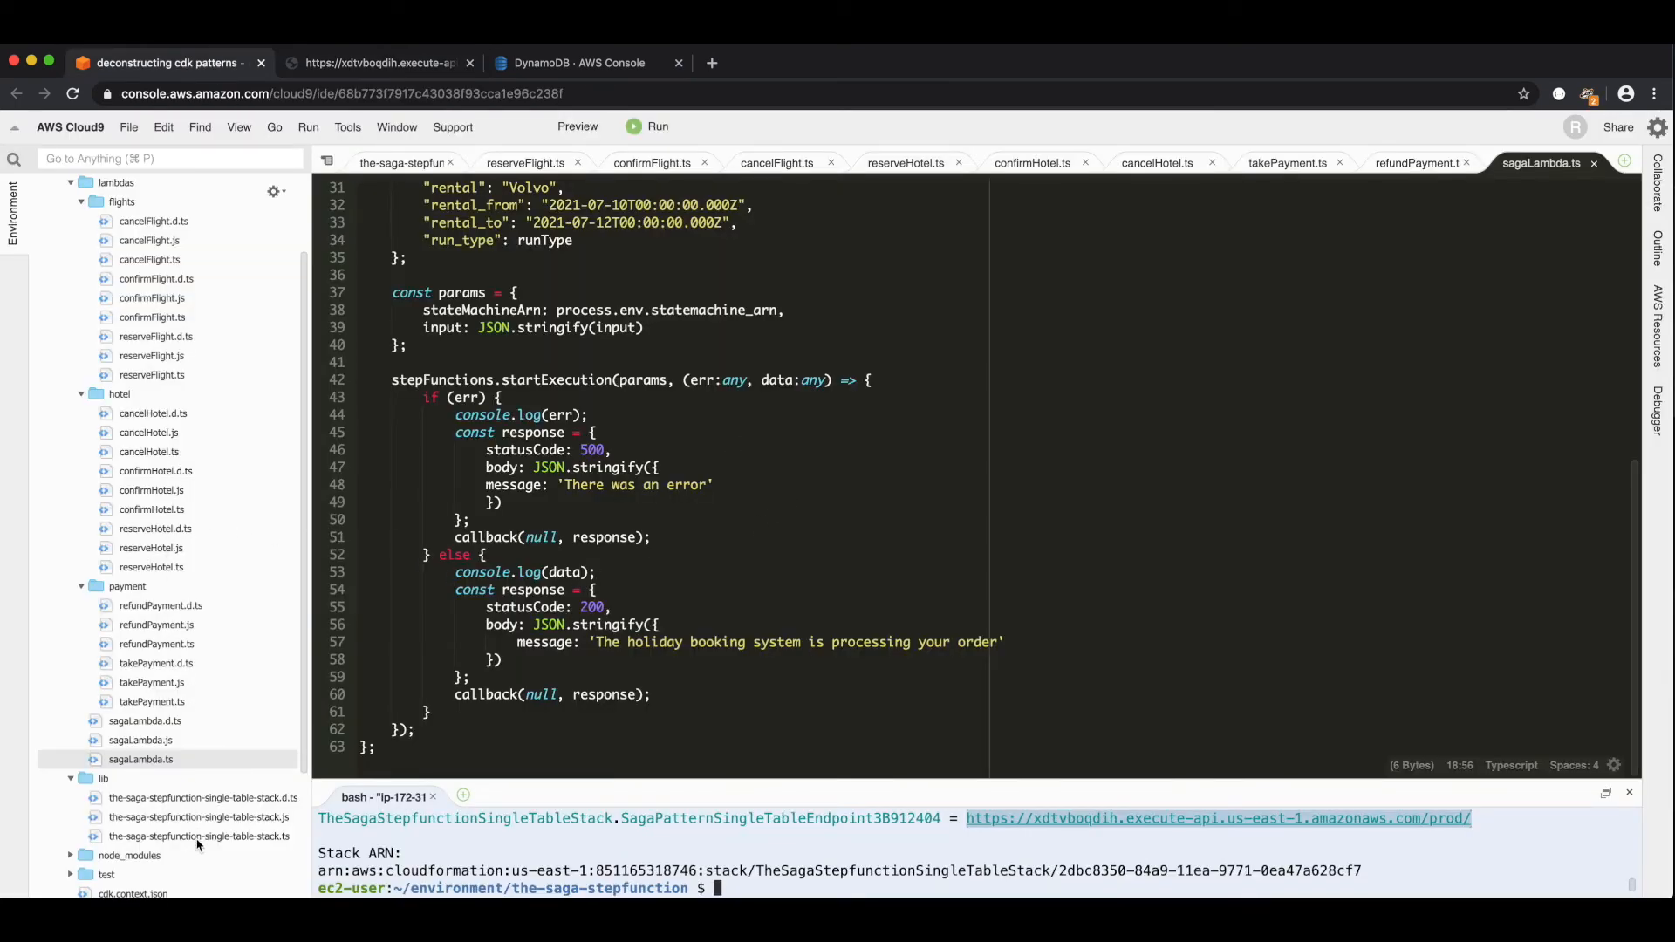
{"action": "left_click", "coordinate": [401, 163]}
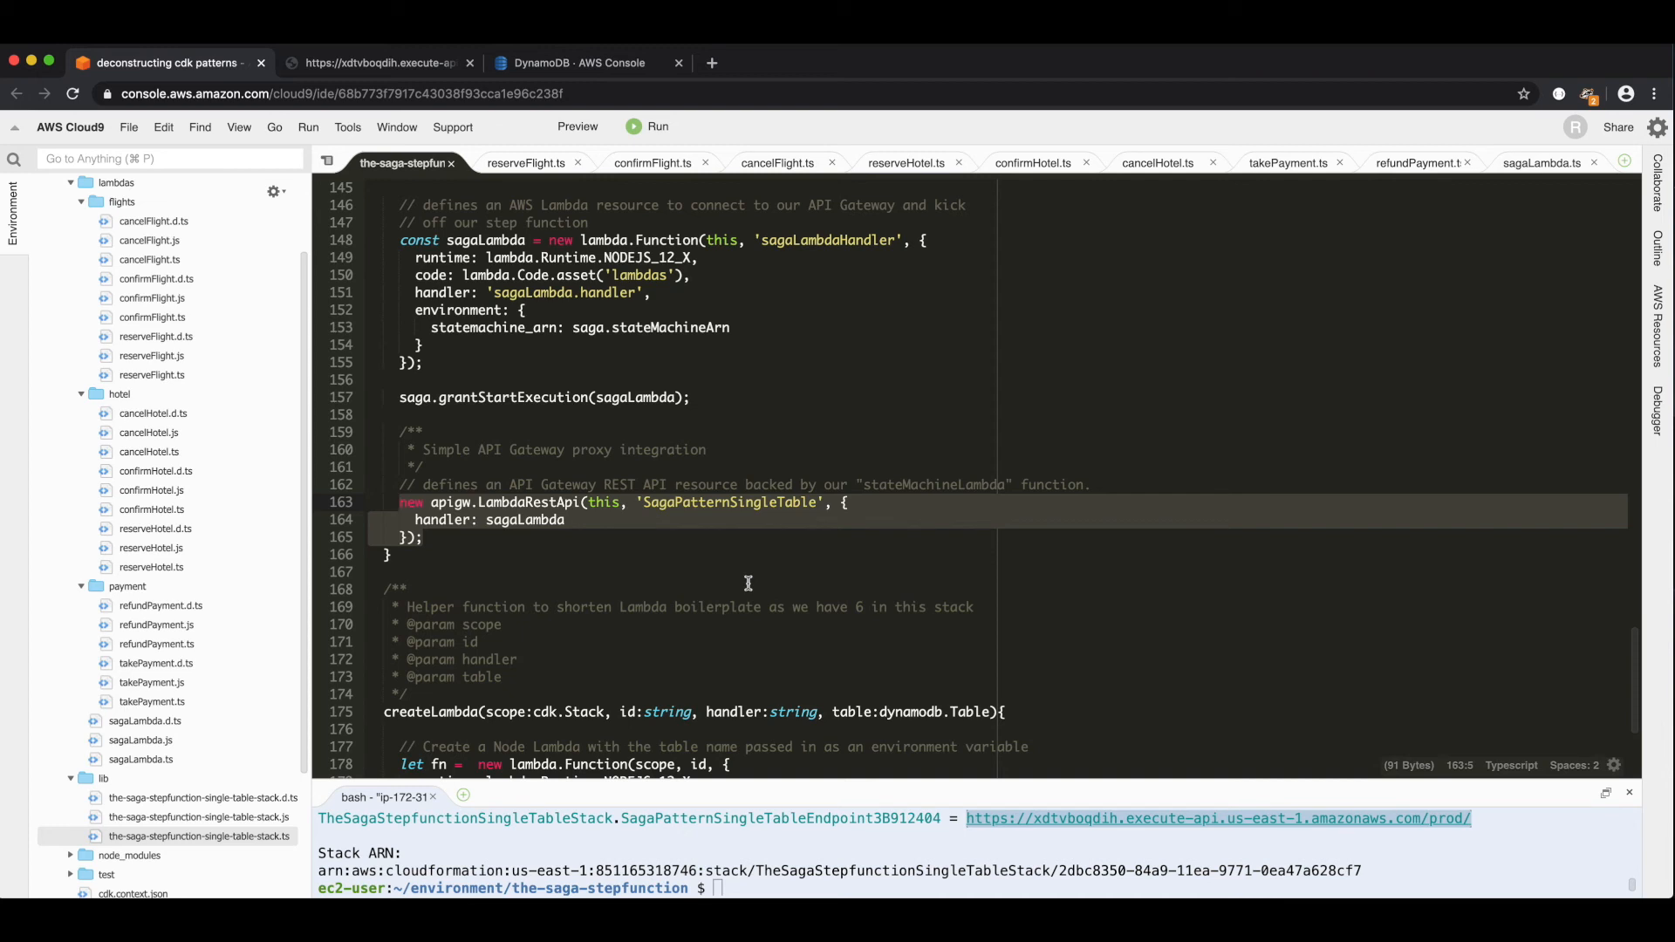
{"action": "mouse_move", "coordinate": [563, 317]}
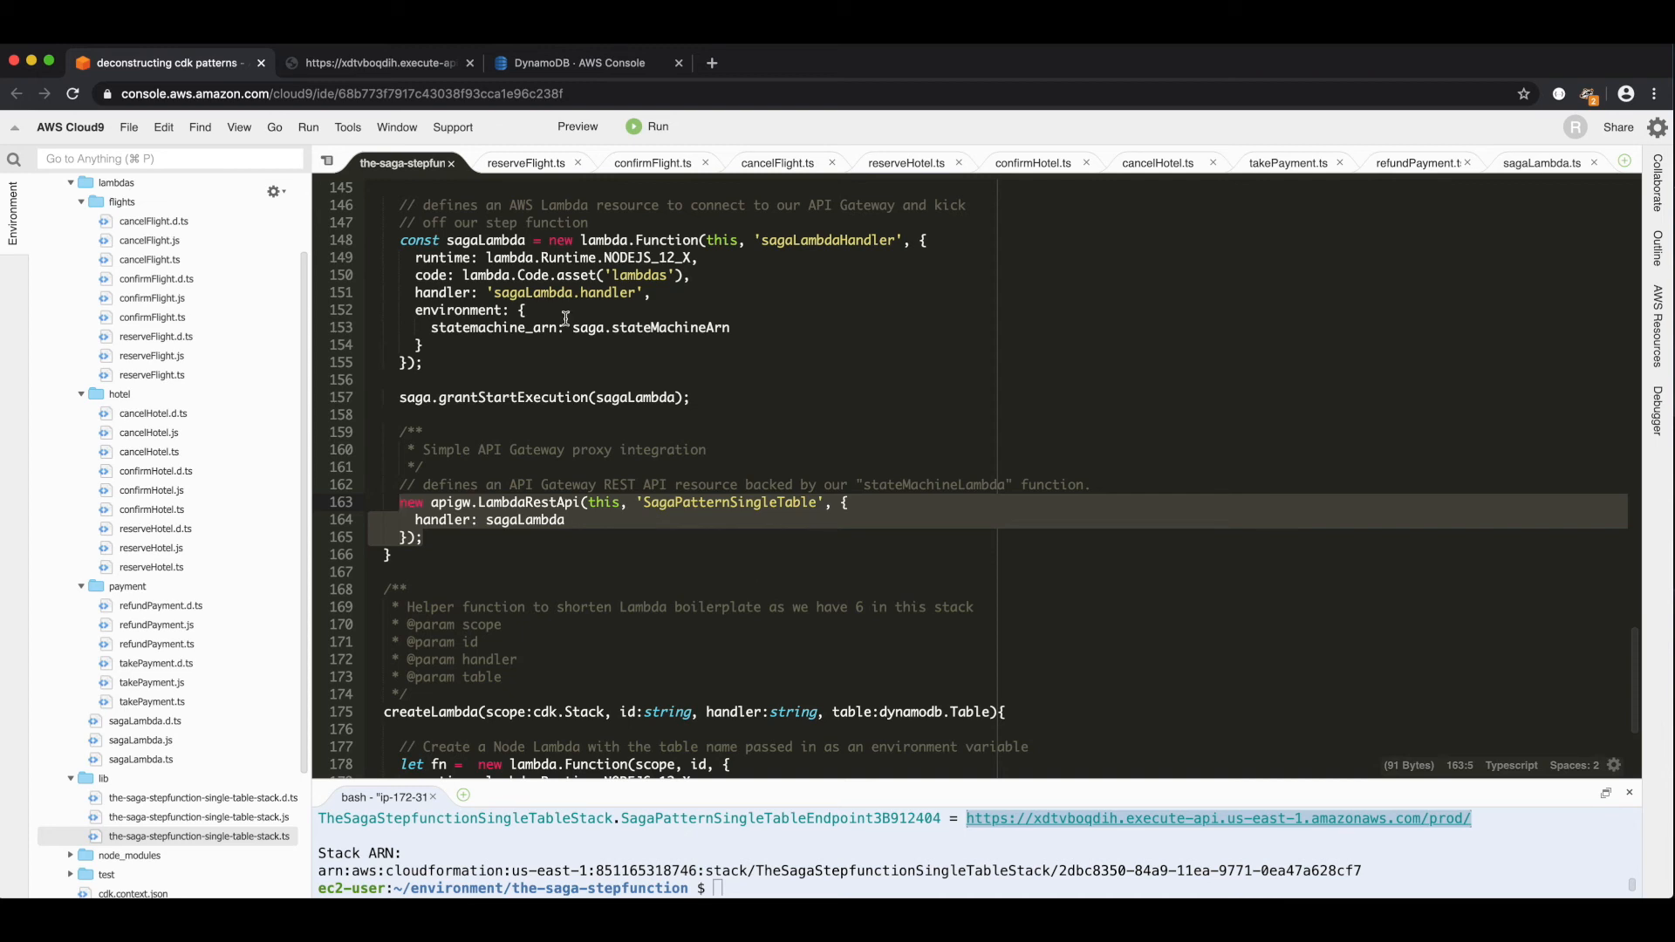
{"action": "mouse_move", "coordinate": [525, 386]}
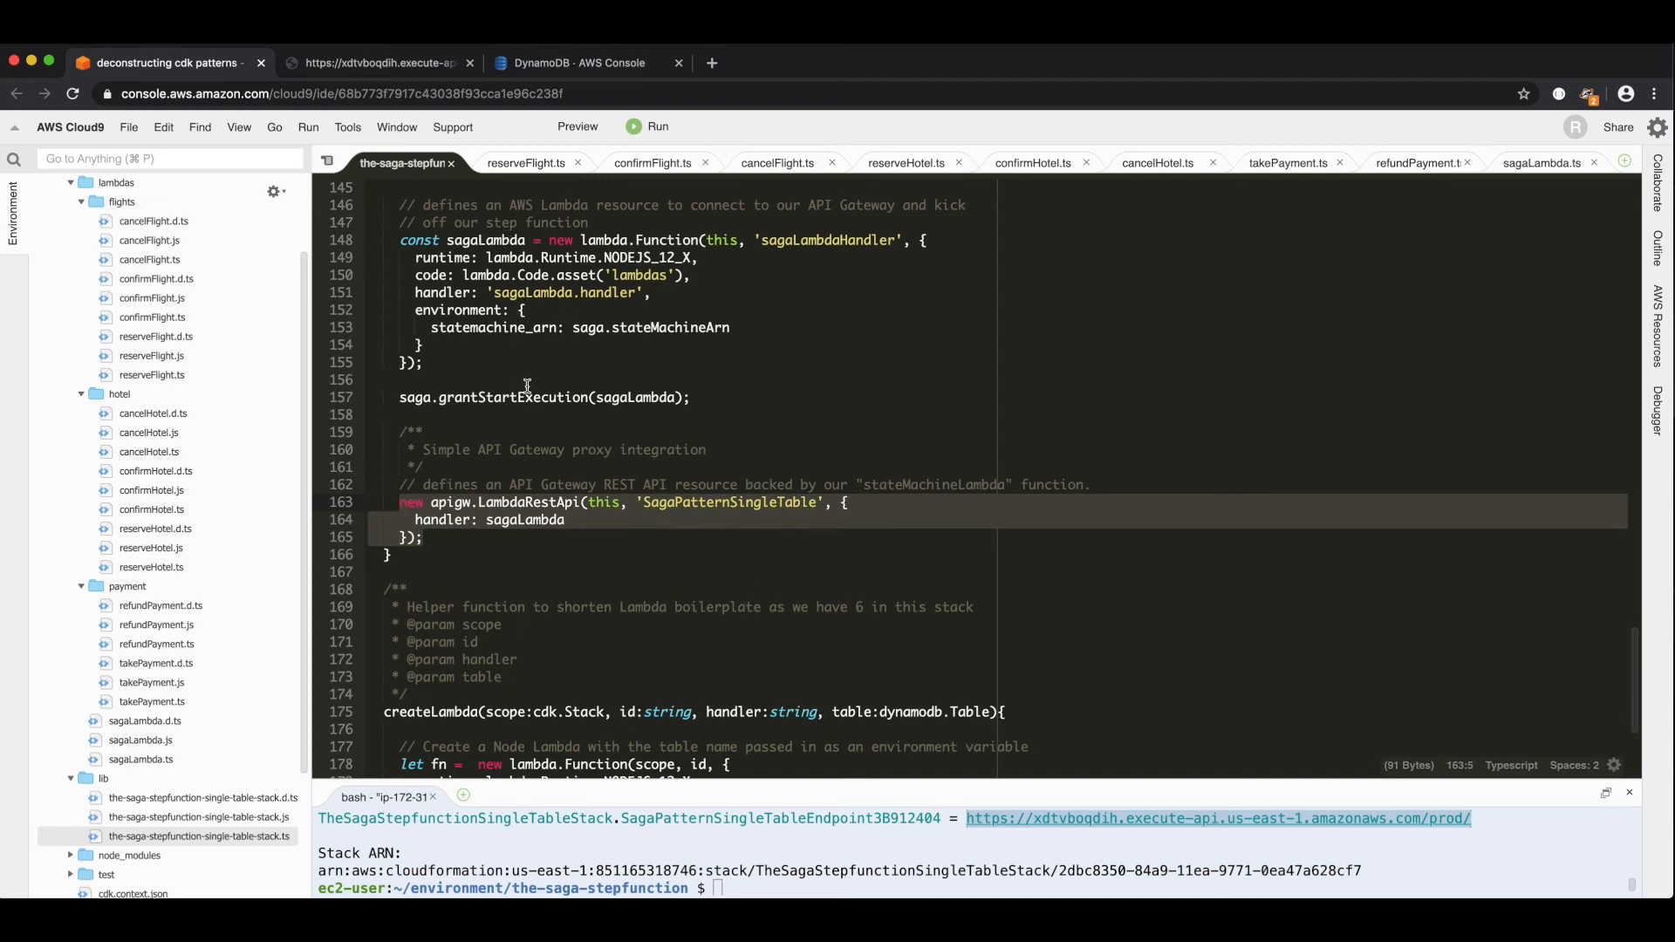
{"action": "mouse_move", "coordinate": [527, 408]}
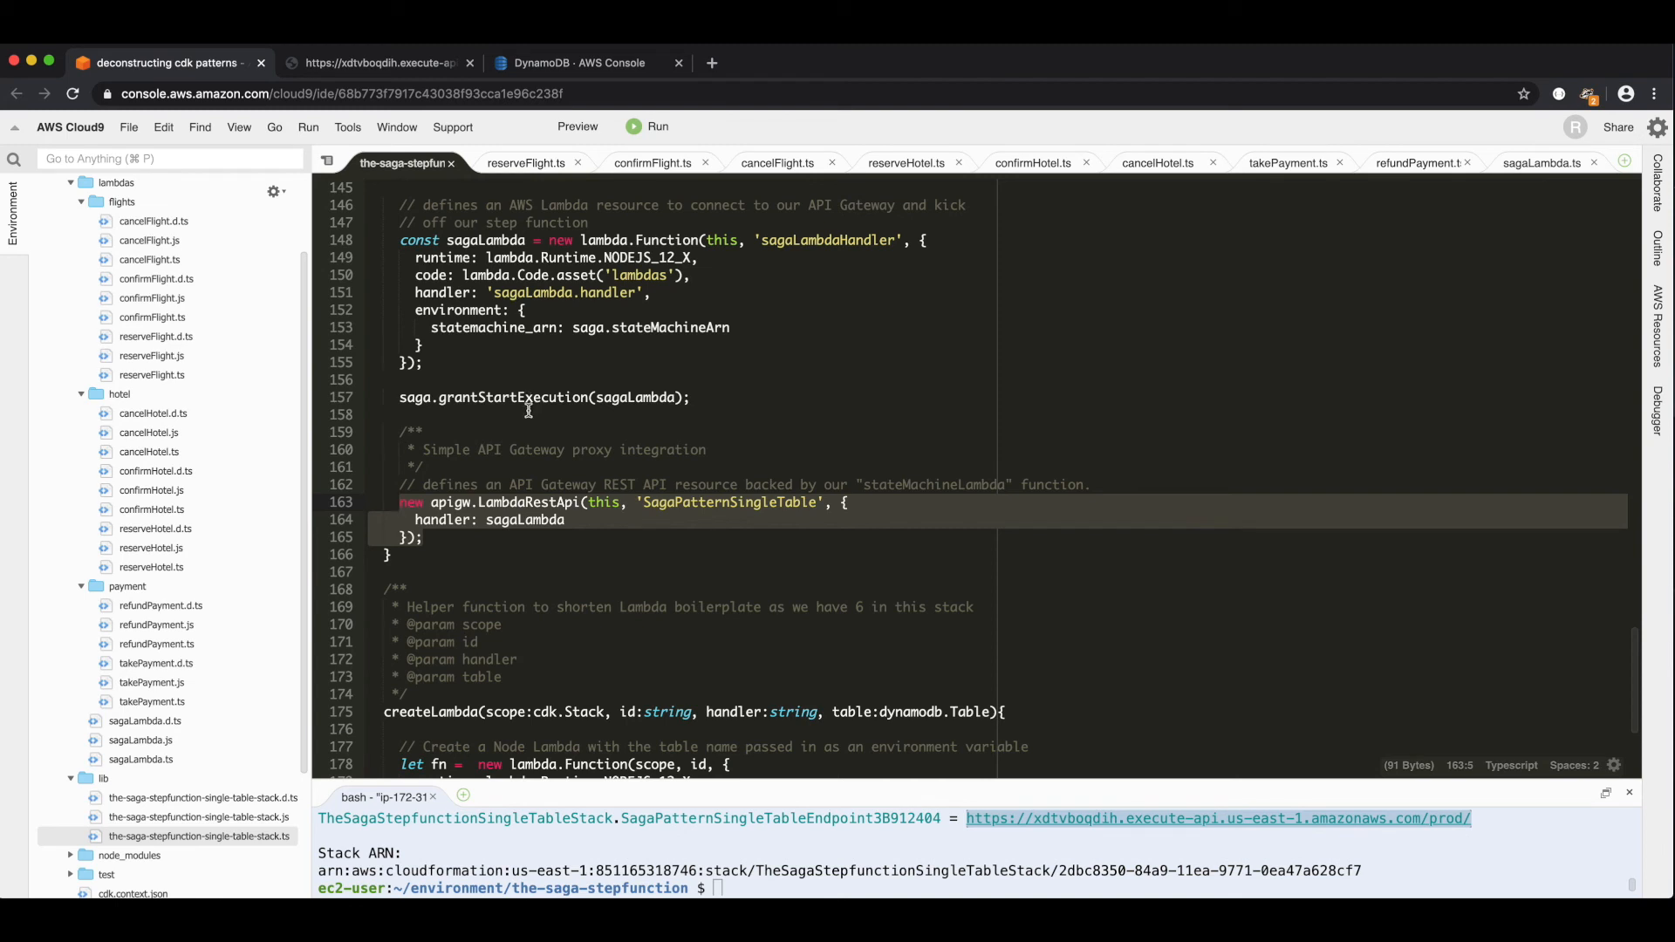
{"action": "mouse_move", "coordinate": [546, 351]}
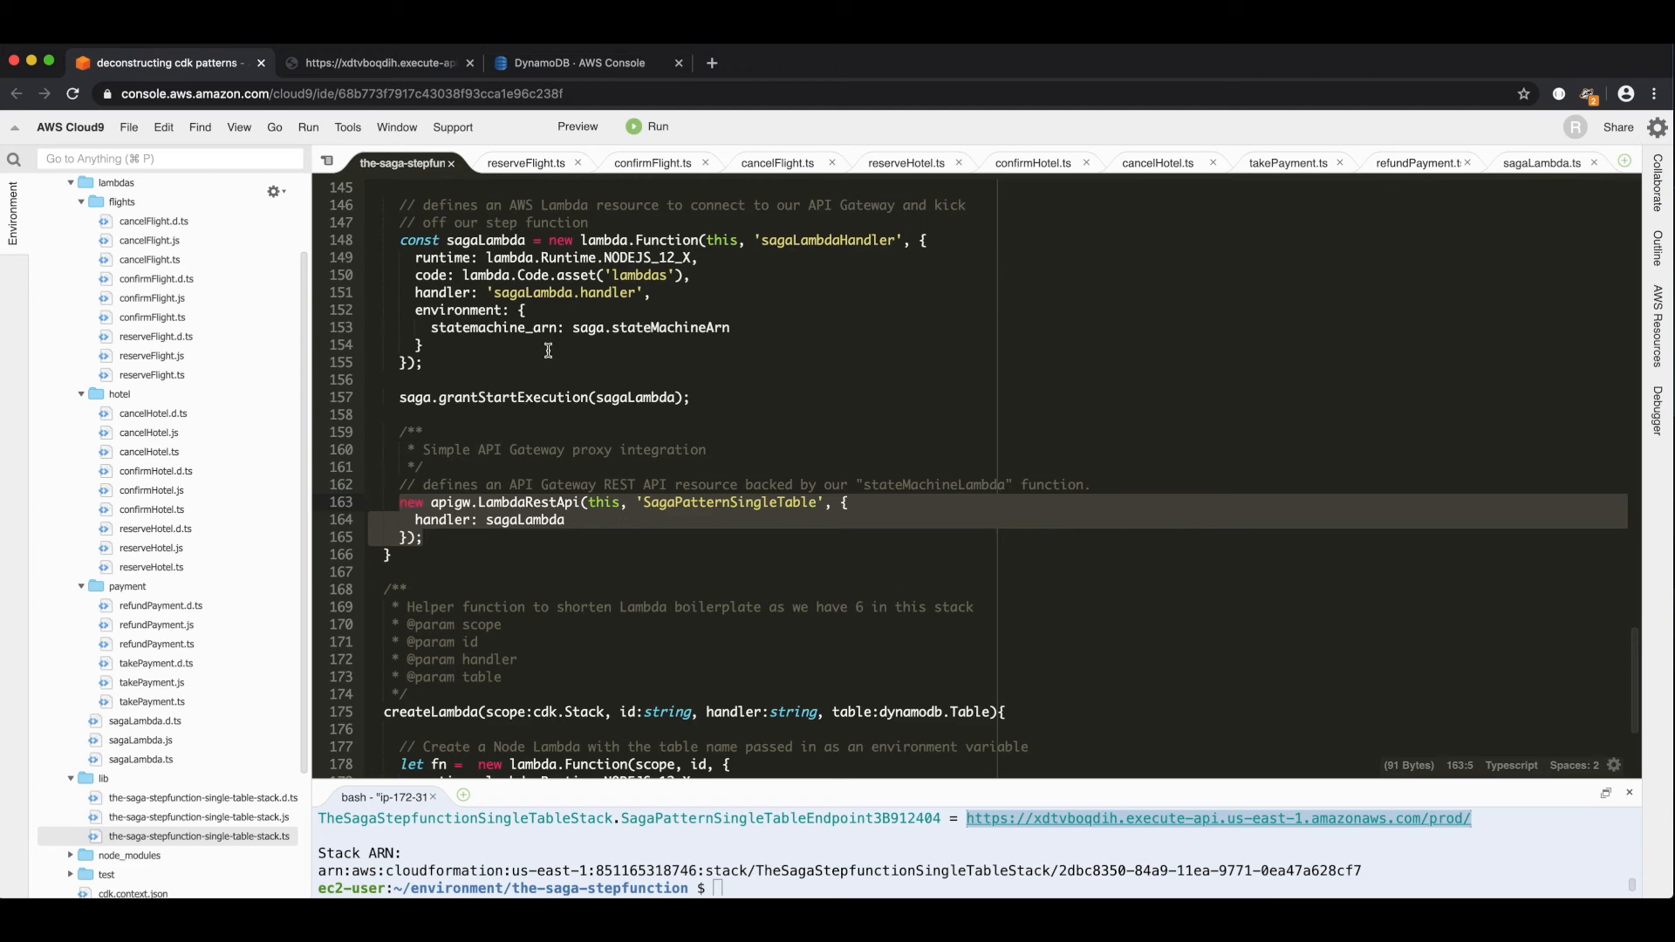
{"action": "mouse_move", "coordinate": [569, 62]}
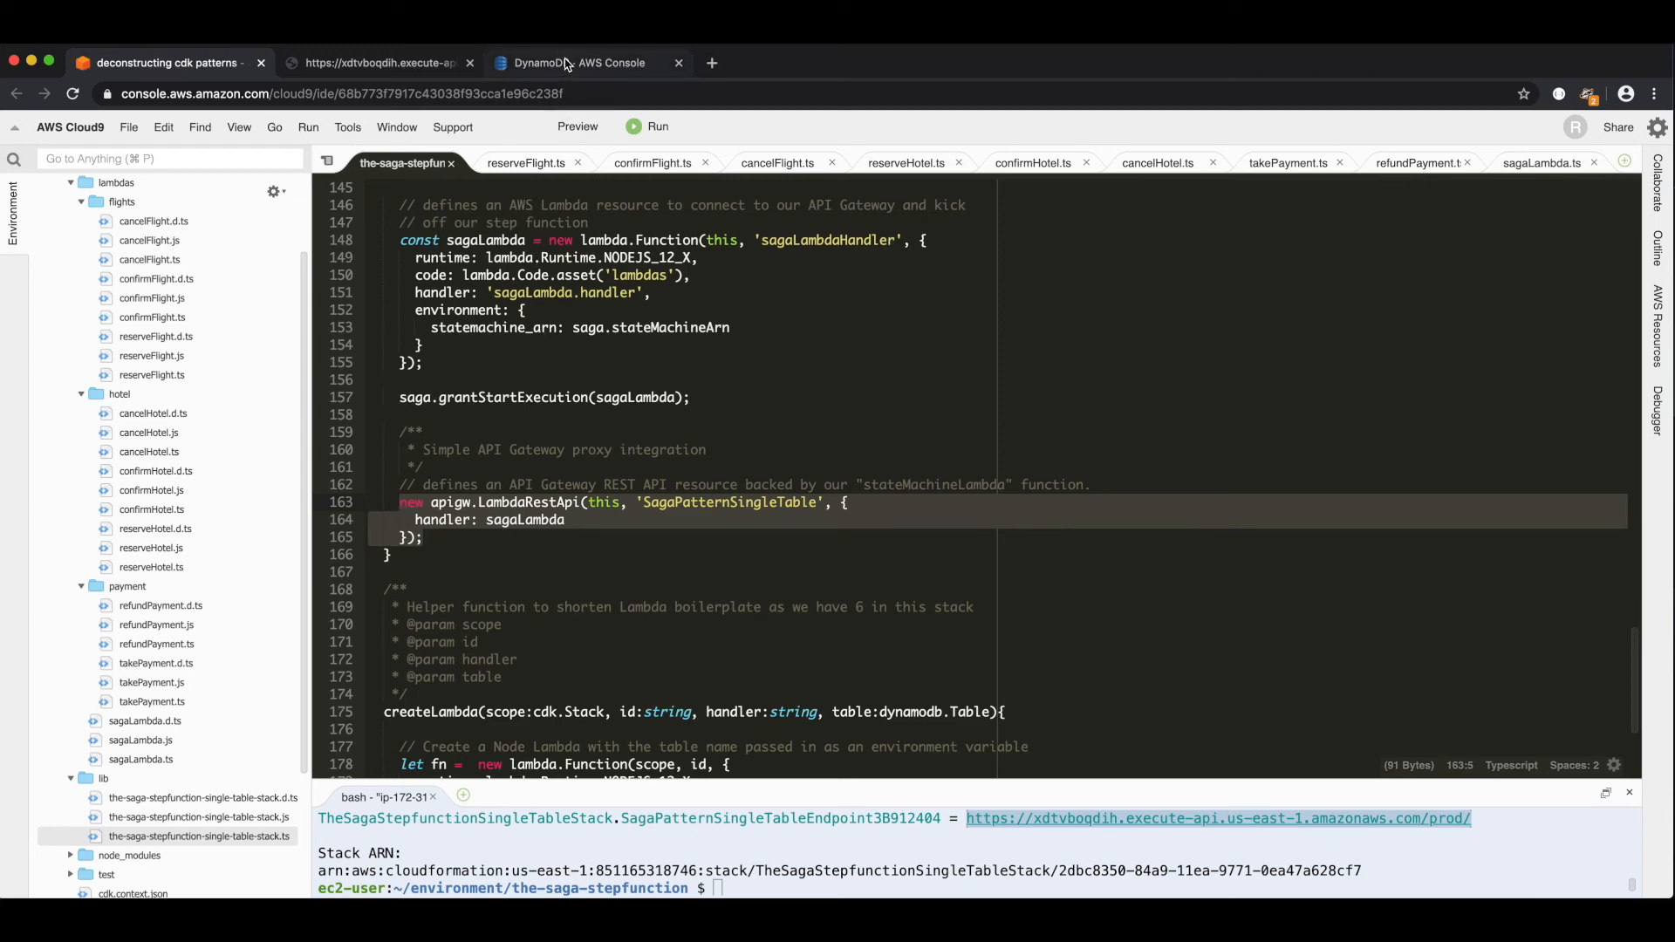
- View the bookings table items in DynamoDB: confirmed Flight, Hotel and 450.00 USD Payment
{"action": "left_click", "coordinate": [581, 63]}
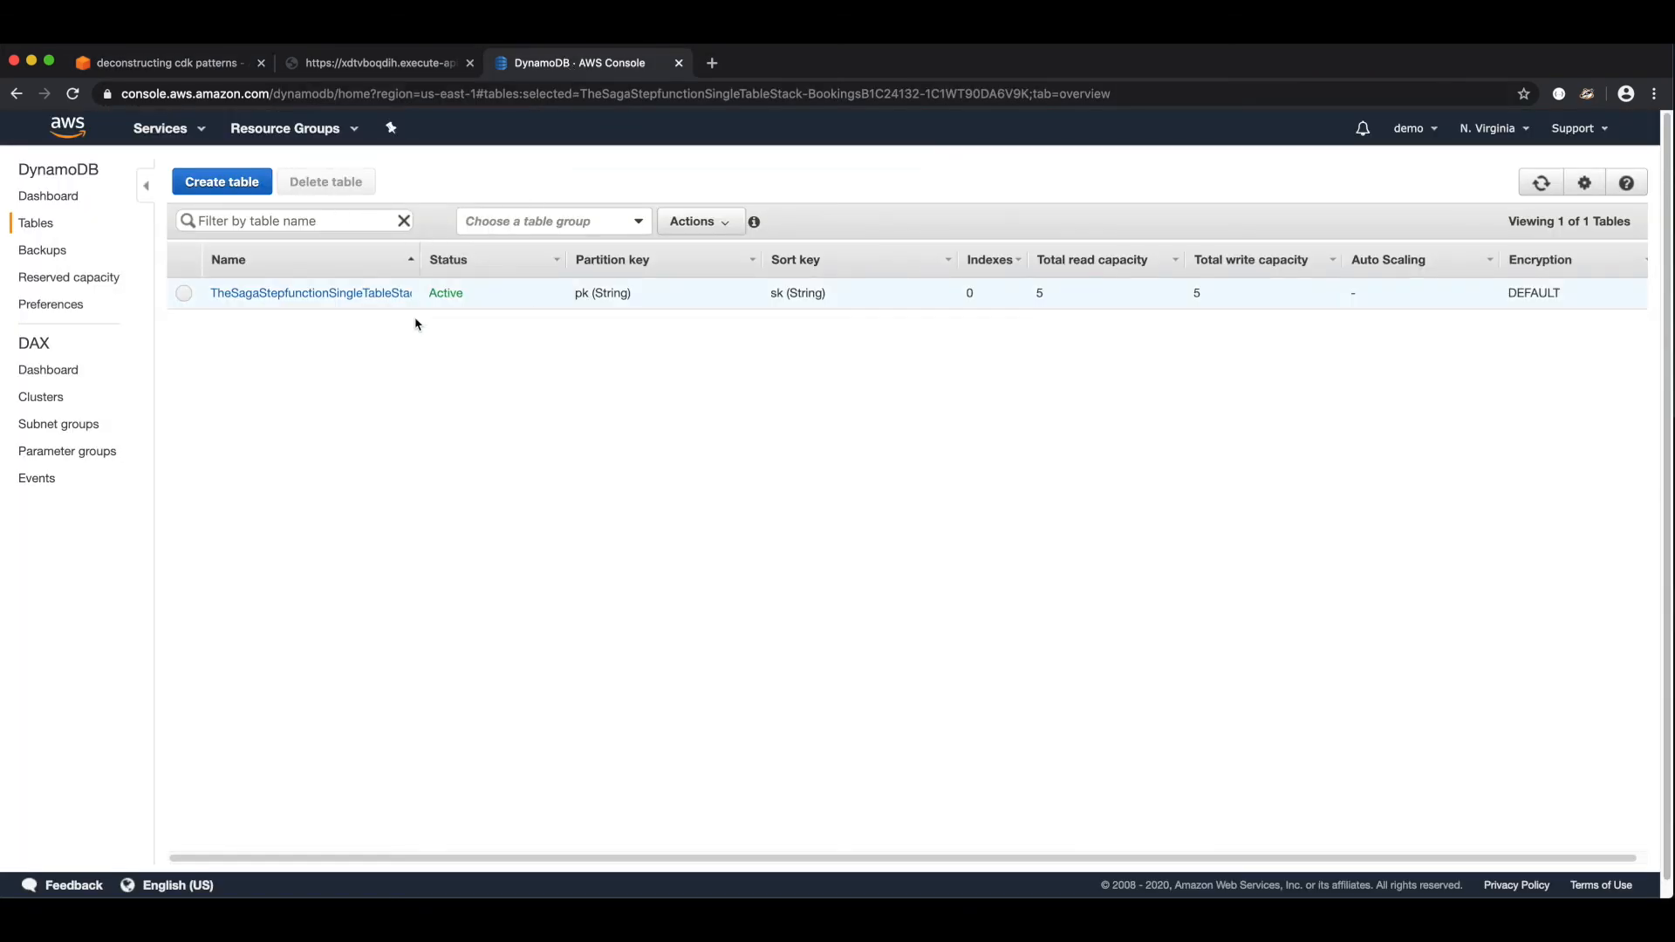
{"action": "mouse_move", "coordinate": [317, 289]}
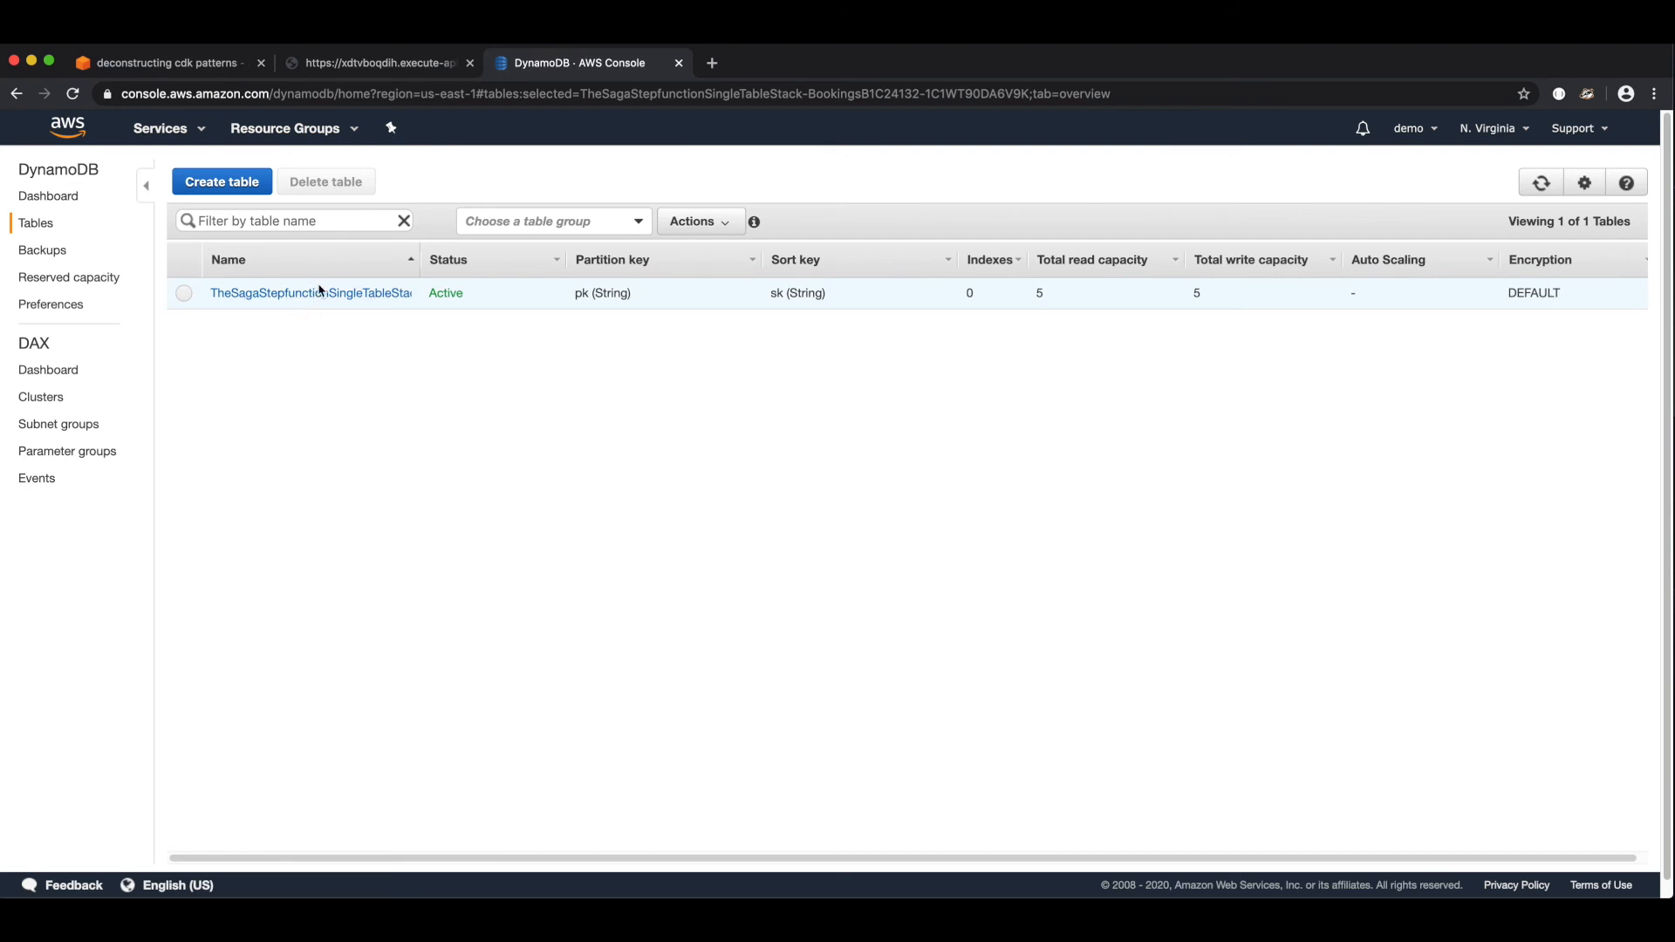
{"action": "left_click", "coordinate": [311, 293]}
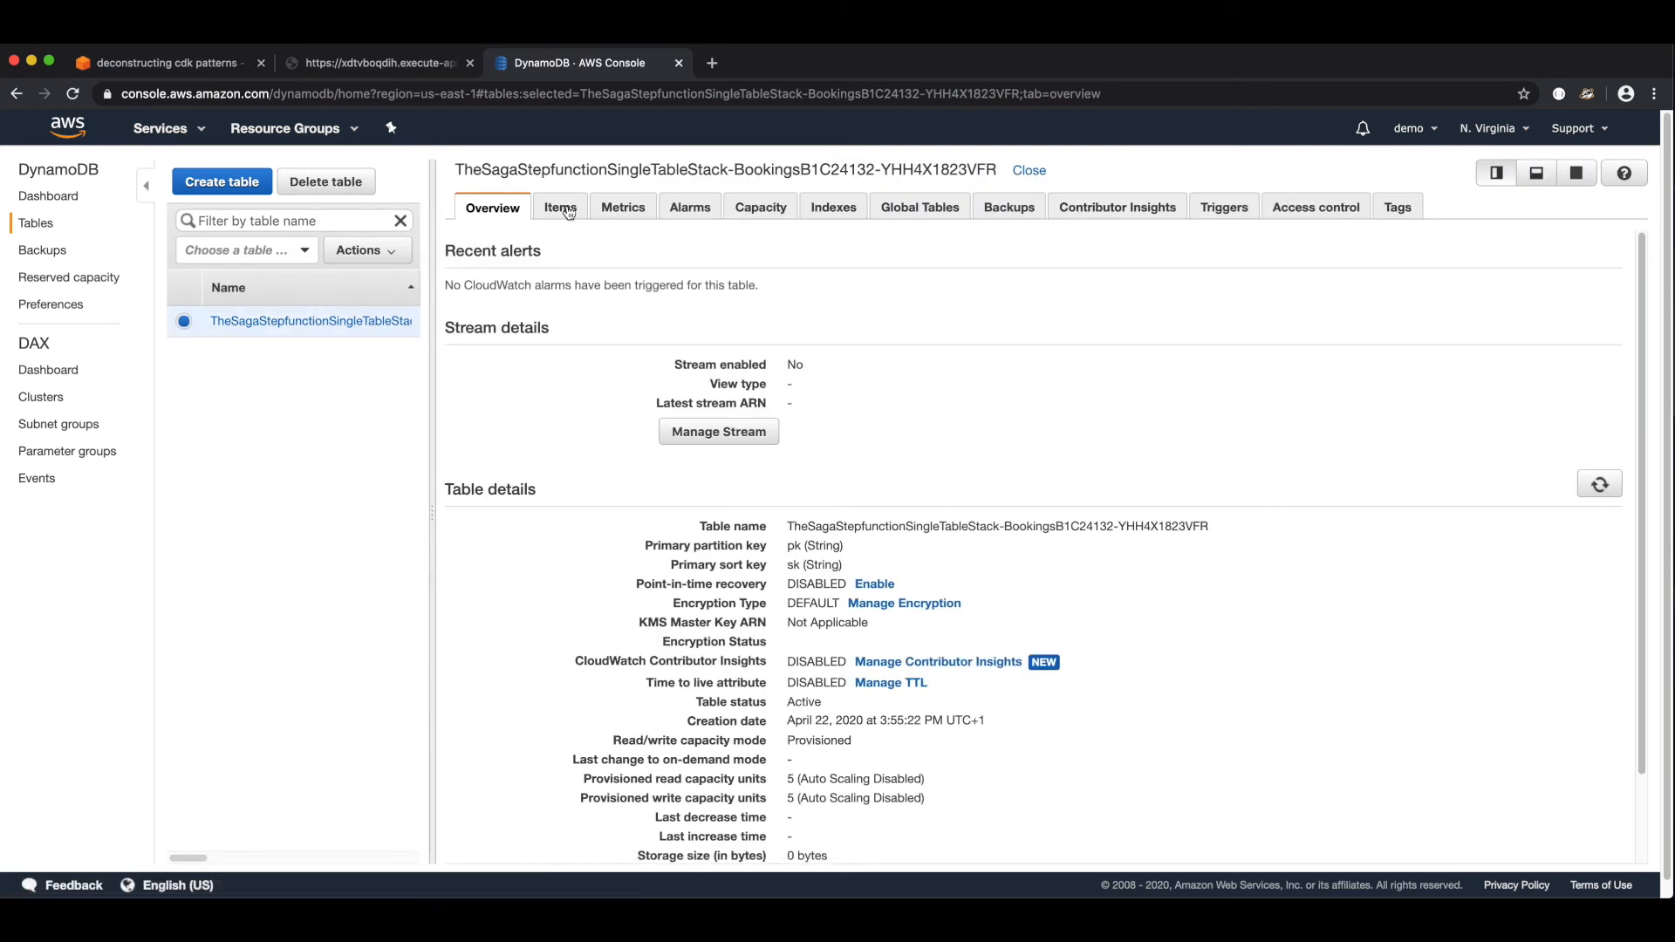
{"action": "left_click", "coordinate": [561, 206]}
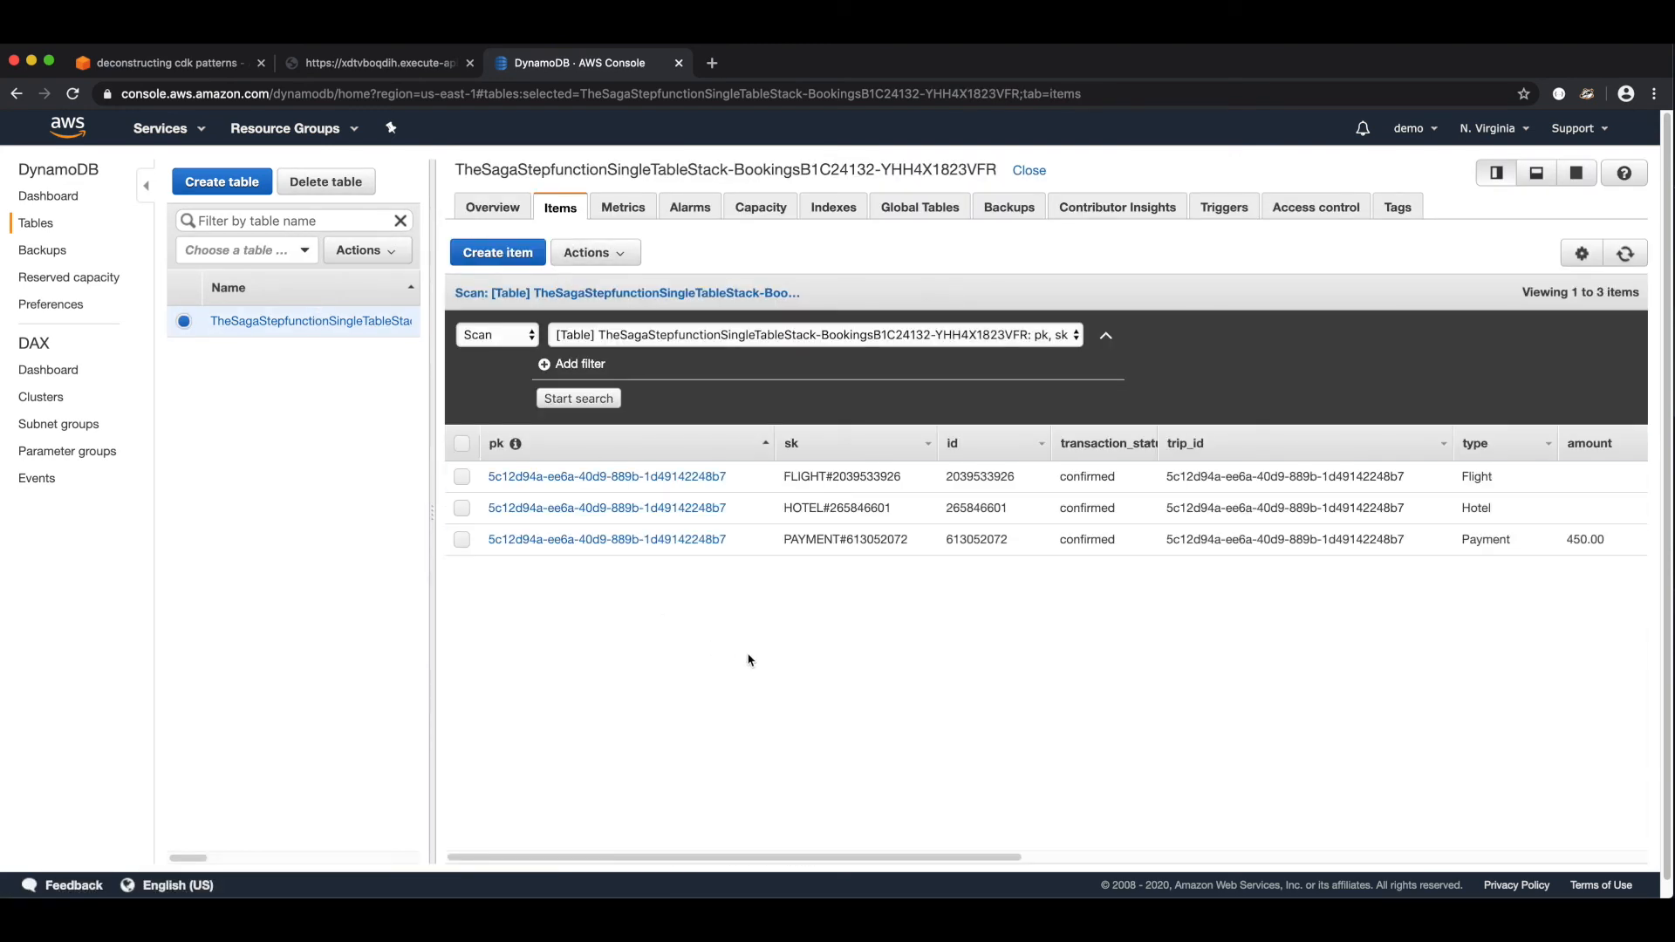
{"action": "mouse_move", "coordinate": [1101, 508]}
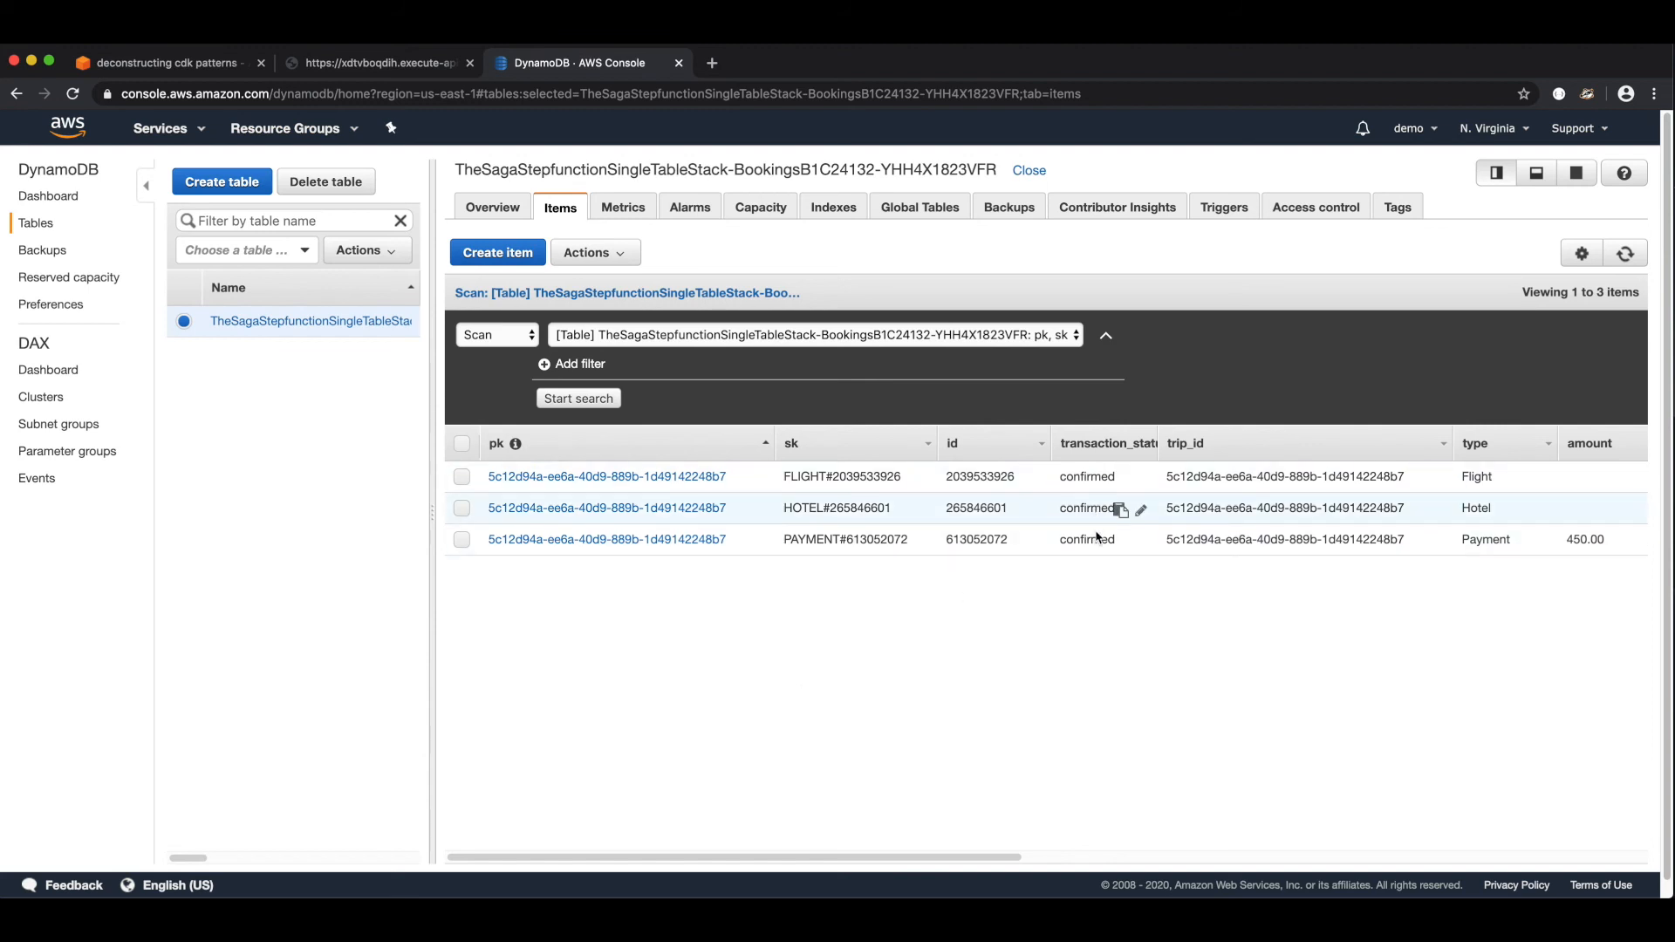
{"action": "mouse_move", "coordinate": [1000, 637]}
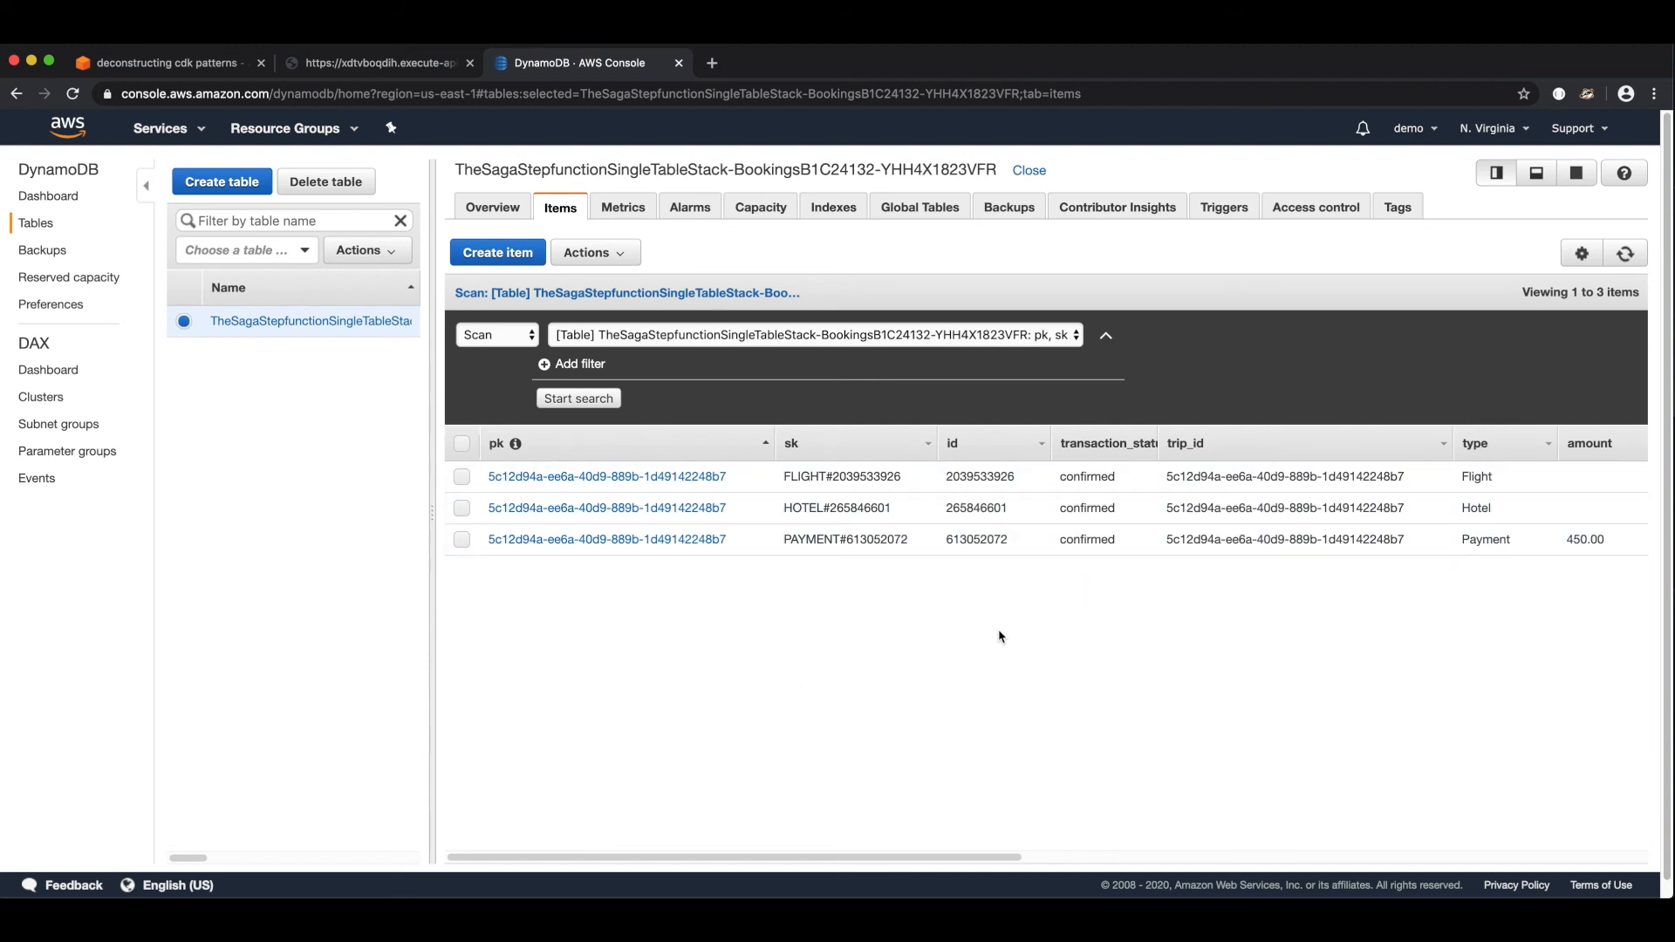
{"action": "mouse_move", "coordinate": [796, 503]}
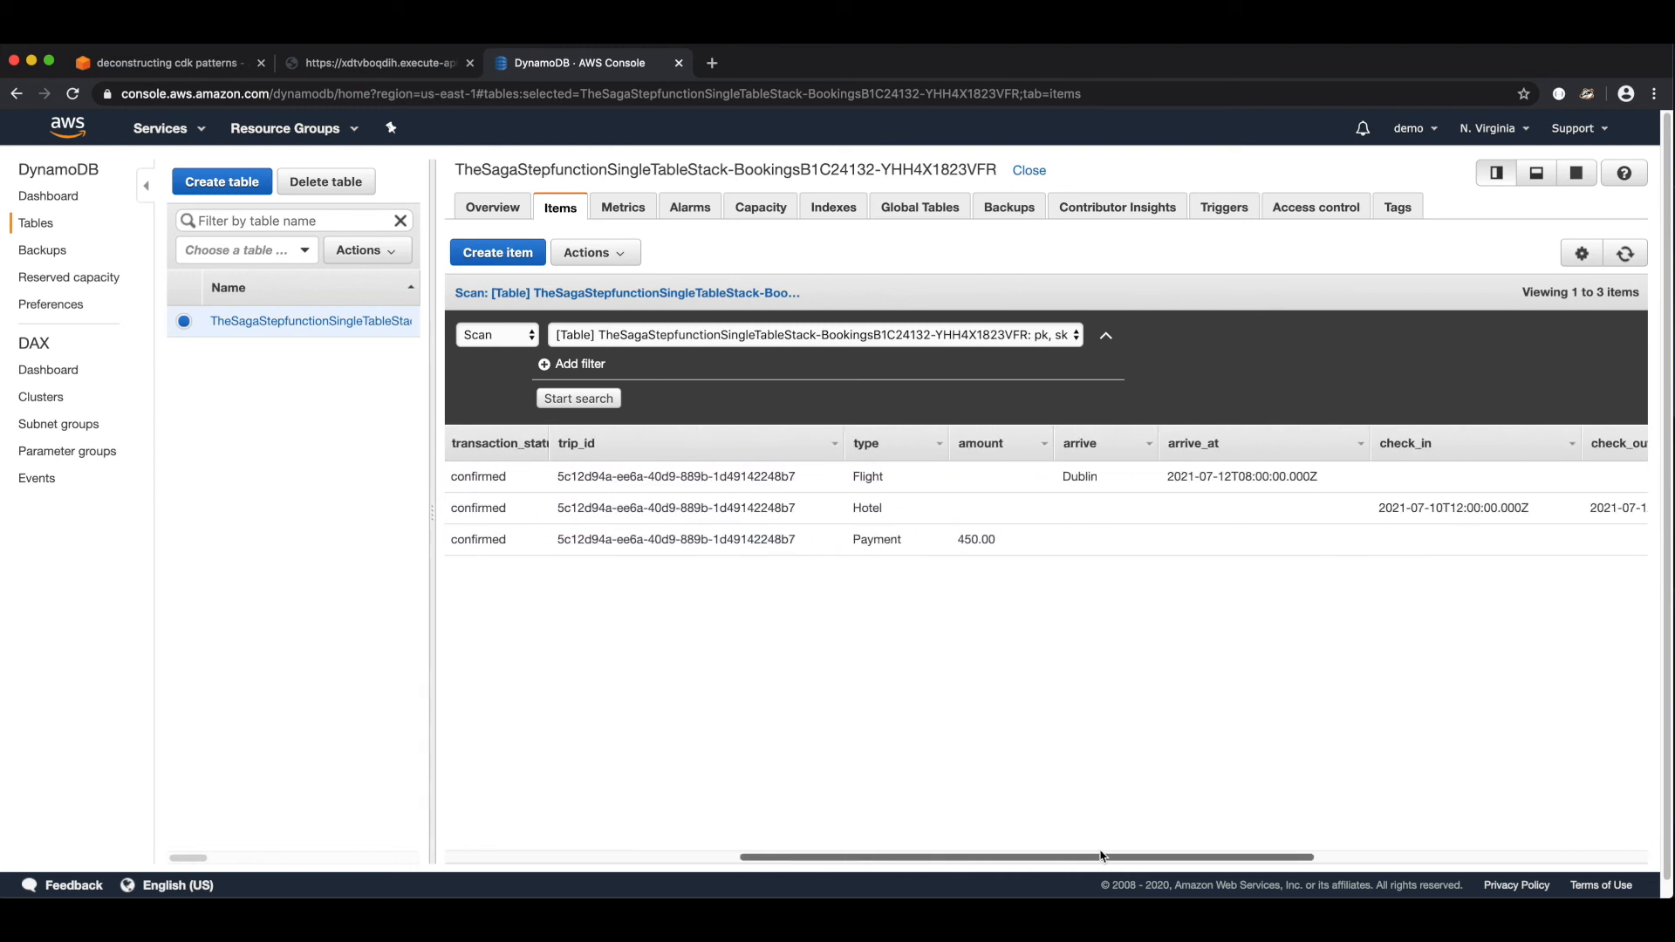
{"action": "scroll", "scroll_direction": "right", "scroll_amount": 3}
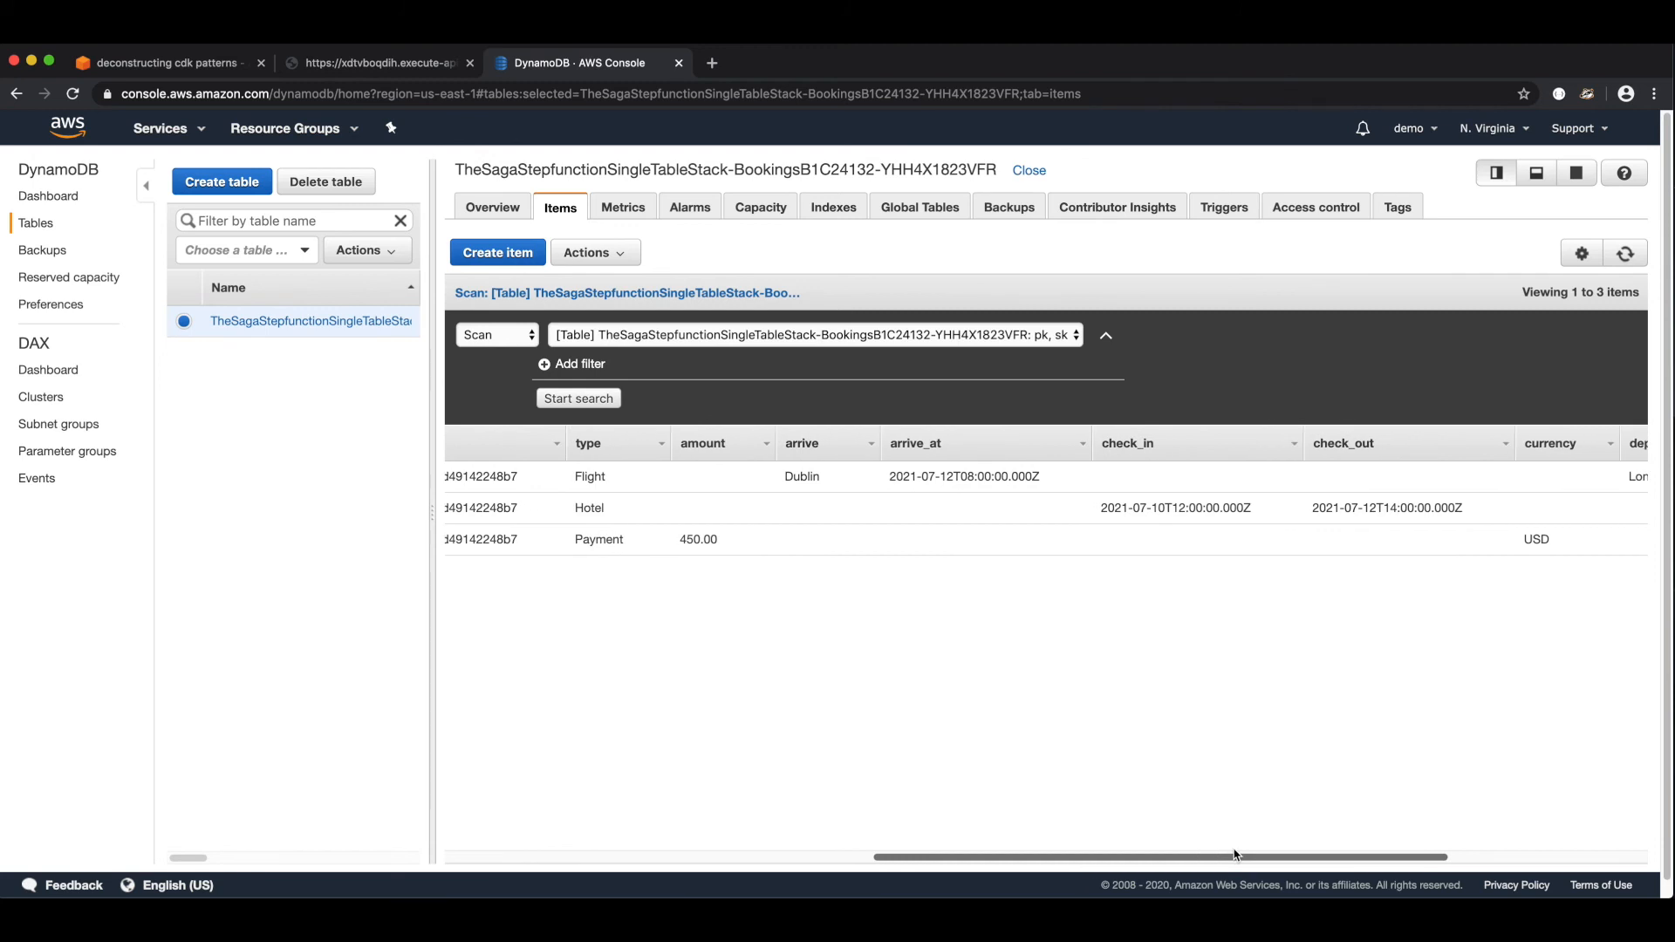
{"action": "mouse_move", "coordinate": [1062, 726]}
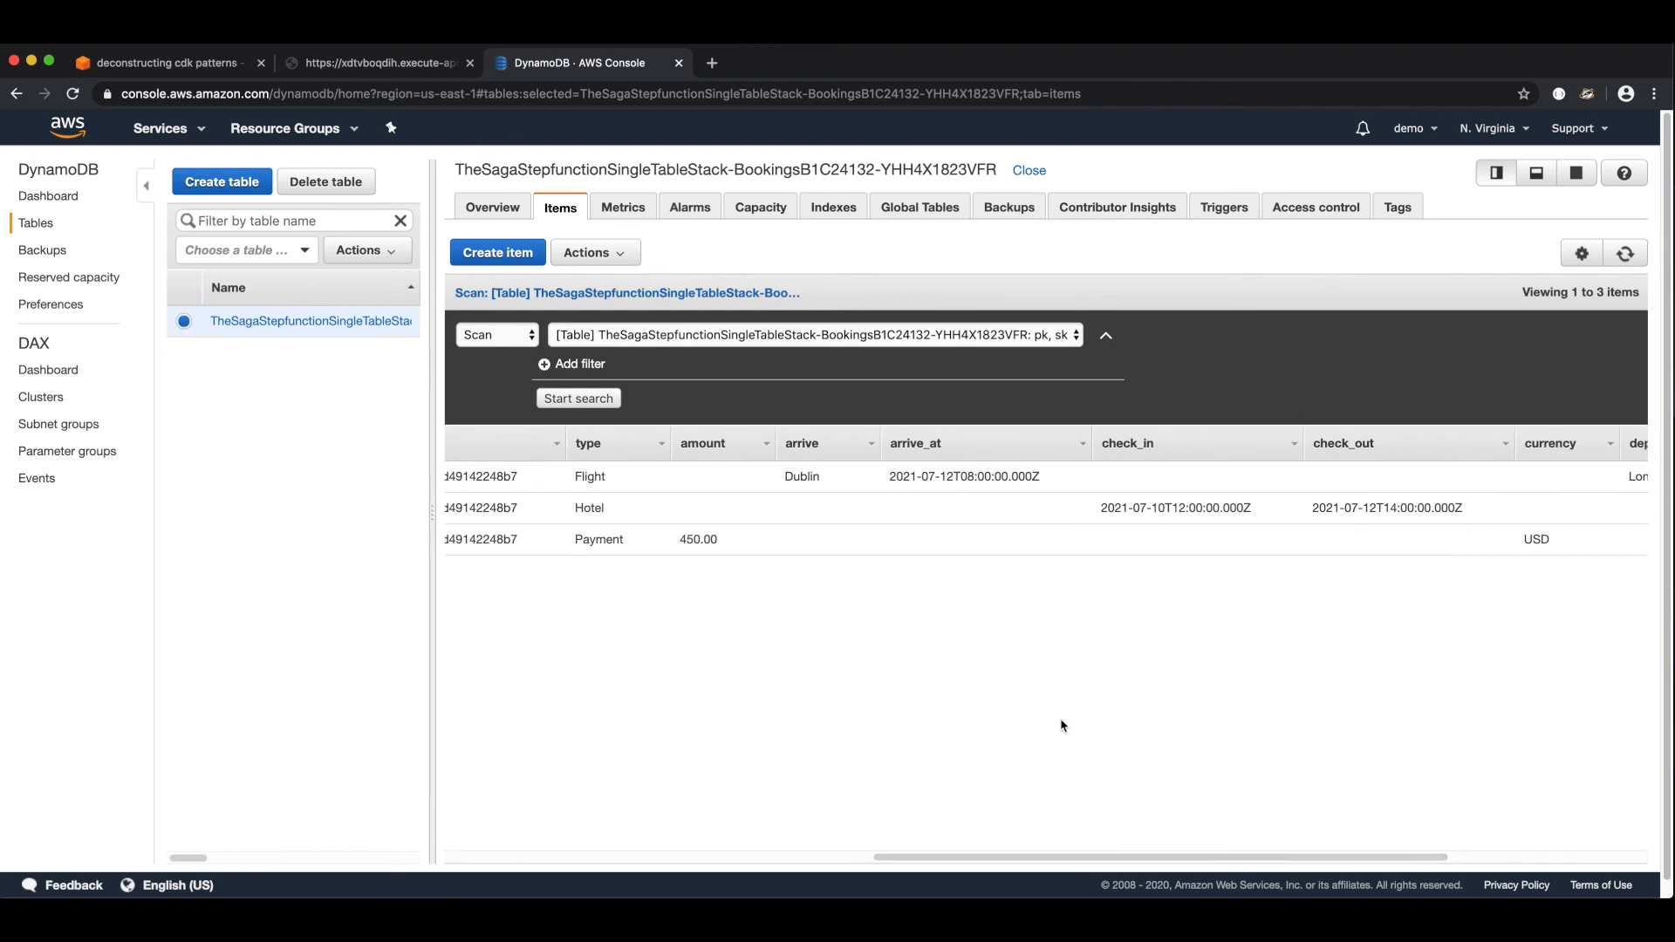
{"action": "mouse_move", "coordinate": [787, 632]}
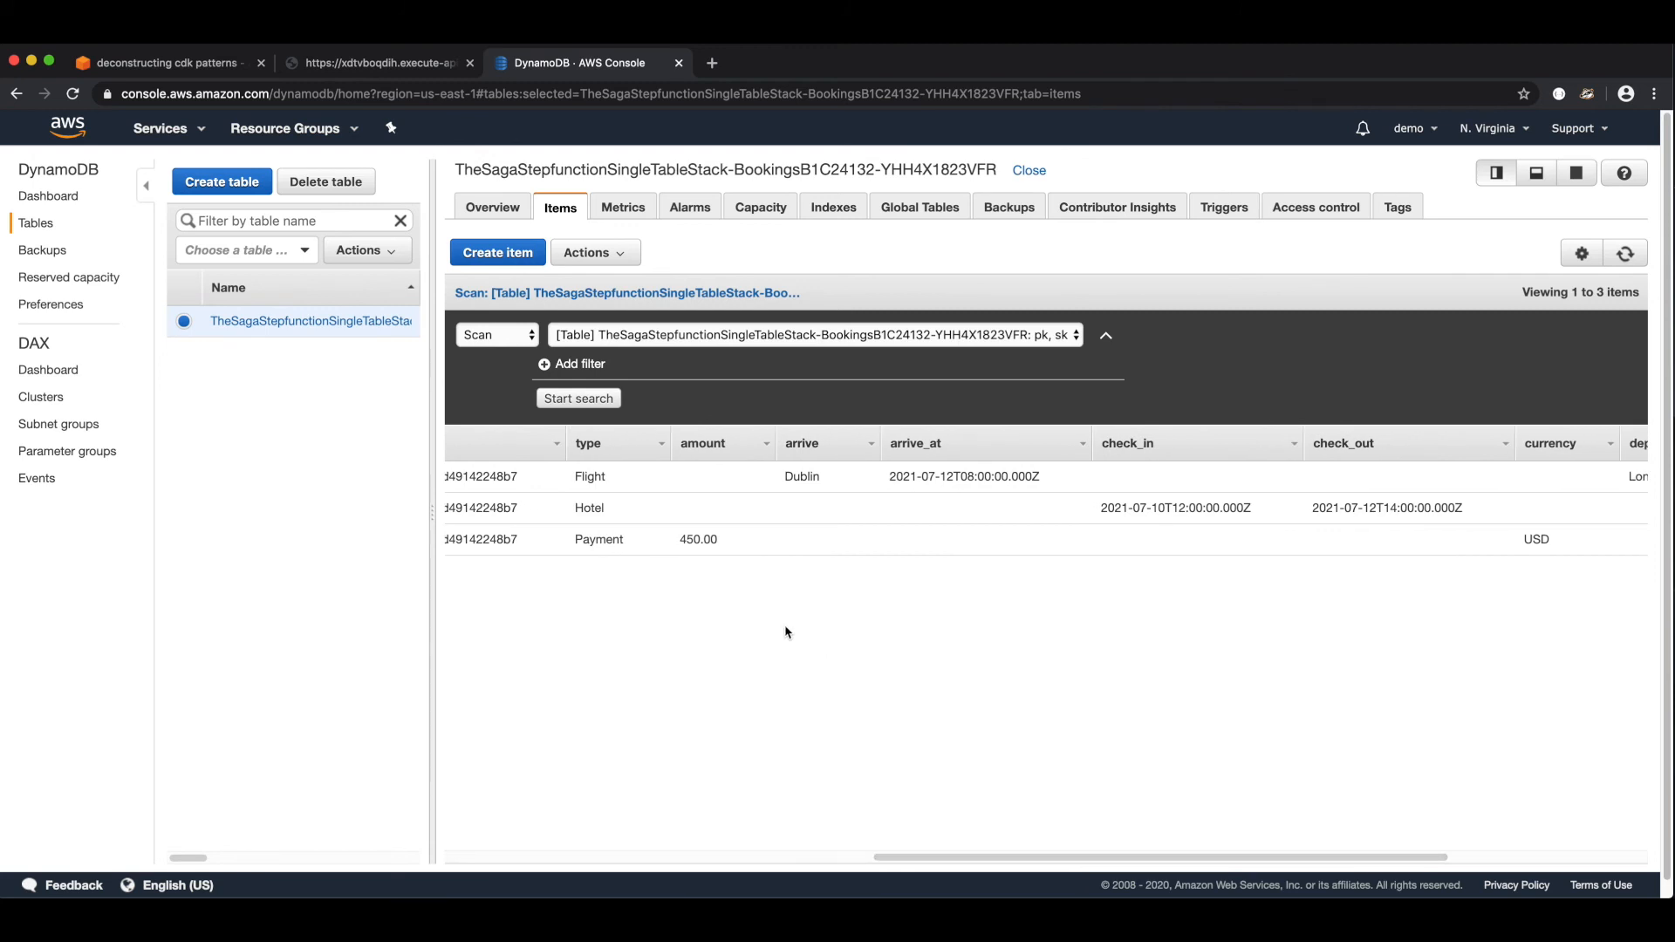
{"action": "mouse_move", "coordinate": [1349, 539]}
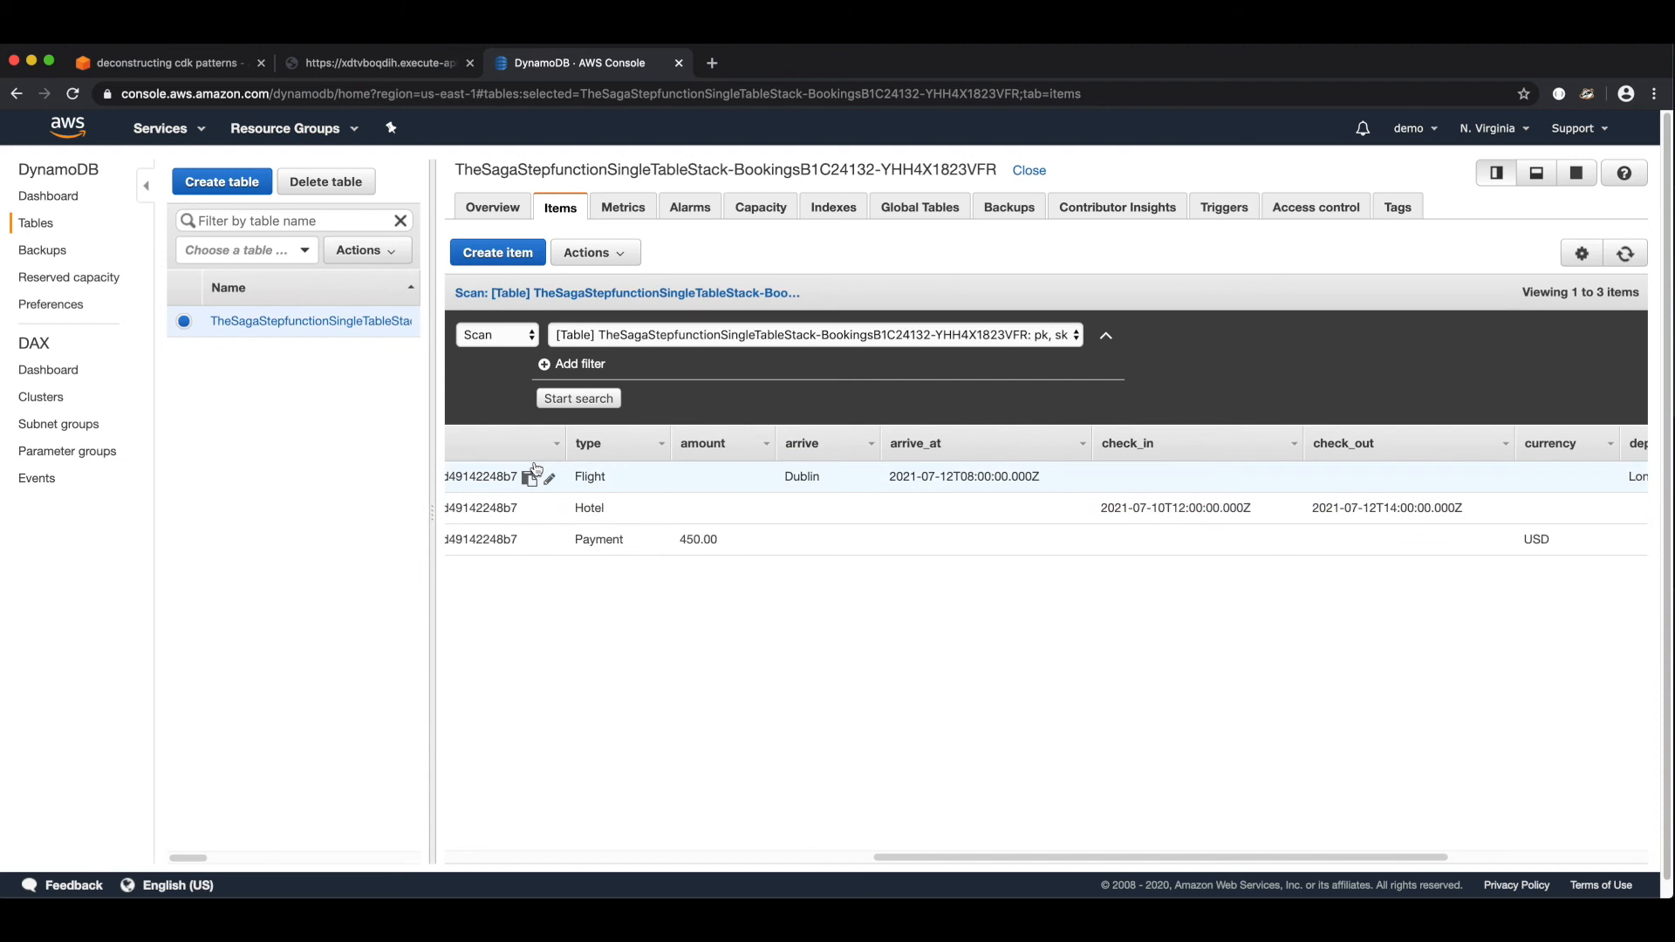
{"action": "mouse_move", "coordinate": [962, 478]}
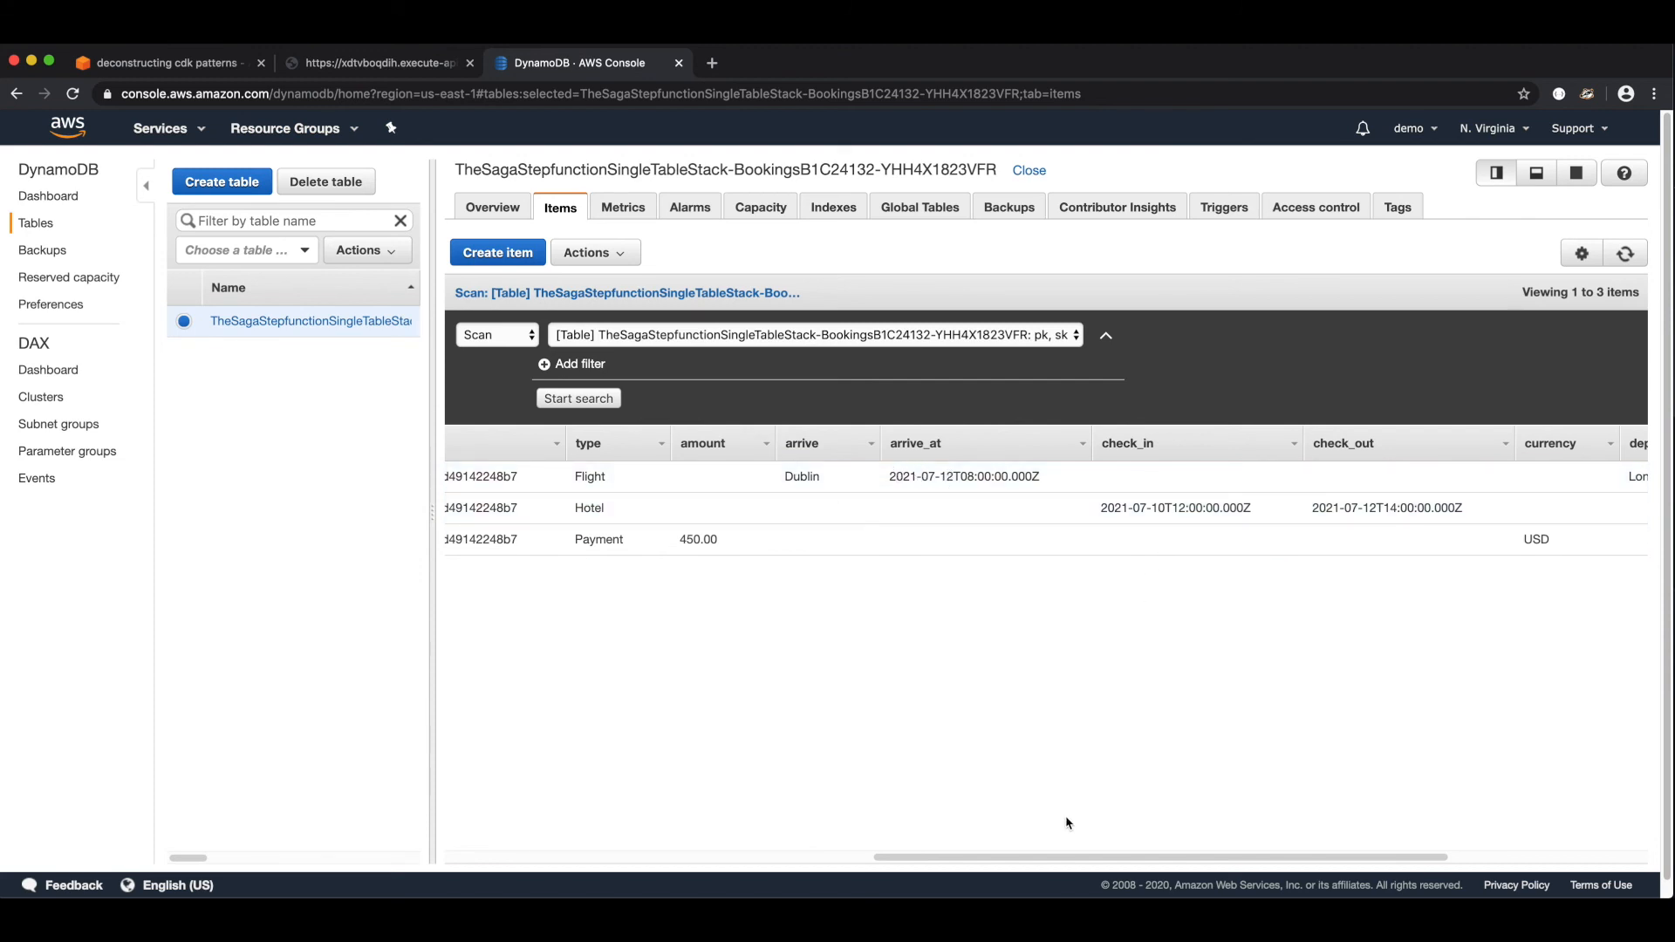
{"action": "scroll", "scroll_direction": "right", "scroll_amount": 3}
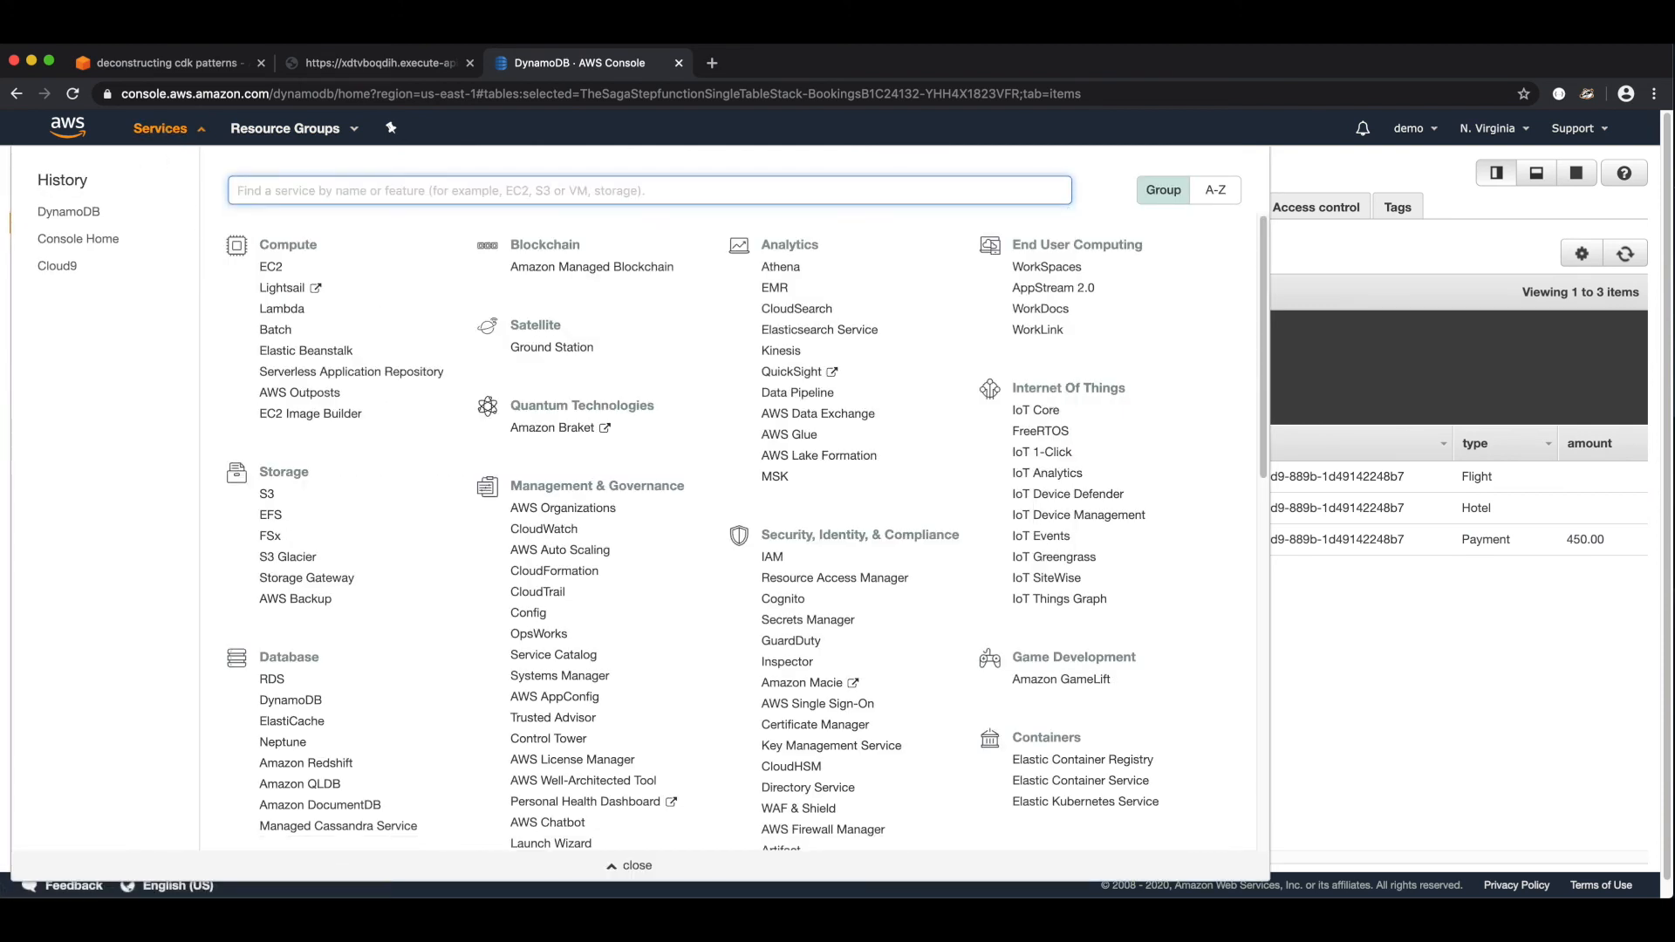
- Navigate to the BookingSaga state machine in Step Functions and view the succeeded execution's details
{"action": "type", "text": "ste"}
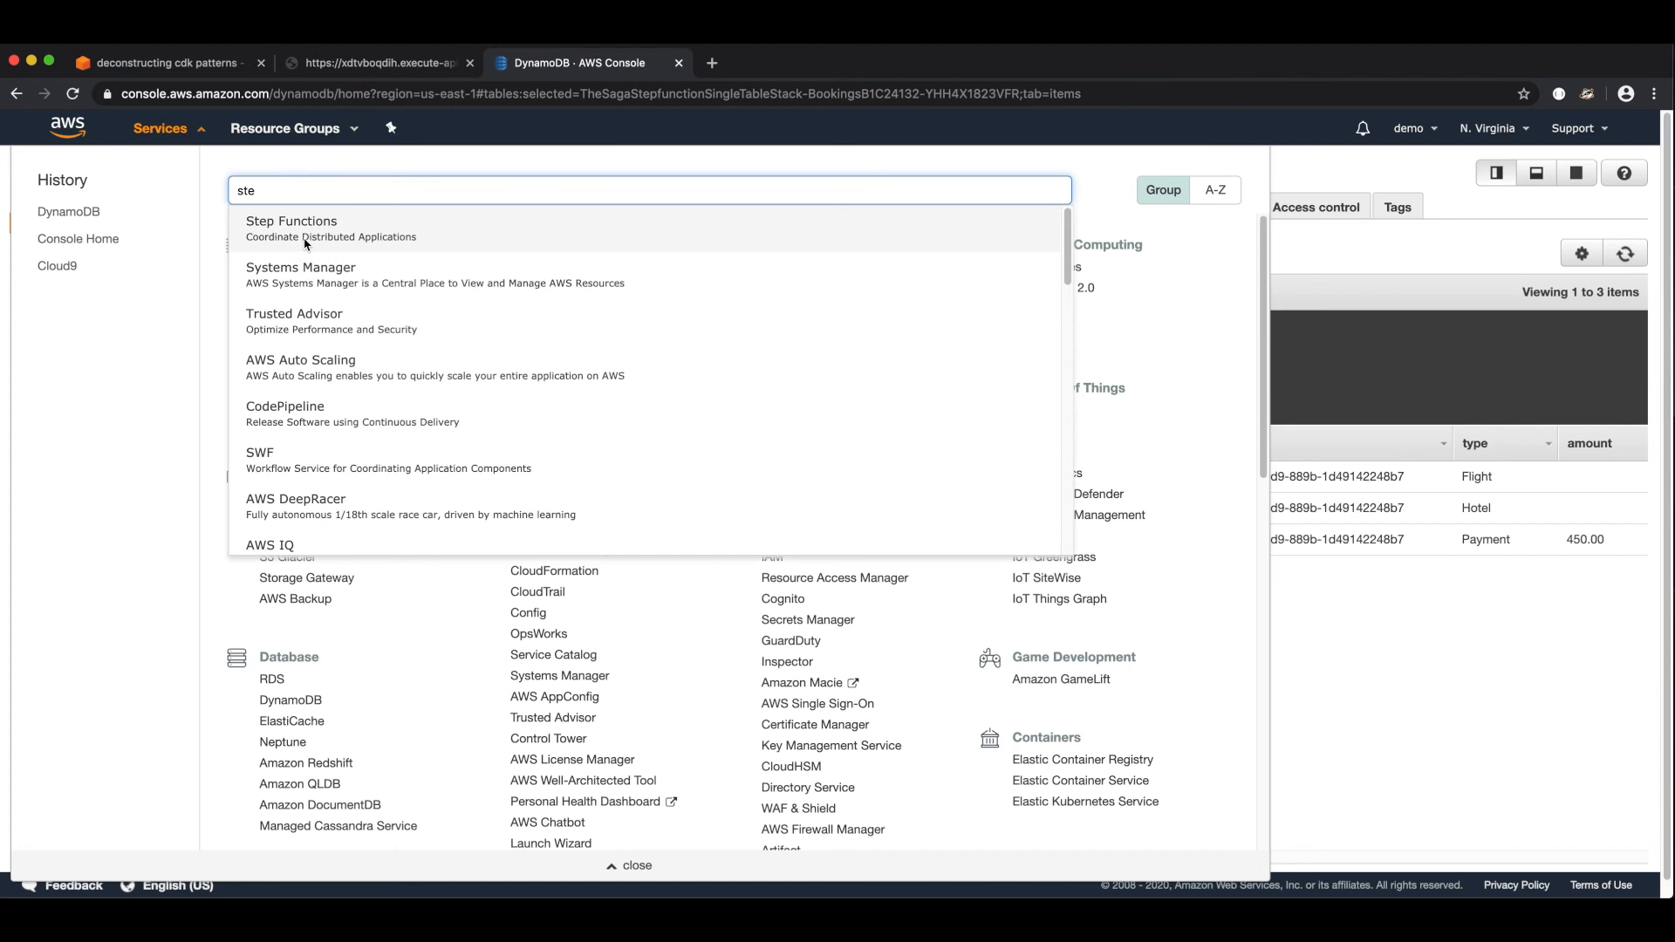
{"action": "left_click", "coordinate": [292, 227]}
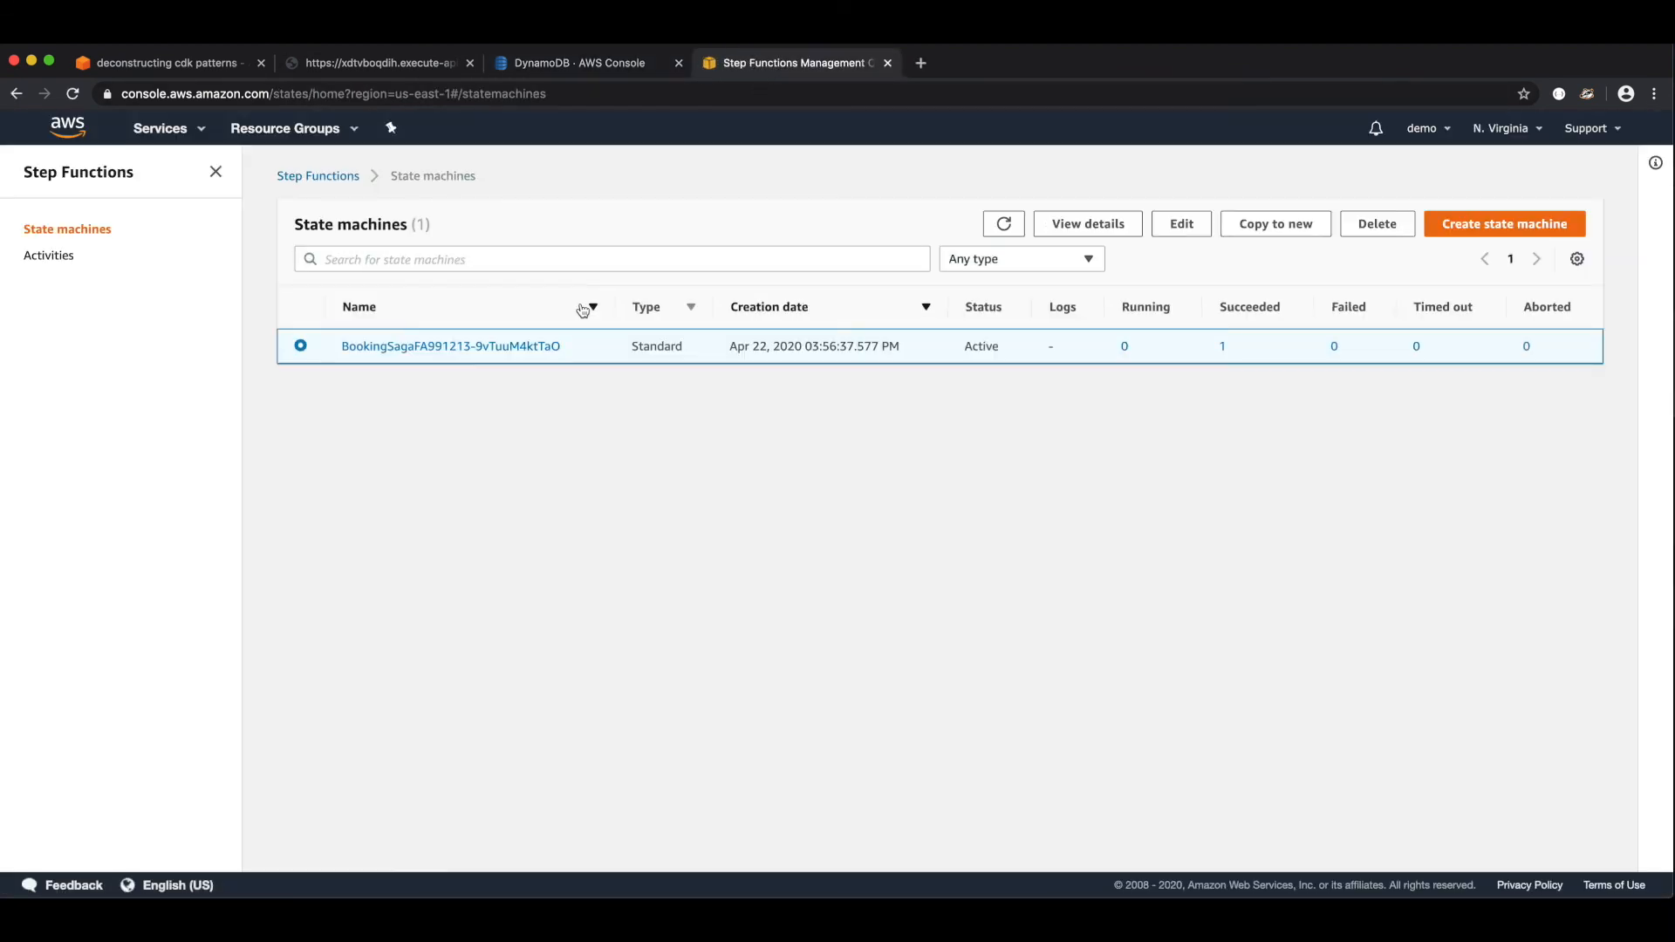
{"action": "left_click", "coordinate": [451, 346]}
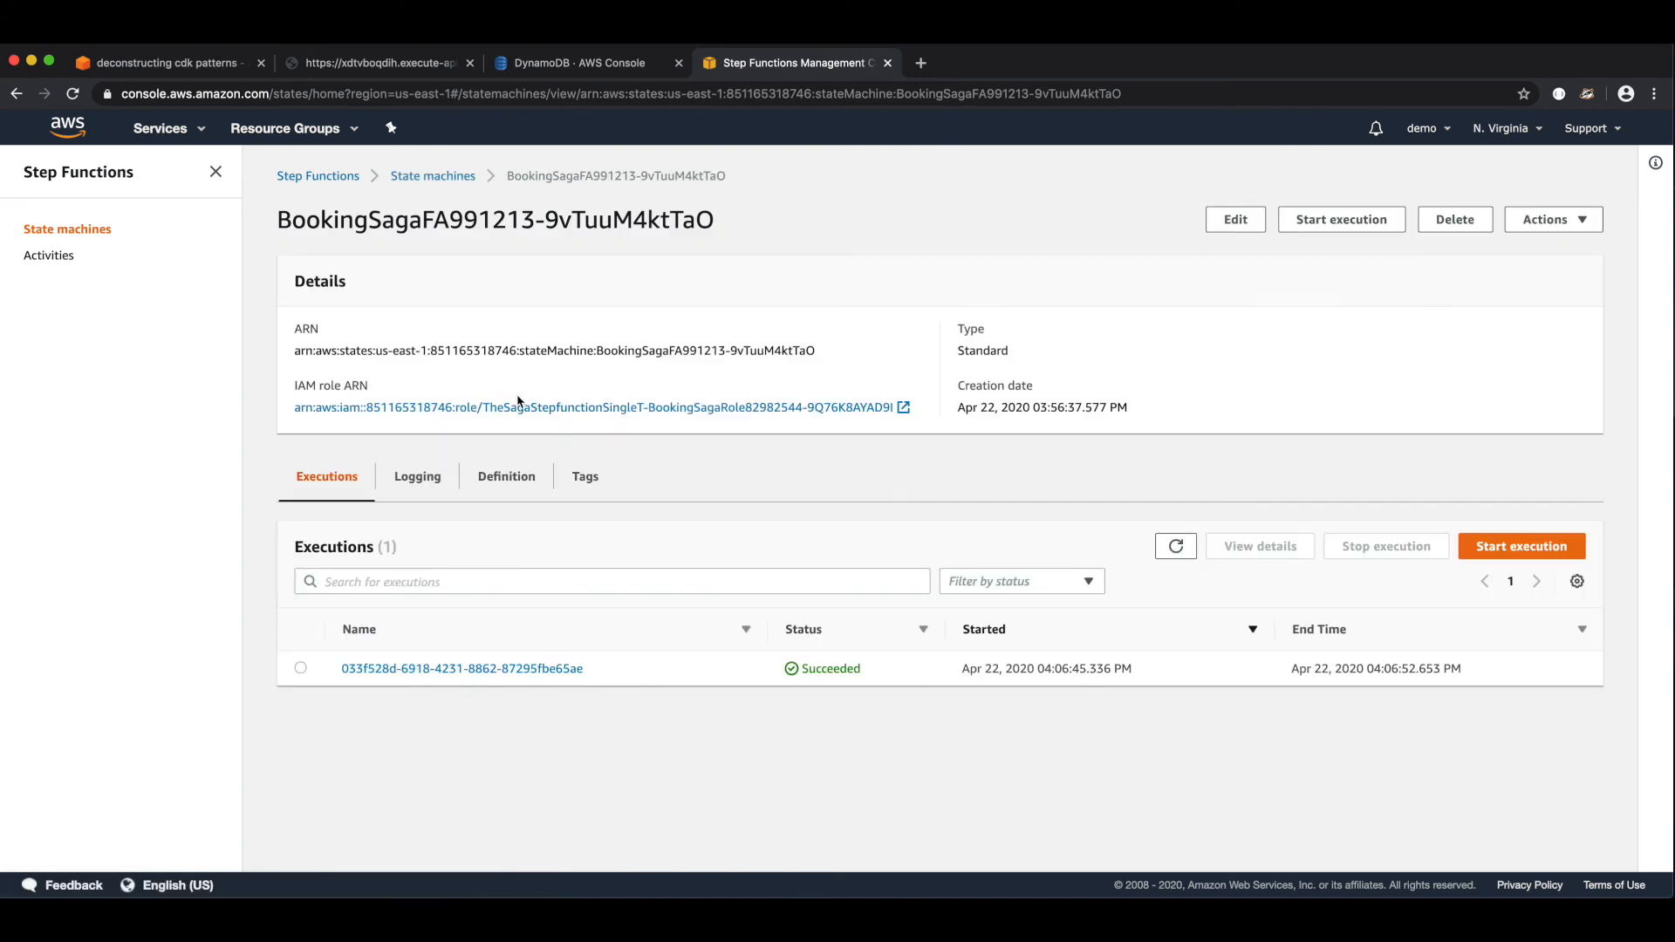
{"action": "mouse_move", "coordinate": [460, 668]}
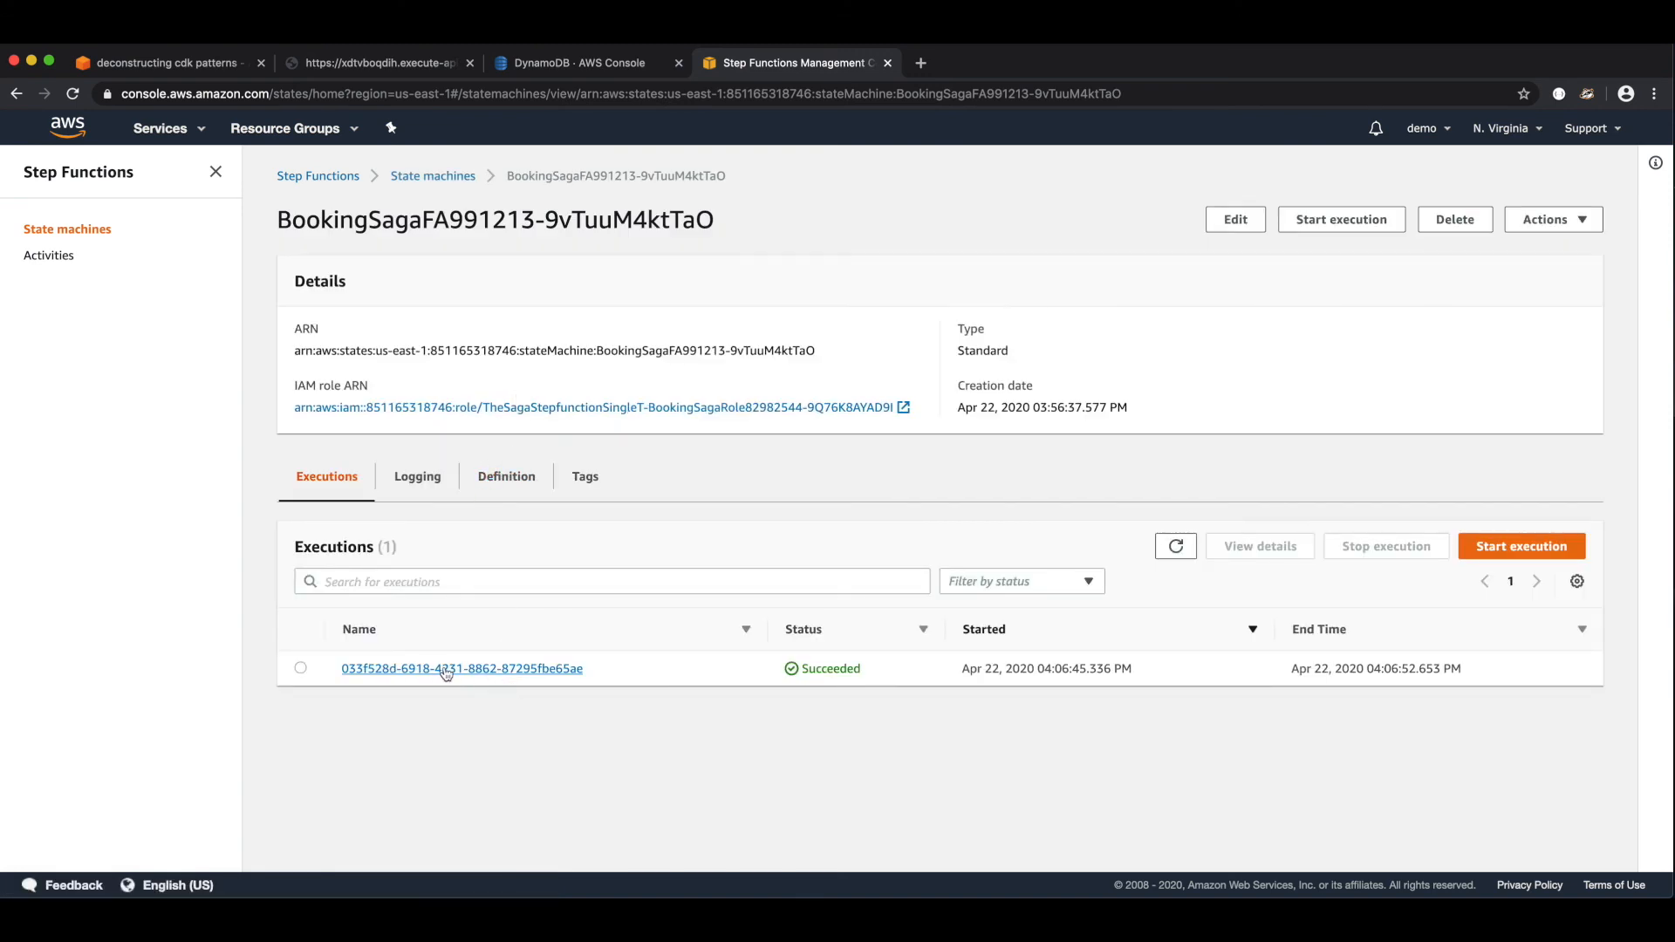
{"action": "left_click", "coordinate": [461, 669]}
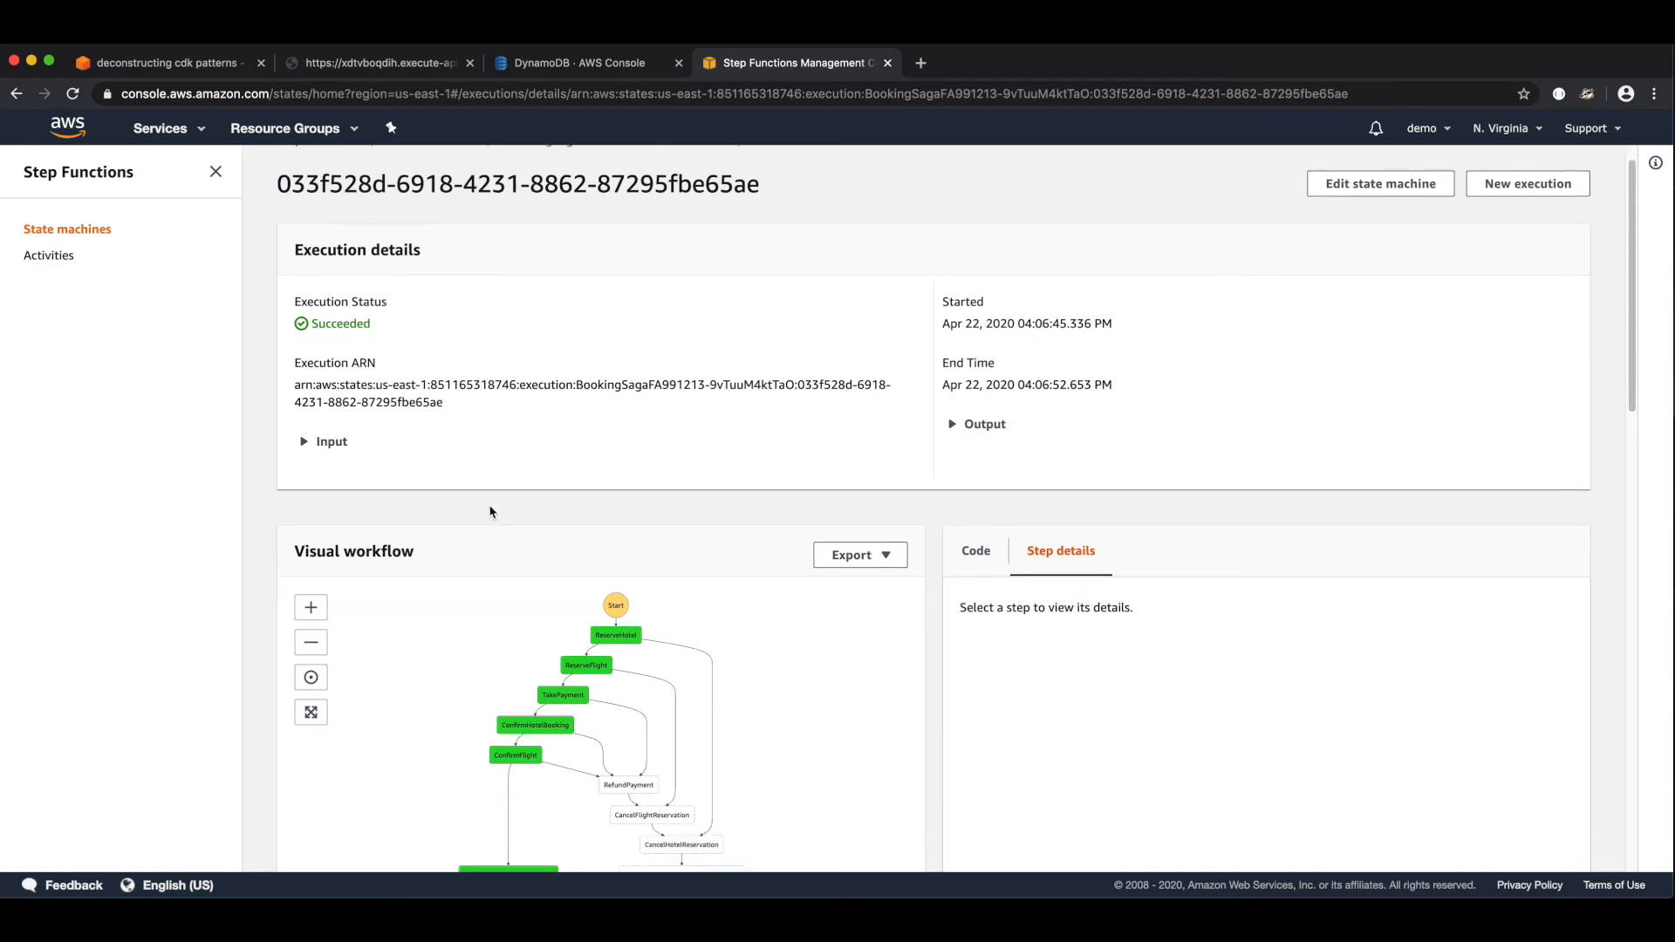
- Expand the ReserveHotel success event to reveal its ok status output and booking id
{"action": "scroll", "scroll_direction": "down", "scroll_amount": 3}
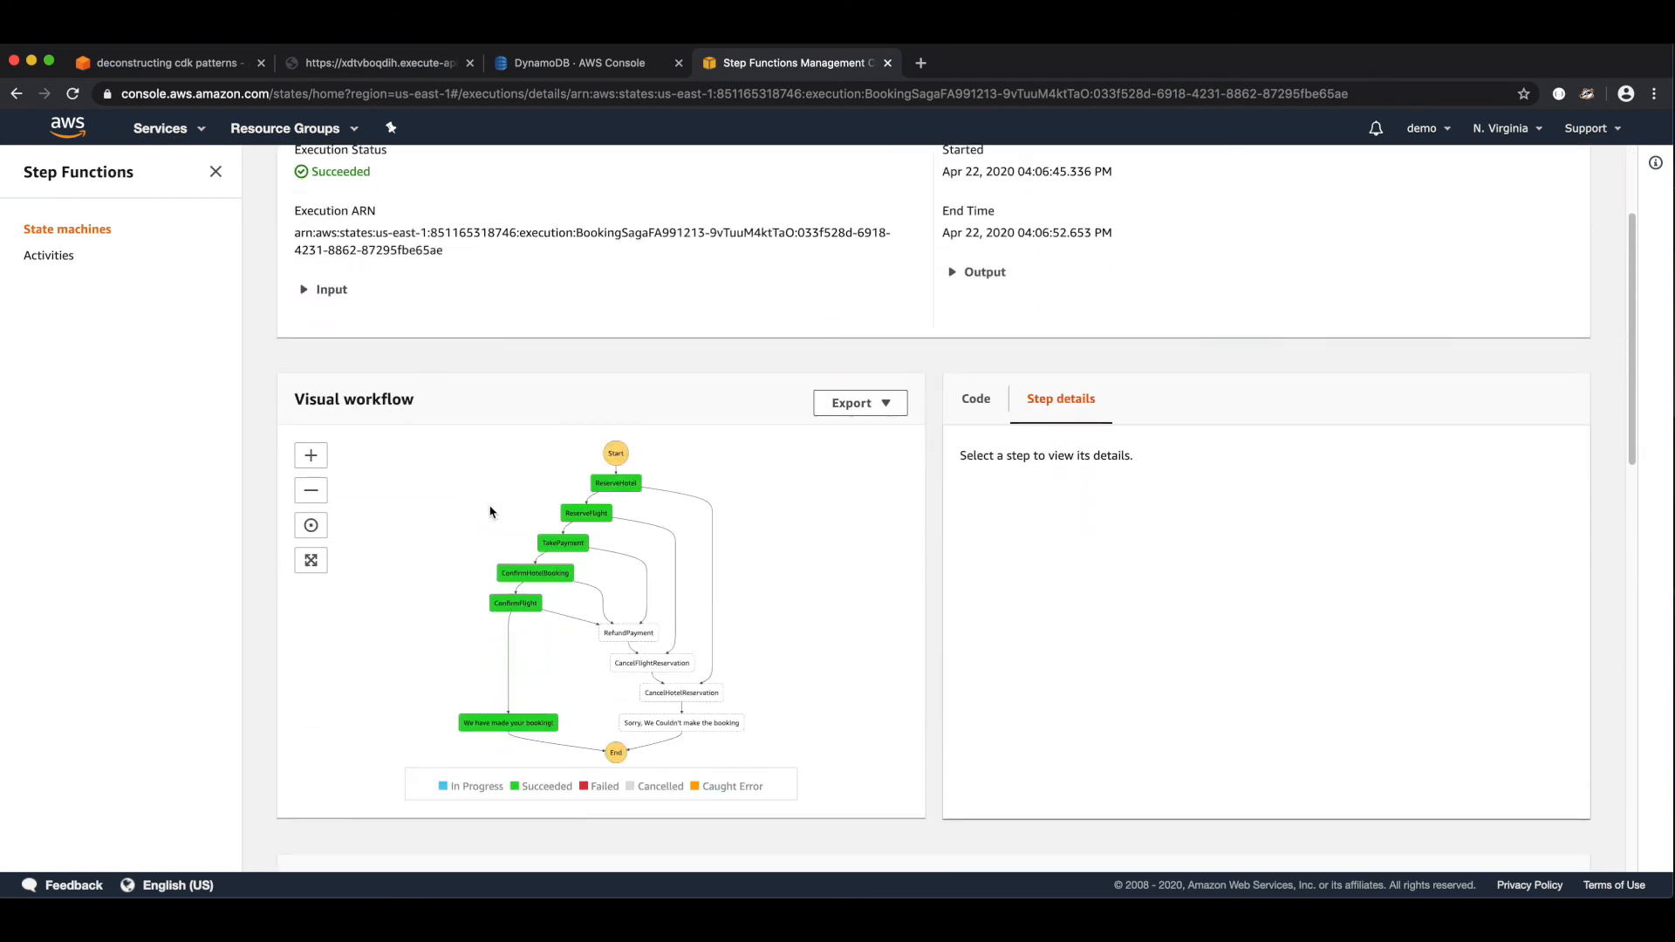
{"action": "scroll", "scroll_direction": "down", "scroll_amount": 3}
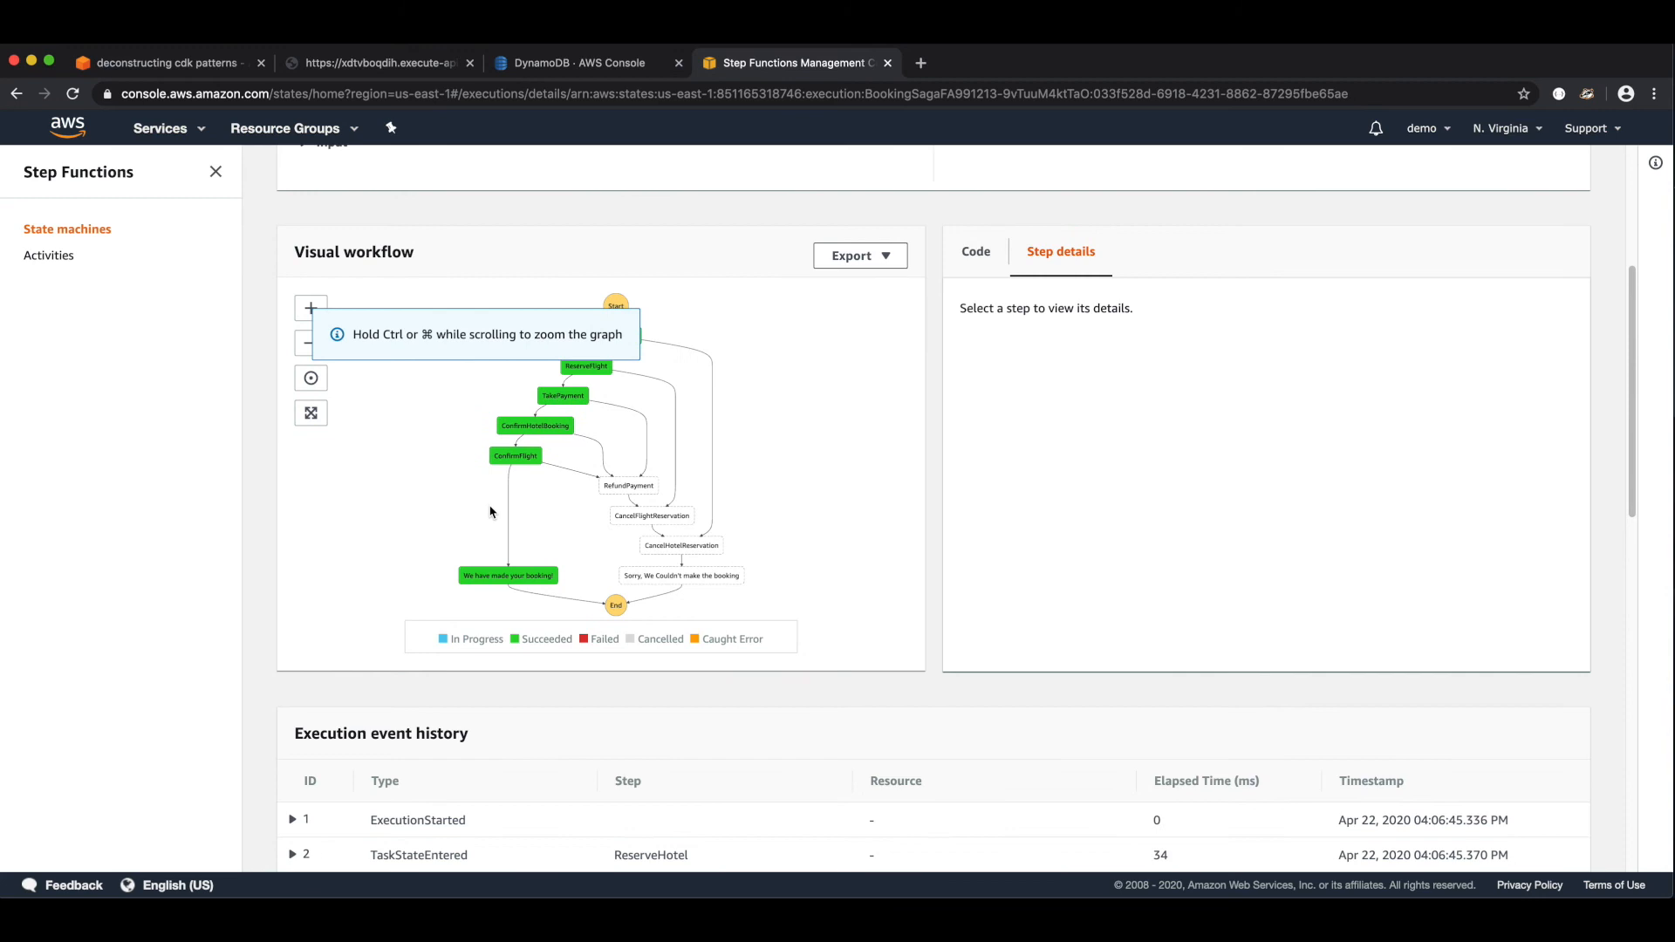
{"action": "scroll", "scroll_direction": "down", "scroll_amount": 3}
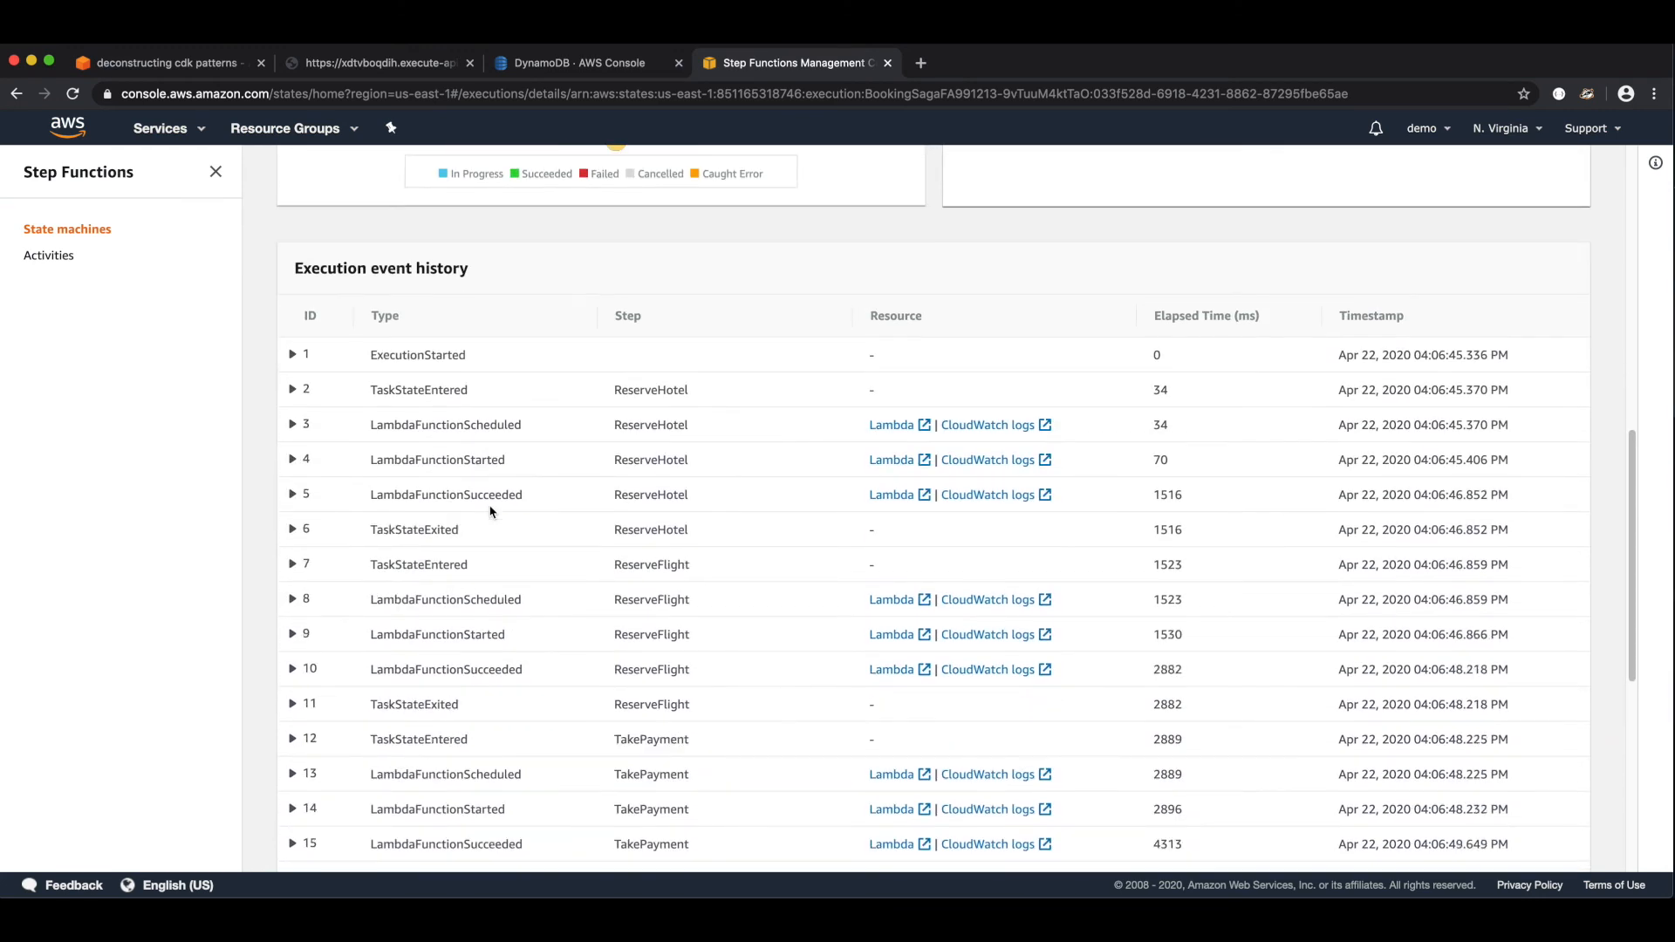
{"action": "scroll", "scroll_direction": "down", "scroll_amount": 3}
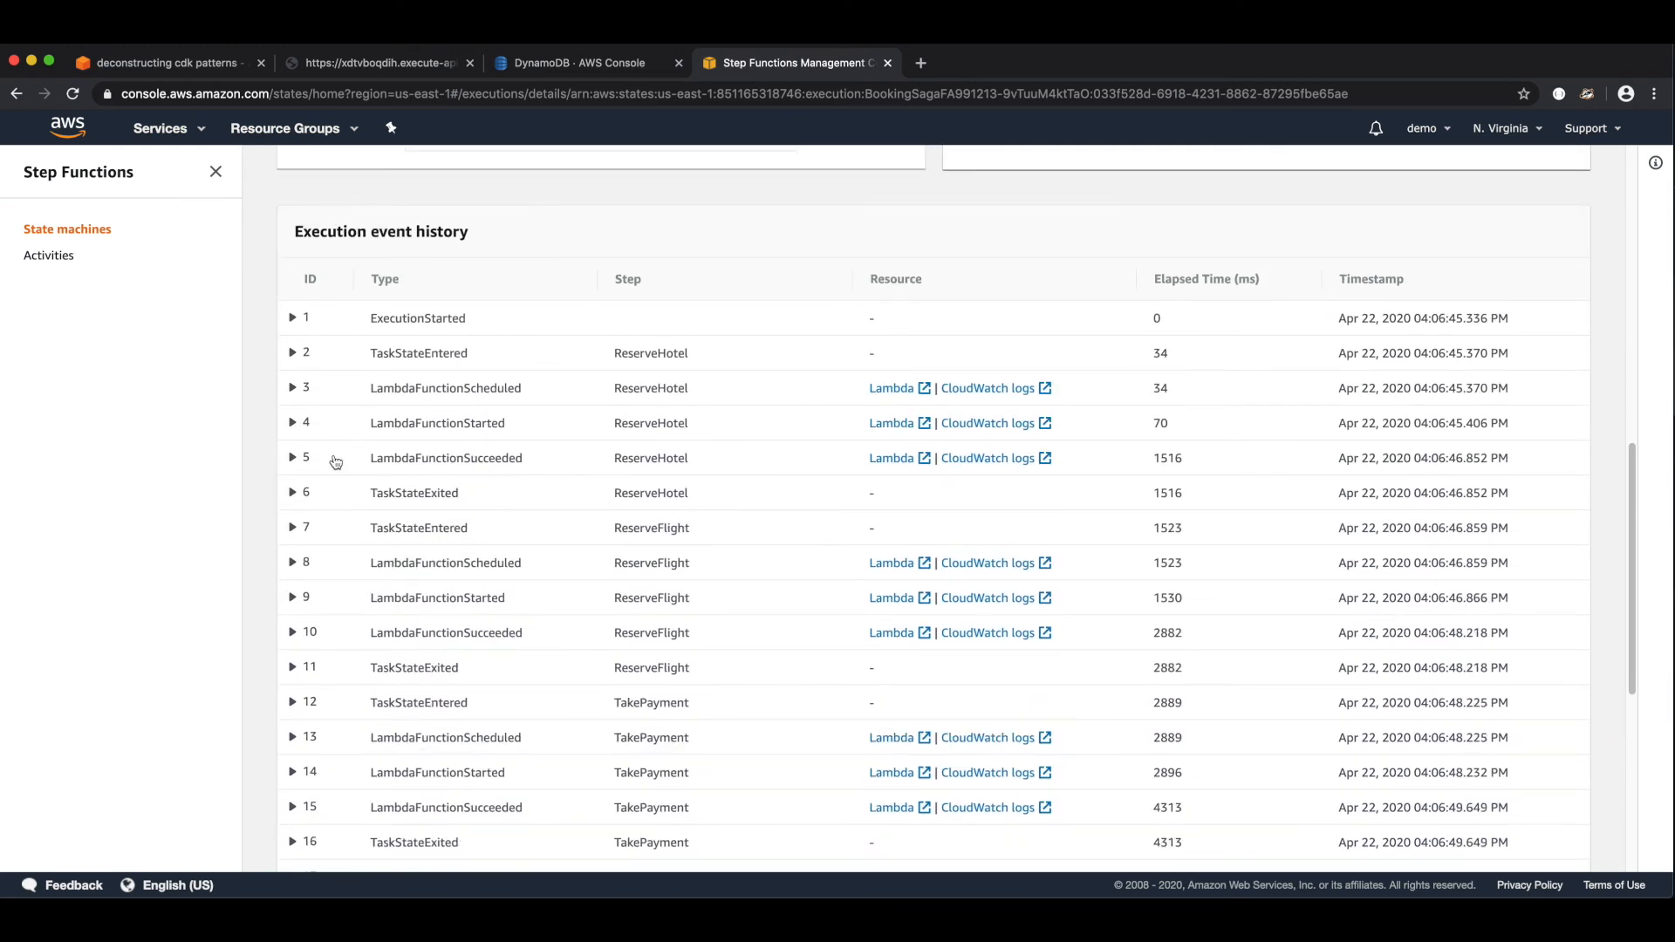
{"action": "left_click", "coordinate": [291, 457]}
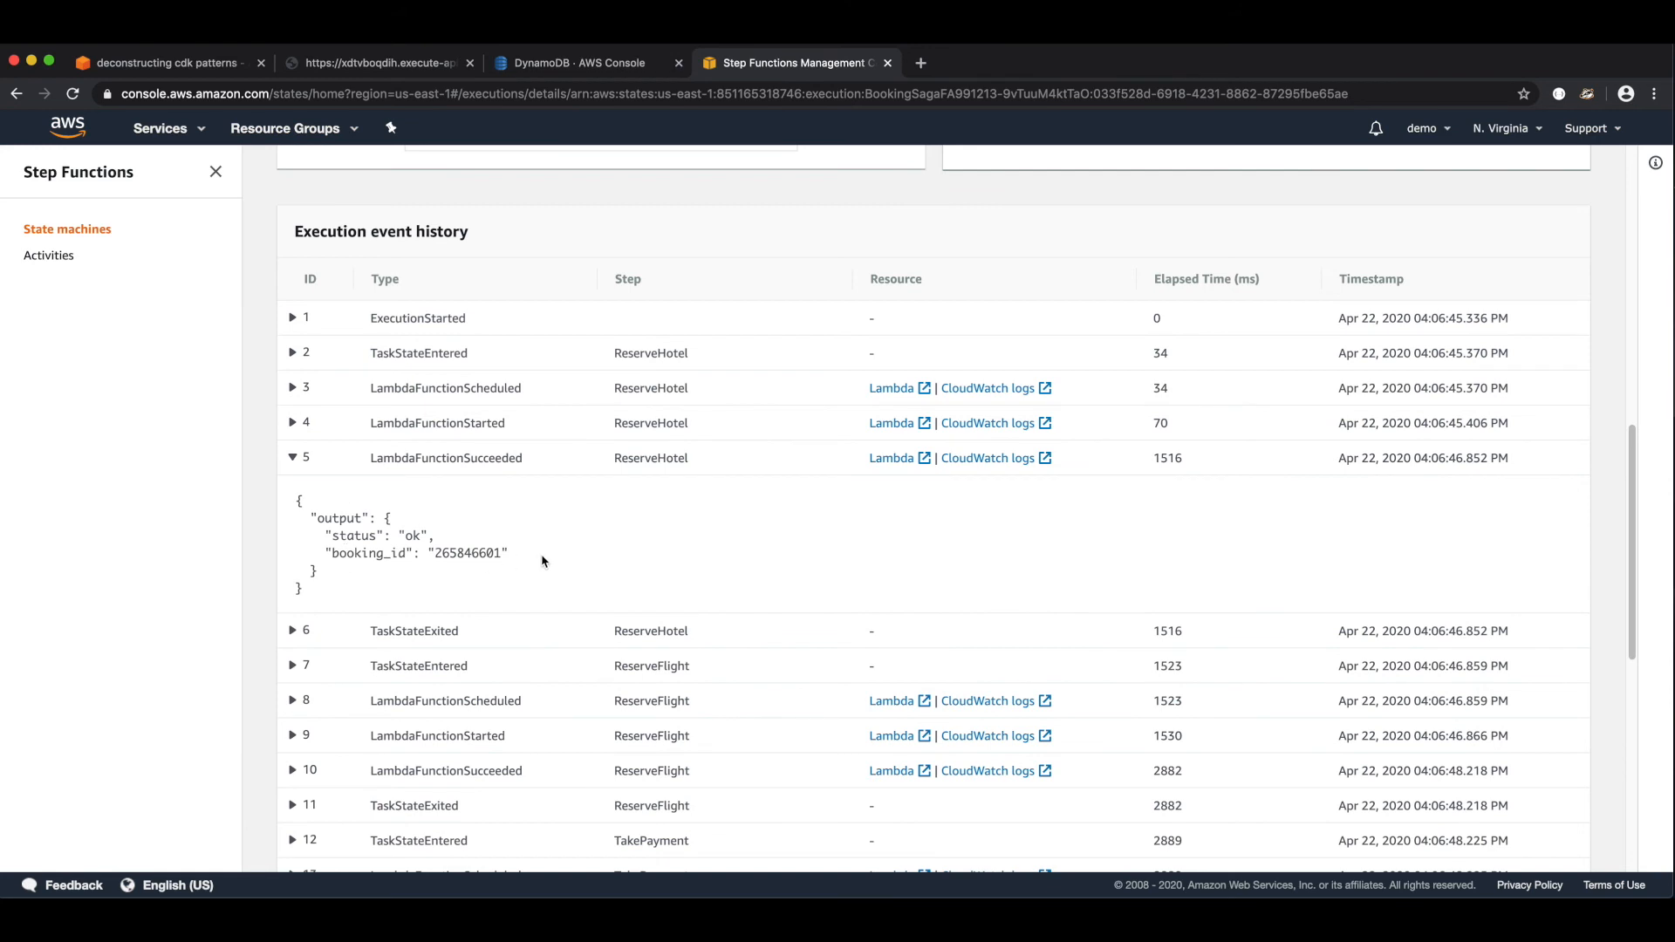
{"action": "mouse_move", "coordinate": [337, 536]}
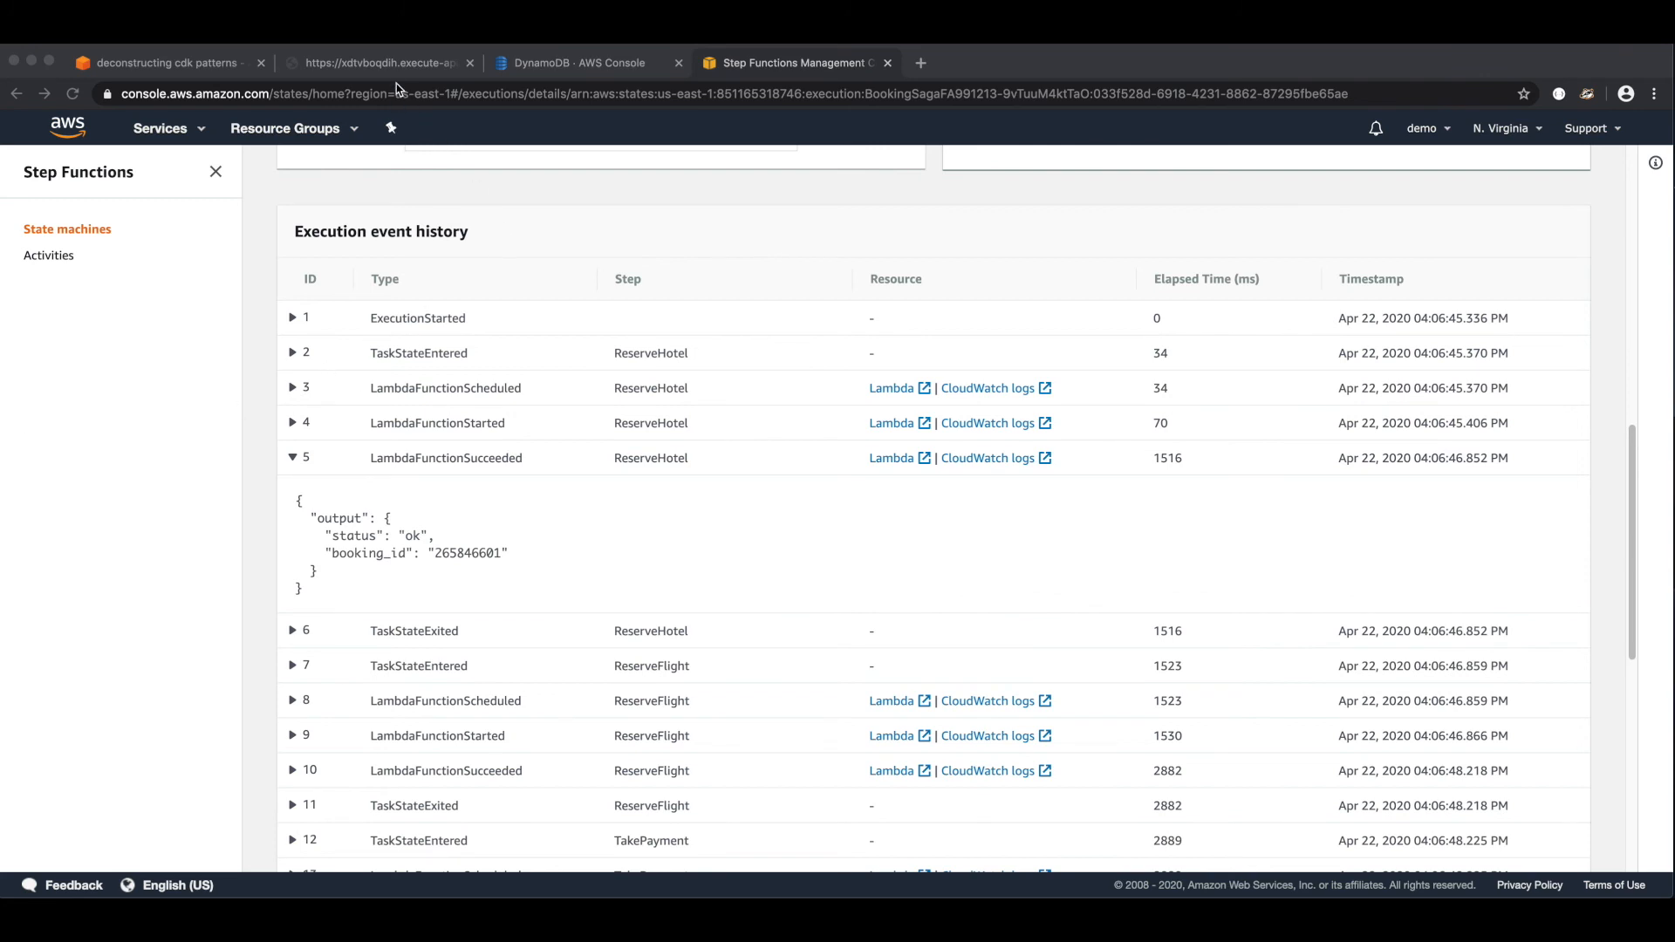
- Request the booking API with ?runType=failPayment appended, then return to the Step Functions console
{"action": "left_click", "coordinate": [377, 62]}
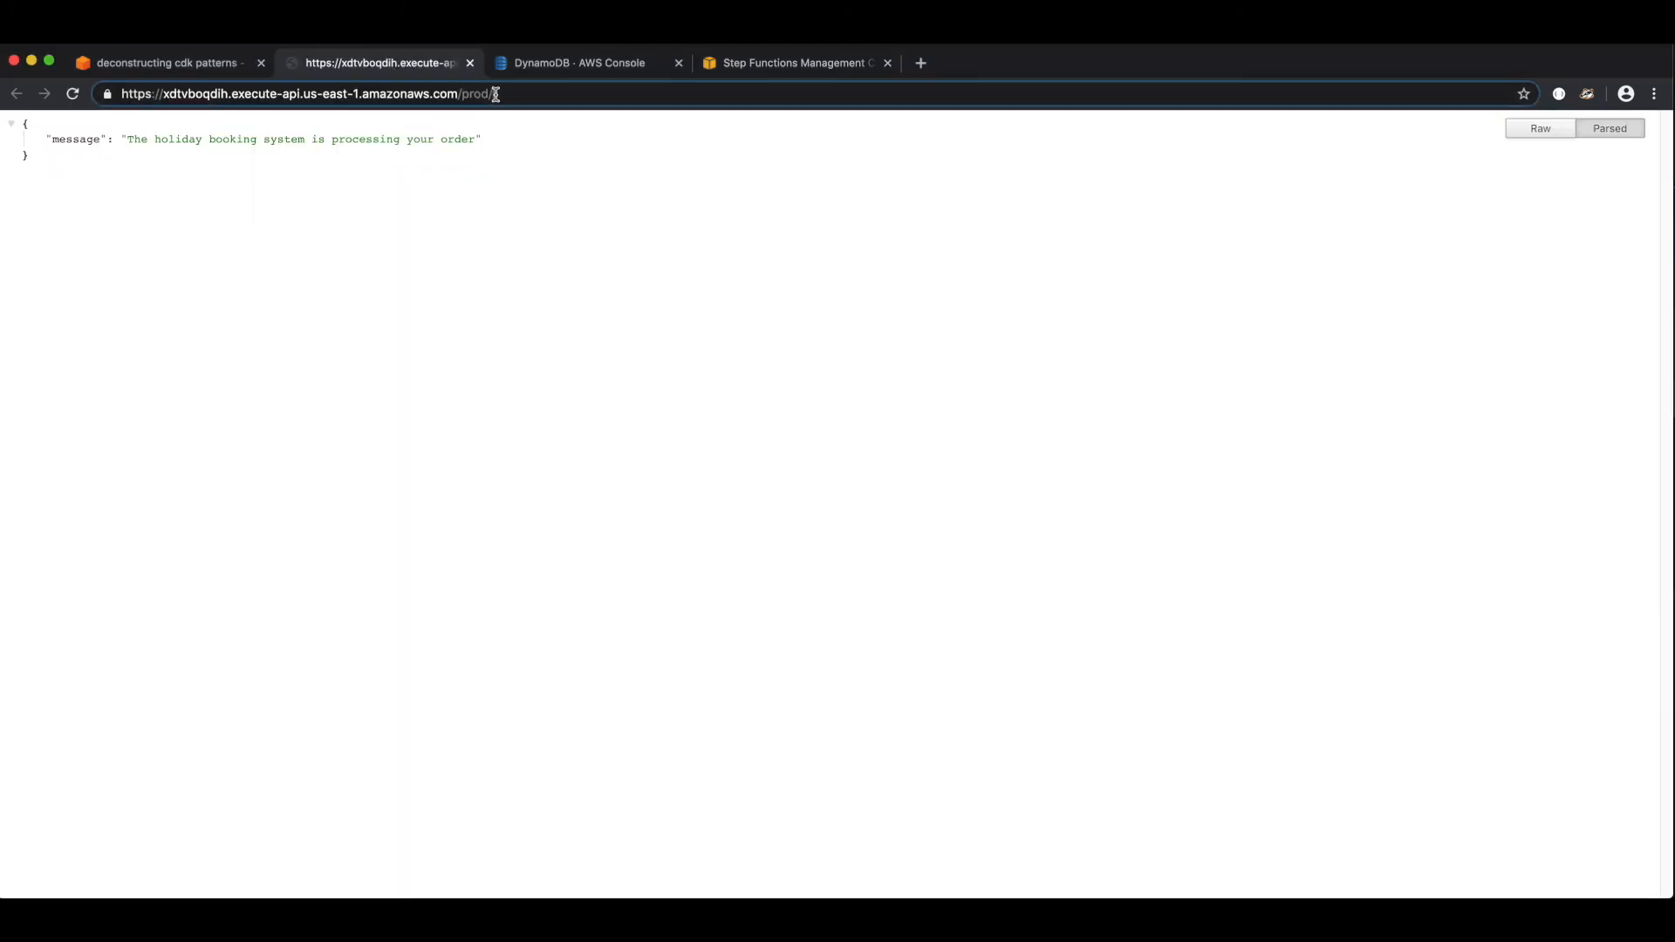
{"action": "left_click", "coordinate": [298, 93]}
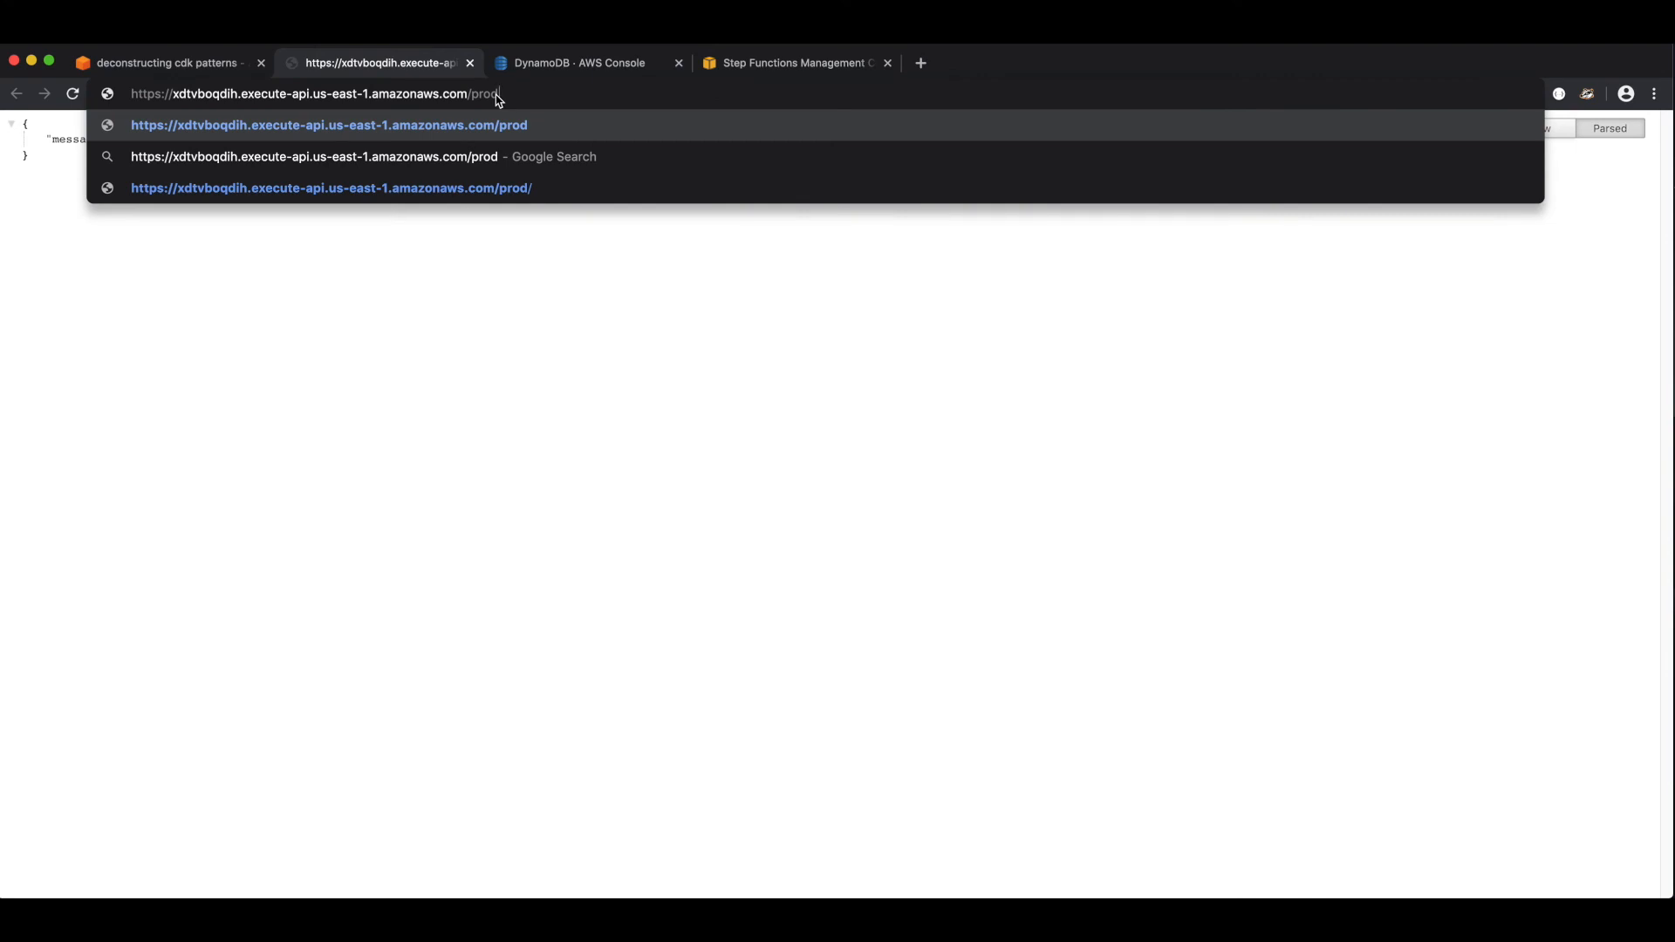
{"action": "type", "text": "?runType="}
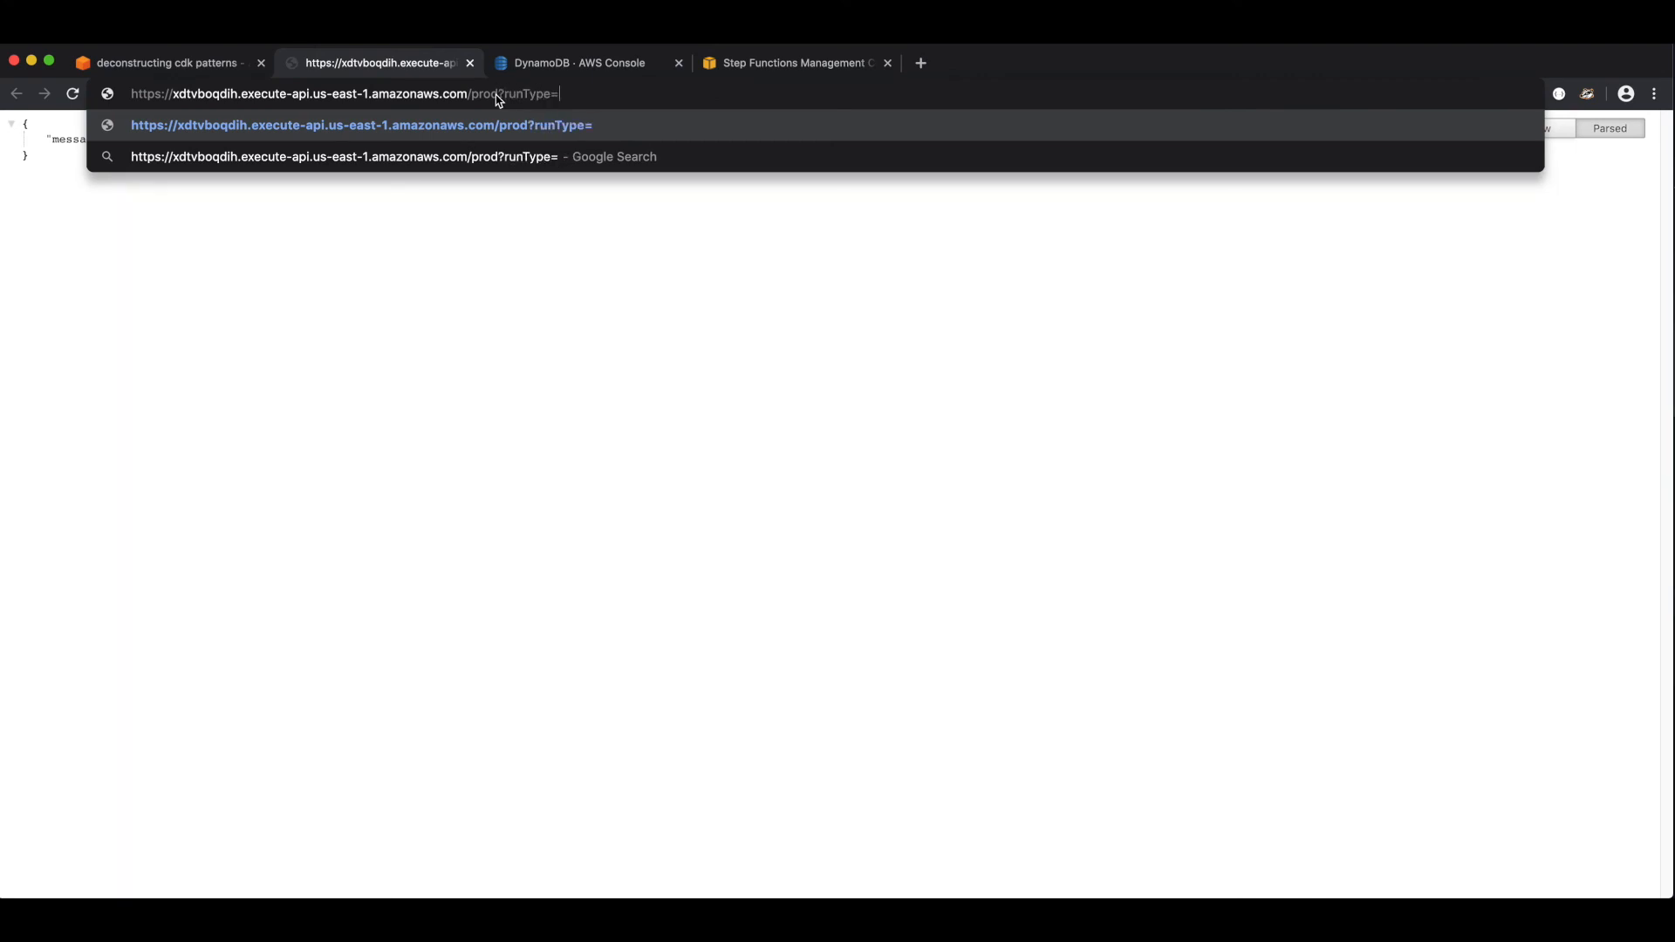
{"action": "type", "text": "failPayment"}
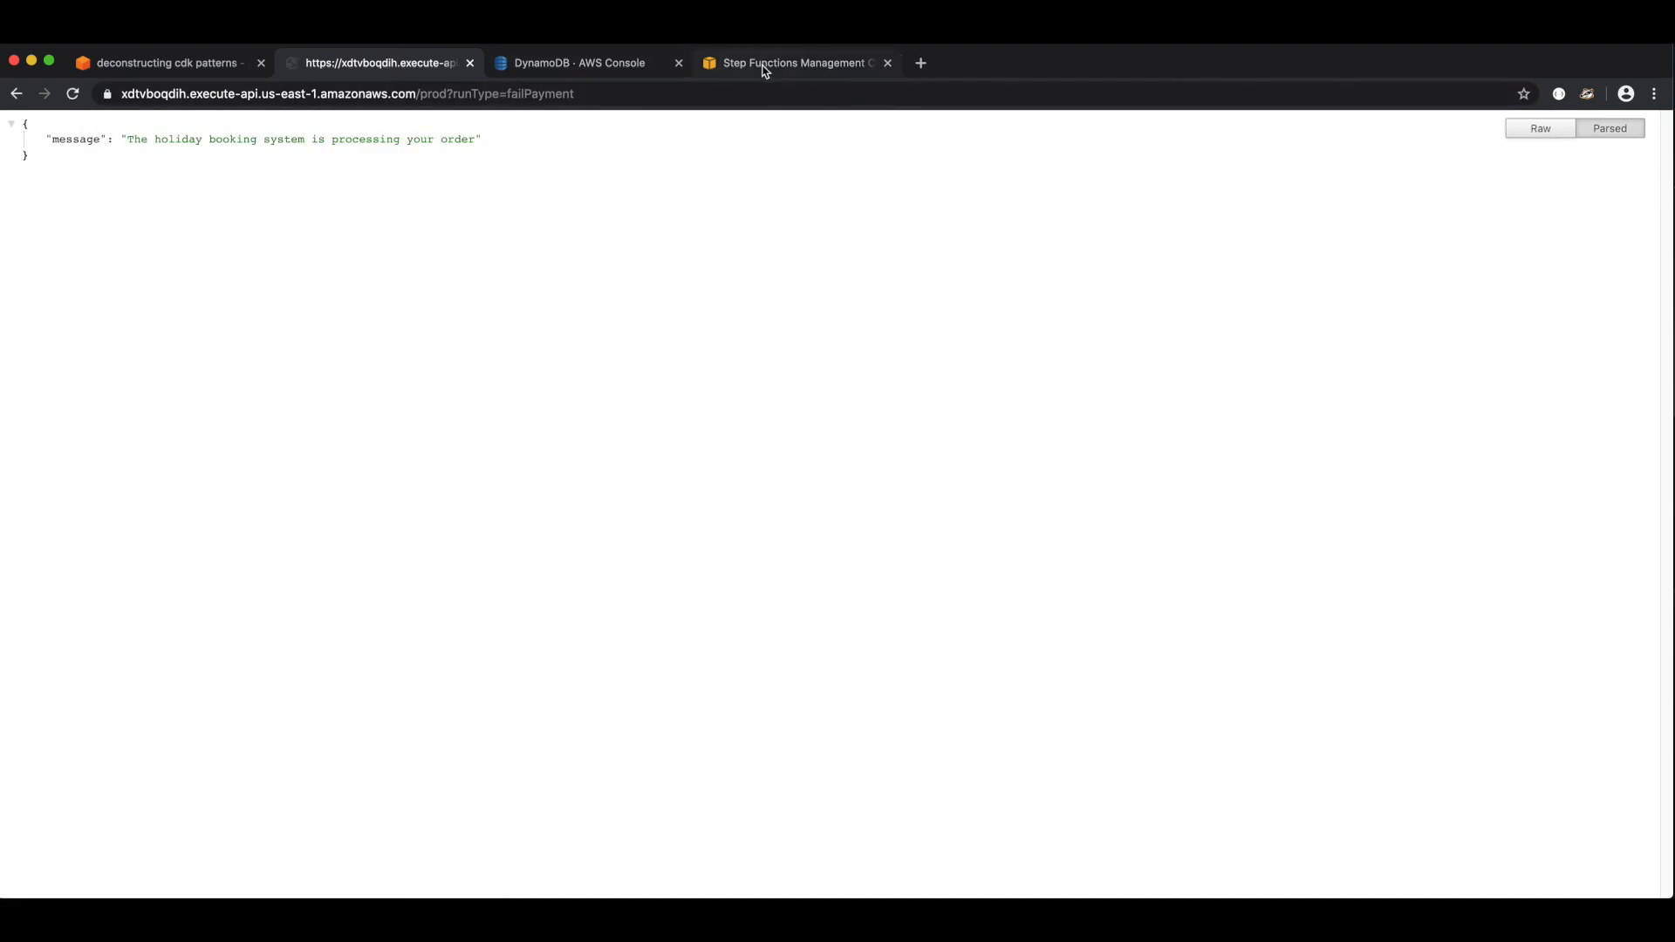
{"action": "left_click", "coordinate": [794, 63]}
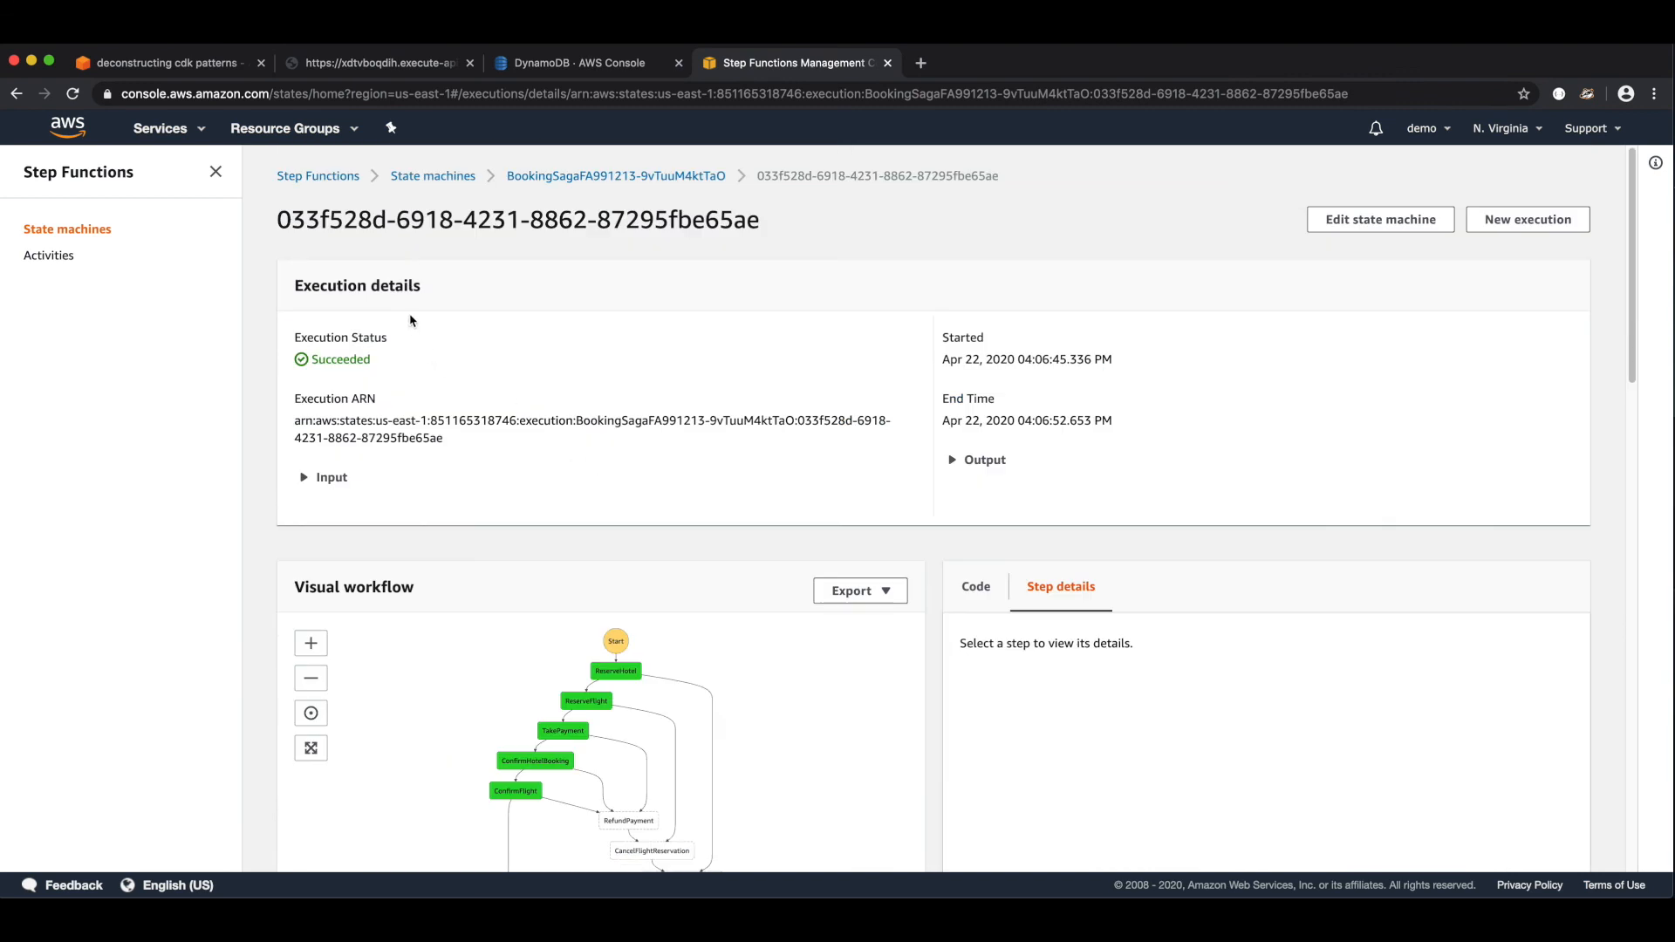
- View the new BookingSaga execution and refresh until it shows as Failed
{"action": "left_click", "coordinate": [616, 175]}
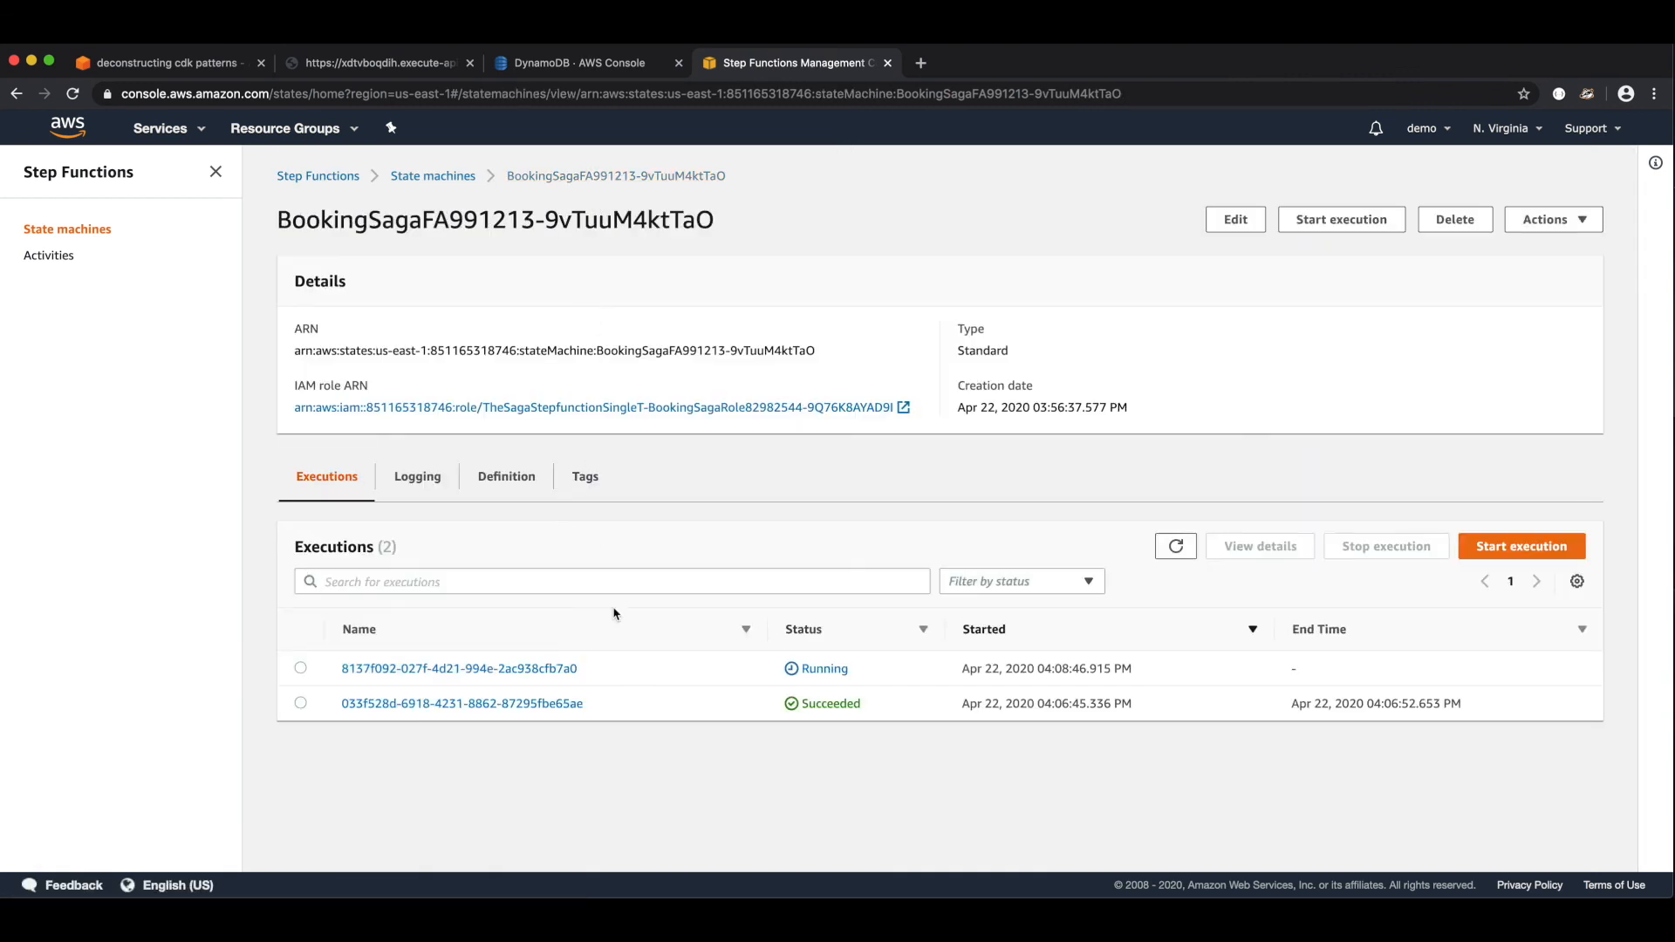
{"action": "left_click", "coordinate": [459, 668]}
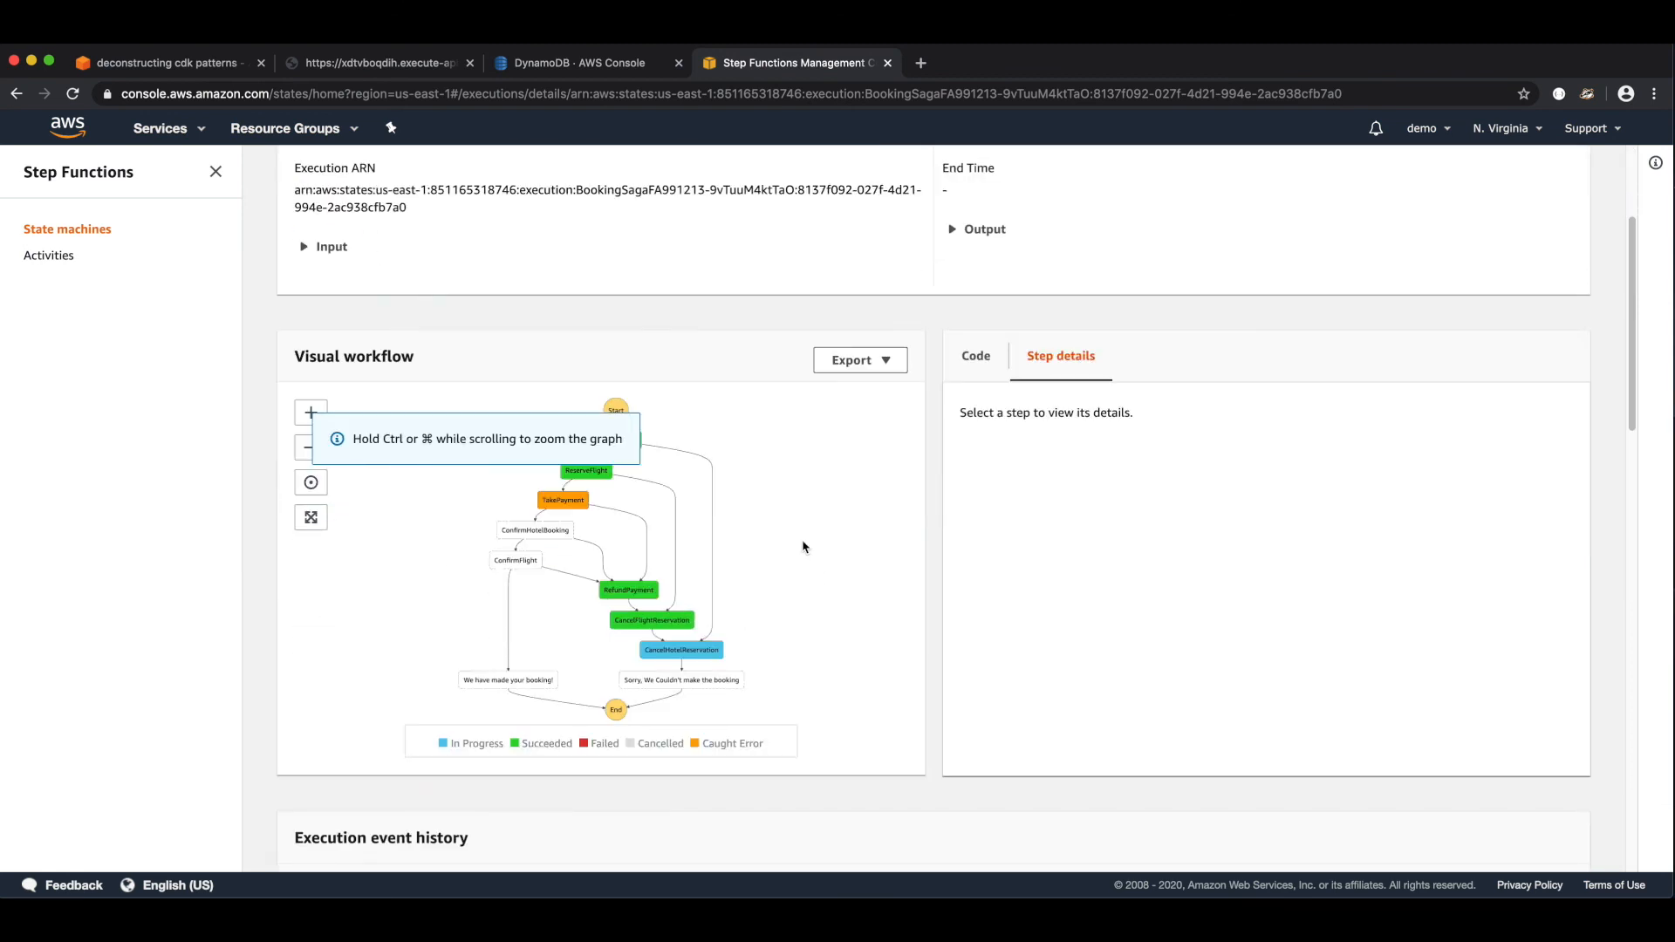
{"action": "mouse_move", "coordinate": [635, 586]}
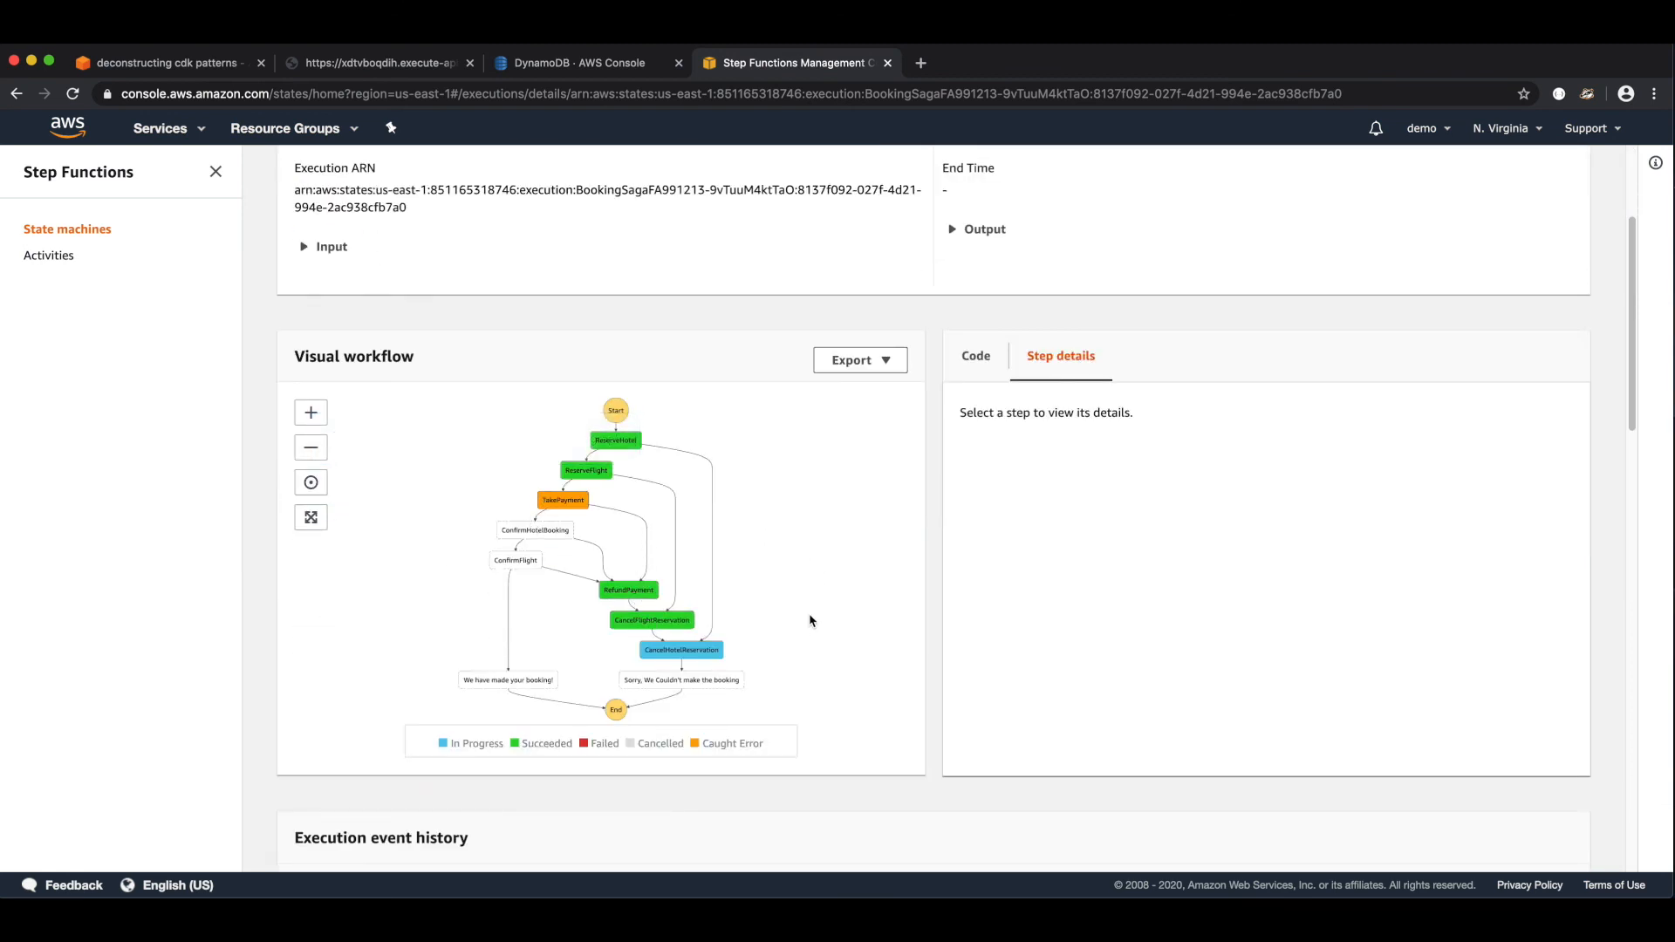
{"action": "left_click", "coordinate": [74, 93]}
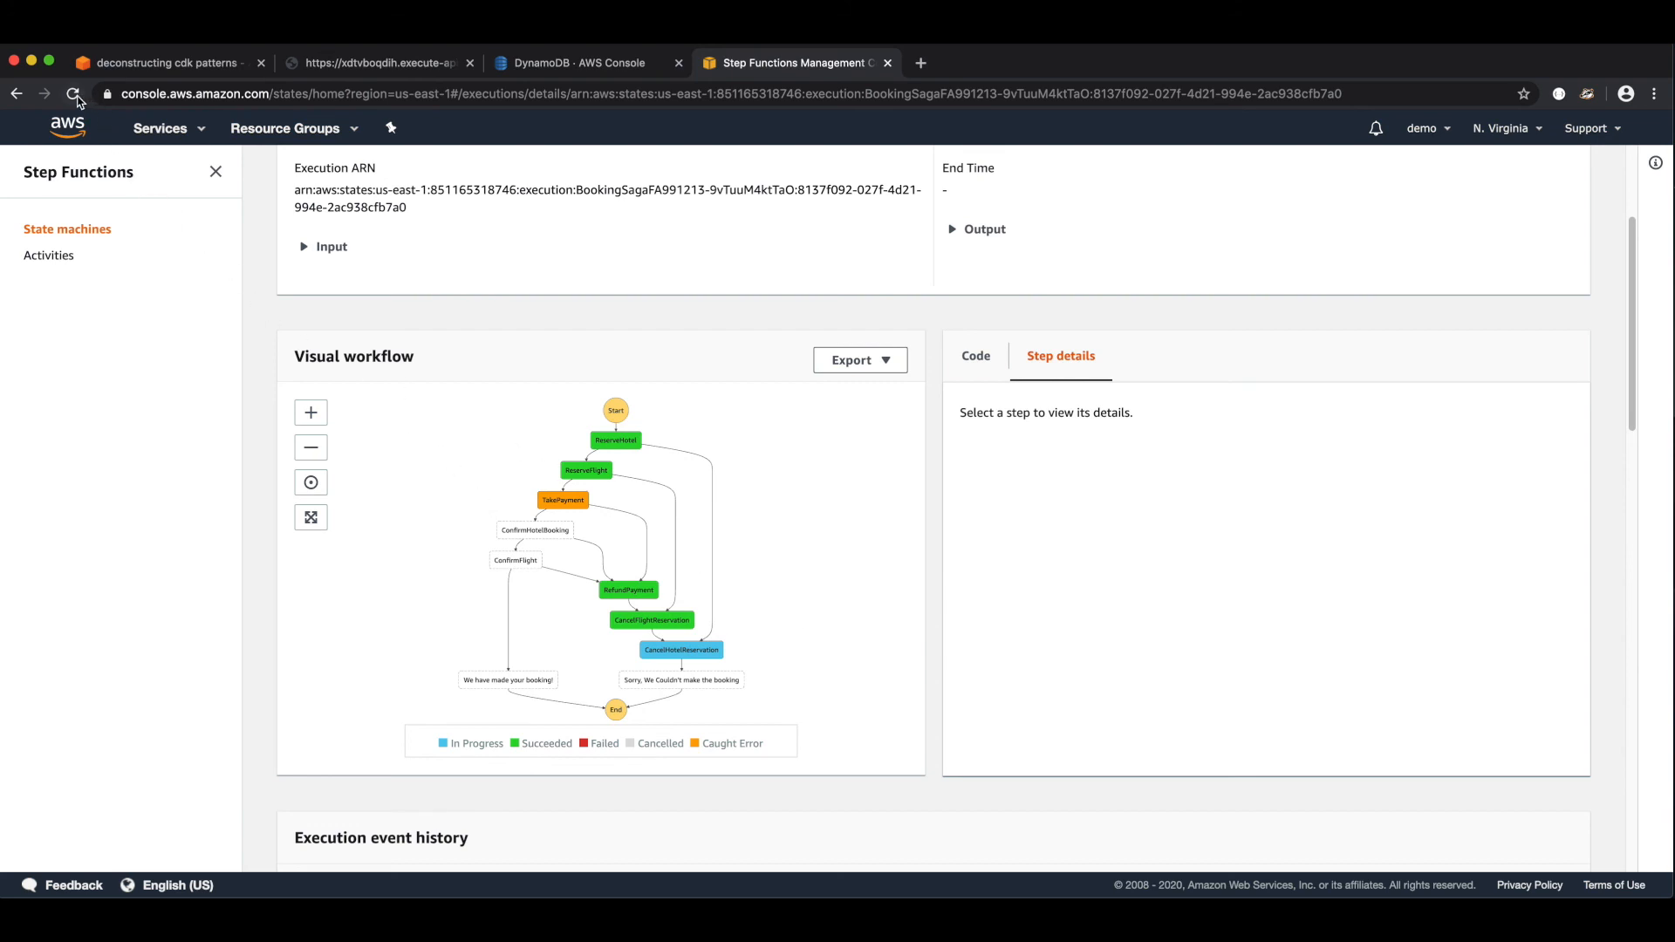
{"action": "left_click", "coordinate": [73, 92]}
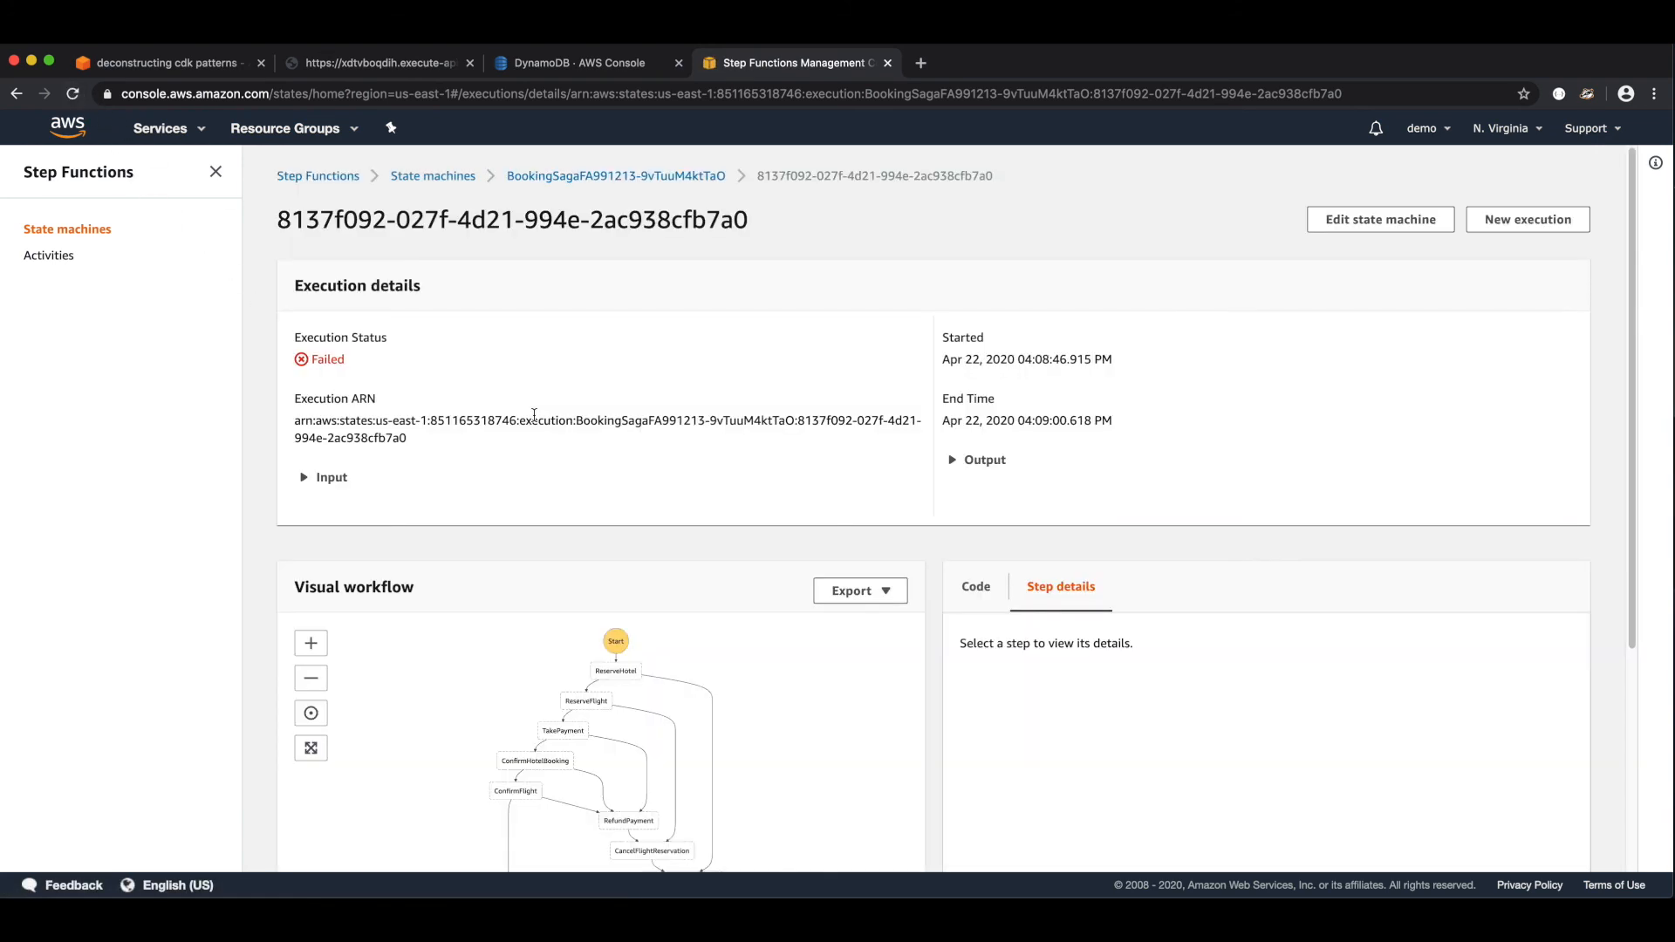
- Review the event history, expanding and collapsing the CancelHotelReservation failure details
{"action": "scroll", "scroll_direction": "down", "scroll_amount": 3}
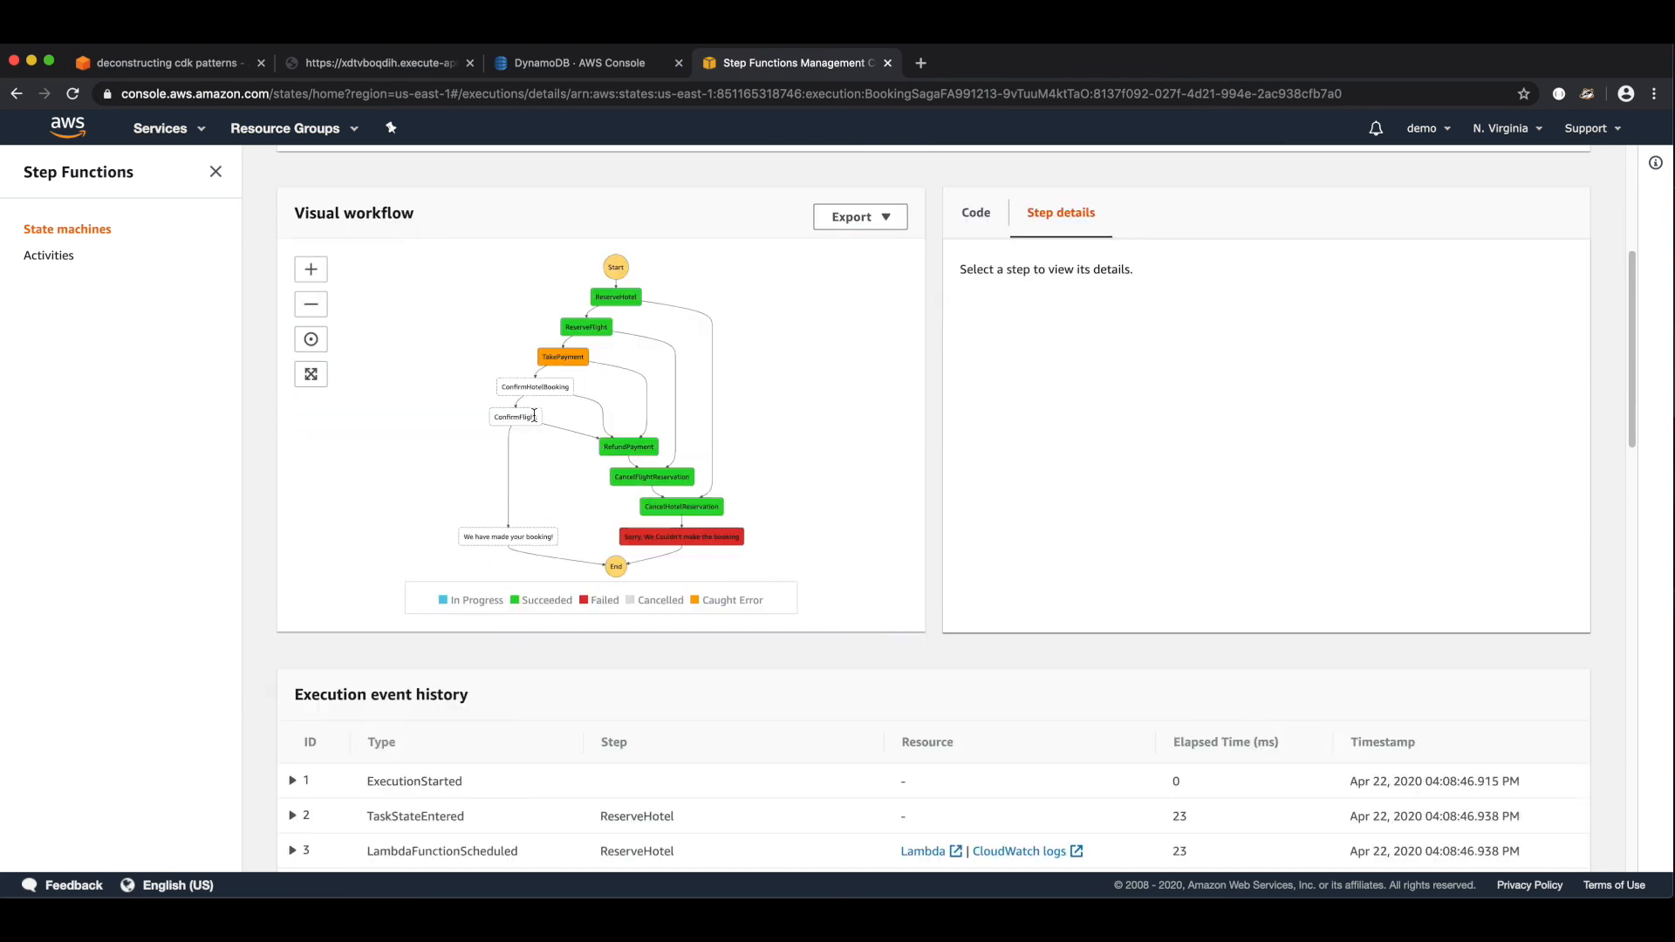
{"action": "scroll", "scroll_direction": "down", "scroll_amount": 3}
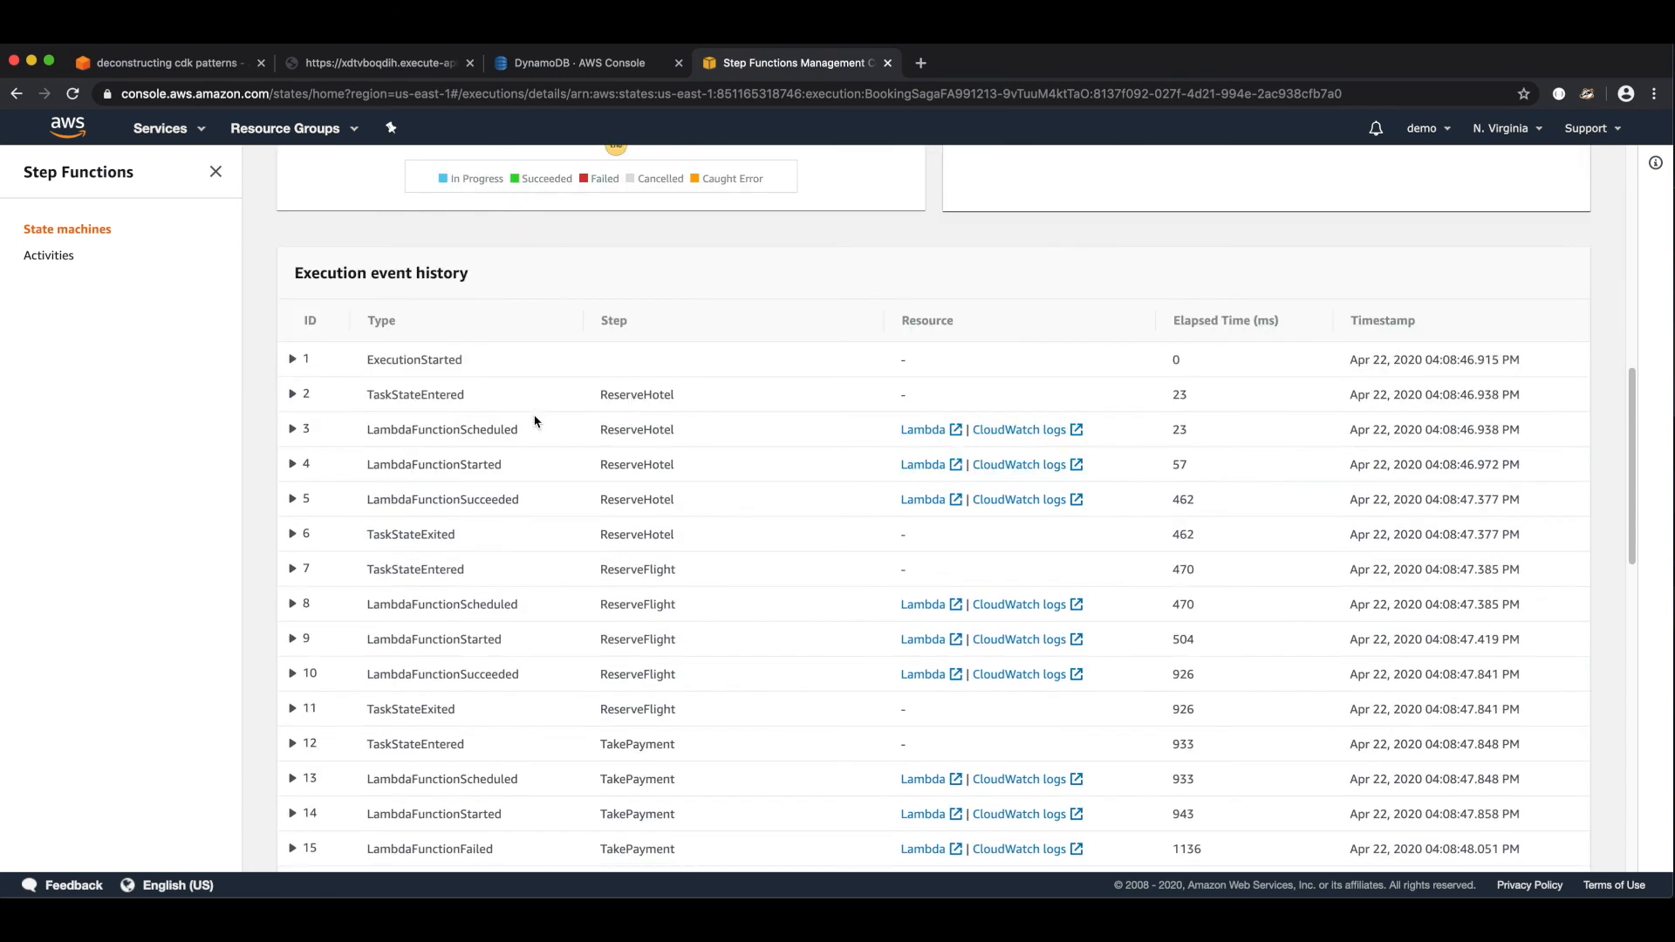
{"action": "scroll", "scroll_direction": "down", "scroll_amount": 3}
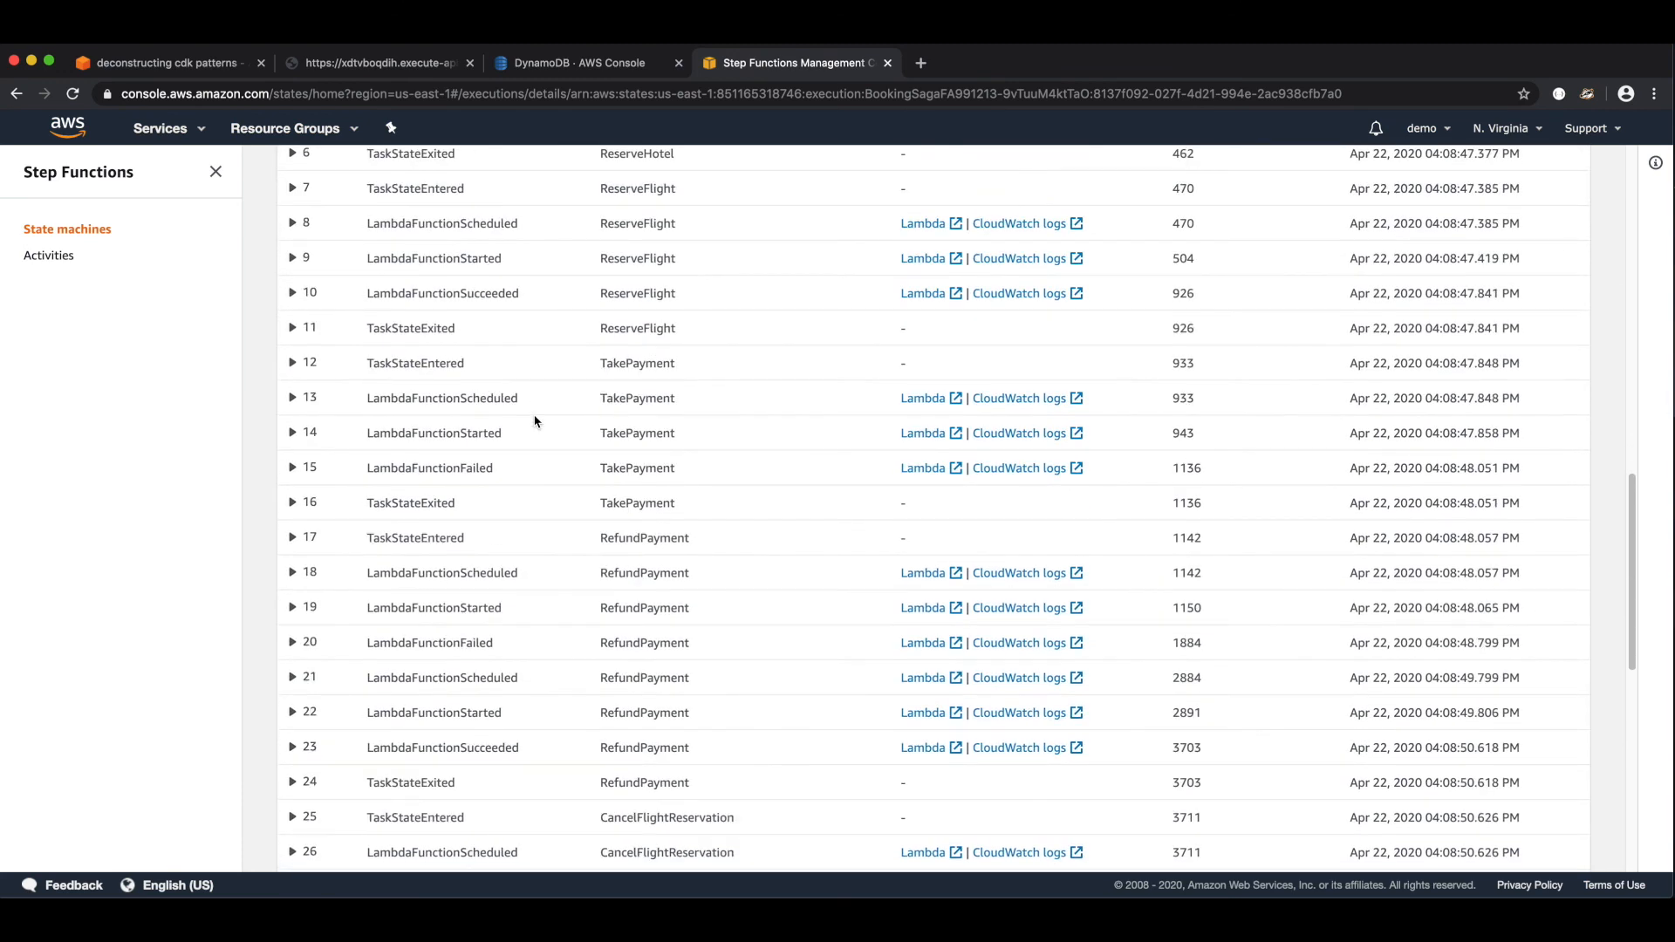
{"action": "scroll", "scroll_direction": "down", "scroll_amount": 3}
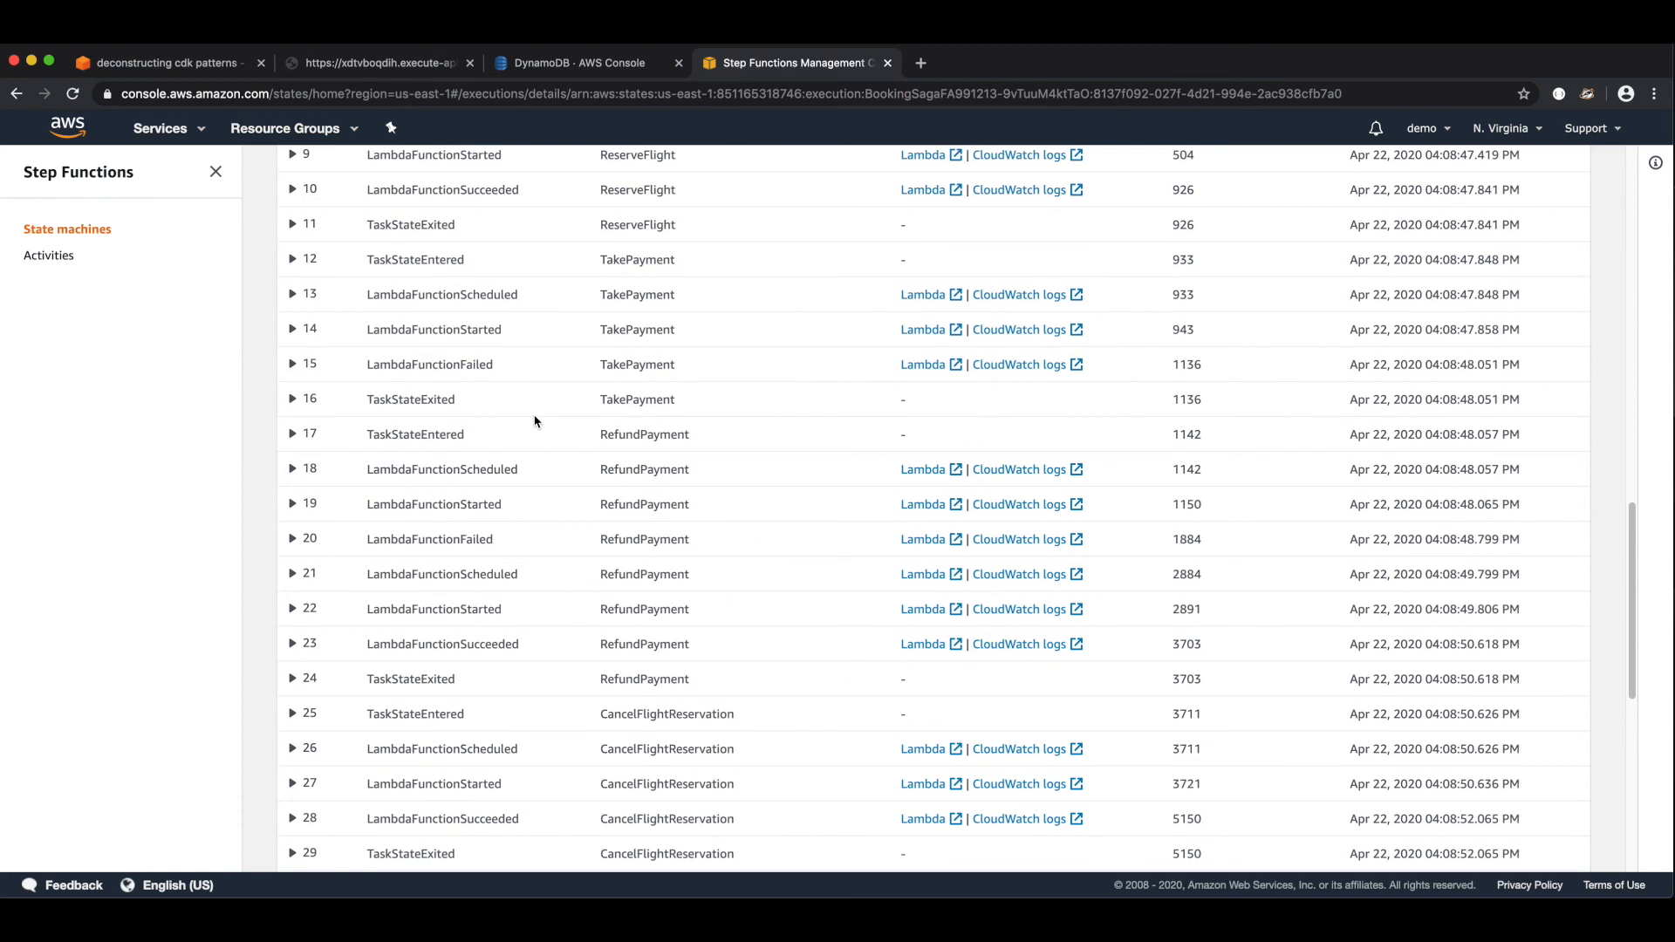
{"action": "scroll", "scroll_direction": "down", "scroll_amount": 3}
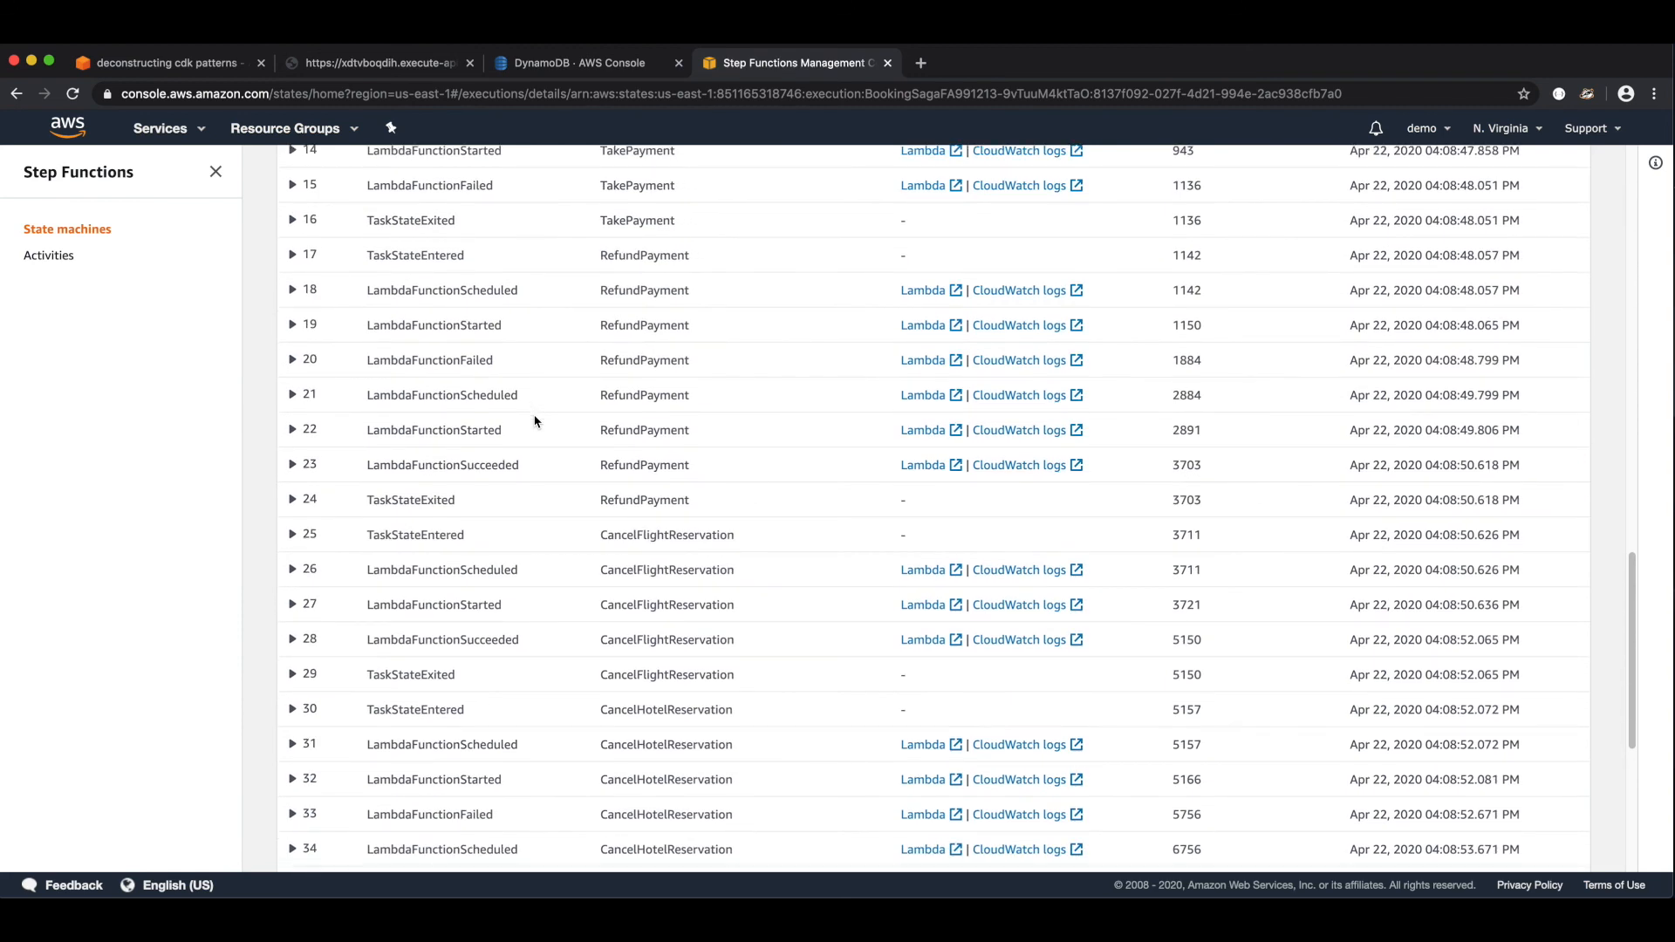
{"action": "scroll", "scroll_direction": "down", "scroll_amount": 3}
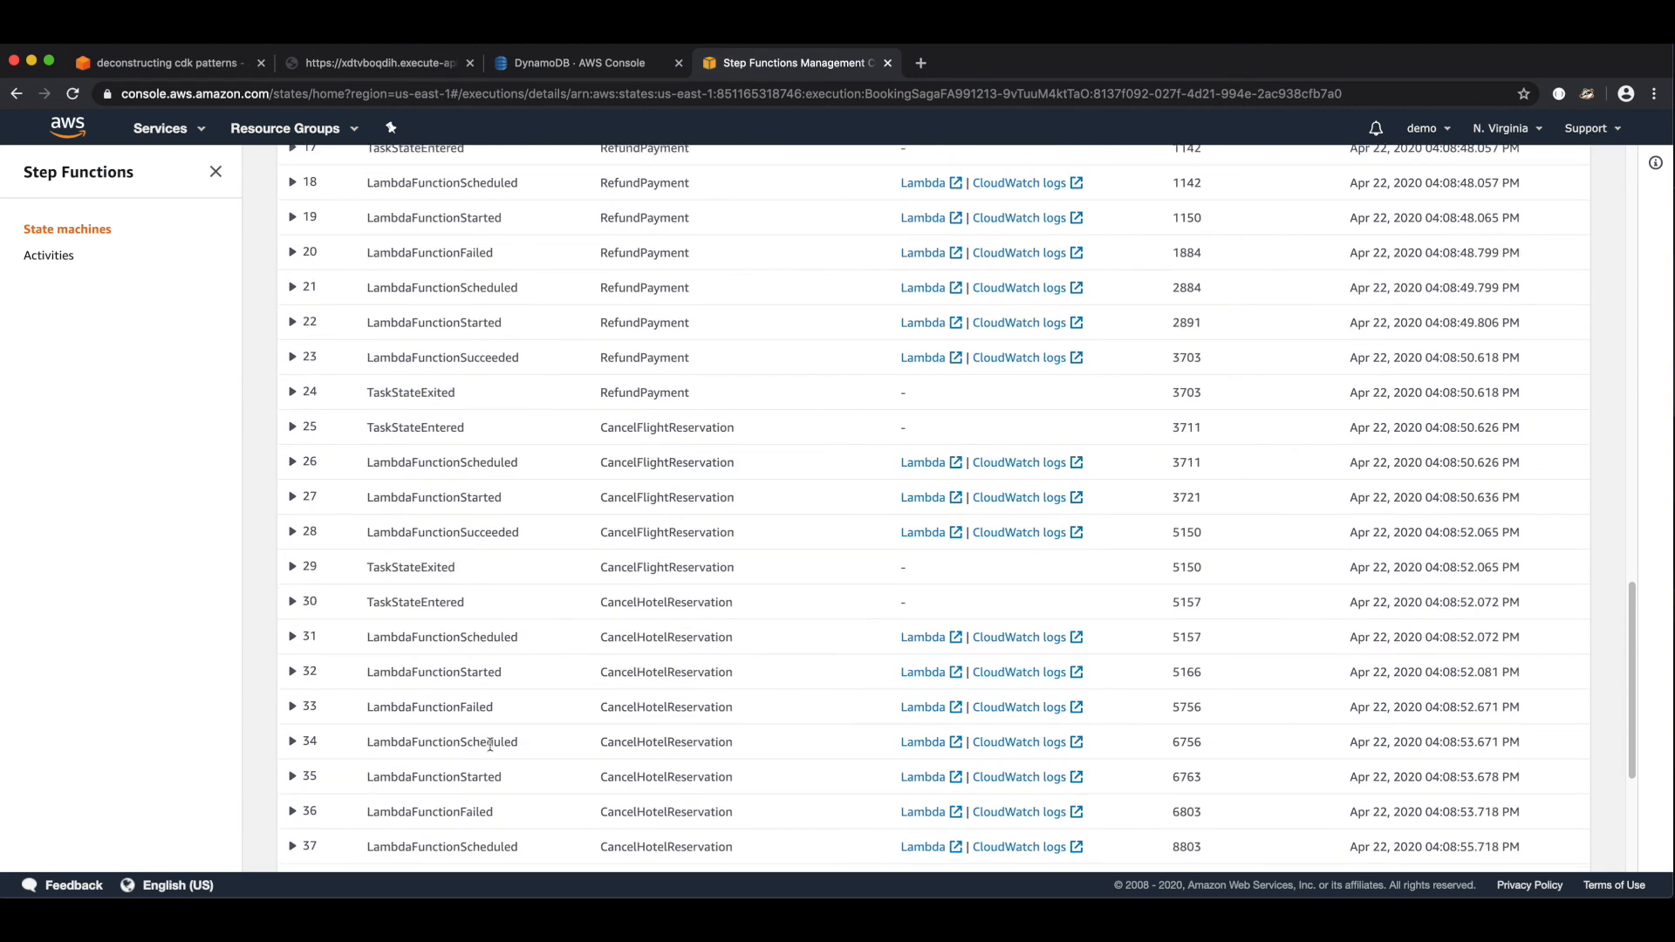
{"action": "left_click", "coordinate": [291, 707]}
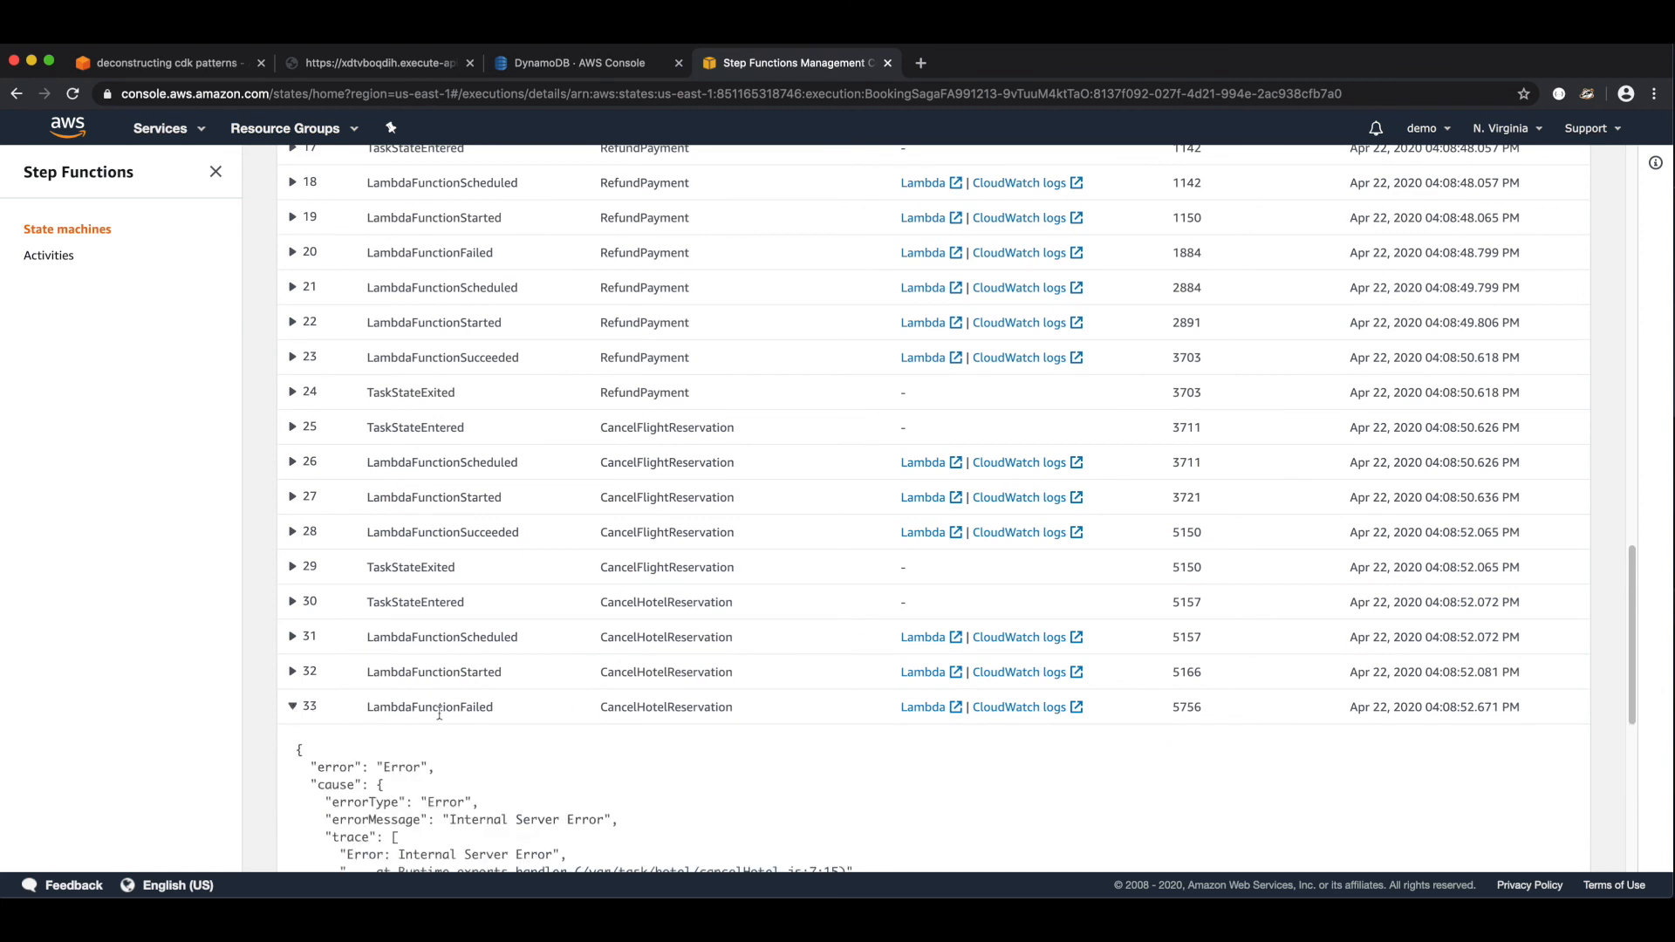
{"action": "scroll", "scroll_direction": "down", "scroll_amount": 3}
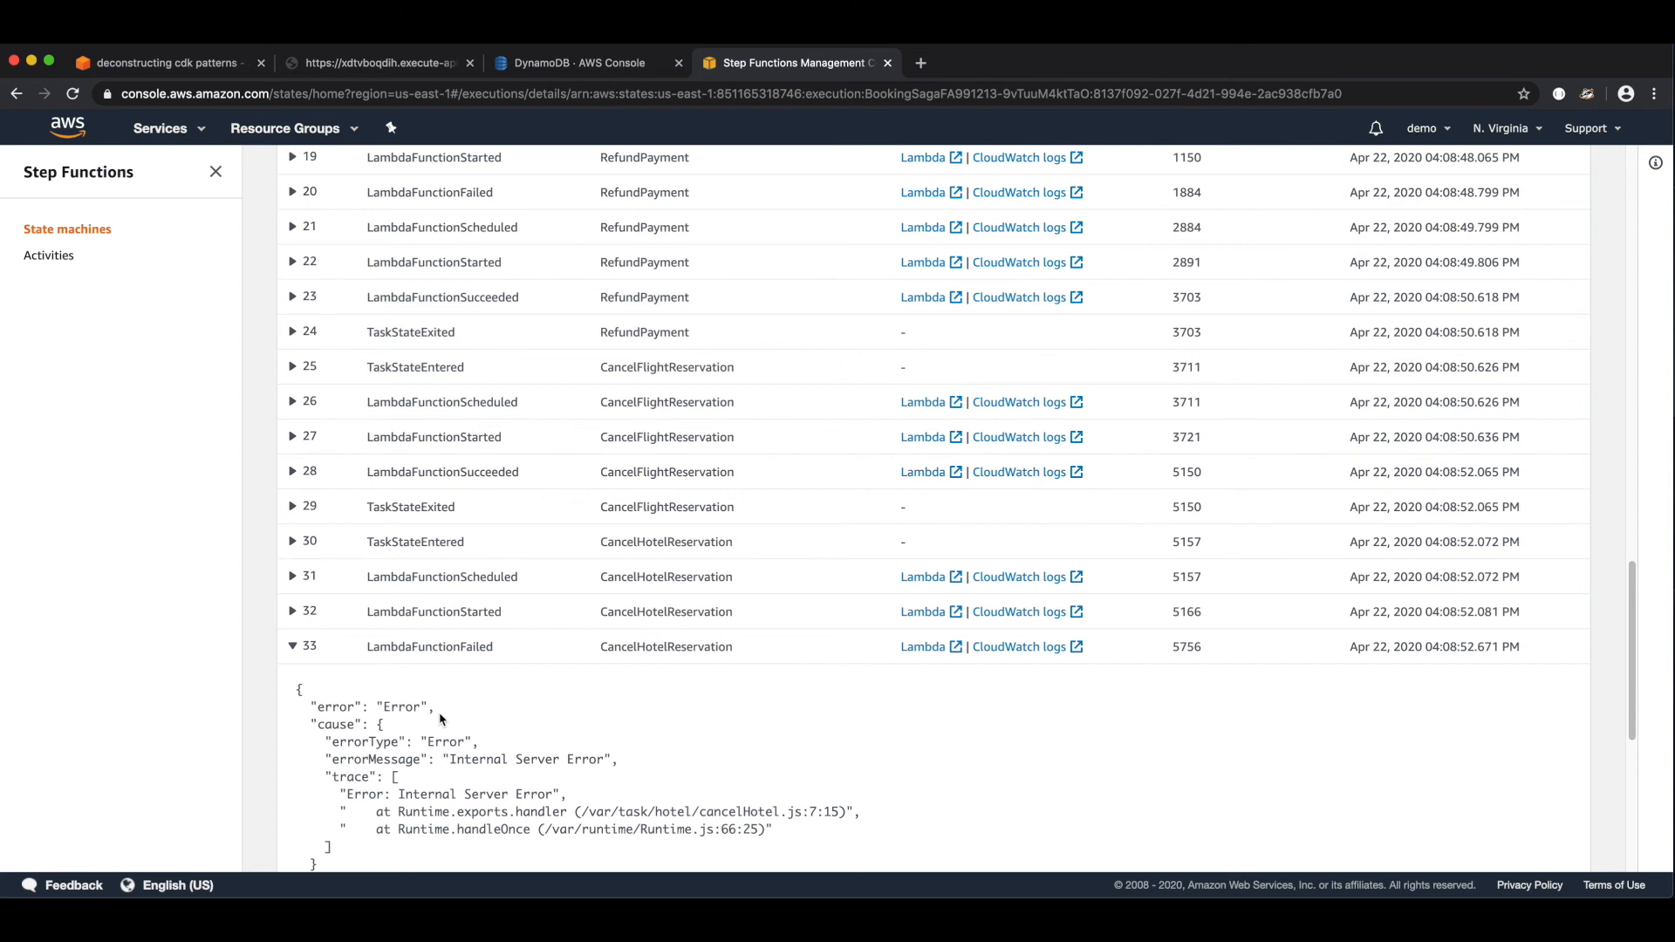
{"action": "mouse_move", "coordinate": [318, 660]}
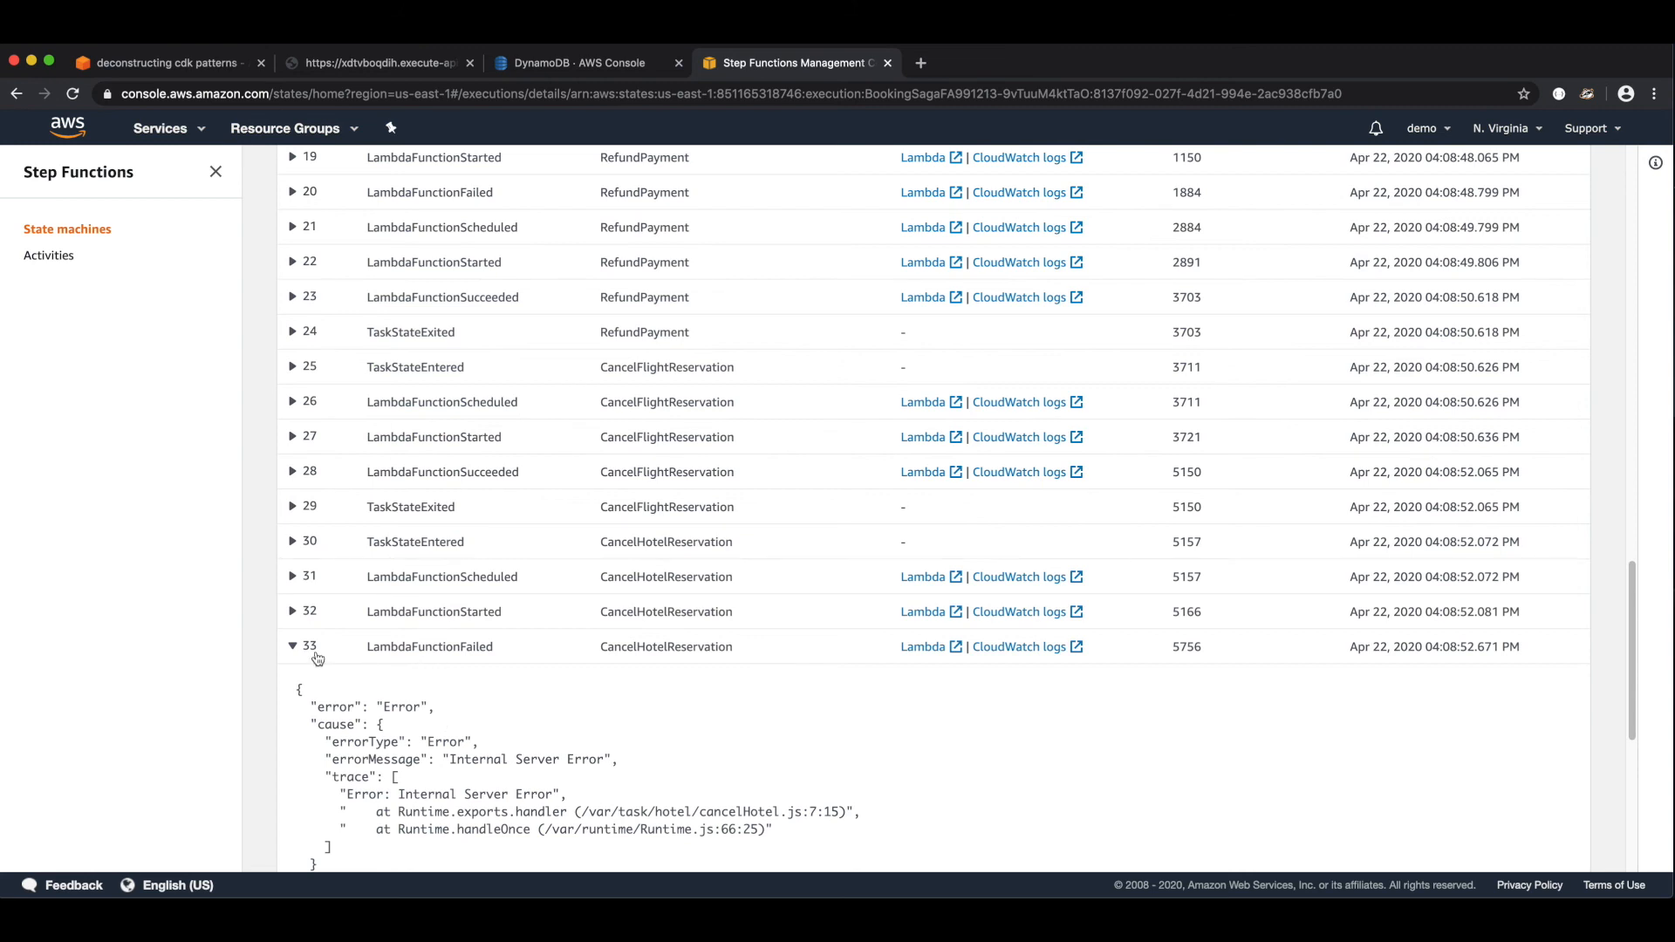
{"action": "left_click", "coordinate": [293, 645]}
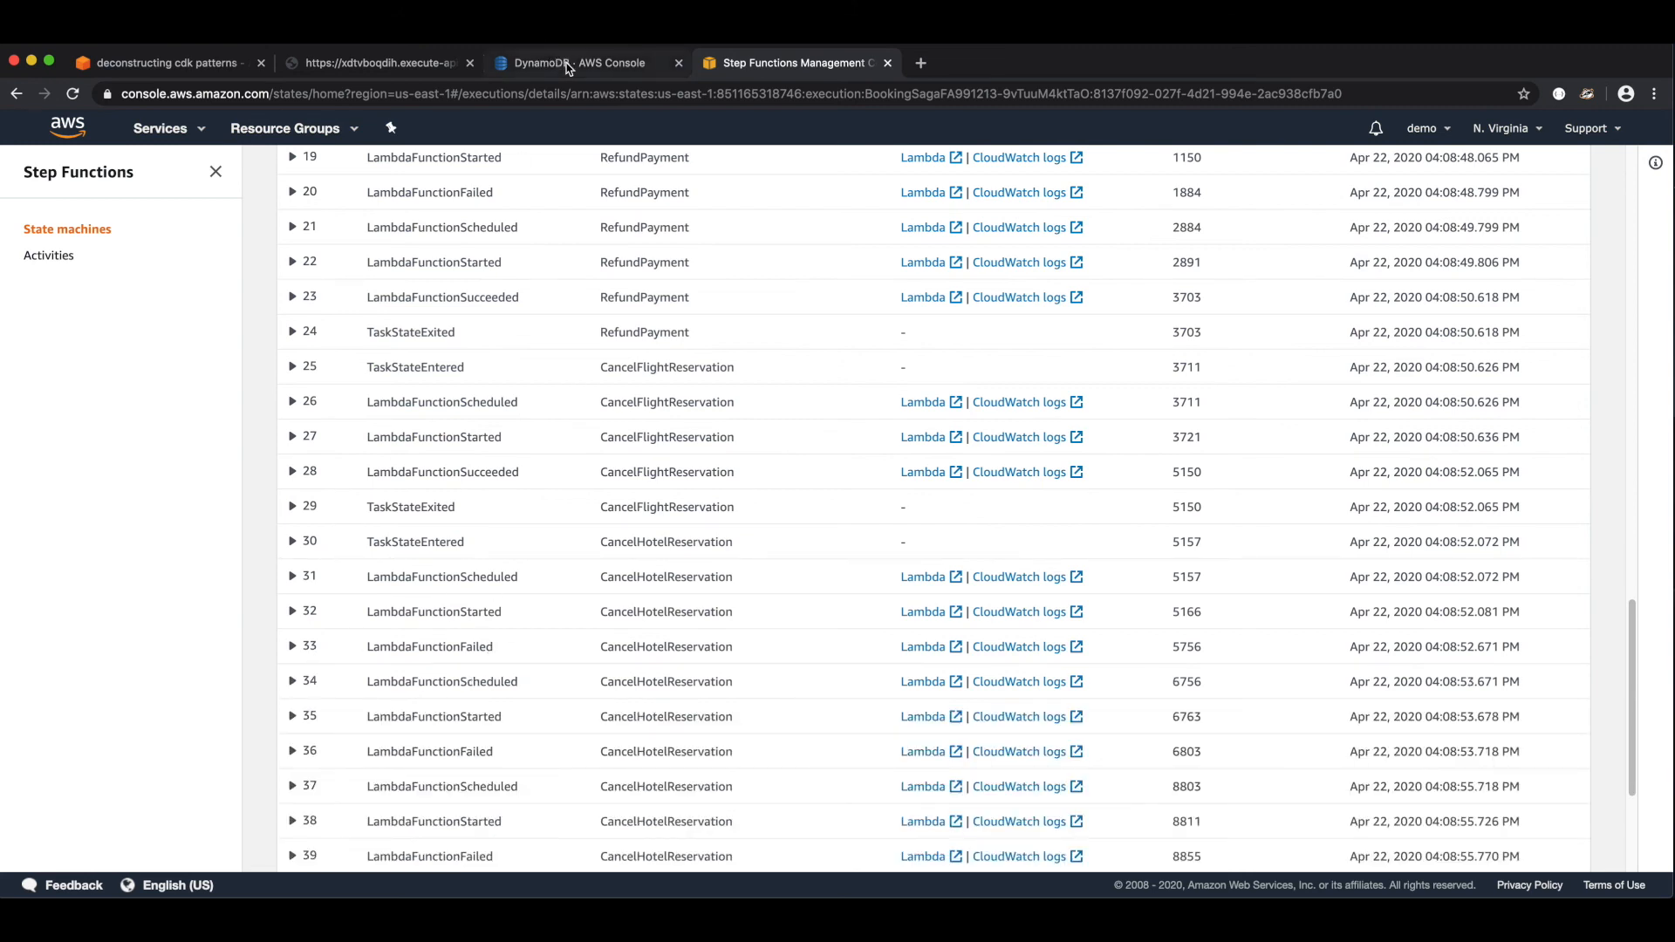
- Compare the failed execution's rollback workflow with the DynamoDB bookings table showing one confirmed 450.00 Payment item
{"action": "left_click", "coordinate": [579, 63]}
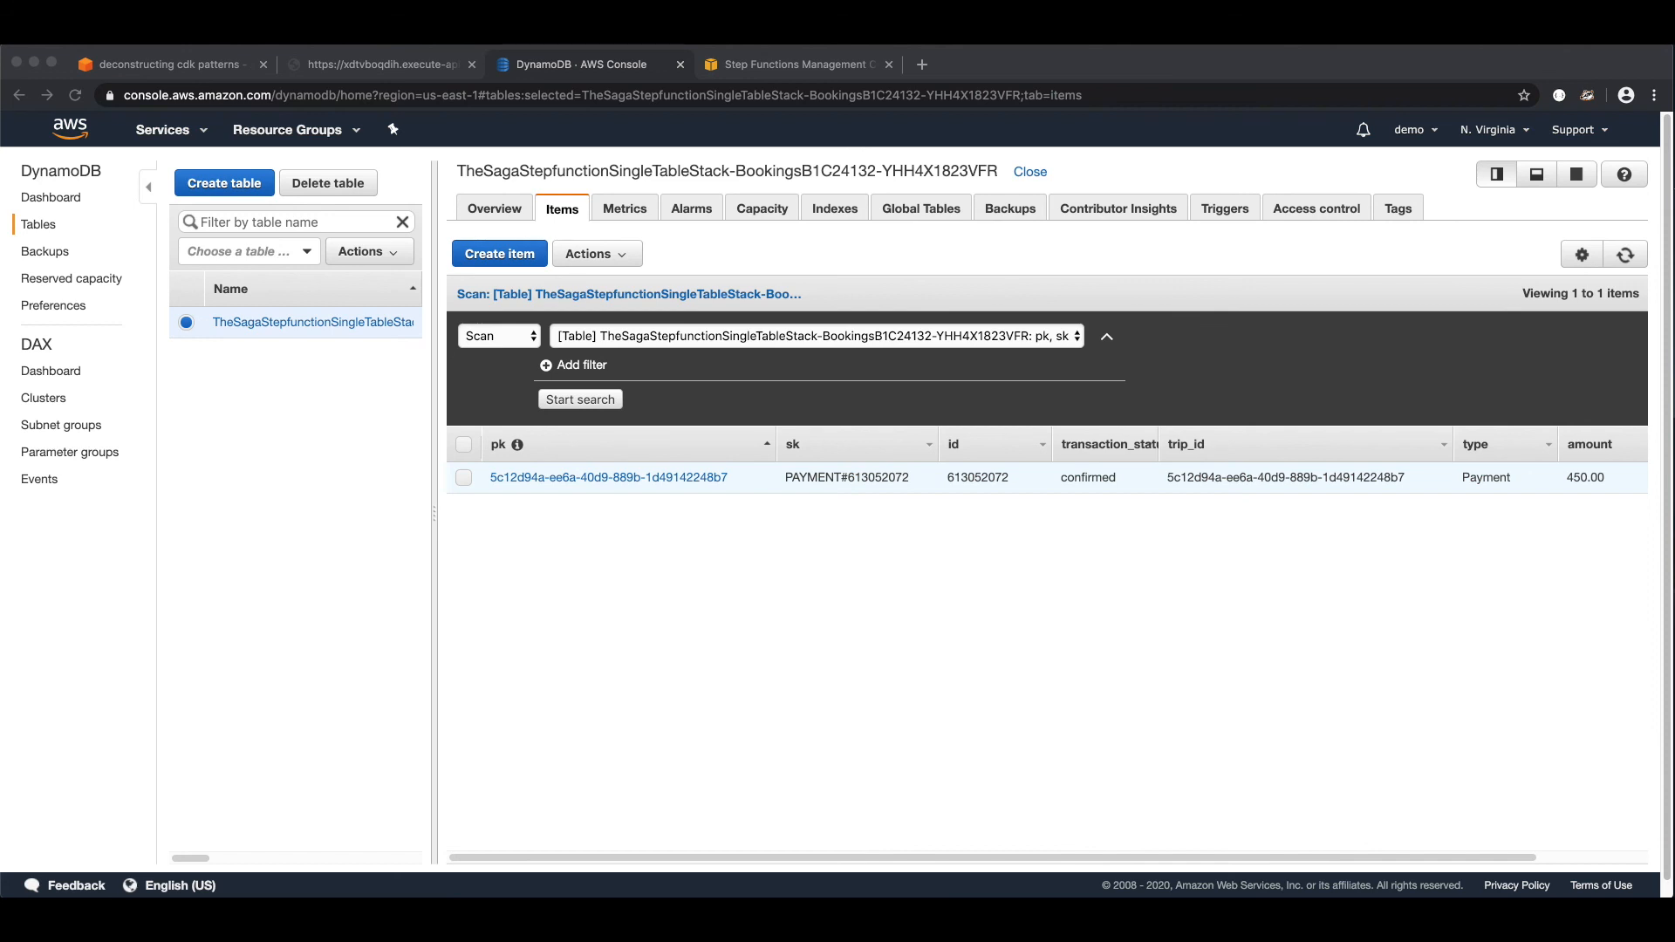
{"action": "left_click", "coordinate": [795, 64]}
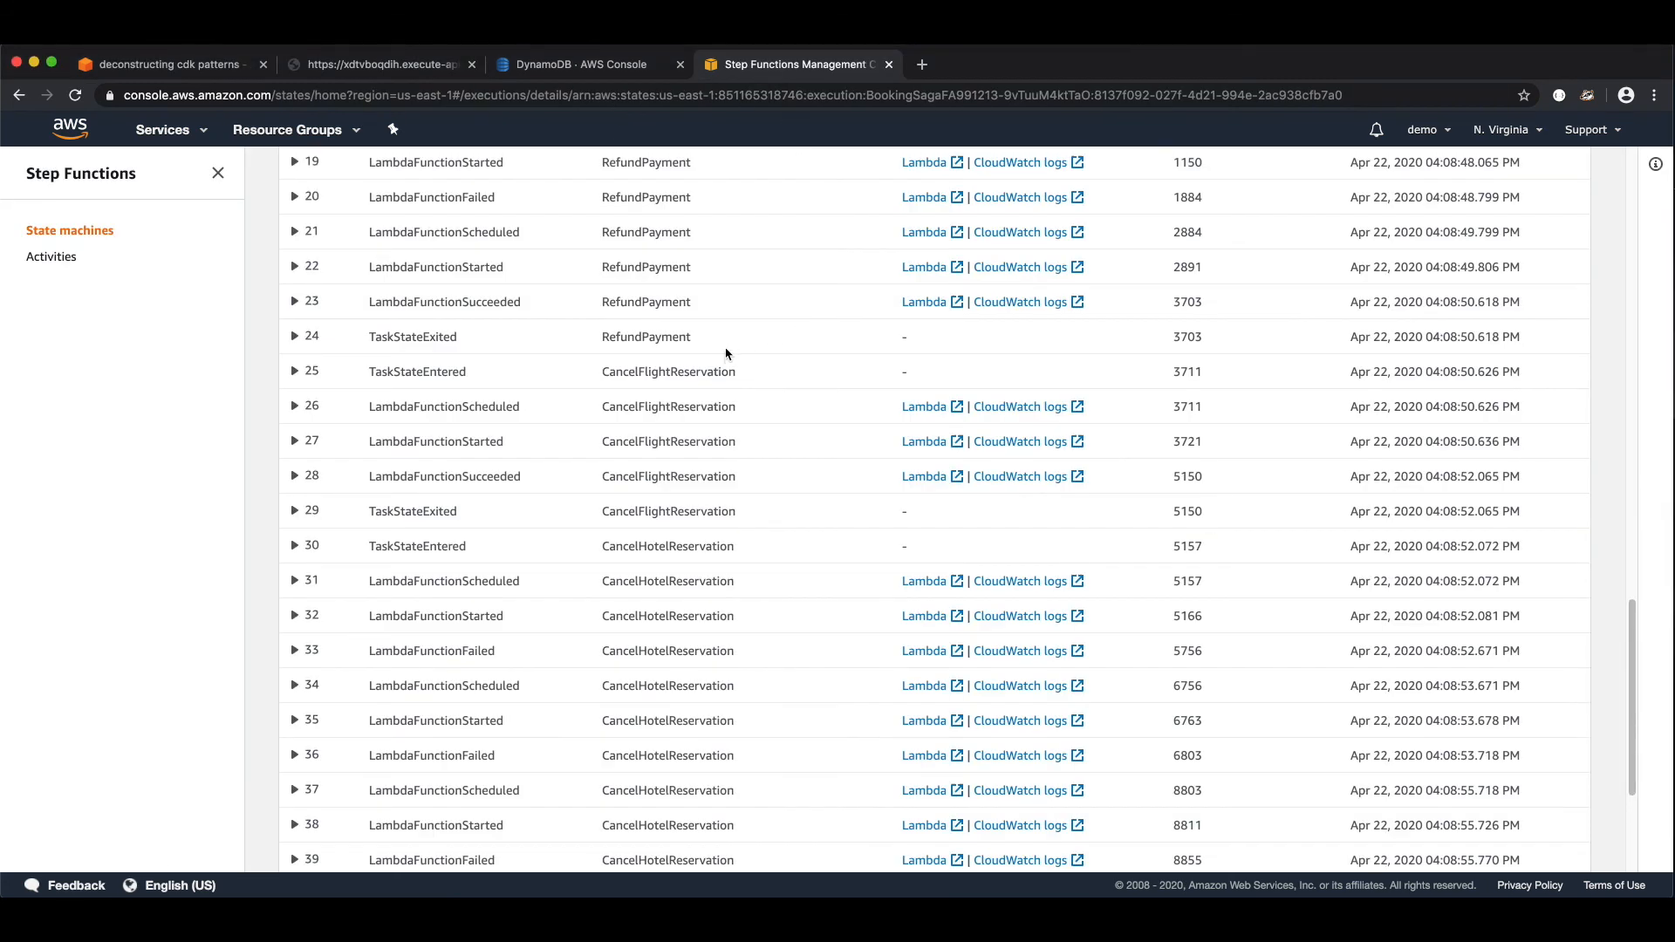
{"action": "scroll", "scroll_direction": "up", "scroll_amount": 3}
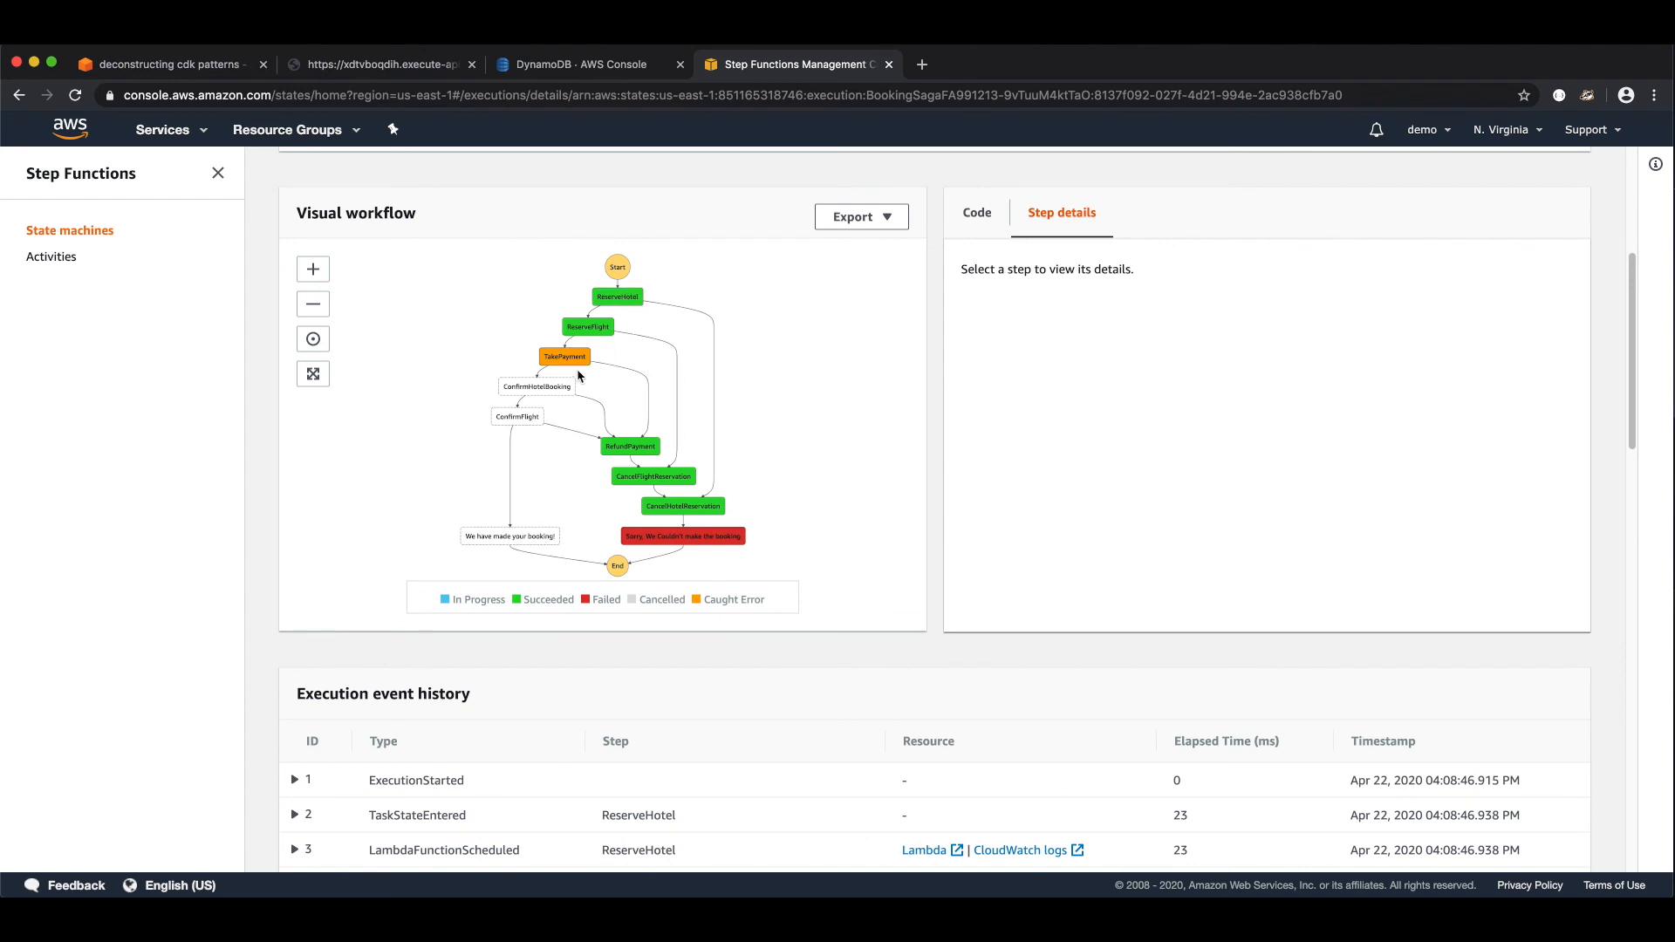
{"action": "mouse_move", "coordinate": [683, 506]}
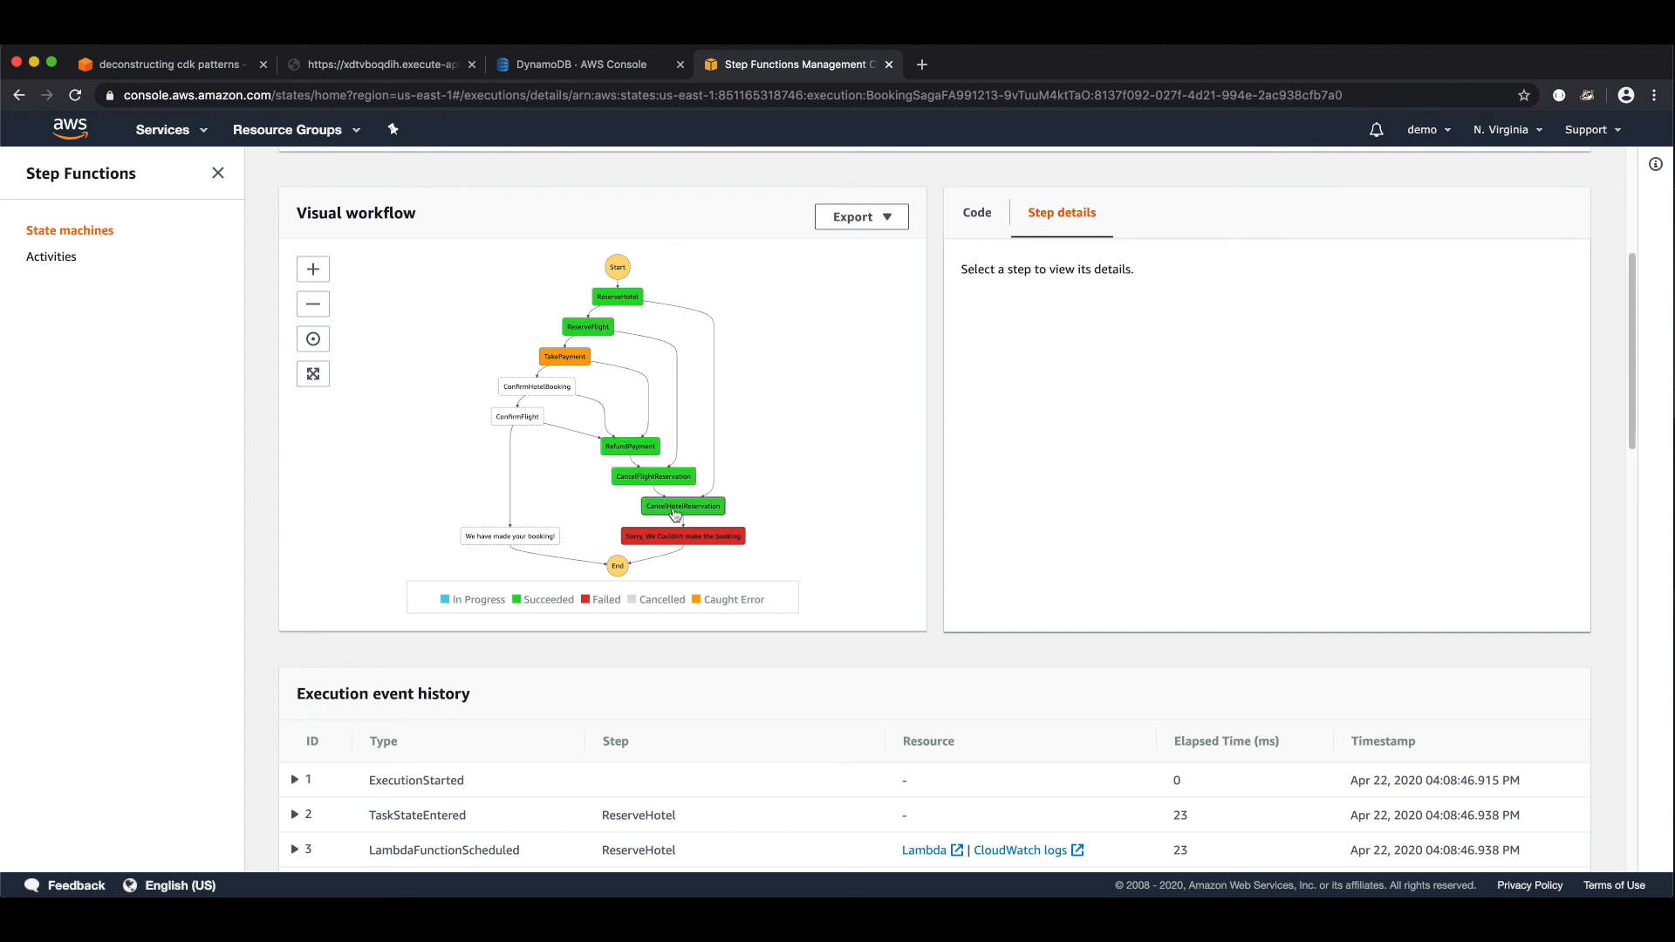
{"action": "mouse_move", "coordinate": [660, 408]}
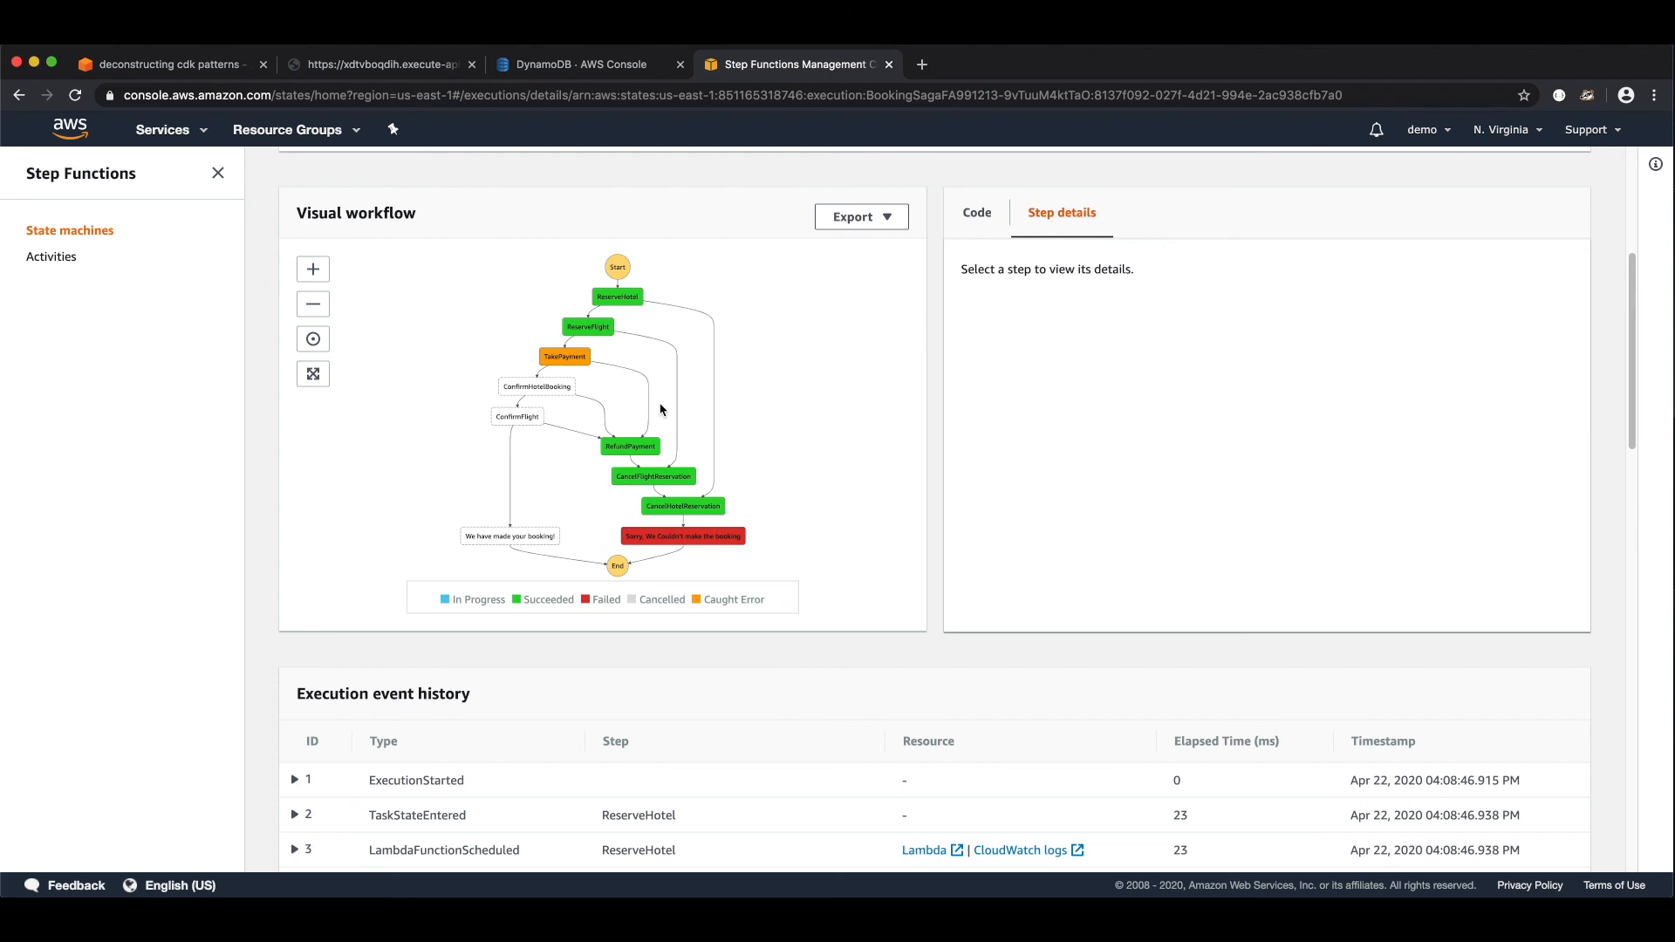
{"action": "left_click", "coordinate": [587, 65]}
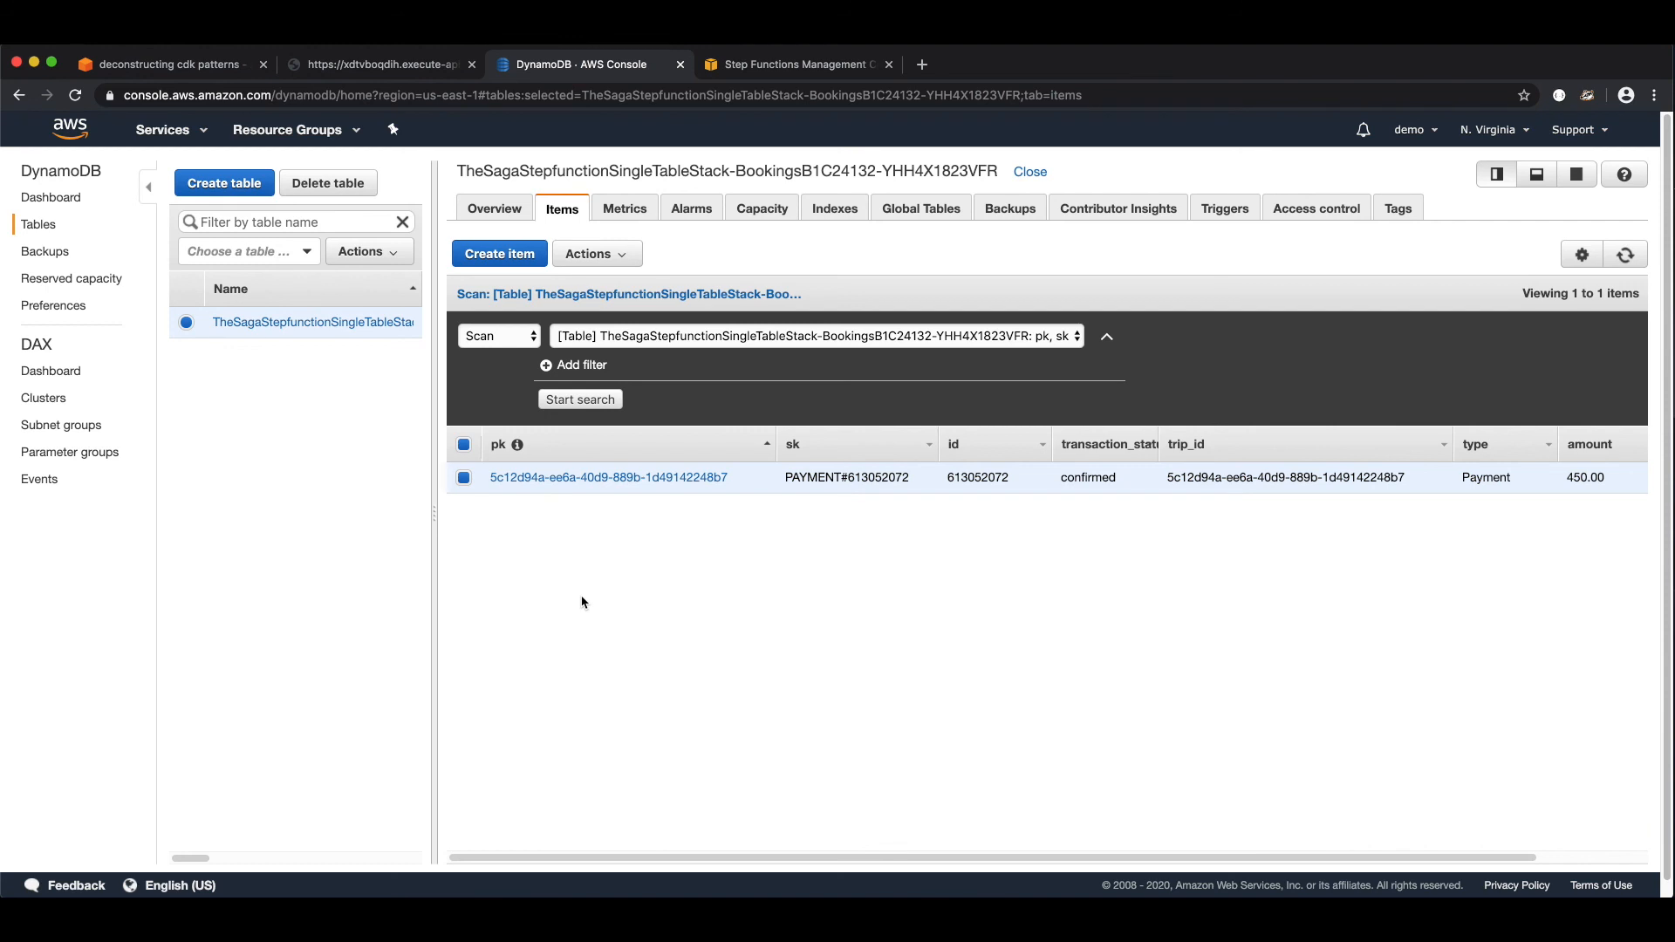
{"action": "left_click", "coordinate": [796, 65]}
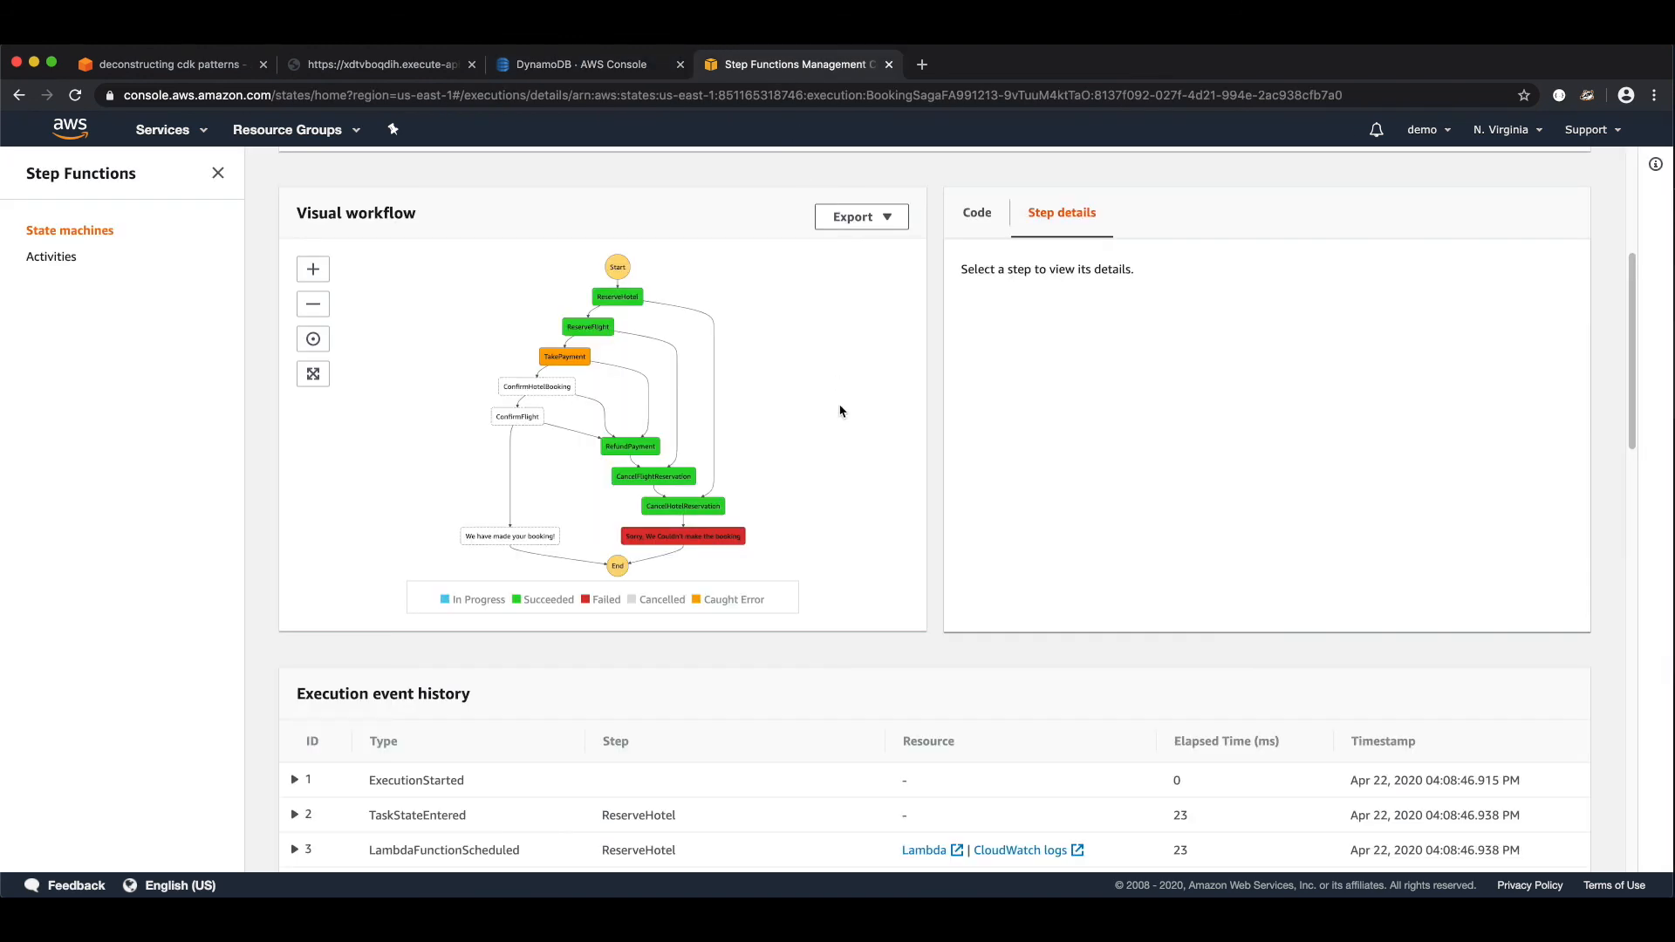
{"action": "mouse_move", "coordinate": [630, 332]}
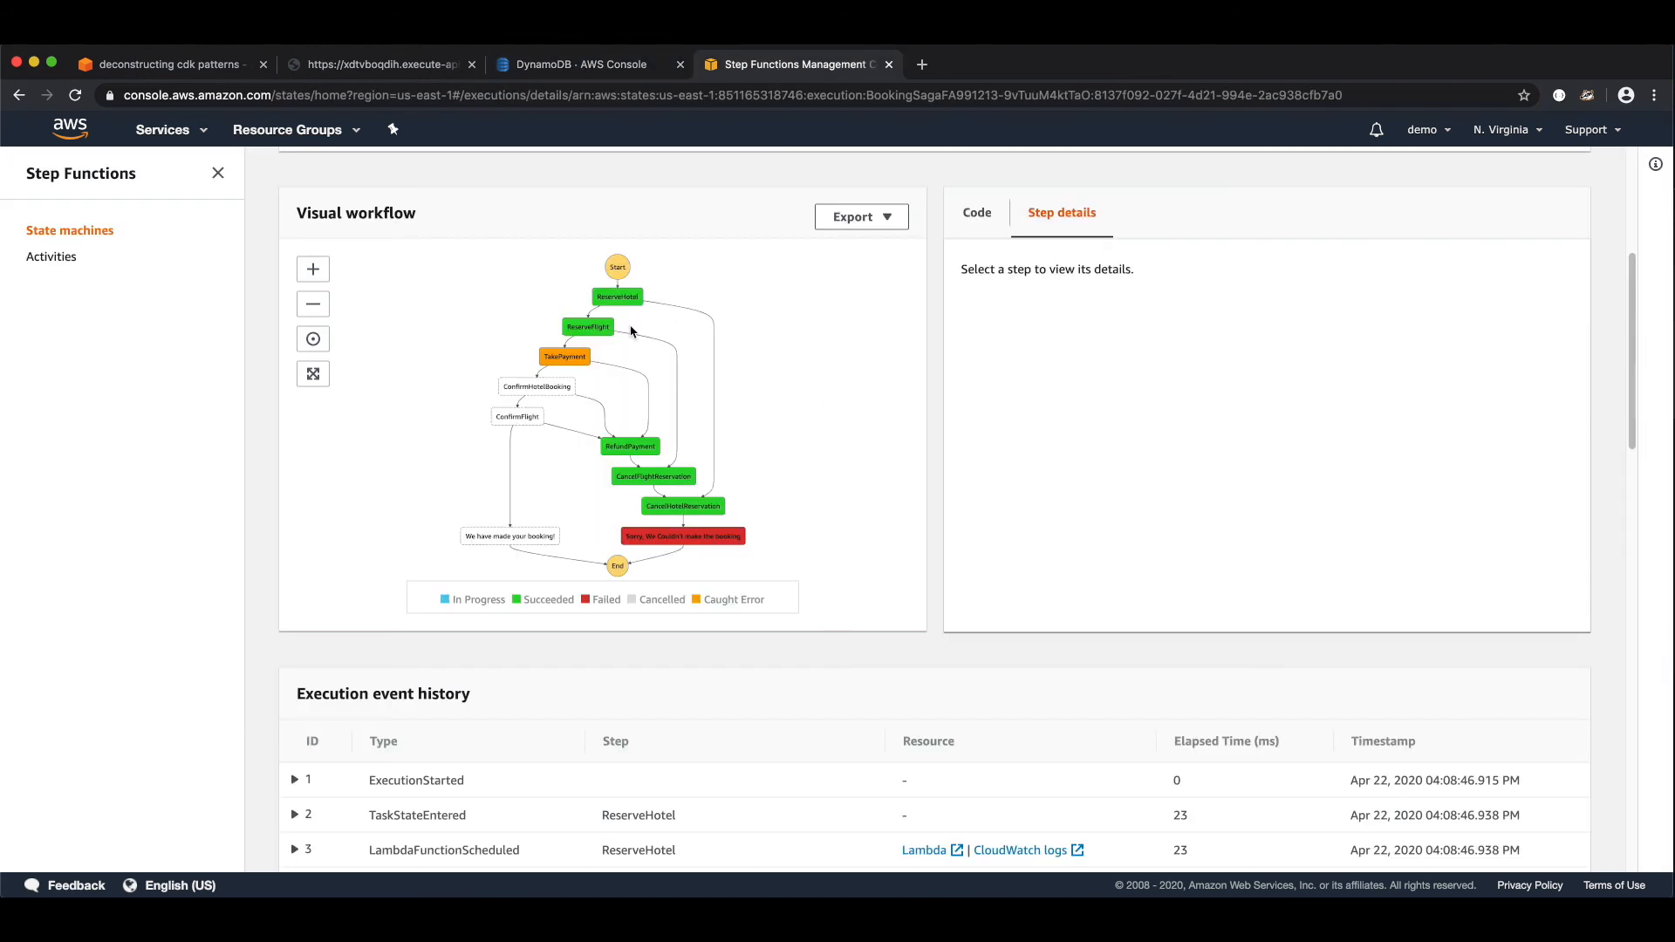
{"action": "mouse_move", "coordinate": [593, 368]}
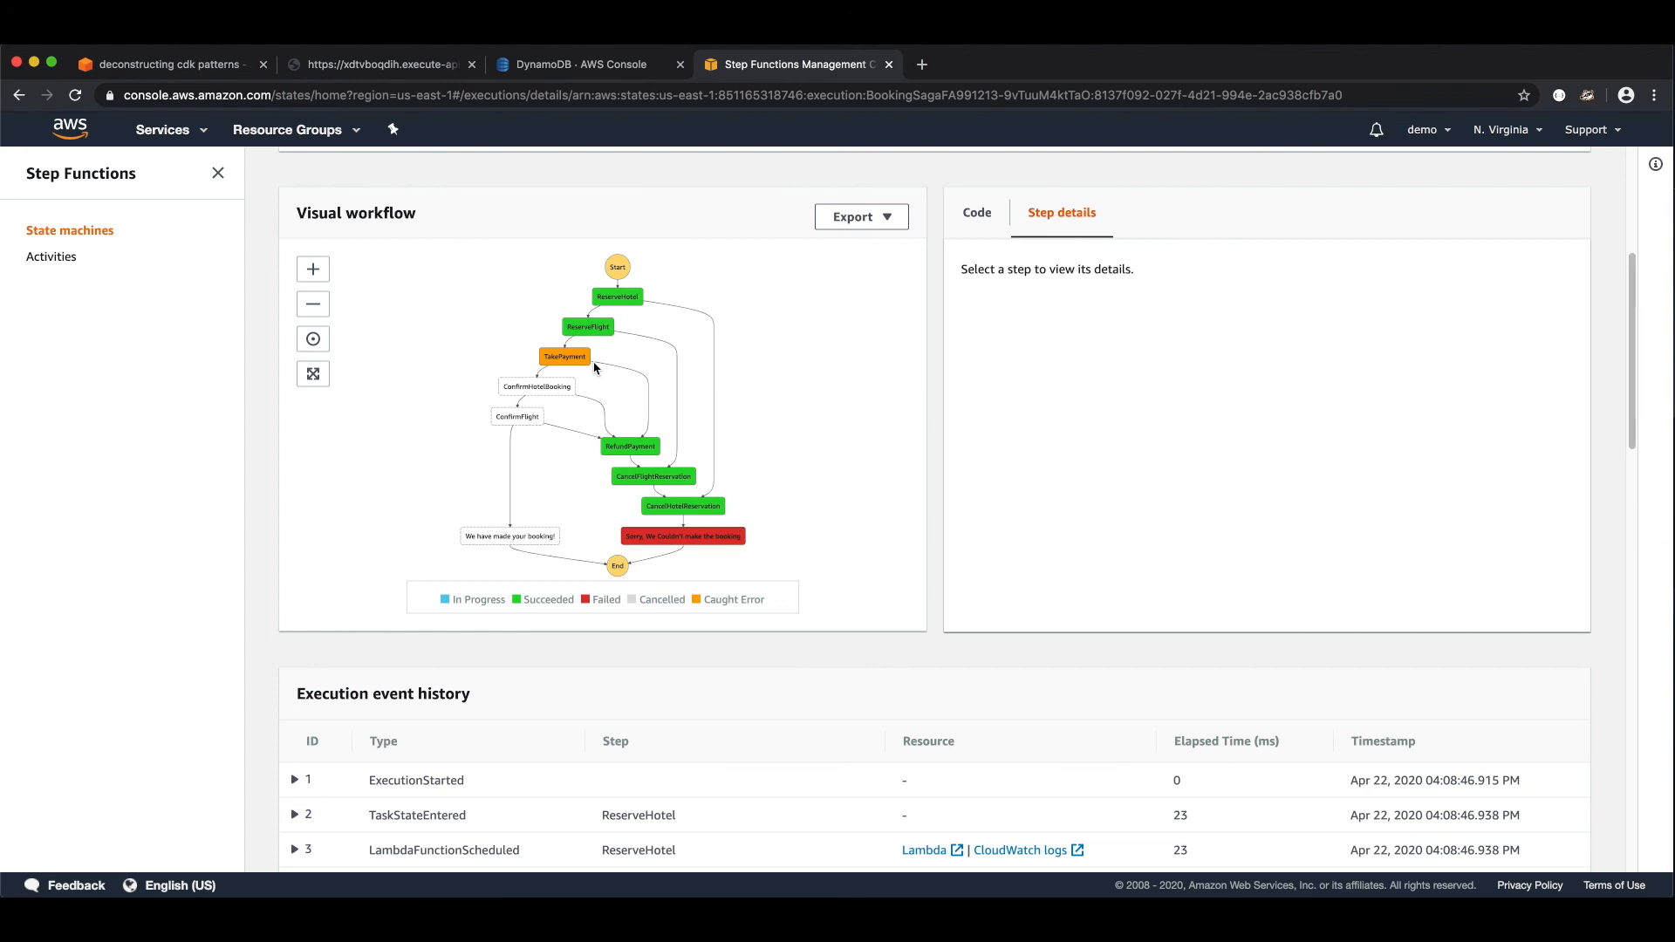
{"action": "mouse_move", "coordinate": [677, 452]}
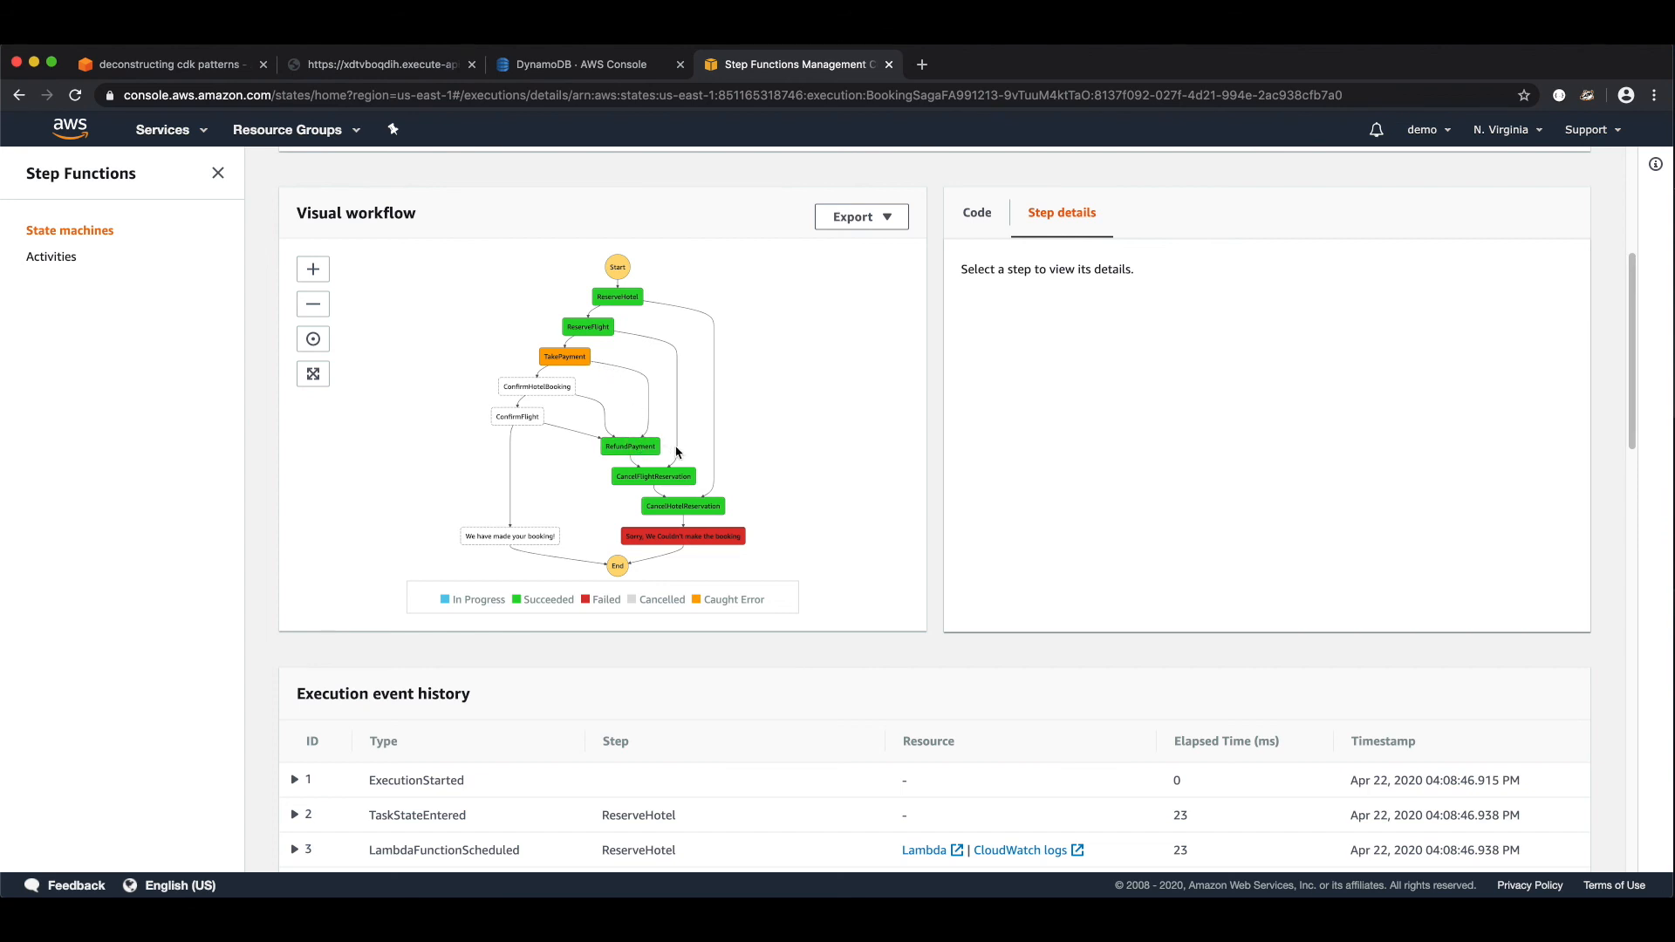
{"action": "mouse_move", "coordinate": [670, 449]}
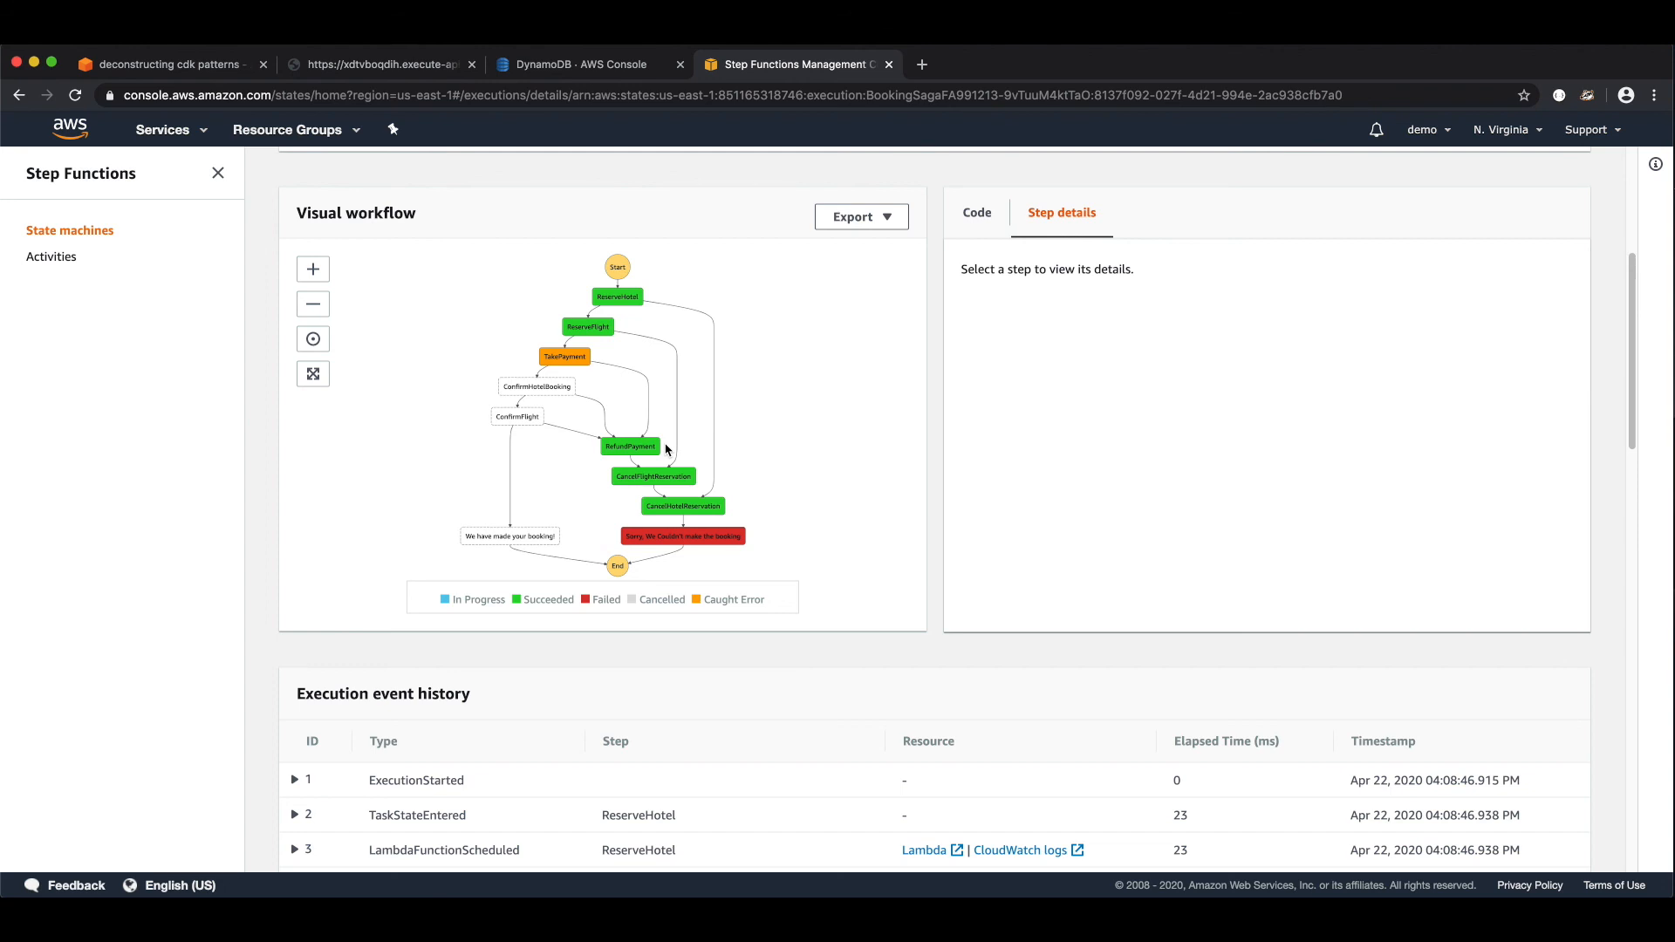
{"action": "mouse_move", "coordinate": [680, 435]}
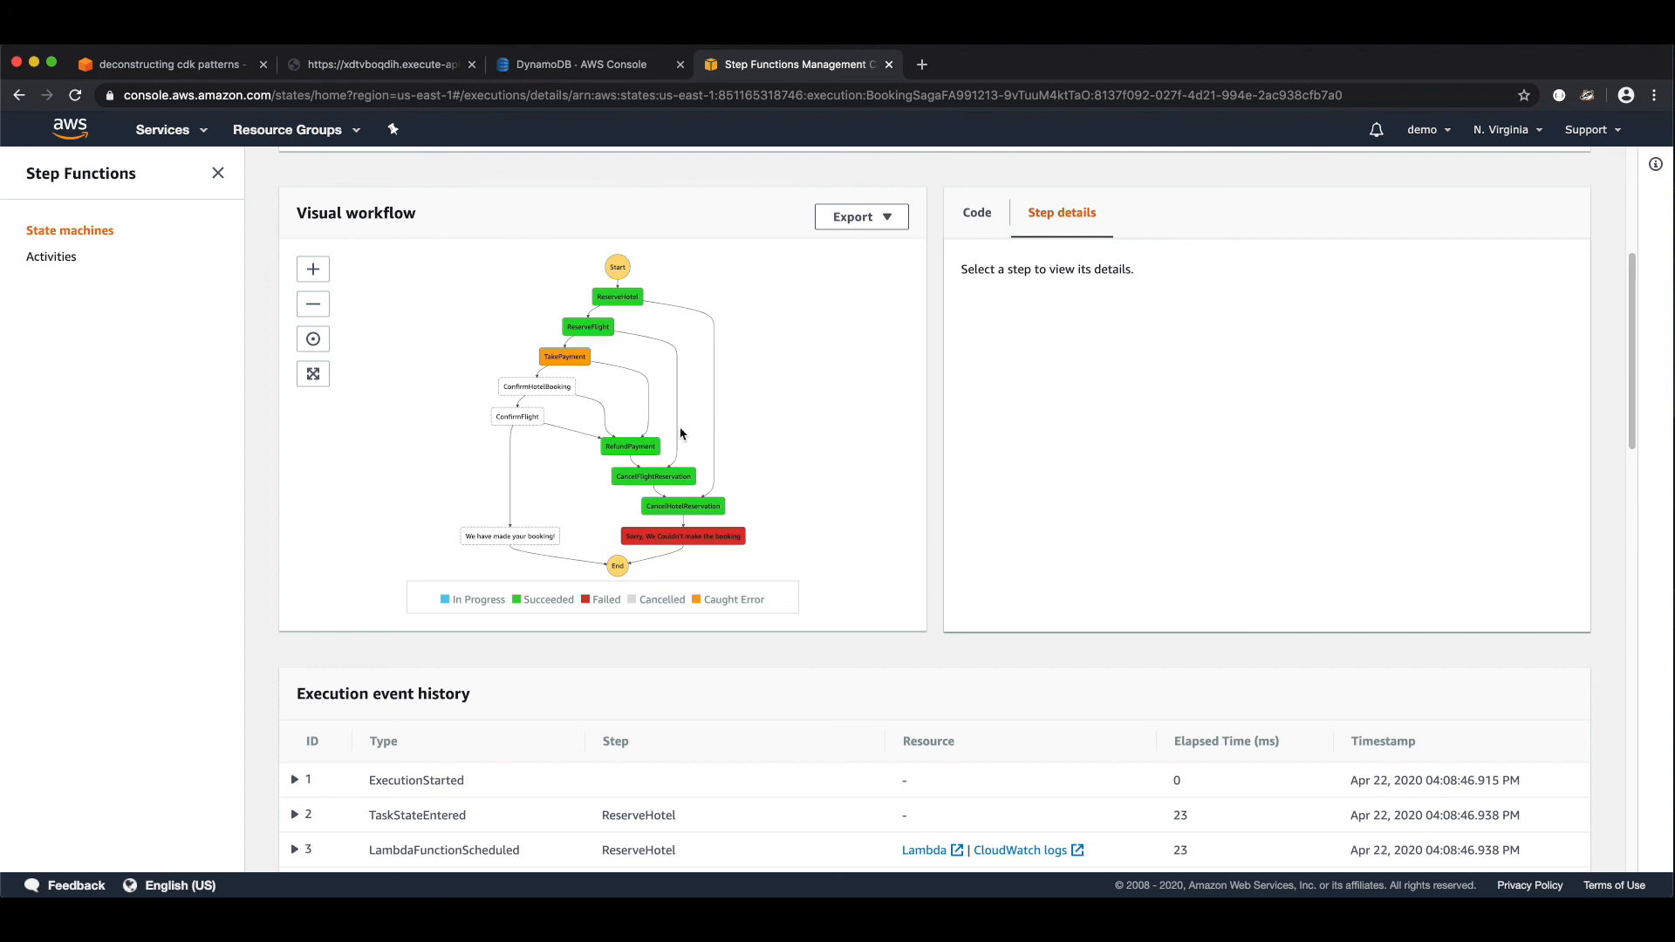
{"action": "left_click", "coordinate": [588, 64]}
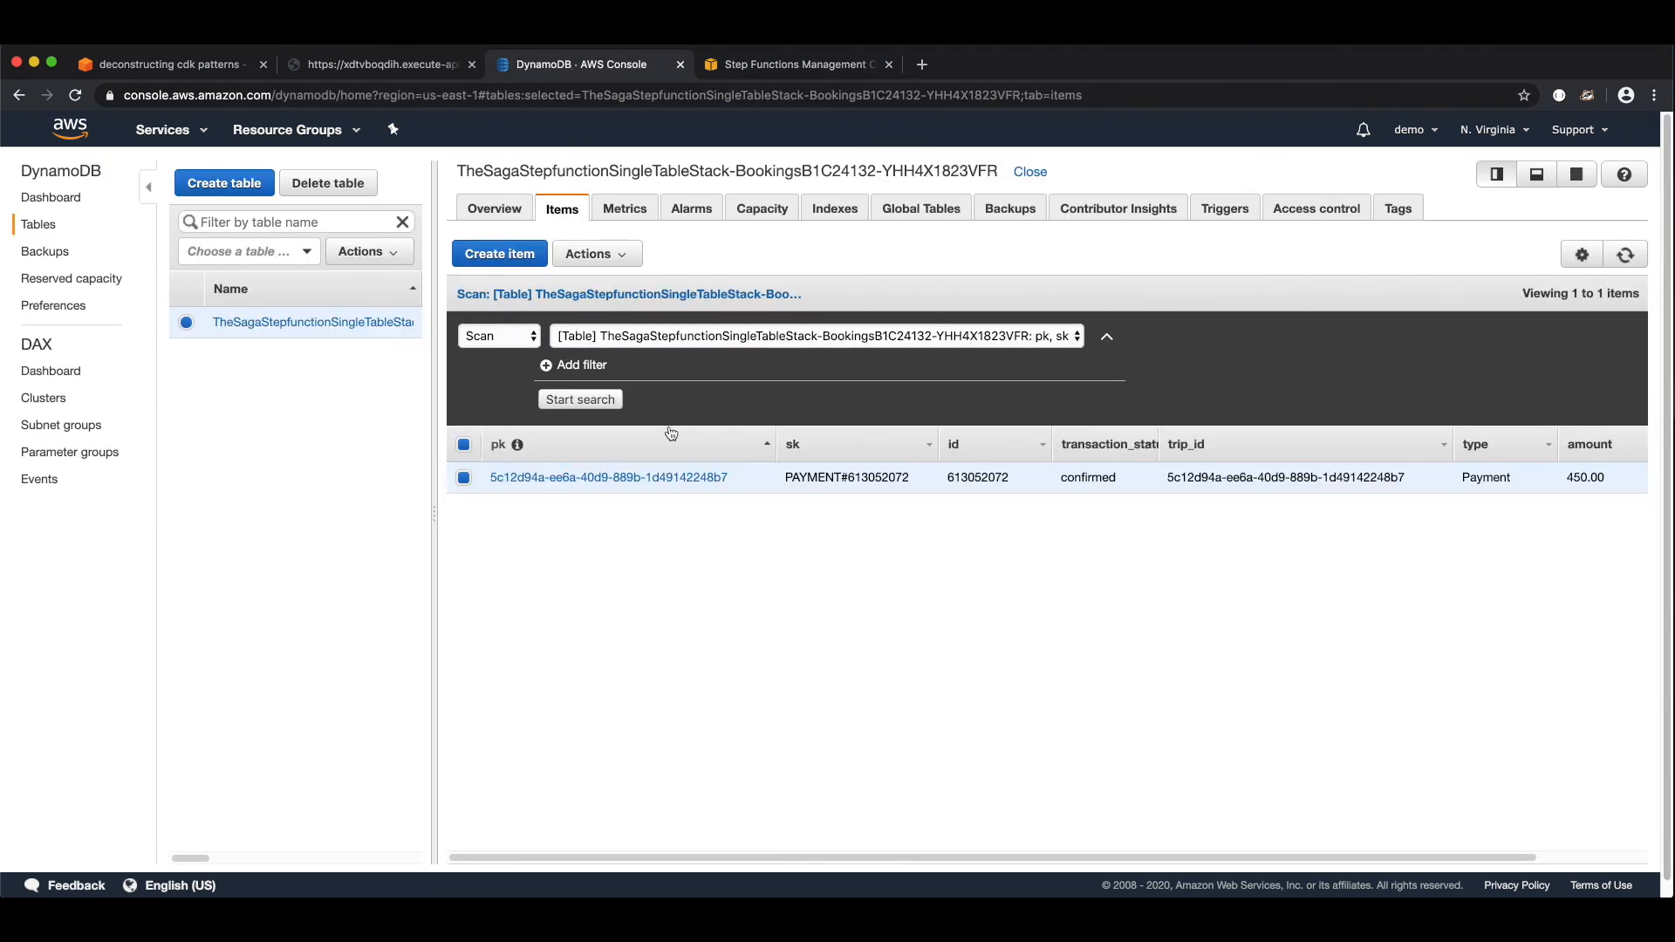
{"action": "mouse_move", "coordinate": [763, 368]}
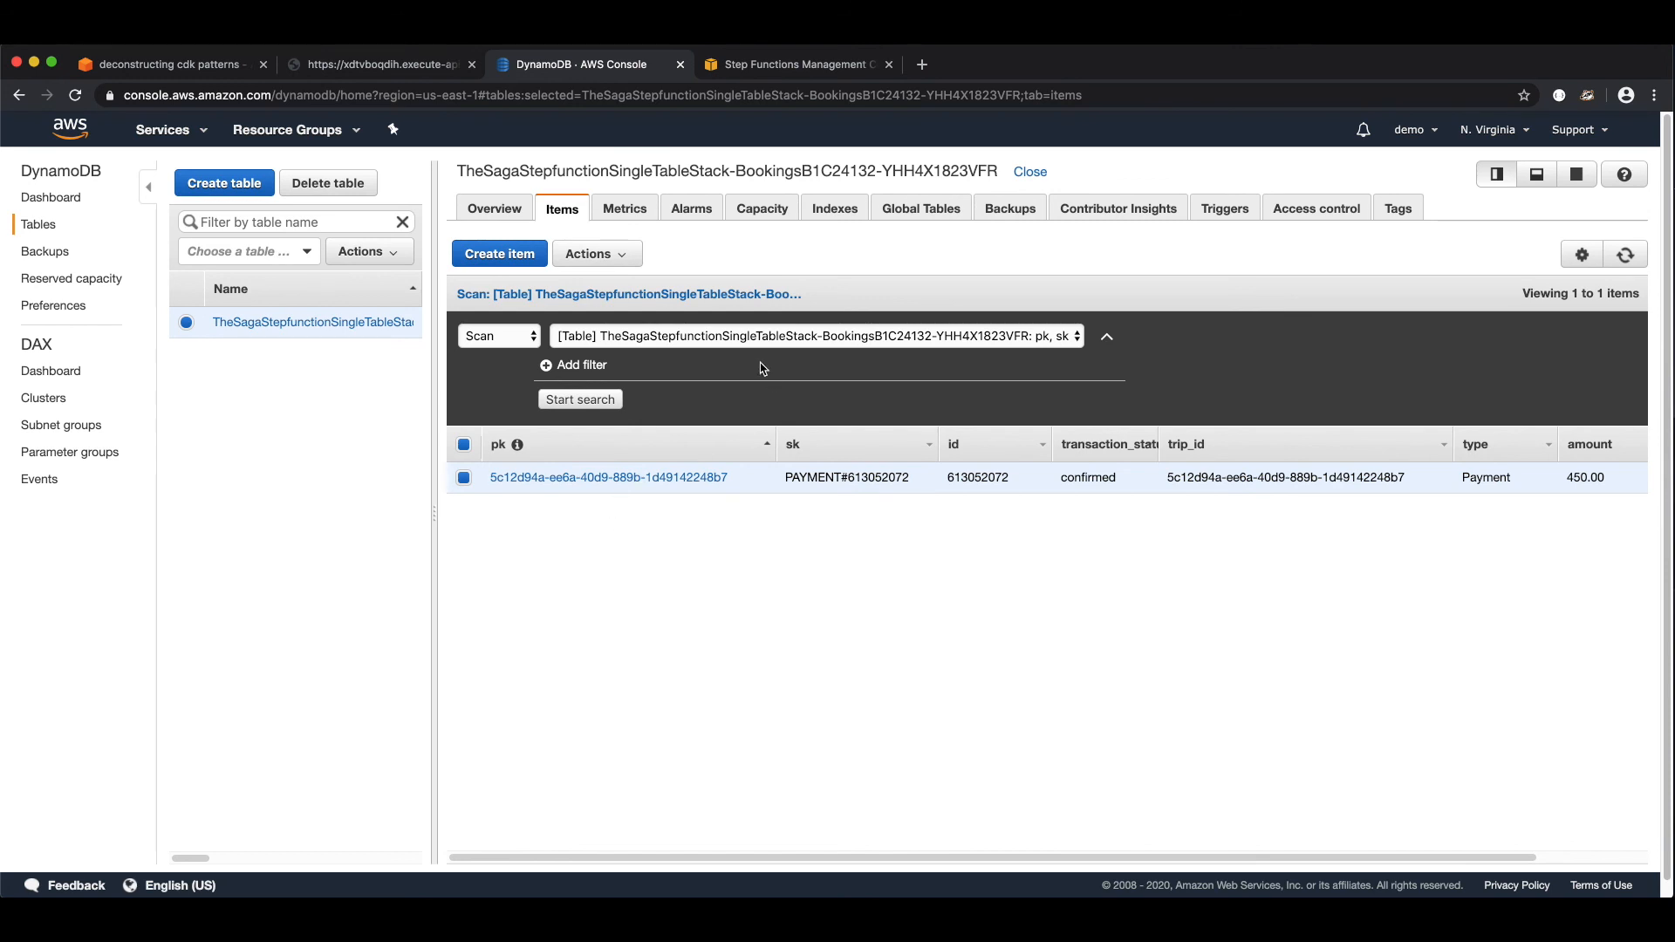
- Delete the leftover confirmed Payment item so the bookings table is empty, then return to Step Functions
{"action": "left_click", "coordinate": [596, 253]}
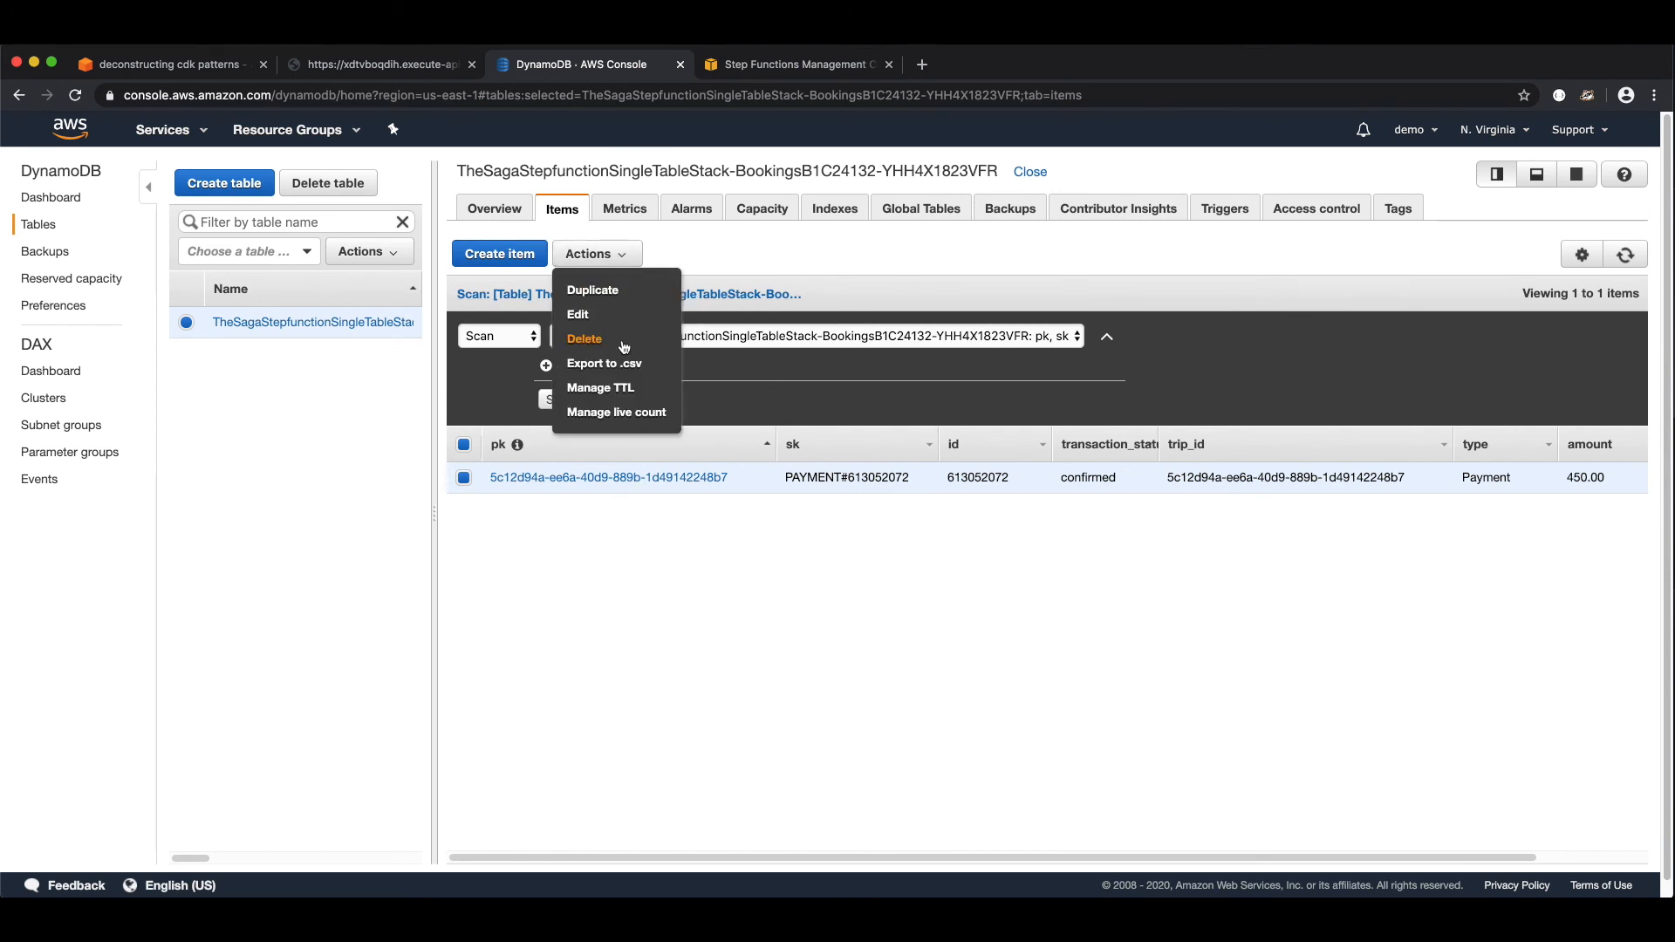
{"action": "left_click", "coordinate": [585, 338]}
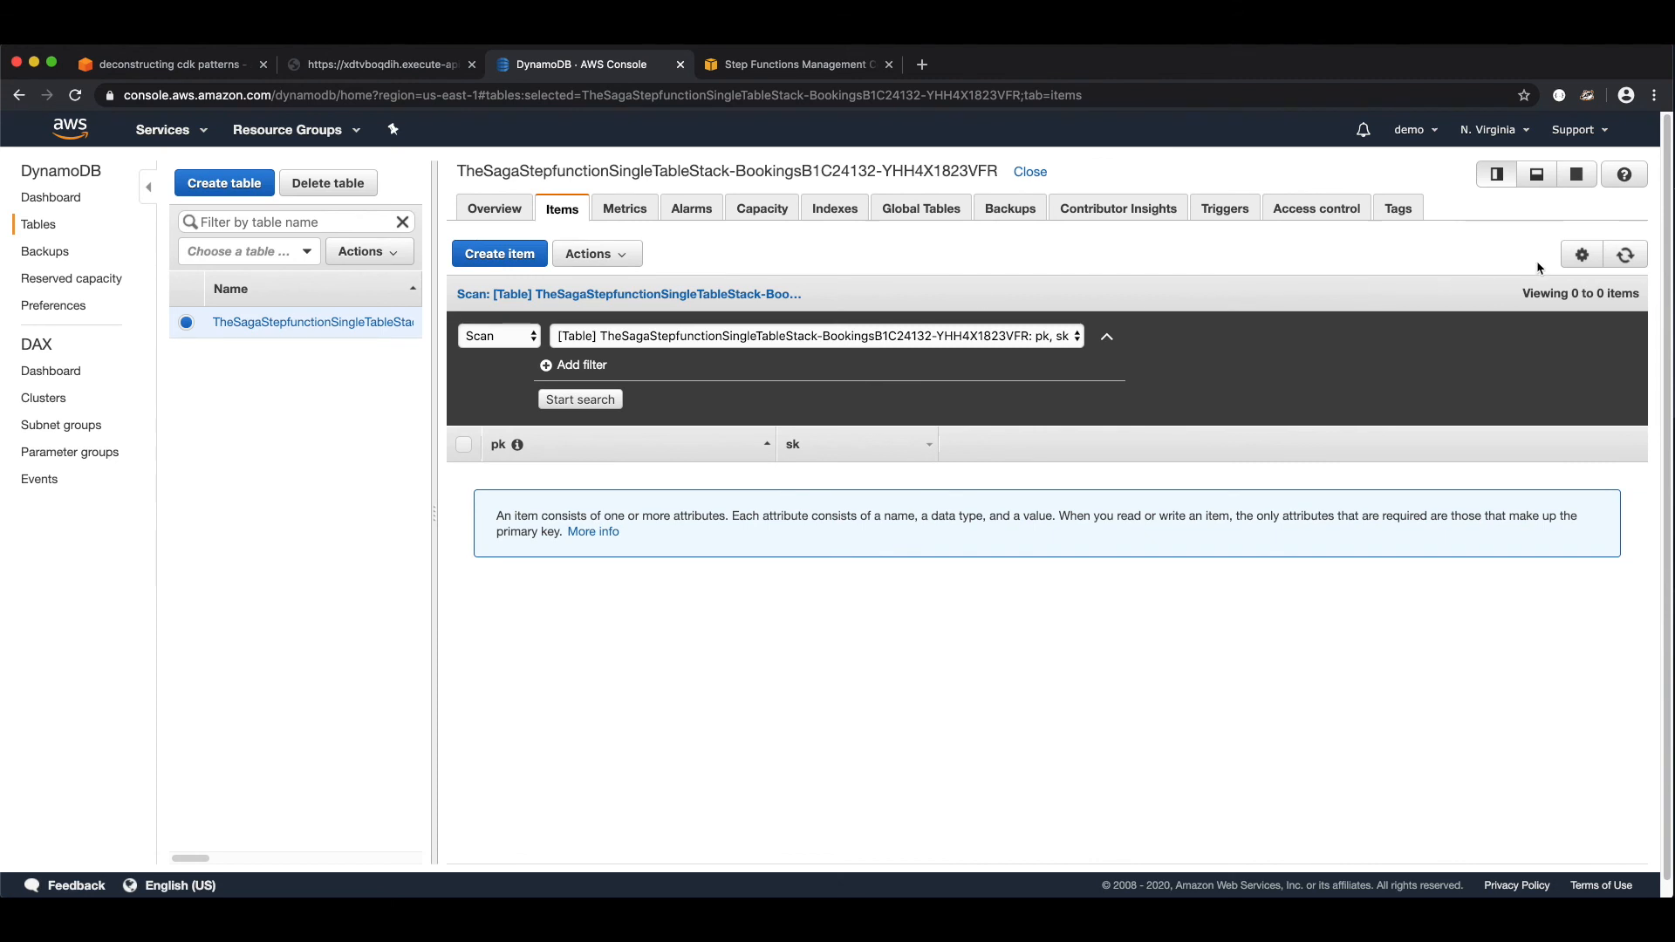
{"action": "left_click", "coordinate": [1625, 255]}
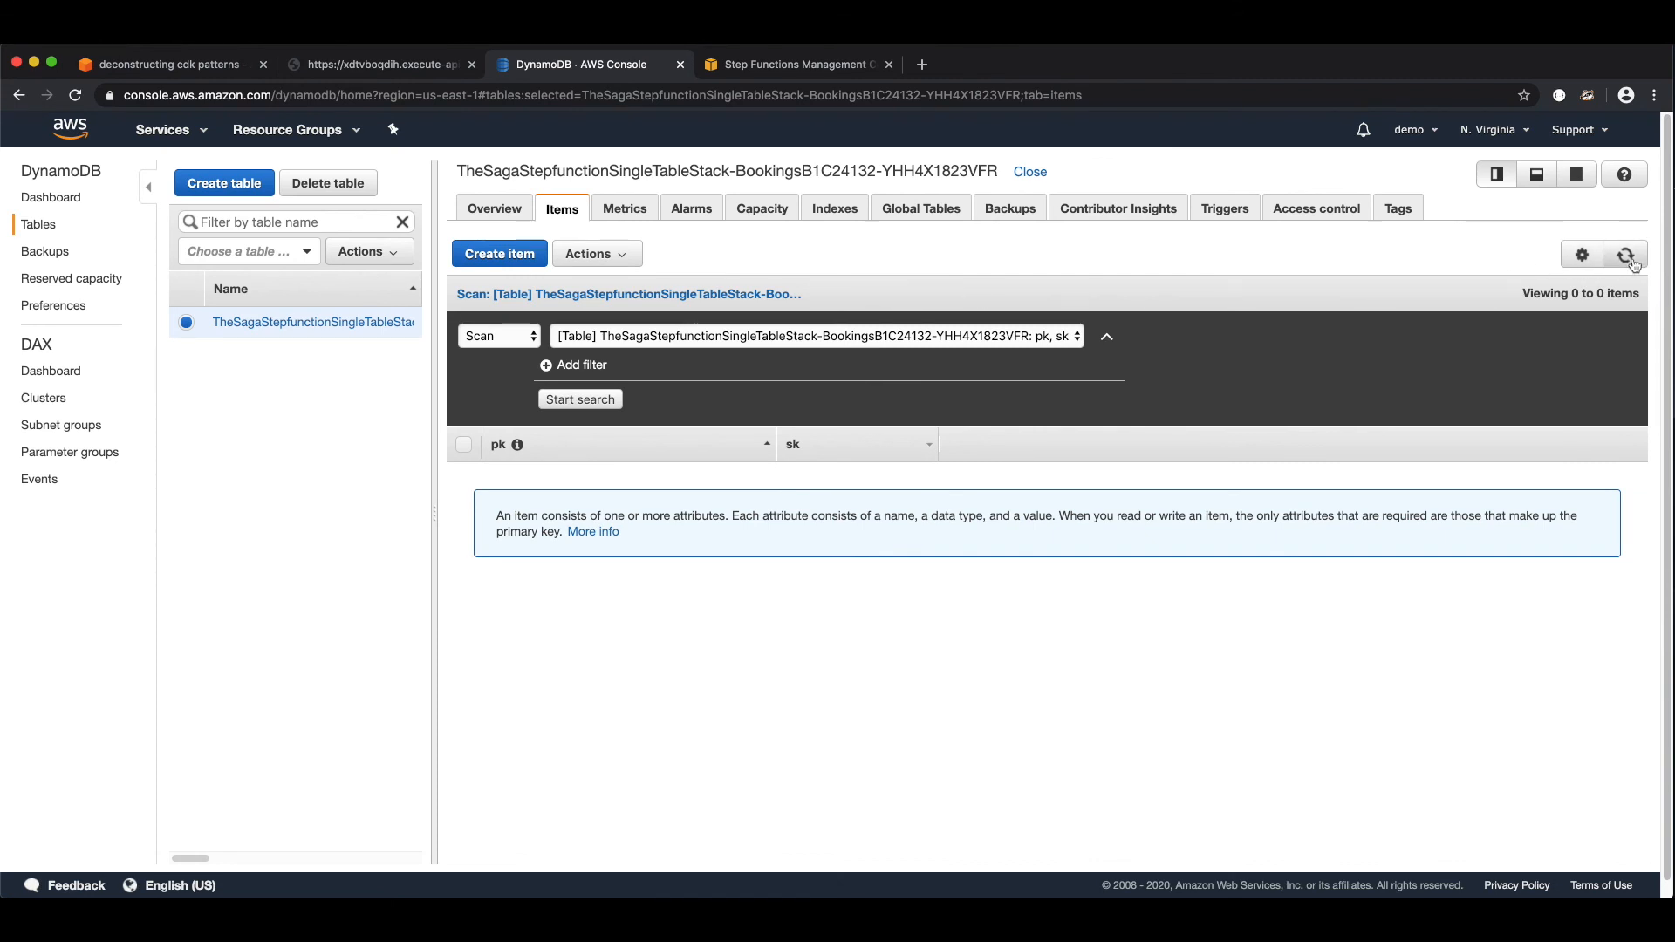
{"action": "left_click", "coordinate": [796, 65]}
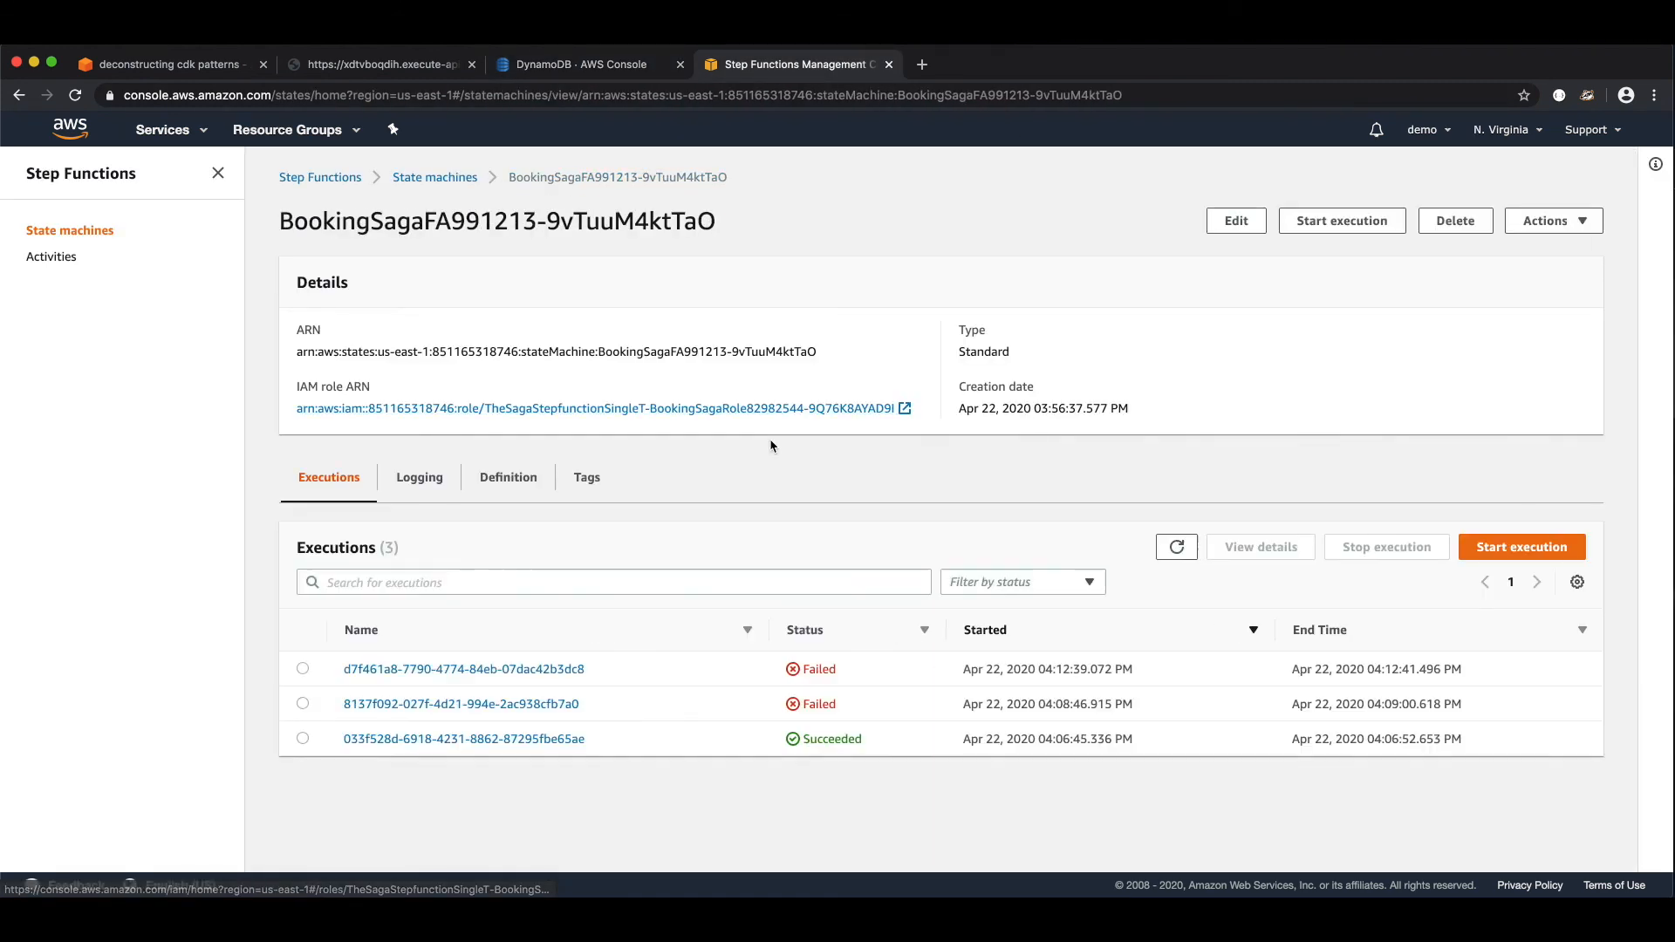
- Review the newest failed execution's rollback workflow and the empty DynamoDB table, then return to Cloud9
{"action": "left_click", "coordinate": [462, 668]}
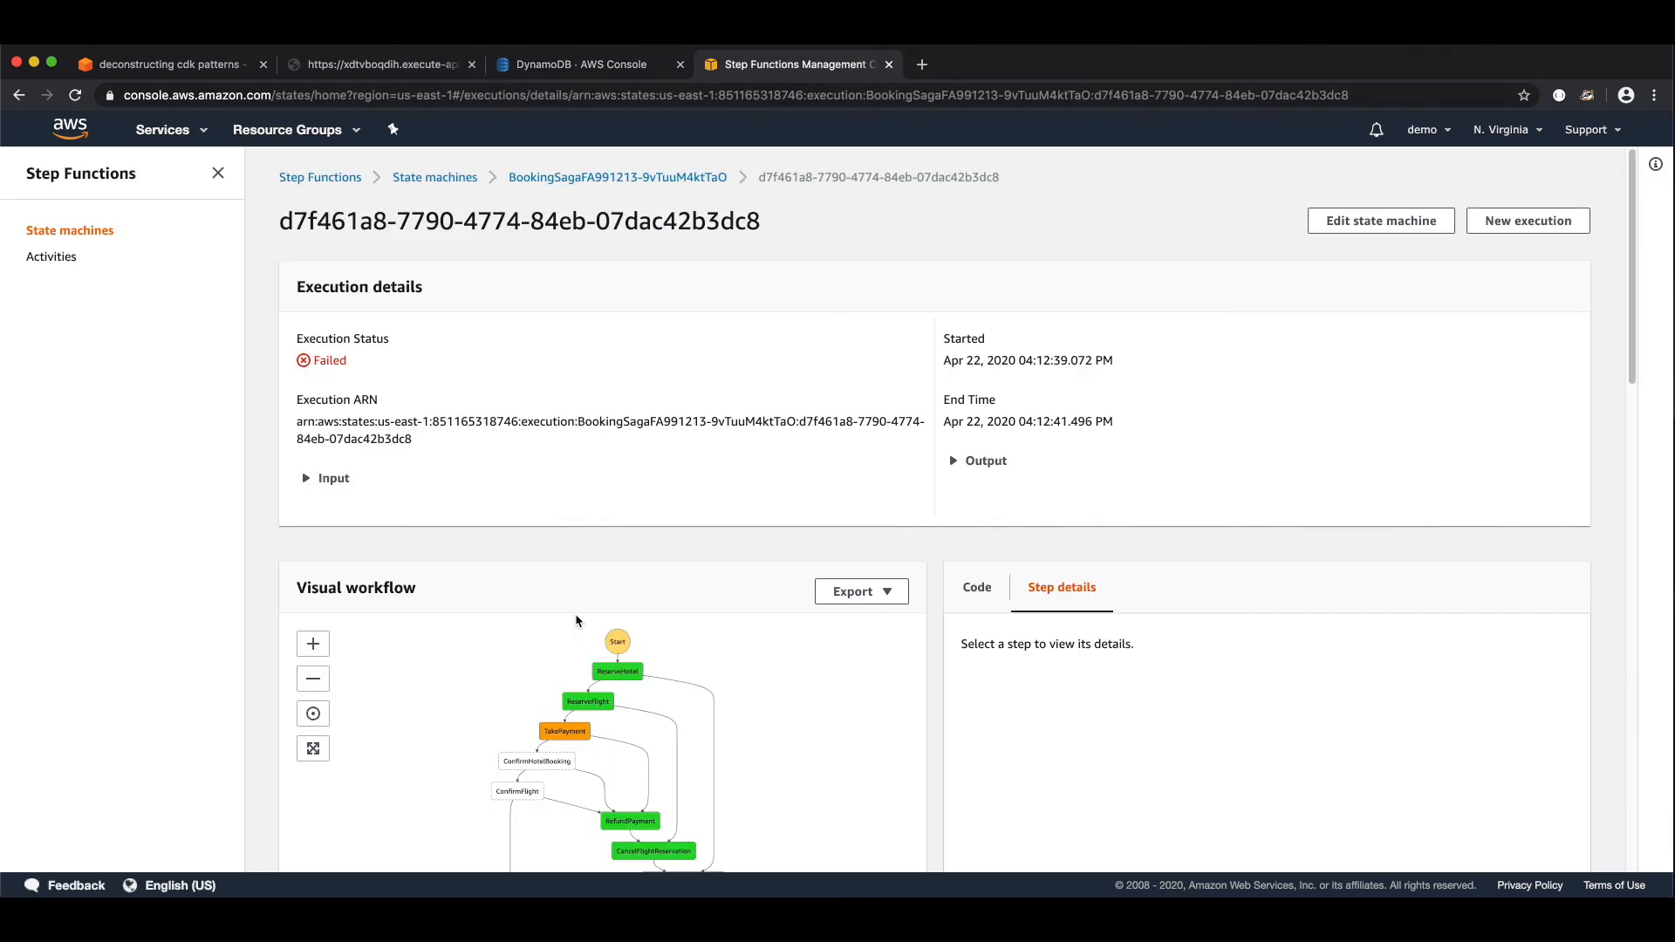
{"action": "scroll", "scroll_direction": "down", "scroll_amount": 3}
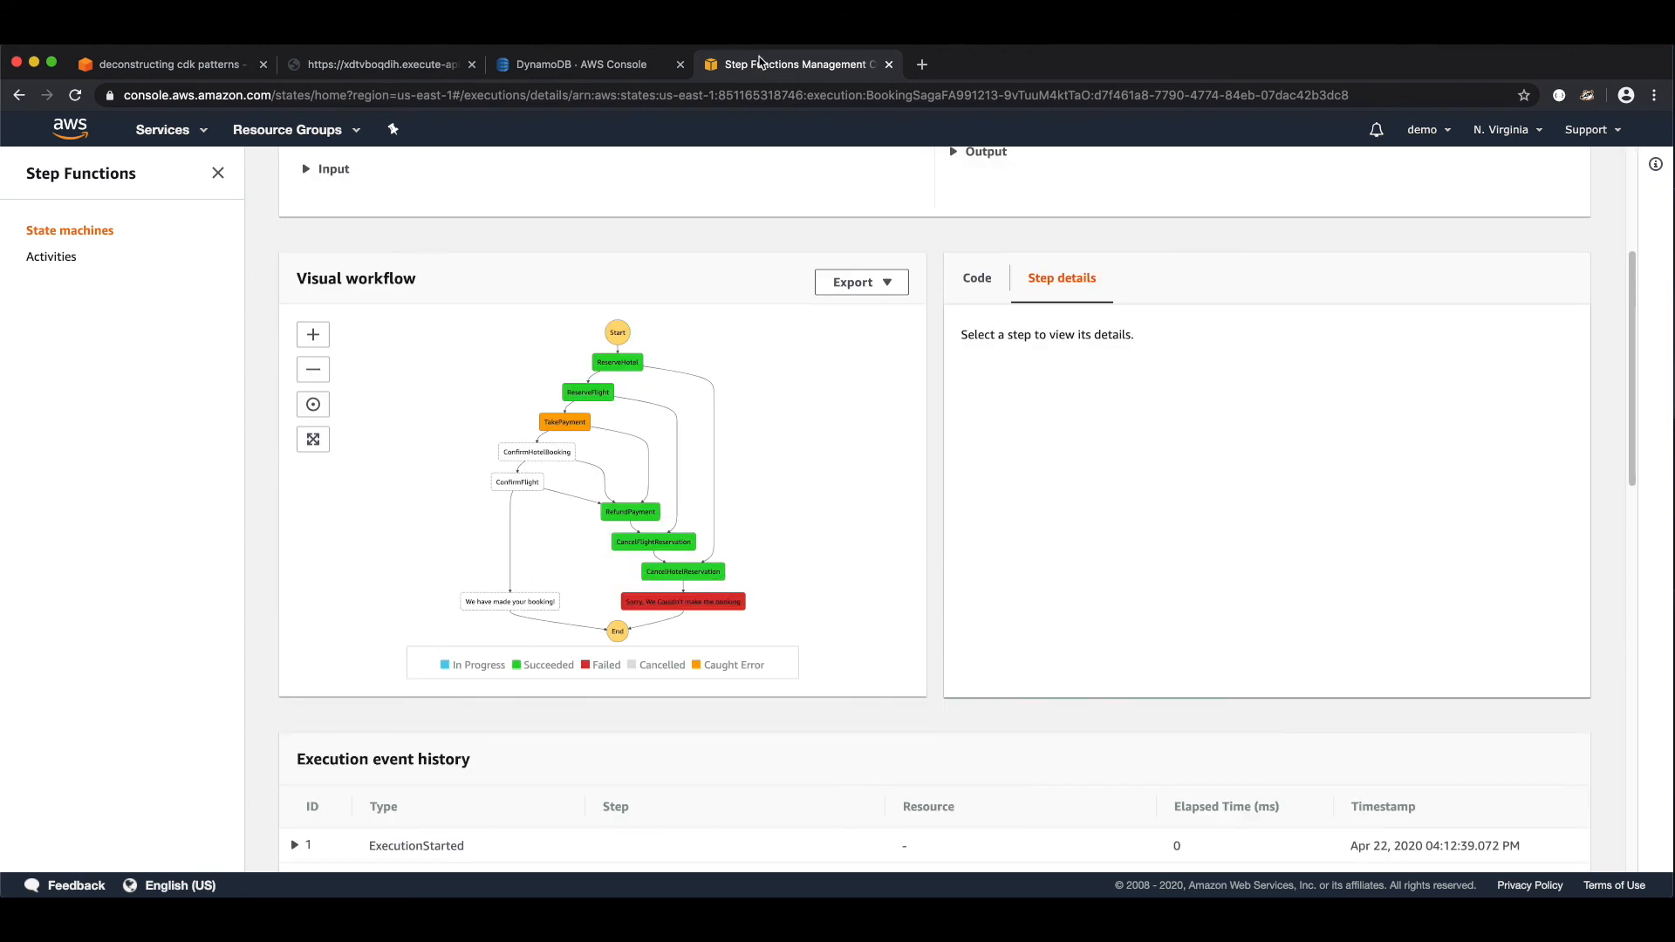
{"action": "left_click", "coordinate": [586, 65]}
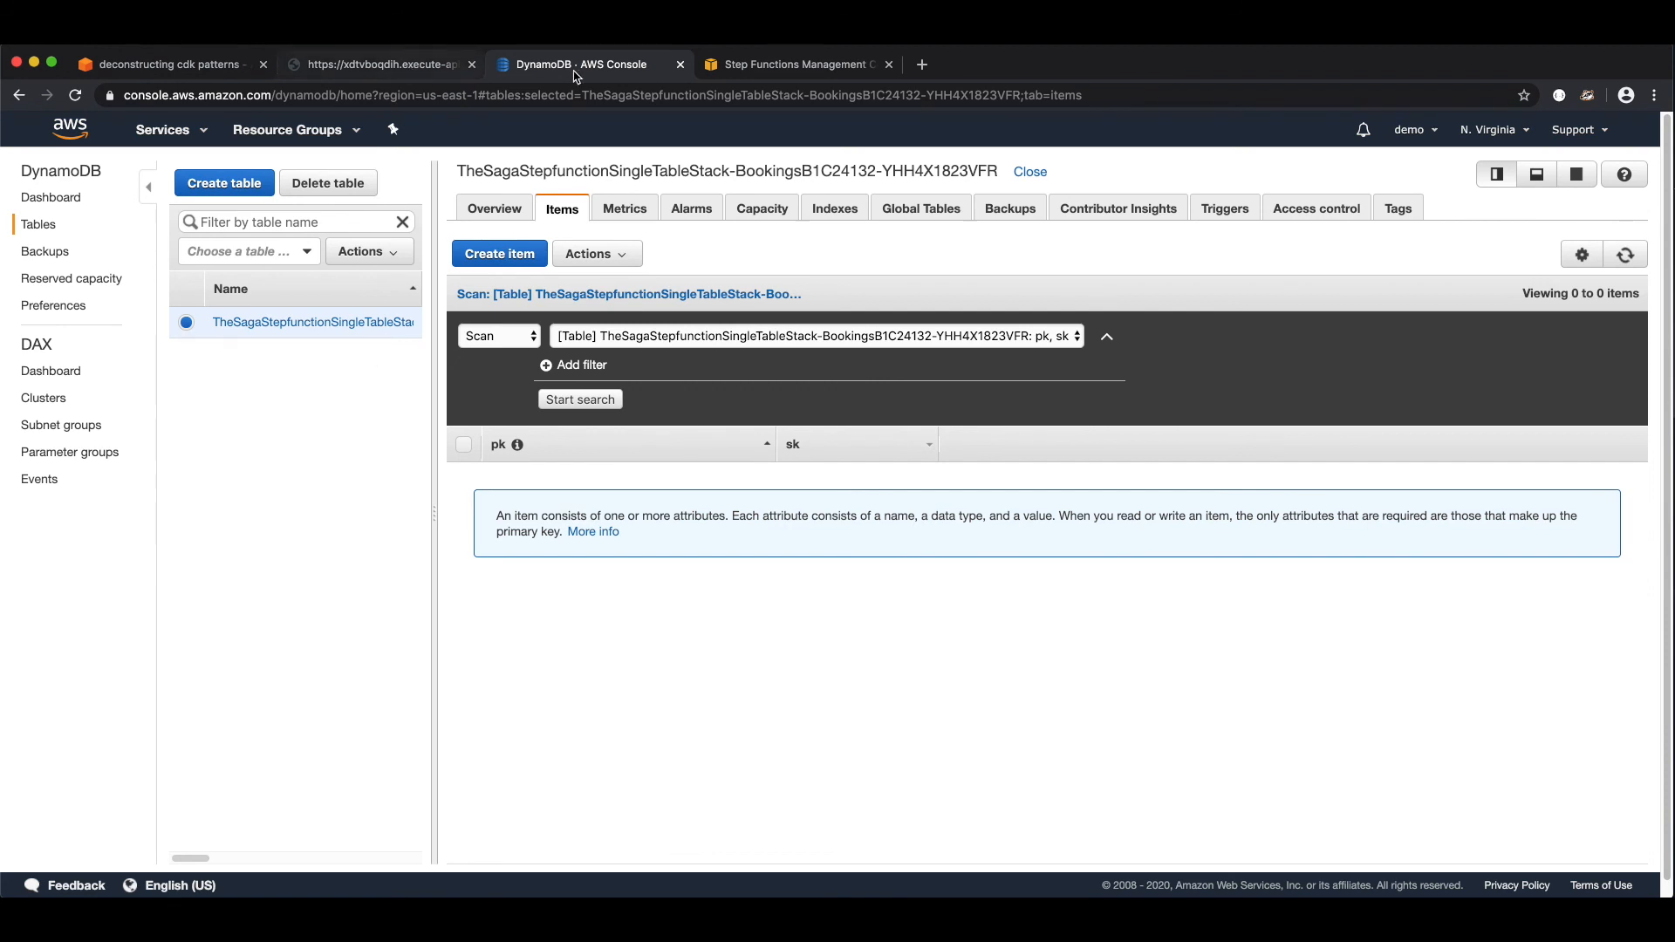
{"action": "mouse_move", "coordinate": [378, 64]}
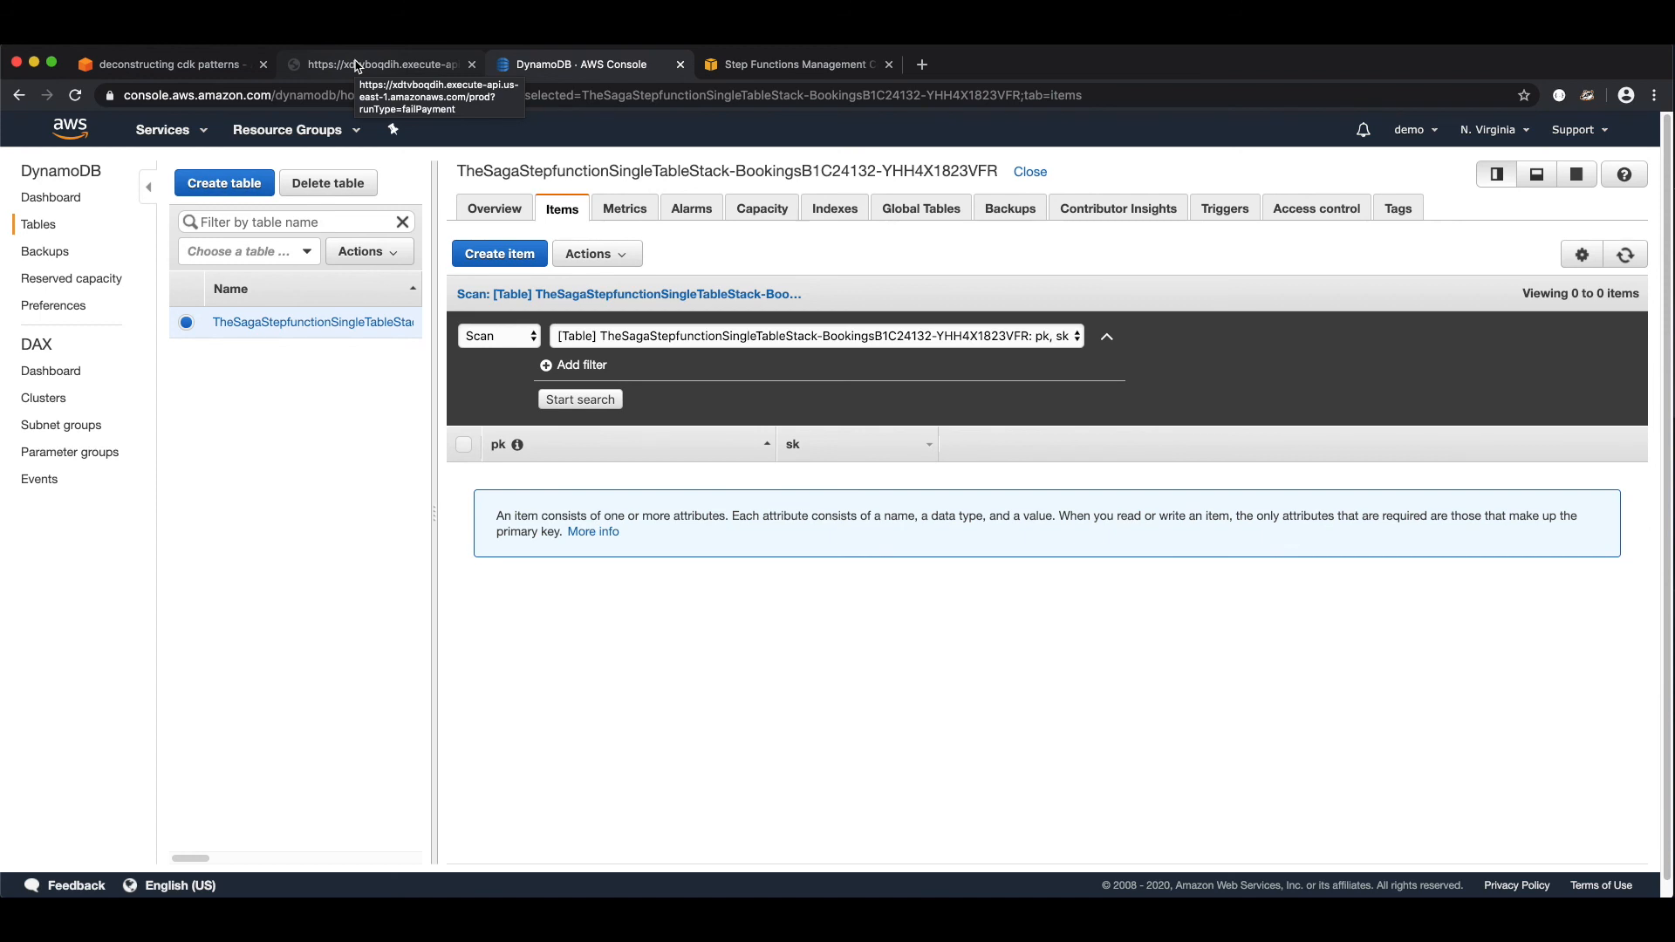
{"action": "left_click", "coordinate": [166, 64]}
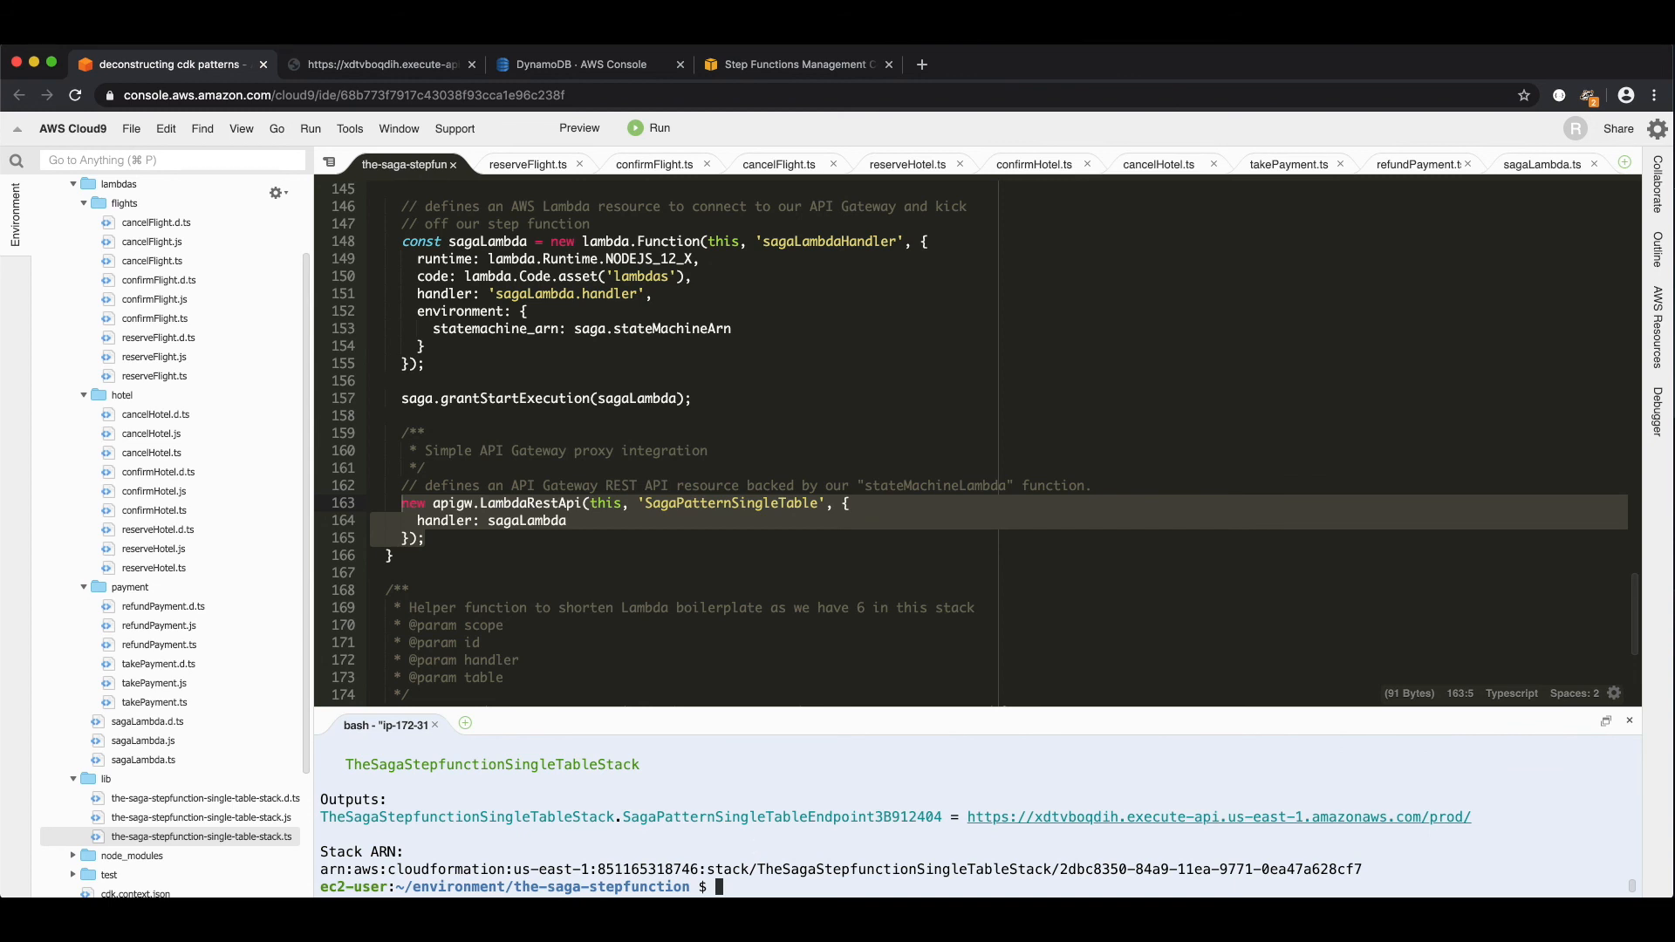
- Run npm run cdk destroy in the terminal and confirm with y to tear down the saga stack
{"action": "type", "text": "npm run"}
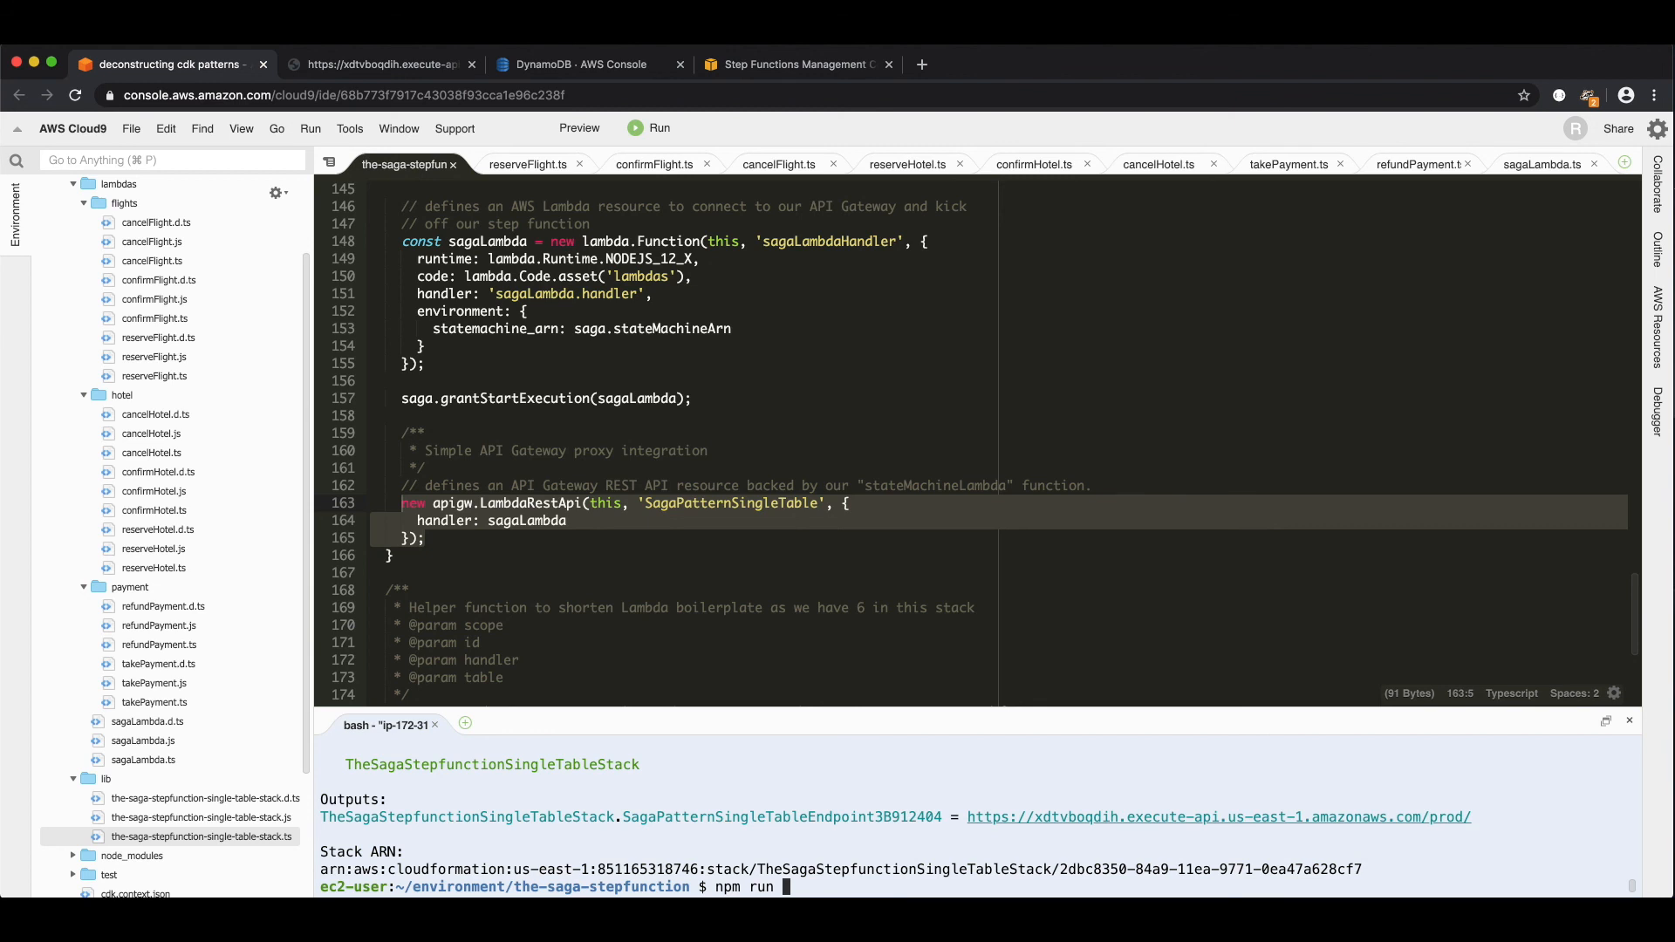
{"action": "type", "text": "cdk destroy"}
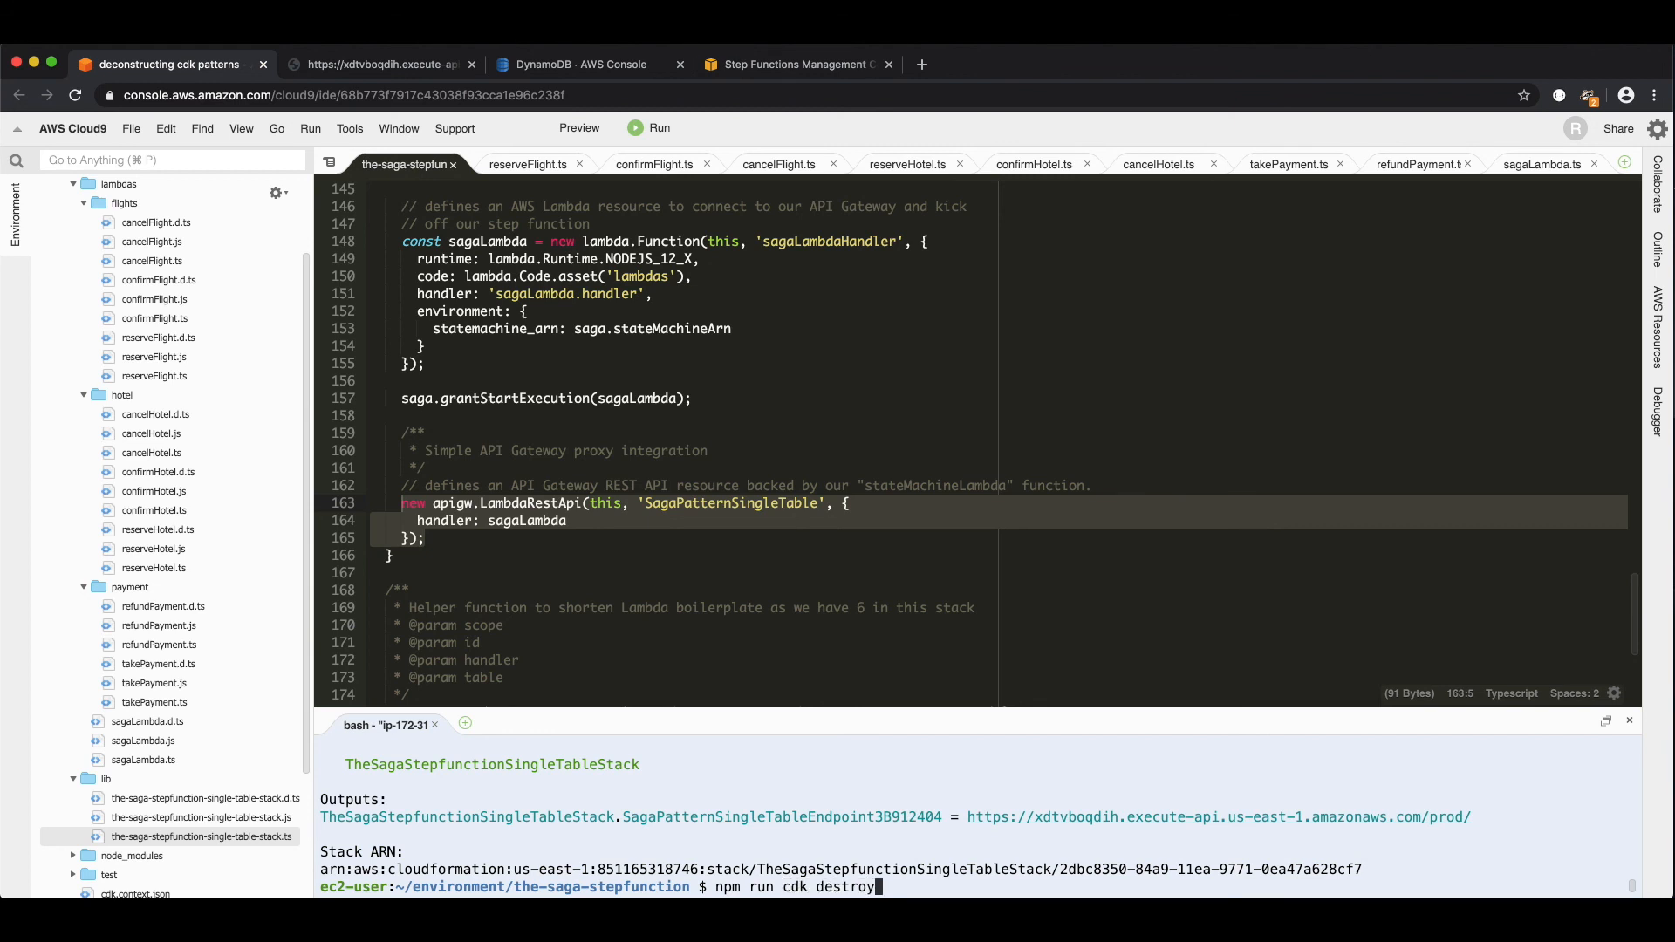
{"action": "key", "text": "Return"}
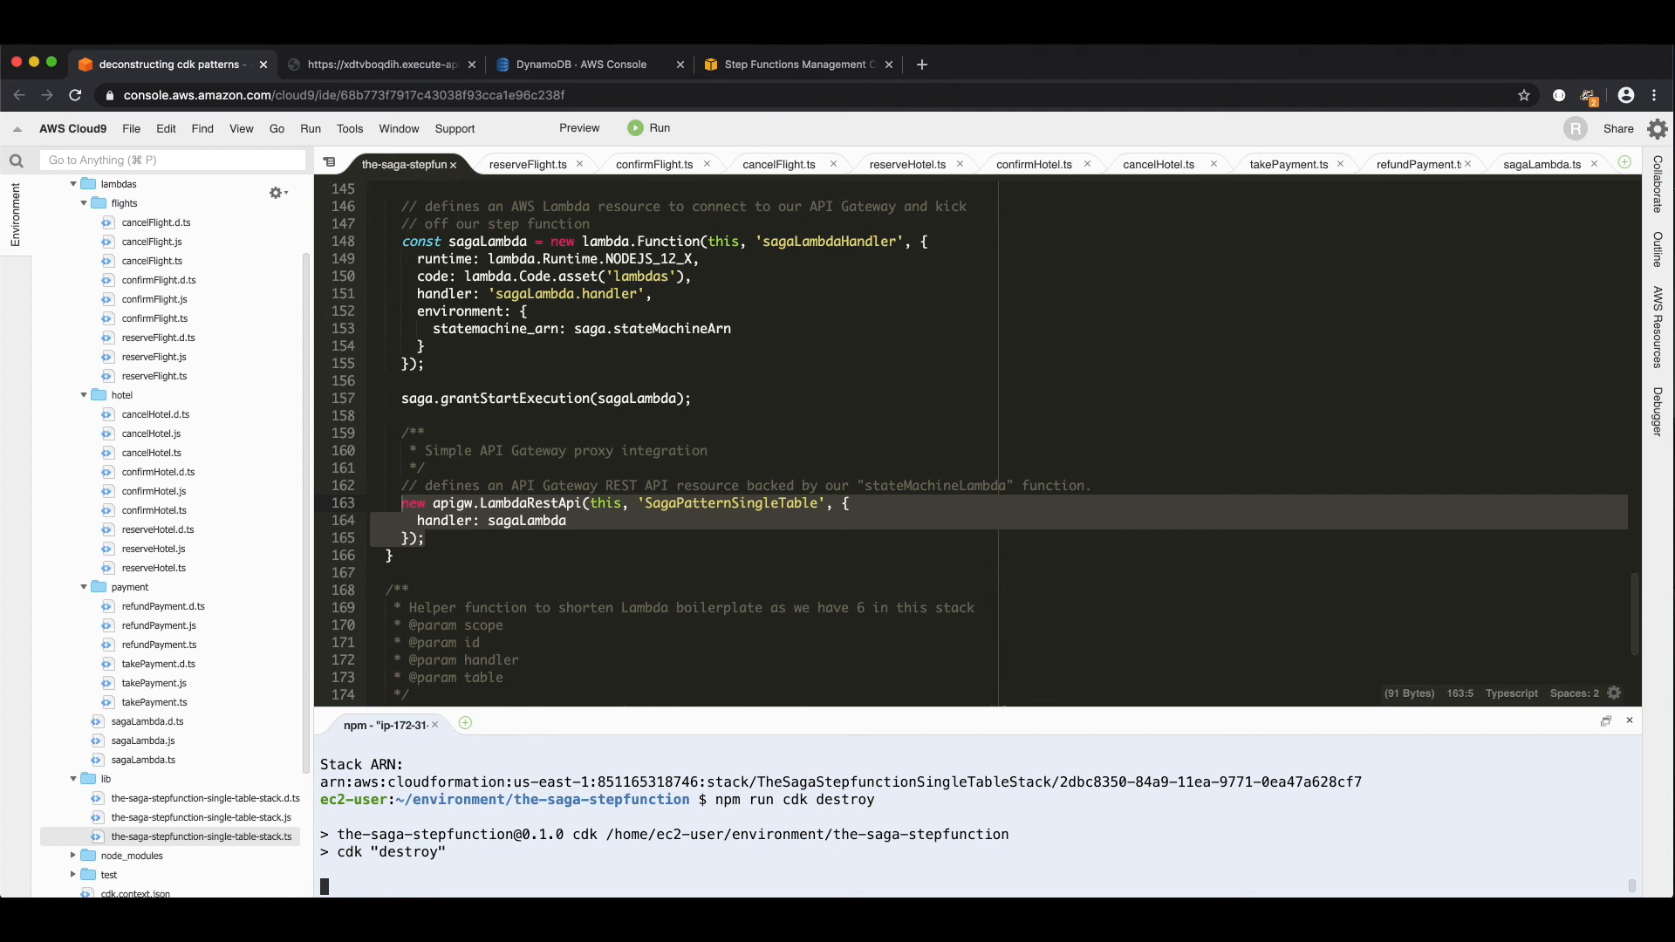
{"action": "type", "text": "y"}
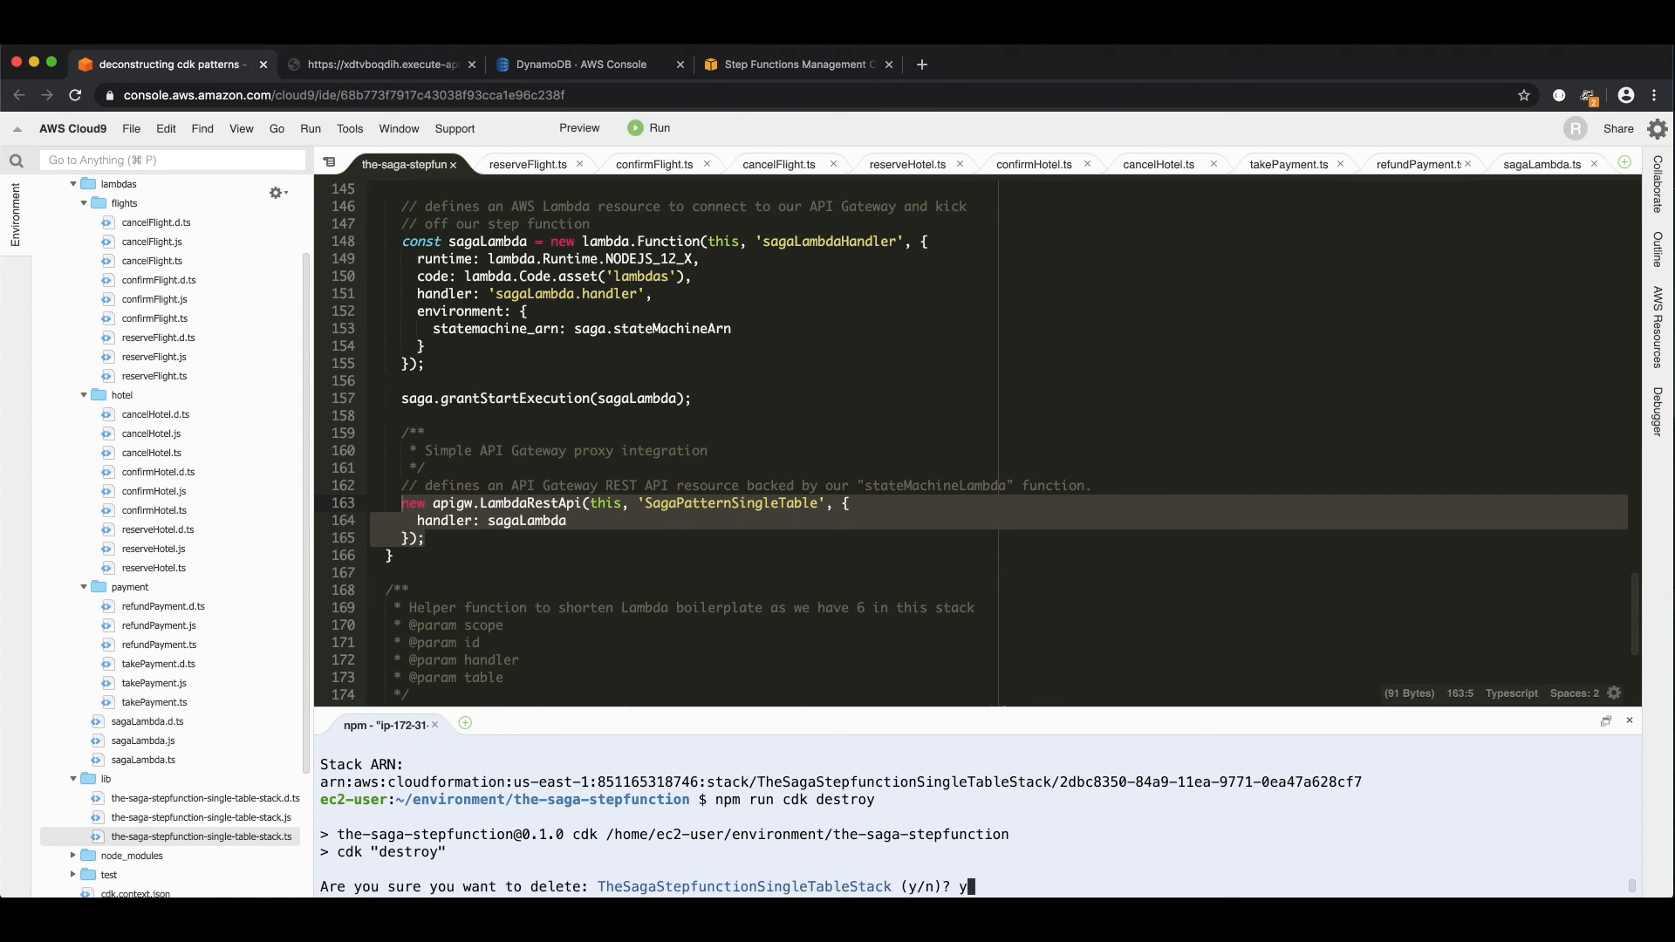
{"action": "key", "text": "Return"}
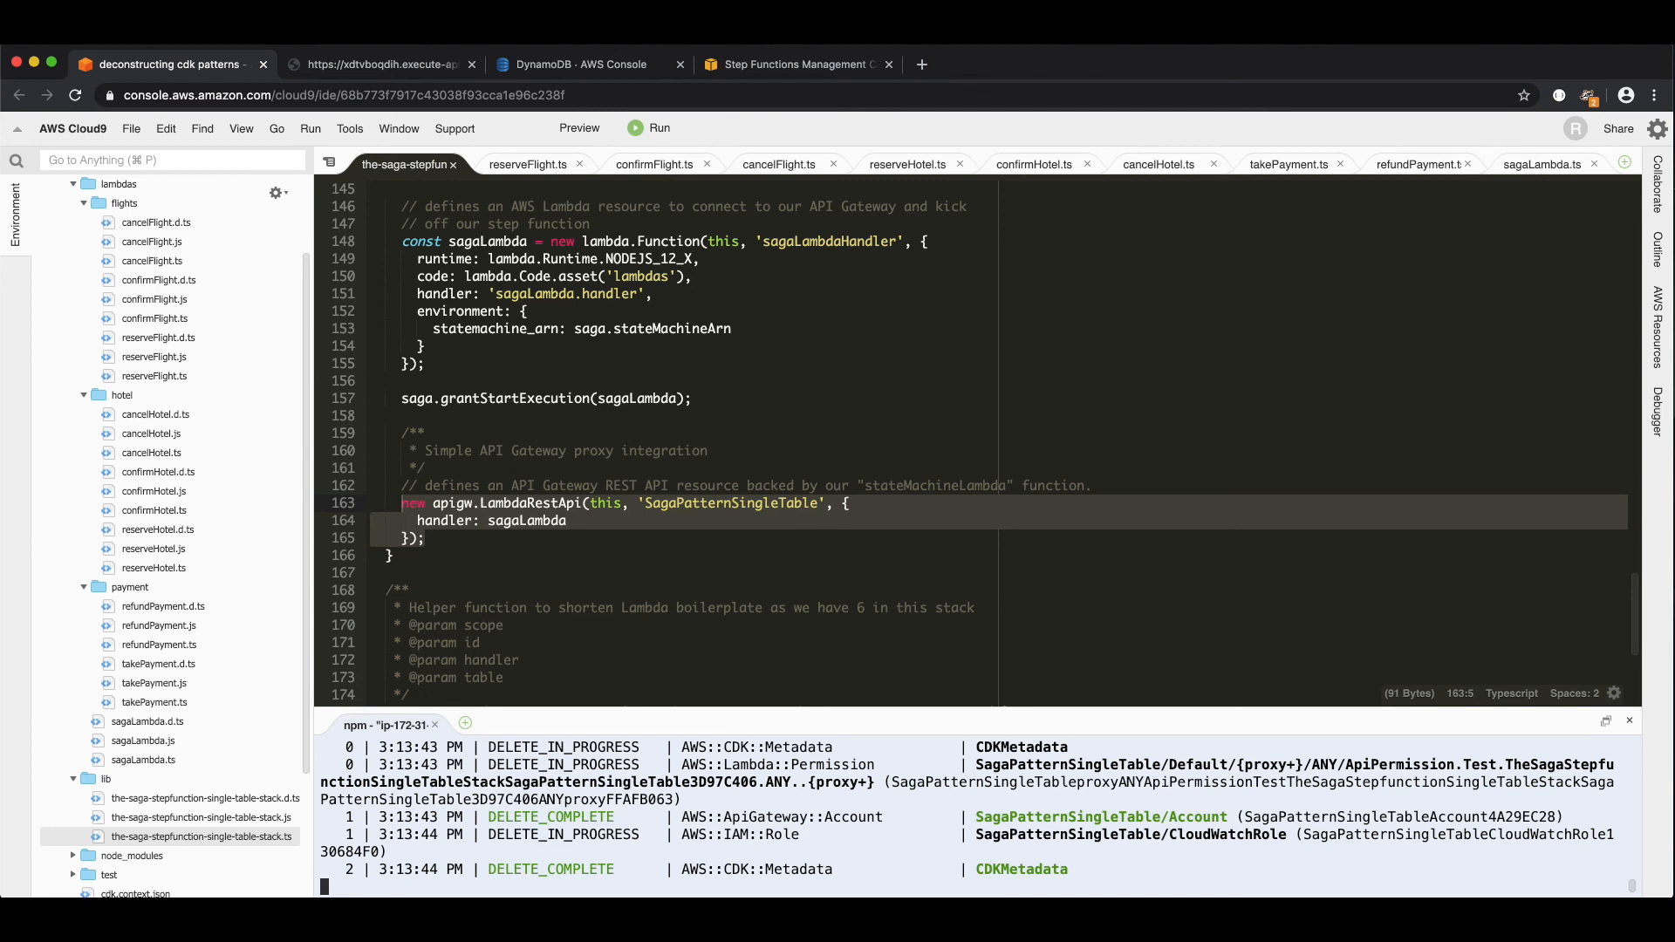
{"action": "scroll", "scroll_direction": "down", "scroll_amount": 3}
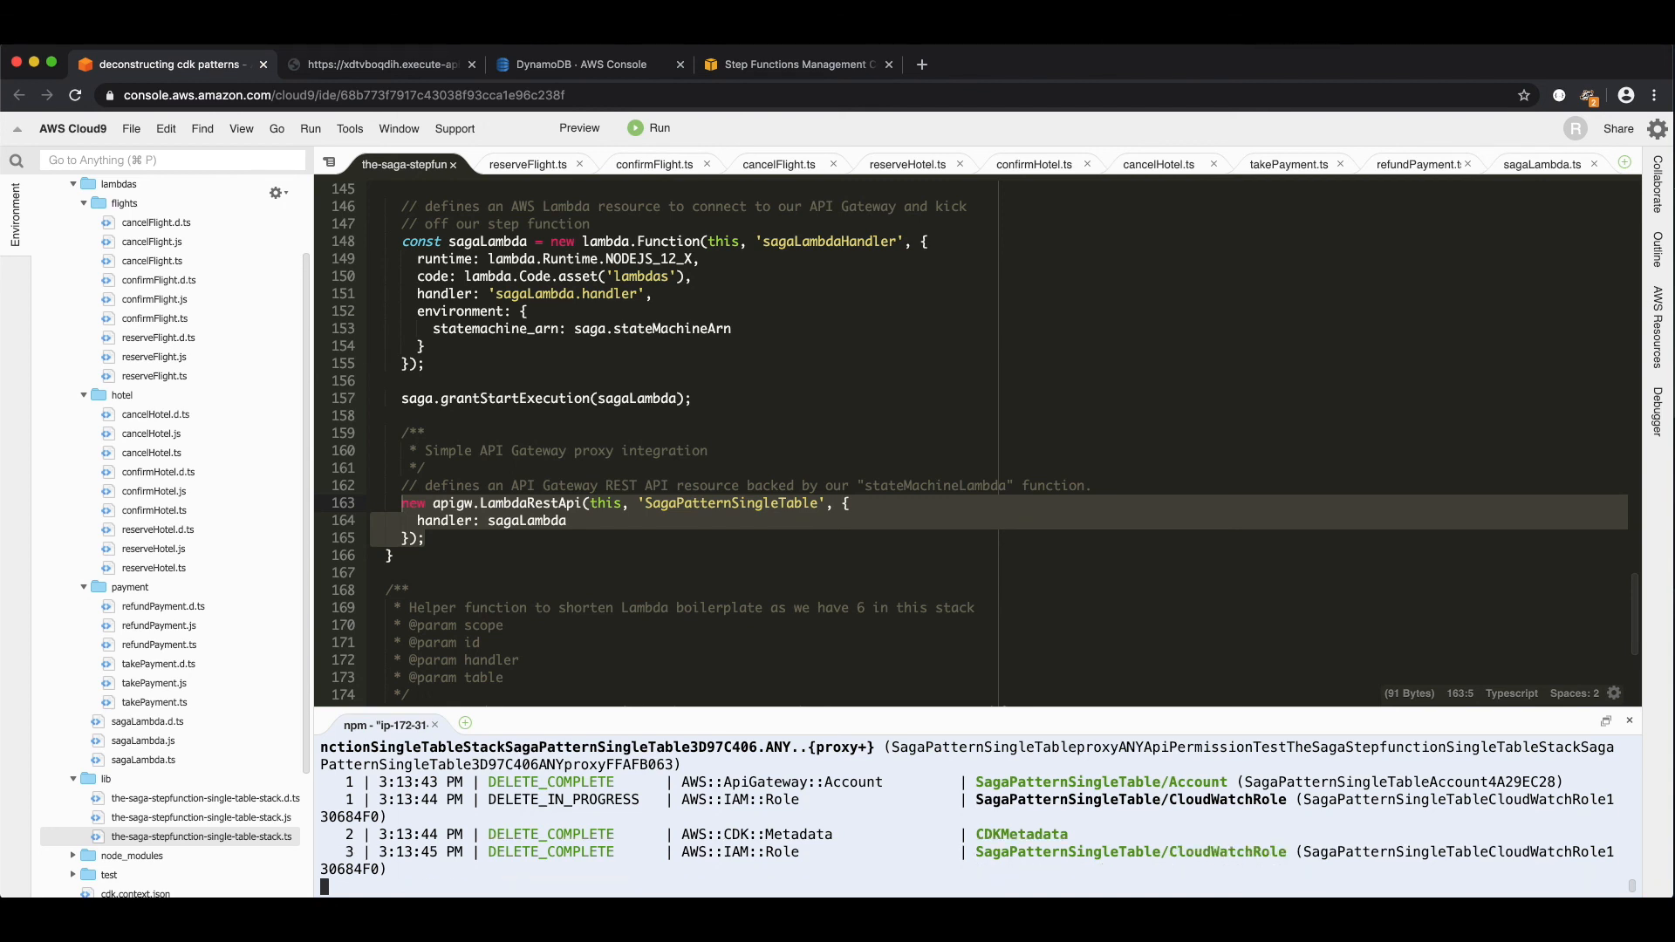